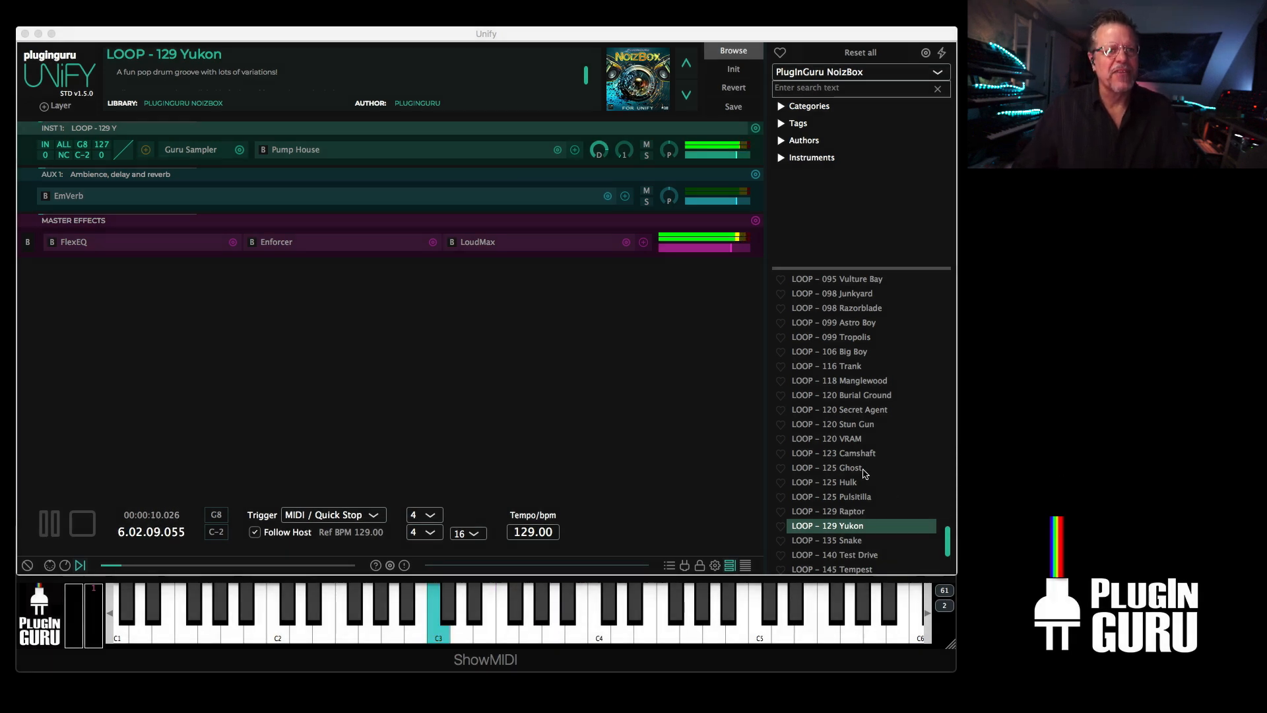
# - Audition the Ghost, Big Brother and PCH NoizBox loops, ending on LOOP - 140 Test Drive
pyautogui.click(81, 524)
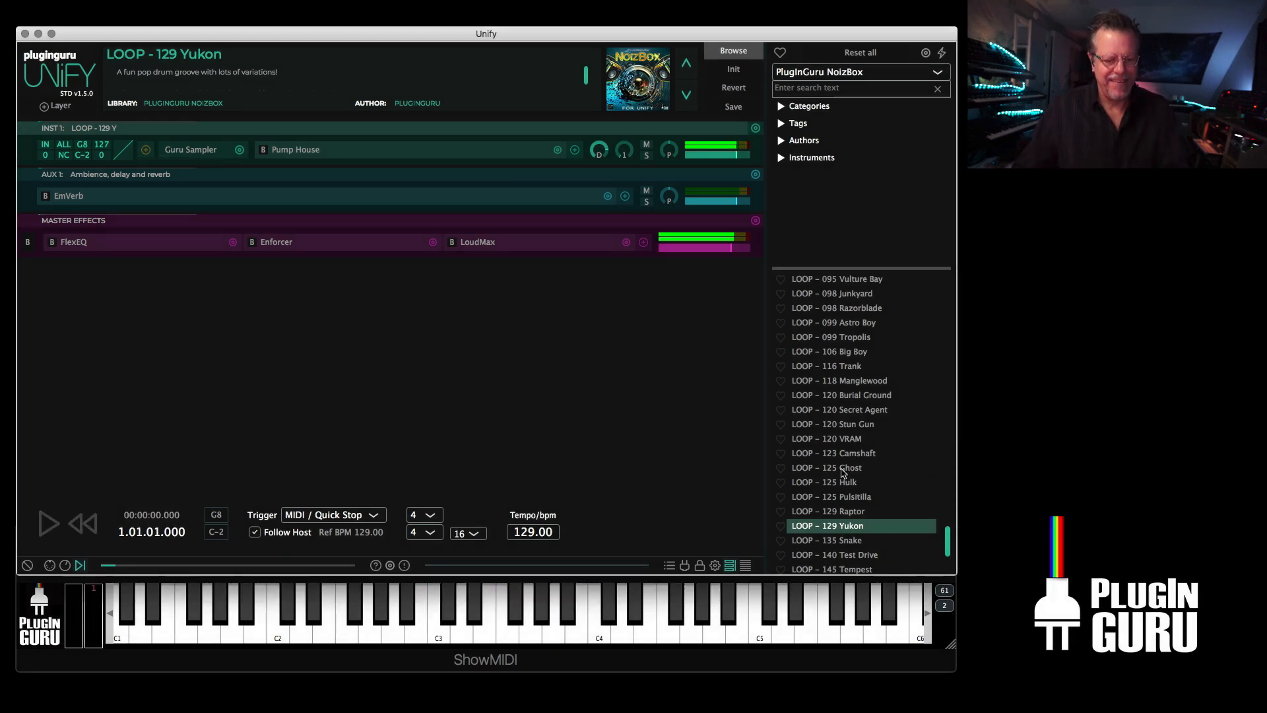
pyautogui.click(827, 467)
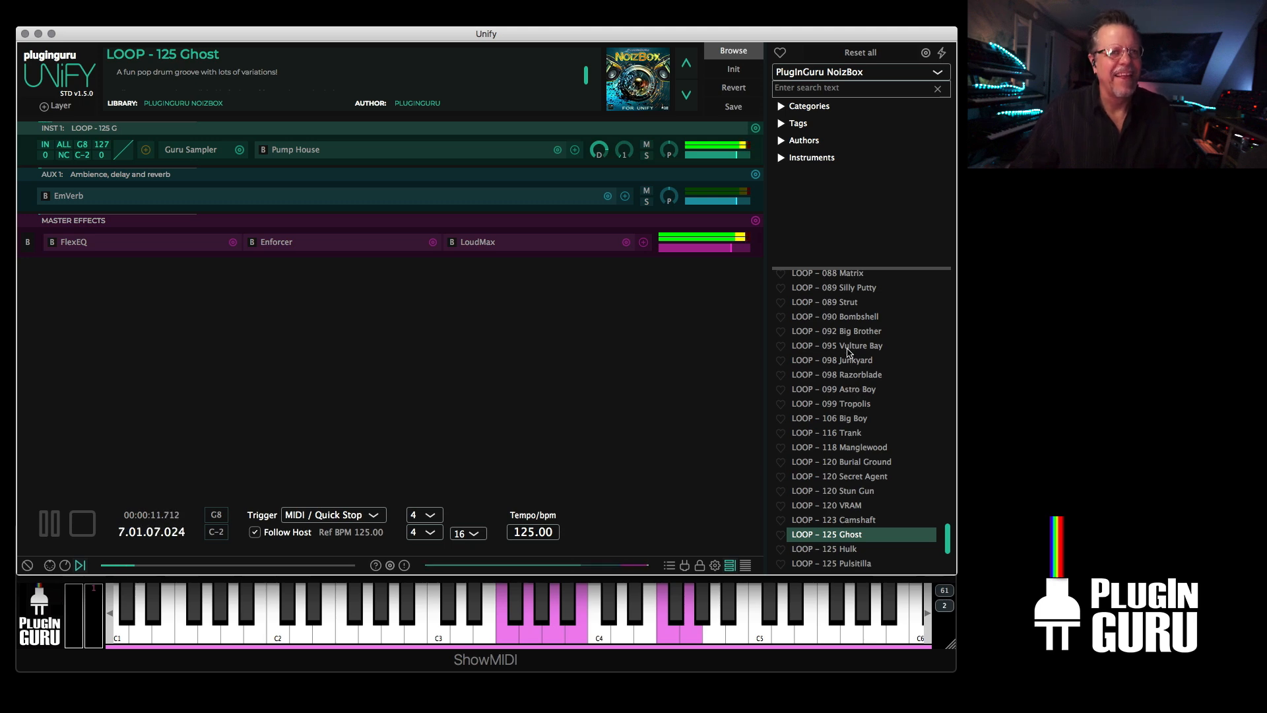
pyautogui.click(839, 330)
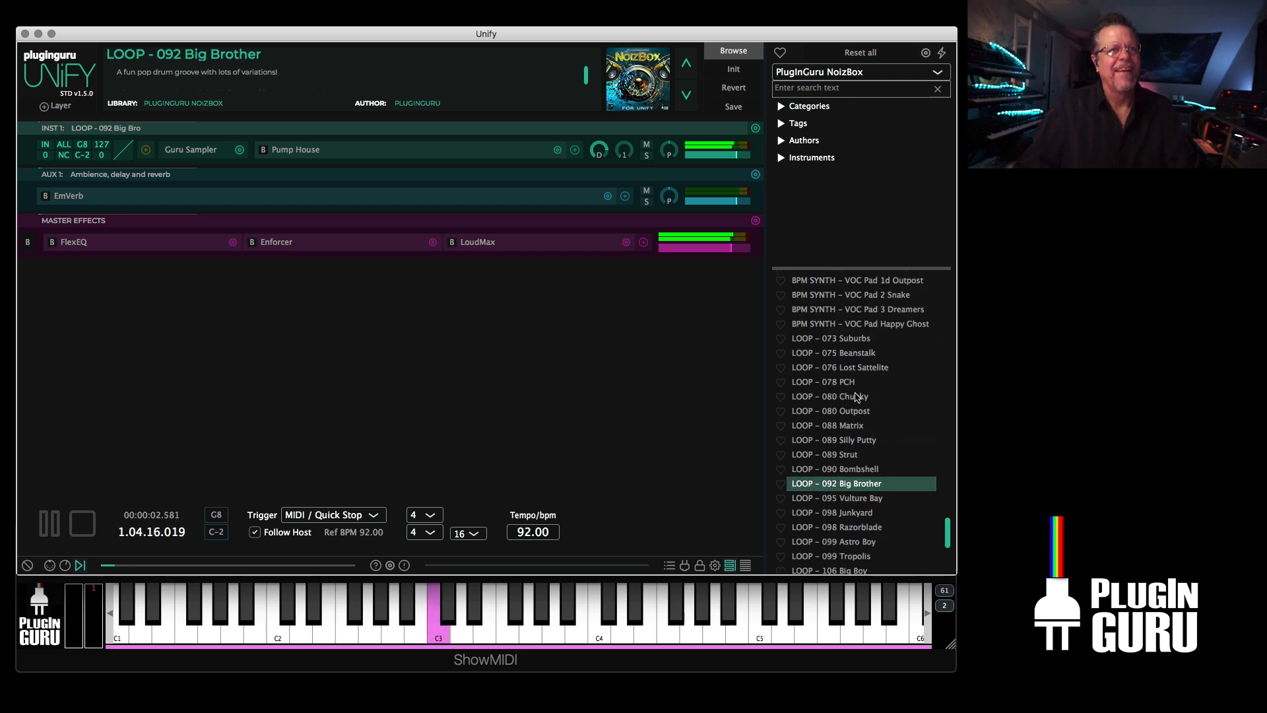
pyautogui.click(825, 382)
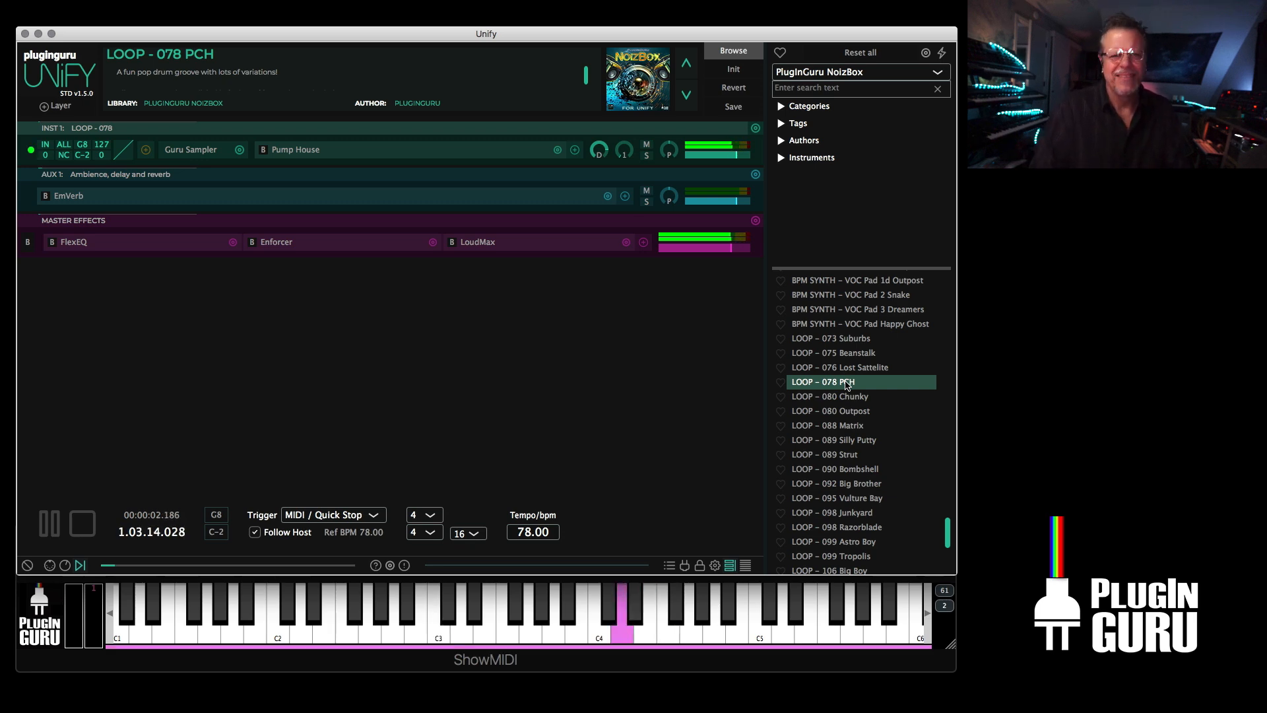
pyautogui.scroll(-3)
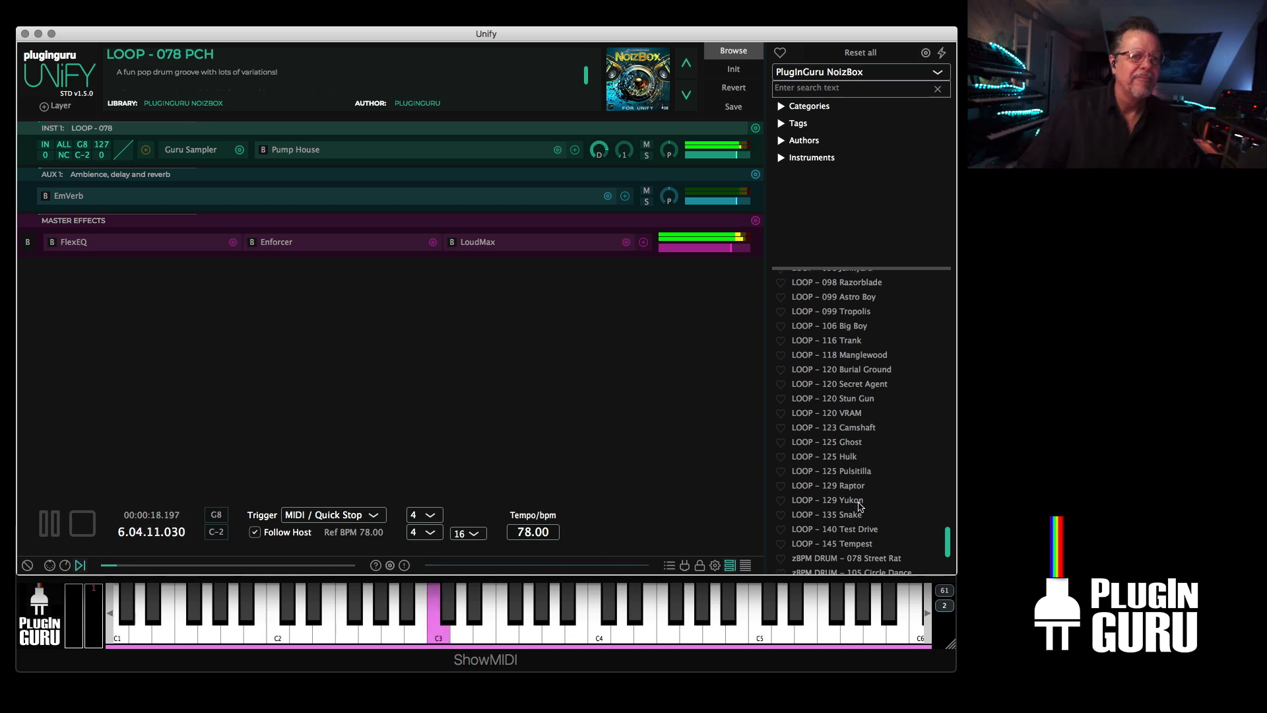
pyautogui.click(835, 529)
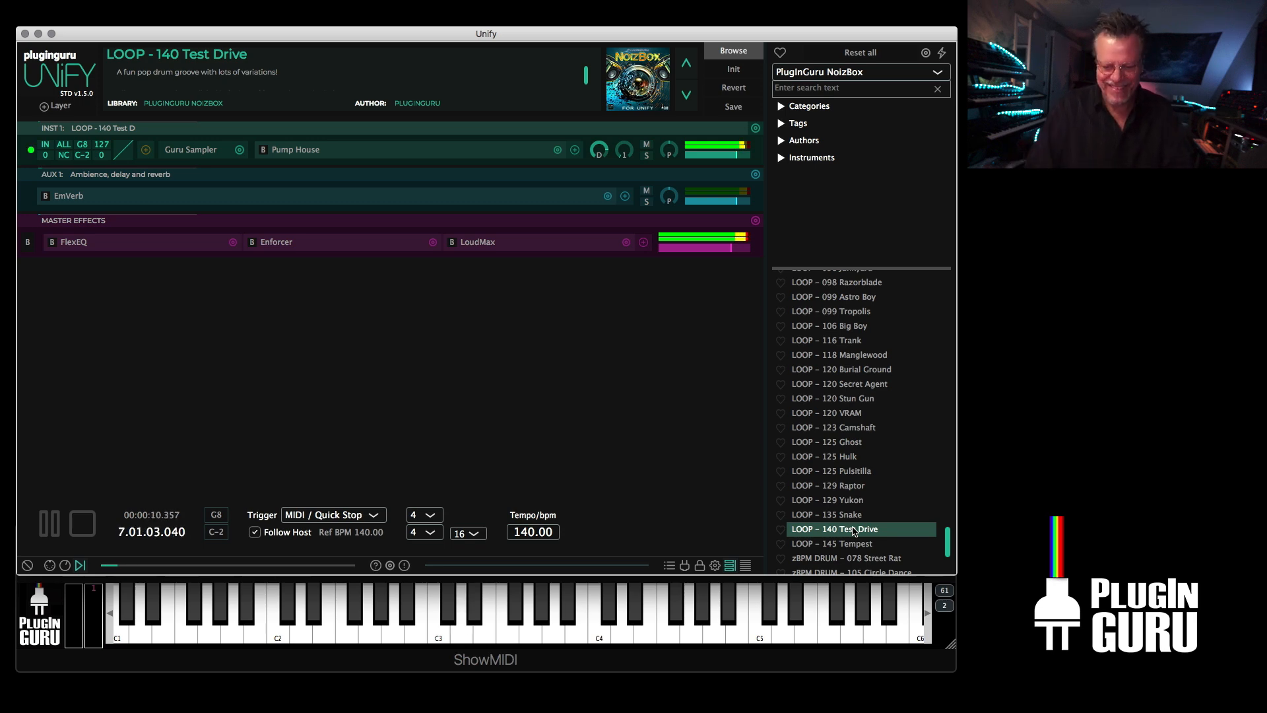
pyautogui.click(81, 523)
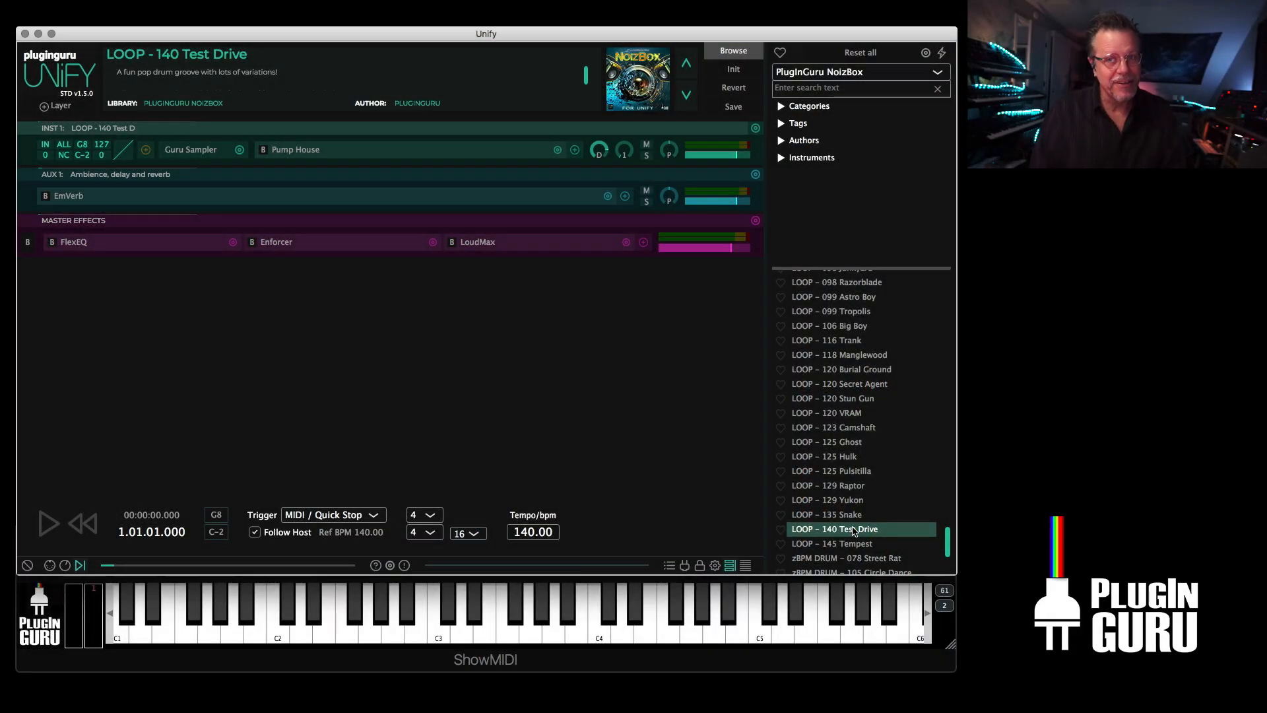
pyautogui.click(47, 523)
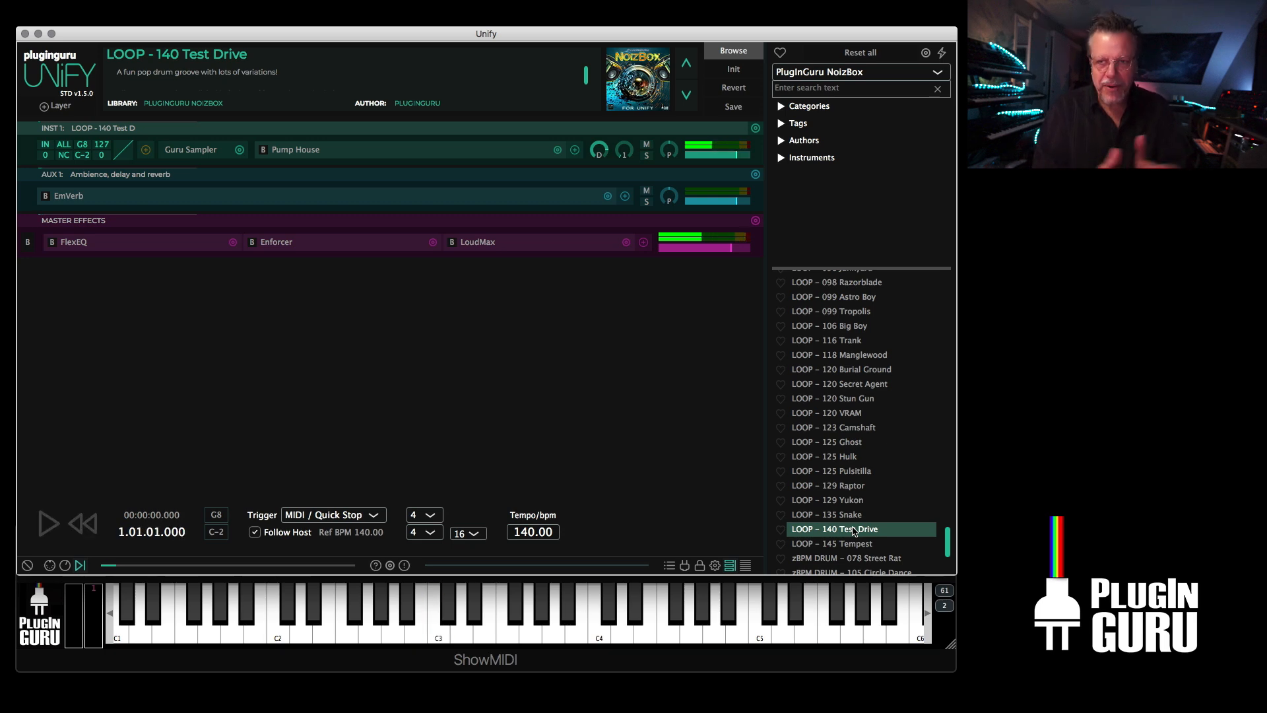
pyautogui.click(47, 522)
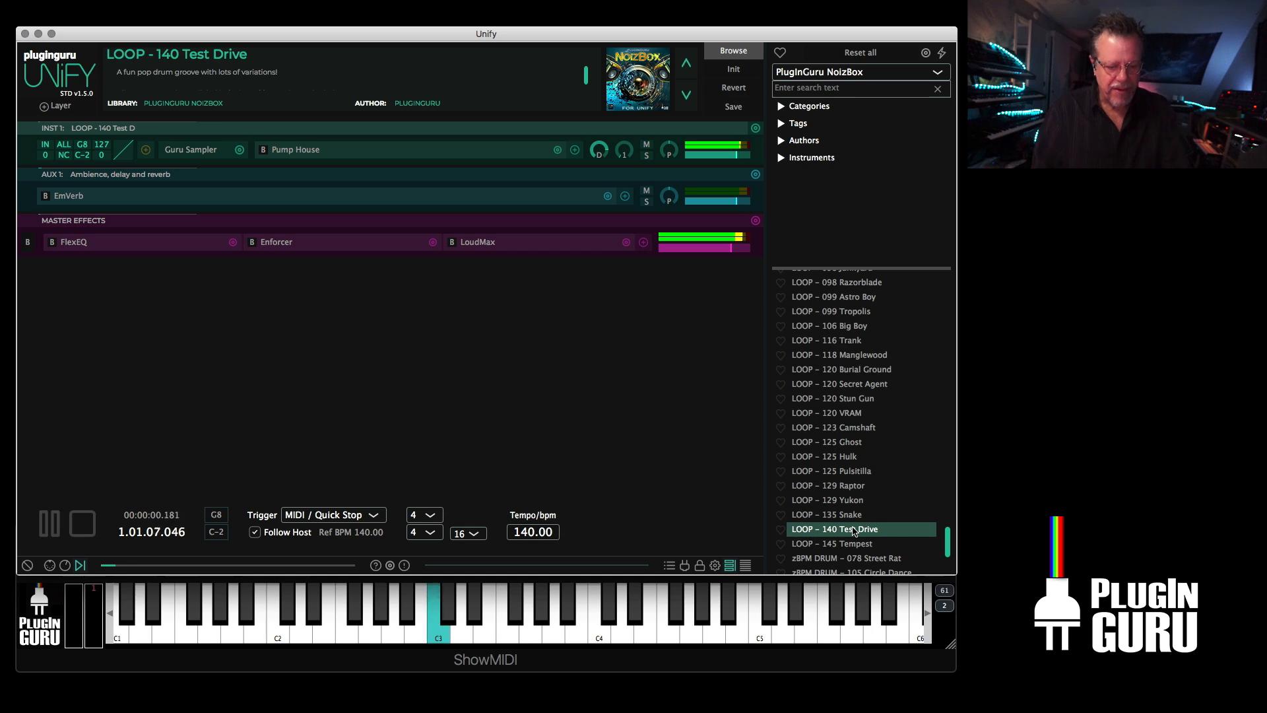
pyautogui.click(80, 523)
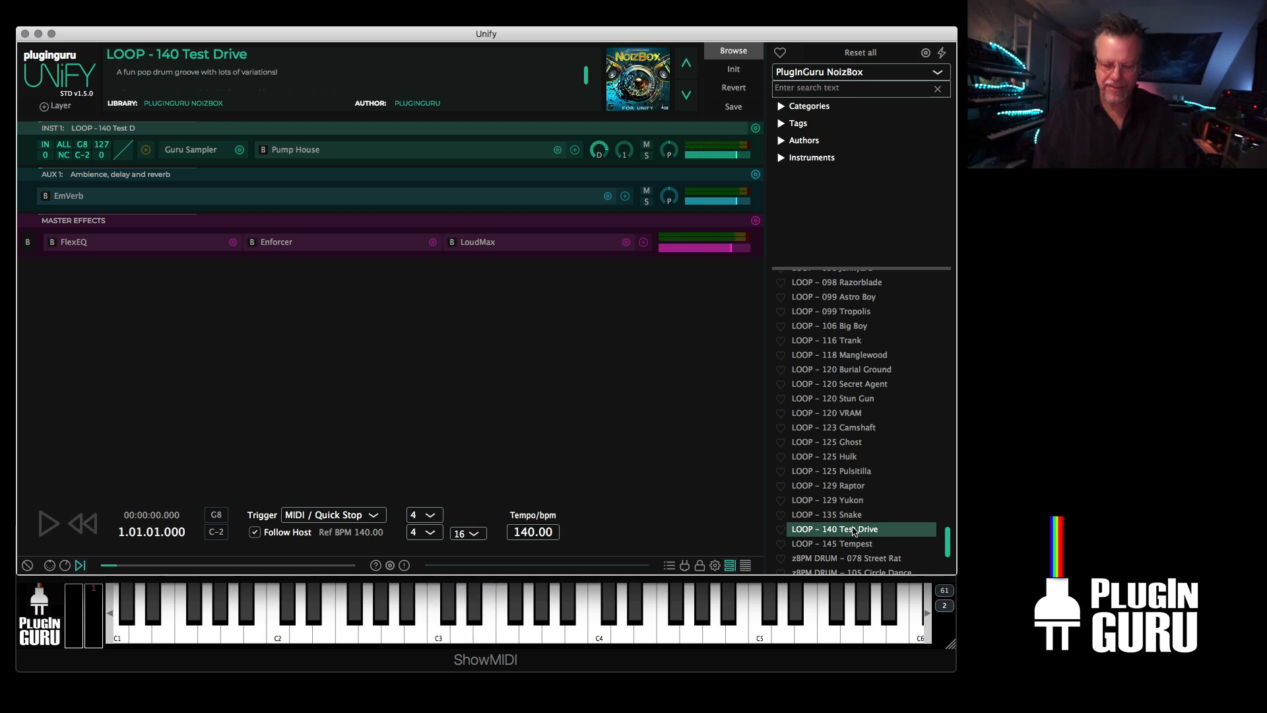
pyautogui.click(47, 524)
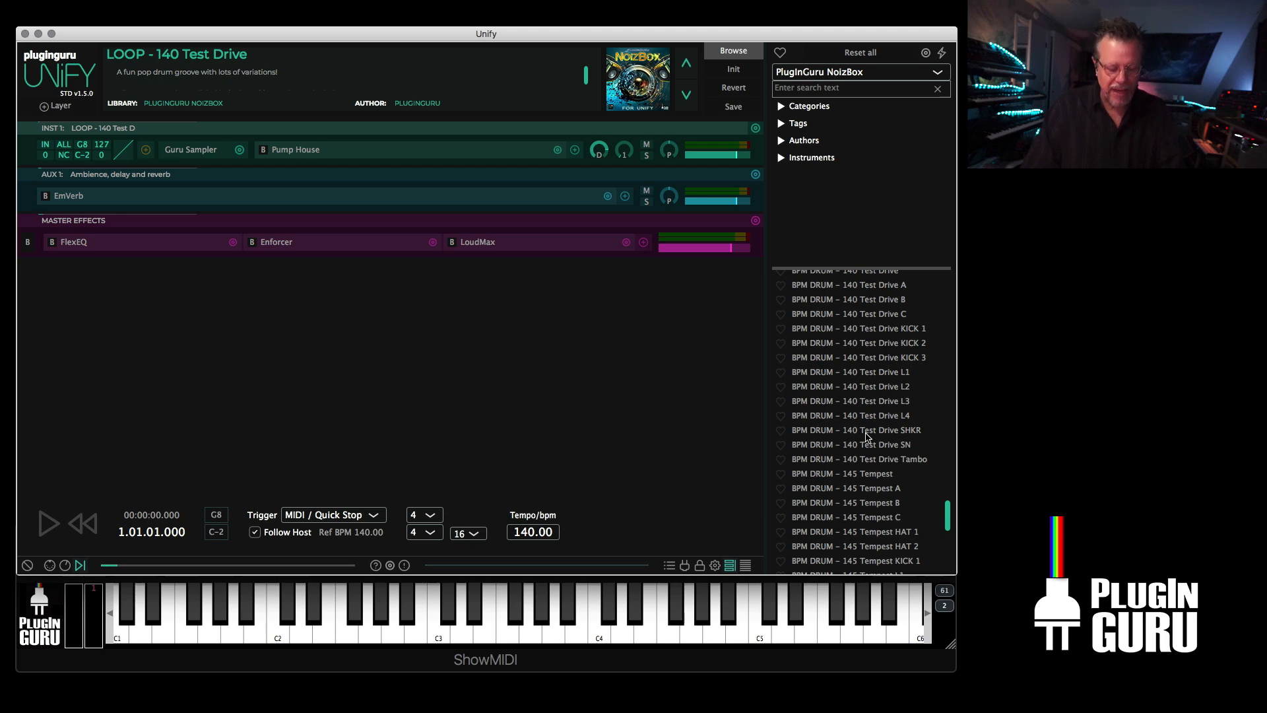
pyautogui.click(47, 523)
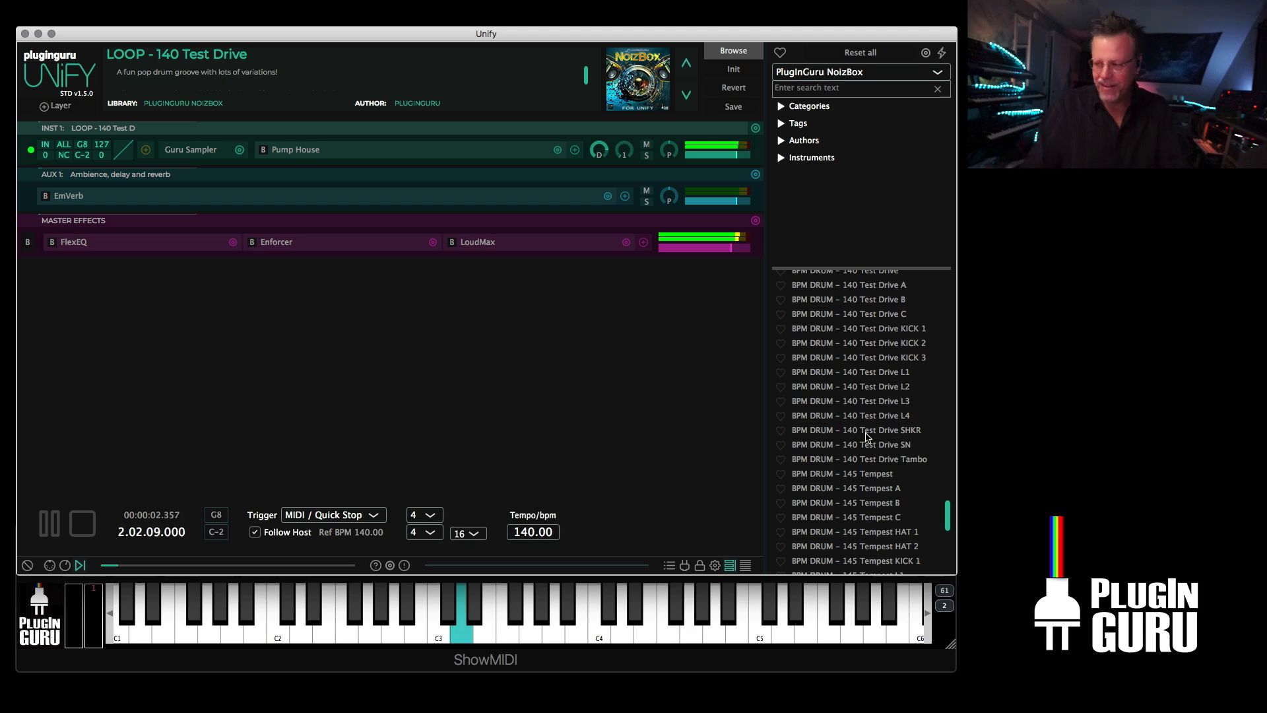
pyautogui.click(80, 524)
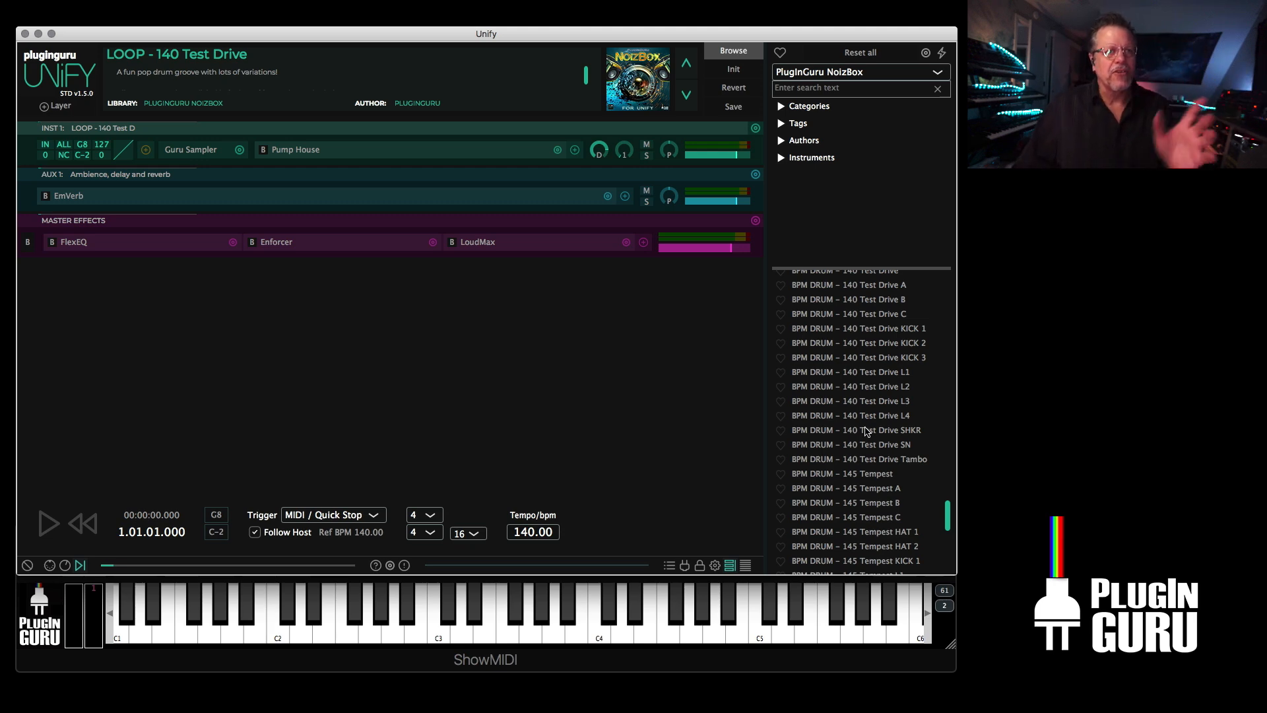
pyautogui.scroll(-3)
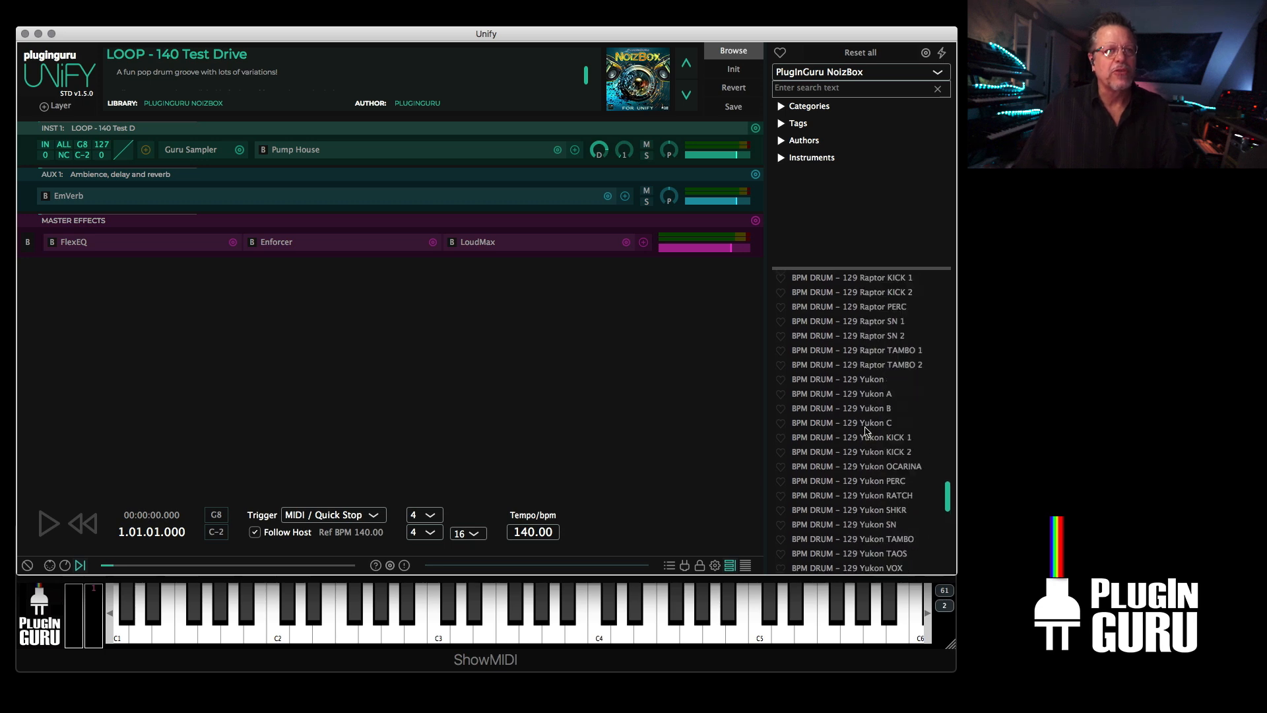
pyautogui.scroll(-3)
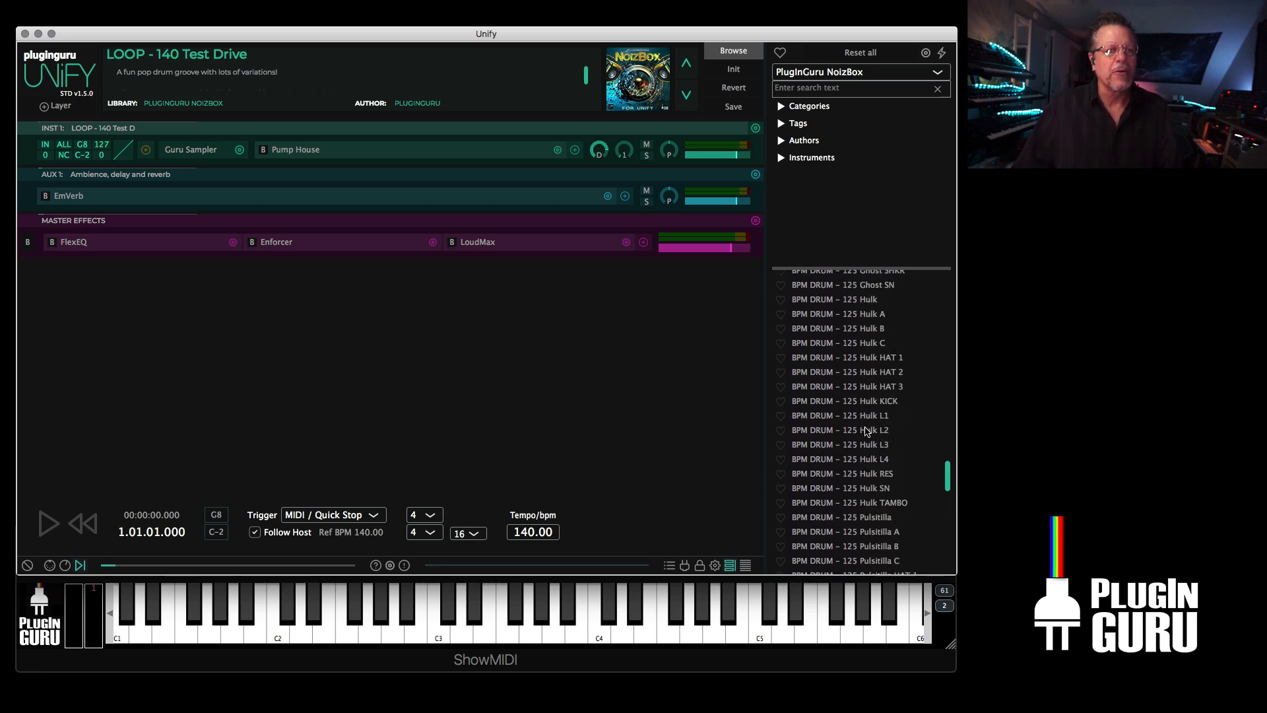
pyautogui.scroll(-3)
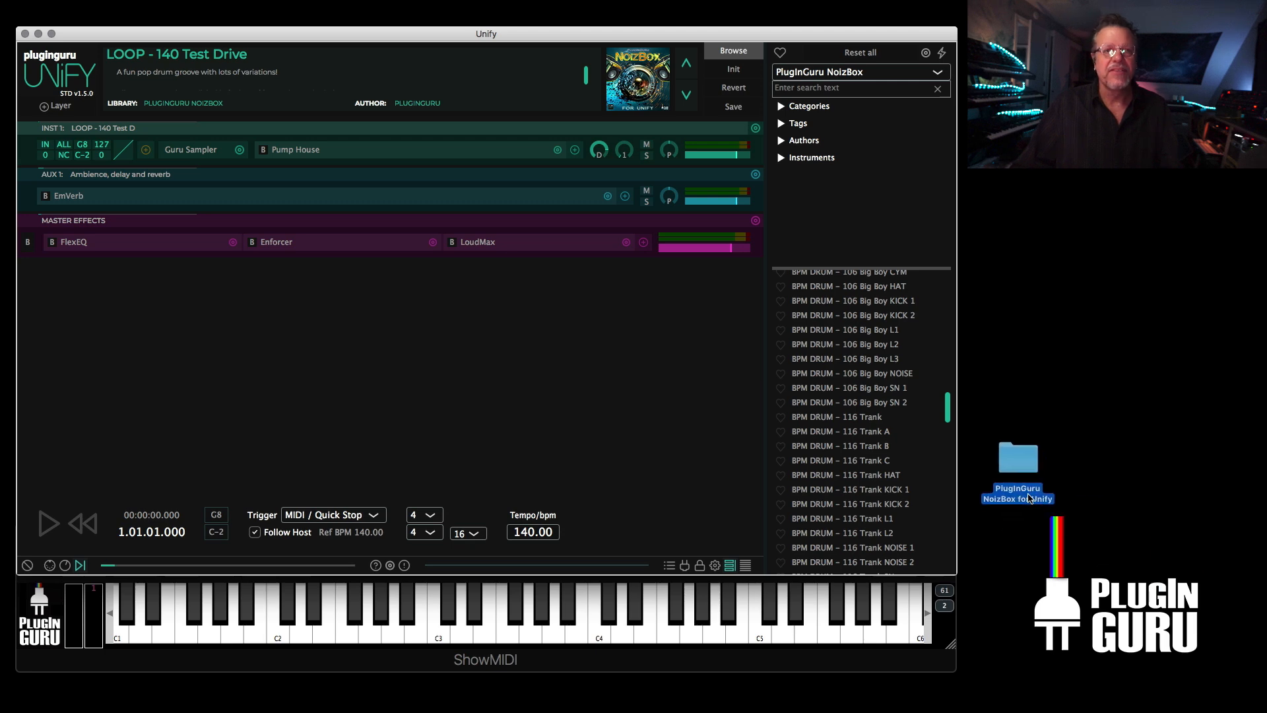
pyautogui.doubleClick(1018, 471)
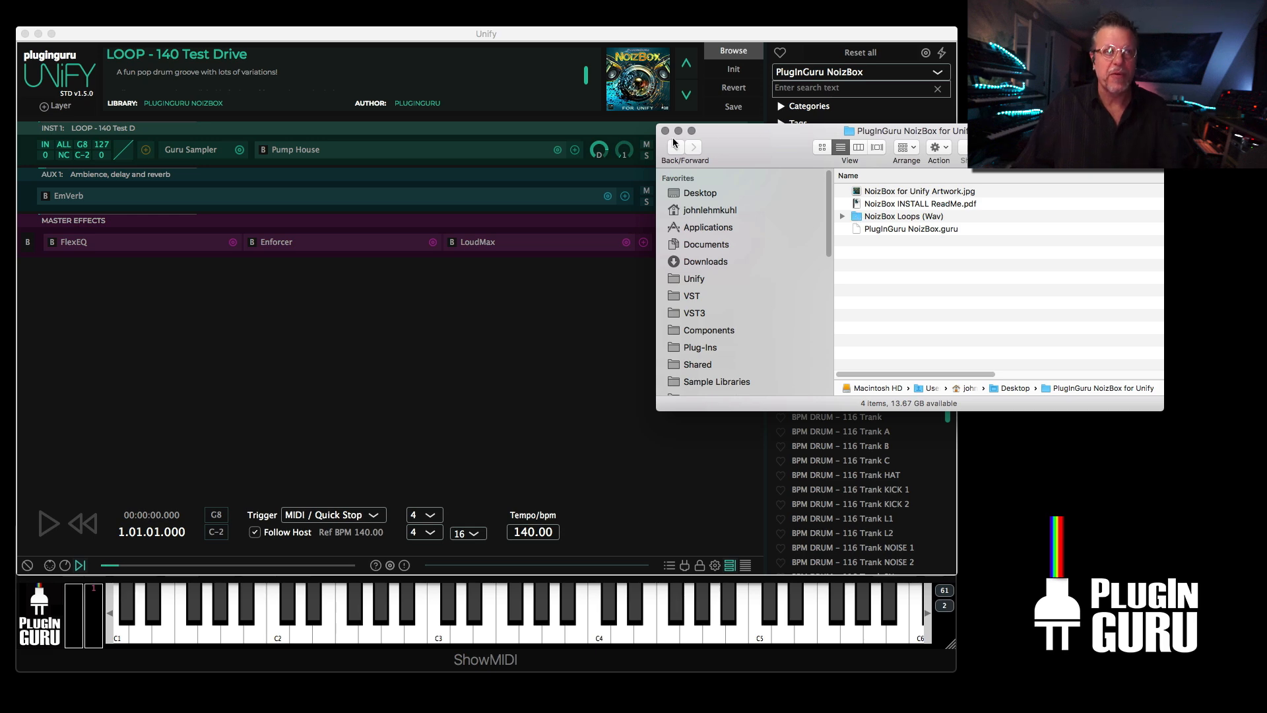
pyautogui.click(666, 130)
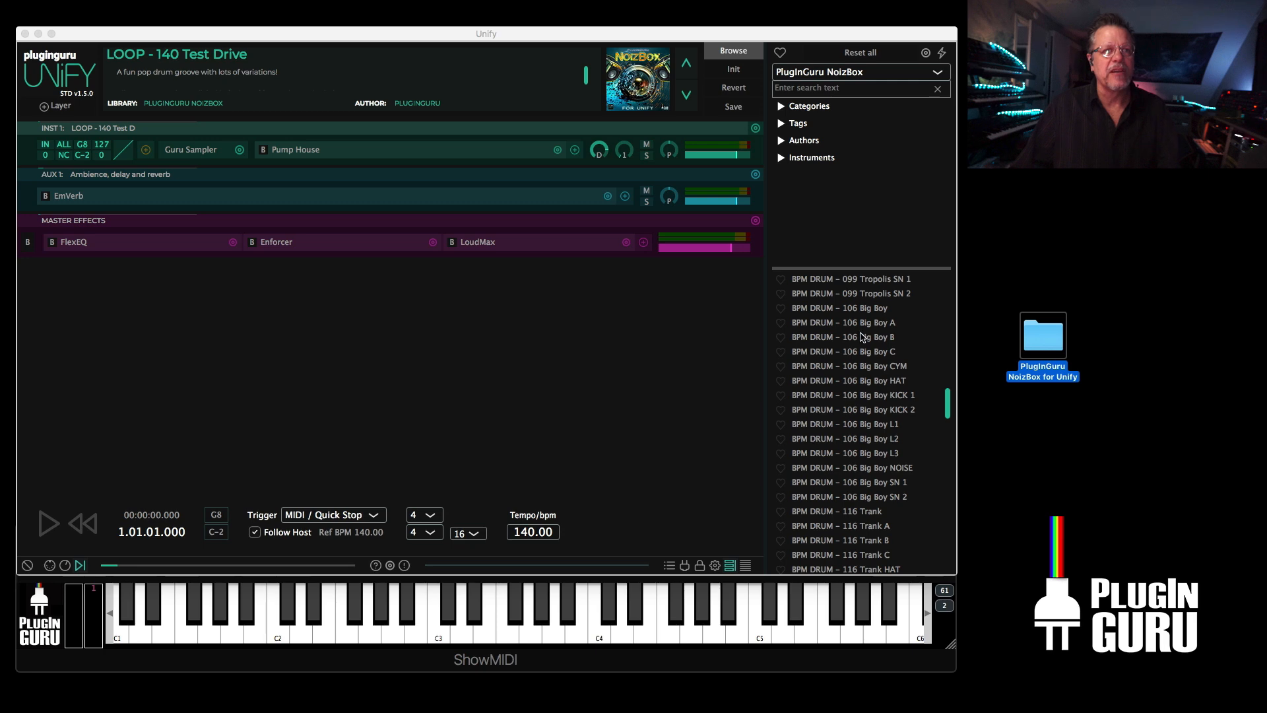
pyautogui.moveTo(871, 331)
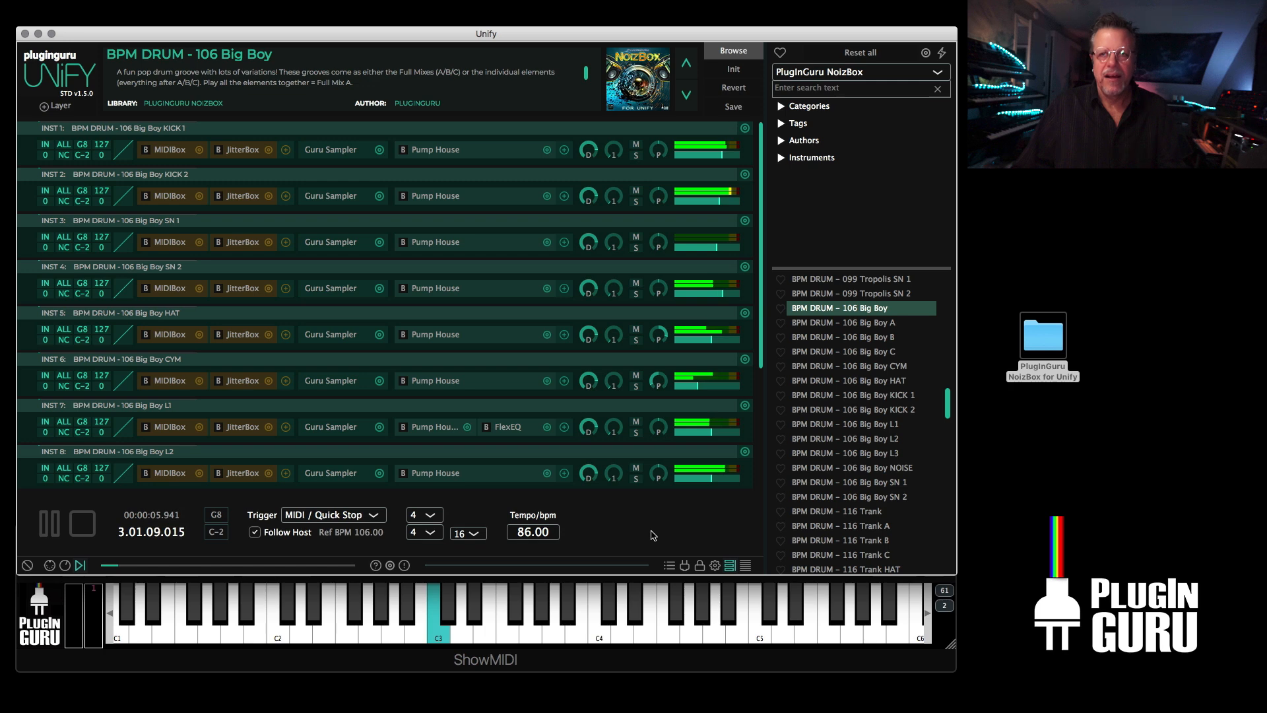
# - Load BPM DRUM - 106 Big Boy and audition its kick, snare, hat, cymbal and loop layers
pyautogui.click(81, 523)
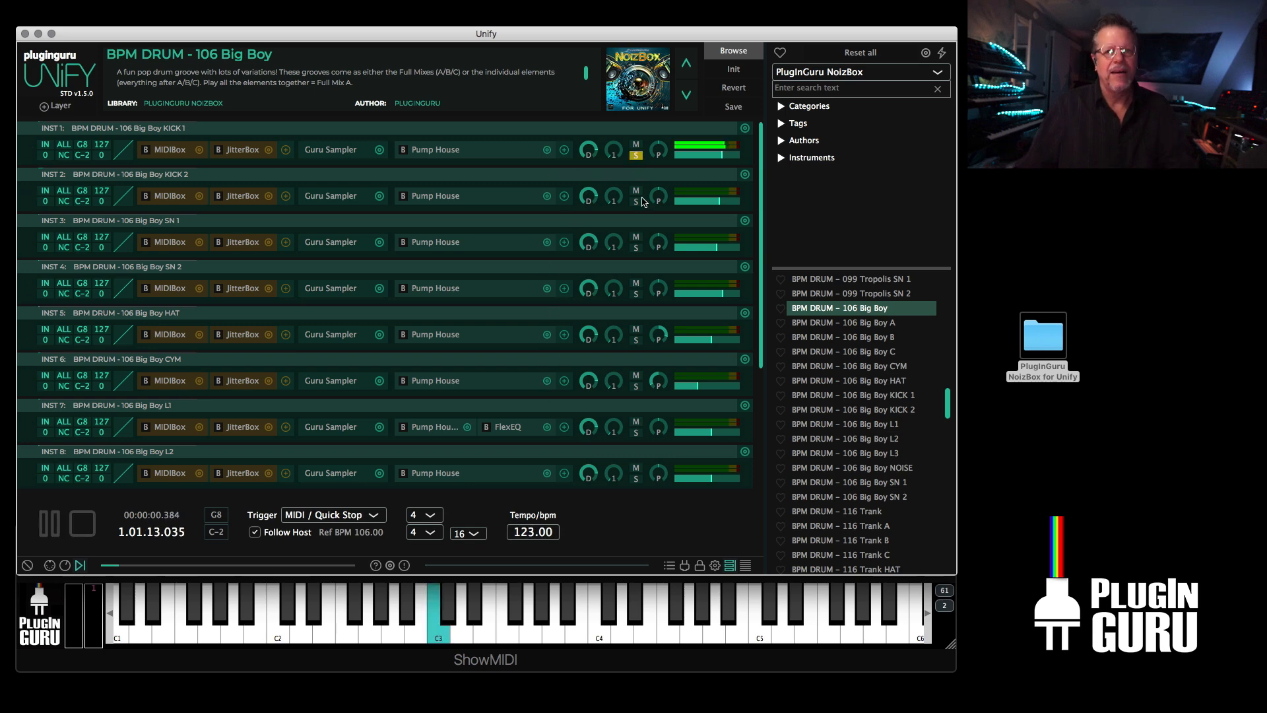
pyautogui.moveTo(636, 288)
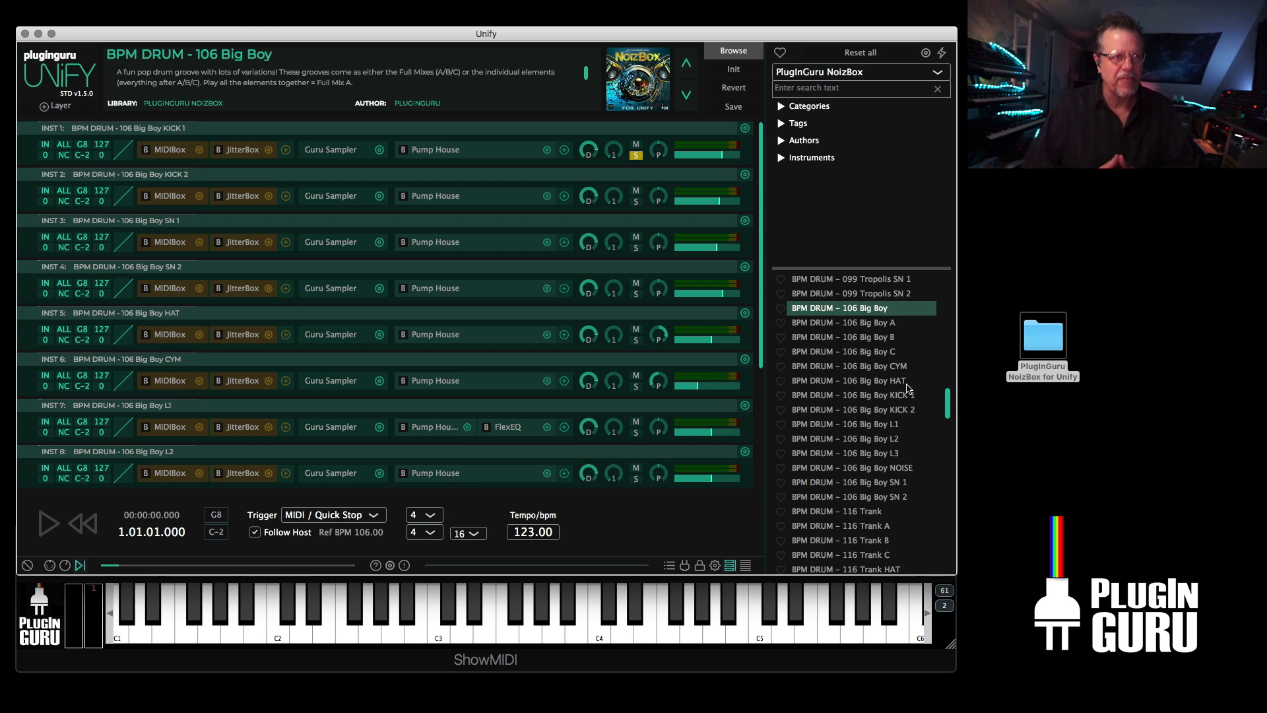
pyautogui.moveTo(881, 396)
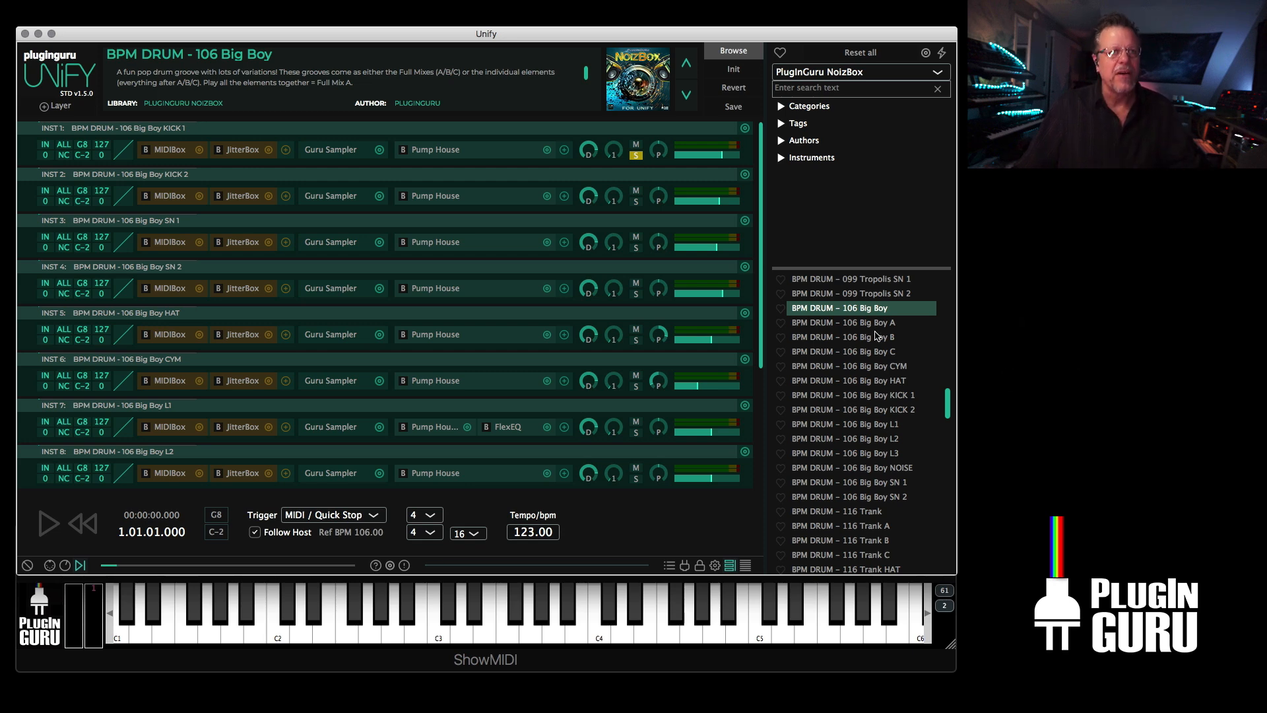
pyautogui.click(48, 522)
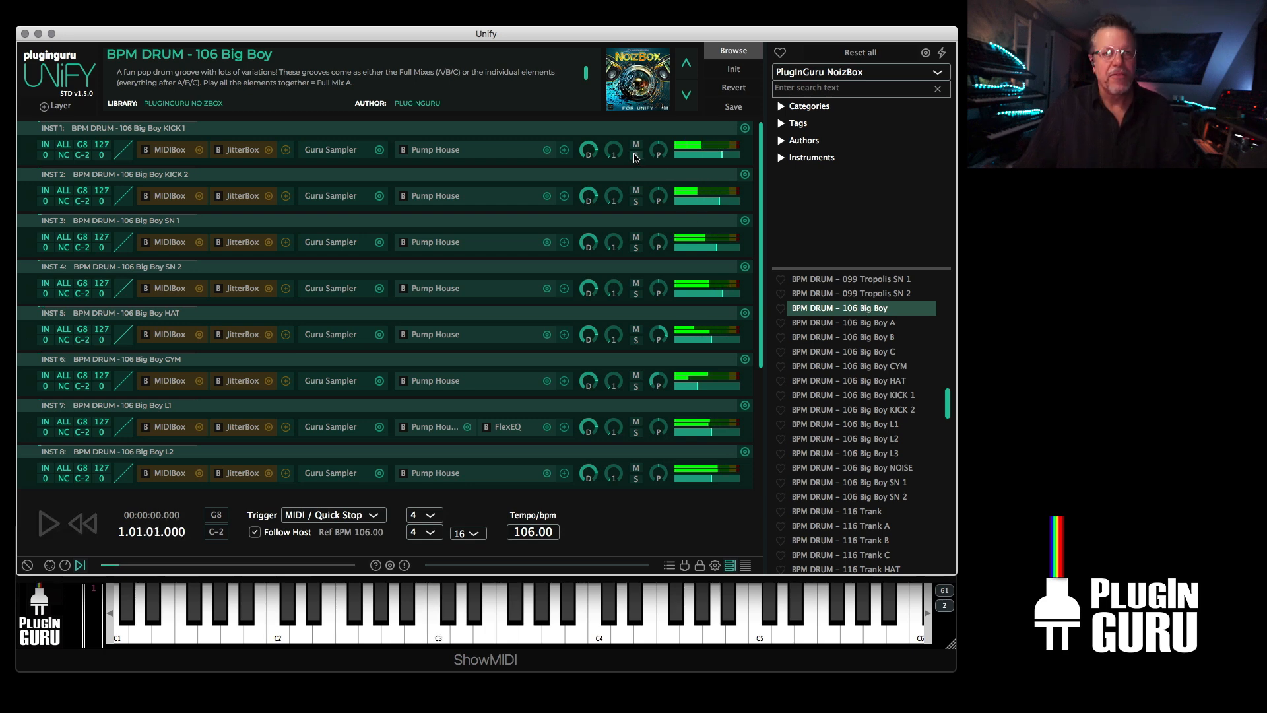
# - Solo the CYM layer, then bring up BPM DRUM - 116 Trank KICK 1 in the browser
pyautogui.click(47, 522)
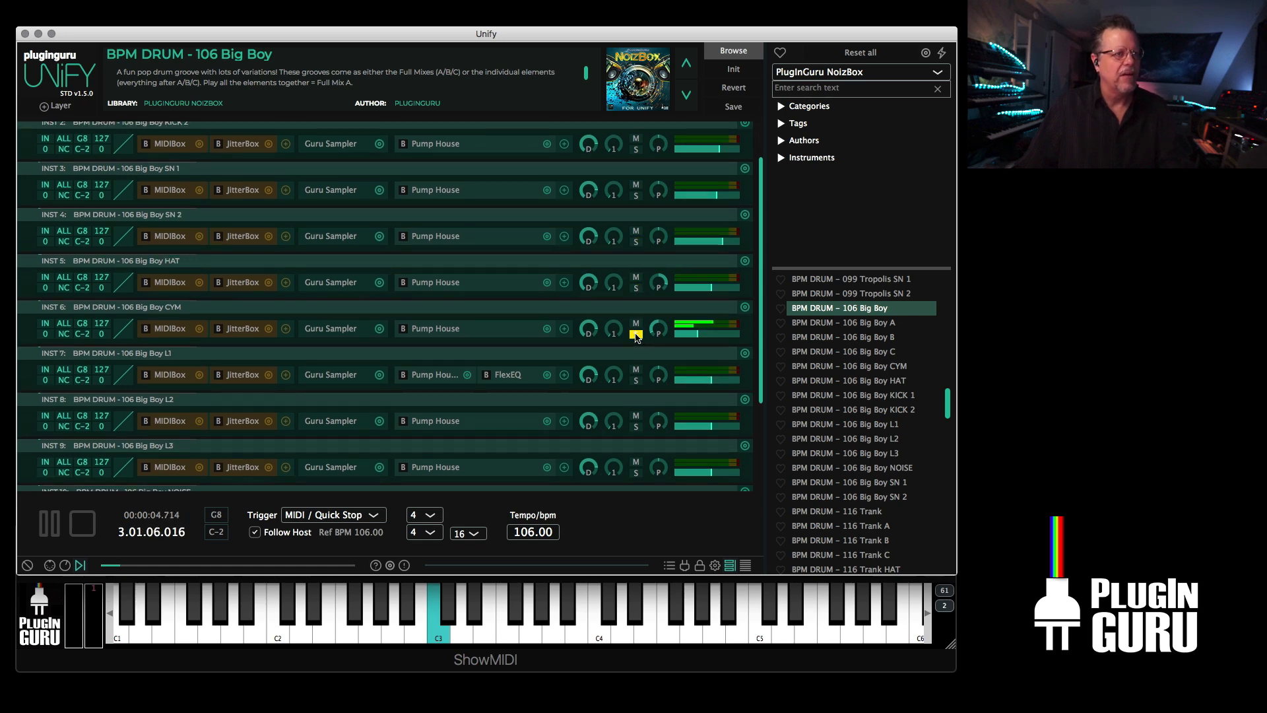
pyautogui.scroll(-3)
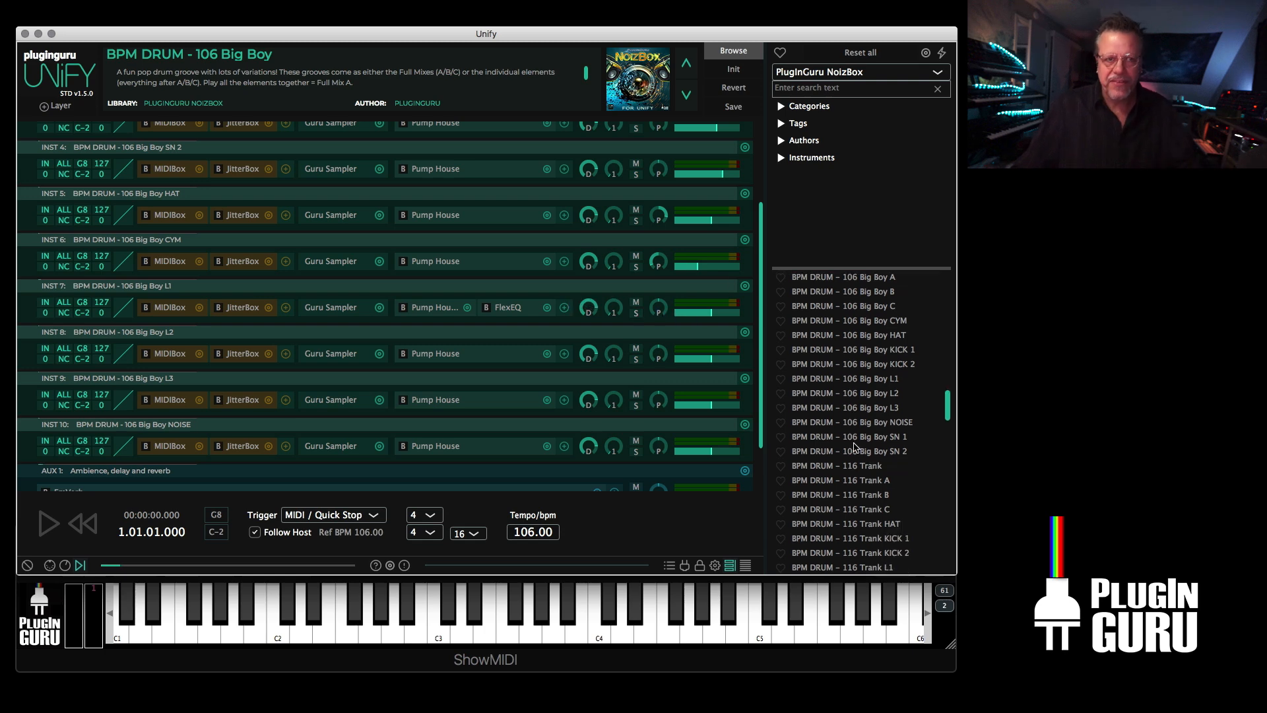
pyautogui.scroll(-3)
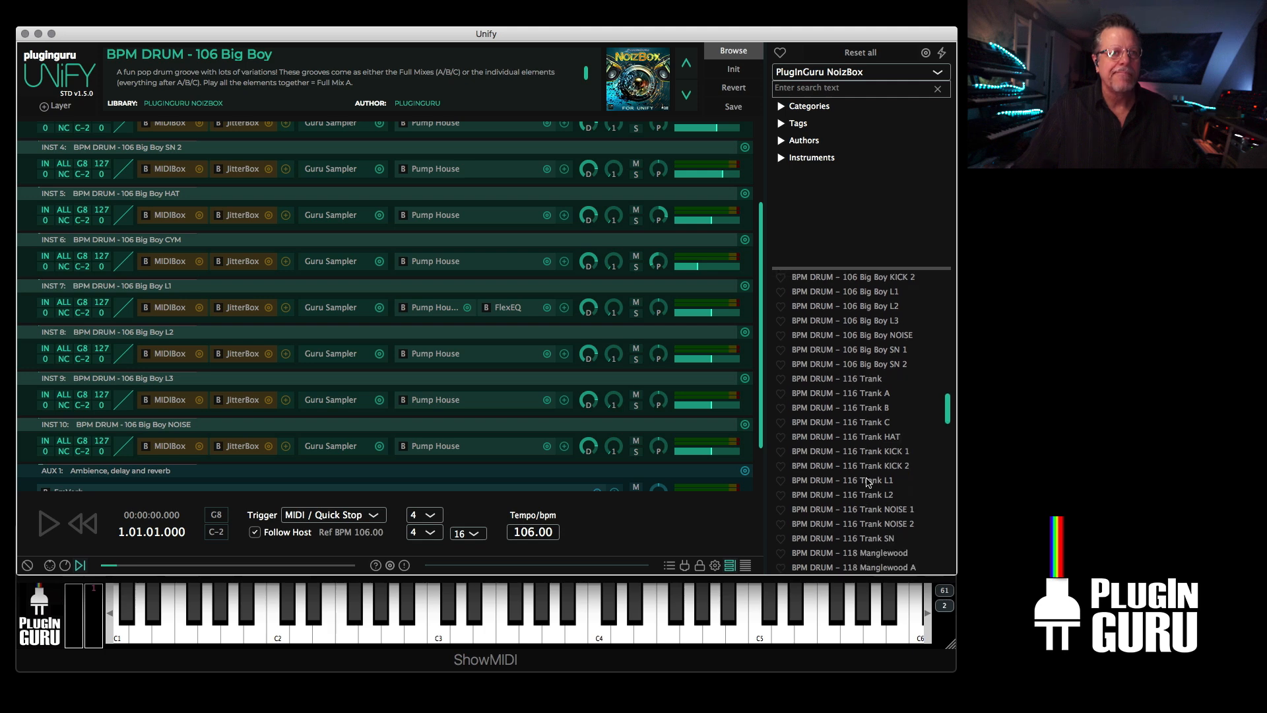
pyautogui.moveTo(867, 451)
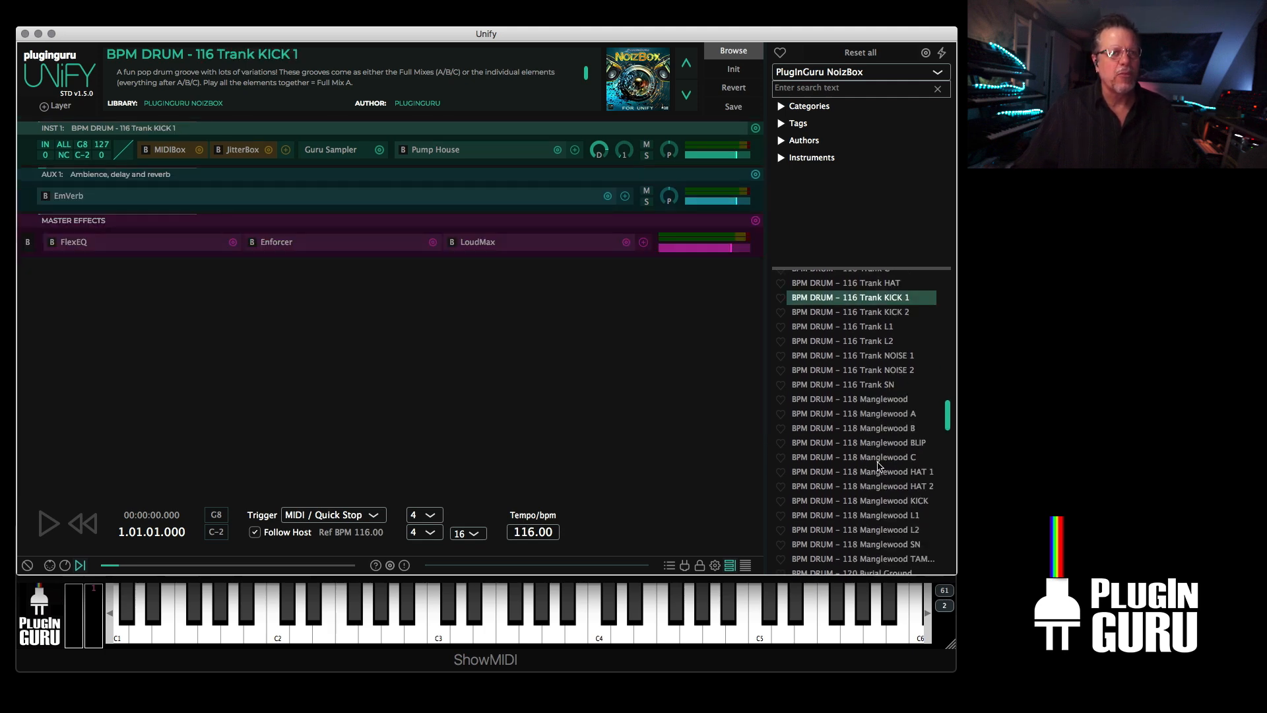
# - Add Manglewood HAT 2 and Burial Ground NOISE grooves as new layers
pyautogui.rightClick(863, 472)
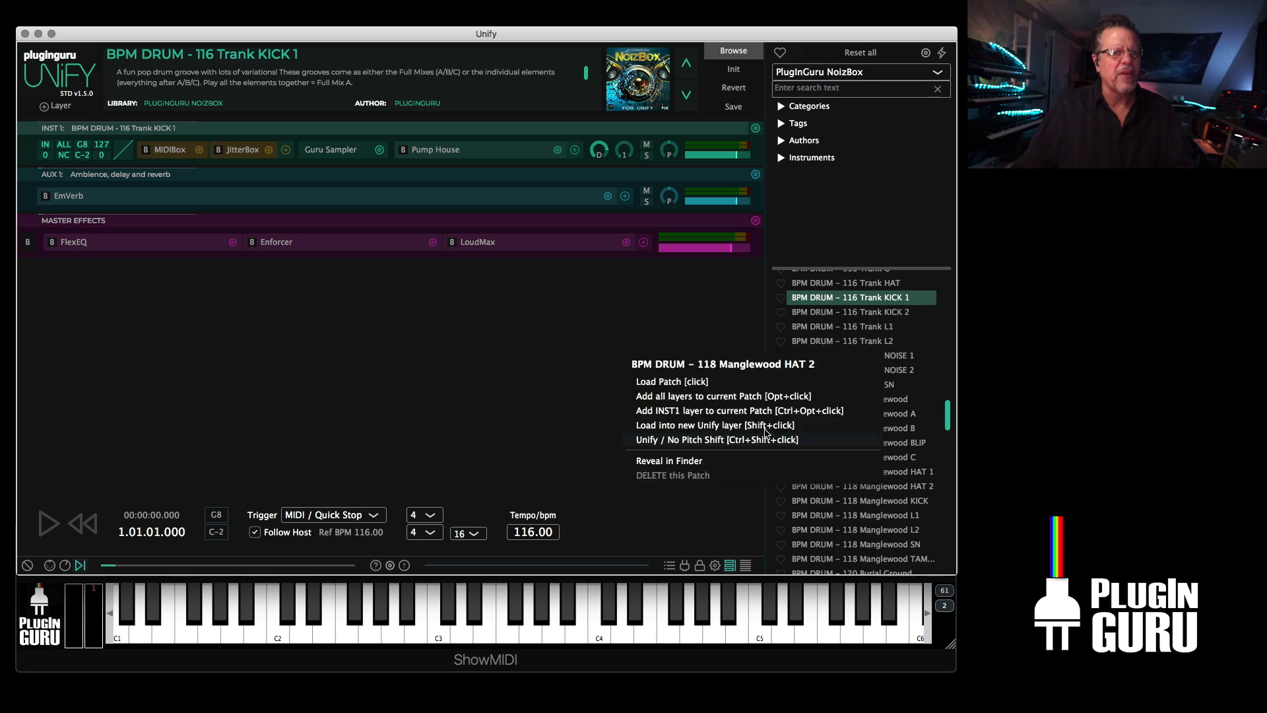
pyautogui.click(717, 425)
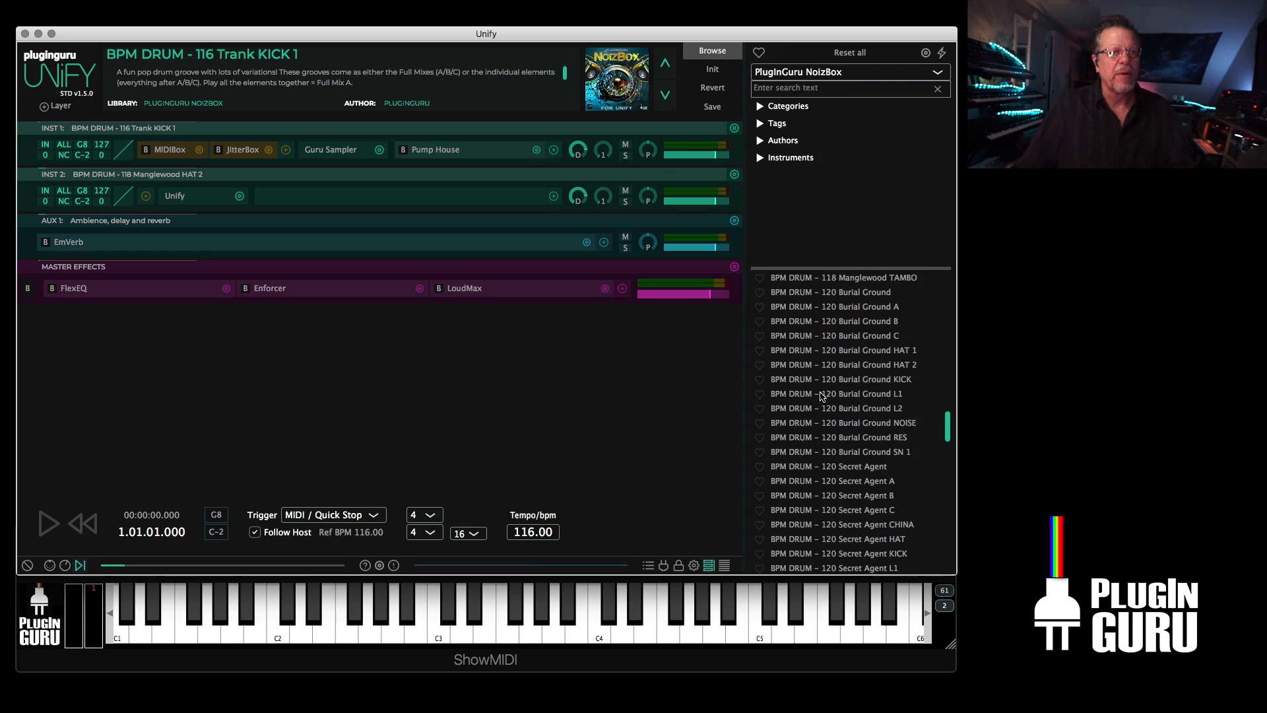
pyautogui.moveTo(737, 370)
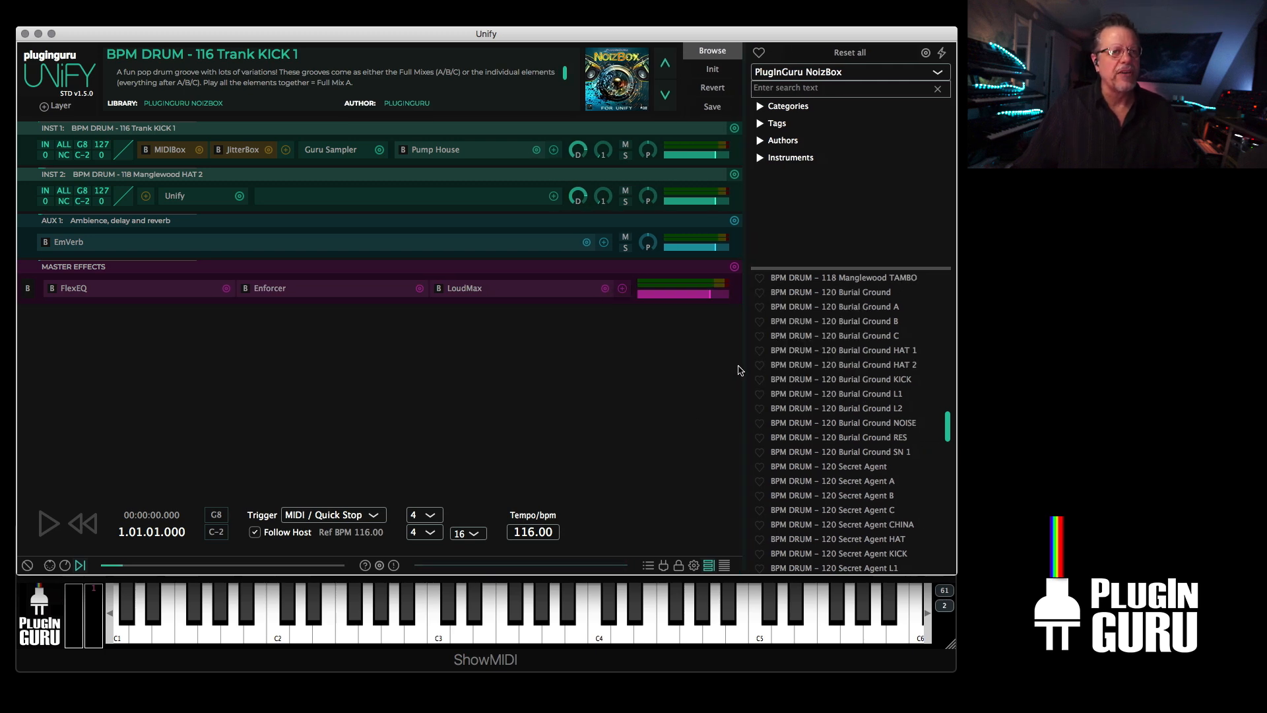
pyautogui.rightClick(837, 291)
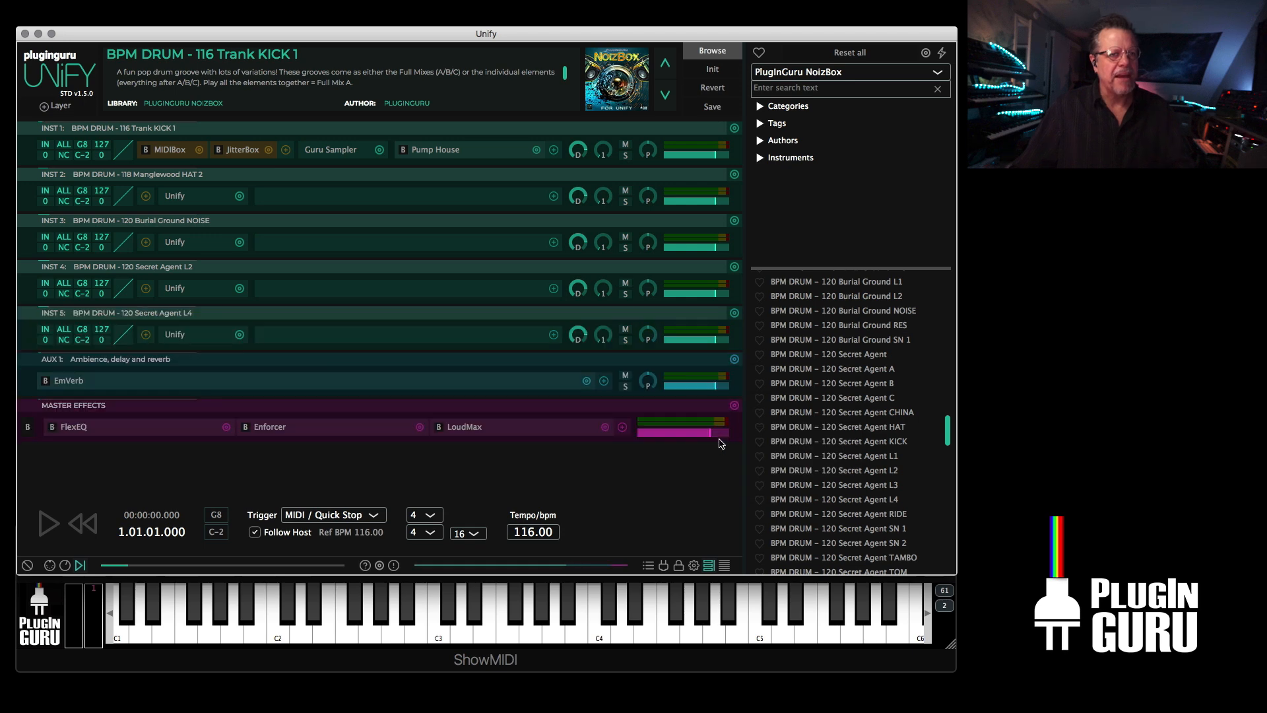
pyautogui.click(47, 522)
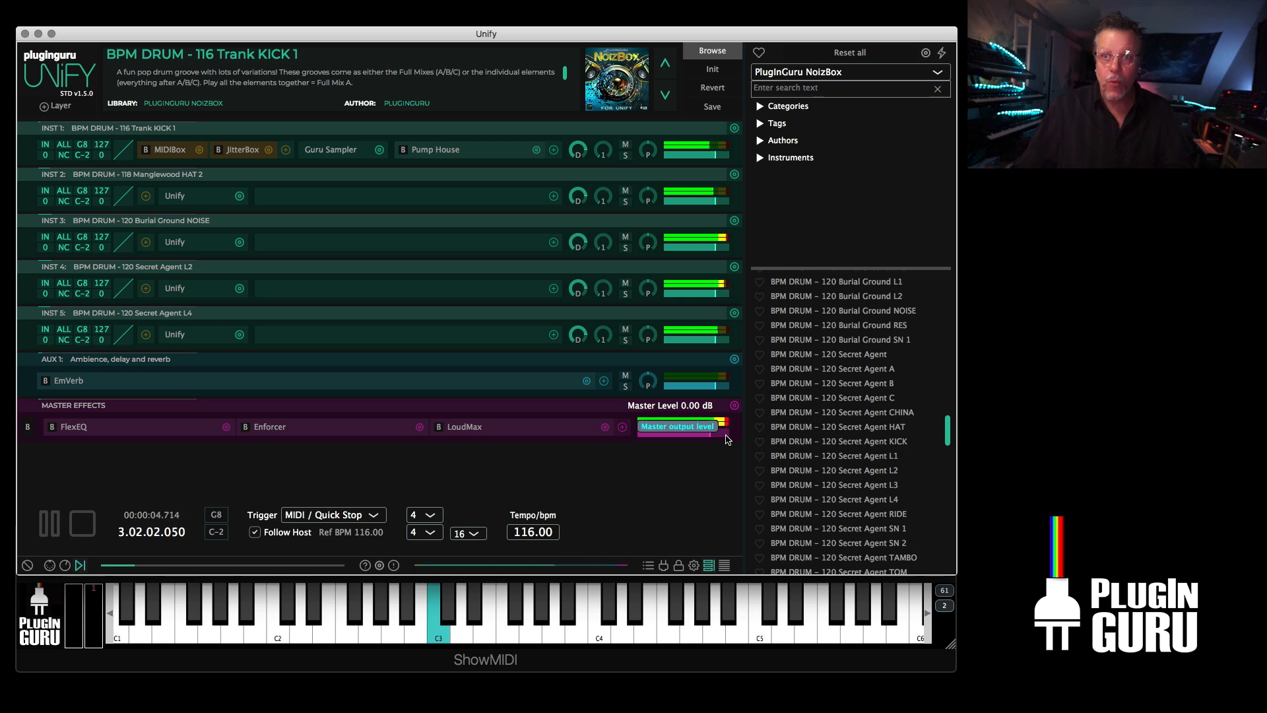
# - Add Secret Agent SN 2 and a VRAM COW groove as new layers
pyautogui.scroll(-3)
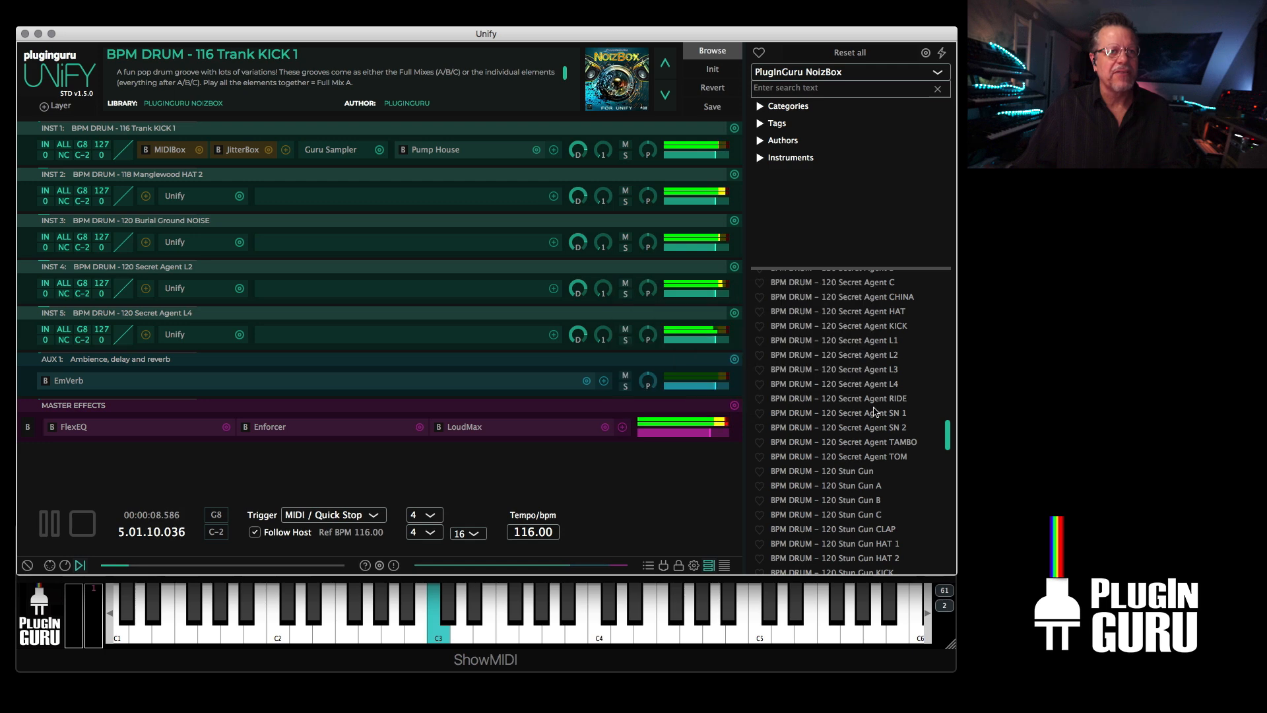
pyautogui.rightClick(837, 427)
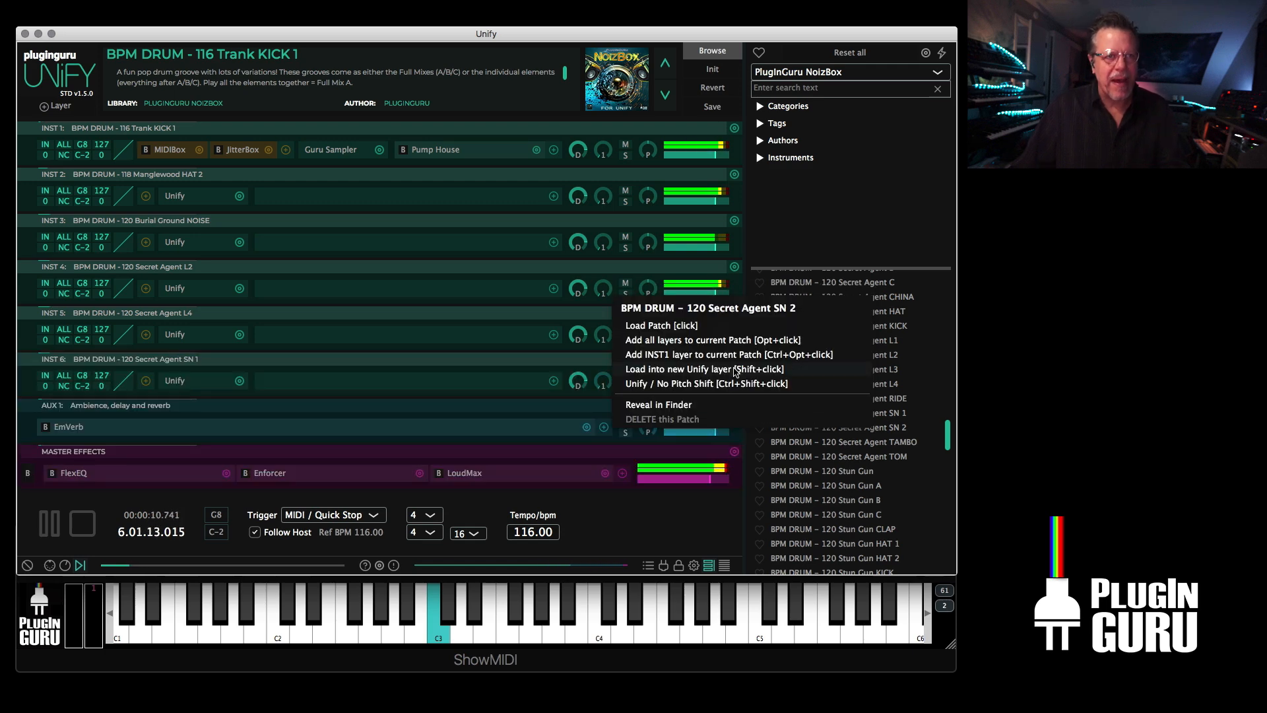
pyautogui.click(705, 369)
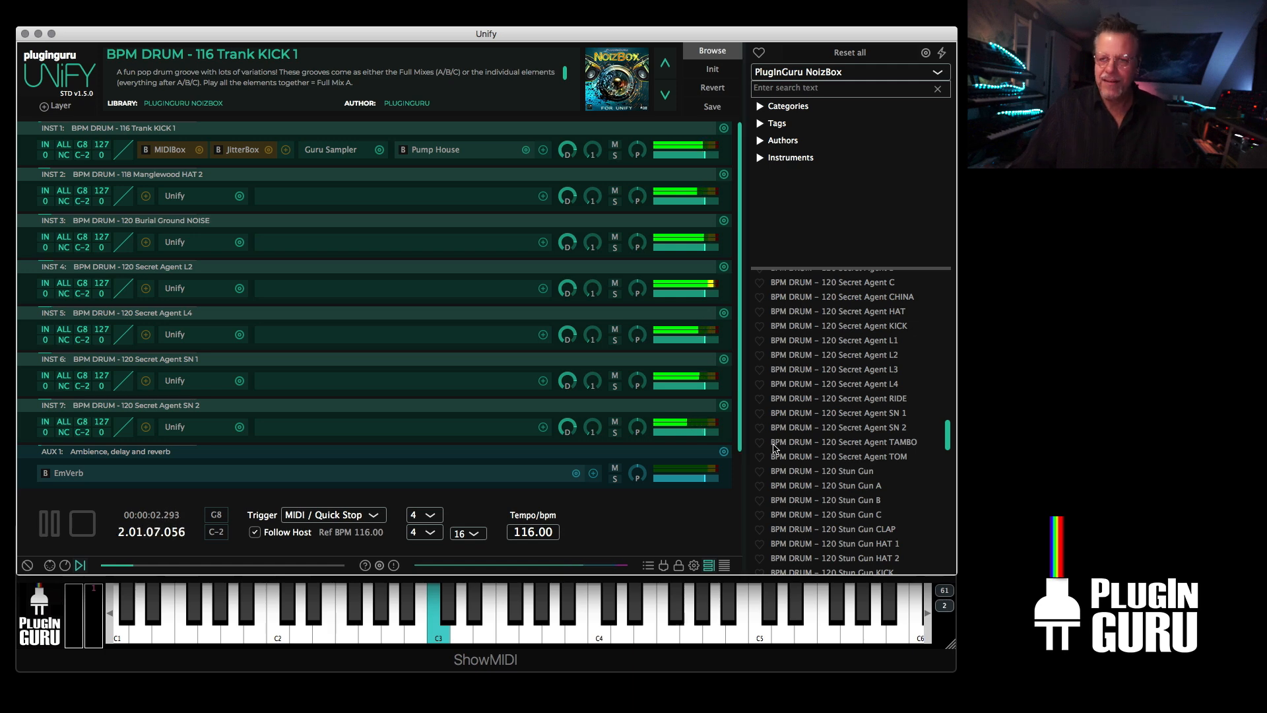
pyautogui.scroll(-3)
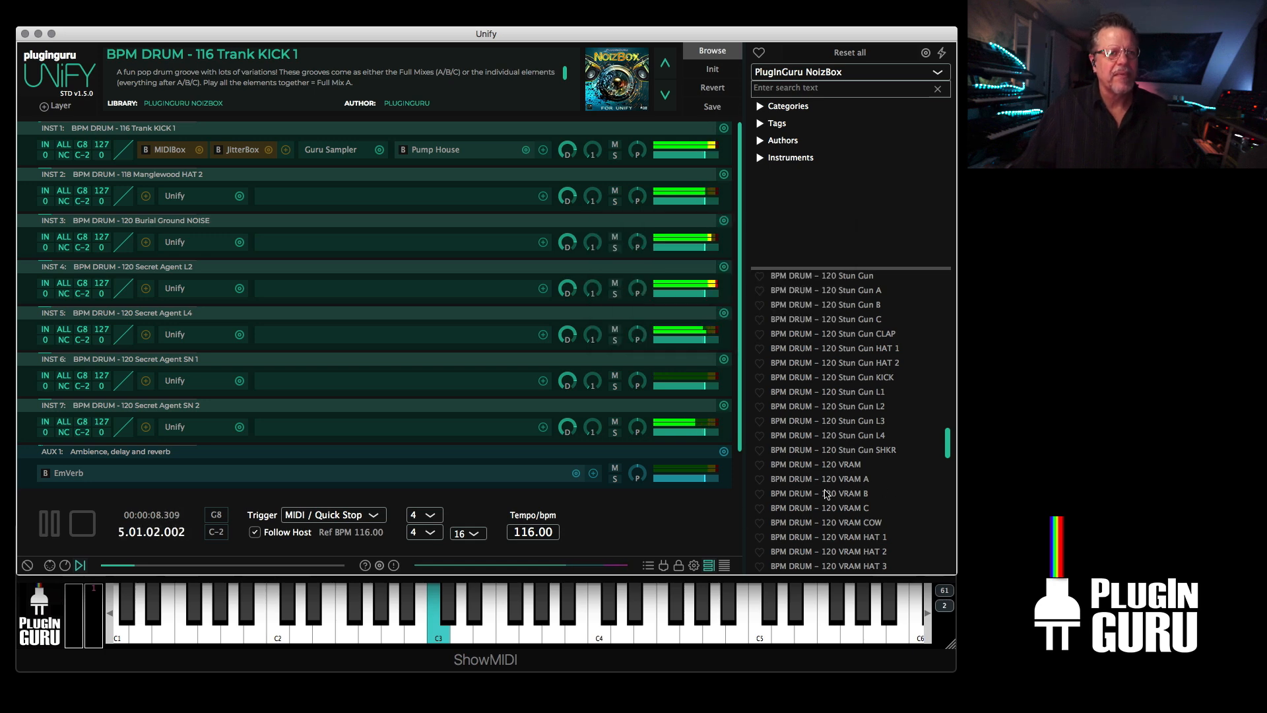
pyautogui.scroll(-3)
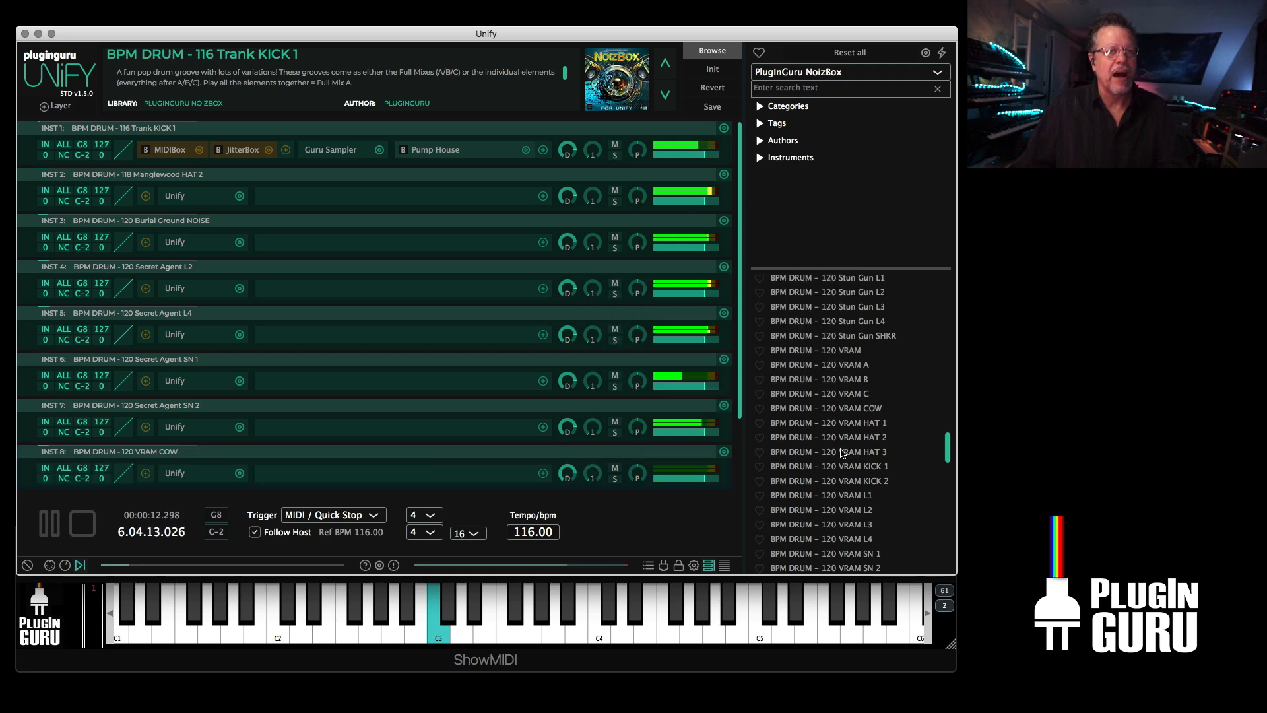
pyautogui.rightClick(825, 437)
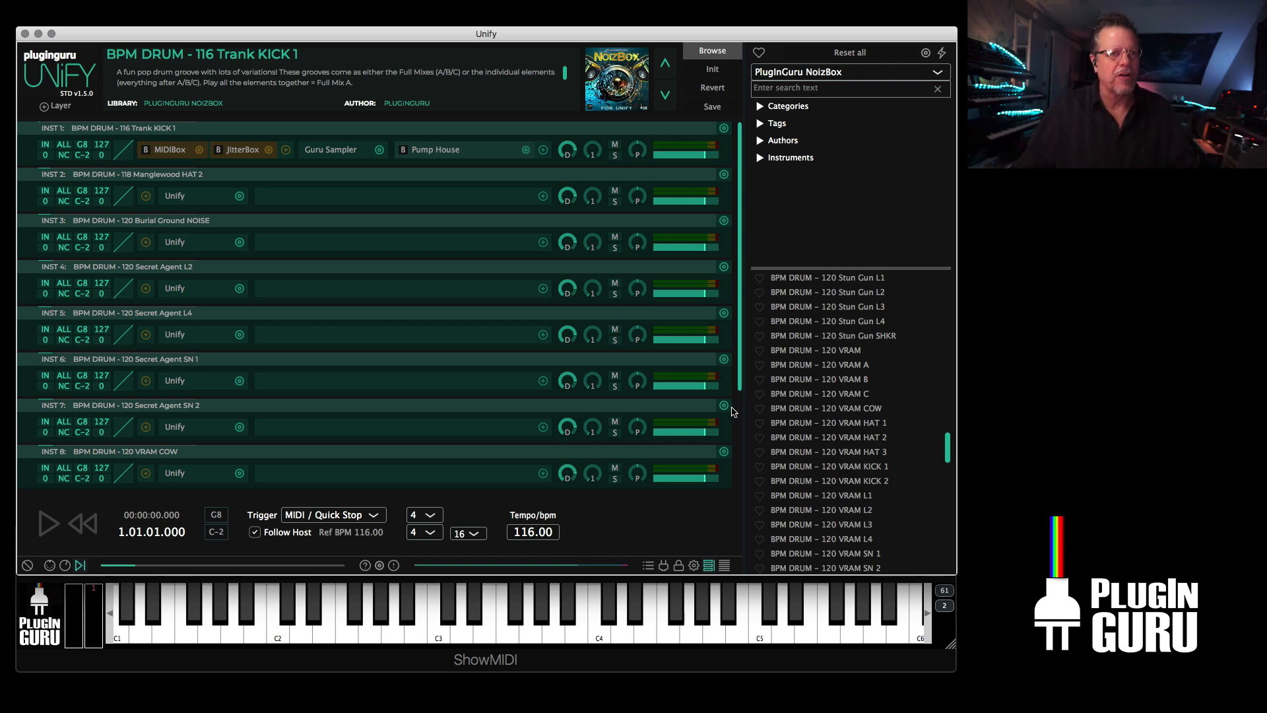
pyautogui.scroll(-3)
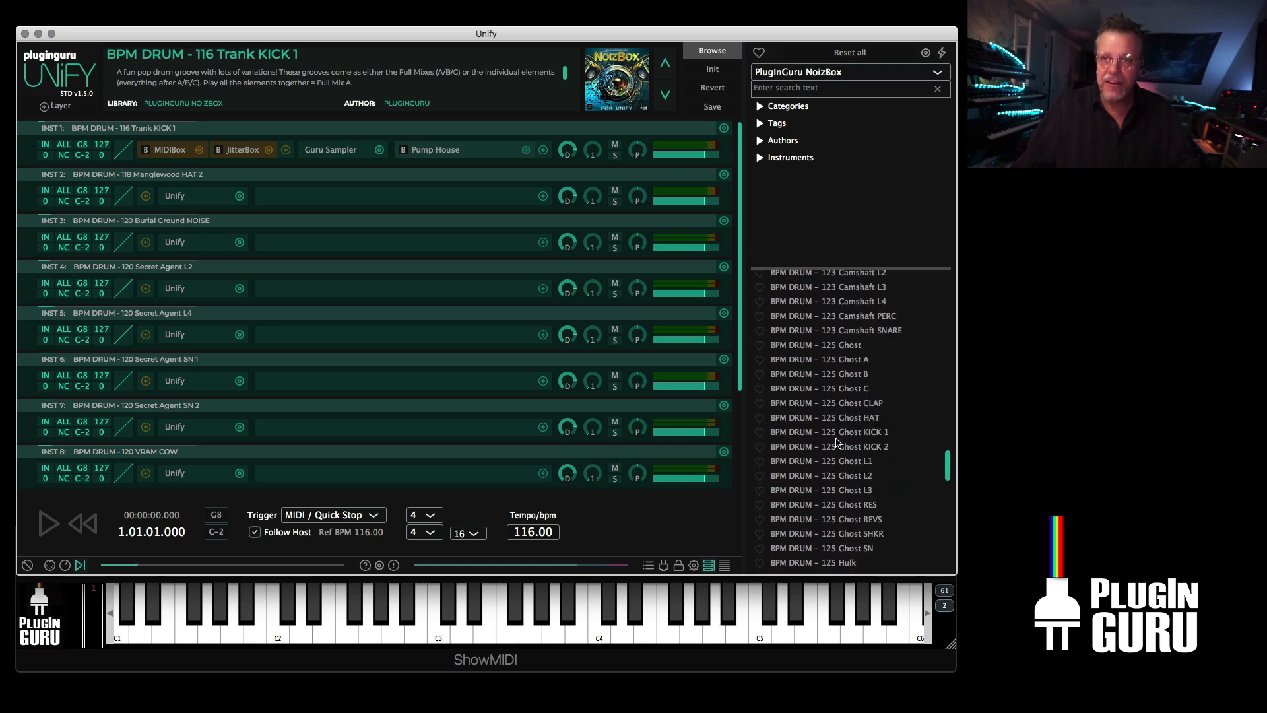
# - Audition the 125 Hulk A, B, C, HAT 1 and HAT 2 grooves
pyautogui.scroll(-3)
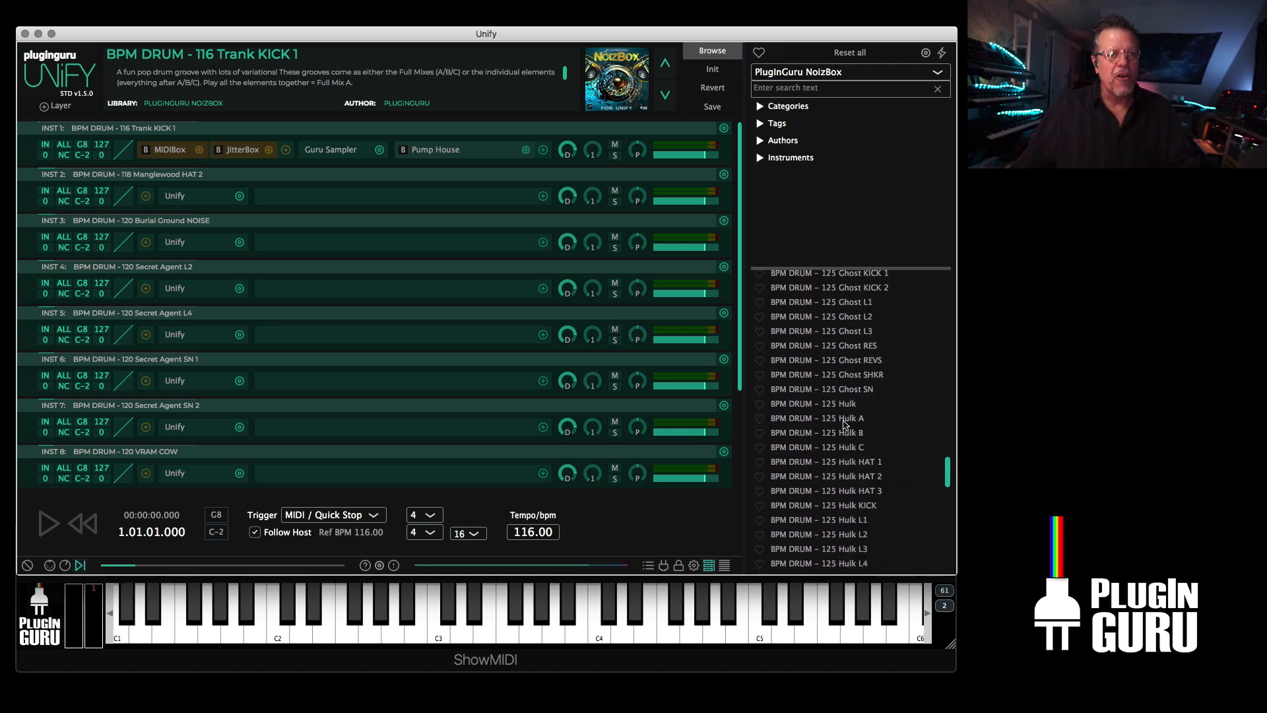
pyautogui.click(438, 614)
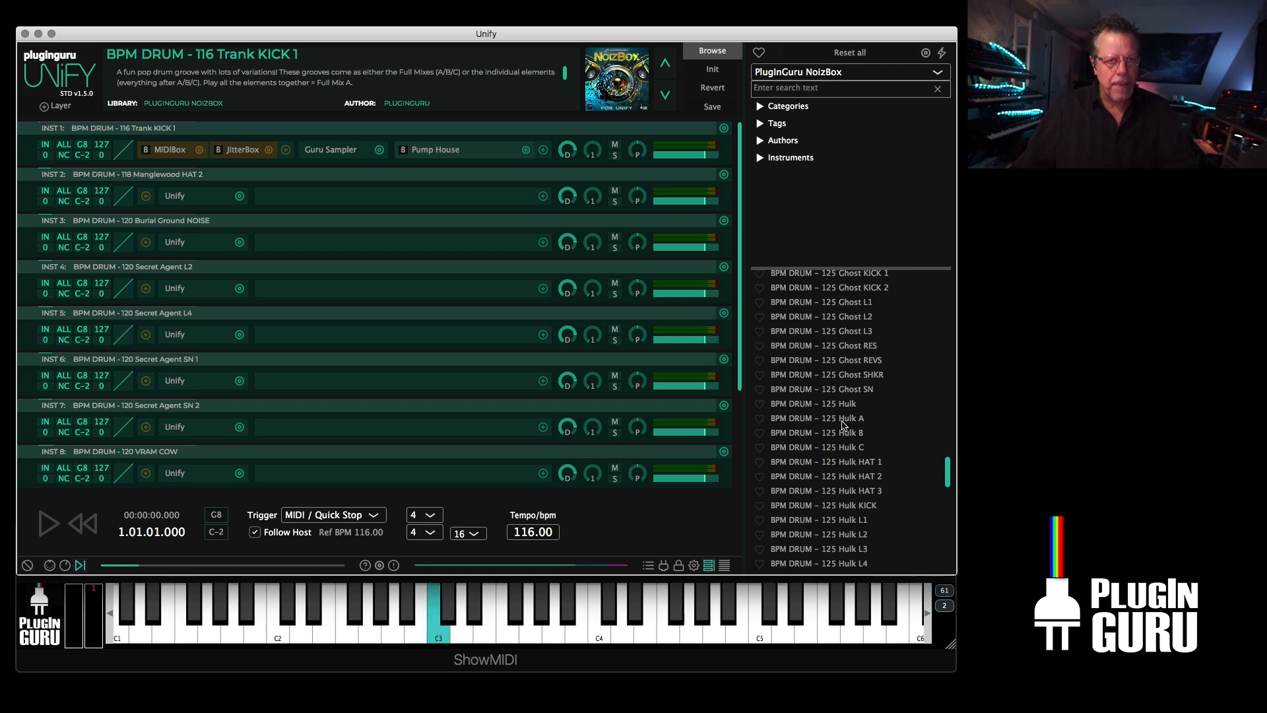
pyautogui.click(816, 418)
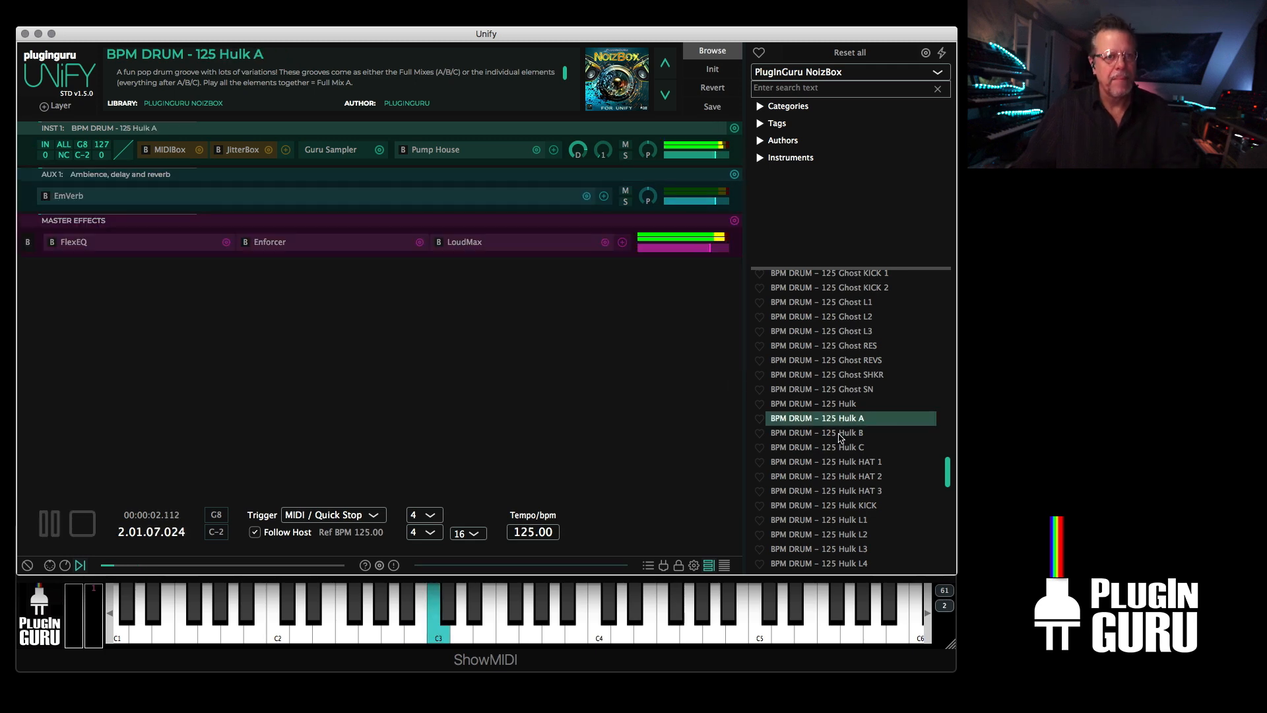
pyautogui.click(817, 432)
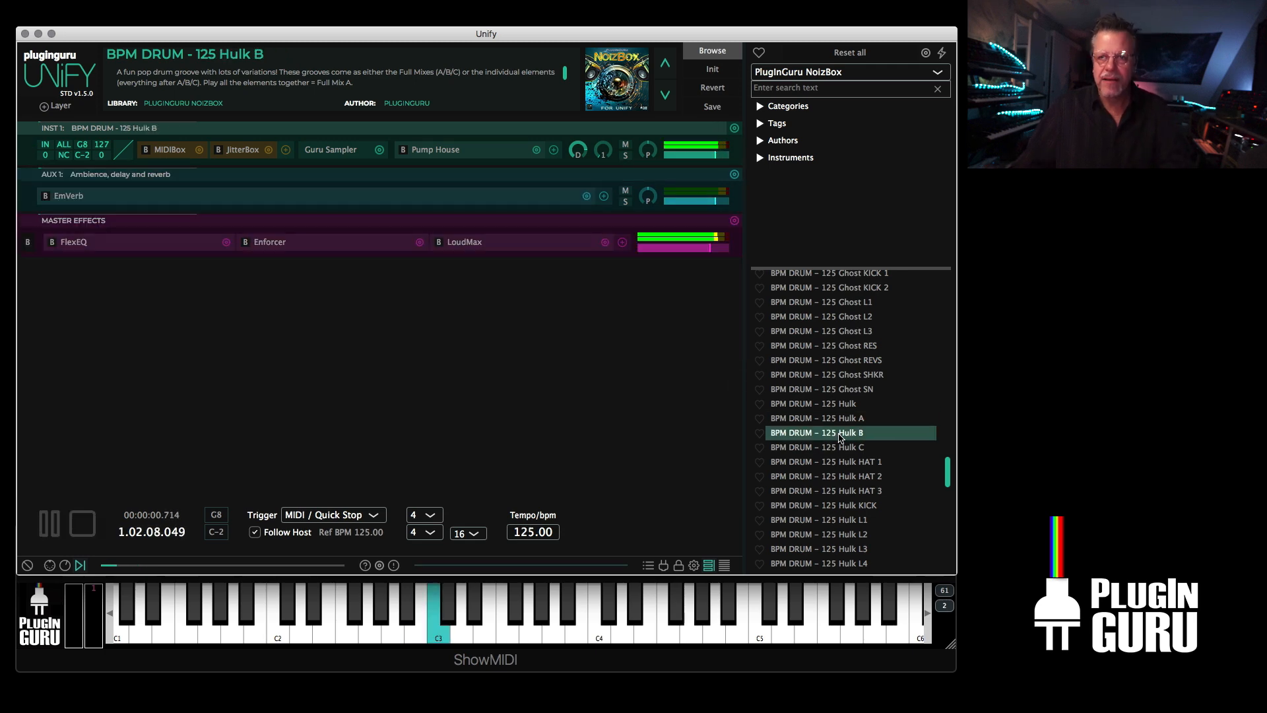
pyautogui.click(818, 446)
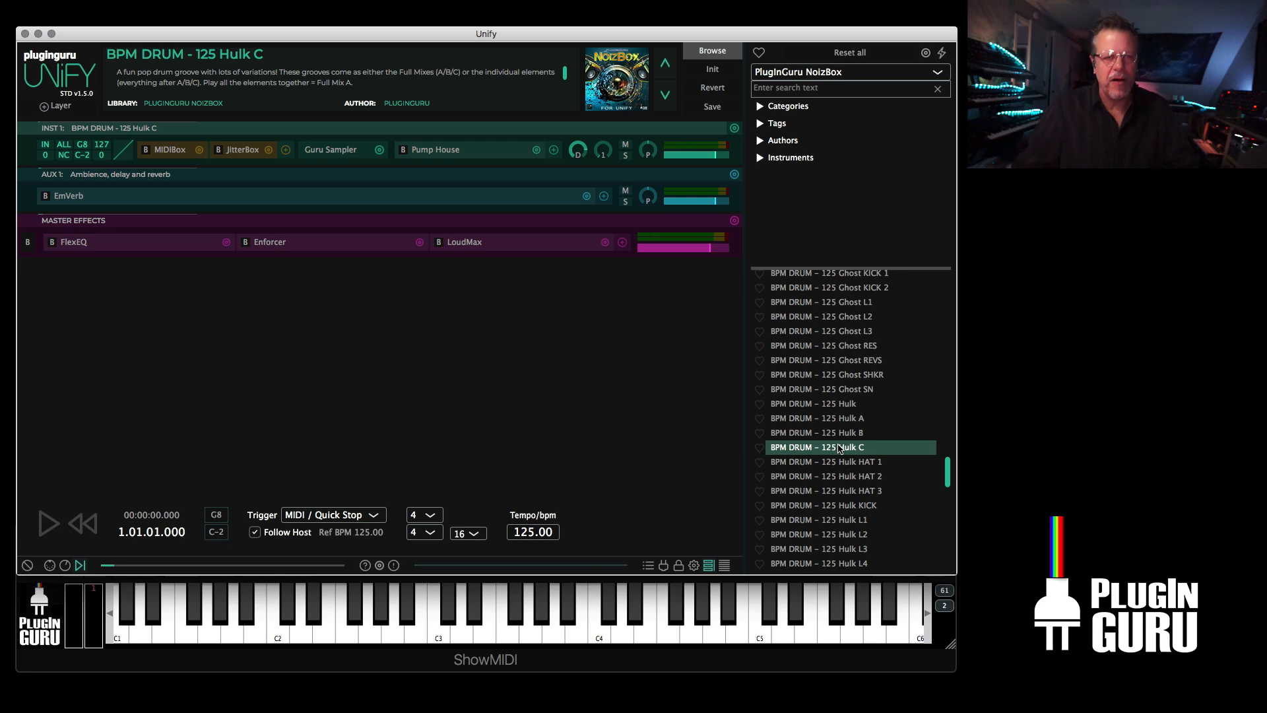
pyautogui.scroll(-3)
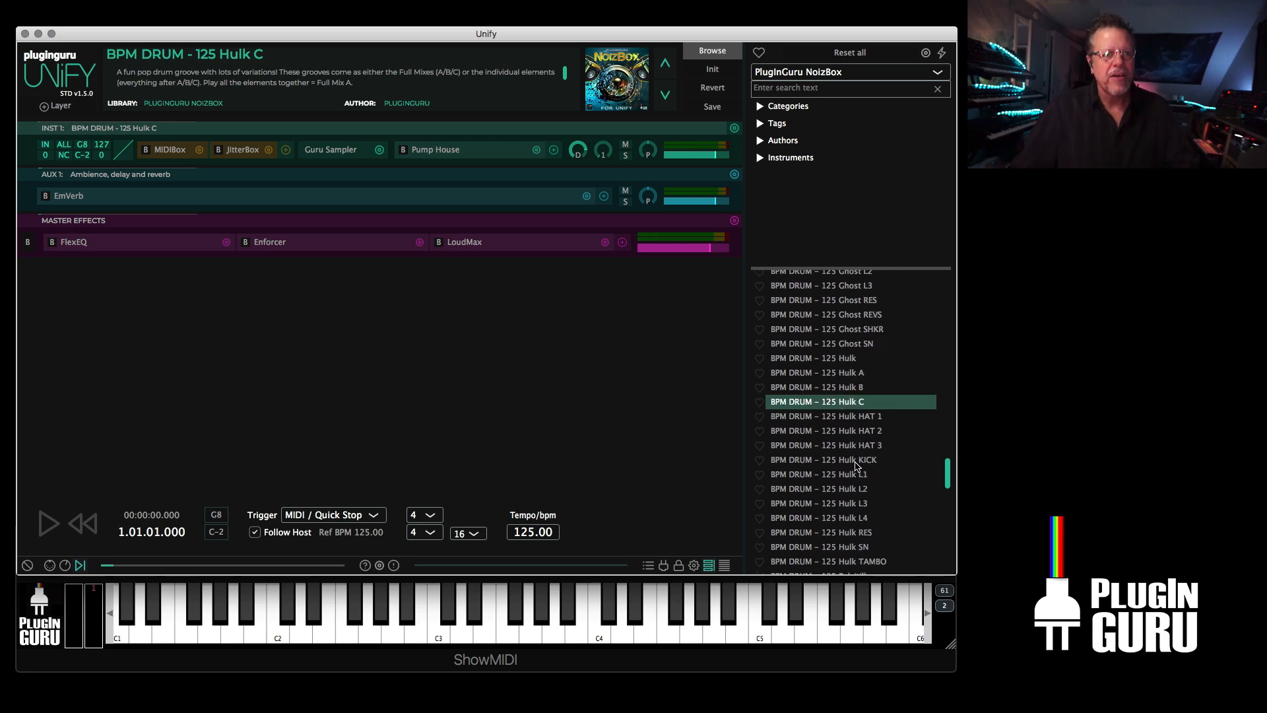
pyautogui.click(825, 417)
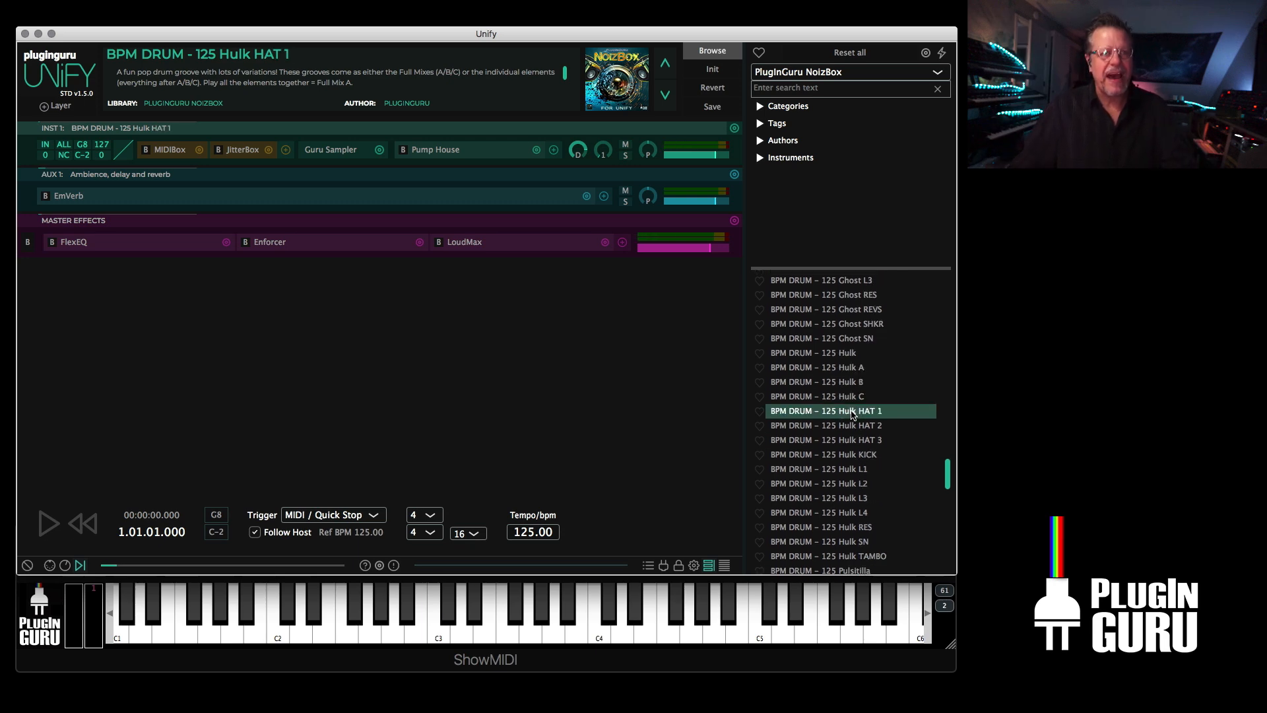
pyautogui.click(824, 424)
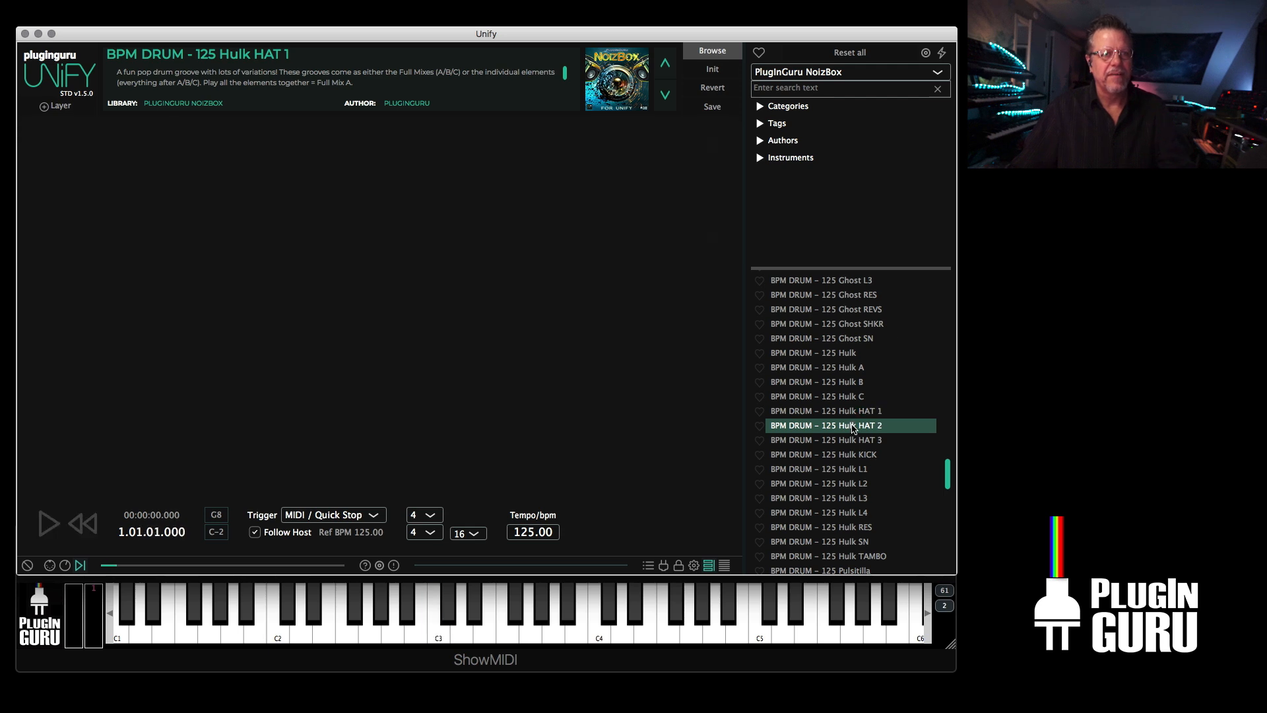
pyautogui.click(824, 425)
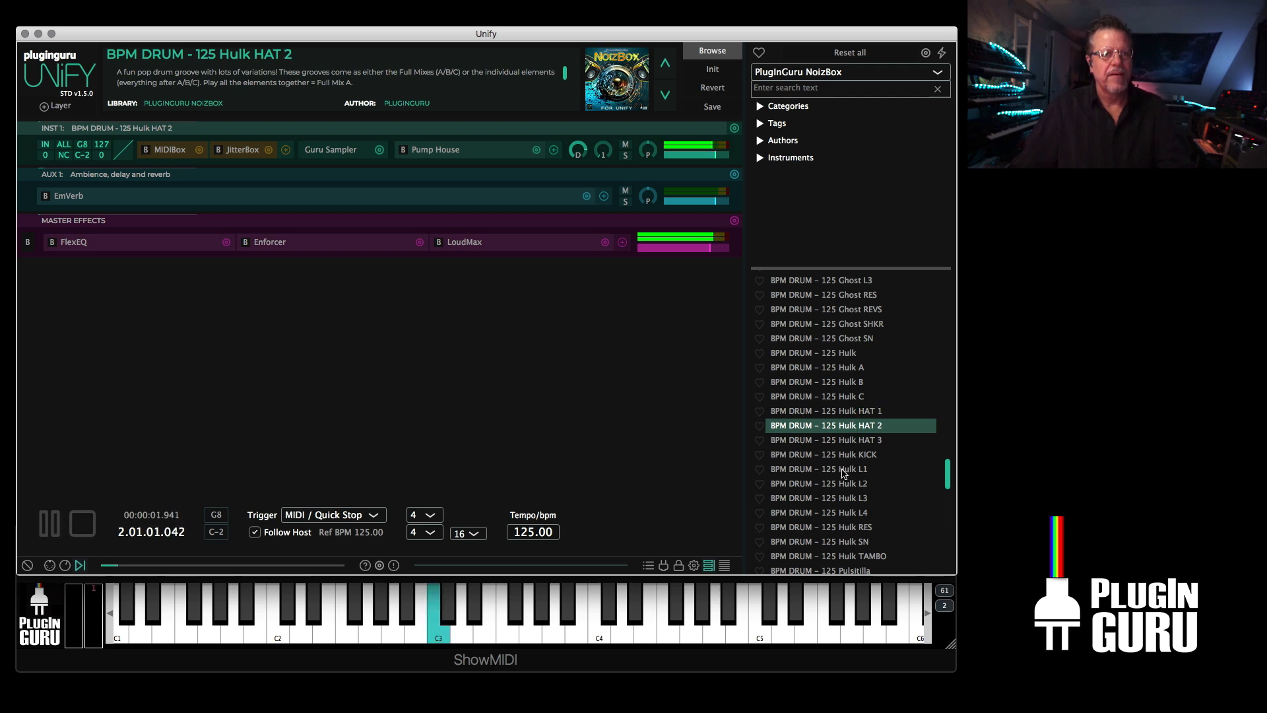
# - Audition Hulk L1 and L2, then load and play the 125 Hulk L3 groove
pyautogui.click(821, 468)
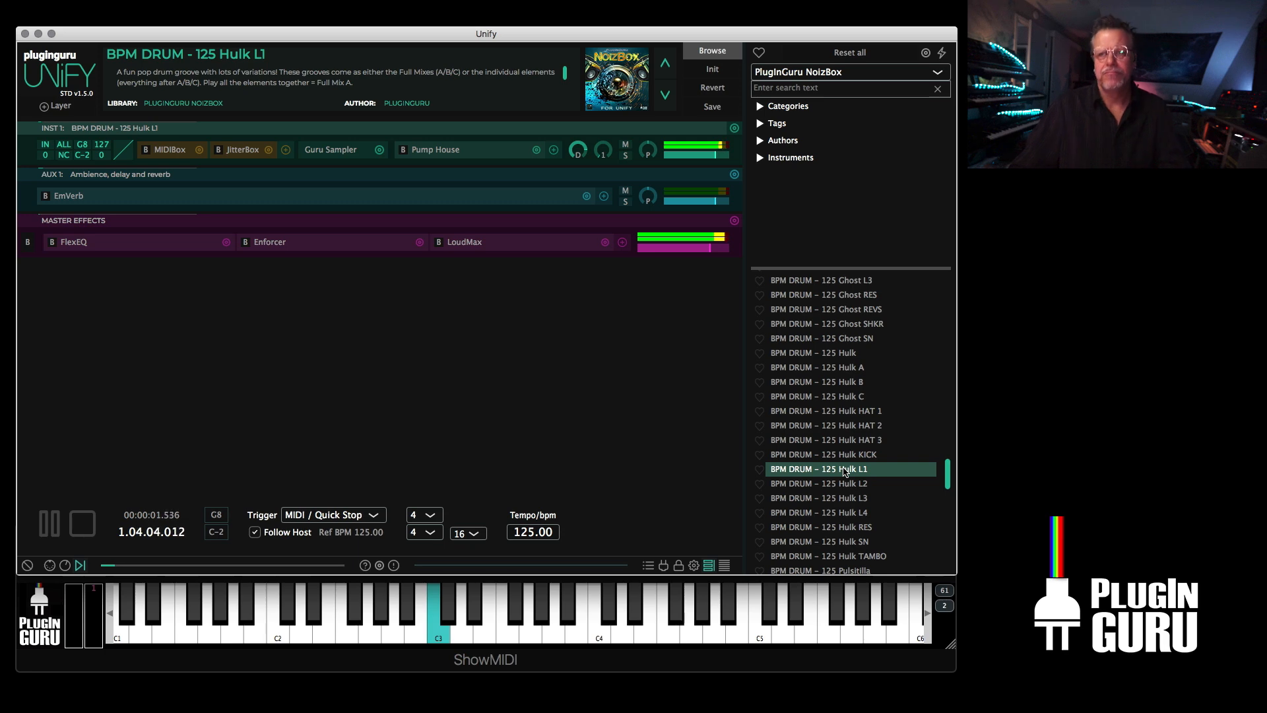
pyautogui.click(47, 523)
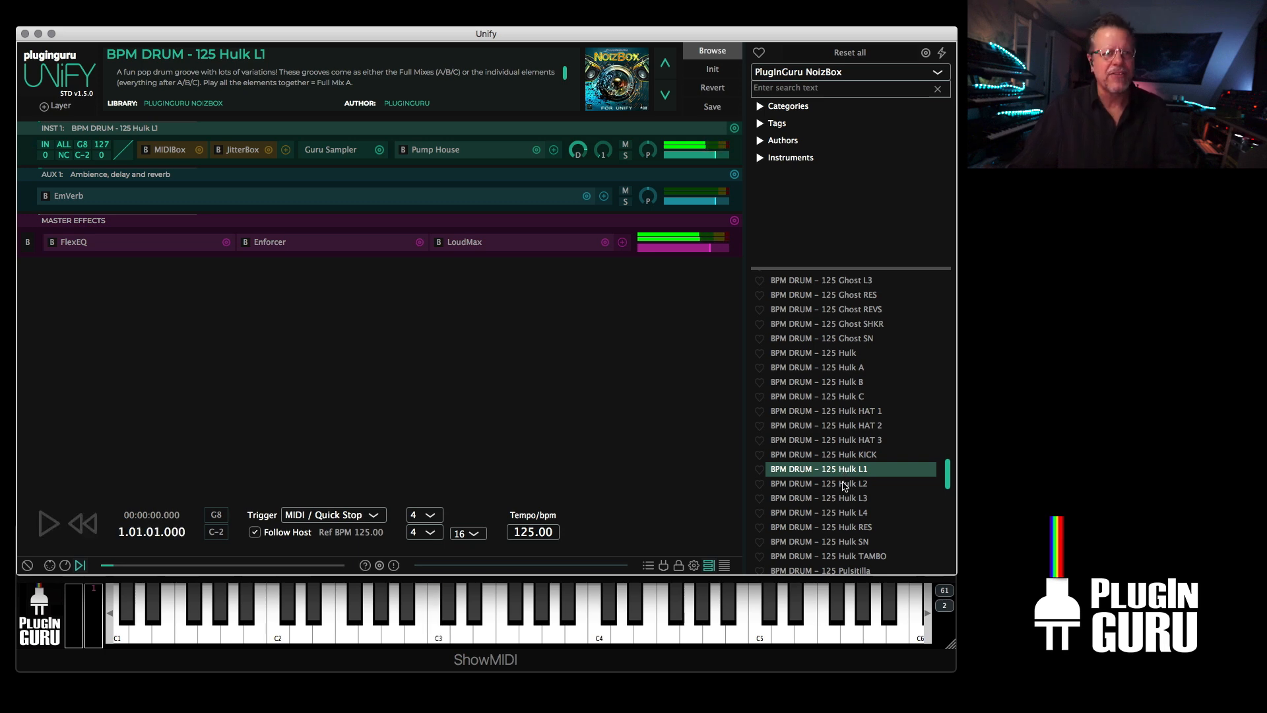
pyautogui.click(819, 483)
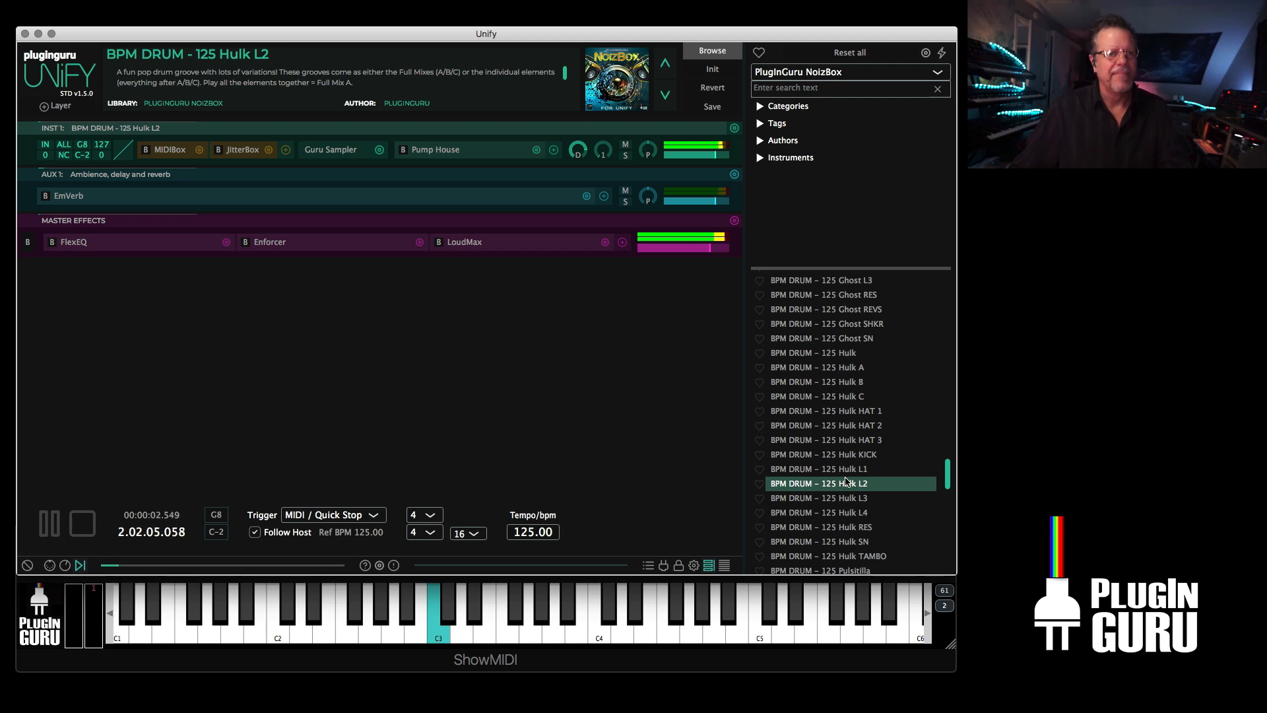
pyautogui.click(816, 497)
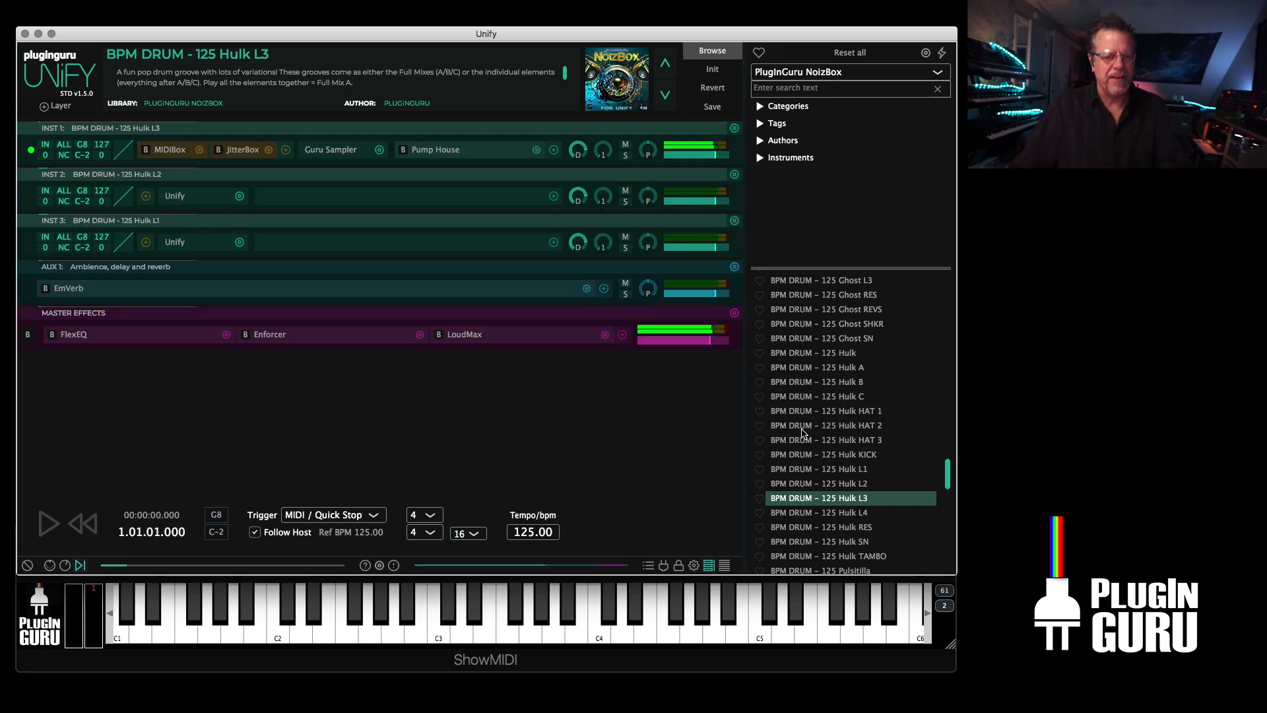
pyautogui.click(47, 523)
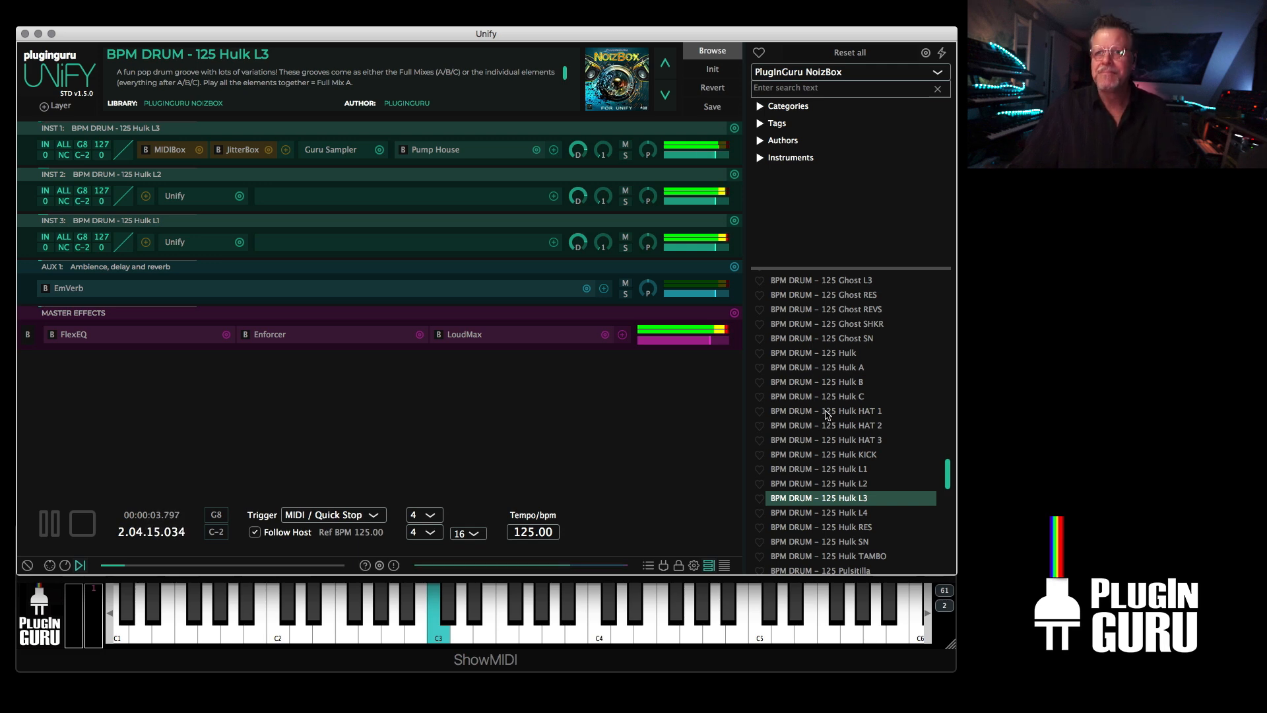
pyautogui.click(80, 522)
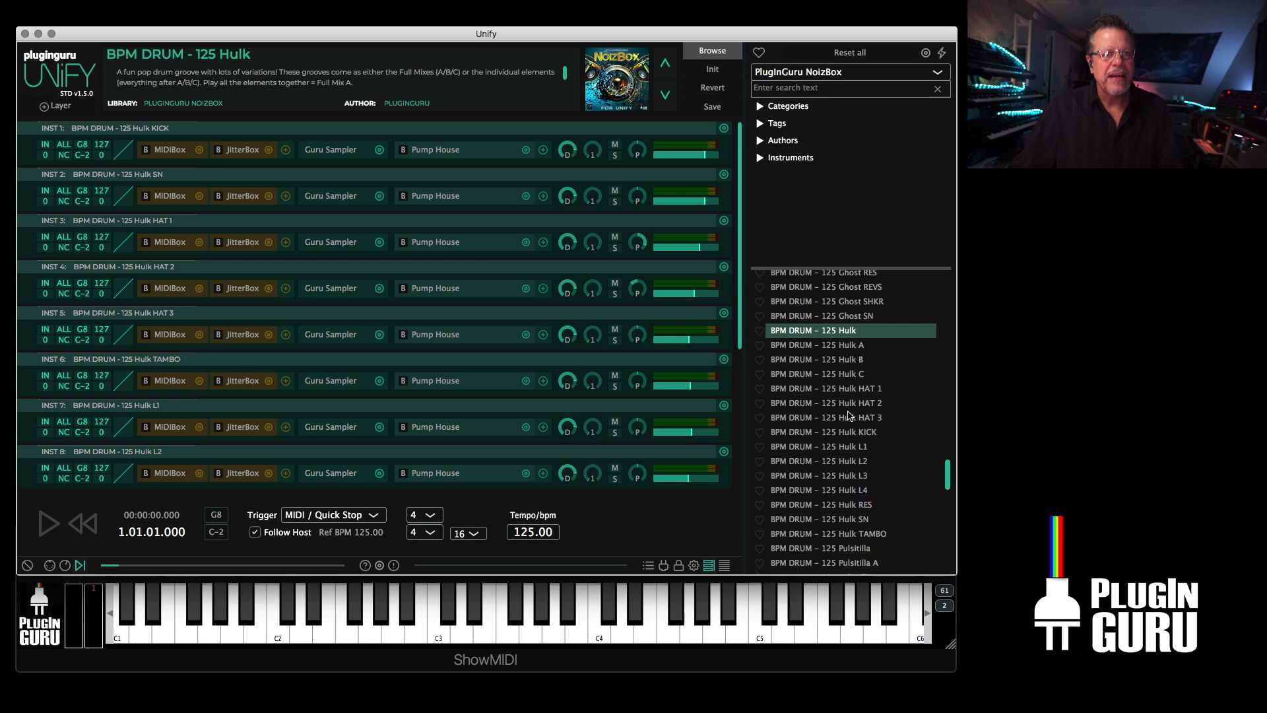
# - Insert Dragonfly Room on the Hulk SN layer with room size raised to about 16.8 m
pyautogui.scroll(-3)
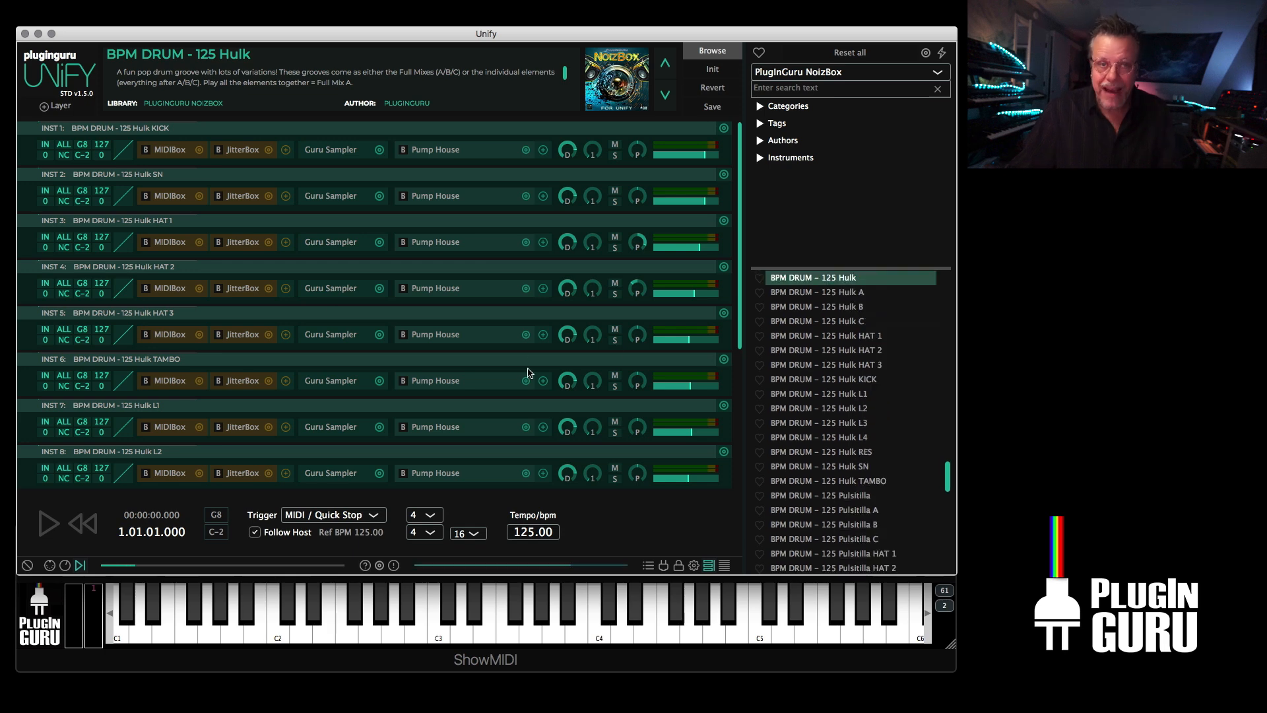
pyautogui.scroll(-3)
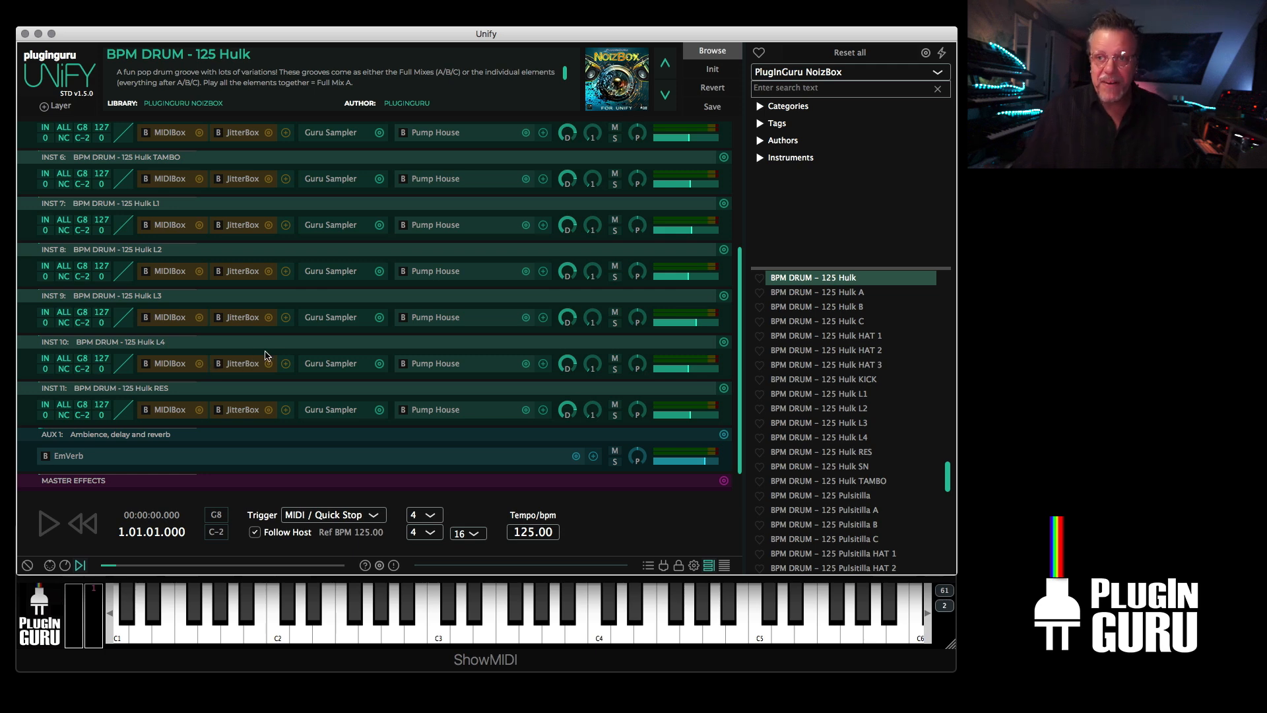
pyautogui.click(46, 523)
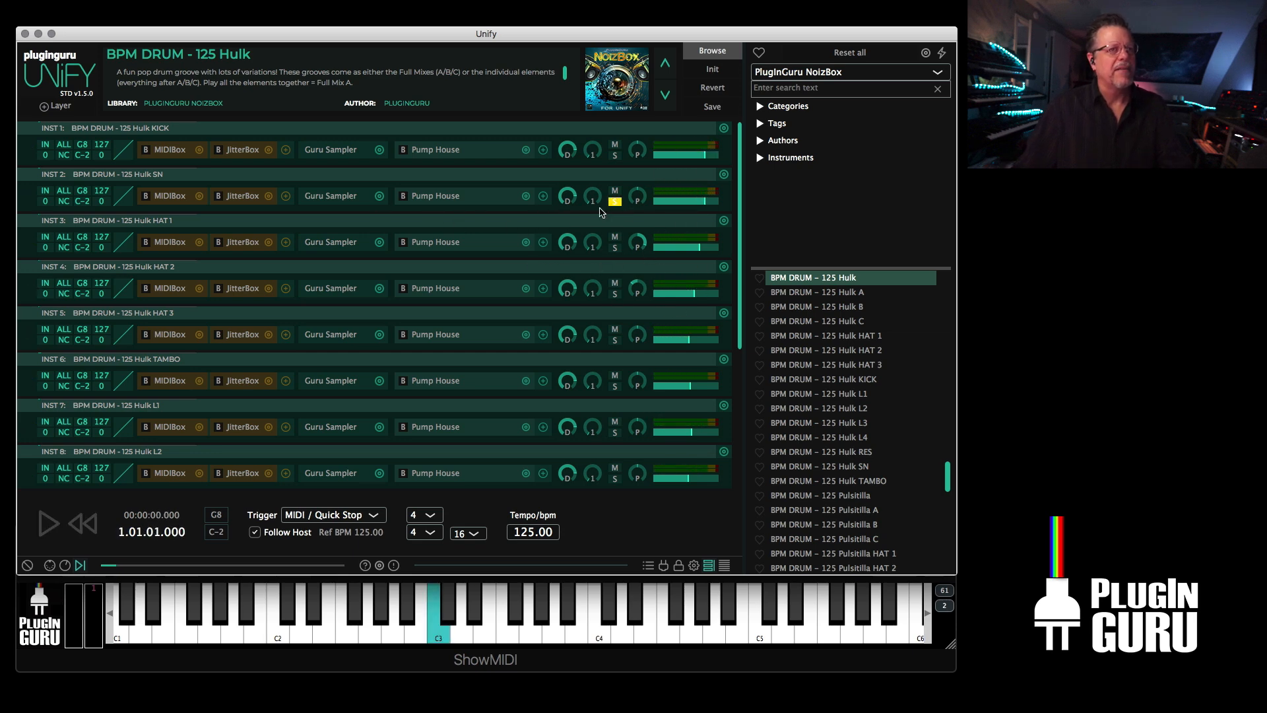
pyautogui.click(542, 195)
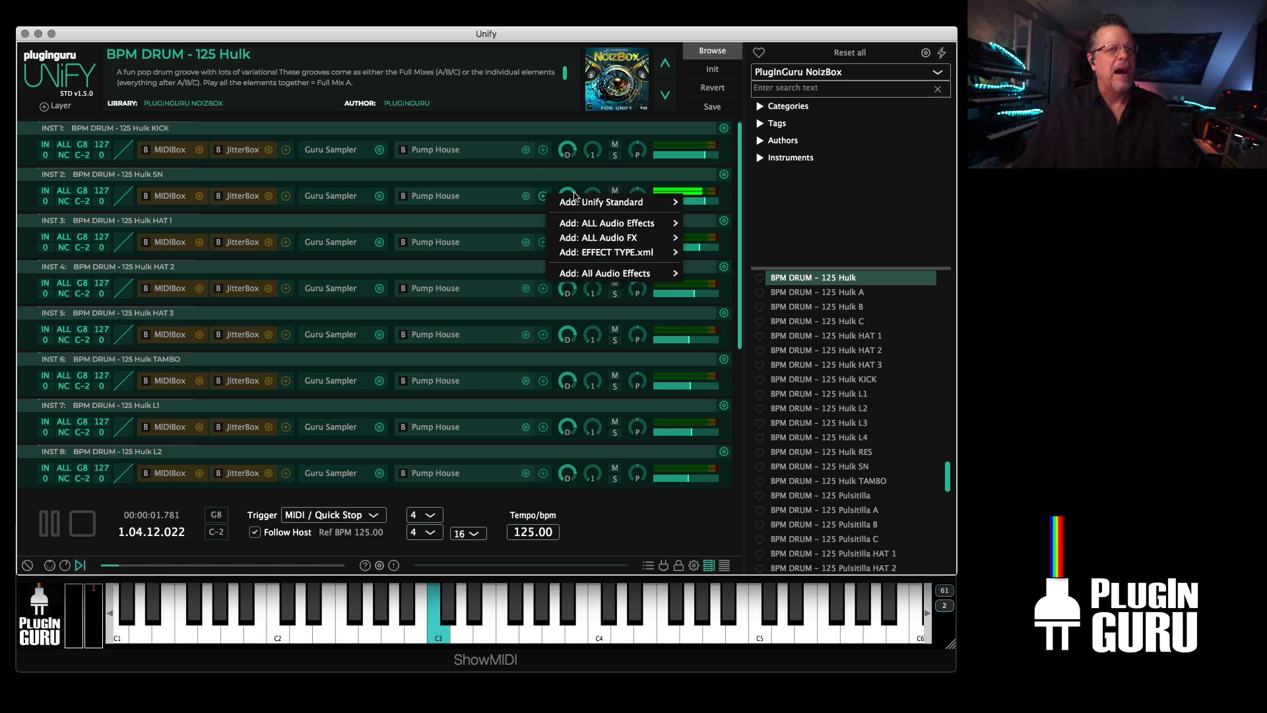
pyautogui.moveTo(710, 276)
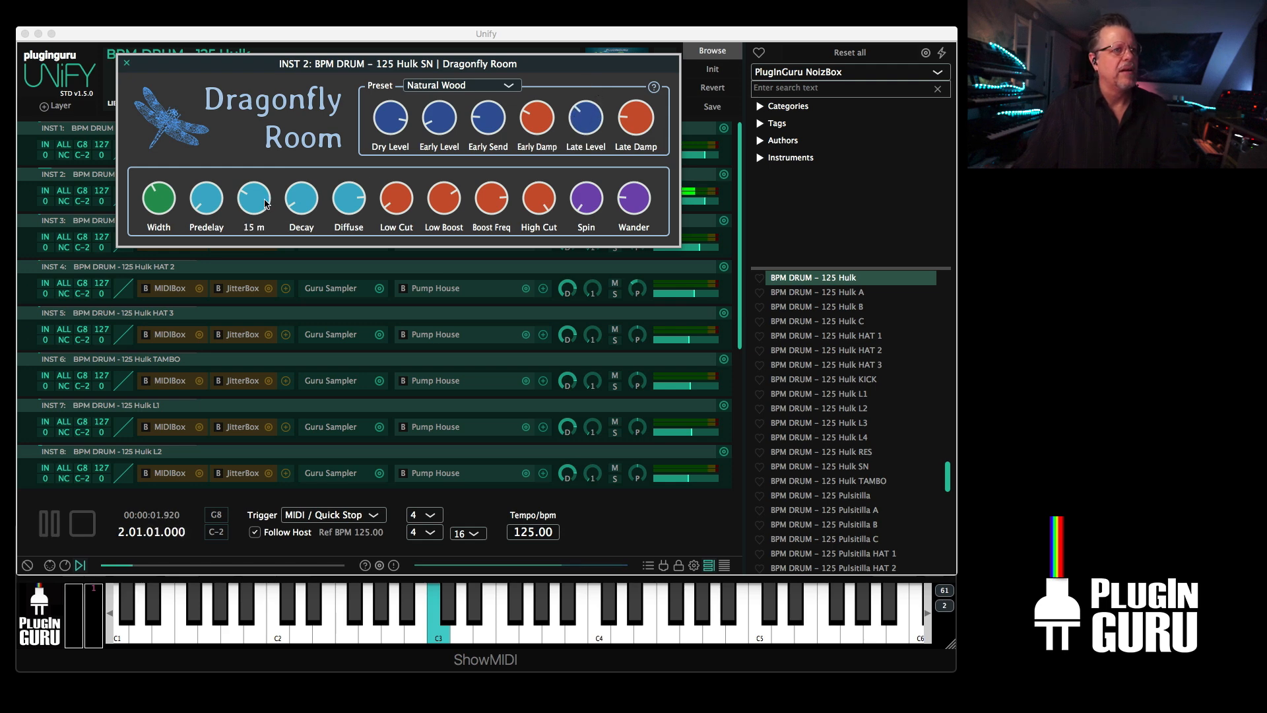
pyautogui.moveTo(253, 196); pyautogui.dragTo(253, 178)
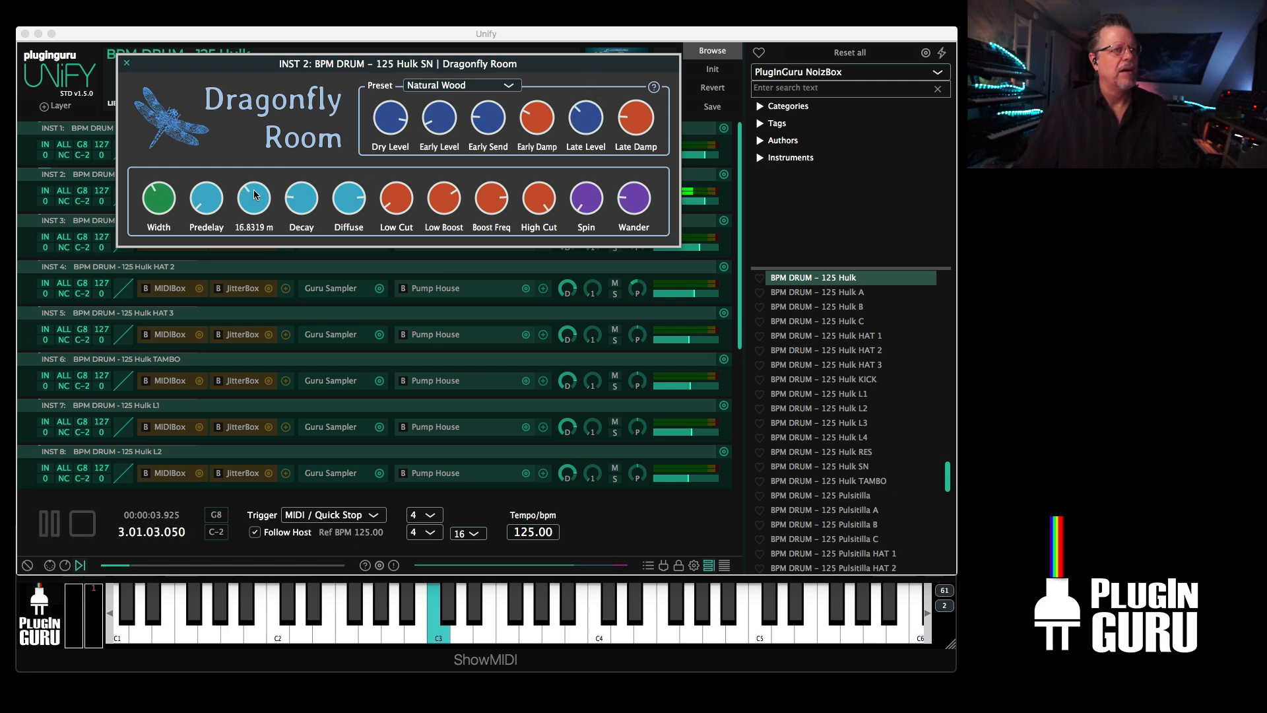
pyautogui.click(126, 64)
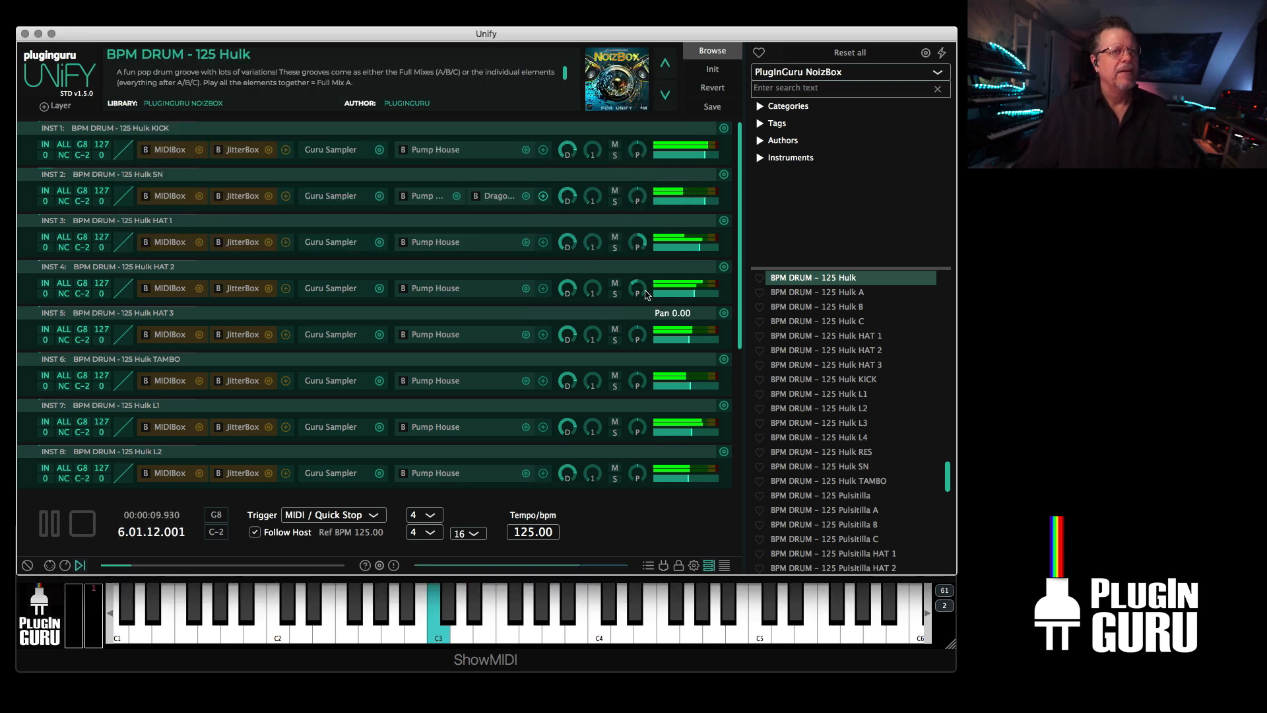
# - Set INST 11's JitterBox to 1/8 +/- % time jitter with maximum at +100%
pyautogui.scroll(-3)
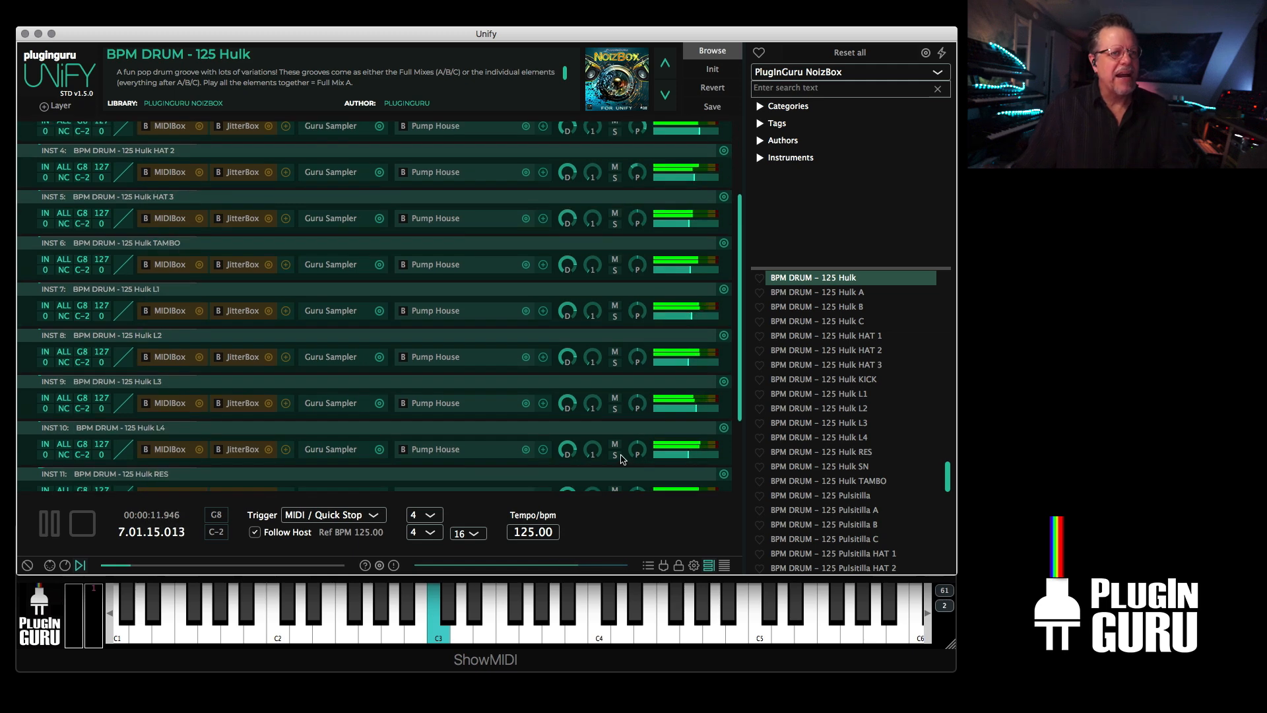
pyautogui.scroll(-3)
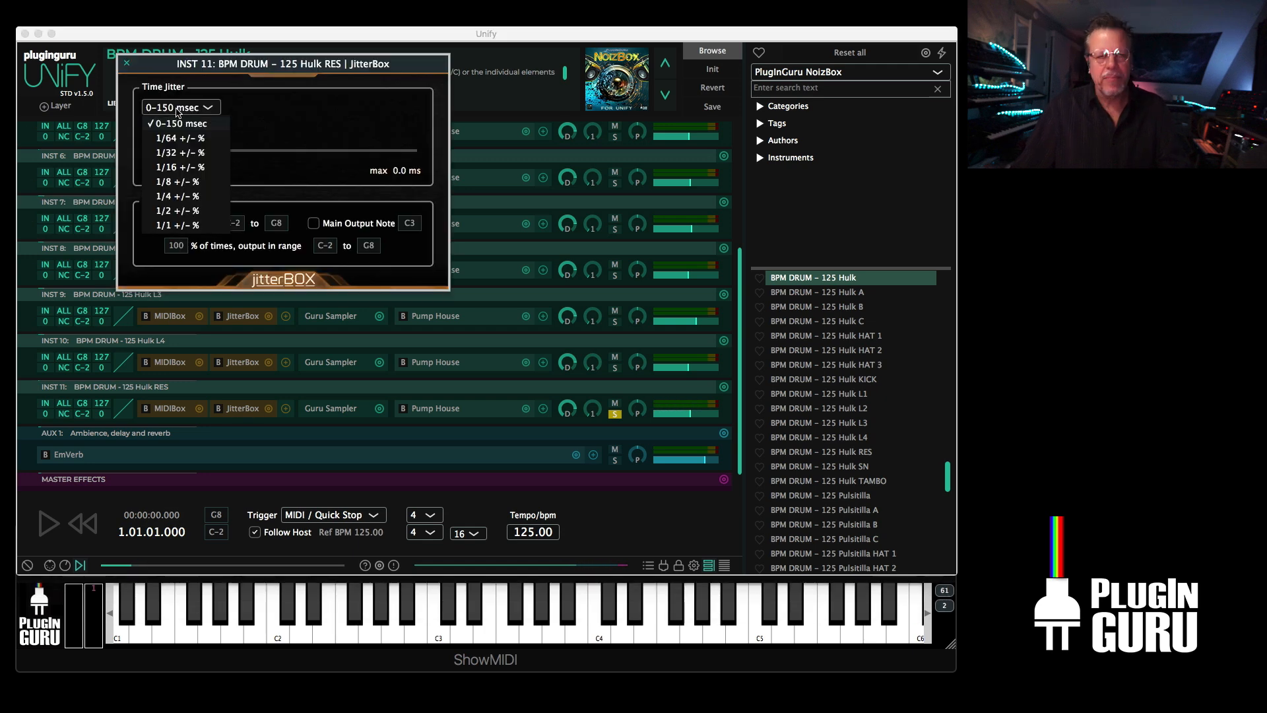
pyautogui.moveTo(170, 181)
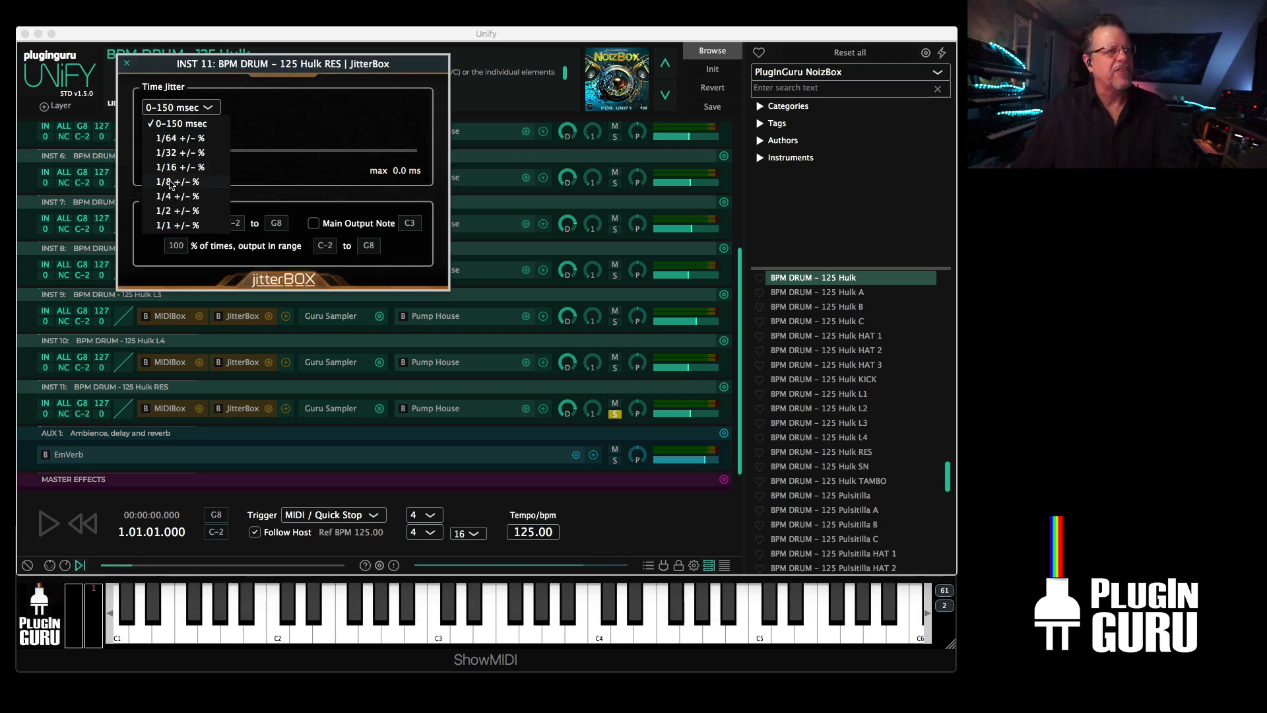
pyautogui.click(176, 181)
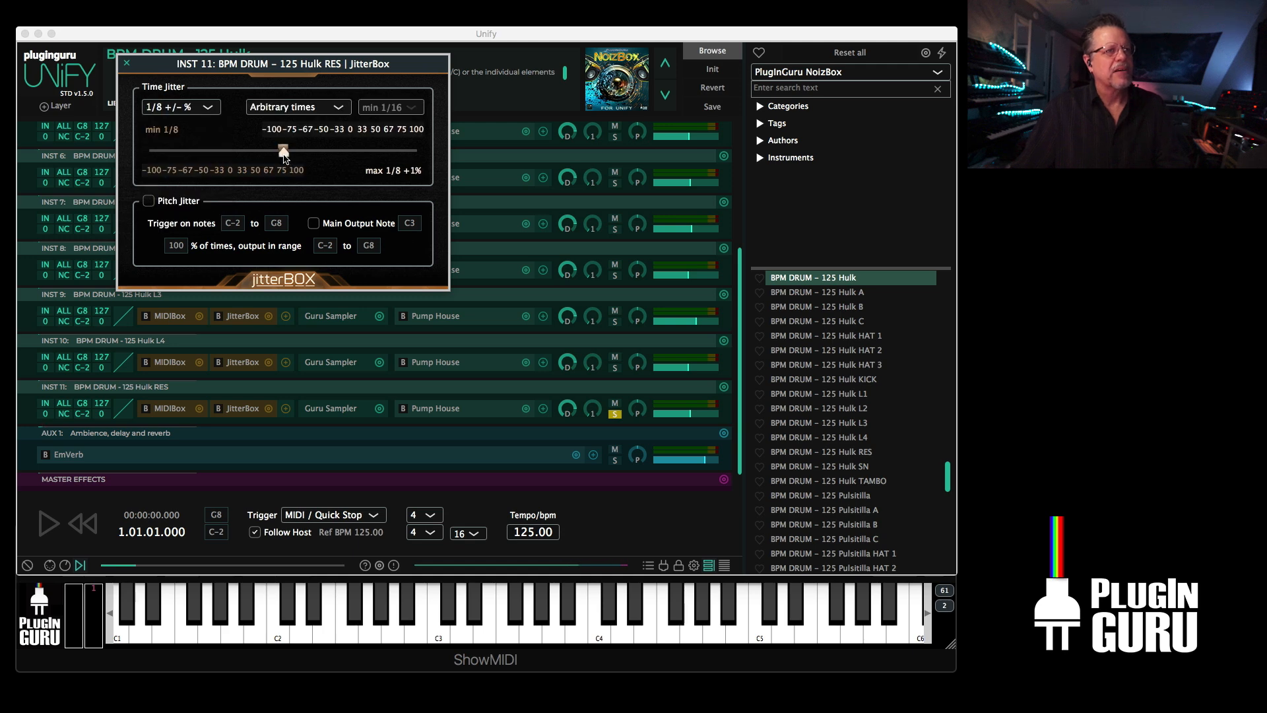
pyautogui.moveTo(283, 150); pyautogui.dragTo(416, 150)
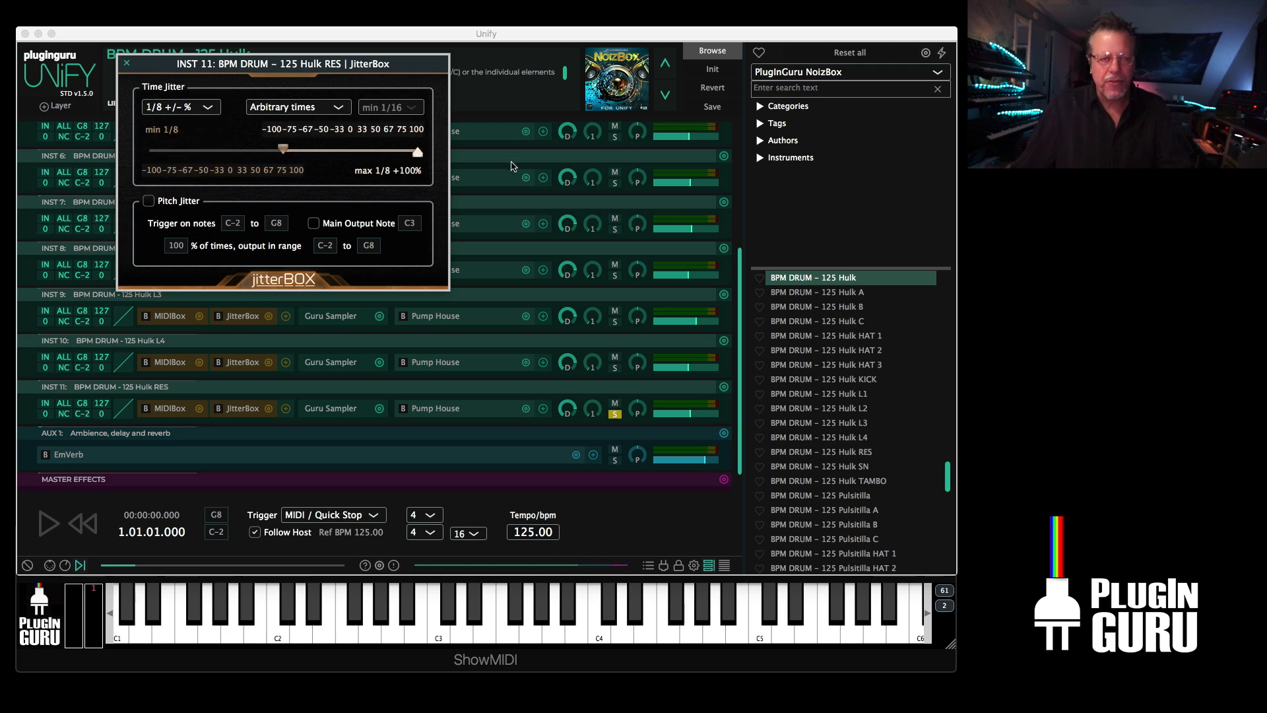
pyautogui.click(296, 107)
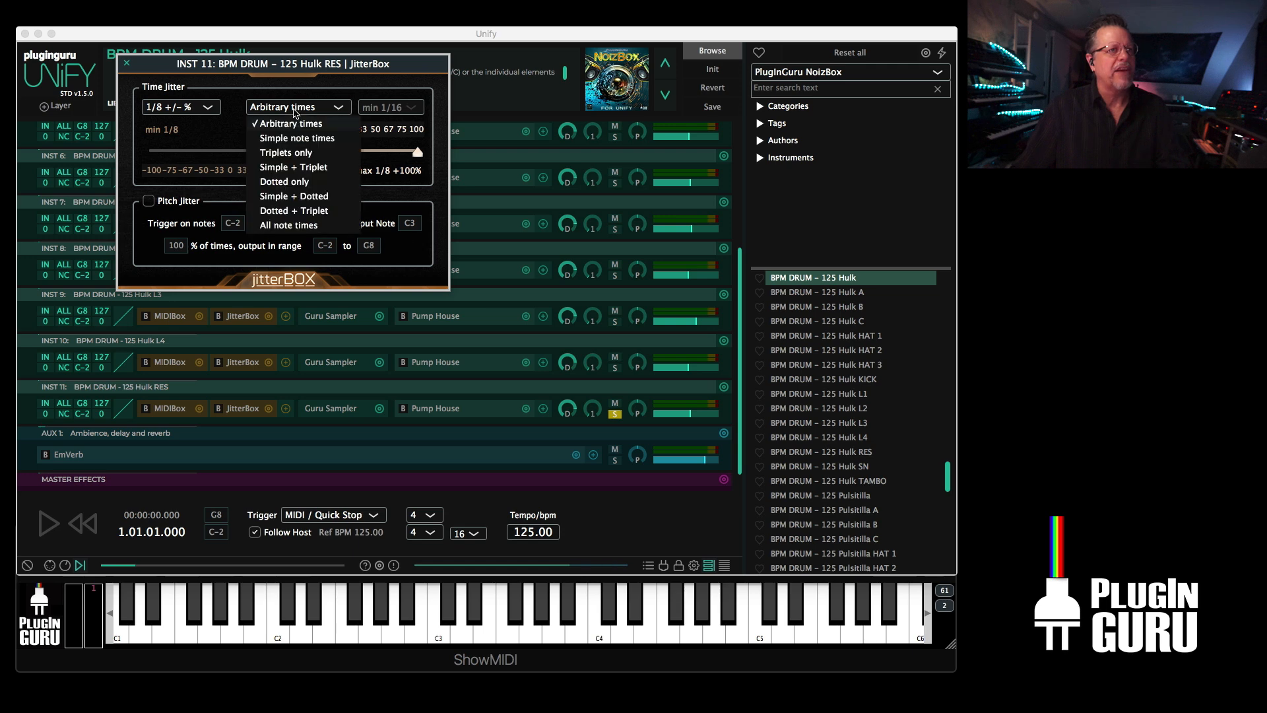
pyautogui.click(295, 137)
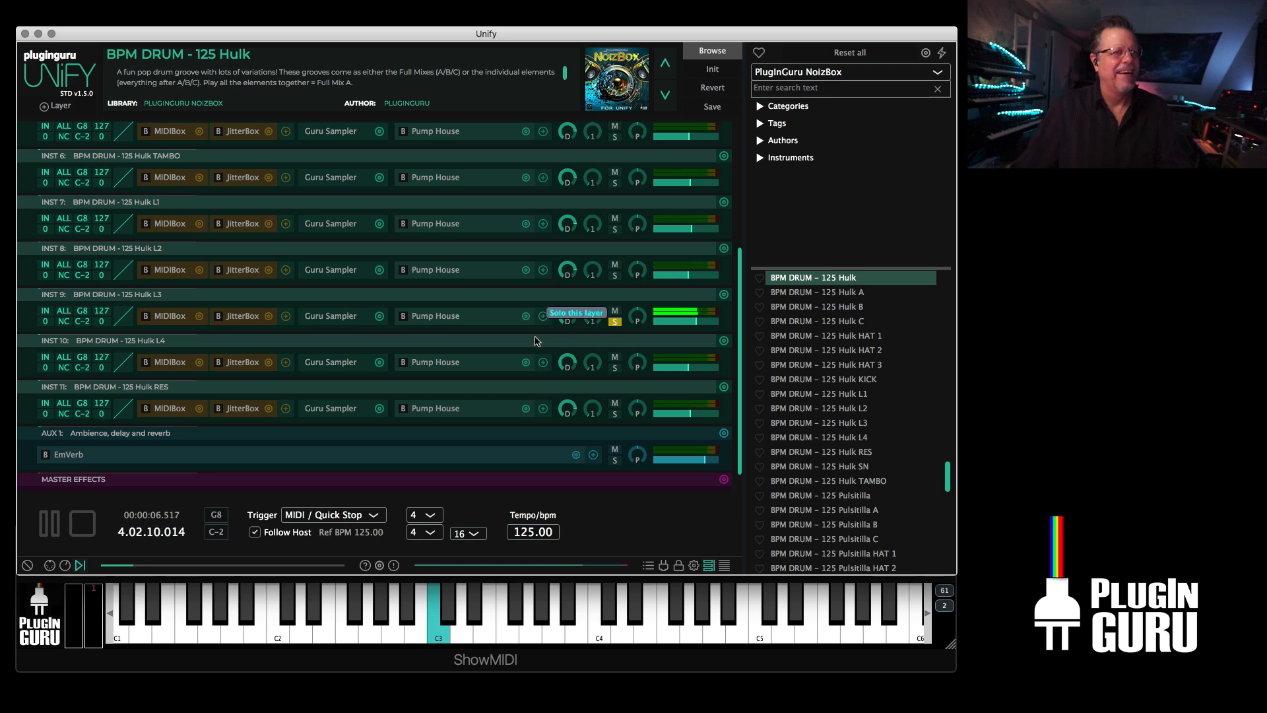
# - Switch INST 9's Guru Sampler LFO from Hertz to Notes, with pitch near 4.07 st
pyautogui.click(330, 315)
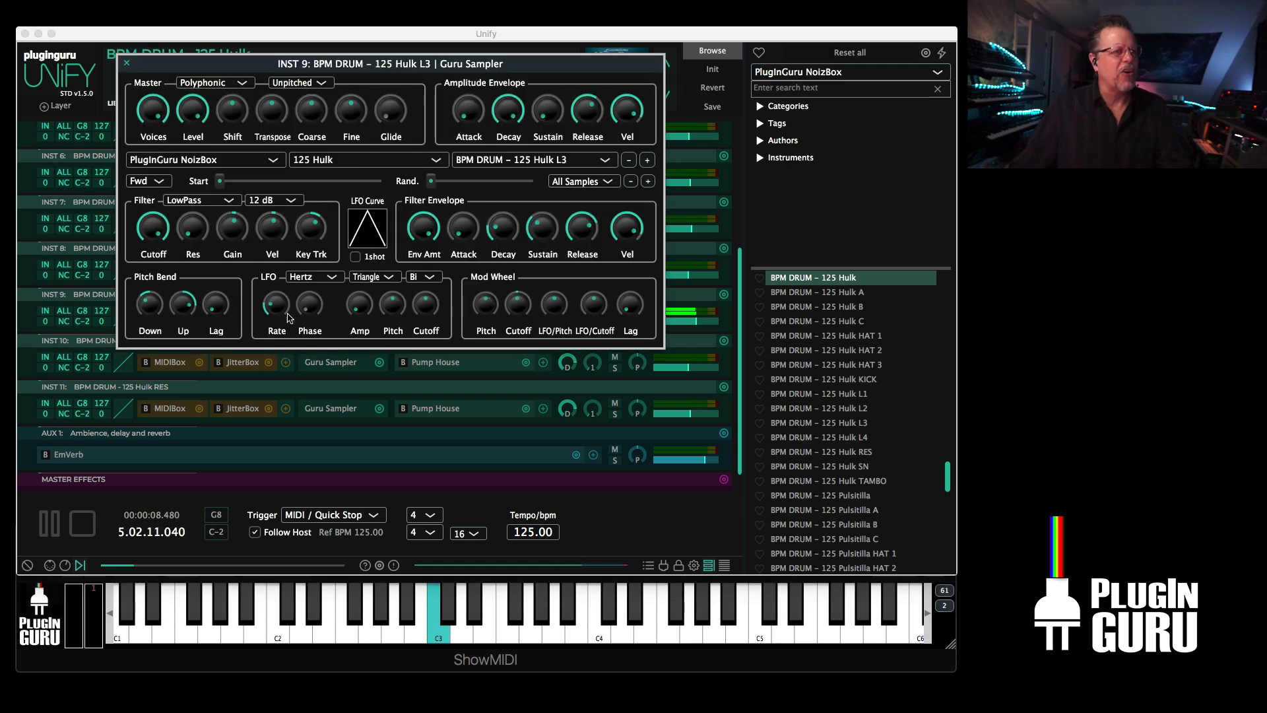
pyautogui.click(314, 276)
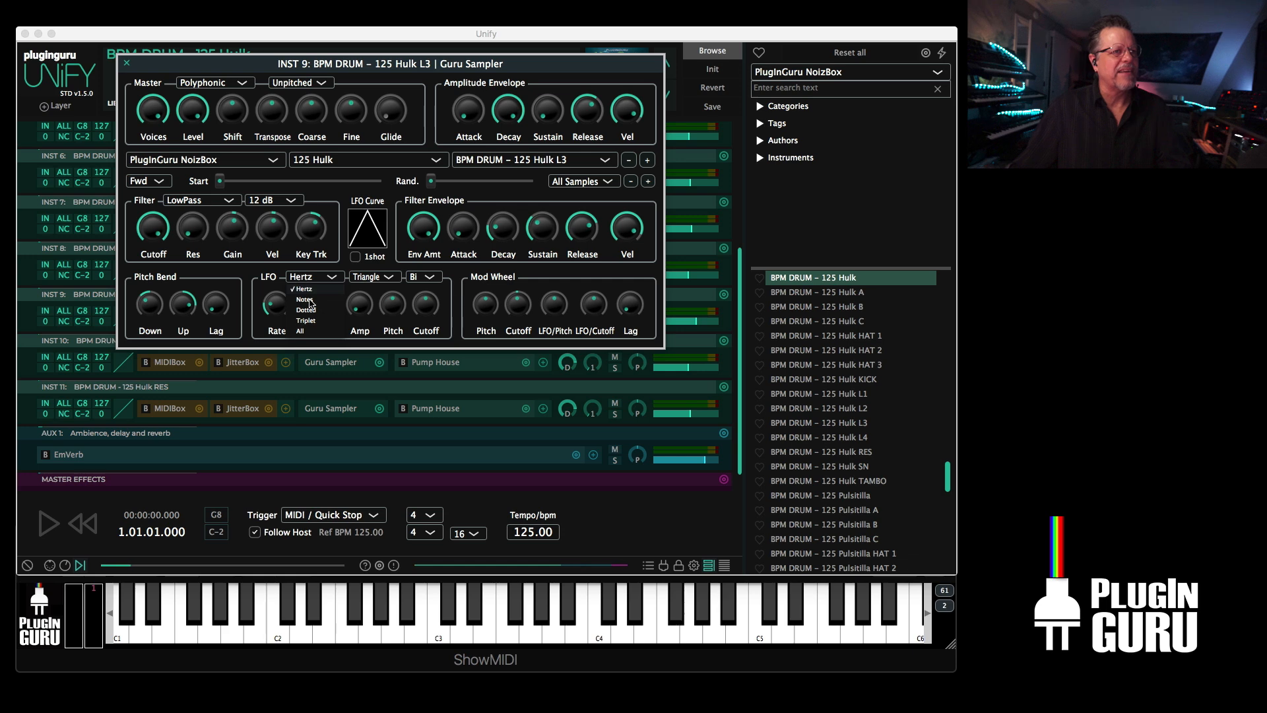
pyautogui.click(306, 299)
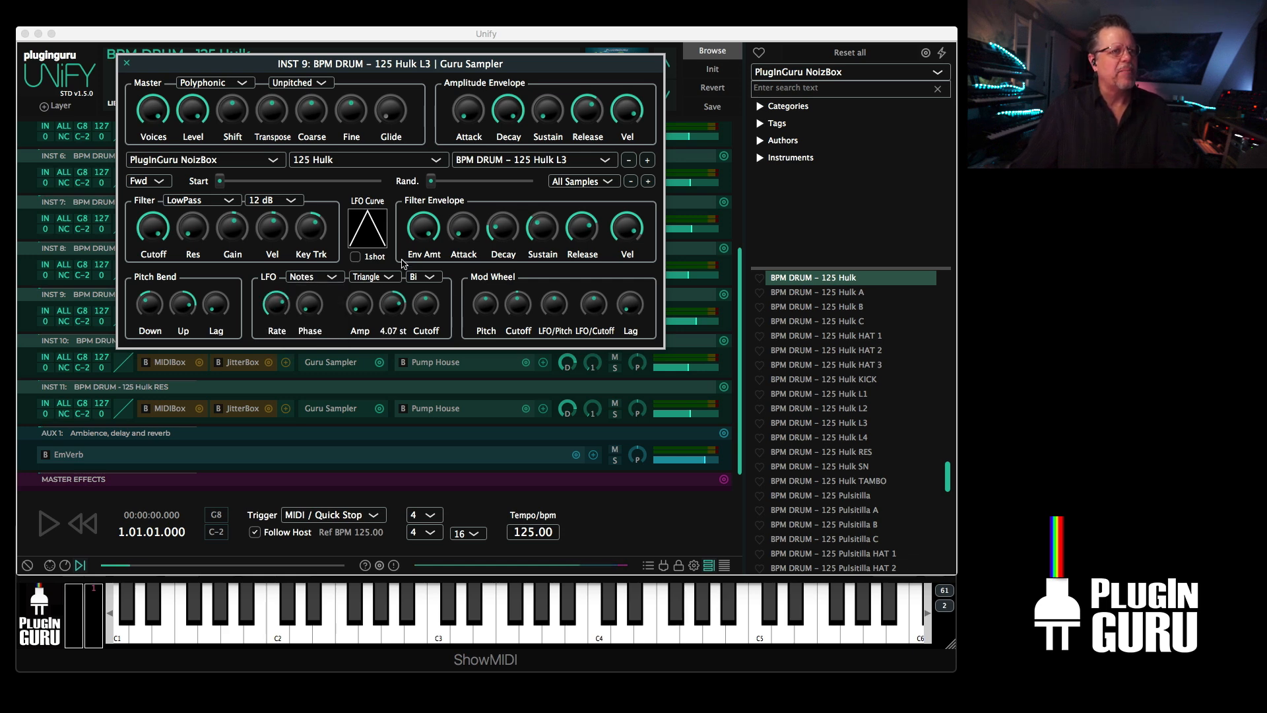
pyautogui.click(374, 277)
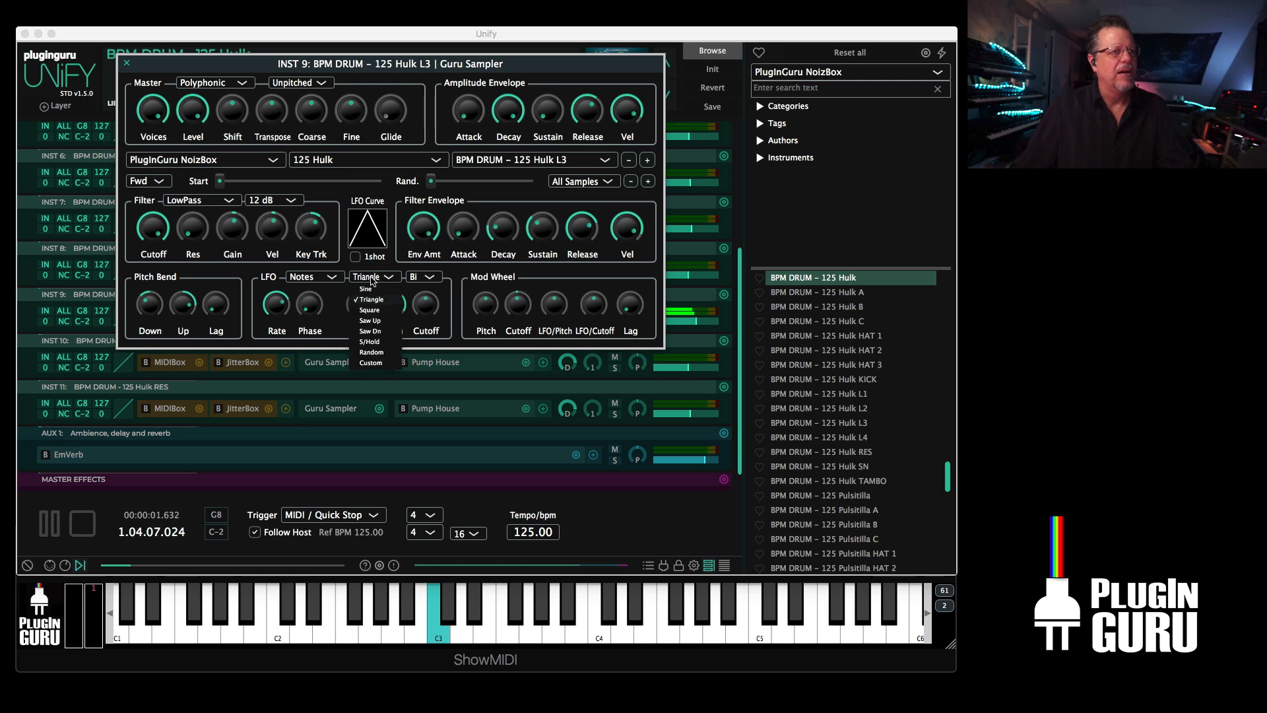
pyautogui.click(368, 341)
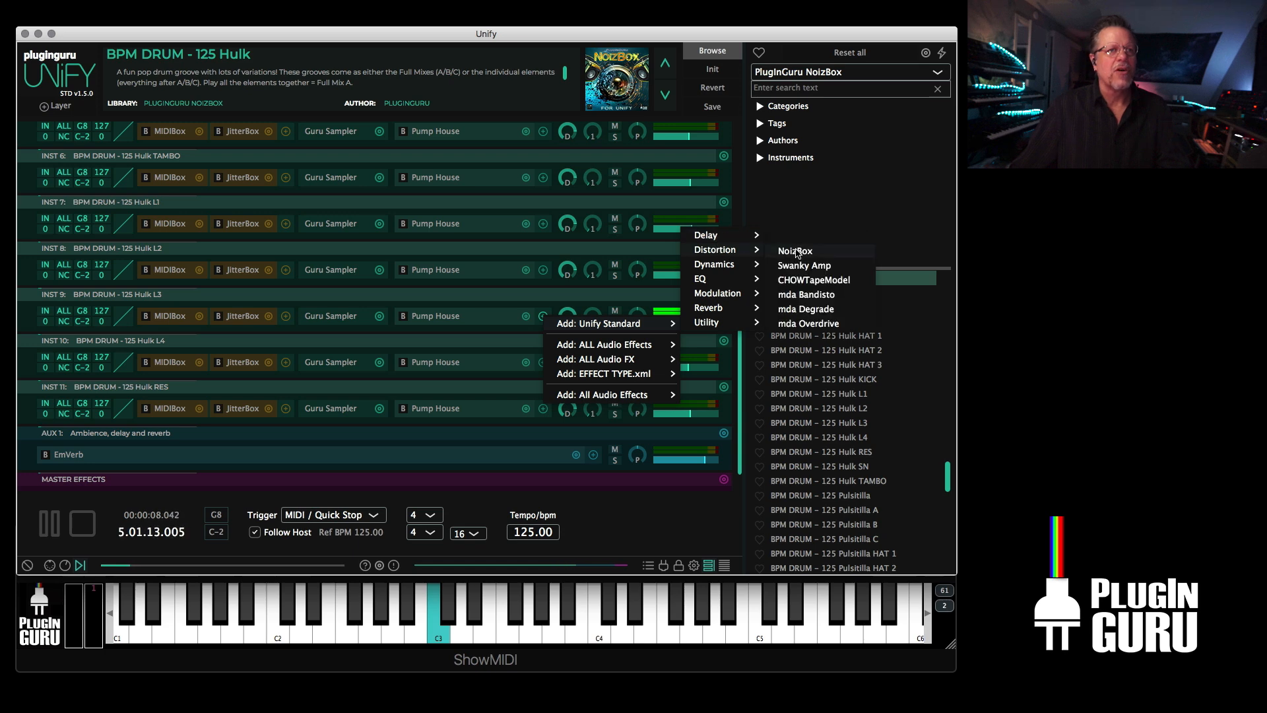
# - Add NoizBox with exponential curve and HP prefilter to Hulk L3, and set level to -12 dB
pyautogui.click(795, 250)
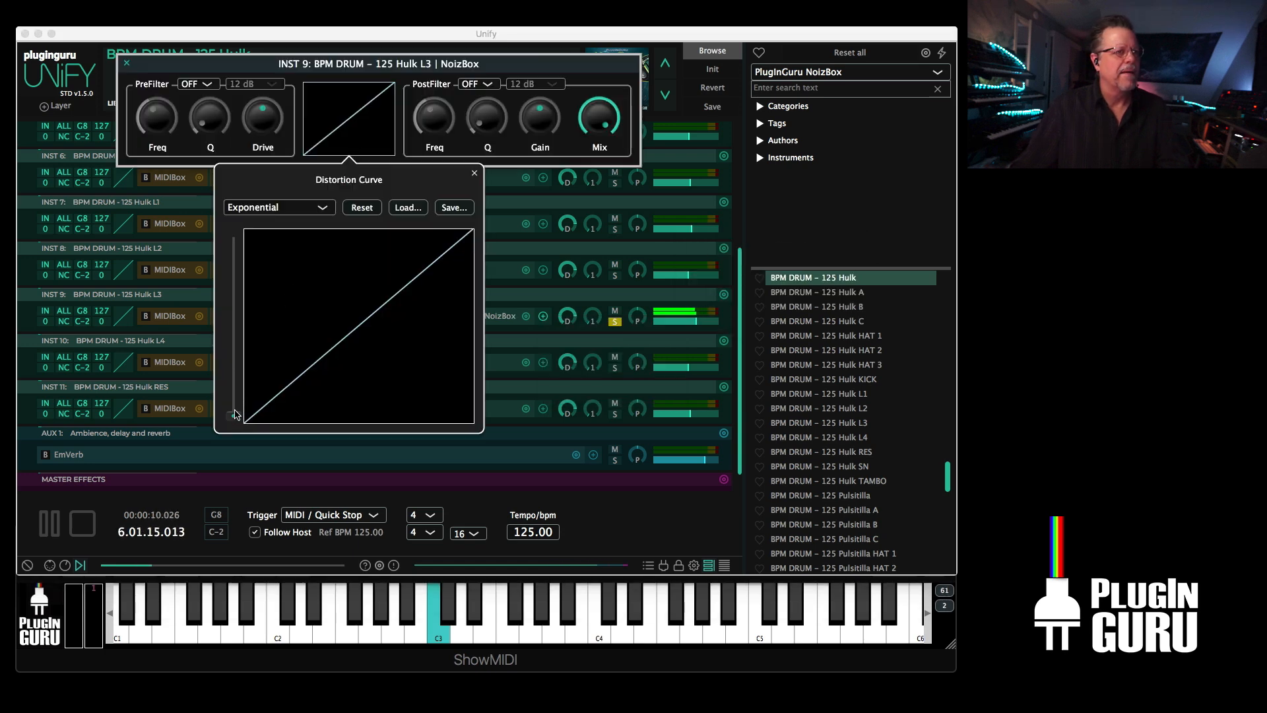
pyautogui.moveTo(234, 408); pyautogui.dragTo(233, 323)
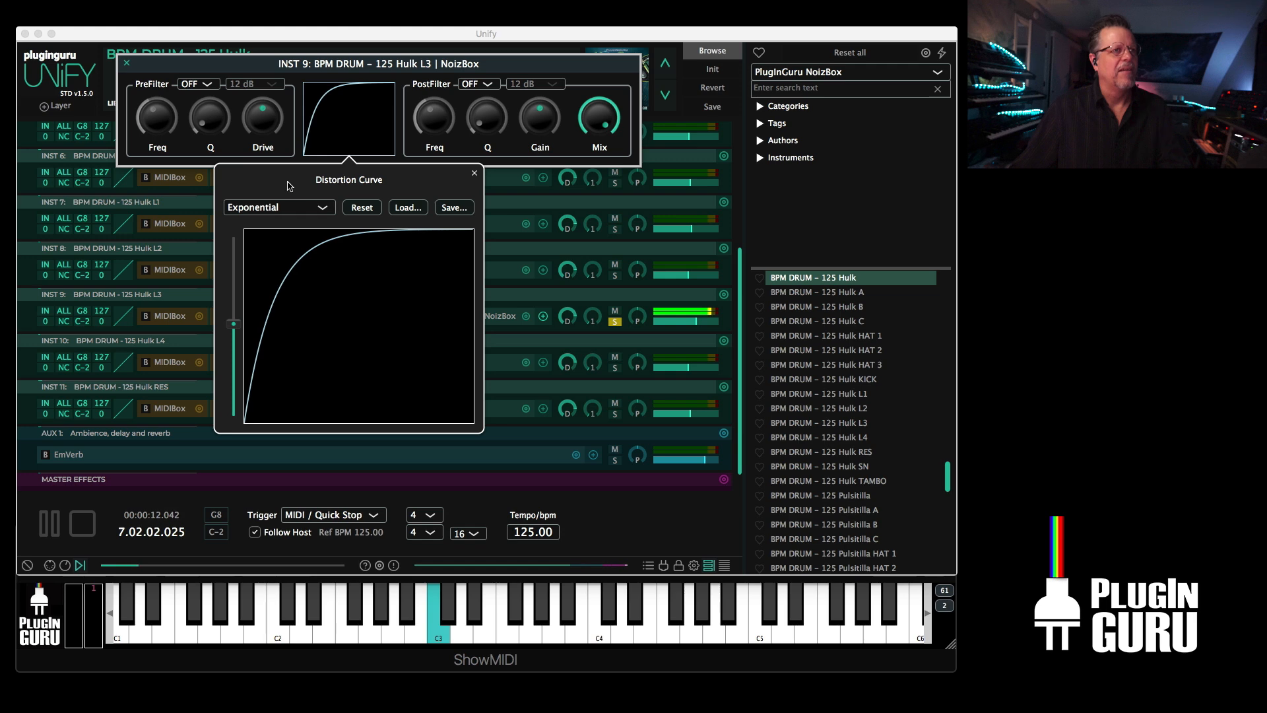
pyautogui.click(278, 207)
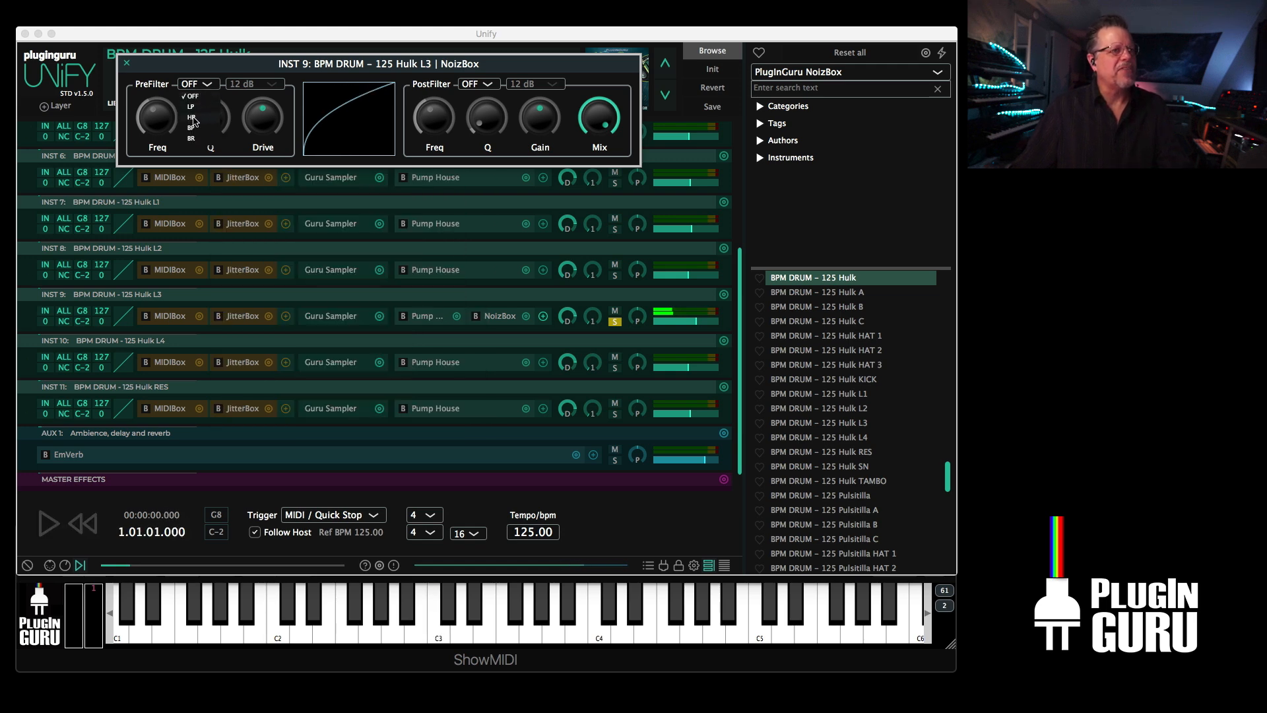
pyautogui.click(189, 117)
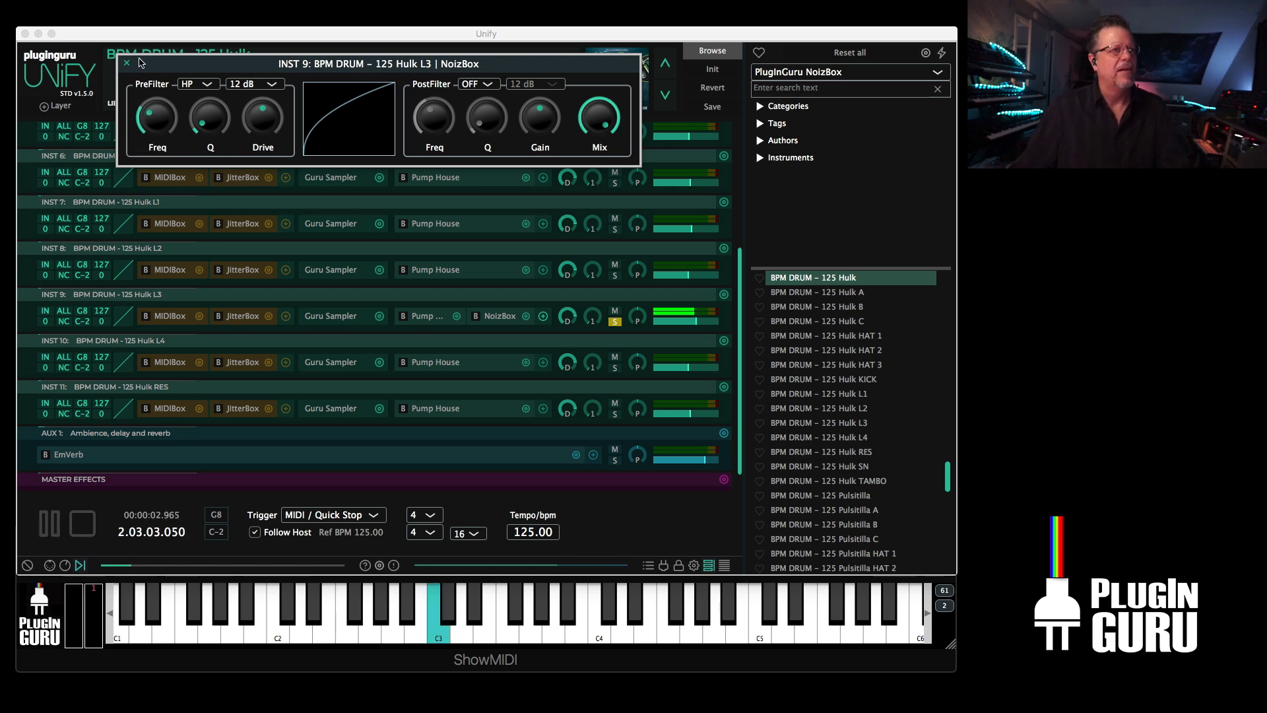
pyautogui.click(126, 63)
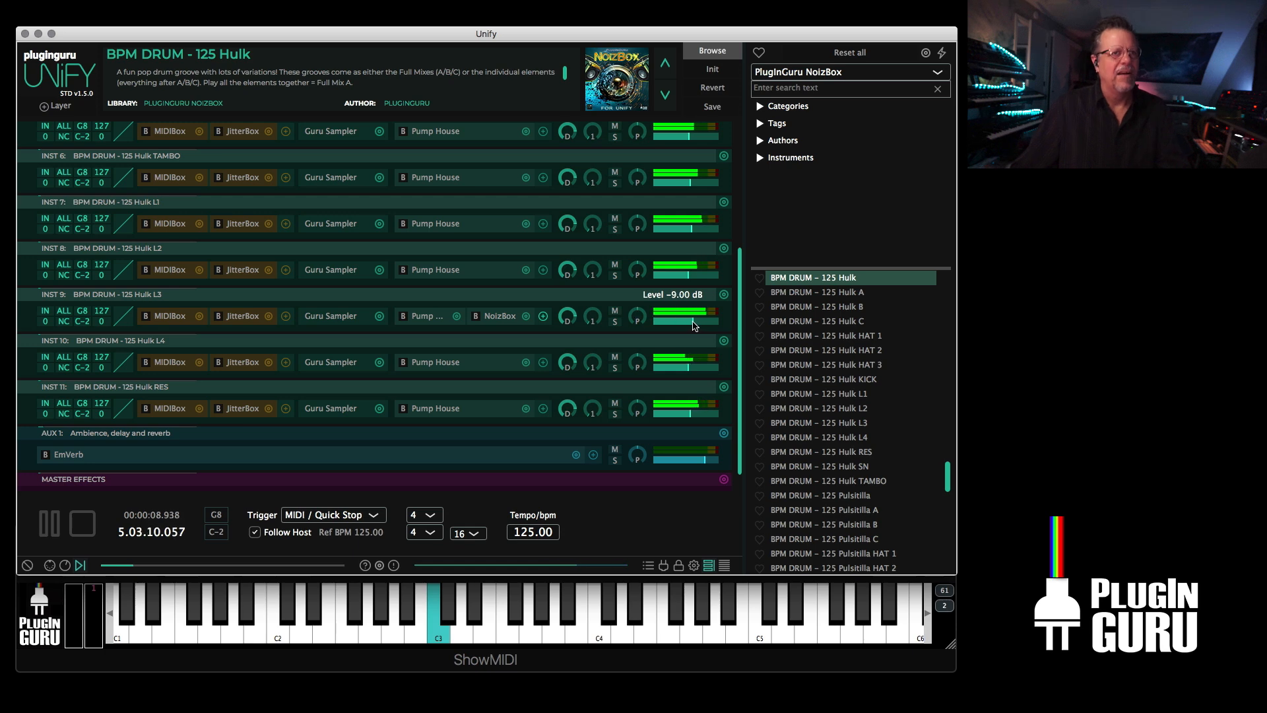
pyautogui.moveTo(691, 311); pyautogui.dragTo(691, 323)
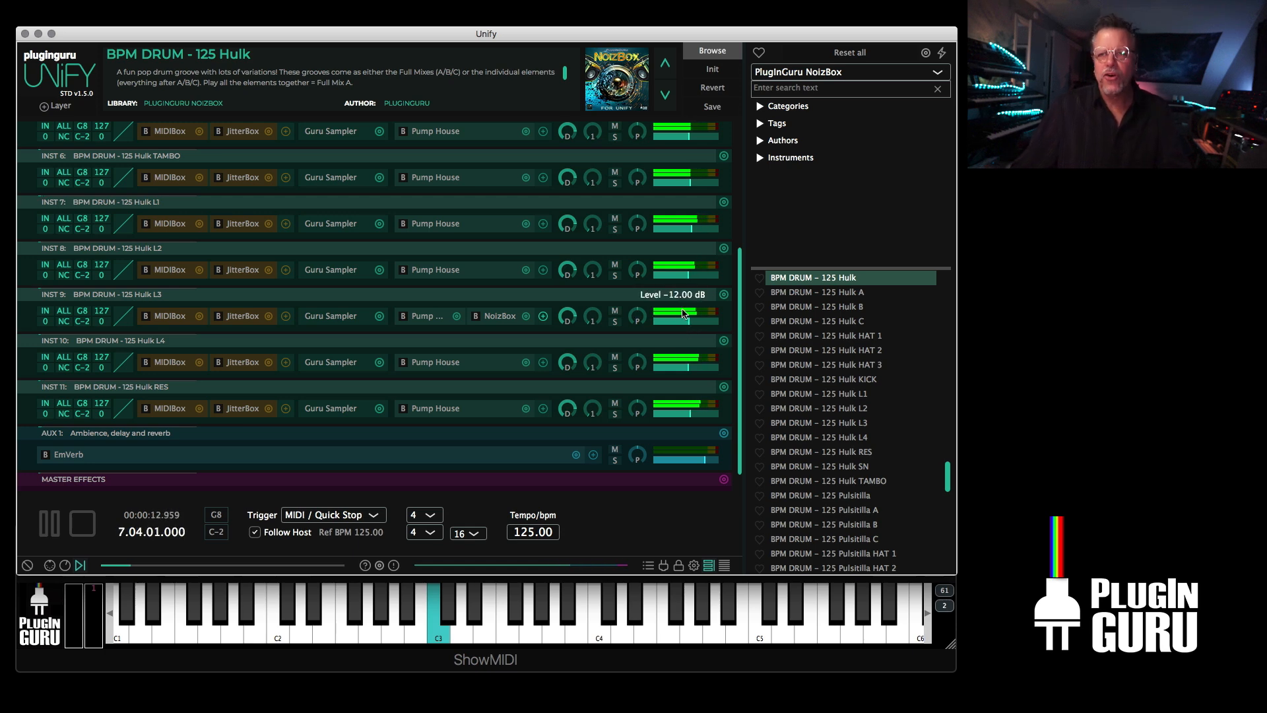
pyautogui.click(81, 523)
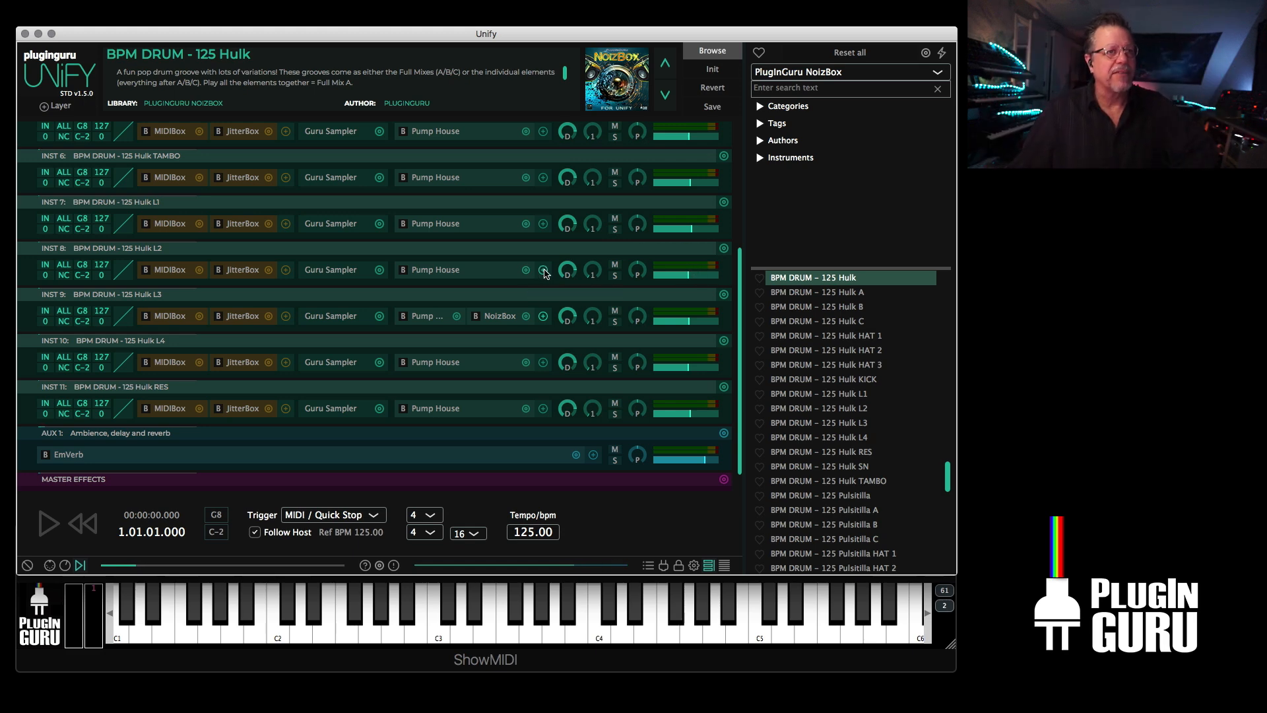
# - Browse All Audio Effects, including Devious Machines, from the master chain's + slot
pyautogui.click(542, 269)
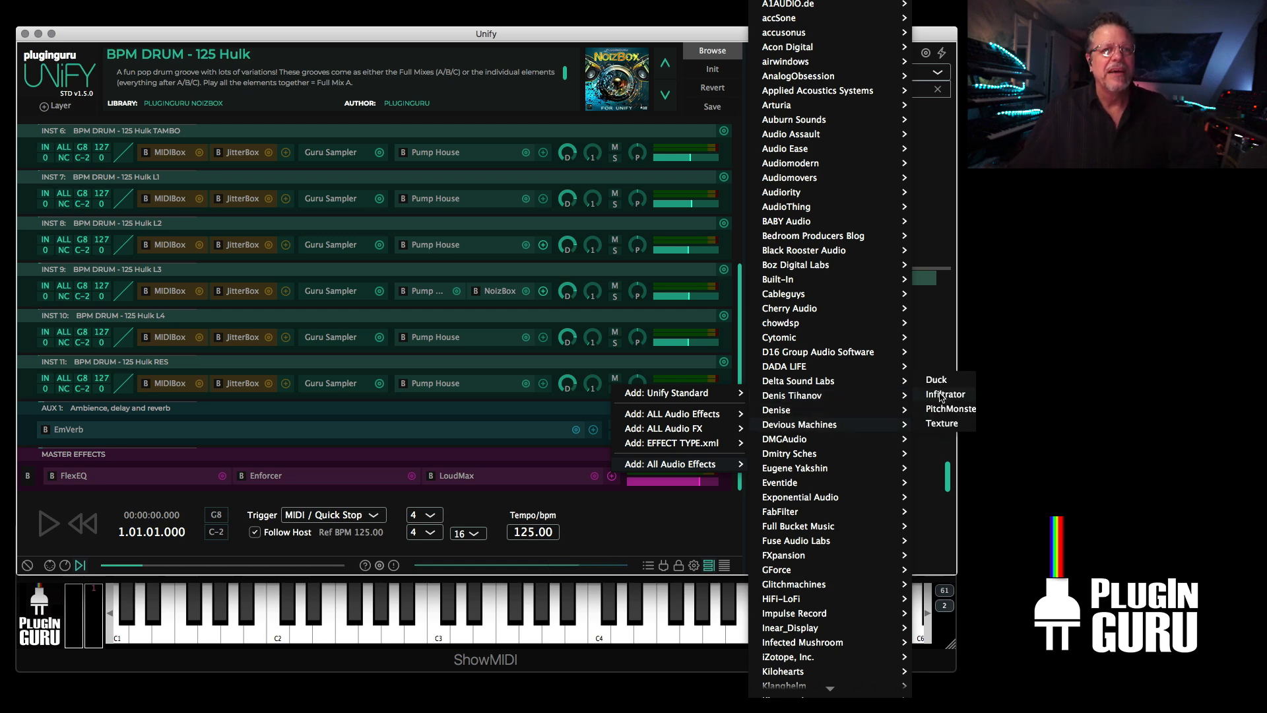
# - Add Devious Machines Infiltrator to the master effects with the Sequenced > Extreme Compute Destroy preset
pyautogui.click(944, 393)
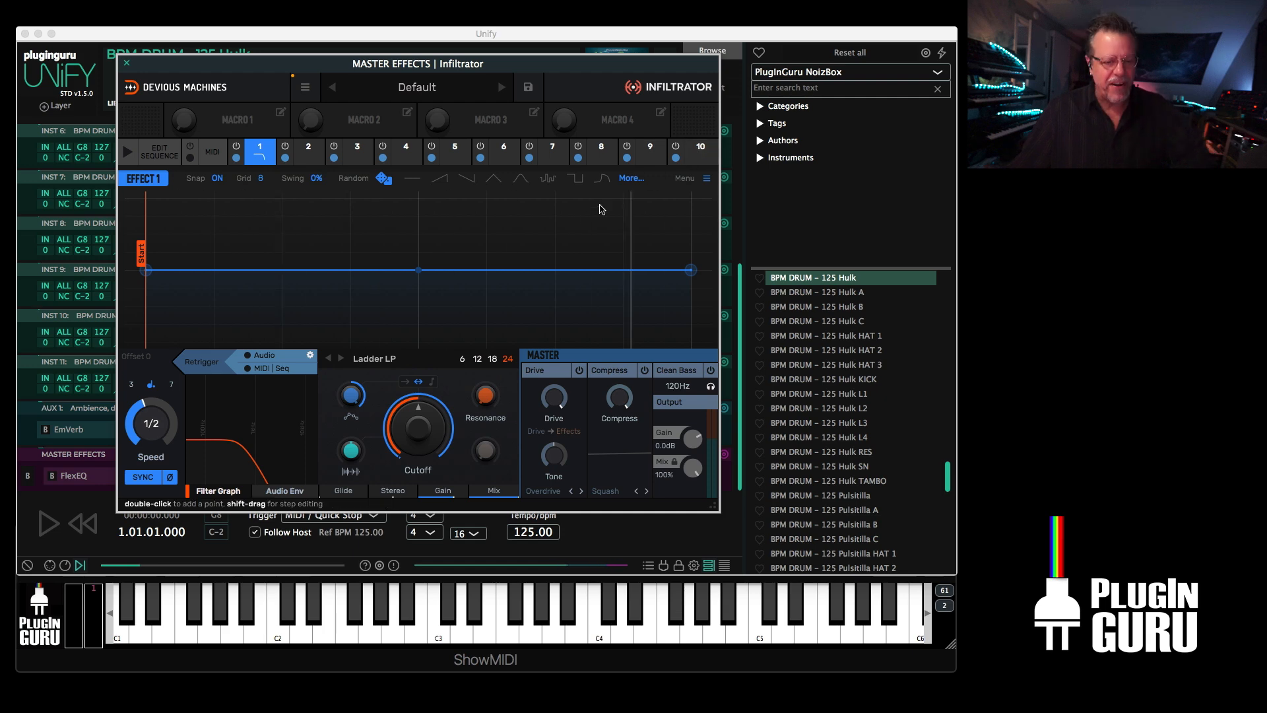
pyautogui.click(417, 87)
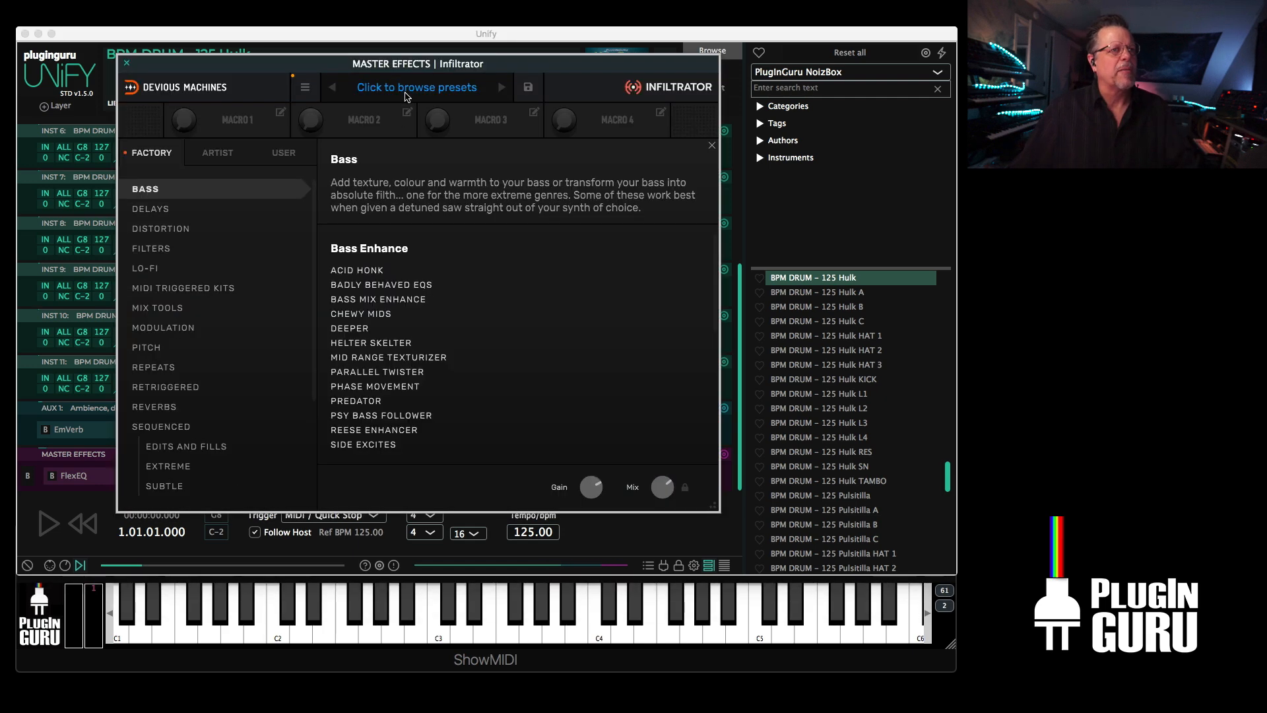
pyautogui.click(416, 87)
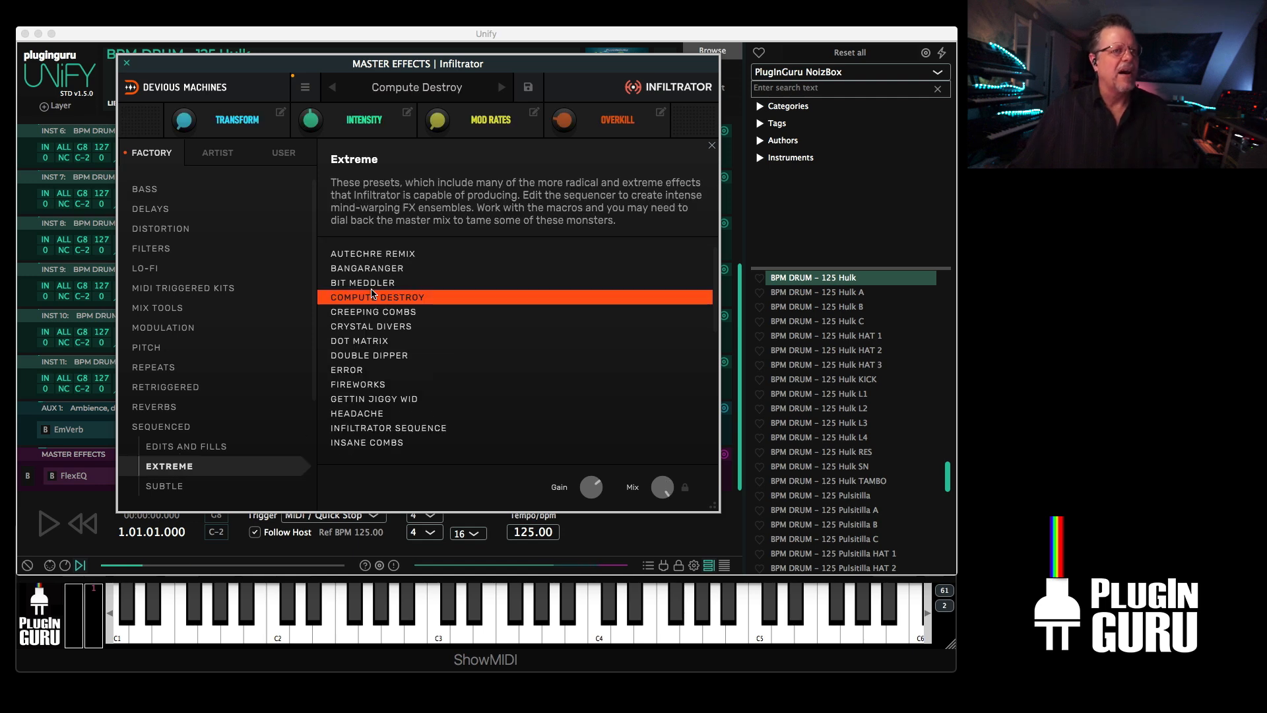
pyautogui.click(47, 523)
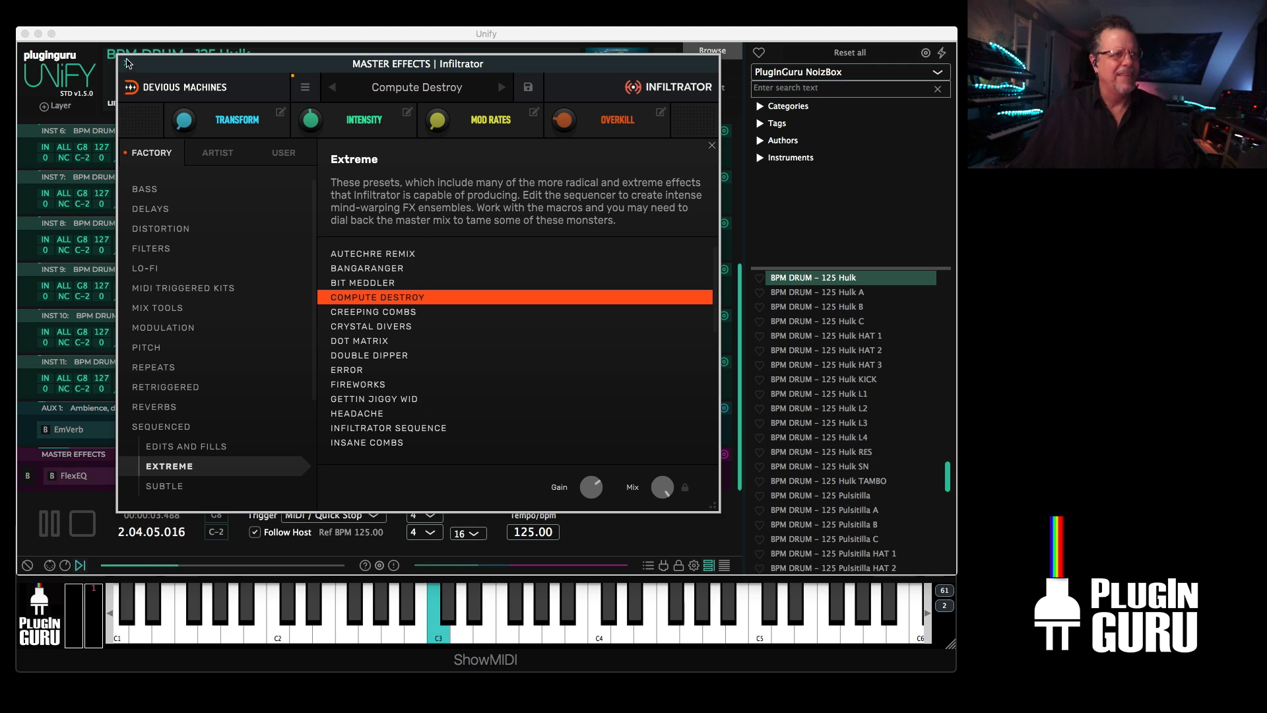
pyautogui.click(709, 145)
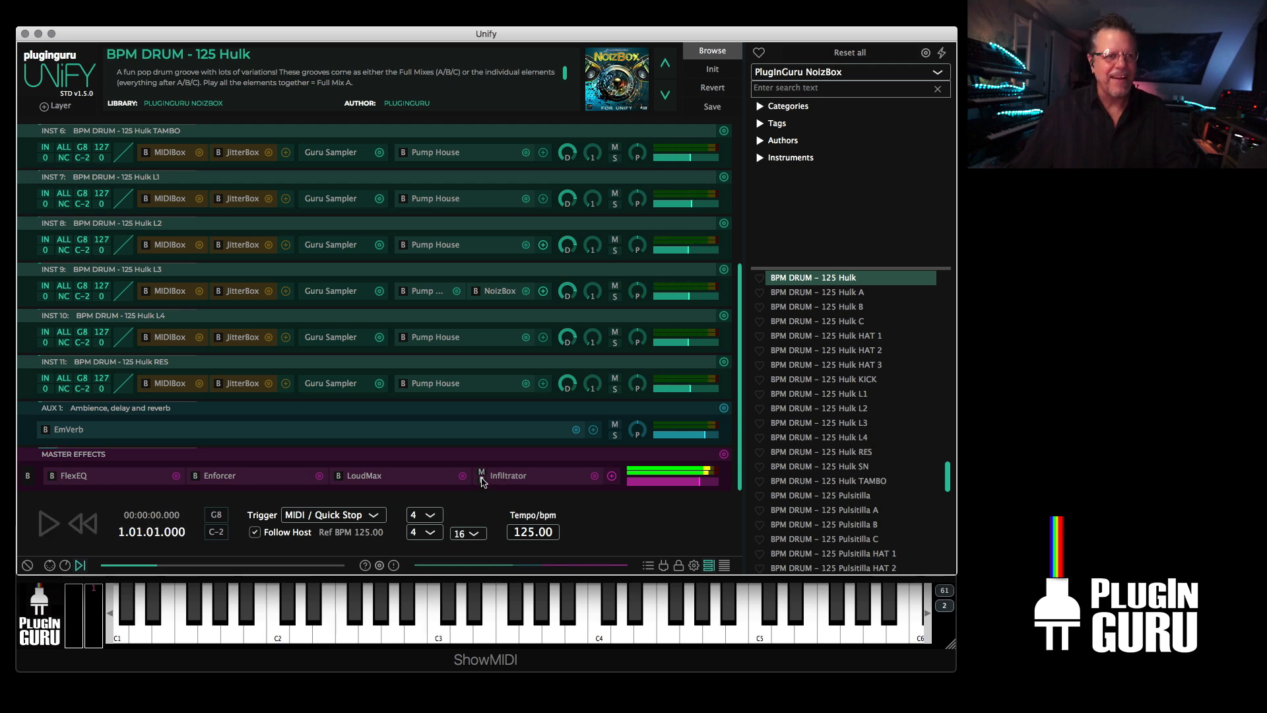
# - Play the current sound, then scroll the NoizBox list toward BPM SYNTH – VOC Pad 1a Outpost
pyautogui.click(47, 523)
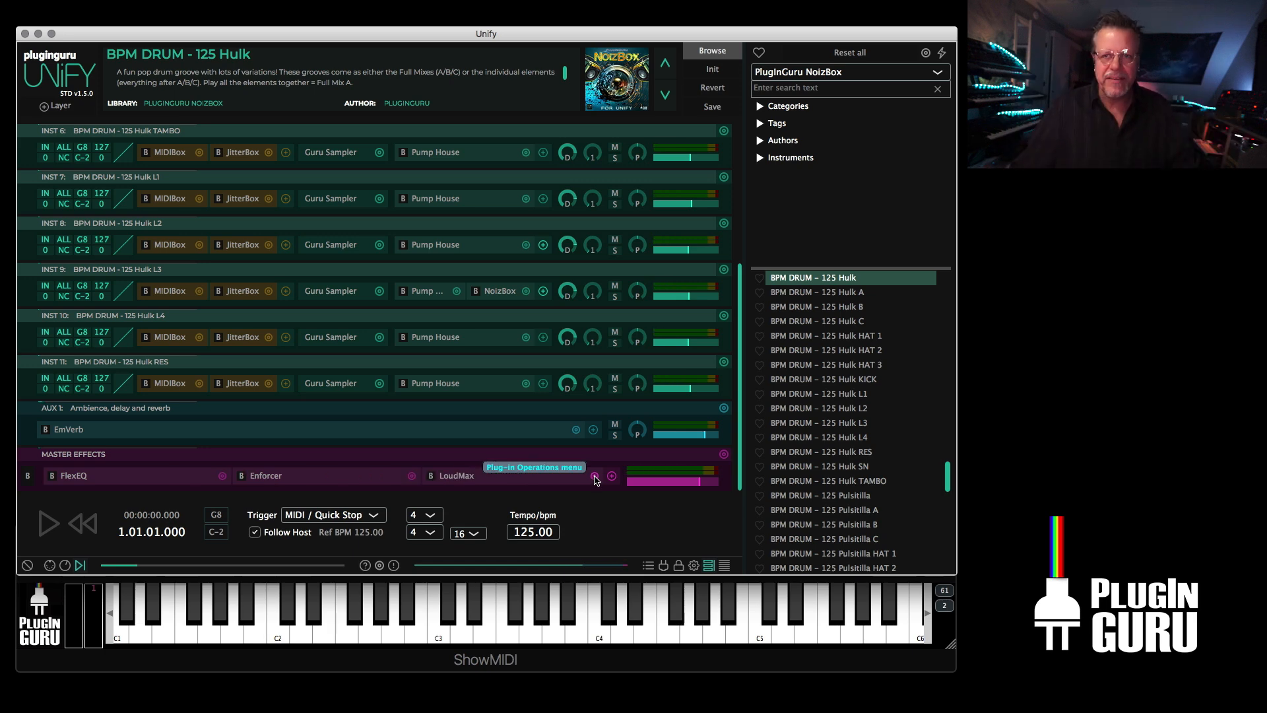
pyautogui.scroll(-3)
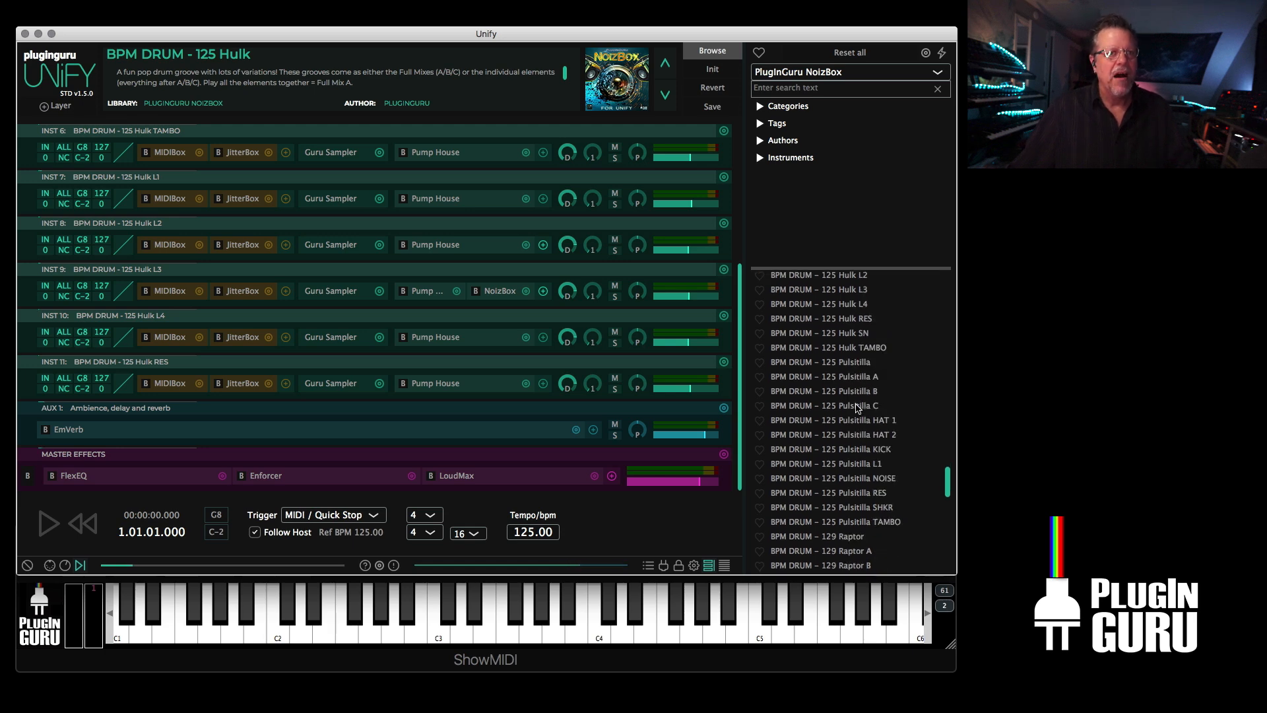
pyautogui.scroll(-3)
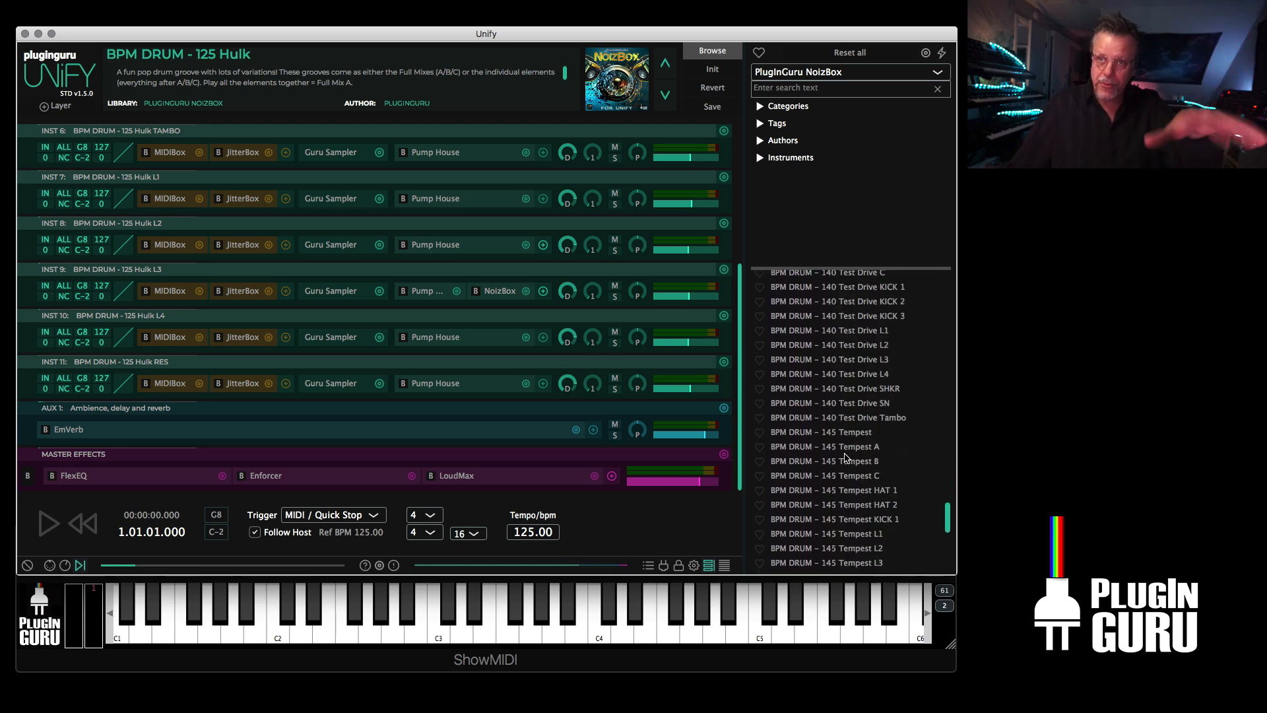
pyautogui.scroll(-3)
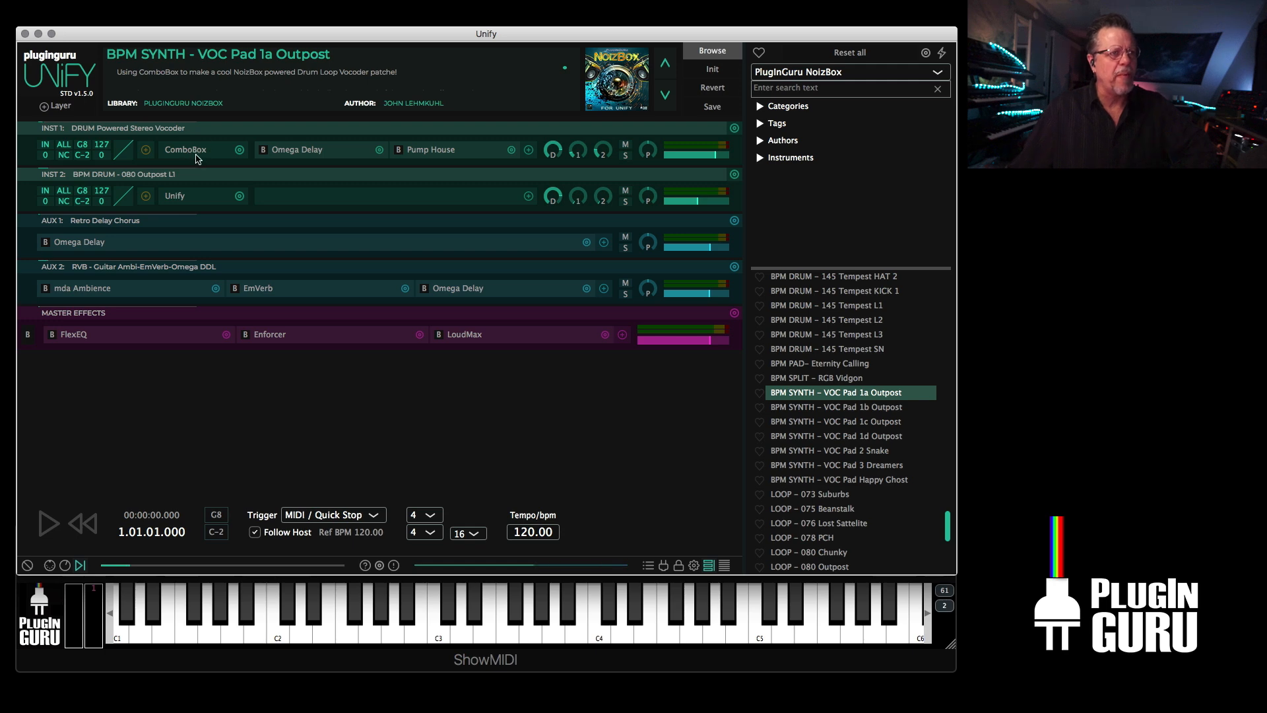
pyautogui.click(185, 150)
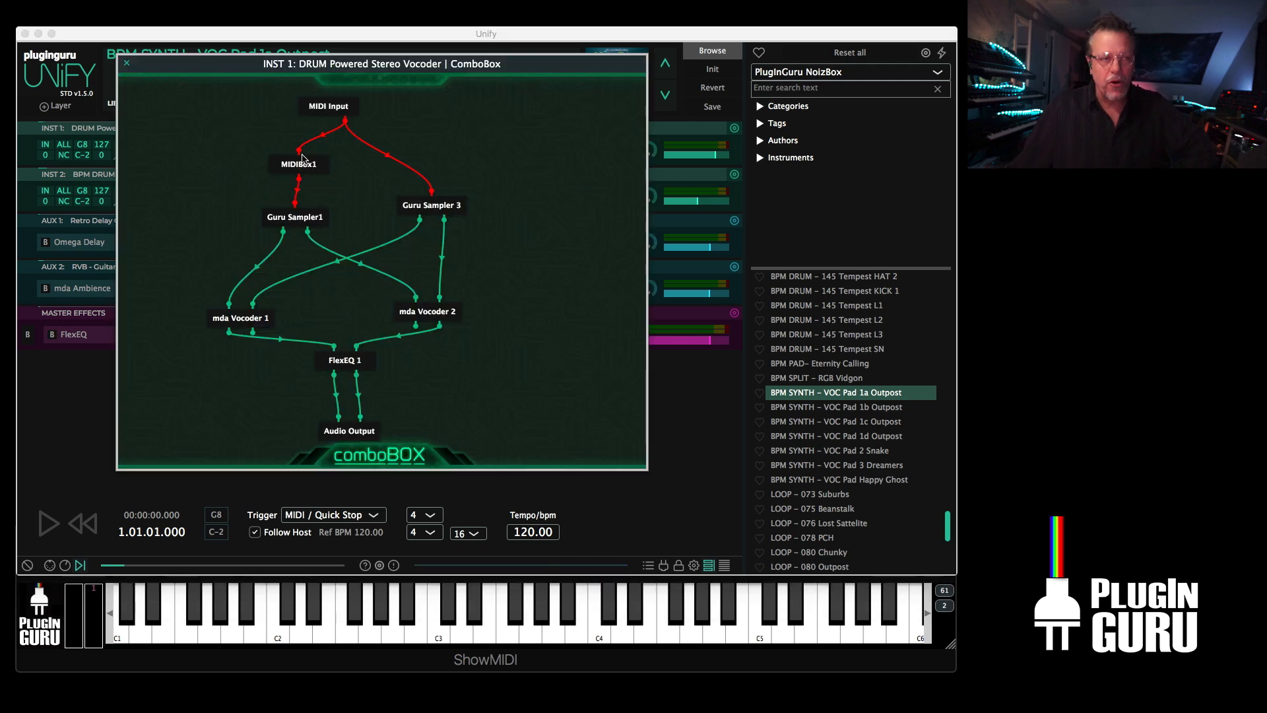
pyautogui.click(299, 164)
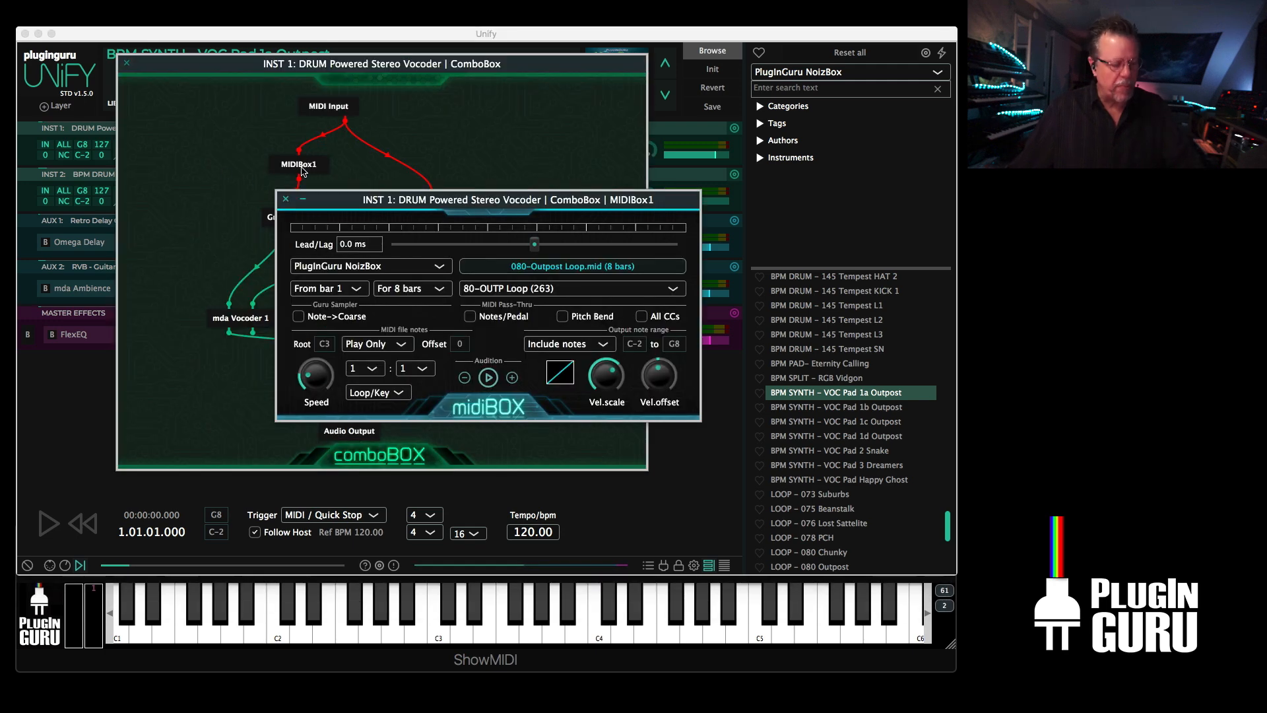
pyautogui.click(285, 199)
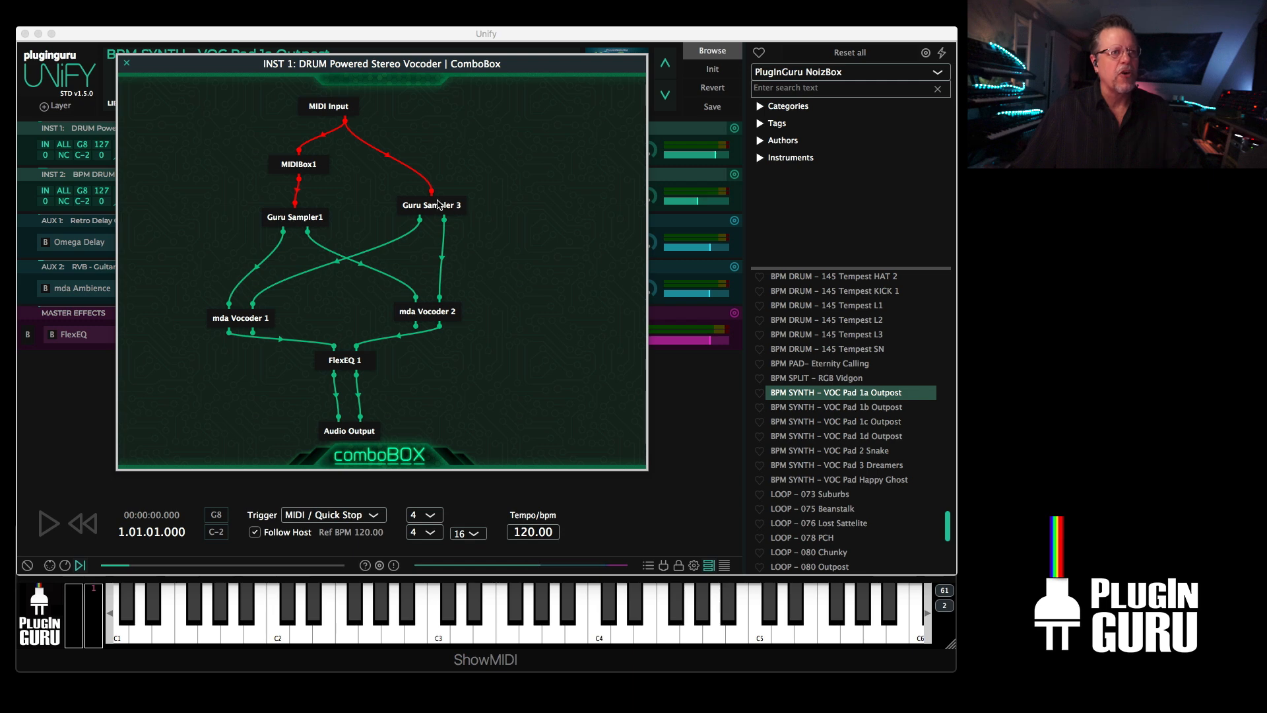
pyautogui.doubleClick(431, 204)
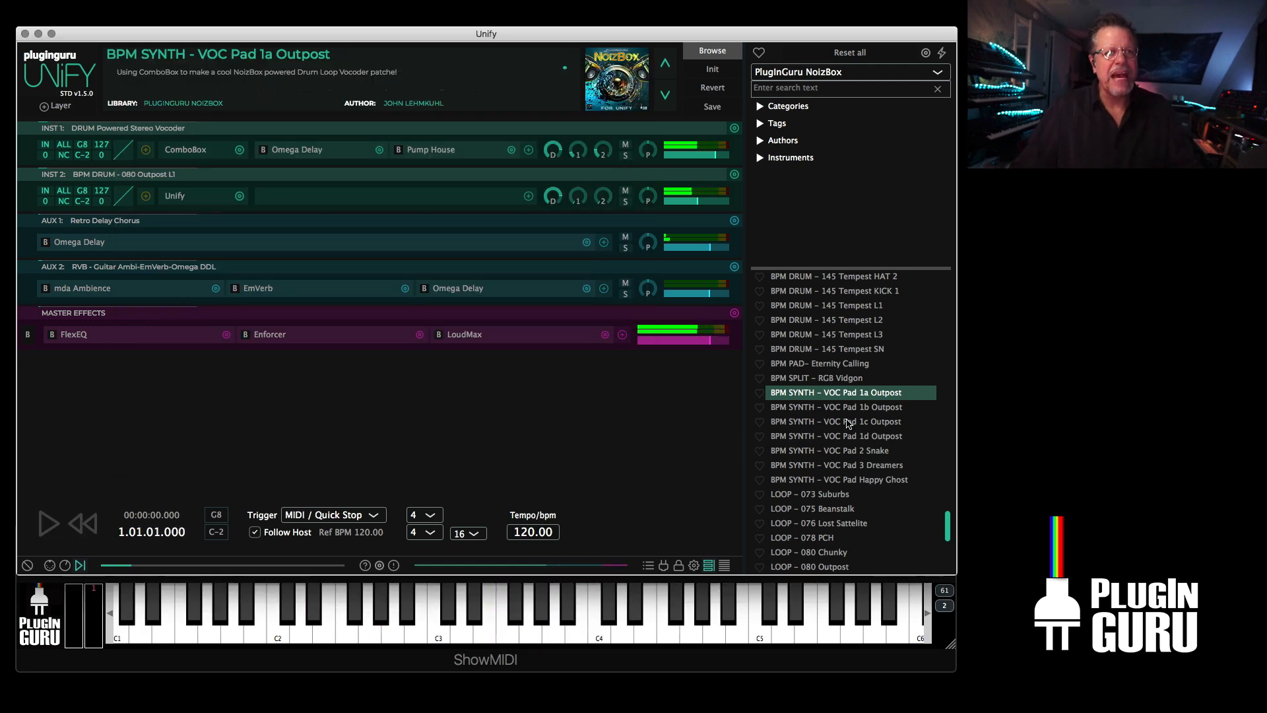
# - Audition VOC Pad 1b, 1c and 1d Outpost, then load BPM SYNTH – VOC Pad 2 Snake
pyautogui.click(834, 406)
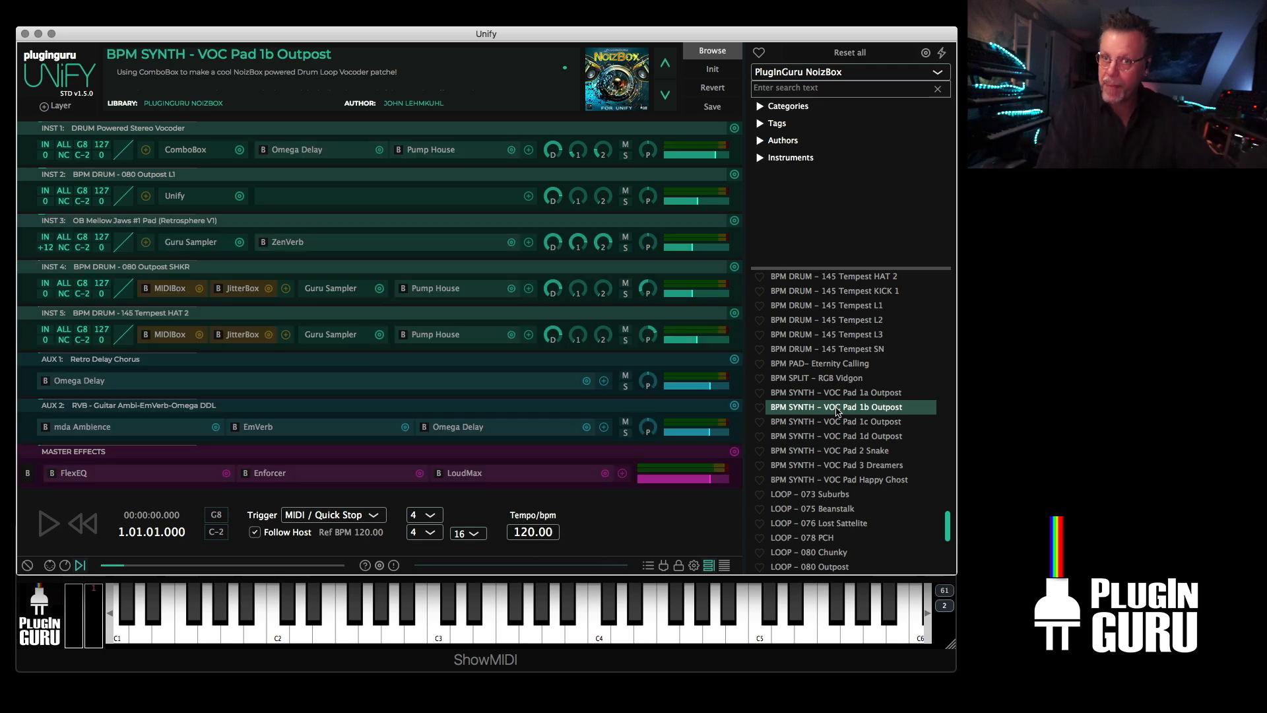
pyautogui.click(48, 524)
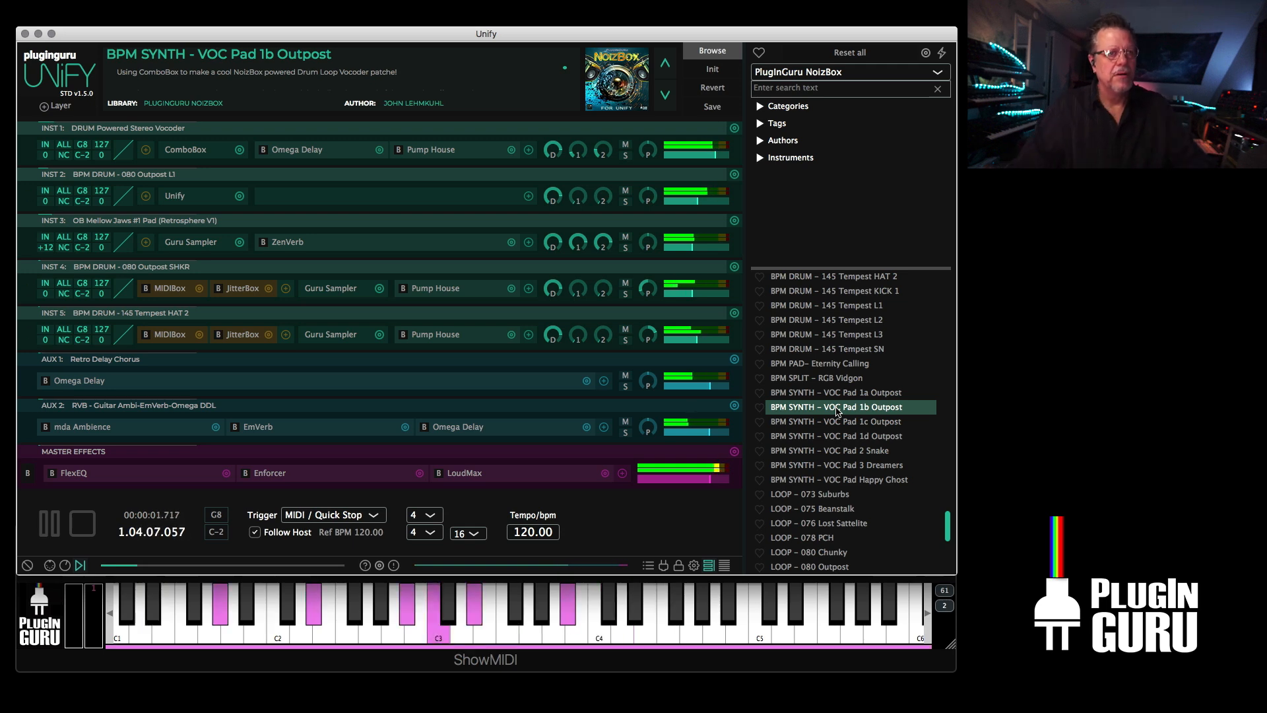
pyautogui.click(835, 421)
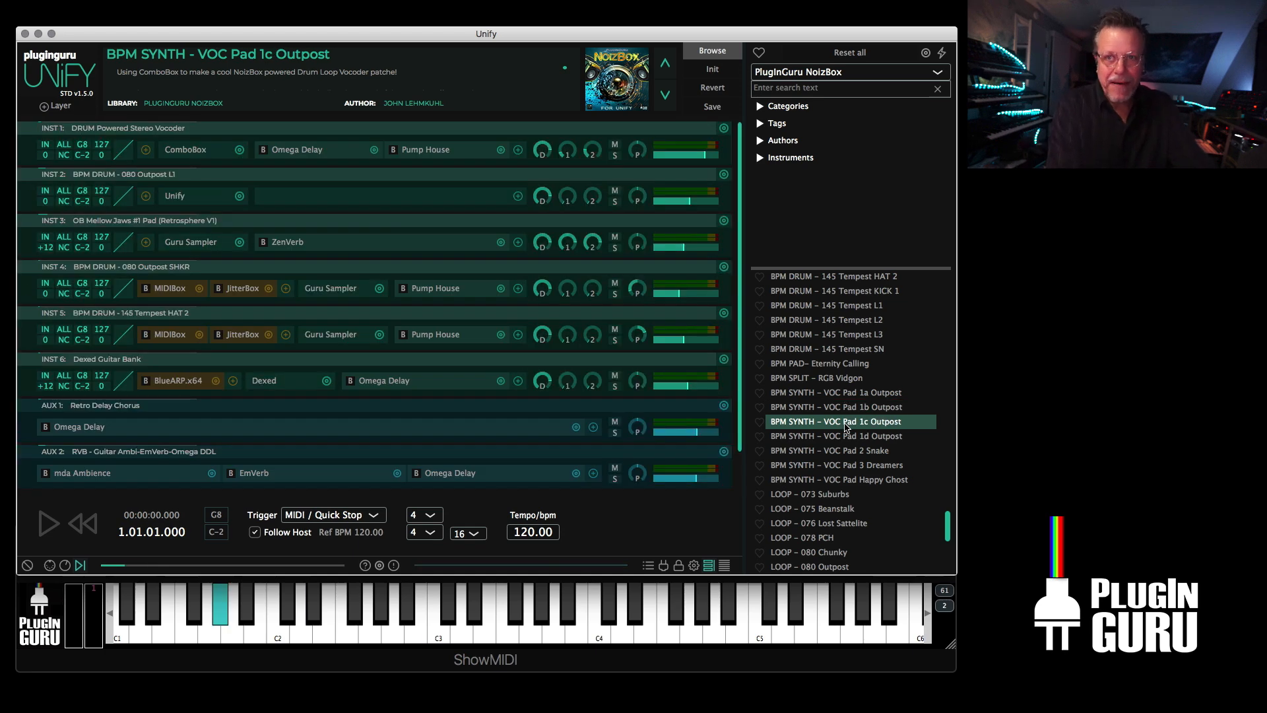
pyautogui.click(47, 524)
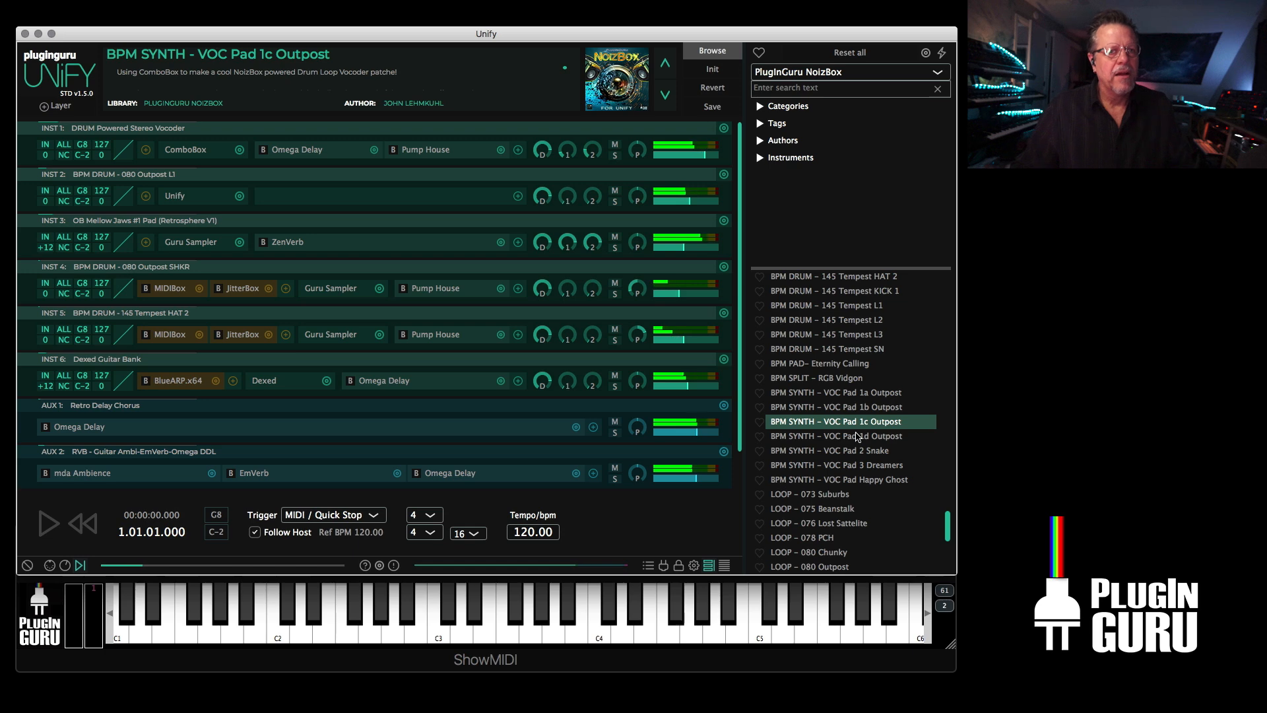
pyautogui.click(835, 436)
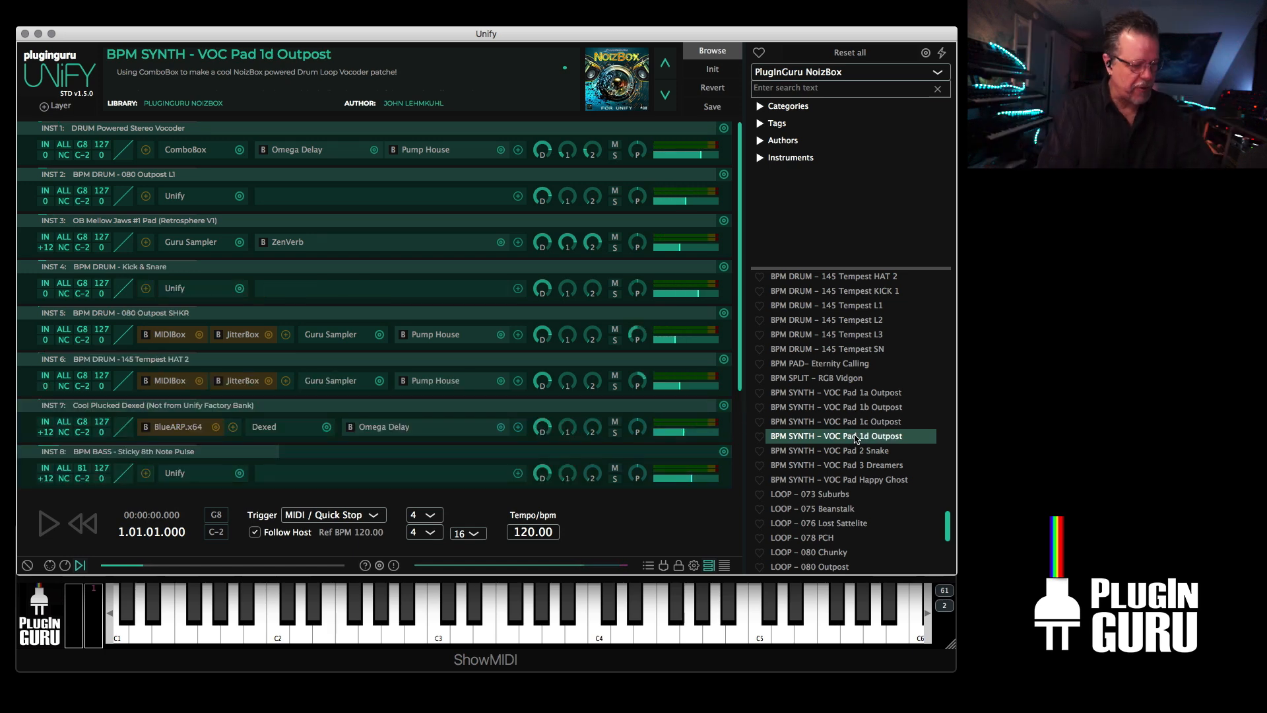
pyautogui.click(46, 523)
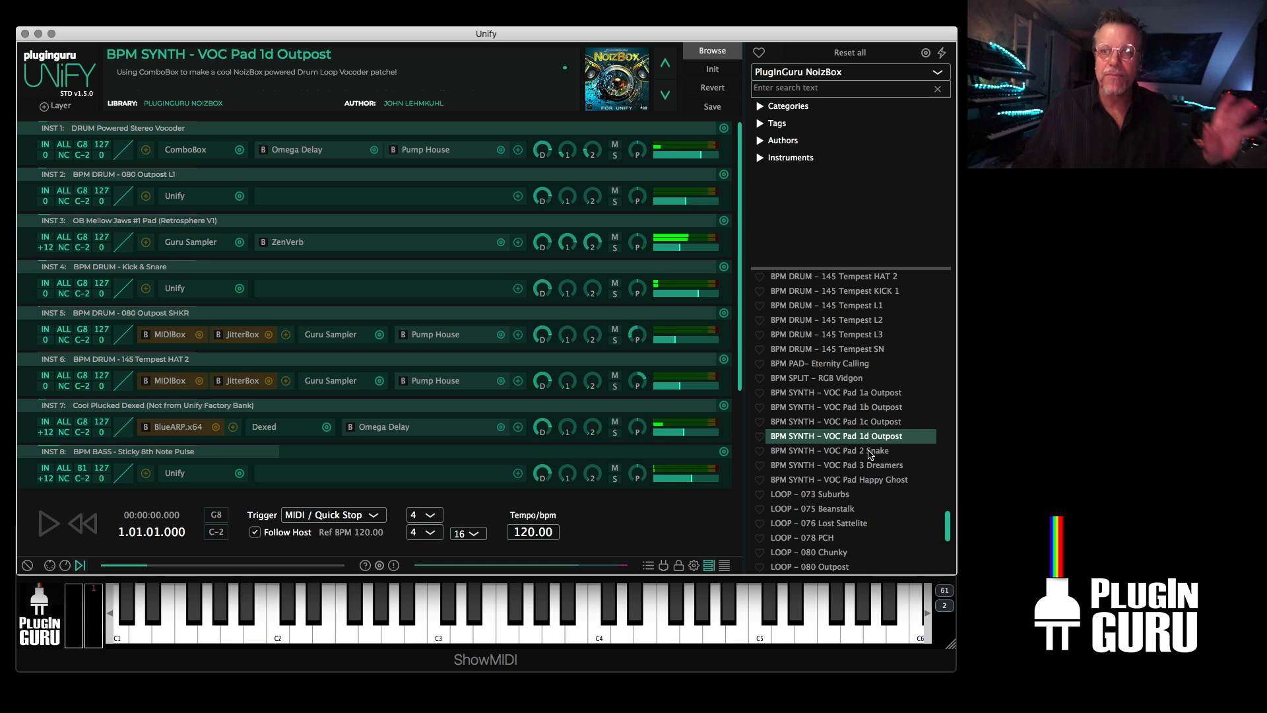
pyautogui.click(827, 450)
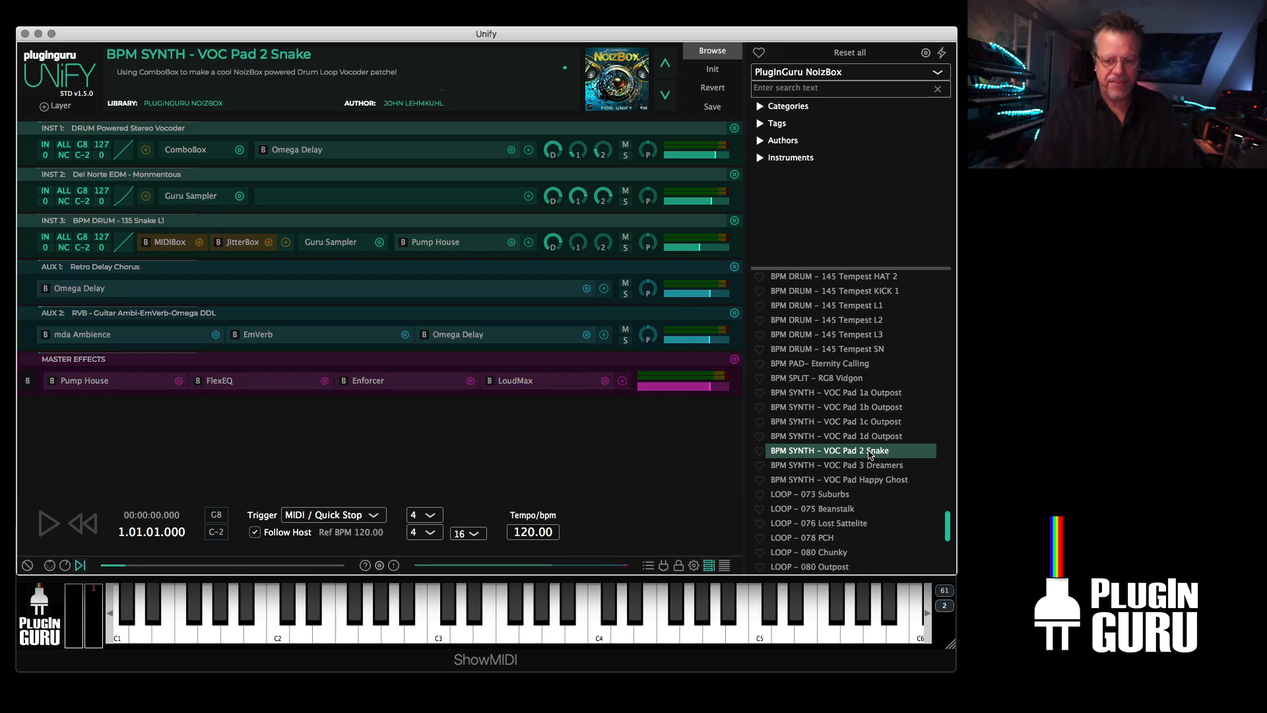
# - Audition VOC Pad 2 Snake, then scroll the browser down to the zBPM DRUM patches
pyautogui.click(46, 522)
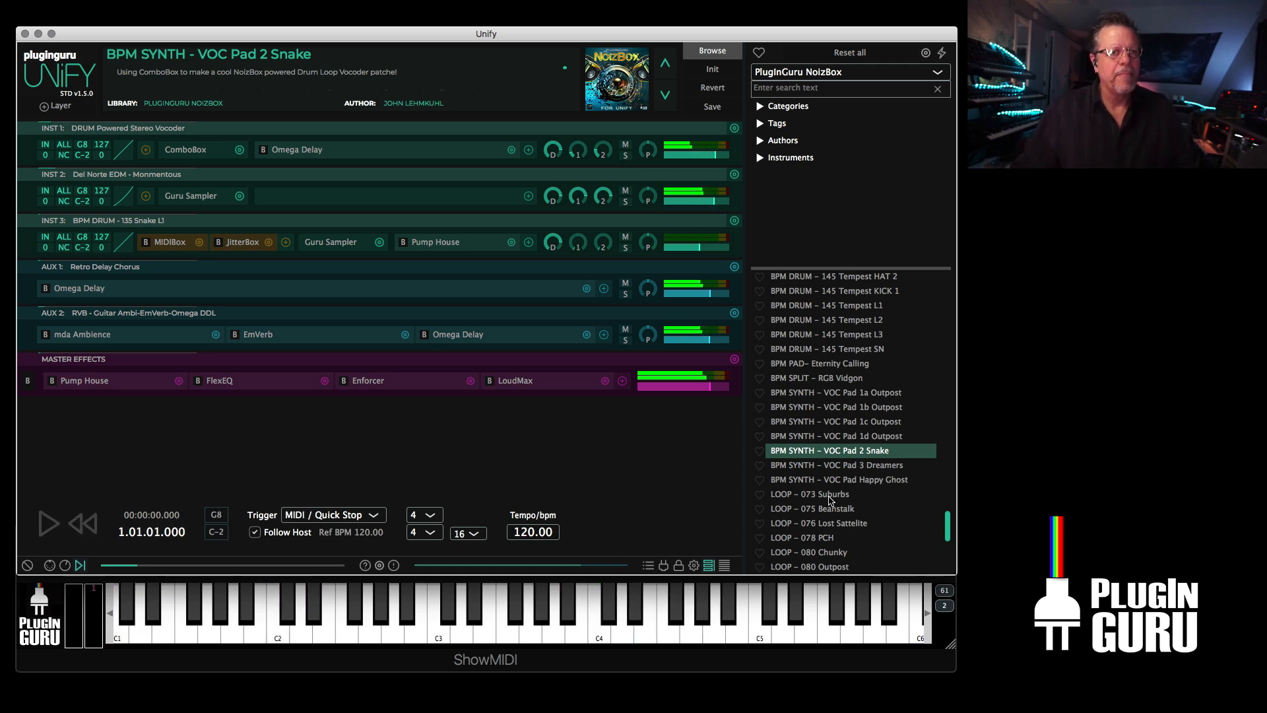
pyautogui.scroll(-3)
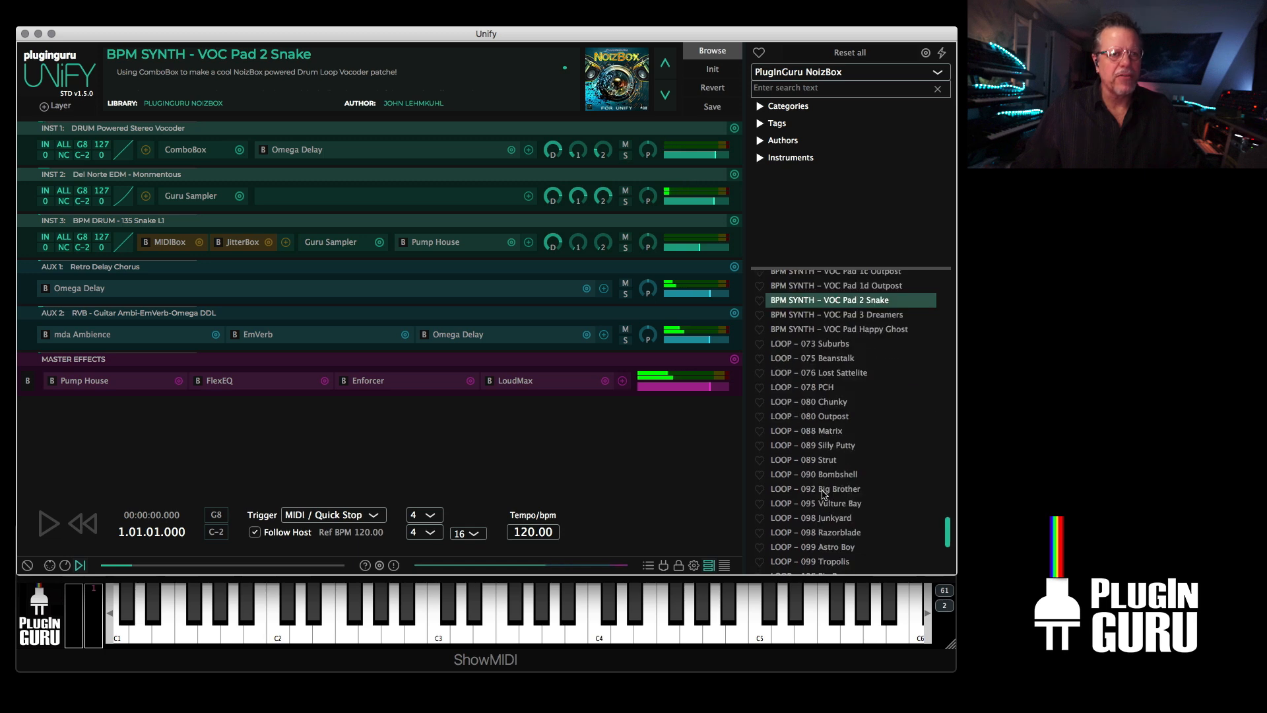
pyautogui.scroll(-3)
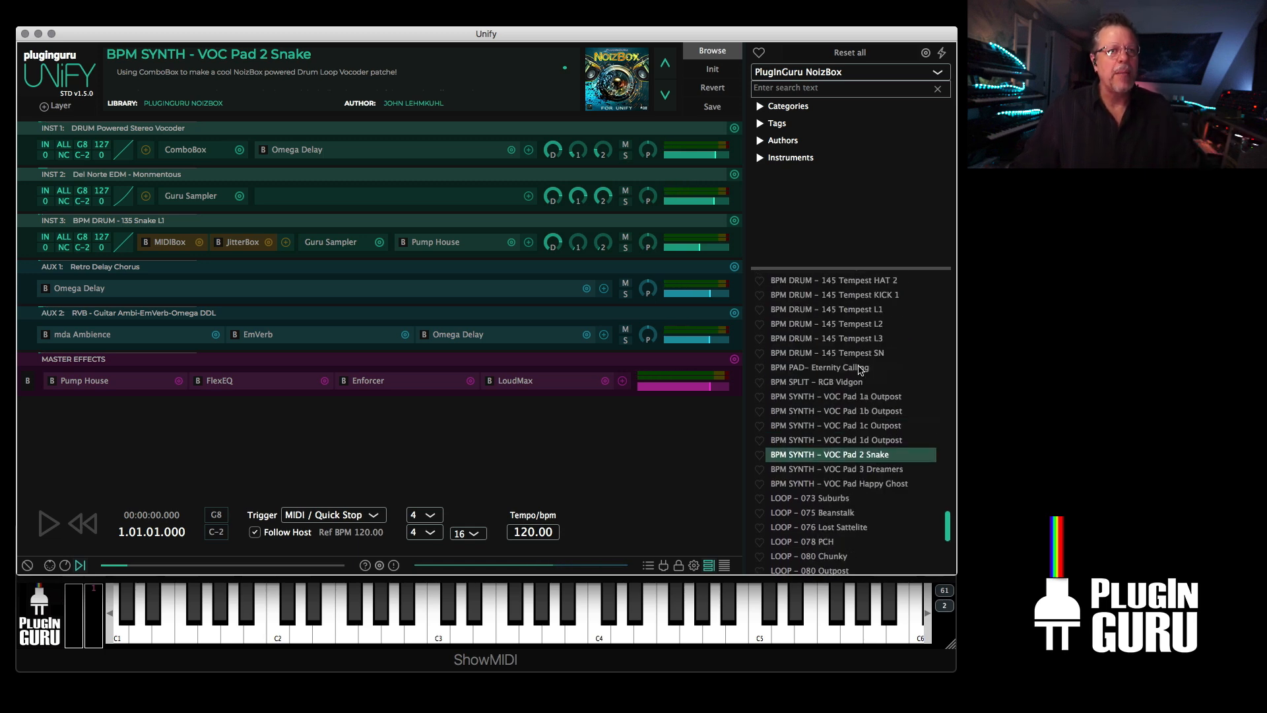
pyautogui.scroll(-3)
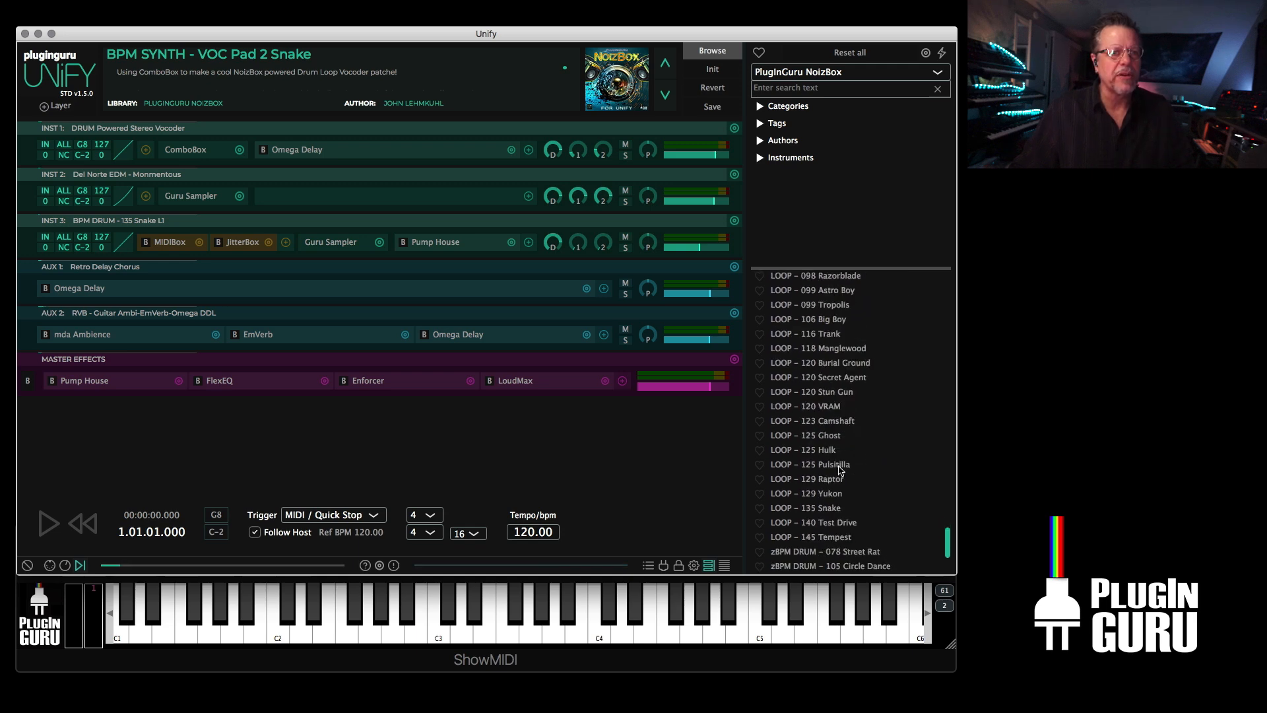
pyautogui.scroll(-3)
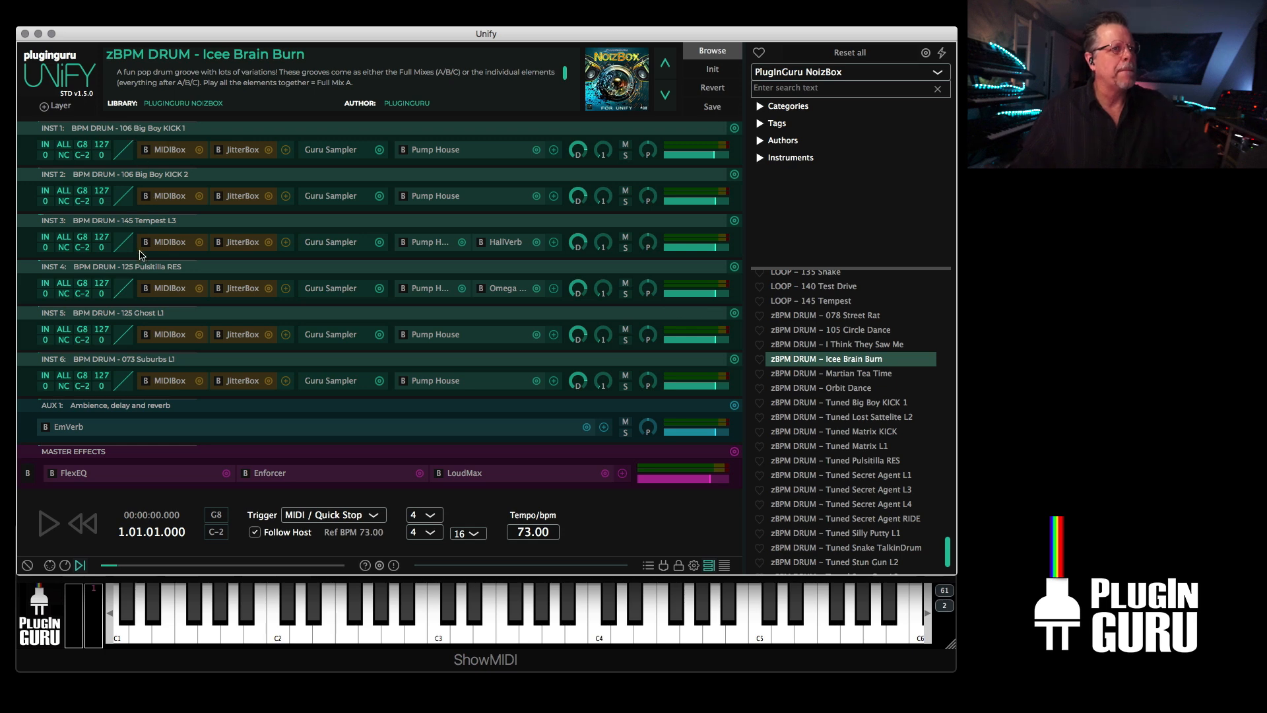
pyautogui.moveTo(143, 328)
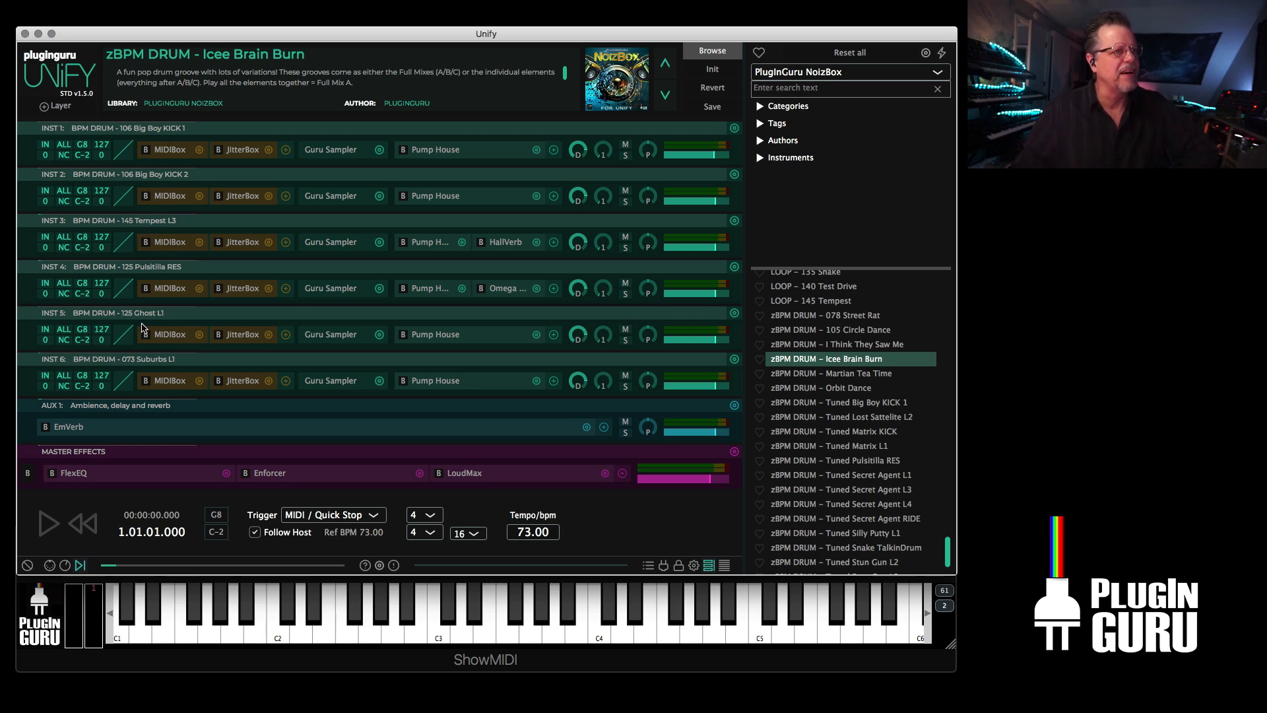
# - Preview Icee Brain Burn, I Think They Saw Me and Martian Tea Time, then load Tuned Big Boy KICK 1
pyautogui.click(46, 522)
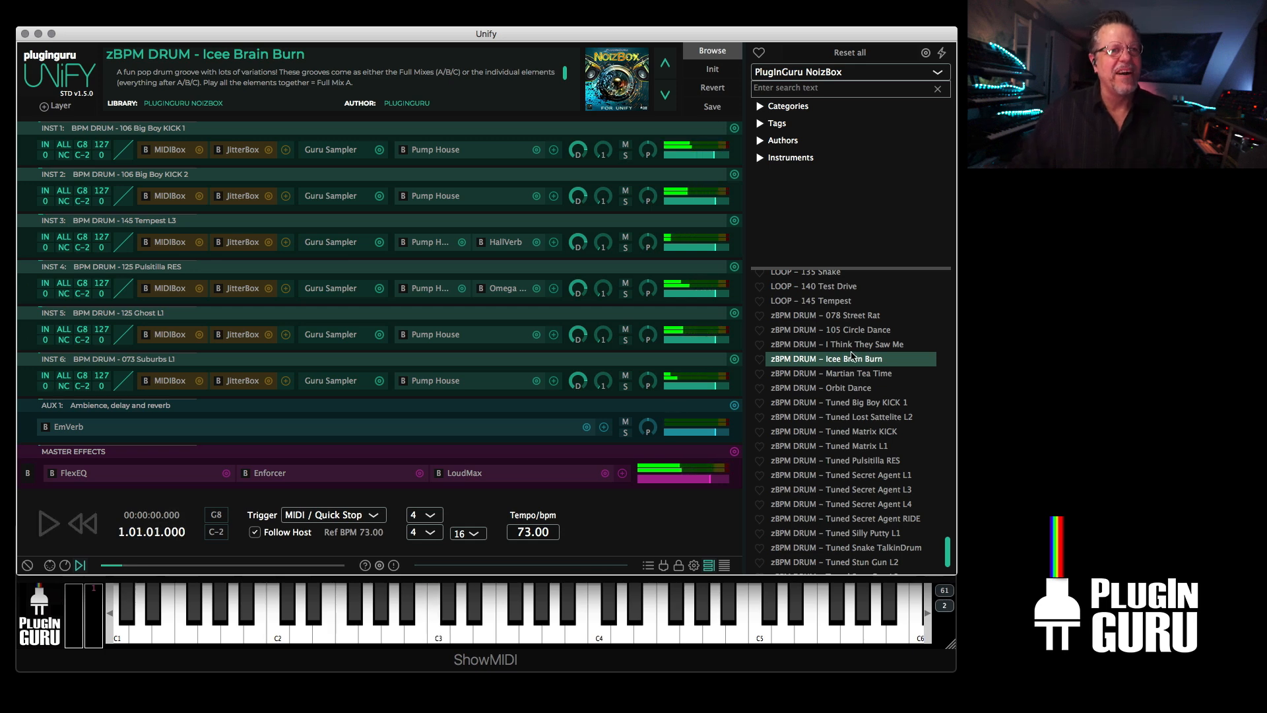
pyautogui.click(827, 343)
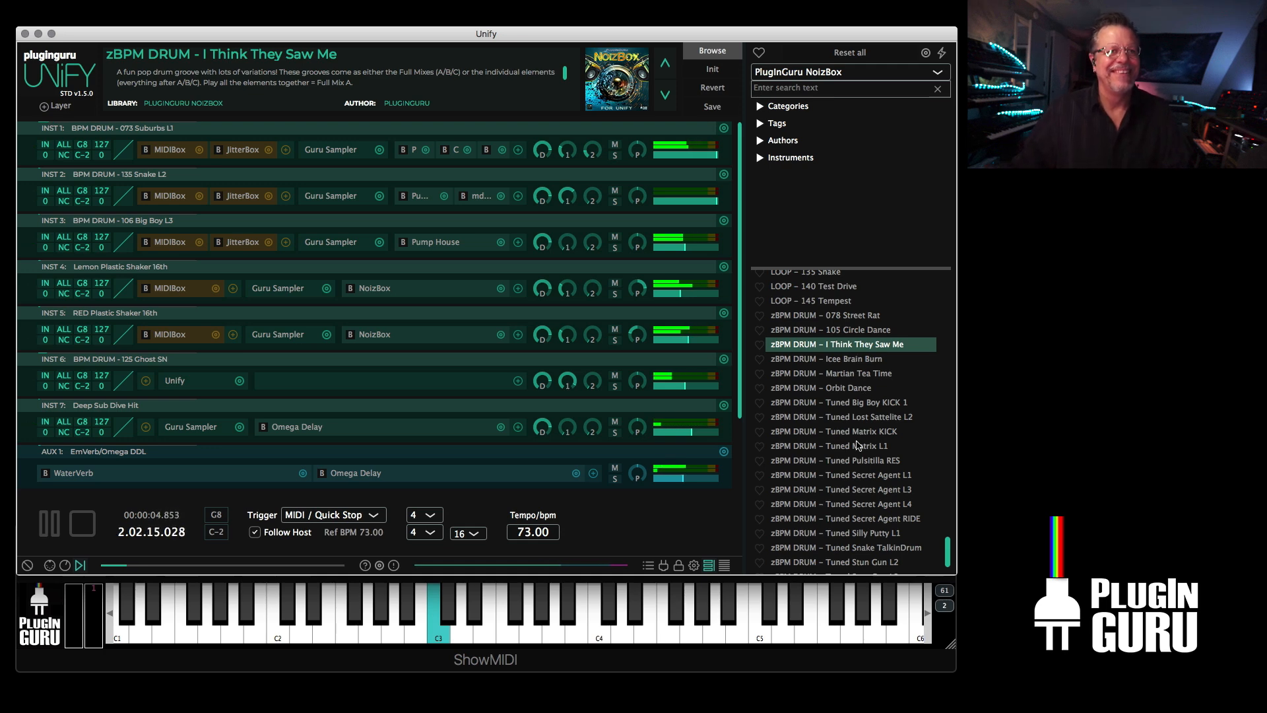
pyautogui.click(81, 523)
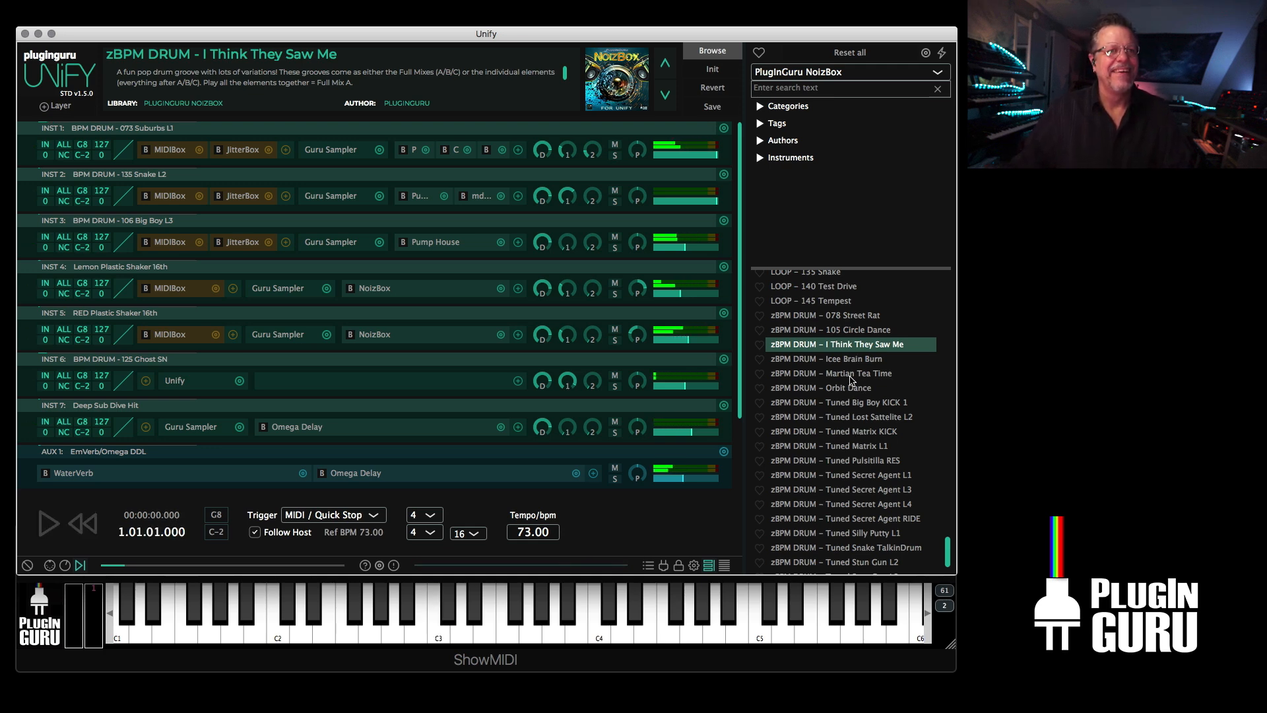
pyautogui.click(830, 374)
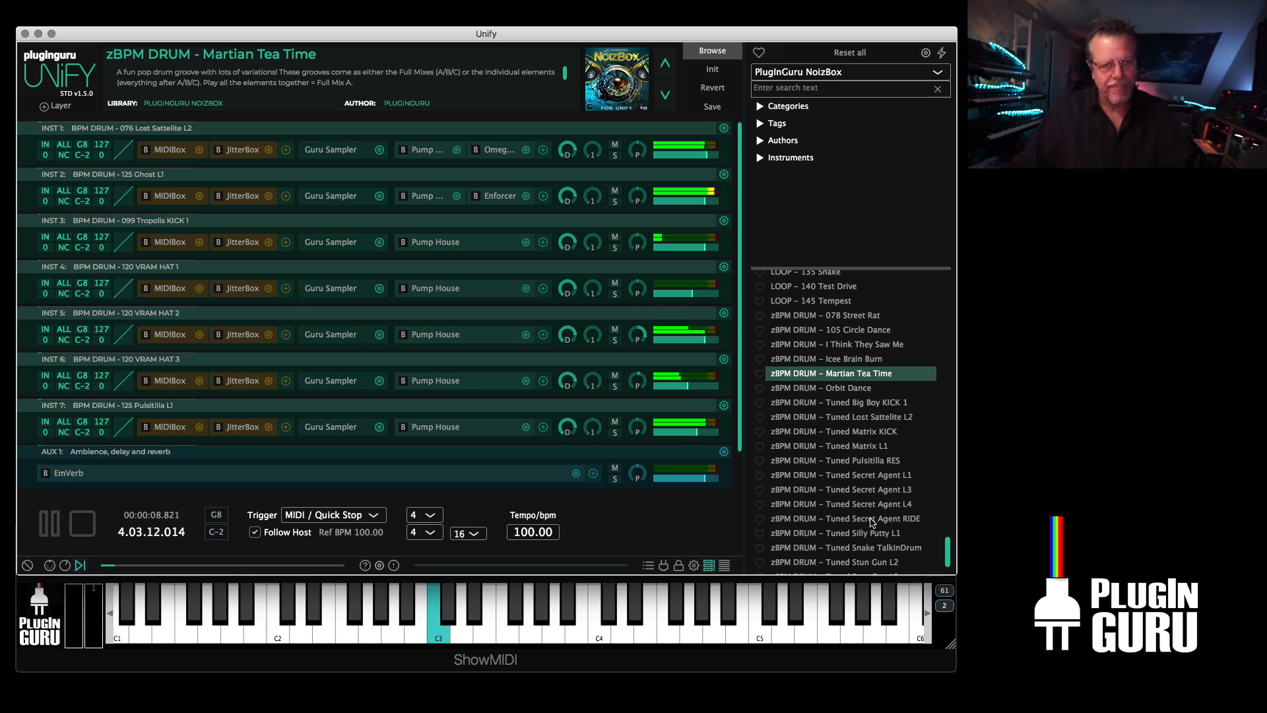
pyautogui.click(81, 523)
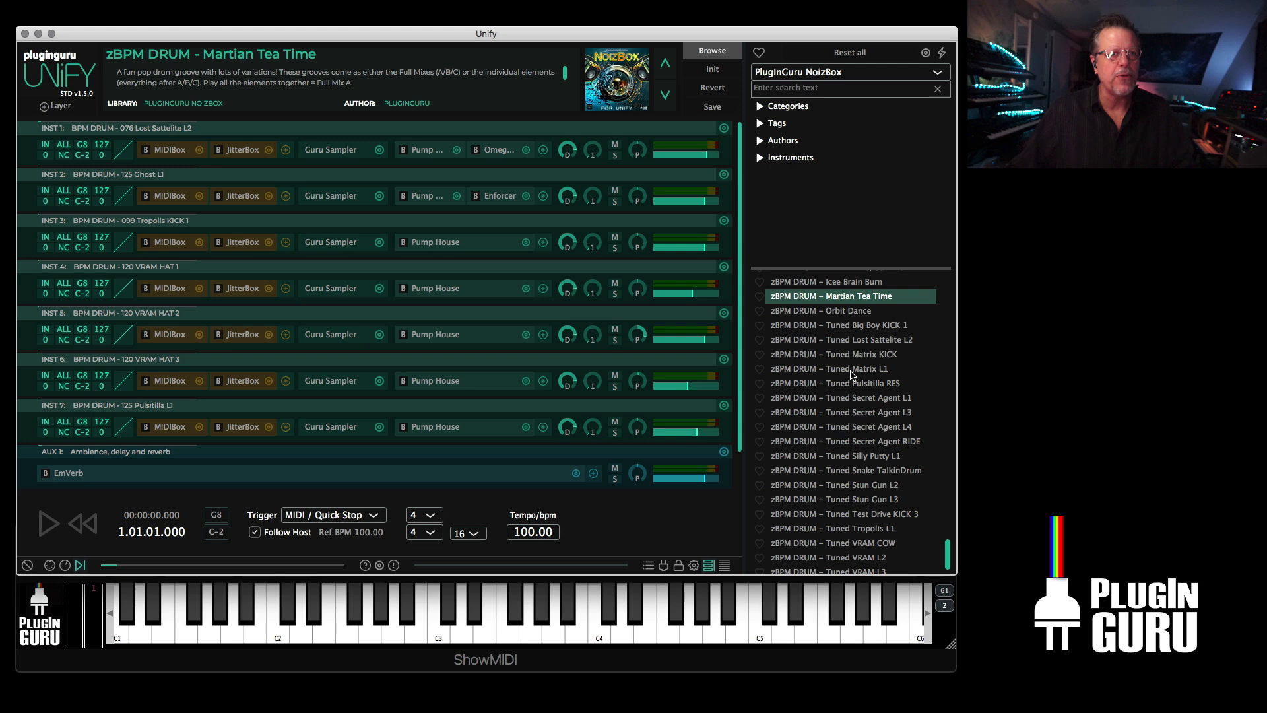
pyautogui.moveTo(861, 485)
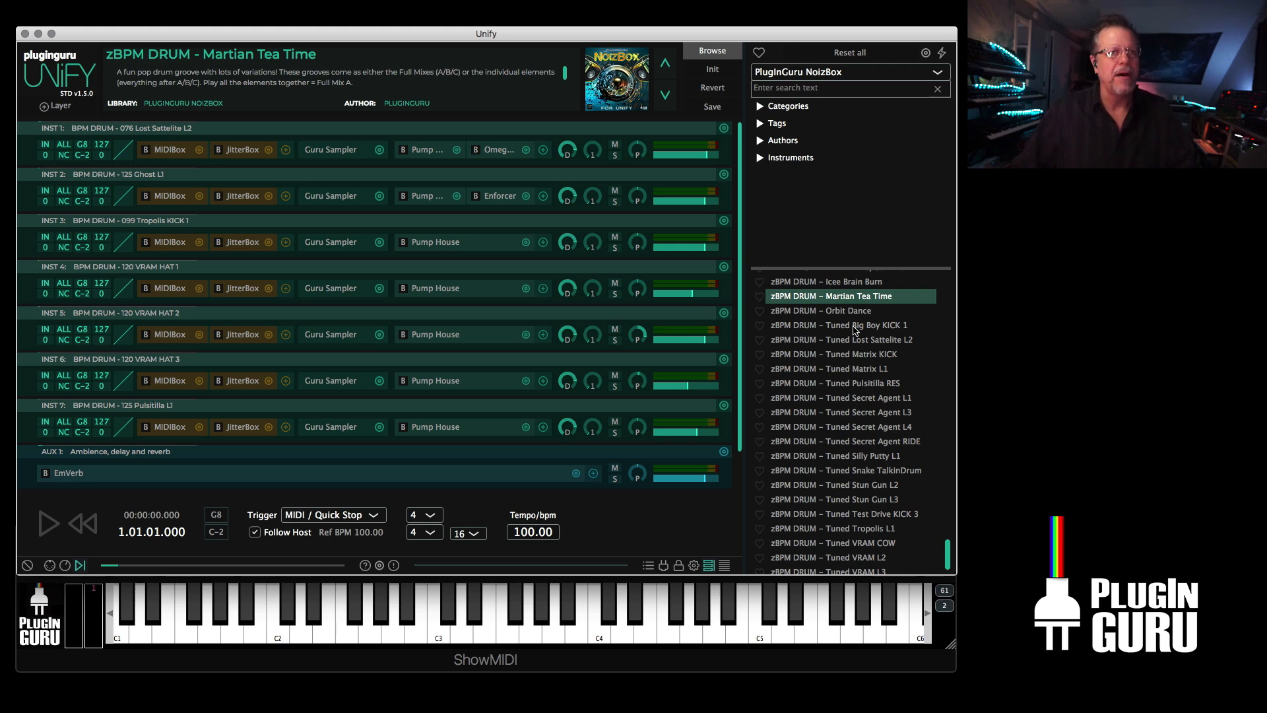
pyautogui.click(838, 325)
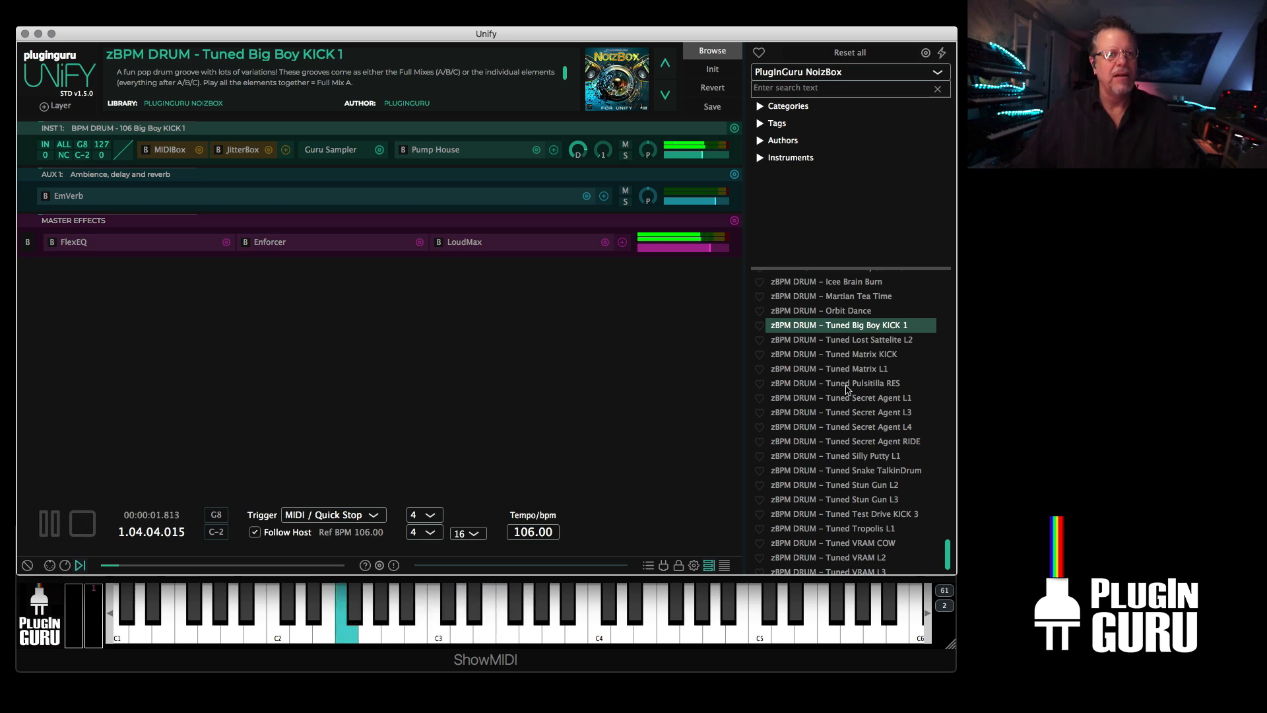
# - Add Tuned Matrix L1 and Tuned Snake TalkinDrum as new Unify layers
pyautogui.rightClick(828, 368)
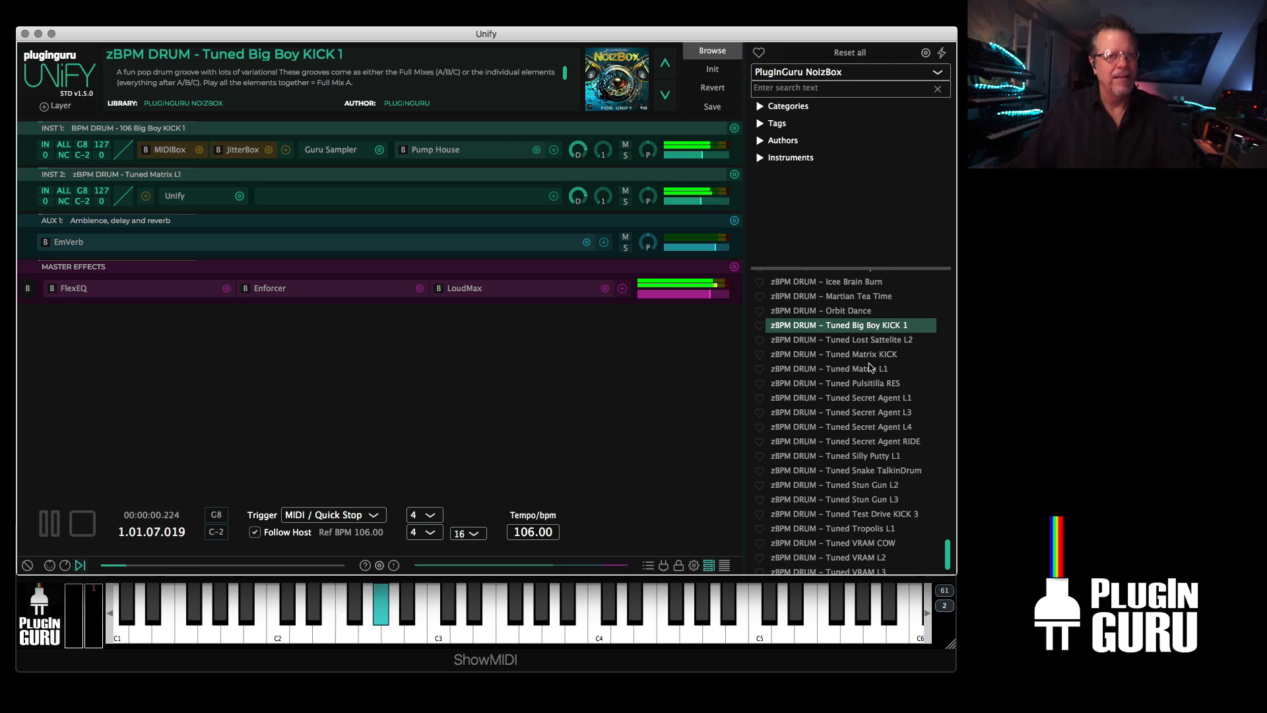
pyautogui.rightClick(845, 469)
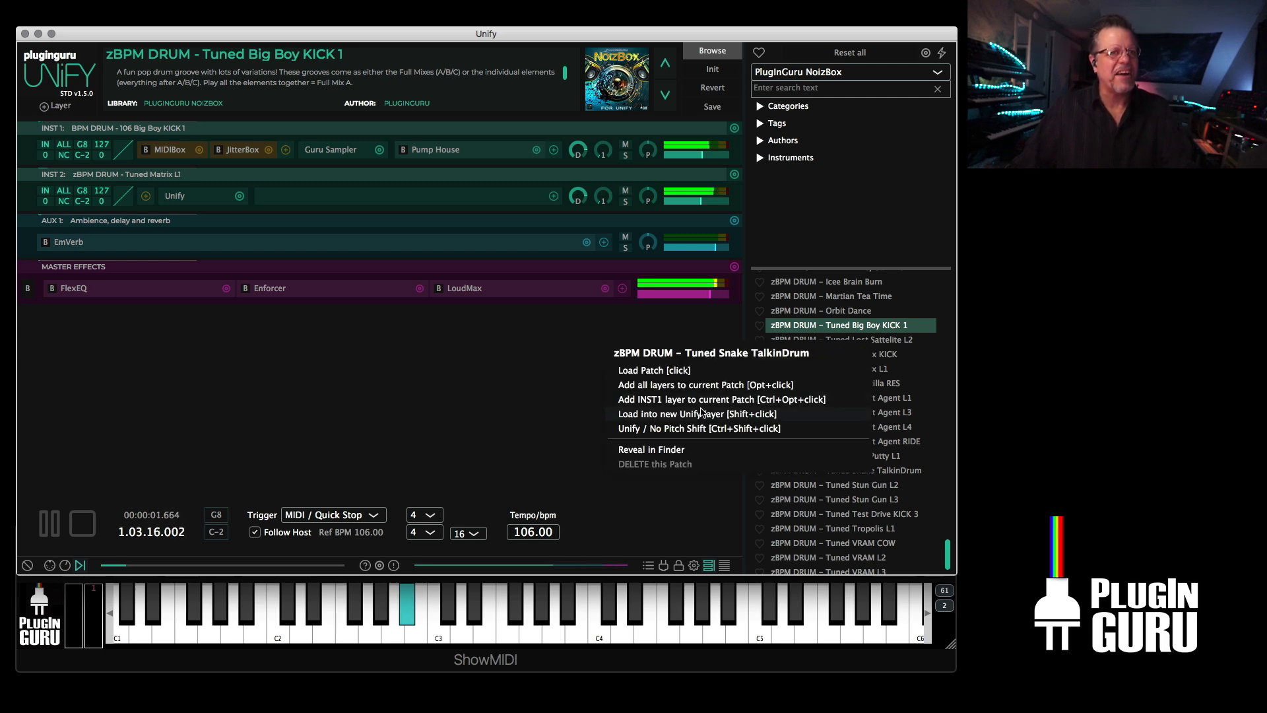
pyautogui.click(695, 413)
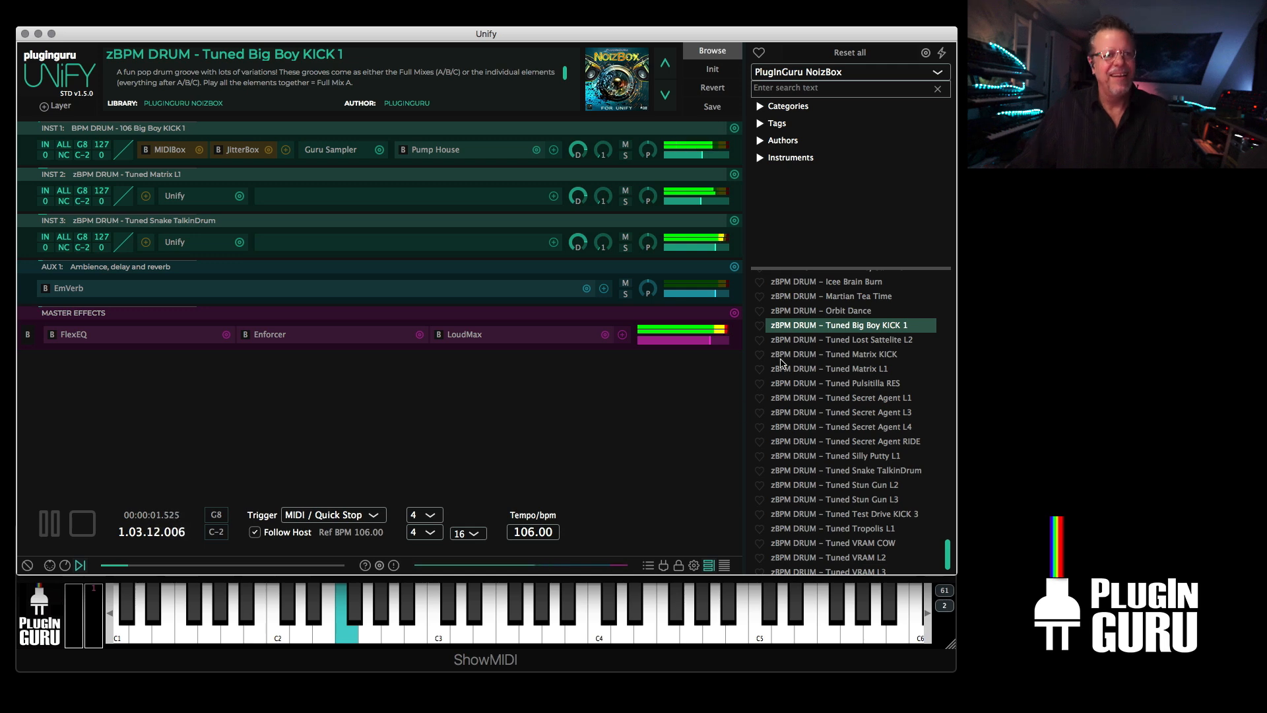
pyautogui.moveTo(717, 240); pyautogui.dragTo(716, 241)
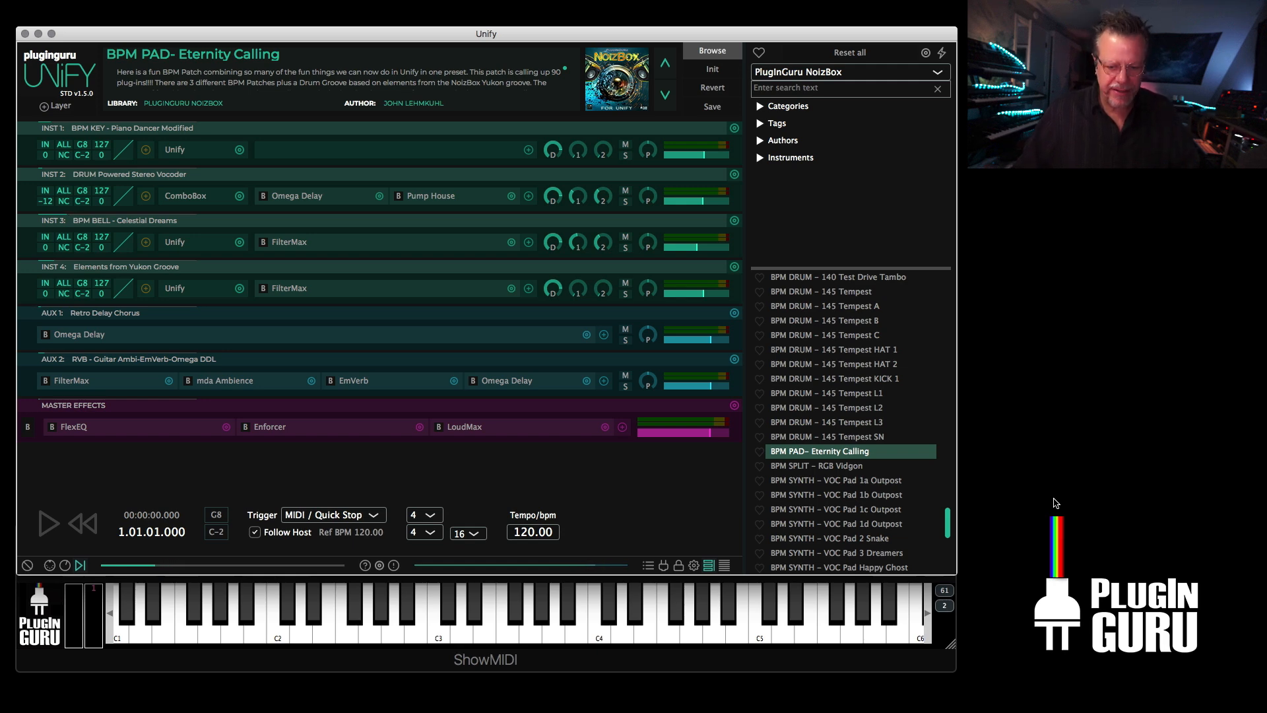
# - Play Eternity Calling, stop it to show the macro knobs, and solo layer 1
pyautogui.click(47, 523)
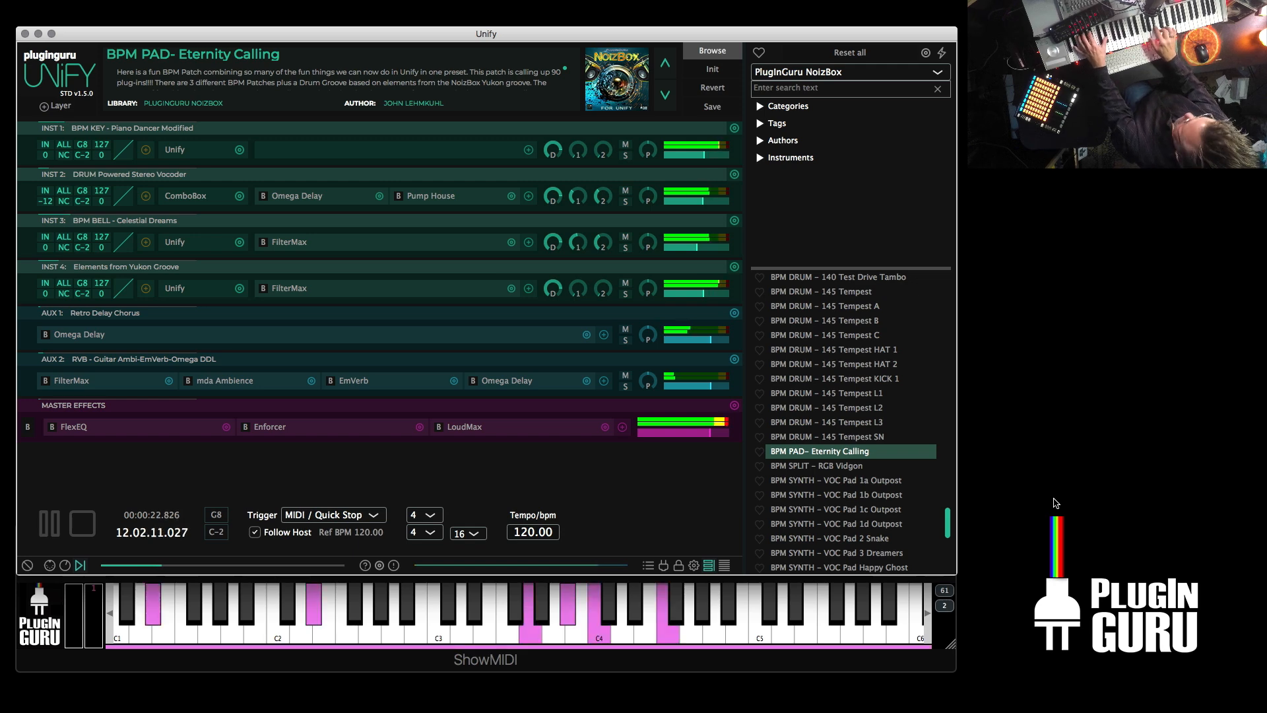
pyautogui.click(80, 523)
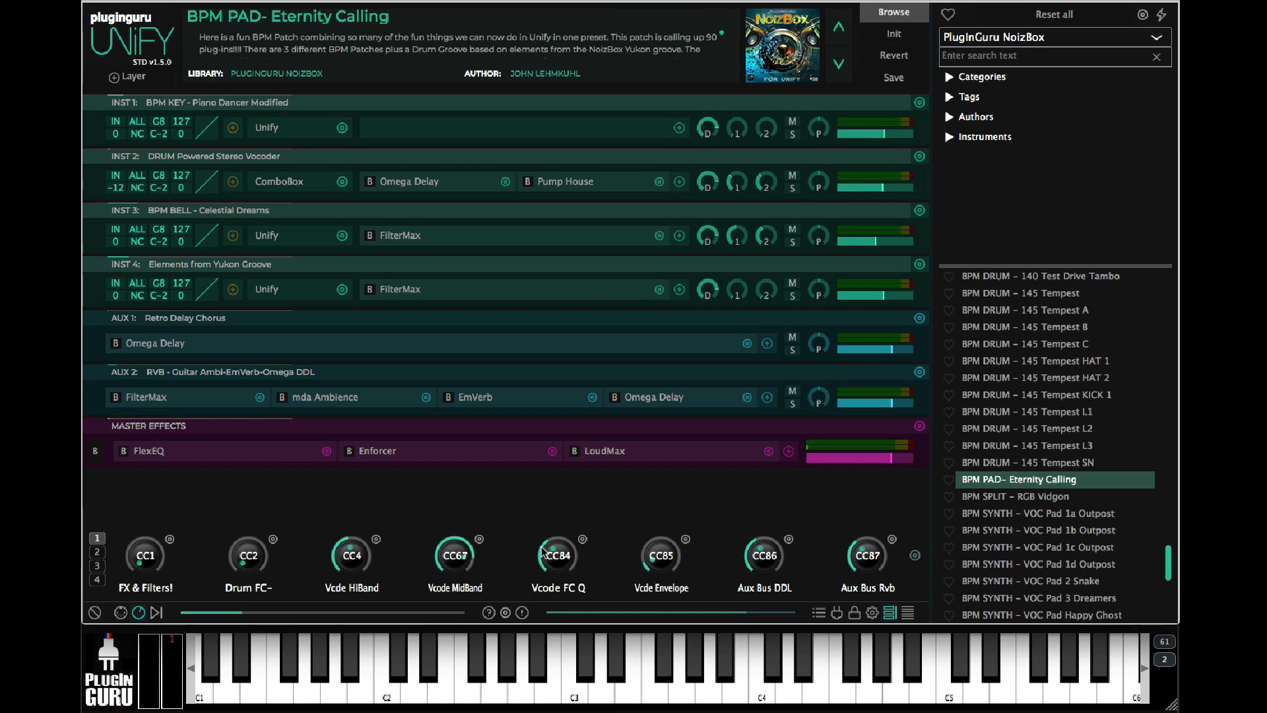
pyautogui.moveTo(555, 554)
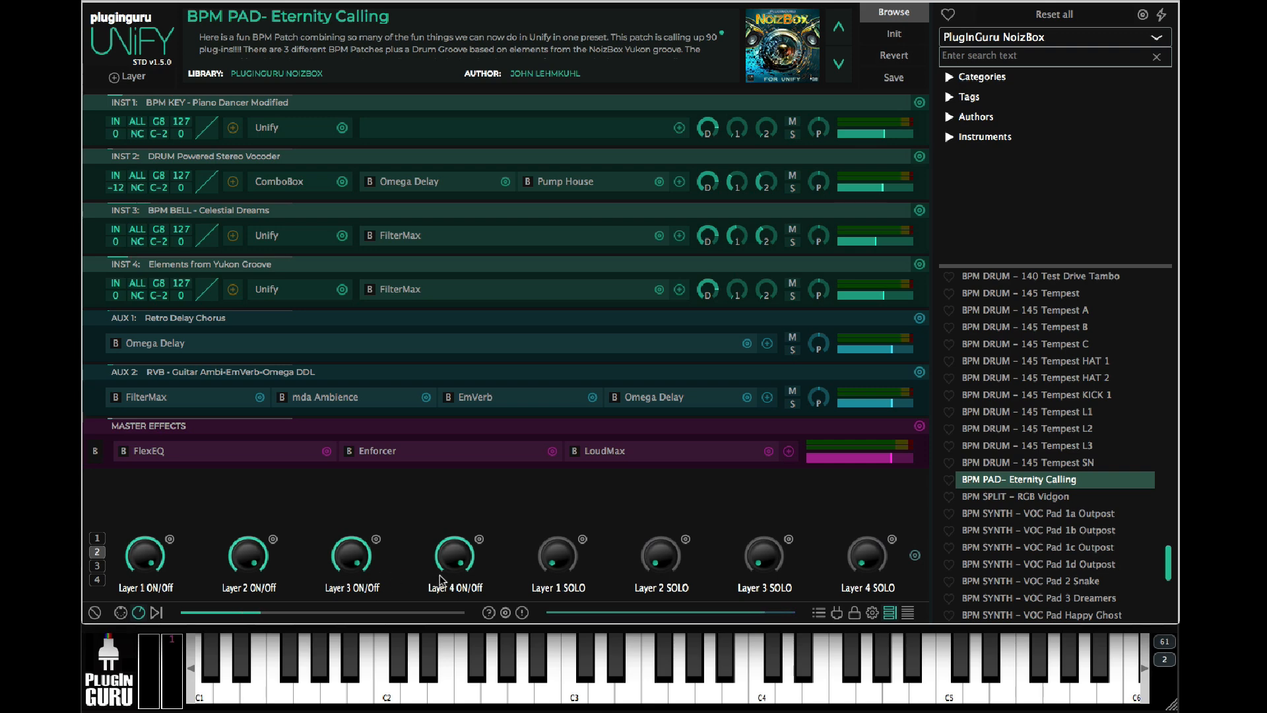
pyautogui.moveTo(474, 558)
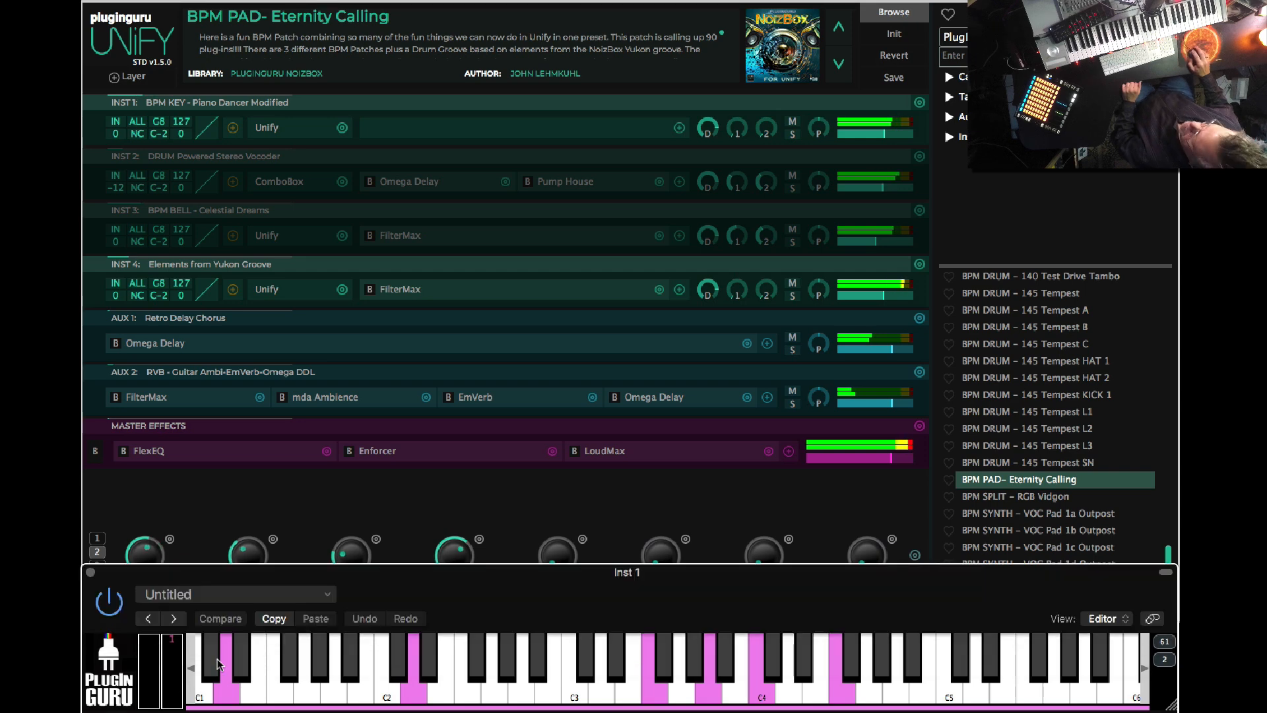
pyautogui.moveTo(154, 547)
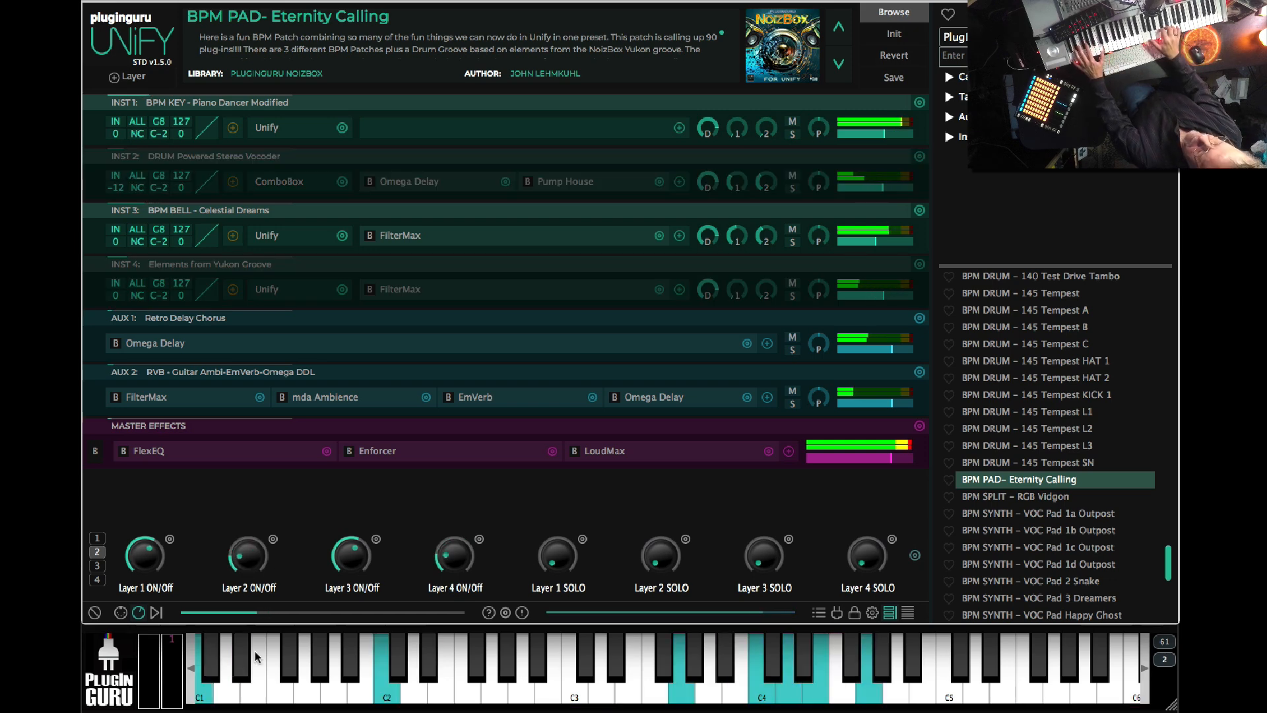
pyautogui.click(229, 655)
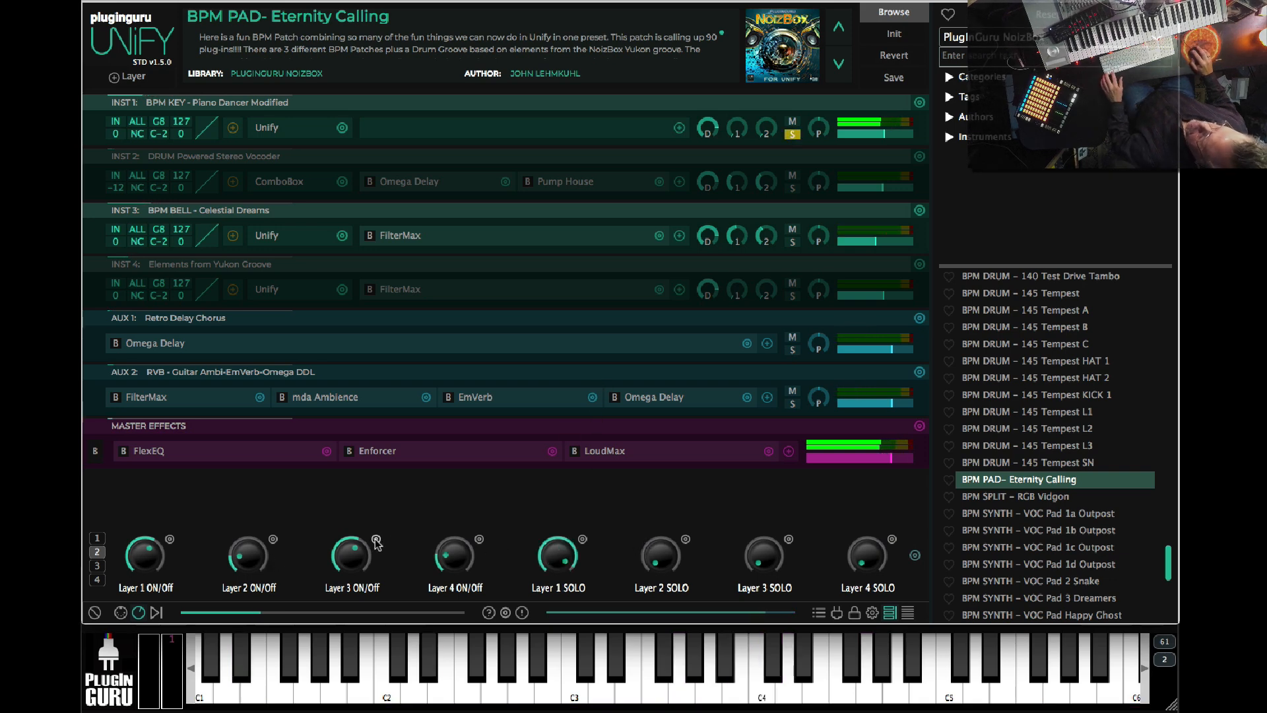
# - Check the Layer 3 ON/Off macro options, then switch to the Unify Standard Library
pyautogui.rightClick(353, 554)
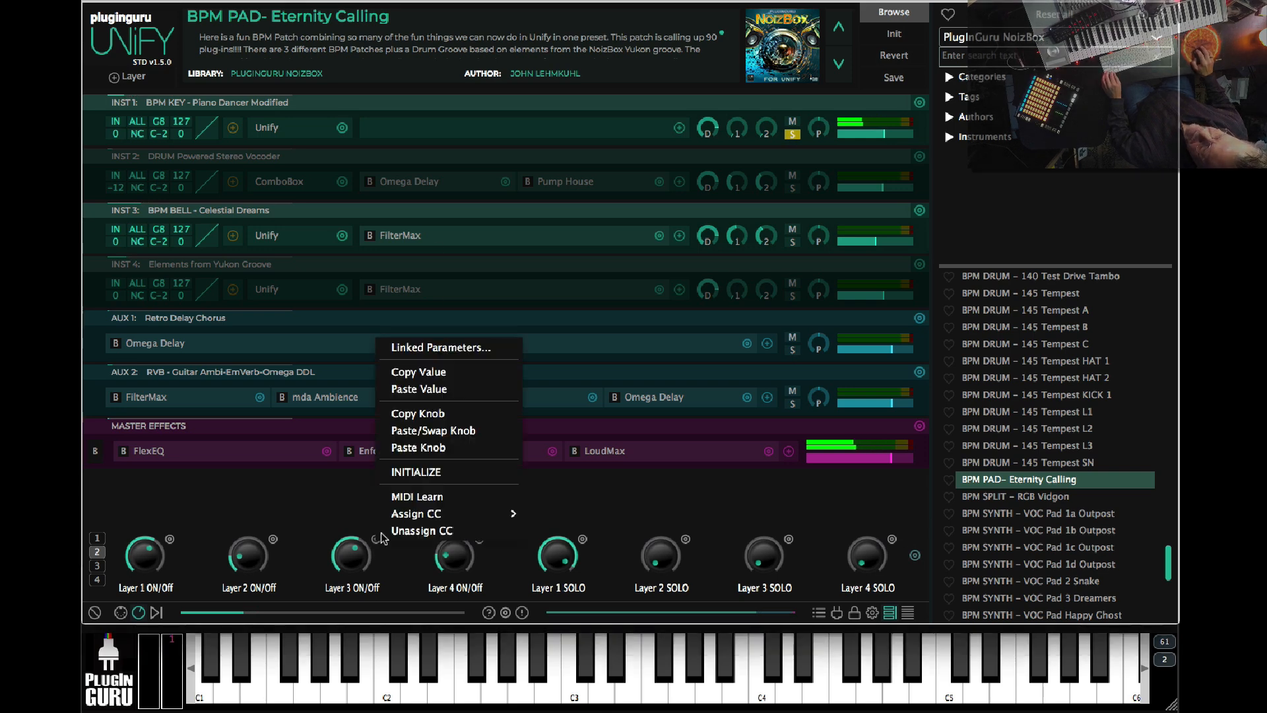
pyautogui.click(439, 348)
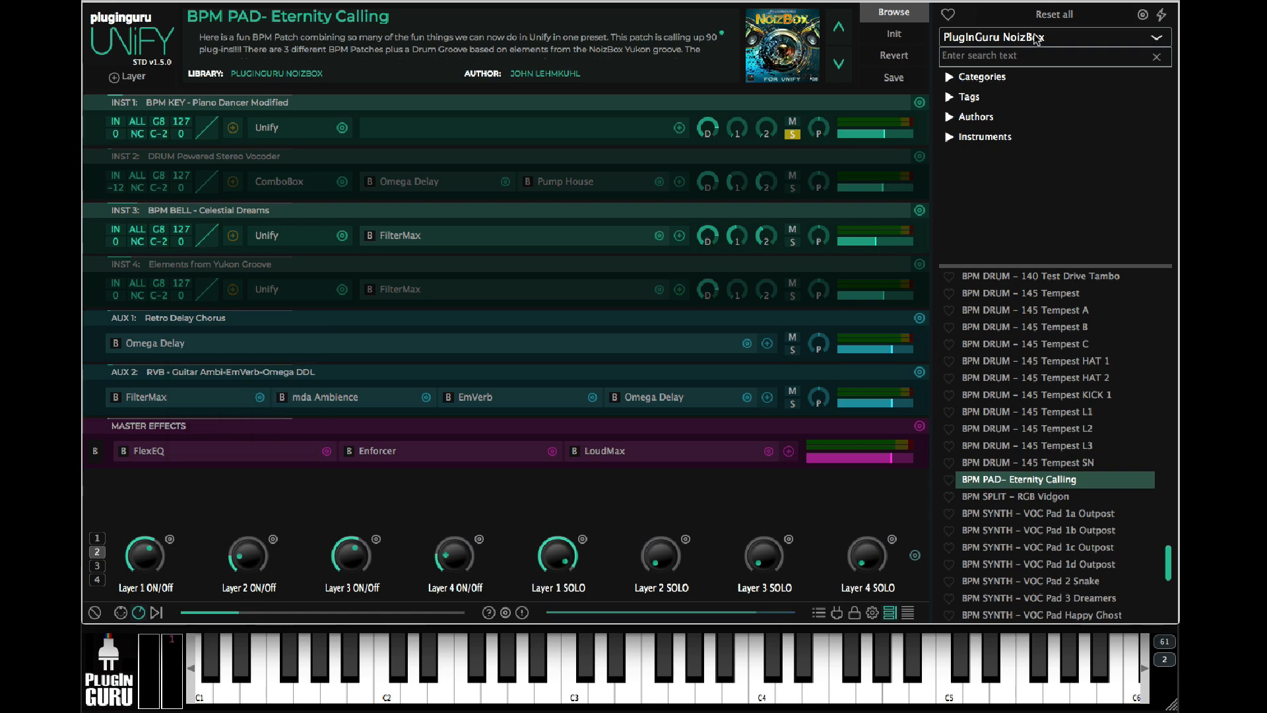
pyautogui.click(1050, 37)
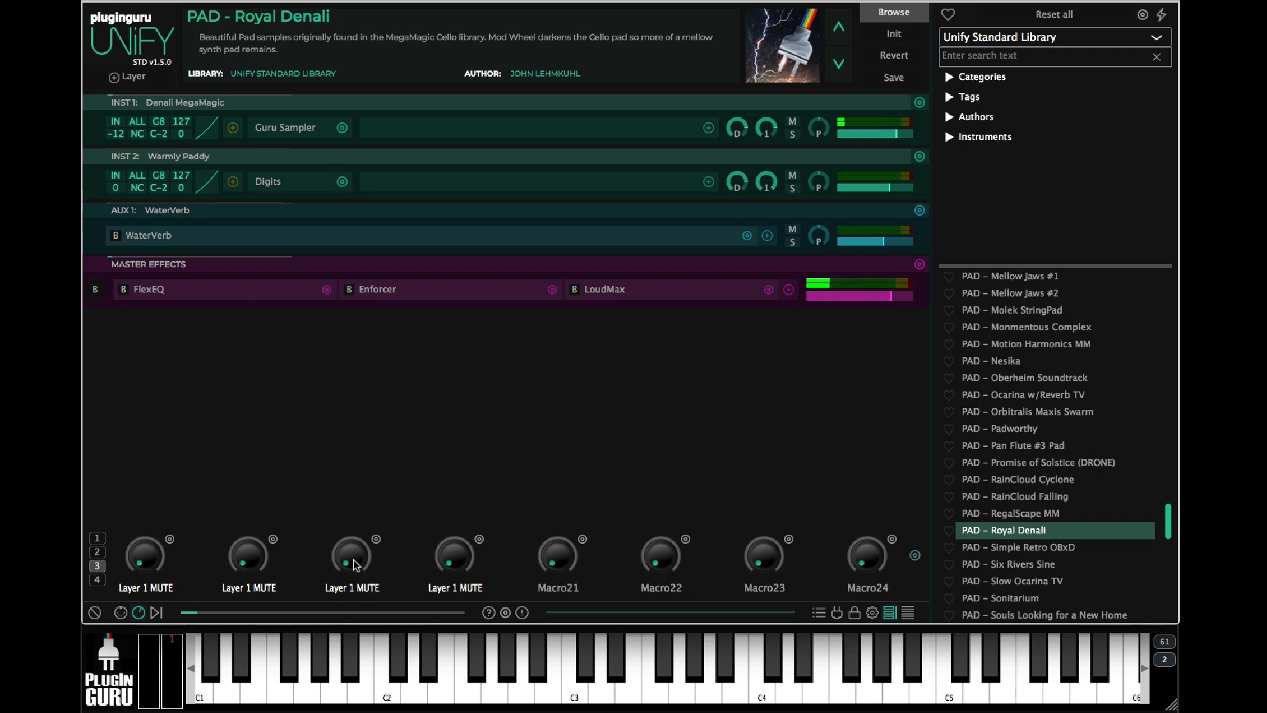
# - View the Layer 1 ON/Off macro's Linked Parameters on Royal Denali, then close them
pyautogui.rightClick(557, 555)
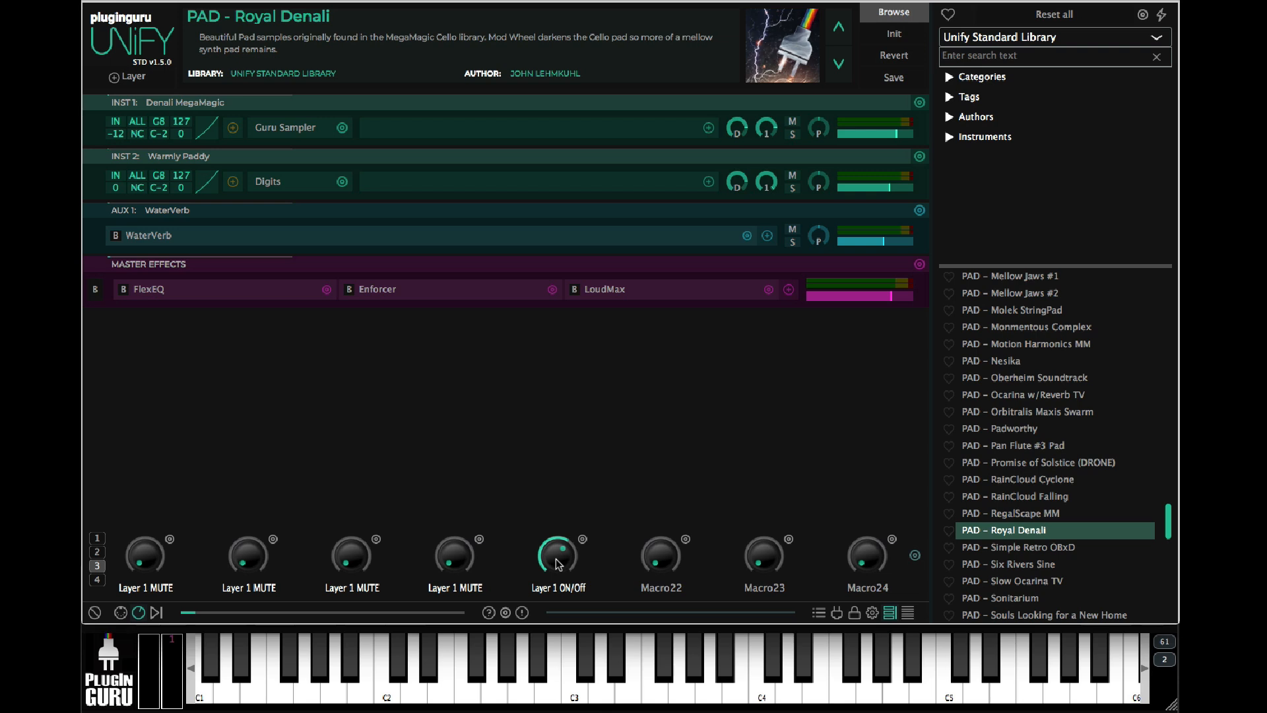
pyautogui.rightClick(558, 555)
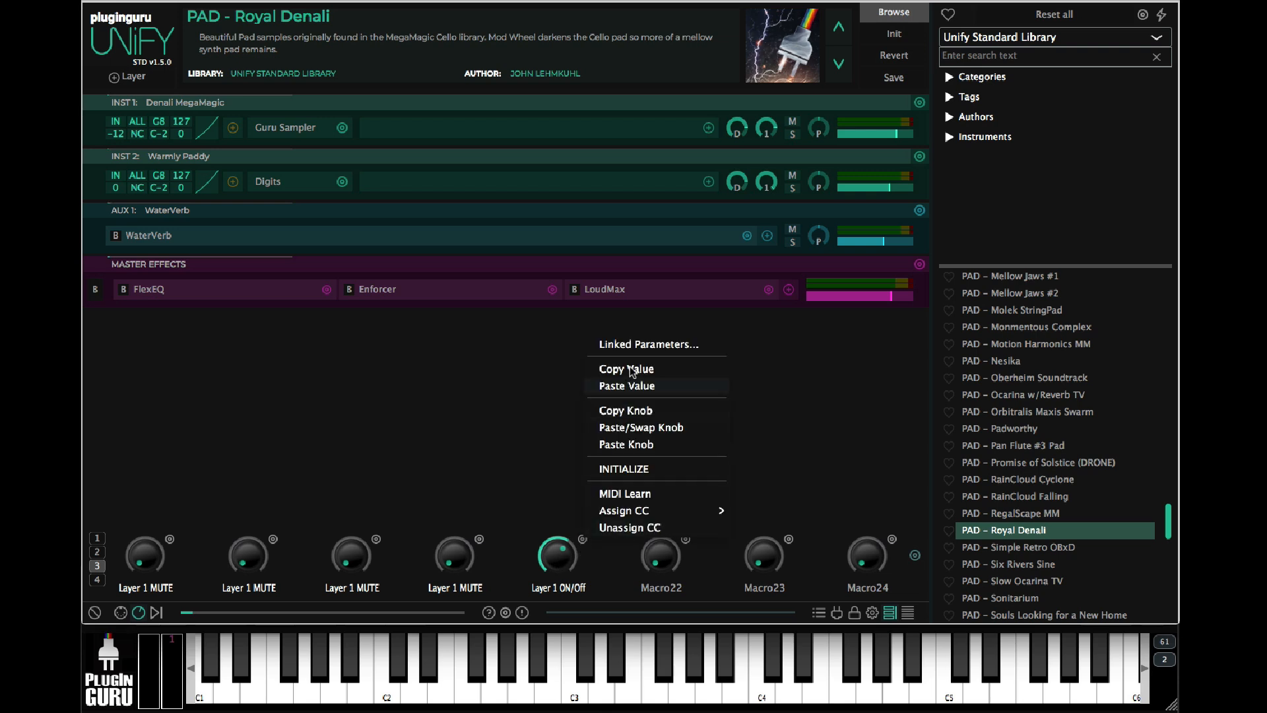
pyautogui.click(647, 343)
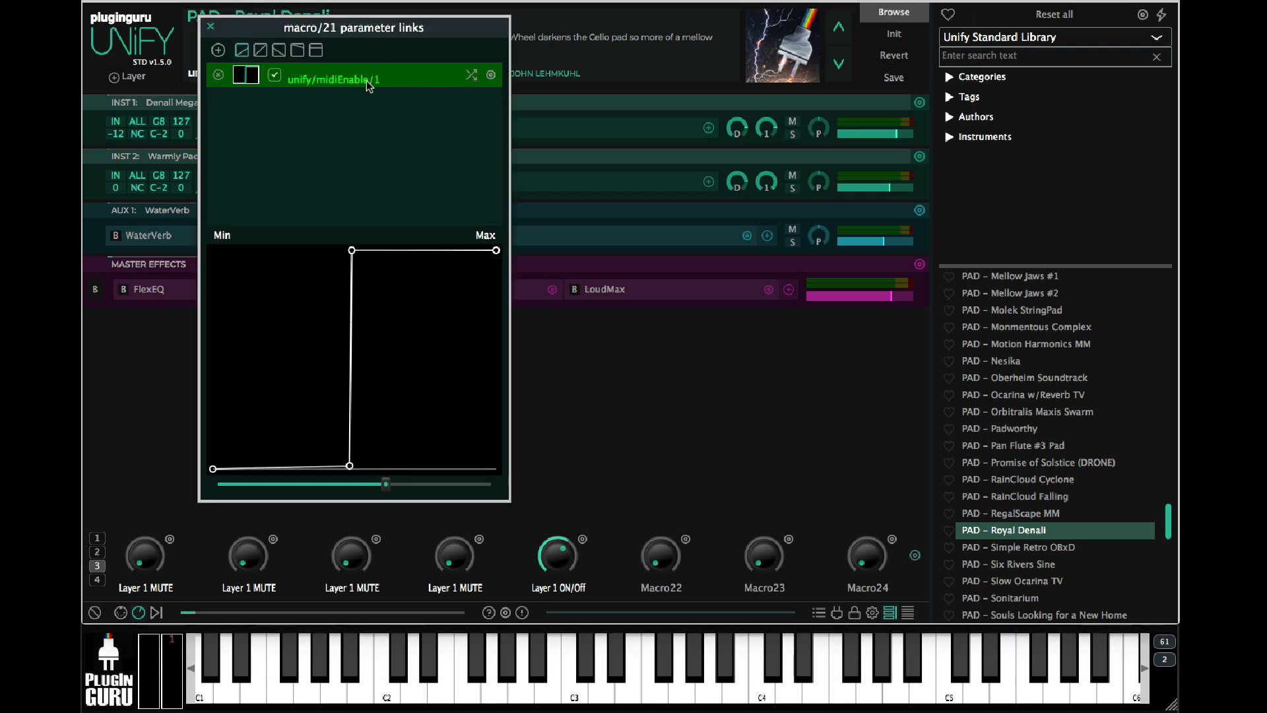
pyautogui.click(367, 79)
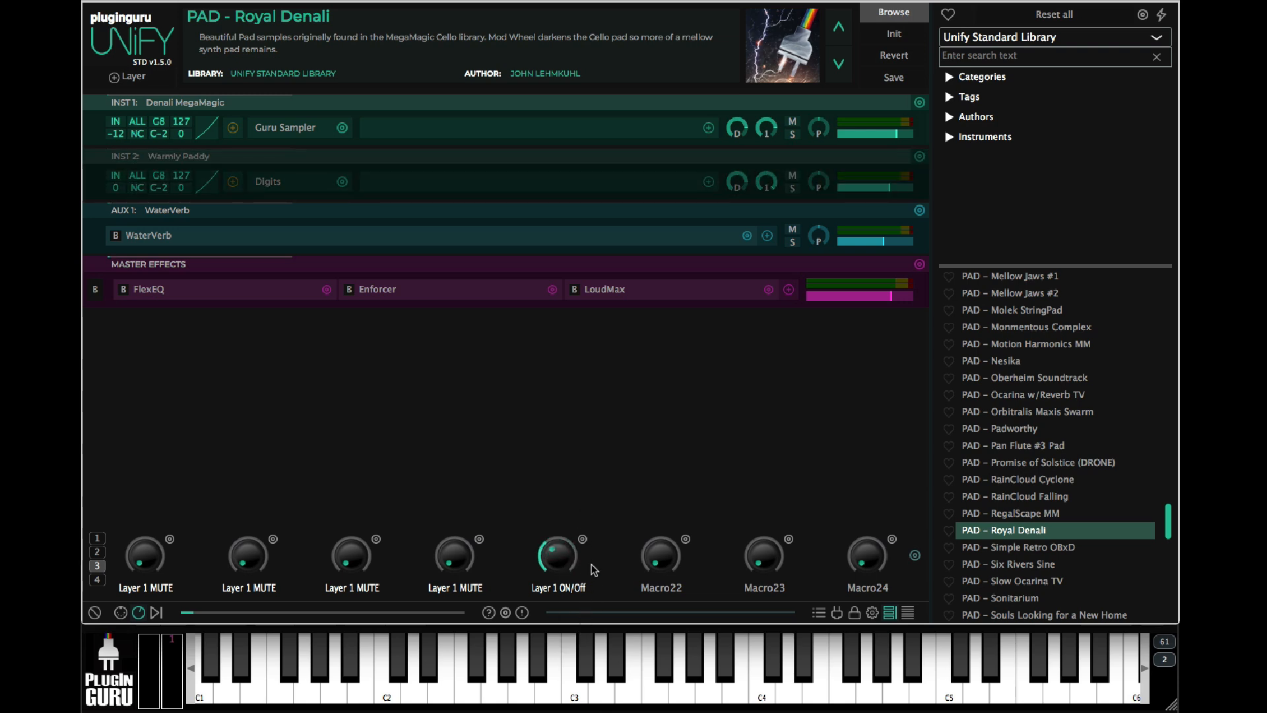
pyautogui.moveTo(556, 553)
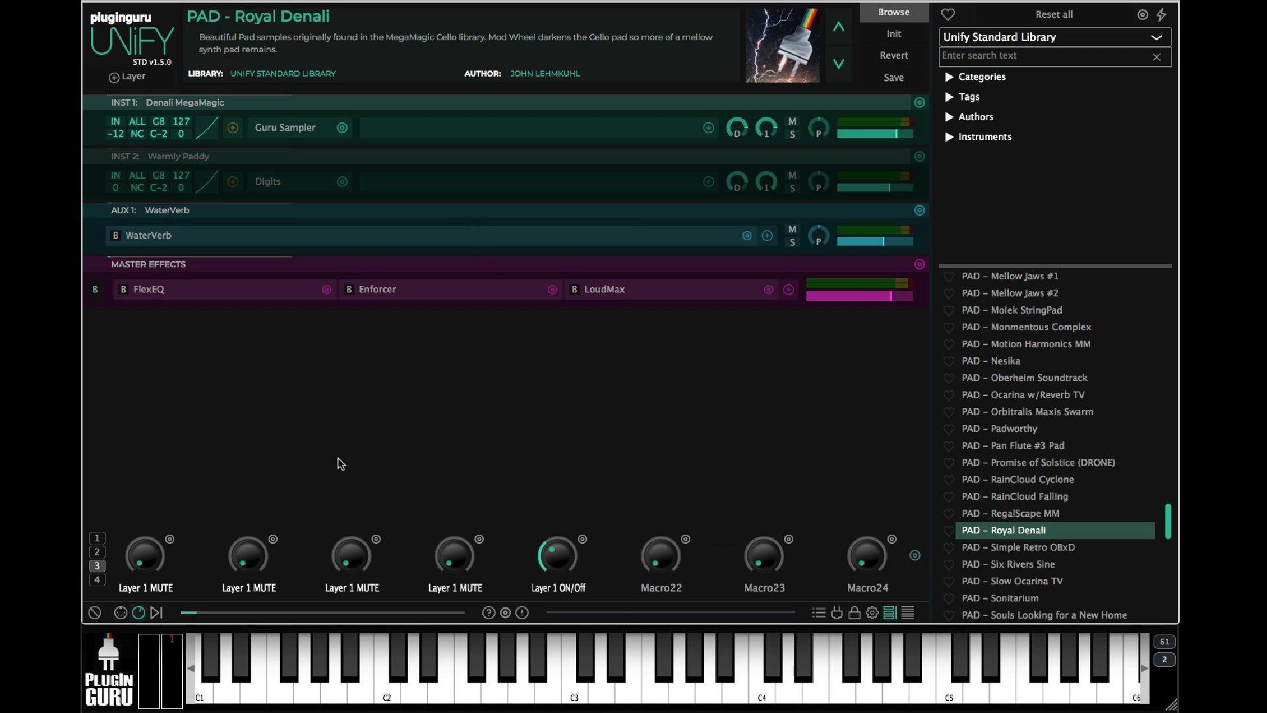
pyautogui.moveTo(994, 138)
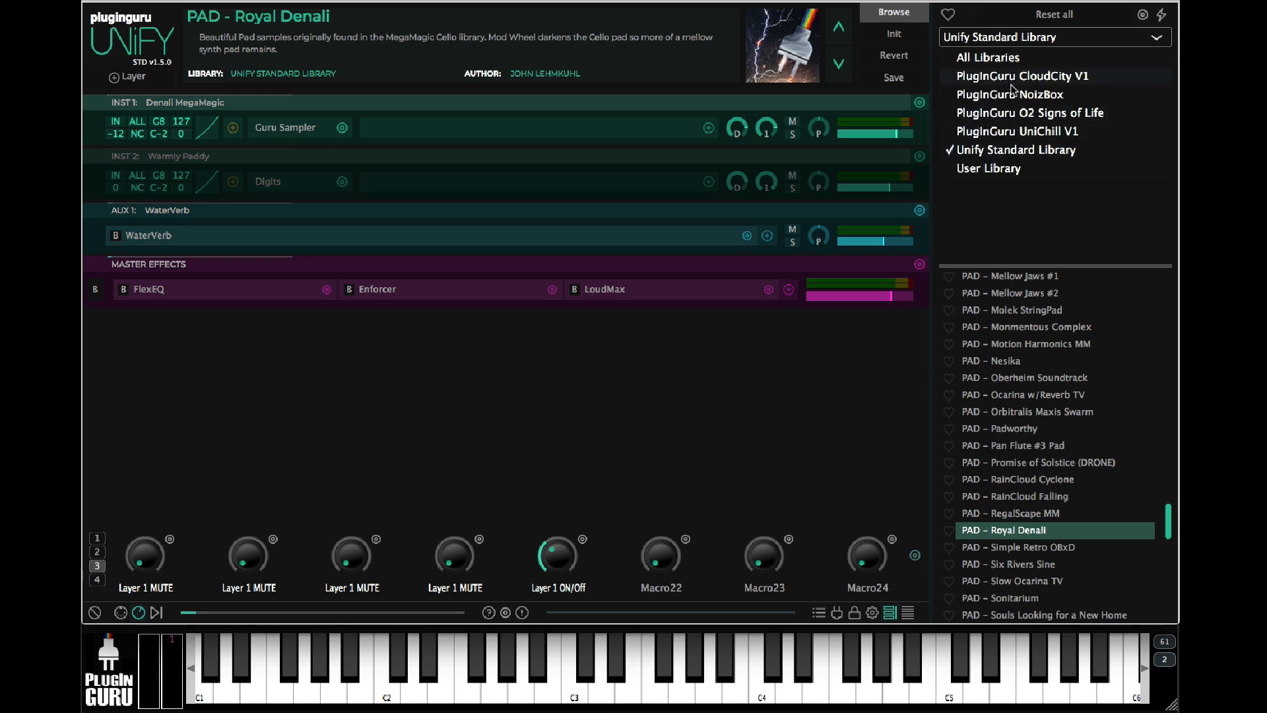
# - Switch to PlugInGuru NoizBox and review the Layer 1 ON/Off macro's parameter links
pyautogui.click(1008, 94)
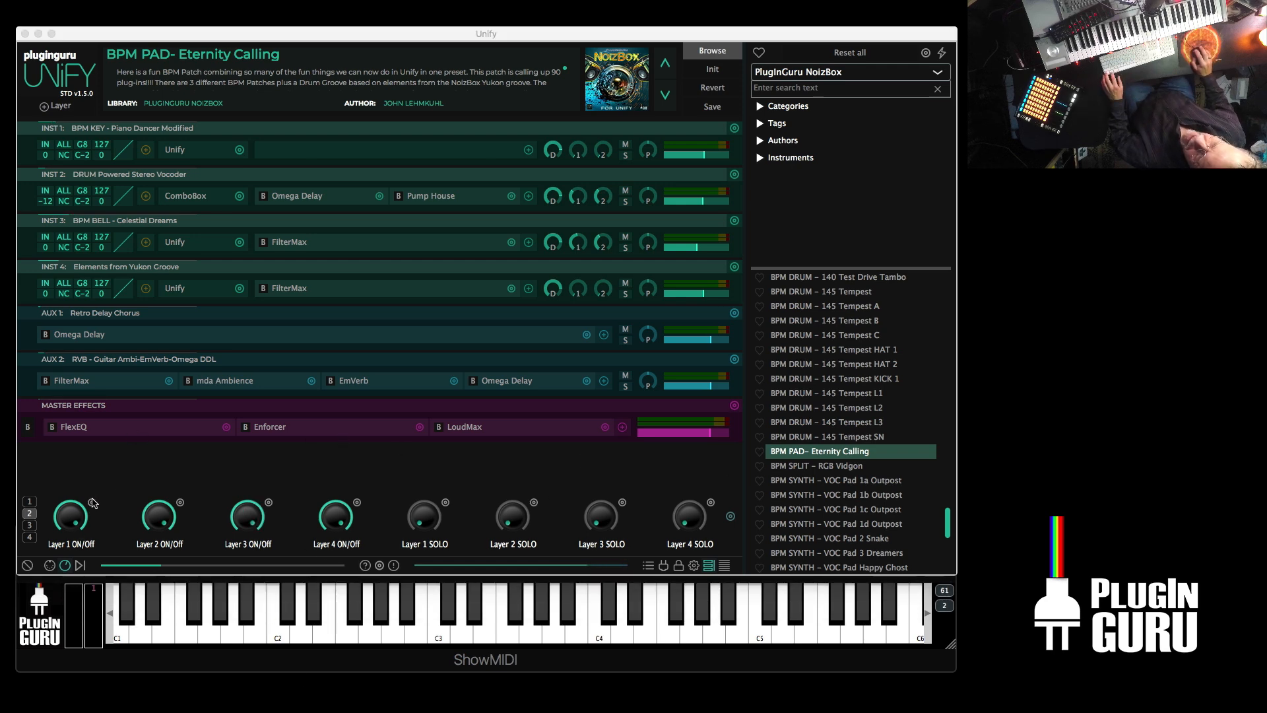
pyautogui.click(91, 501)
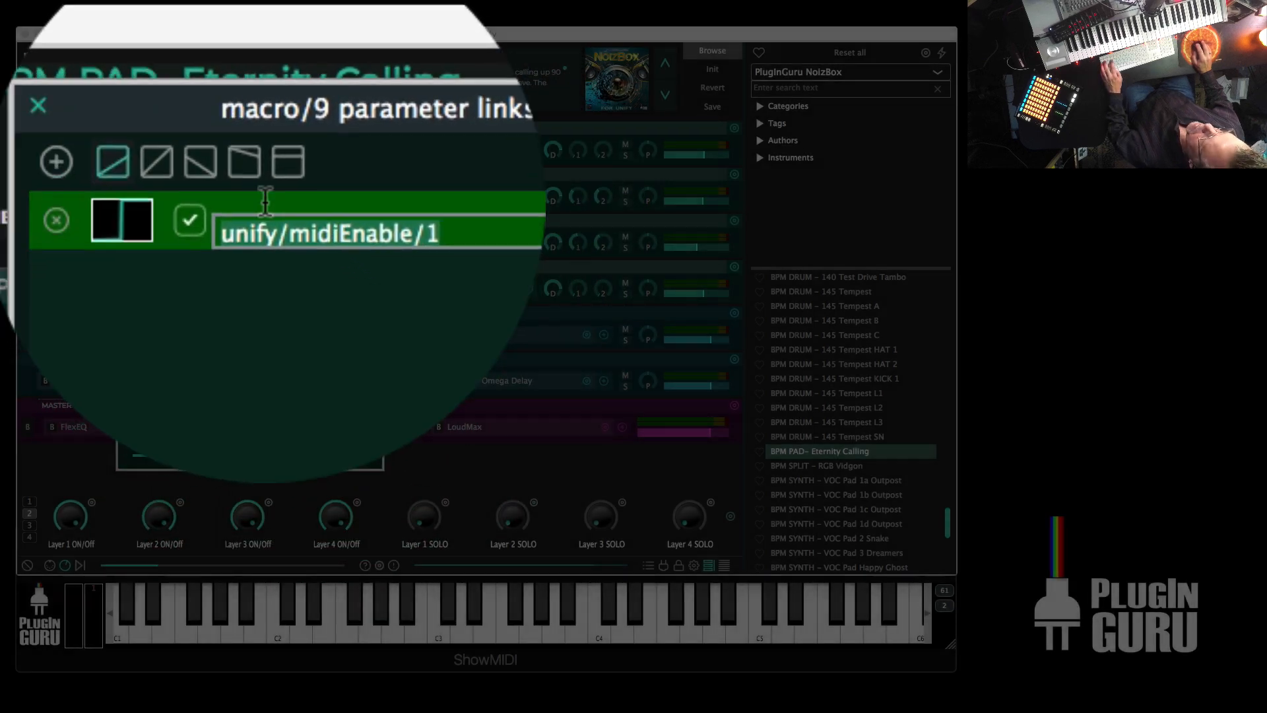
pyautogui.click(37, 105)
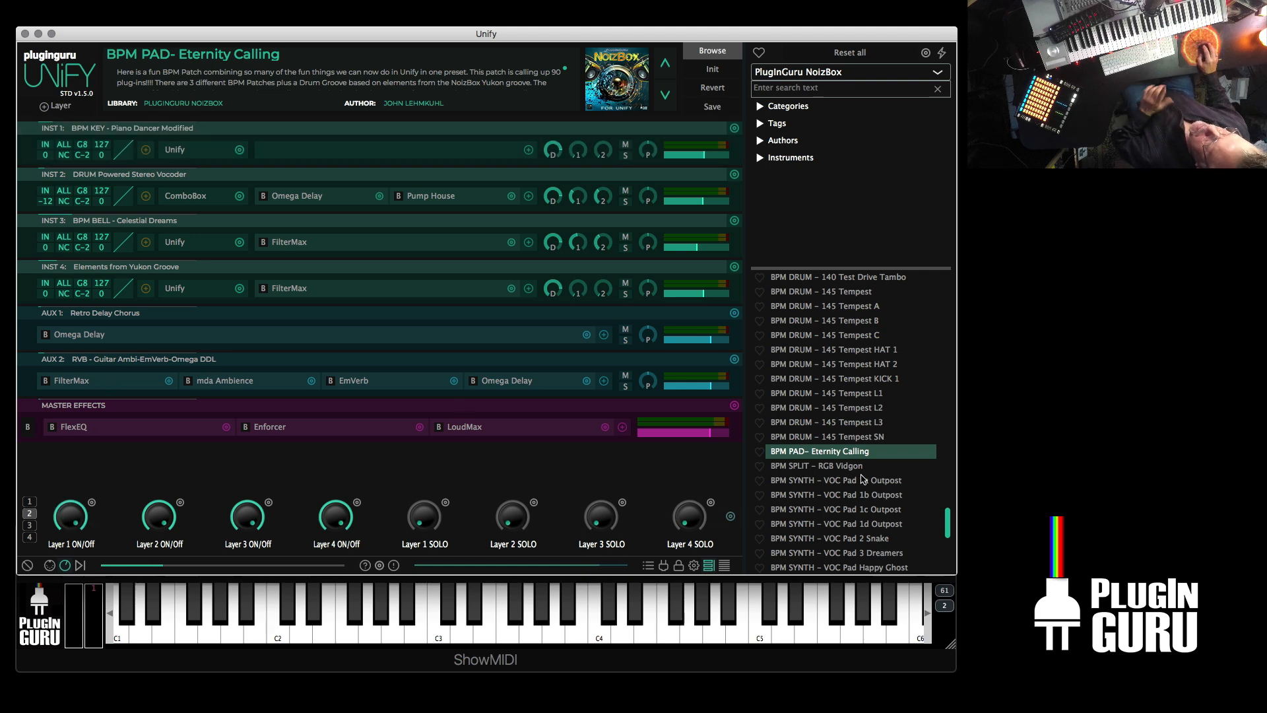
# - Load BPM SPLIT – RGB Vidgon from the NoizBox patch list
pyautogui.click(817, 466)
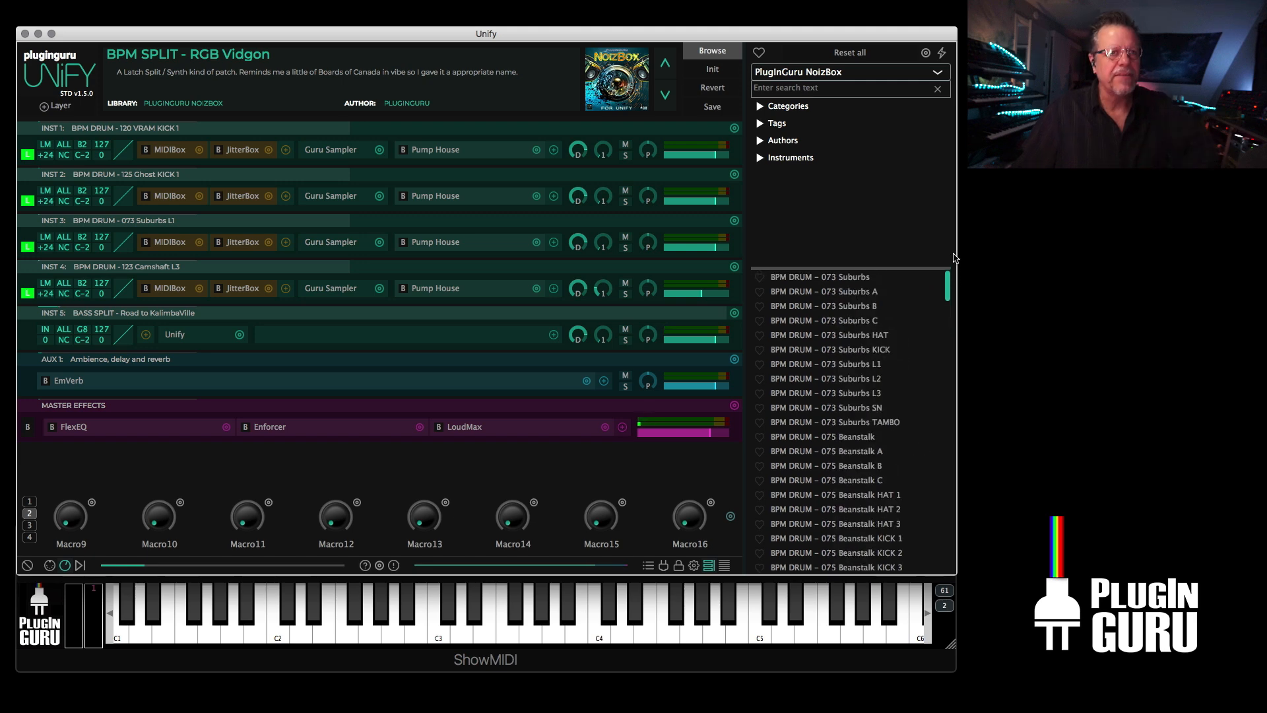
pyautogui.moveTo(235, 394)
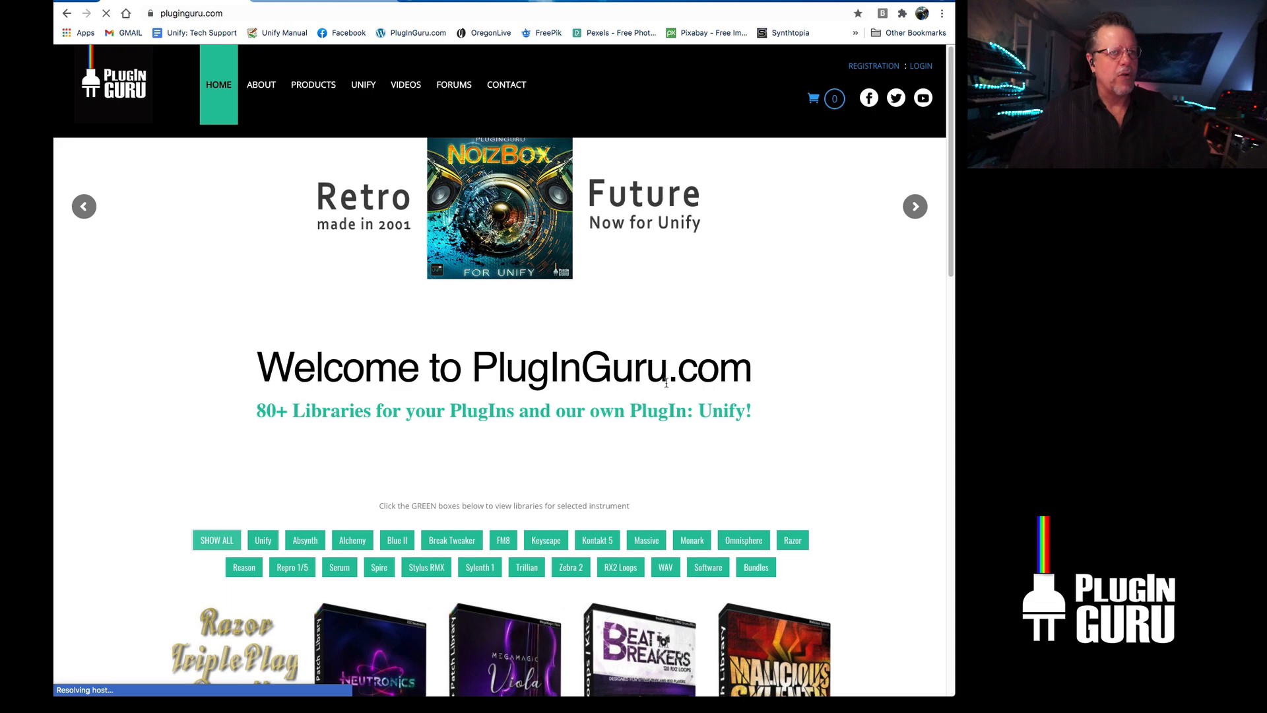
# - Open the PlugInGuru.com home page showing the NoizBox for Unify banner
pyautogui.click(499, 206)
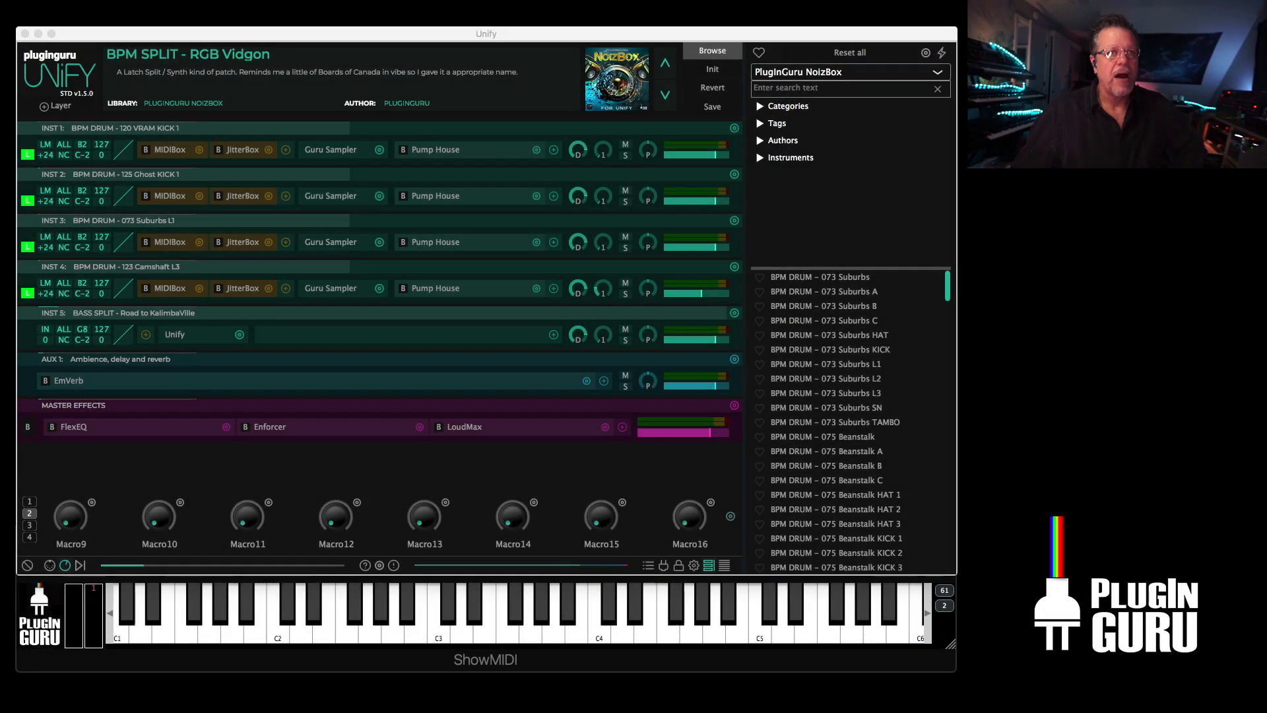
# - Load LOOP – 073 Suburbs and filter the preset list by searching 'subur'
pyautogui.scroll(-3)
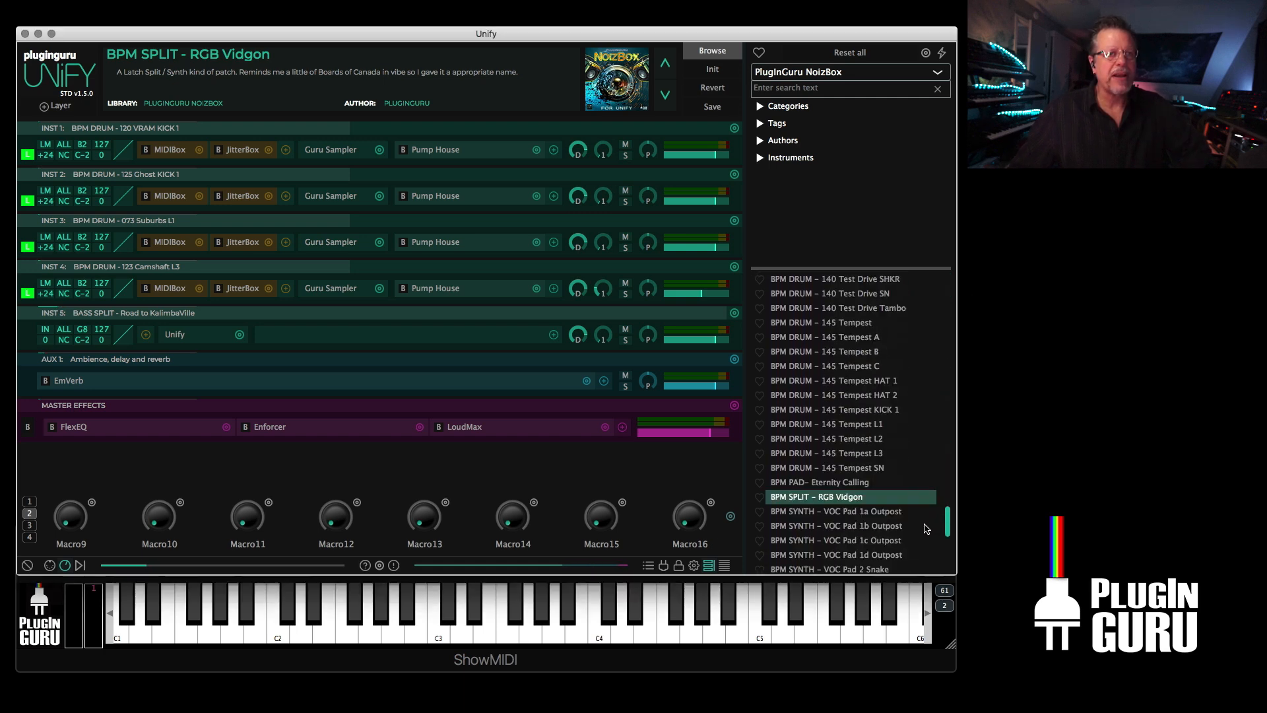
pyautogui.scroll(-3)
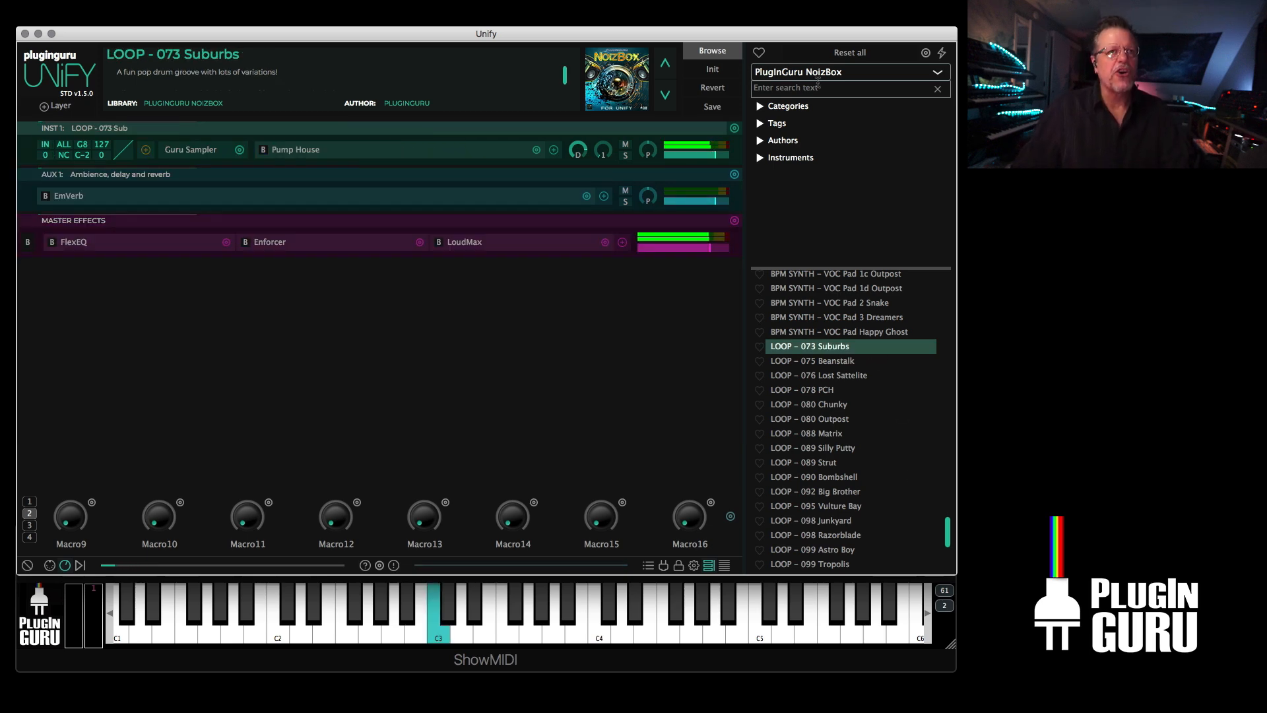
pyautogui.write('sub')
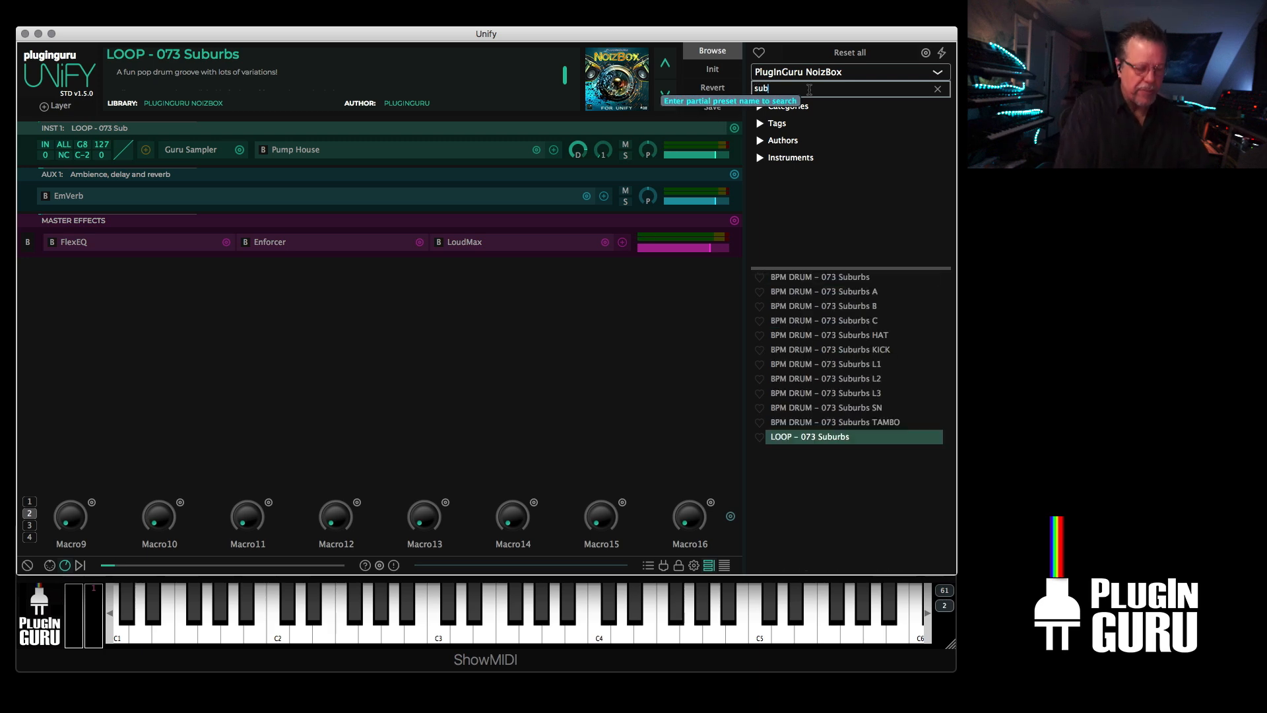
pyautogui.write('ur')
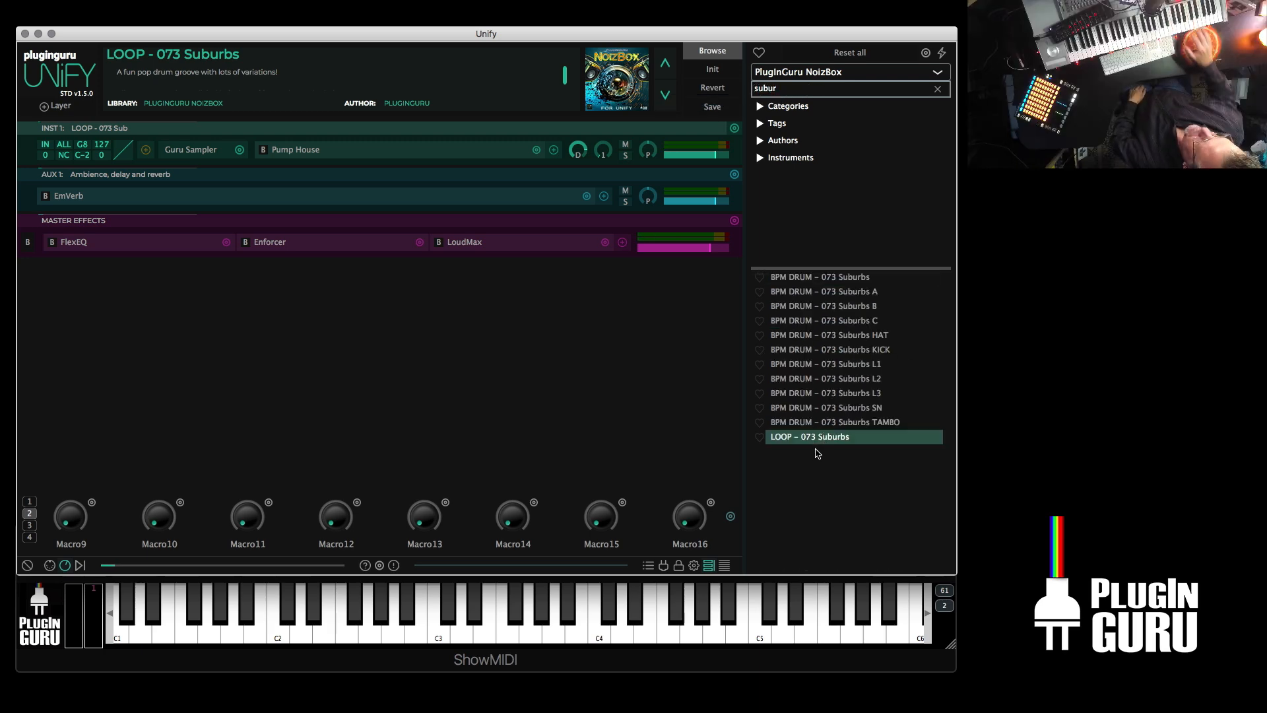
pyautogui.click(432, 615)
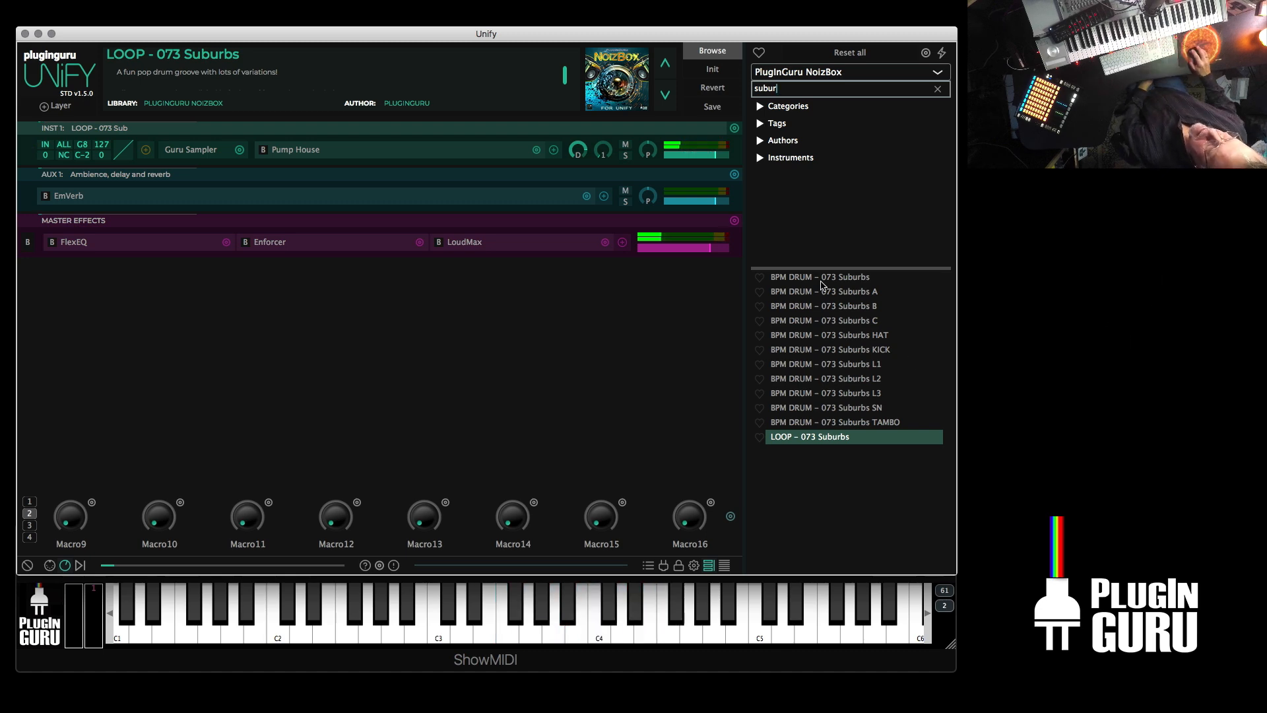
pyautogui.click(824, 277)
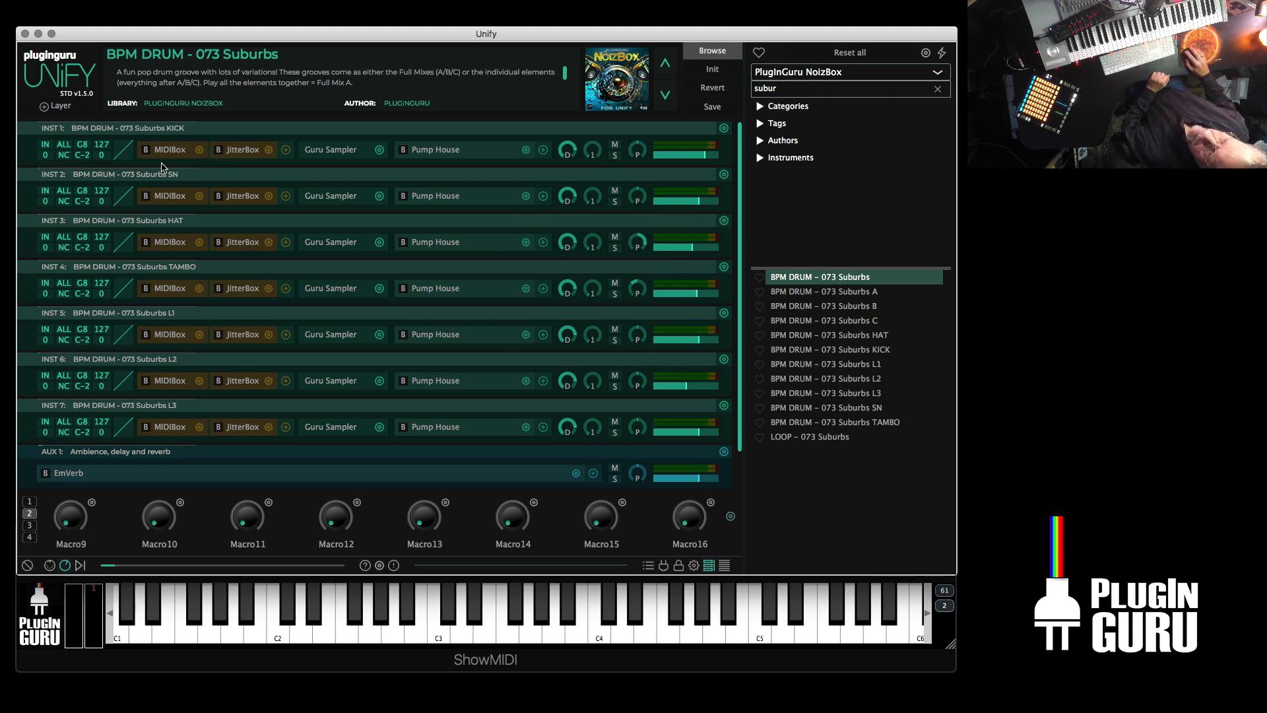
pyautogui.moveTo(346, 316)
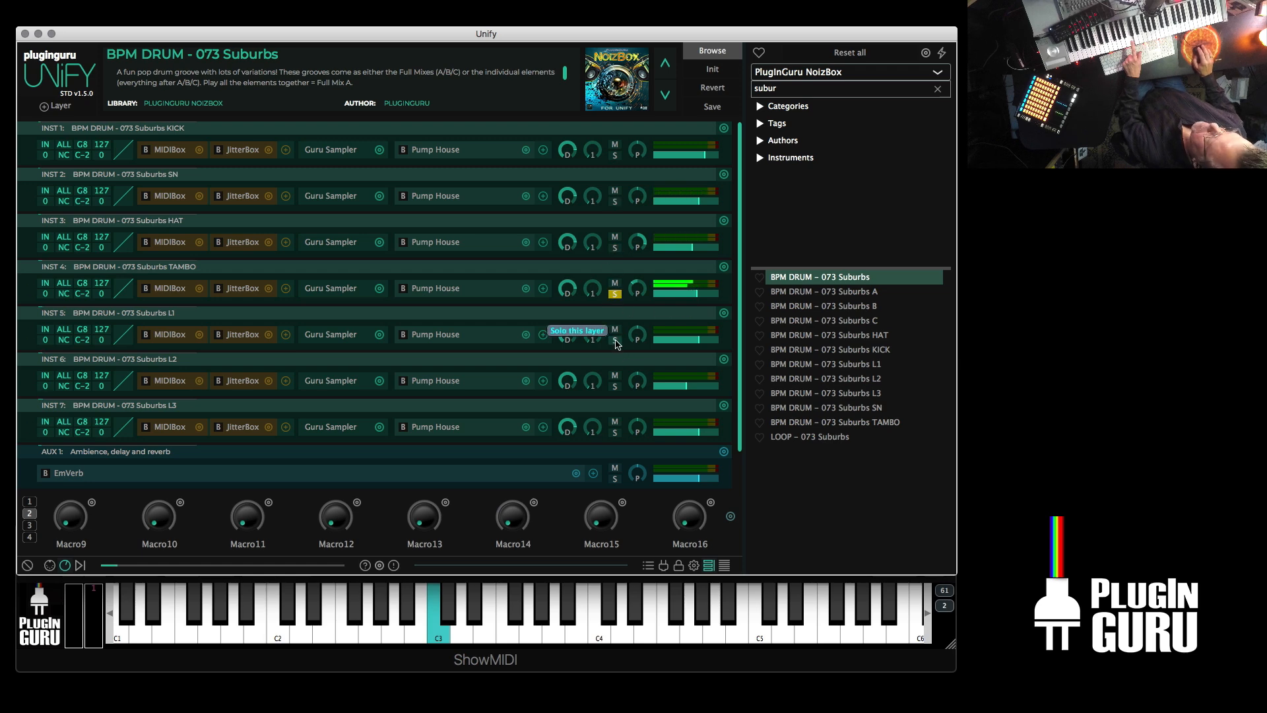
pyautogui.moveTo(614, 381)
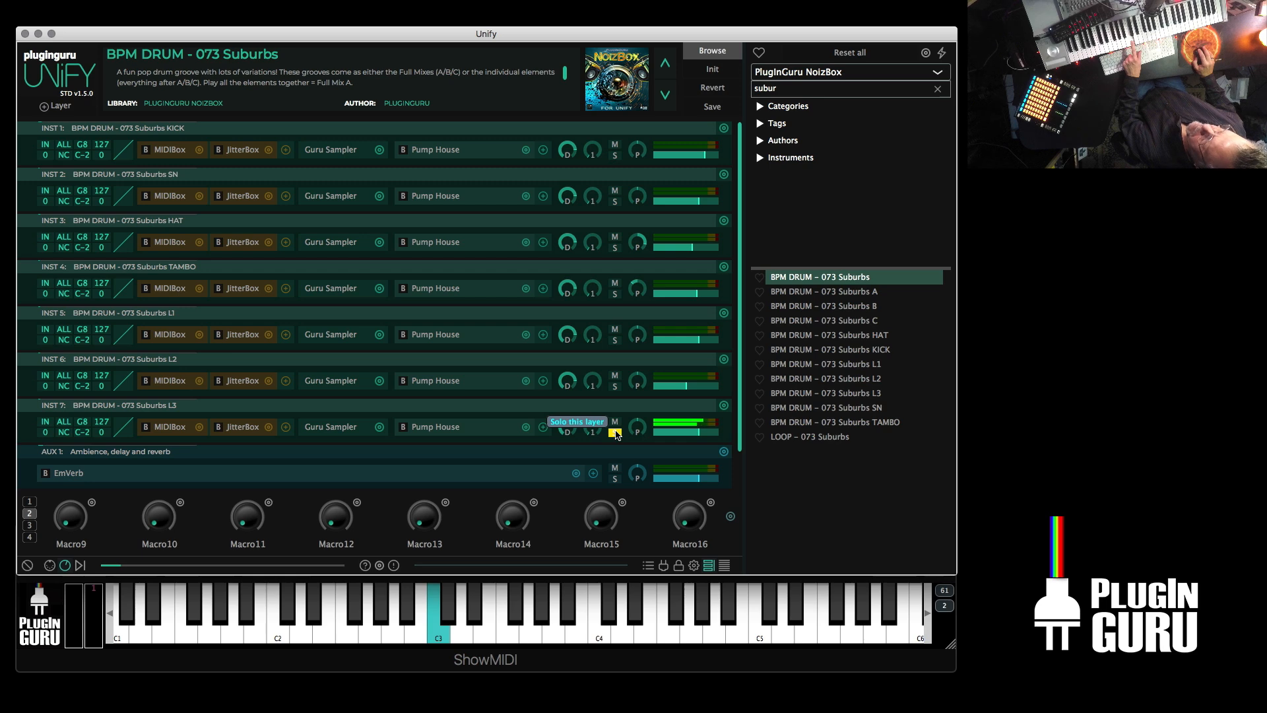
# - Solo the L3 layer of the Suburbs drum groove
pyautogui.click(809, 436)
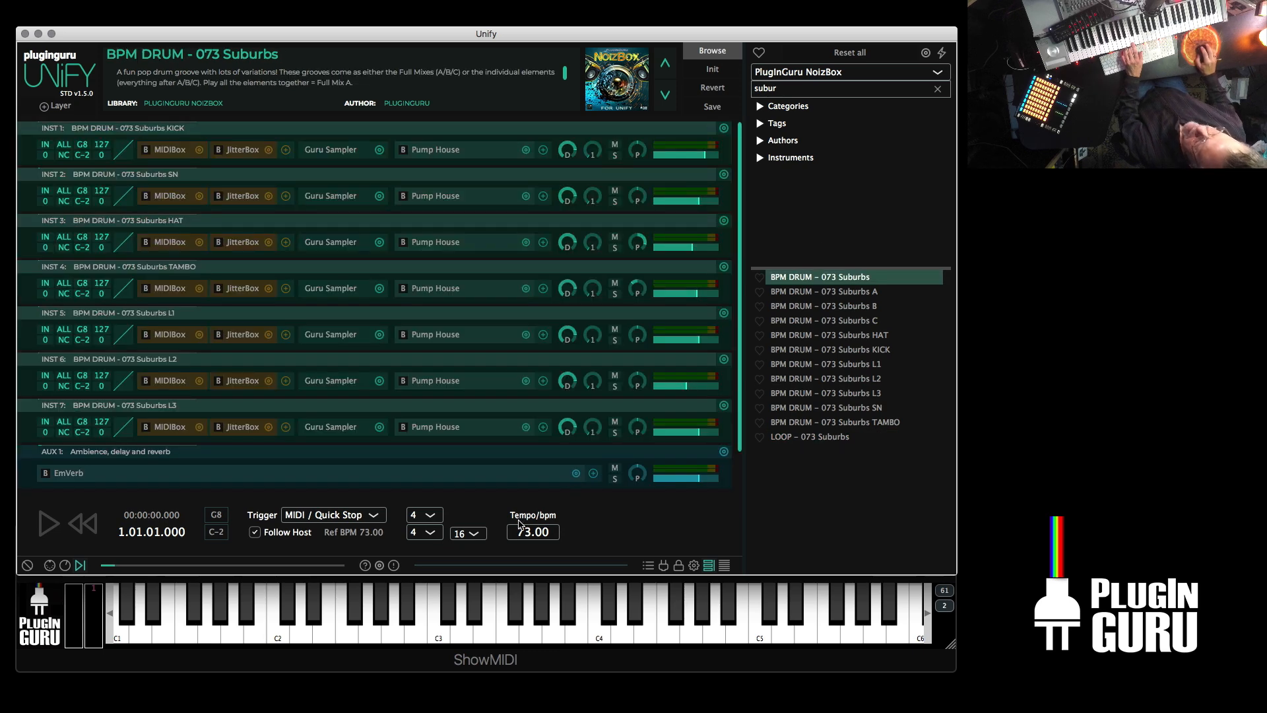
# - Raise the tempo to 110 bpm, then play and stop the Suburbs groove
pyautogui.write('100.00')
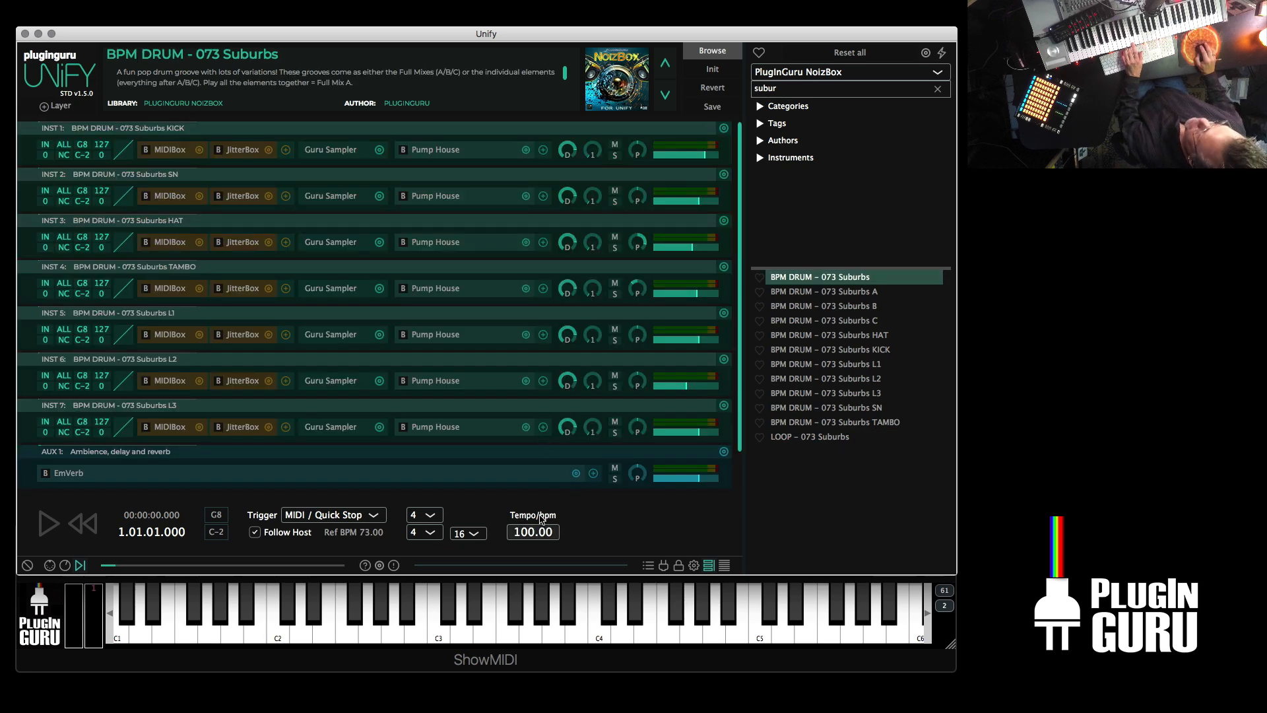
pyautogui.moveTo(532, 531); pyautogui.dragTo(532, 566)
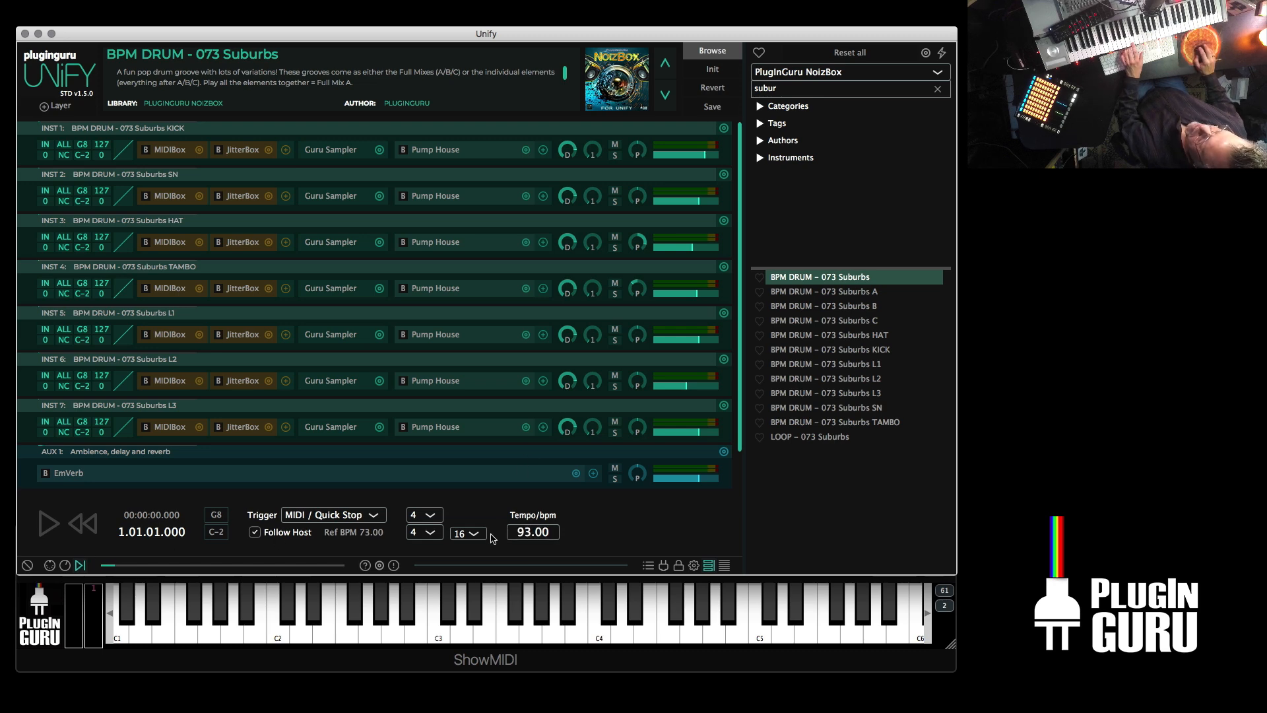
pyautogui.click(48, 523)
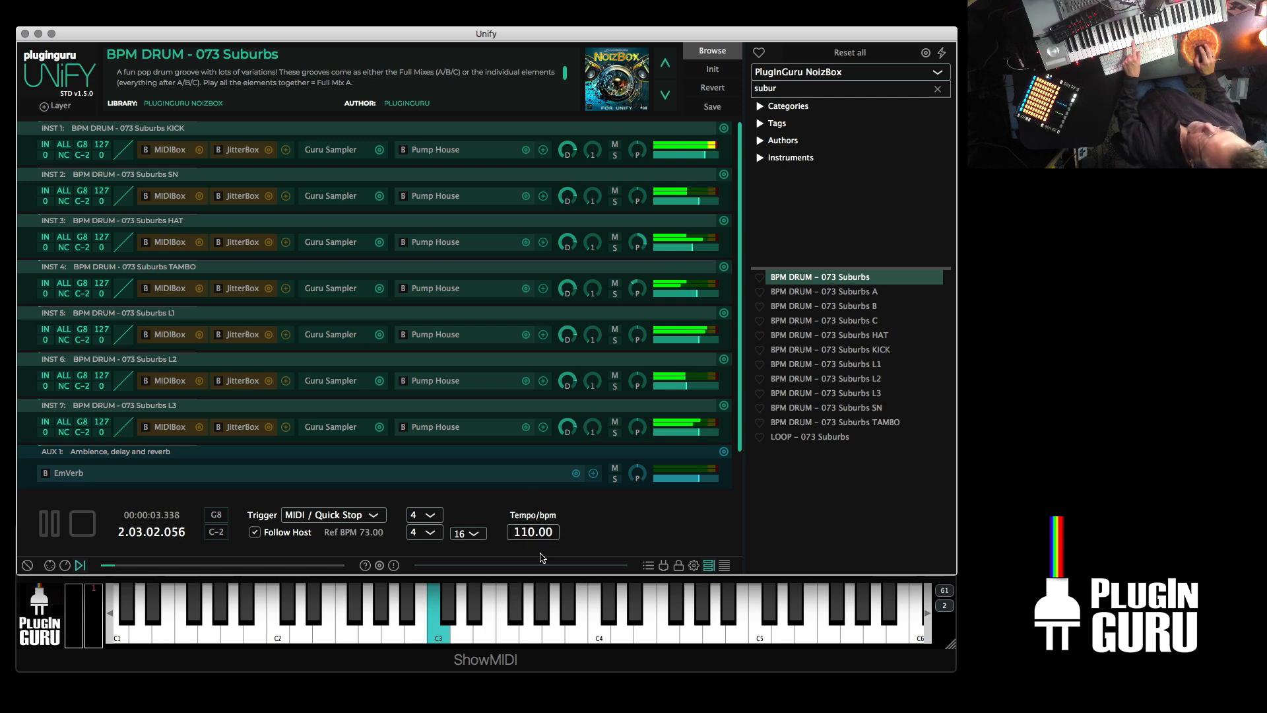
pyautogui.click(80, 523)
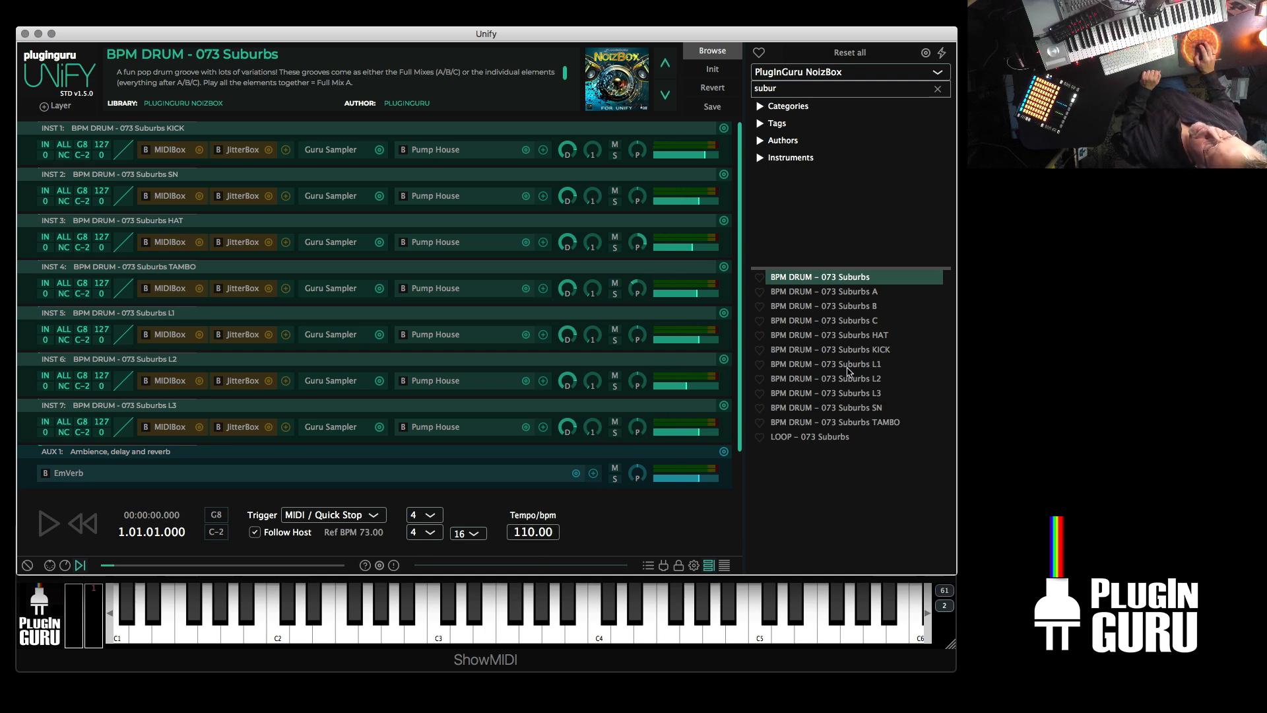
# - Load BPM DRUM – 073 Suburbs L1 and start it playing
pyautogui.click(825, 364)
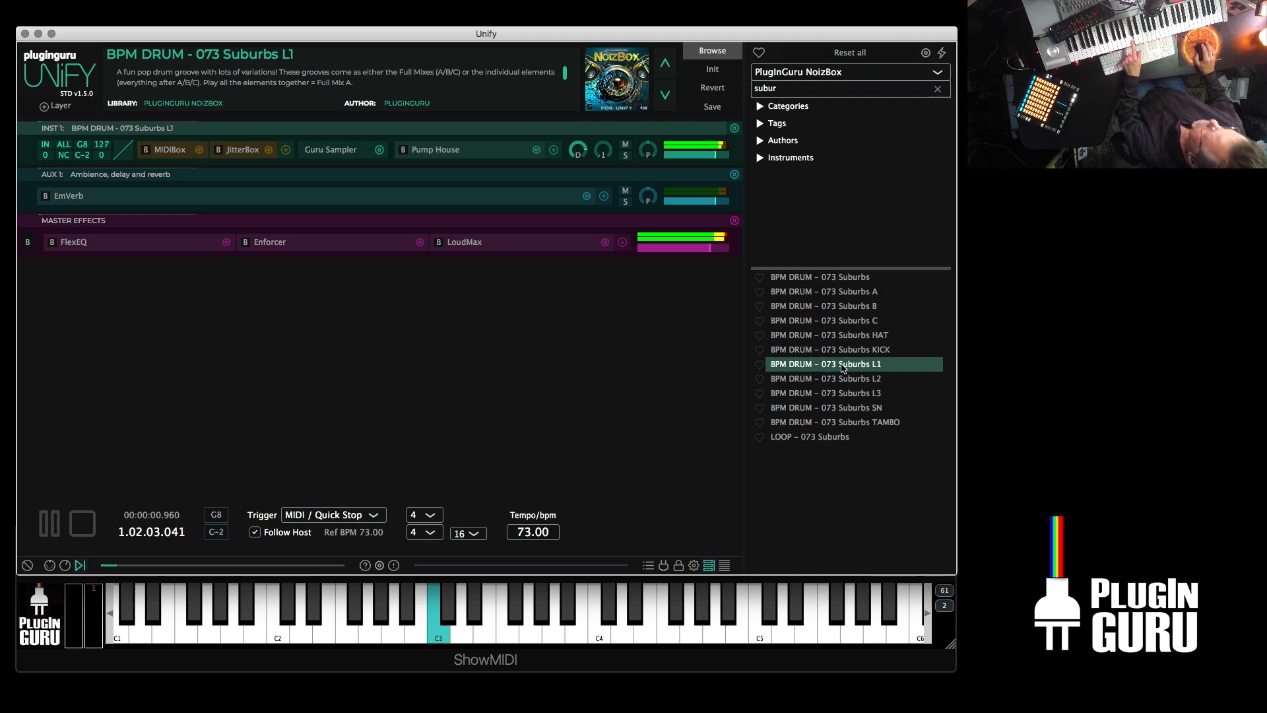
pyautogui.click(82, 523)
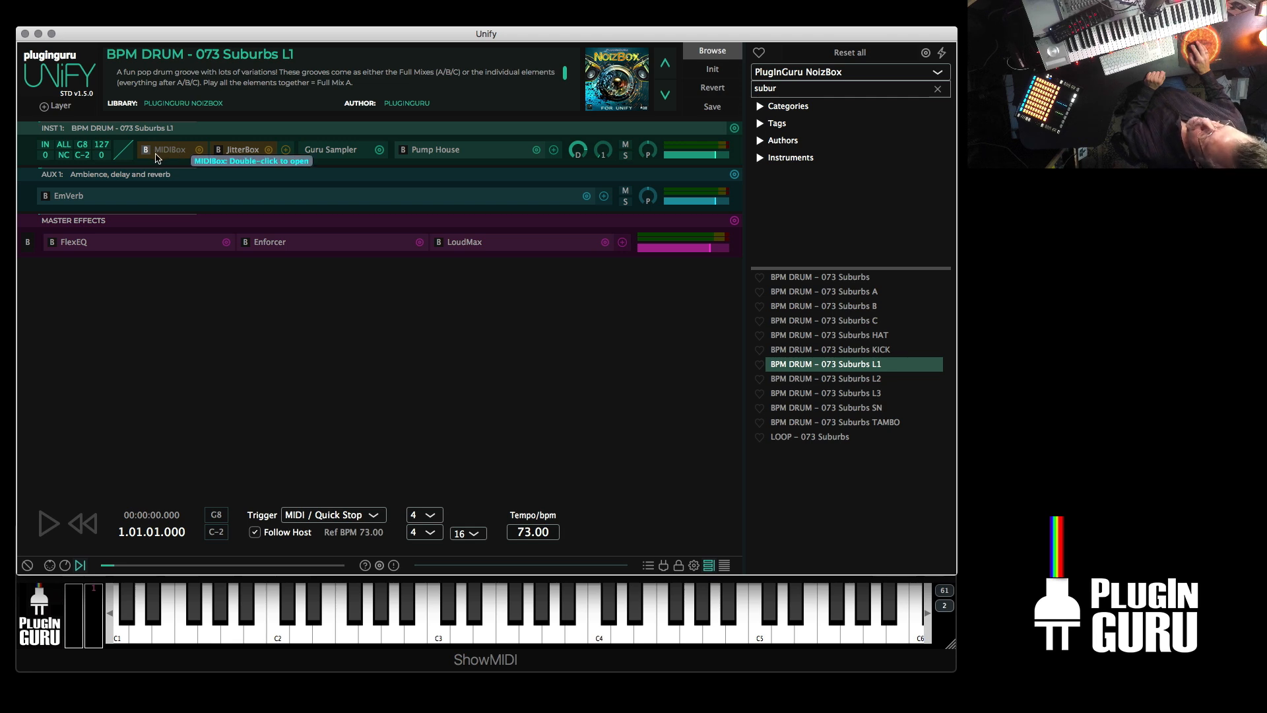
pyautogui.click(47, 523)
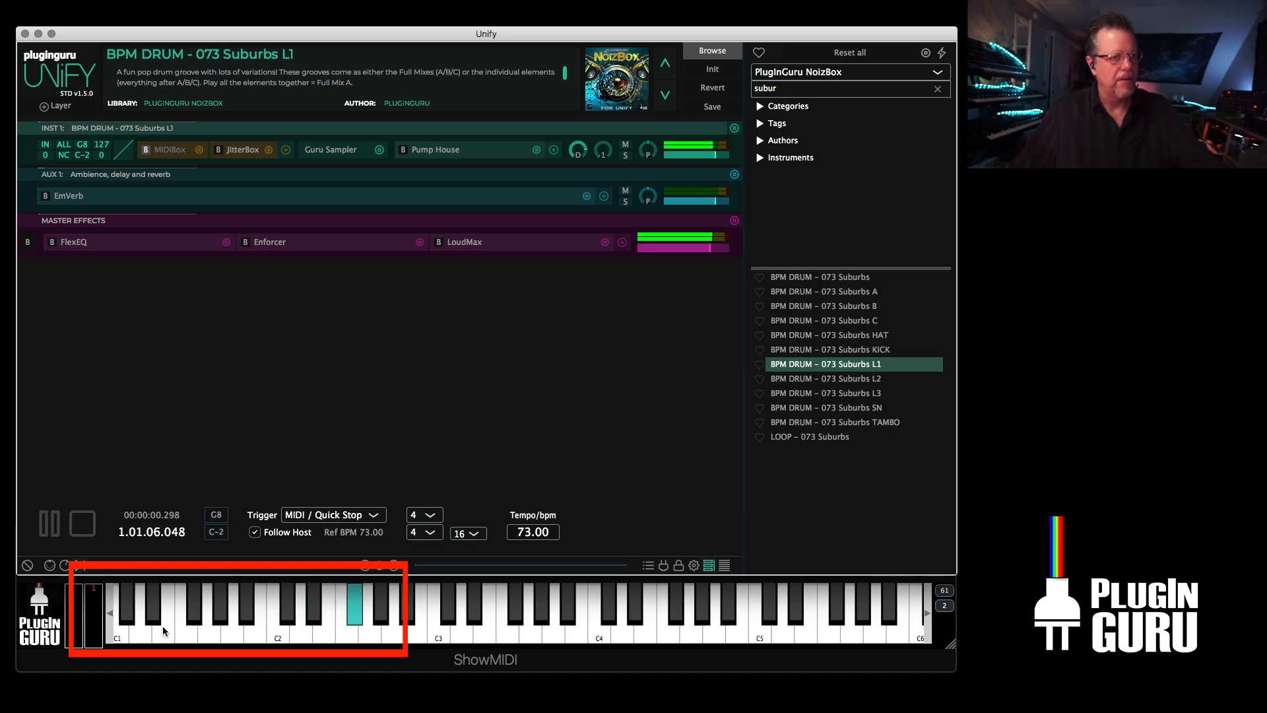
pyautogui.click(48, 523)
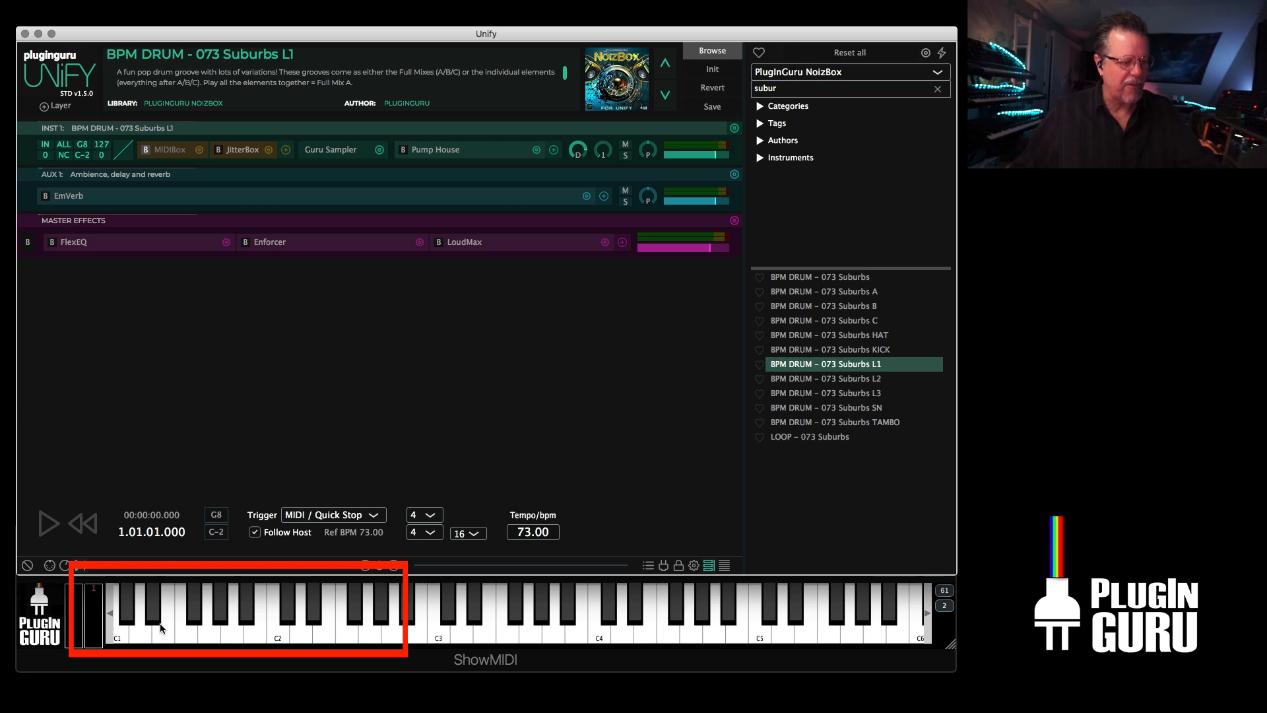
pyautogui.moveTo(209, 233)
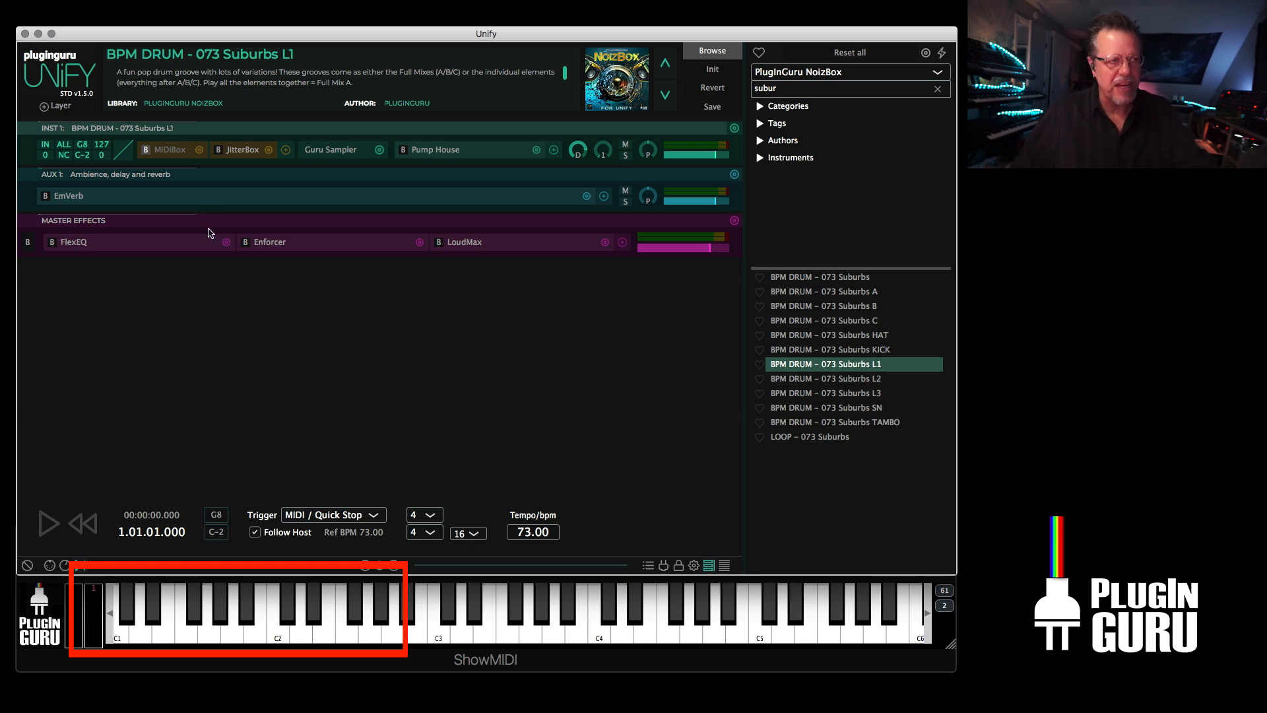
pyautogui.click(48, 523)
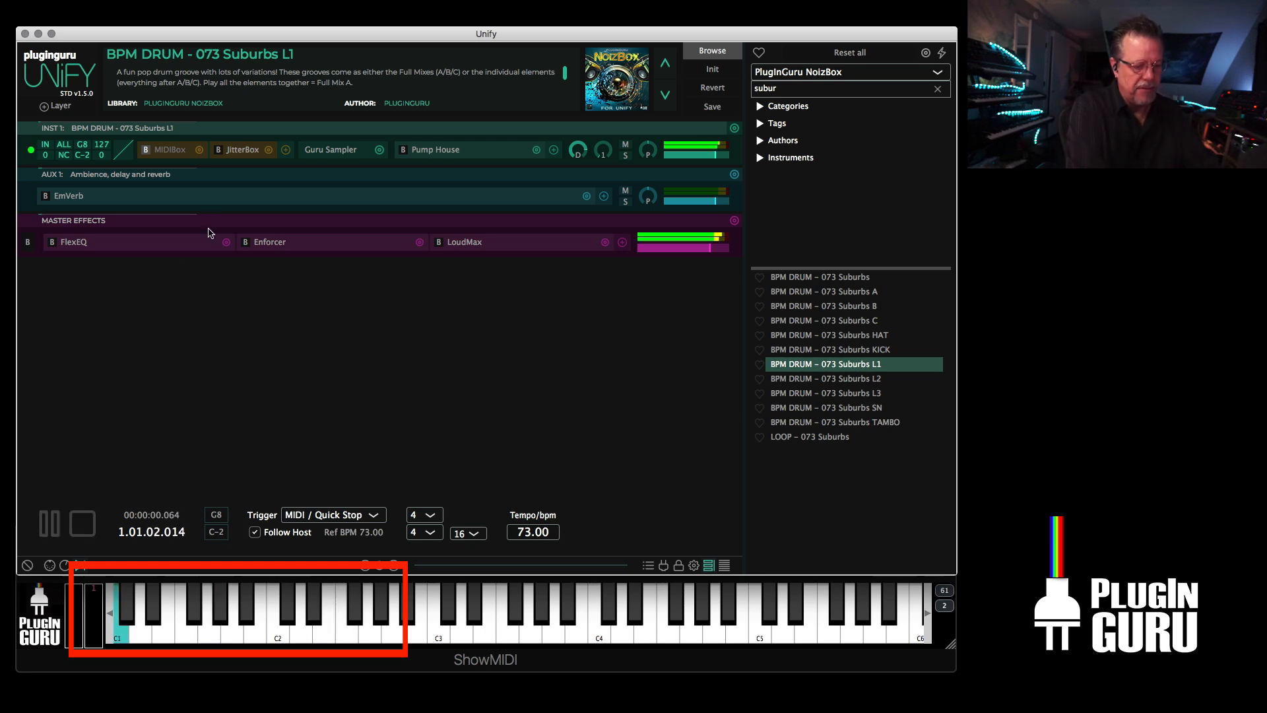
pyautogui.click(48, 523)
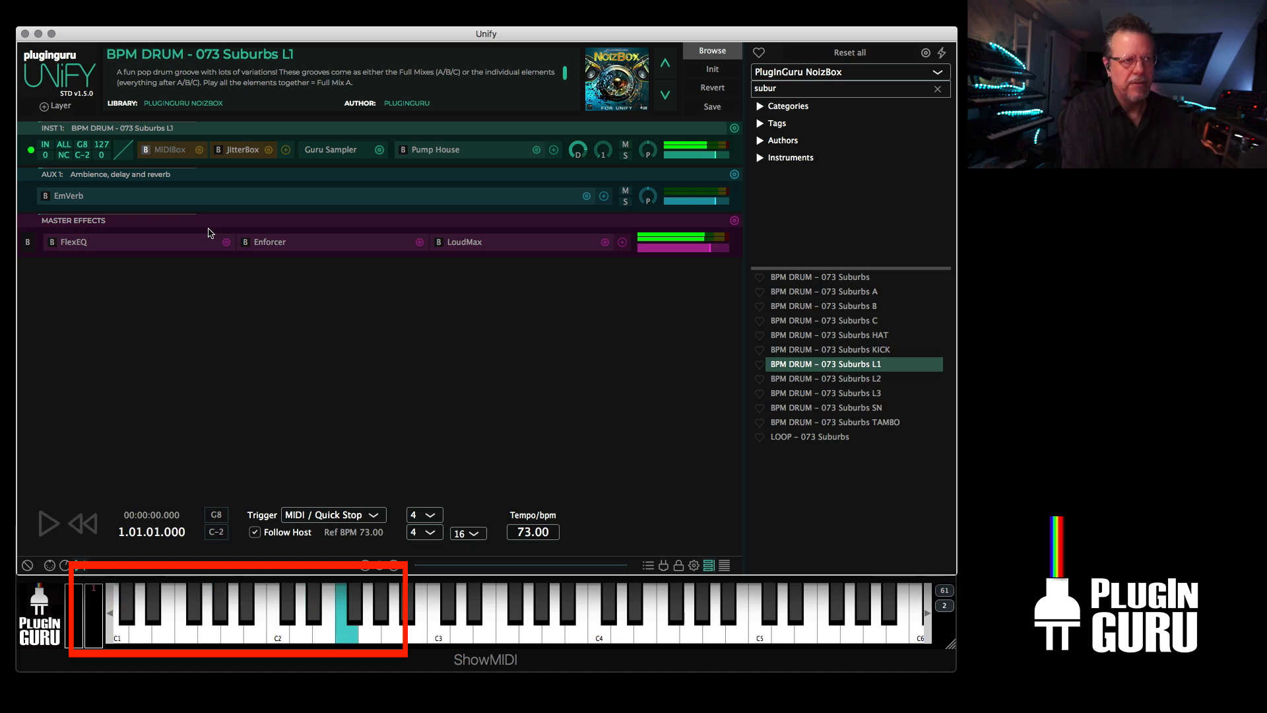
pyautogui.click(46, 523)
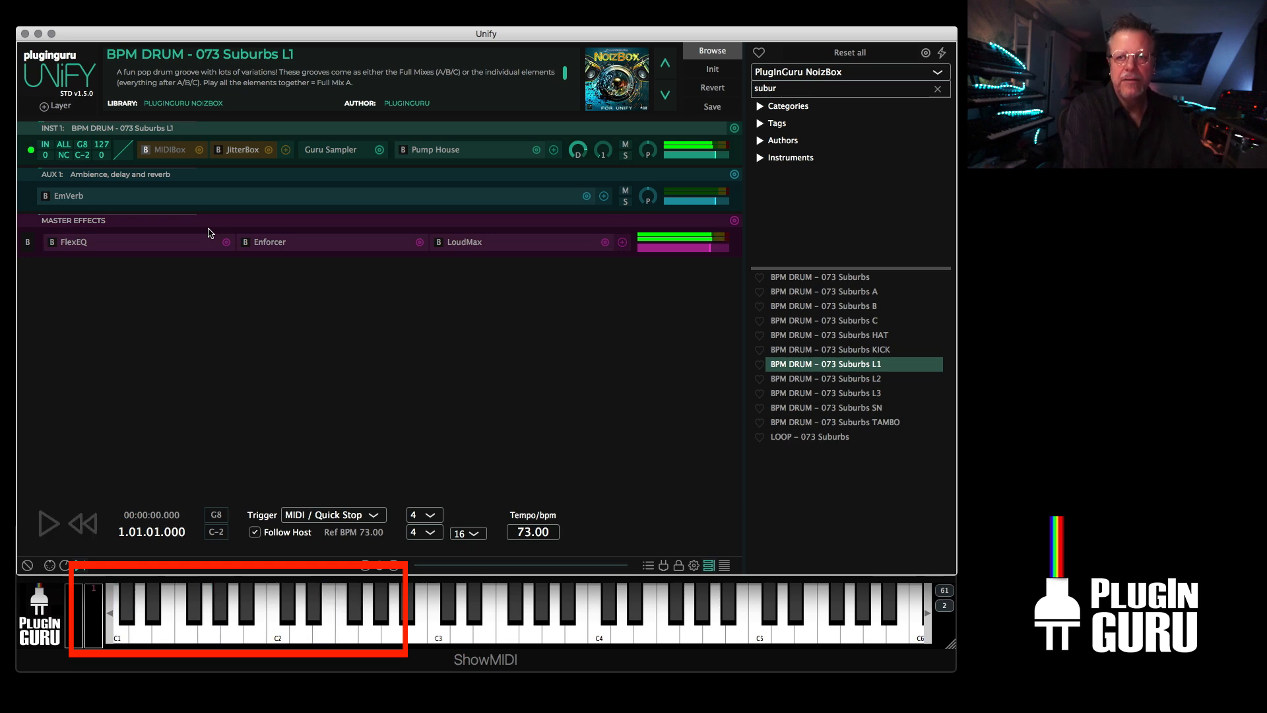
pyautogui.click(47, 523)
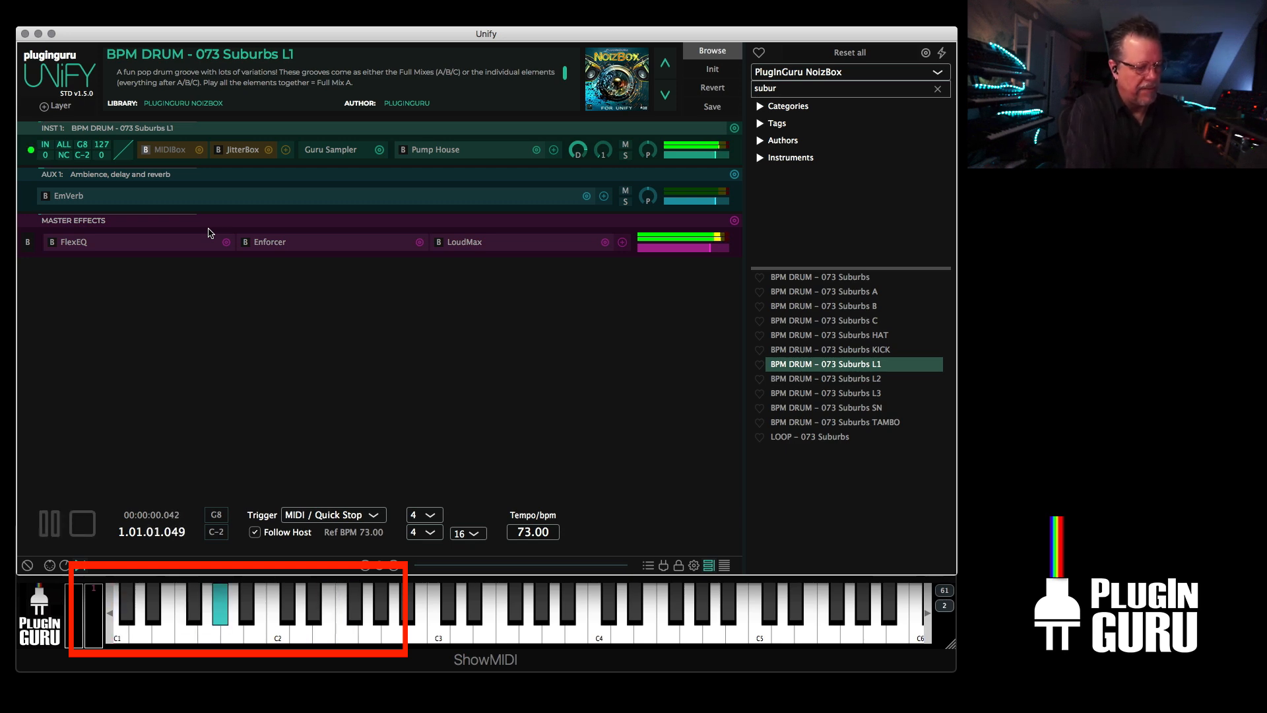
pyautogui.click(80, 523)
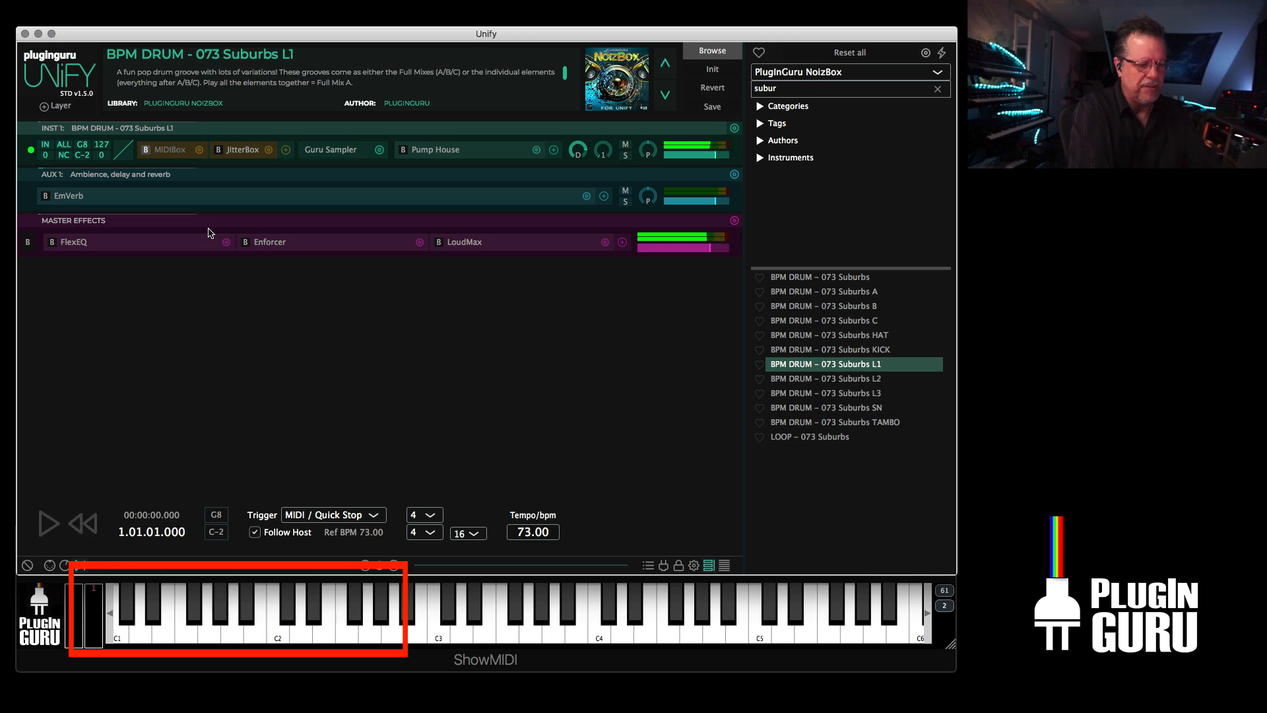
pyautogui.click(323, 614)
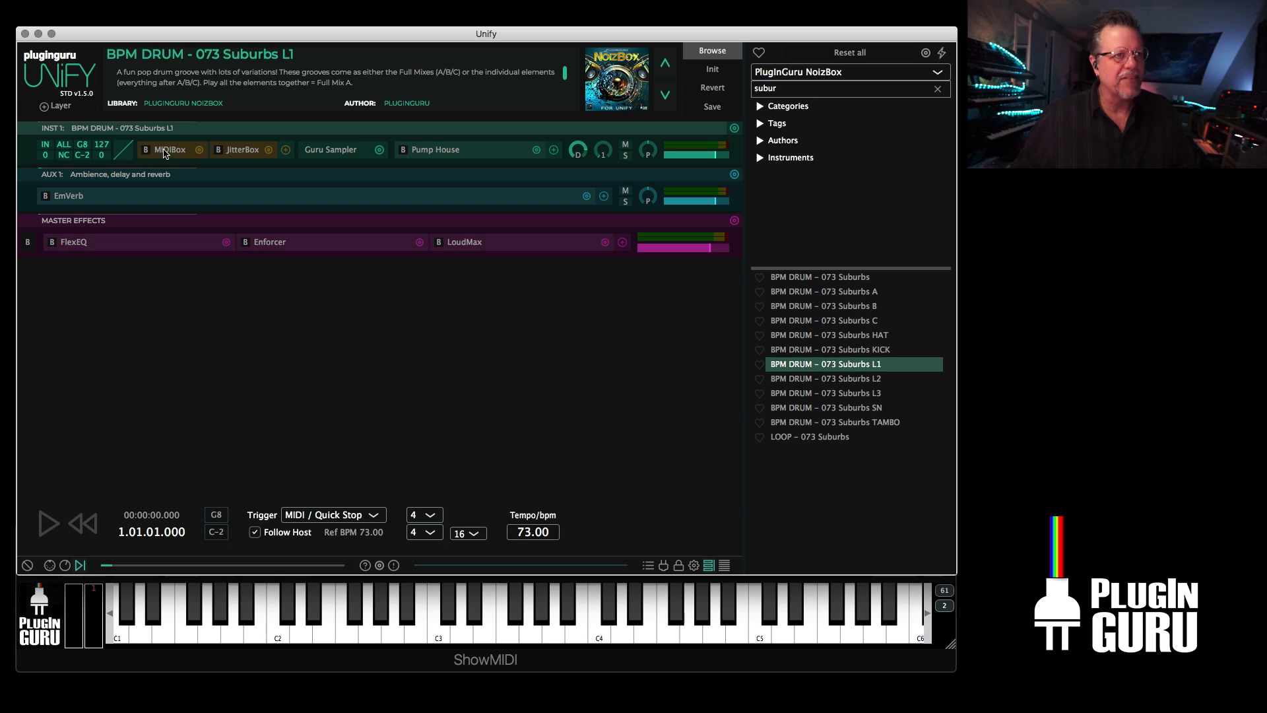
# - Inspect and audition the 073-Suburbs Loop 1 MIDI file in the MIDIBox editor
pyautogui.click(165, 150)
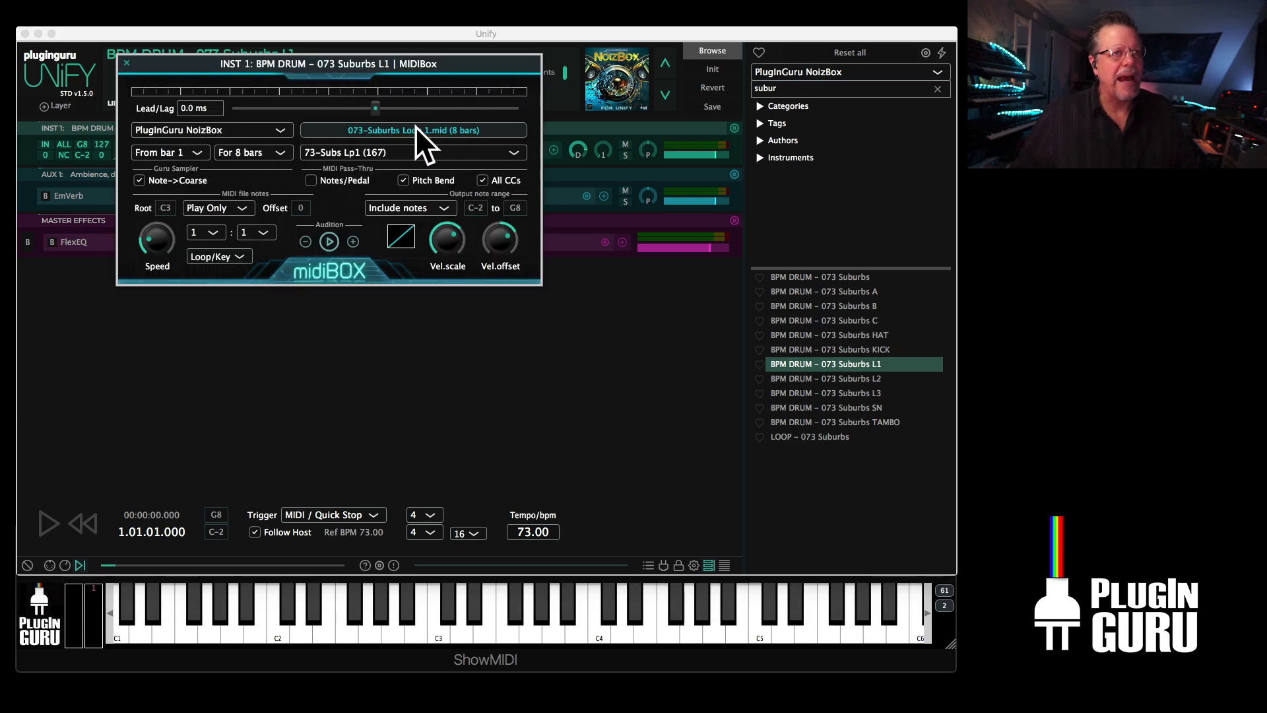
pyautogui.click(47, 523)
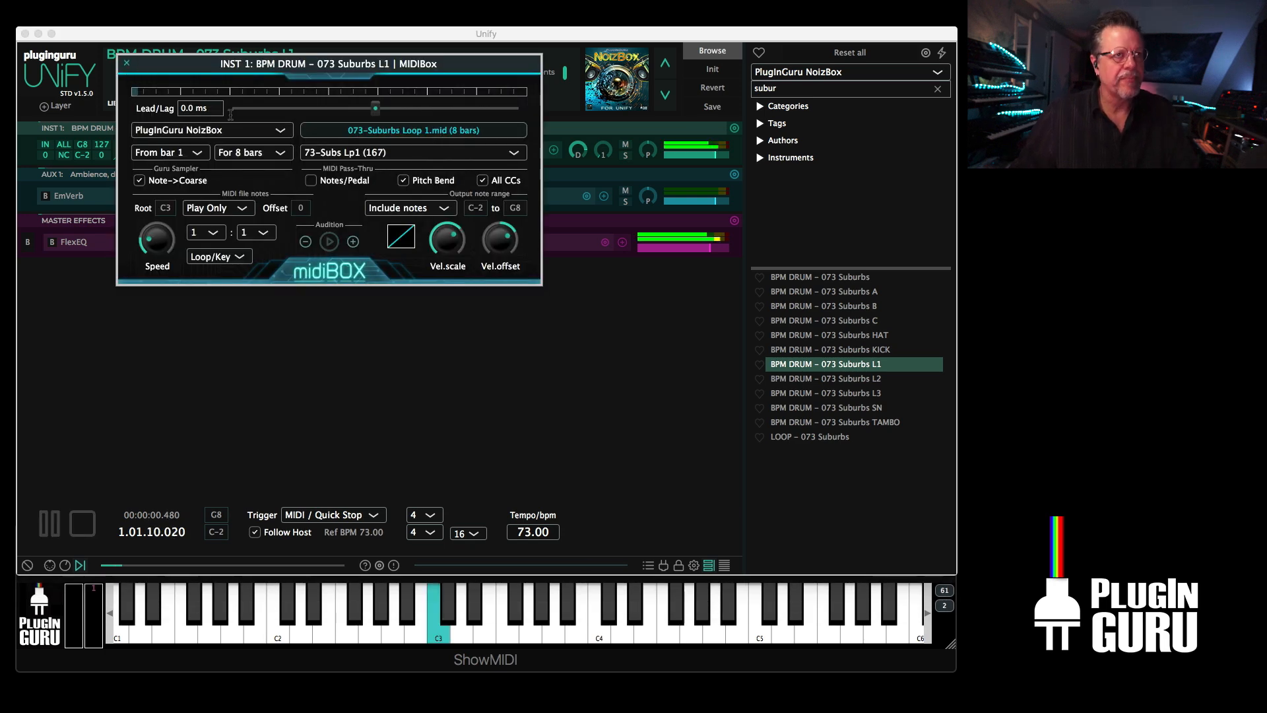
pyautogui.click(412, 130)
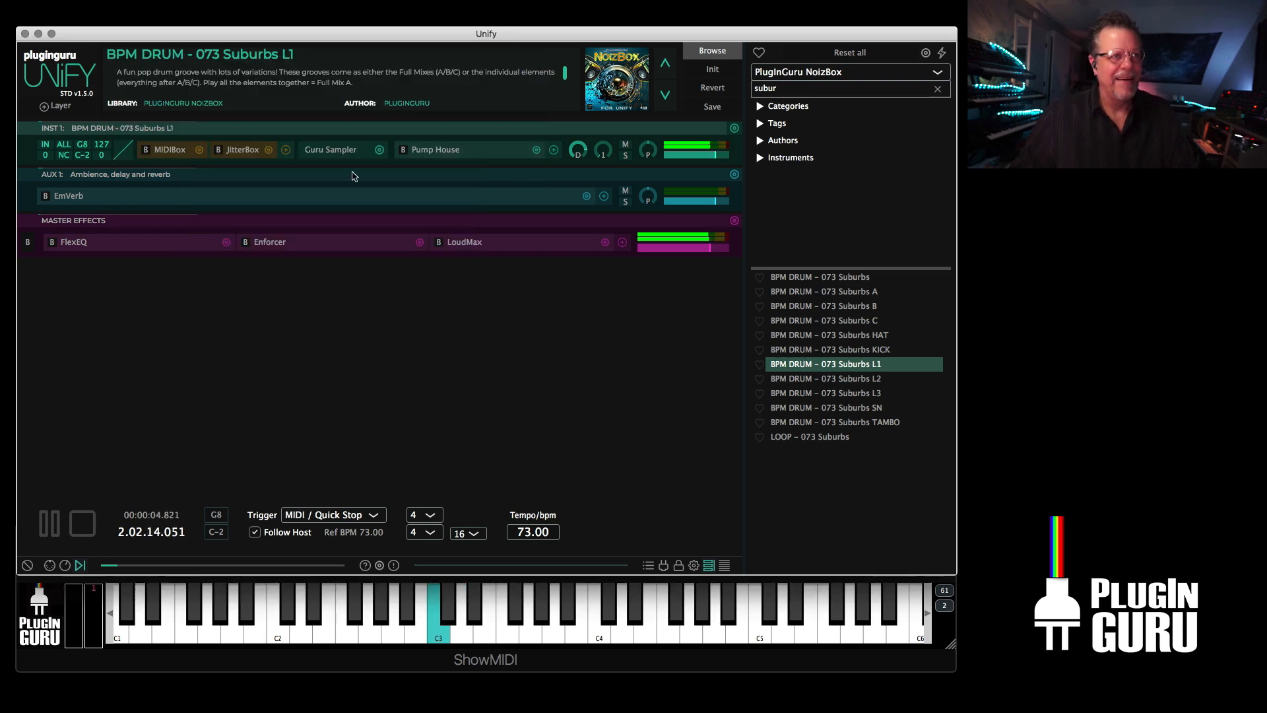
# - Load BPM DRUM – 073 Suburbs L3, play it, and show its Guru Sampler settings
pyautogui.click(824, 392)
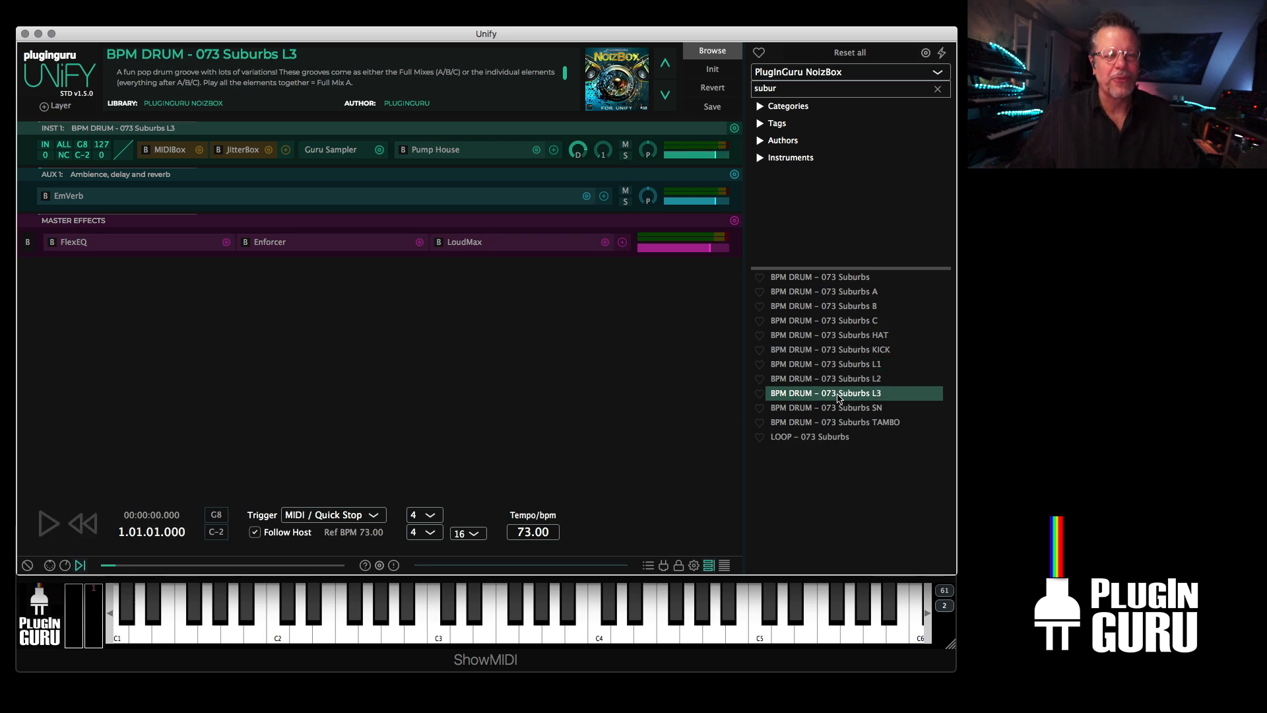
pyautogui.click(47, 523)
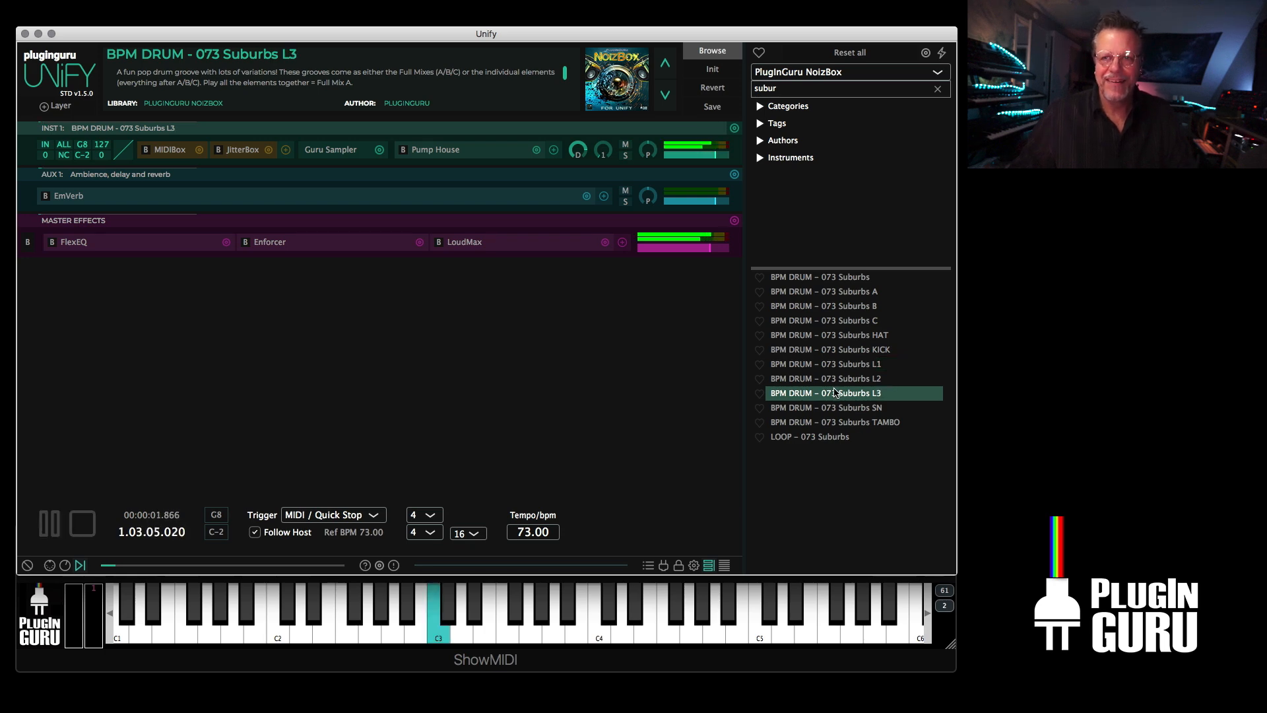
pyautogui.click(330, 150)
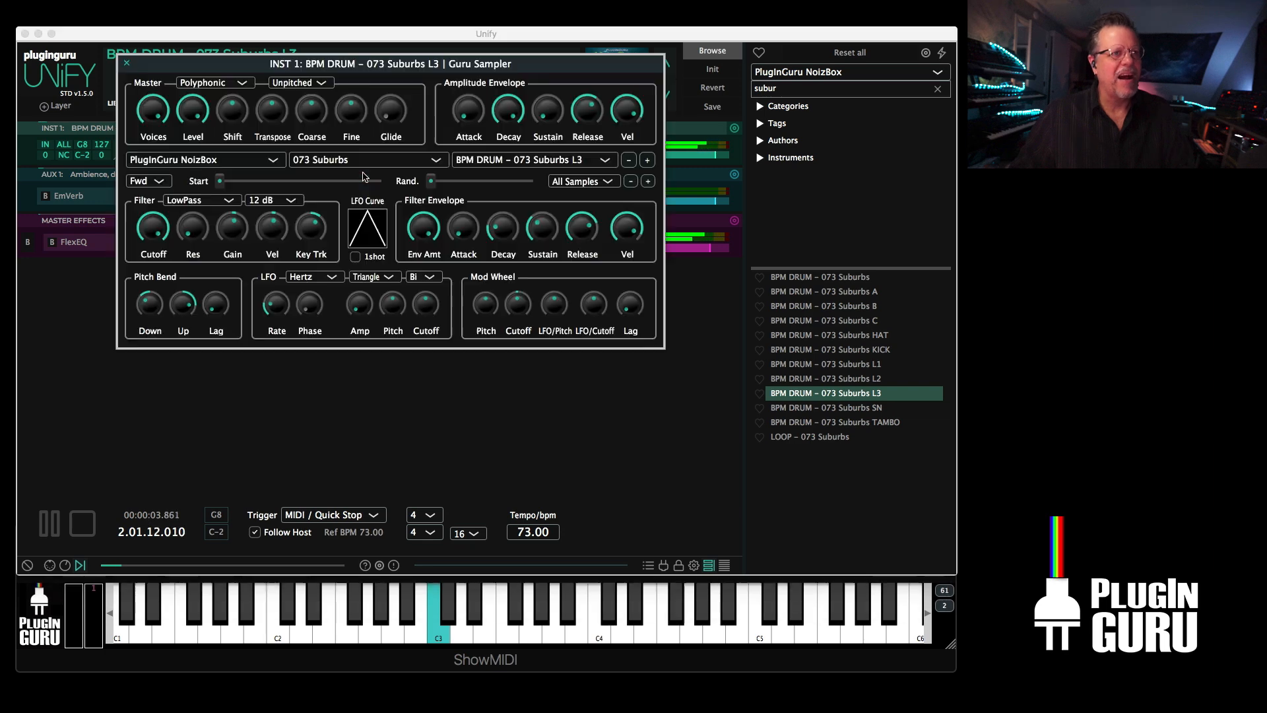
# - Try the Suburbs L1 sample in Guru Sampler, return to L3, and stop playback
pyautogui.click(533, 159)
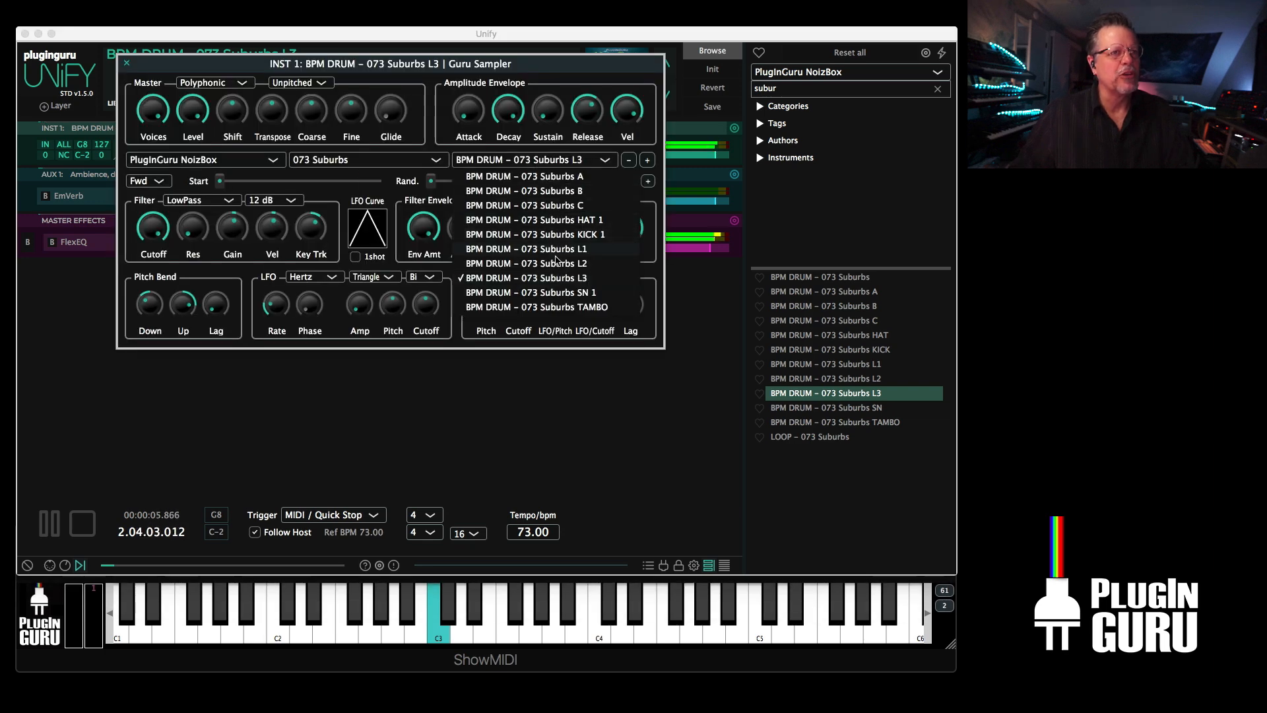
pyautogui.click(525, 248)
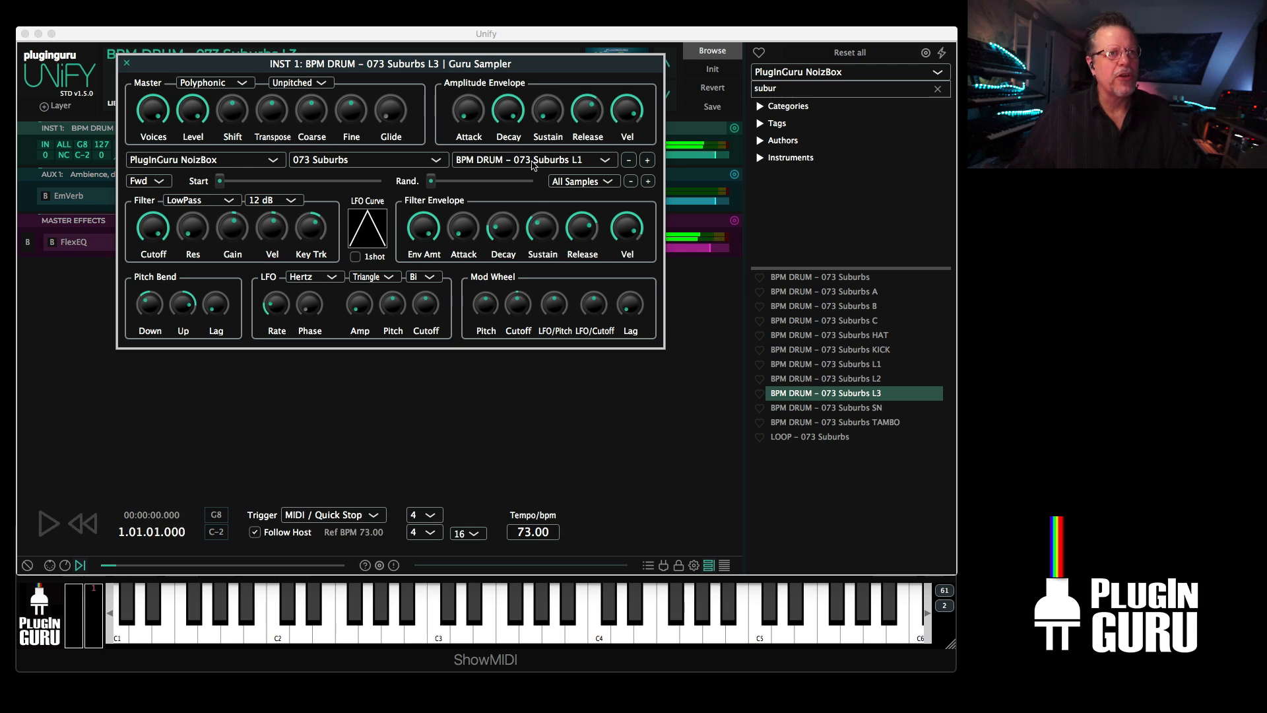
pyautogui.click(534, 159)
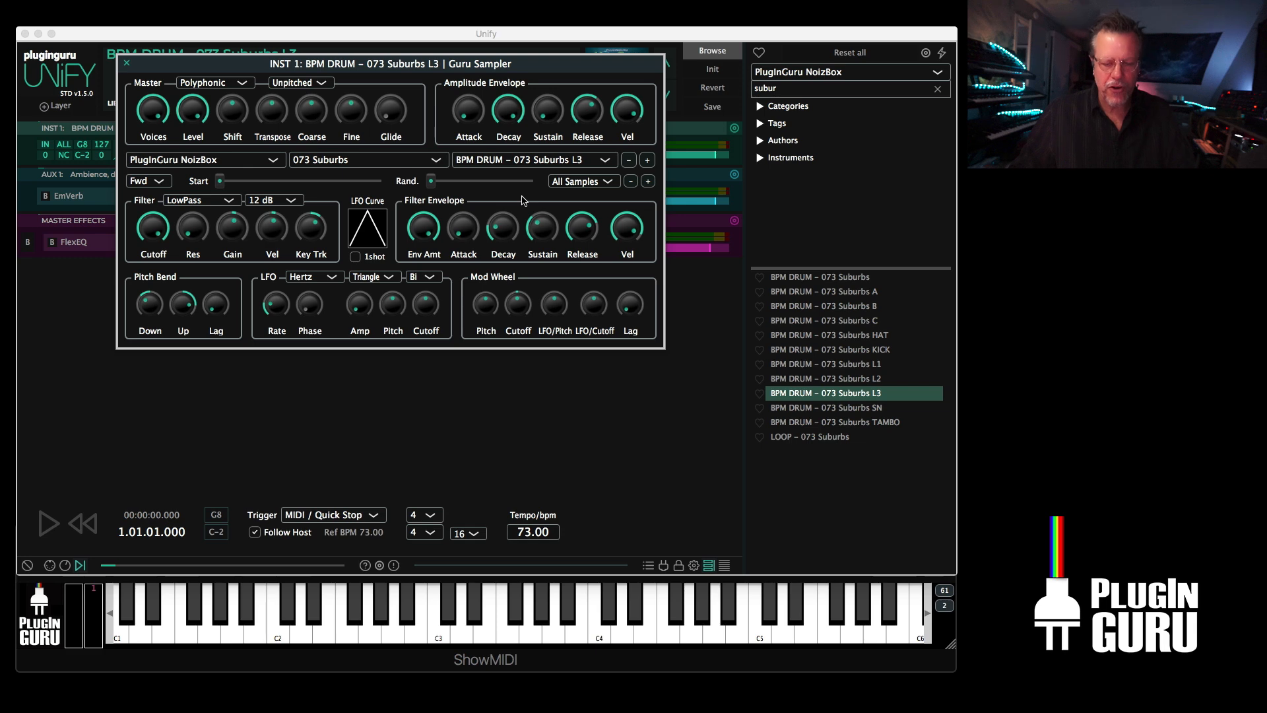
pyautogui.click(46, 522)
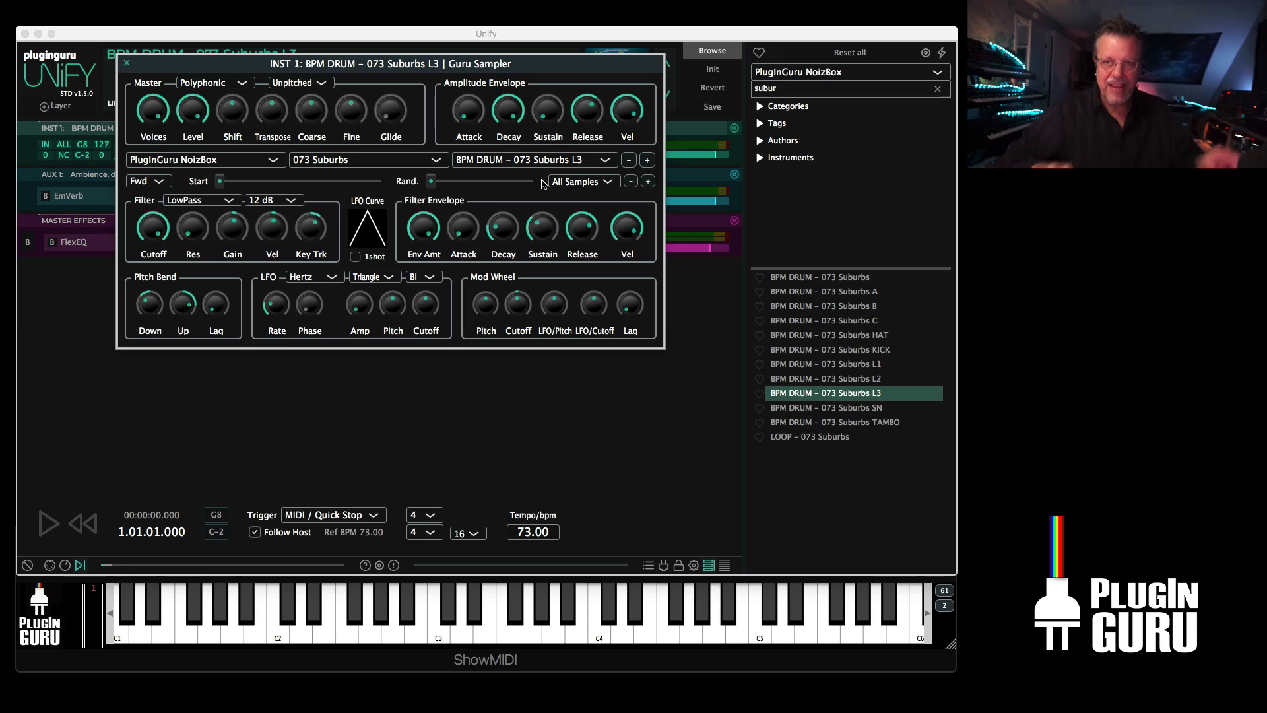
pyautogui.moveTo(170, 79)
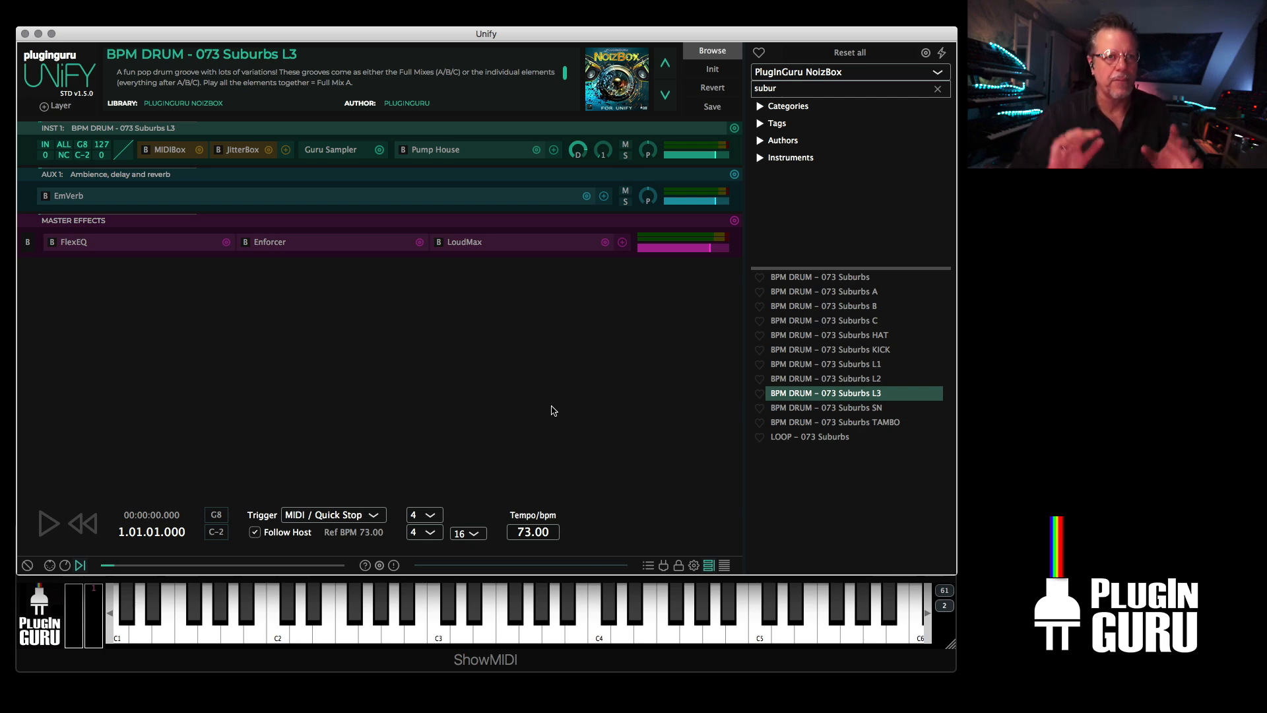
# - Load LOOP – 073 Suburbs, then BPM DRUM – 073 Suburbs, then LOOP – 075 Beanstalk
pyautogui.click(809, 436)
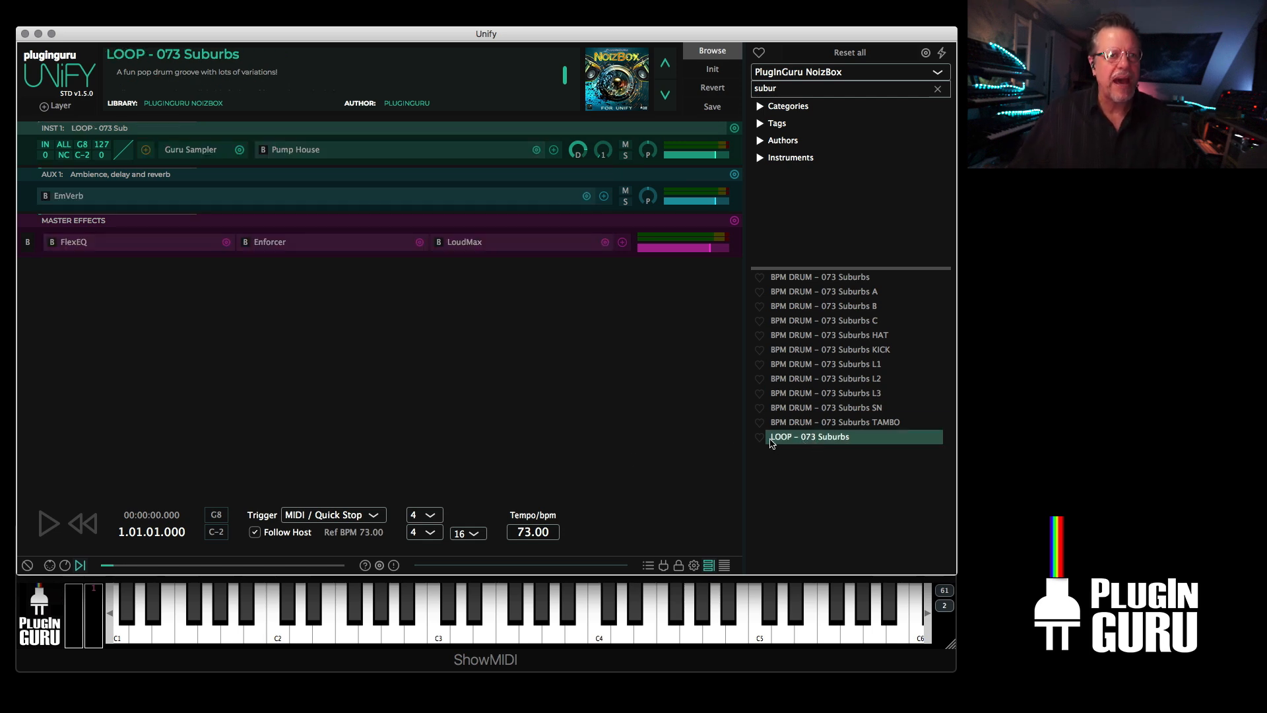
pyautogui.moveTo(828, 280)
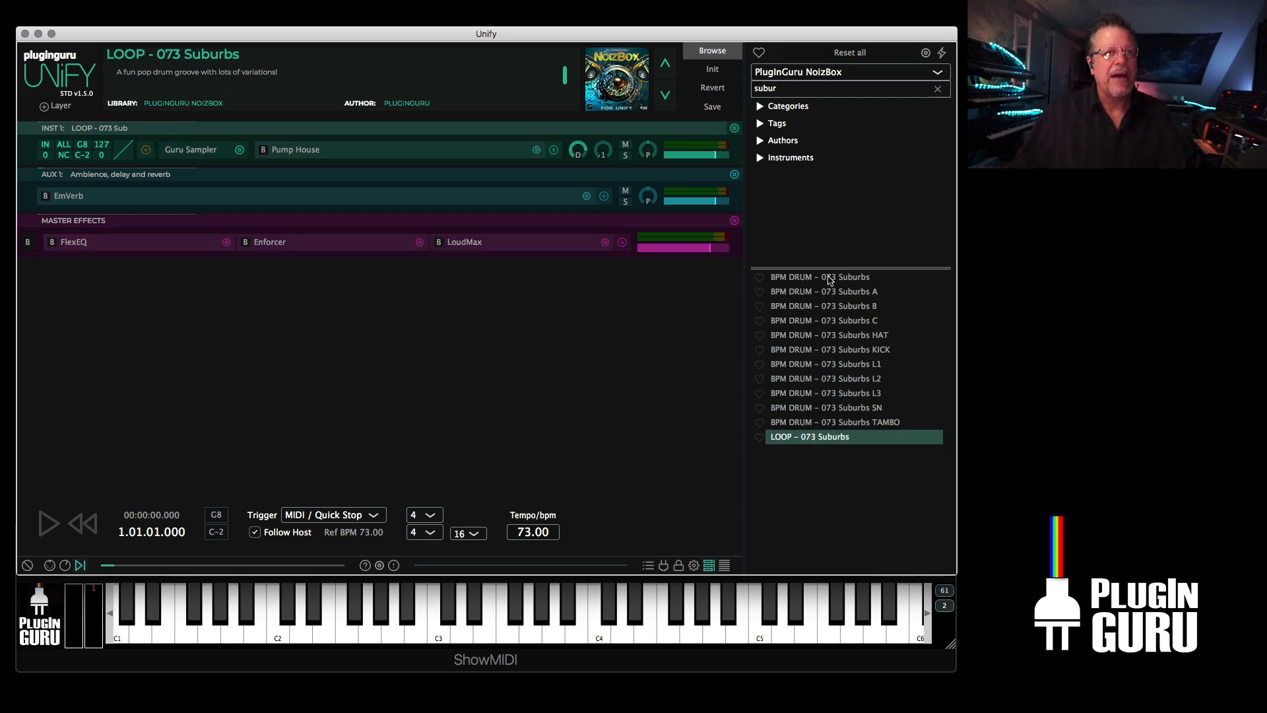
pyautogui.click(820, 276)
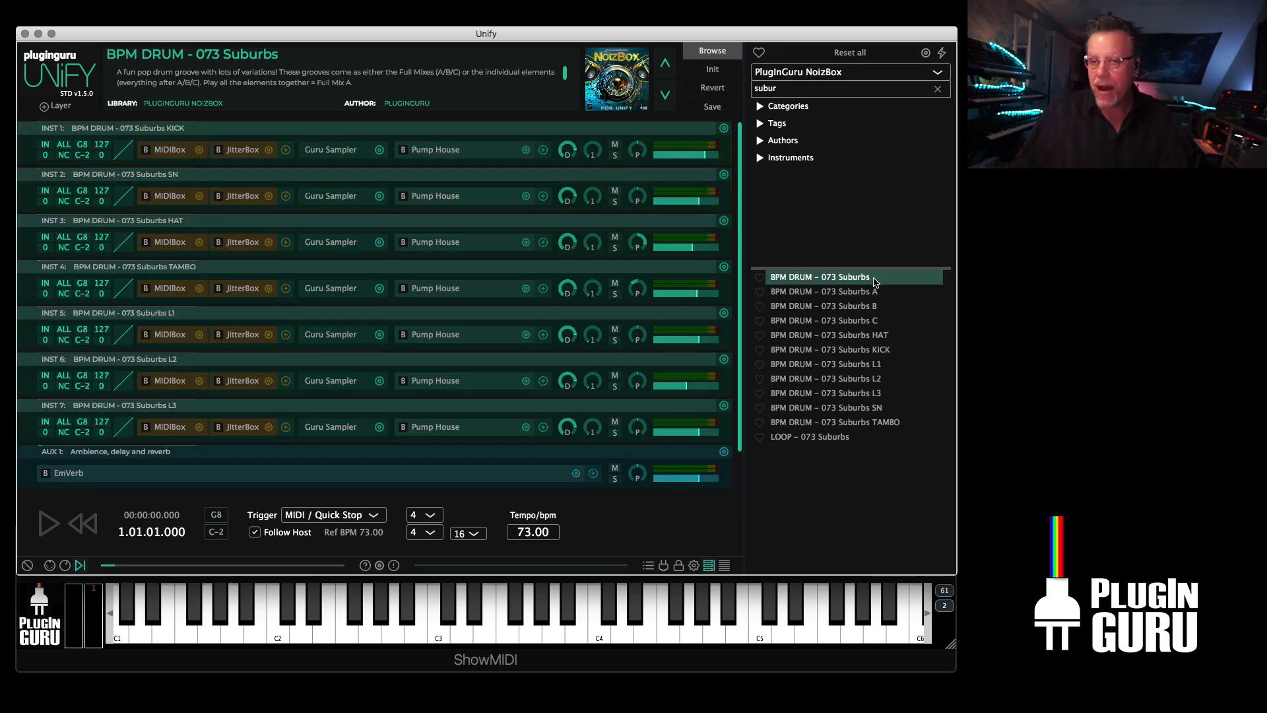
pyautogui.moveTo(872, 284)
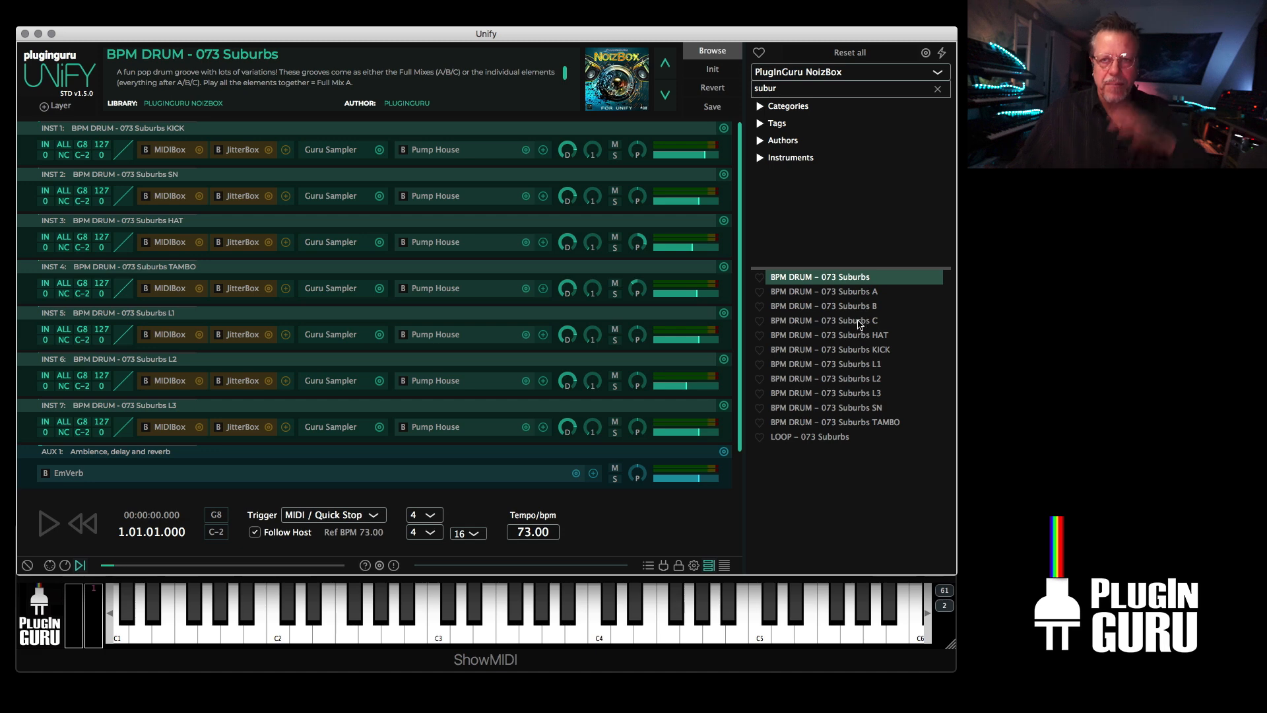
pyautogui.moveTo(856, 350)
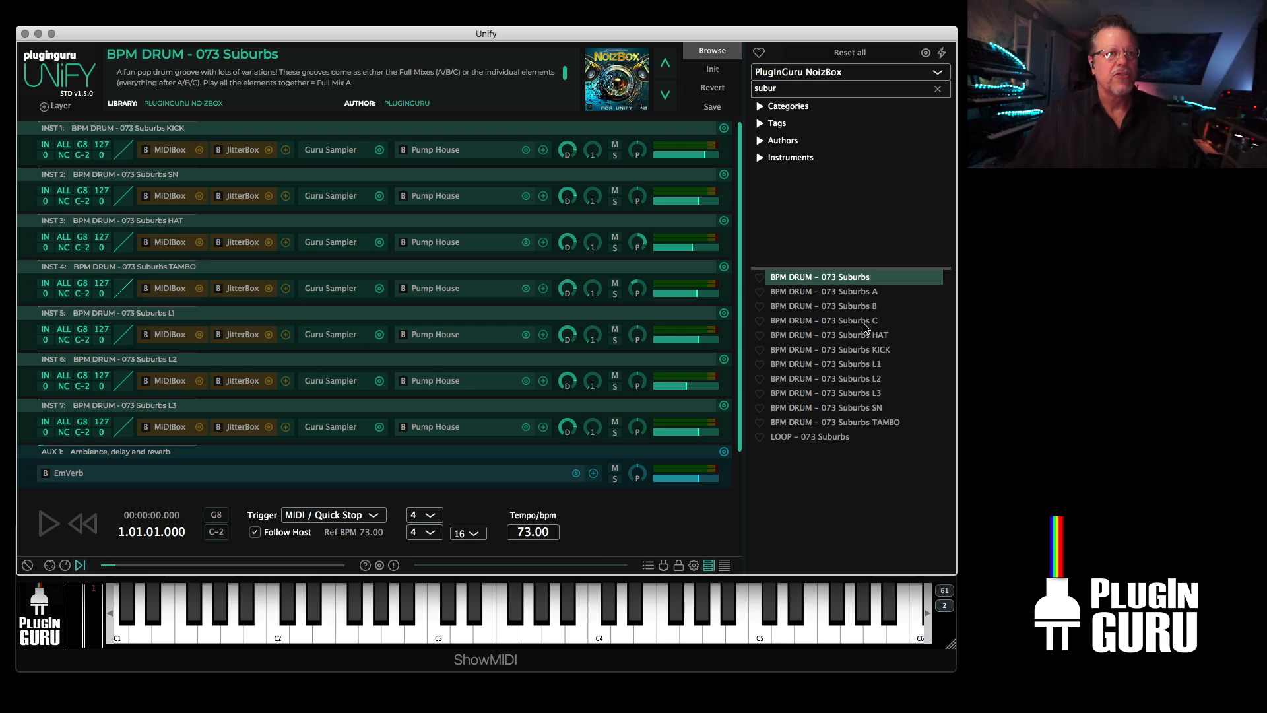
pyautogui.click(809, 436)
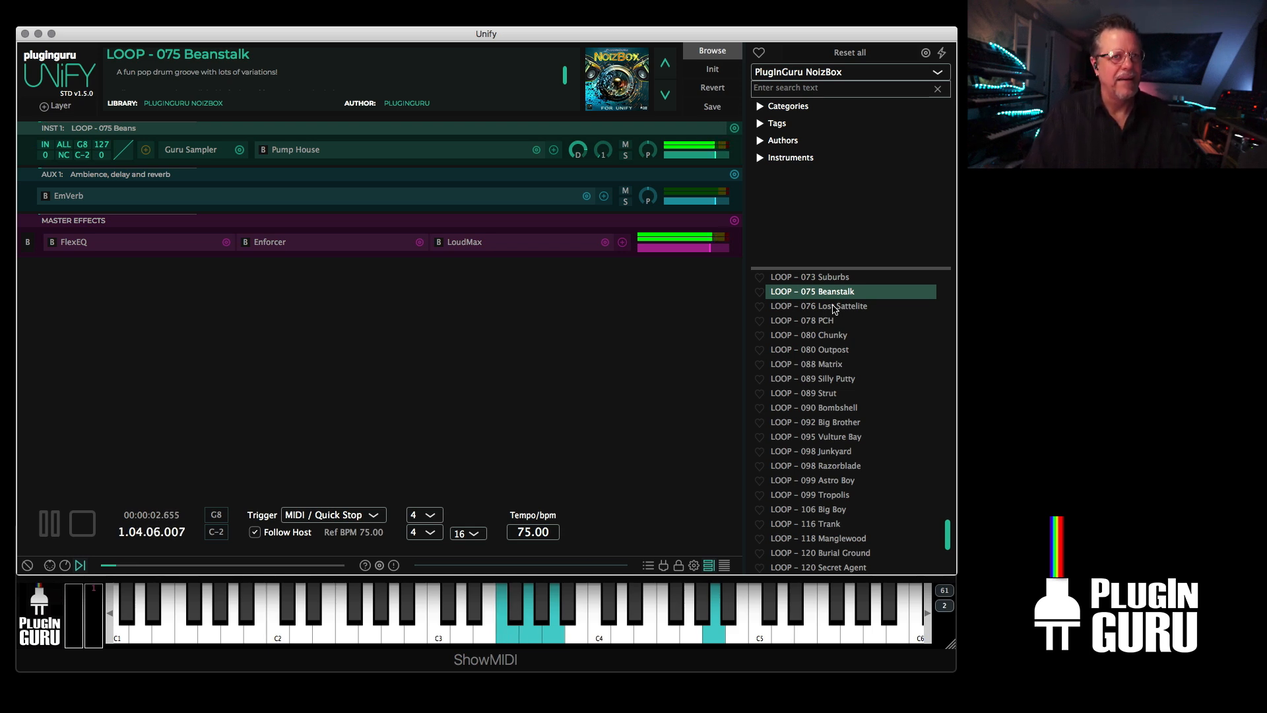
# - Audition LOOP – 076 Lost Sattelite and LOOP – 078 PCH, then load LOOP – 080 Chunky
pyautogui.click(47, 522)
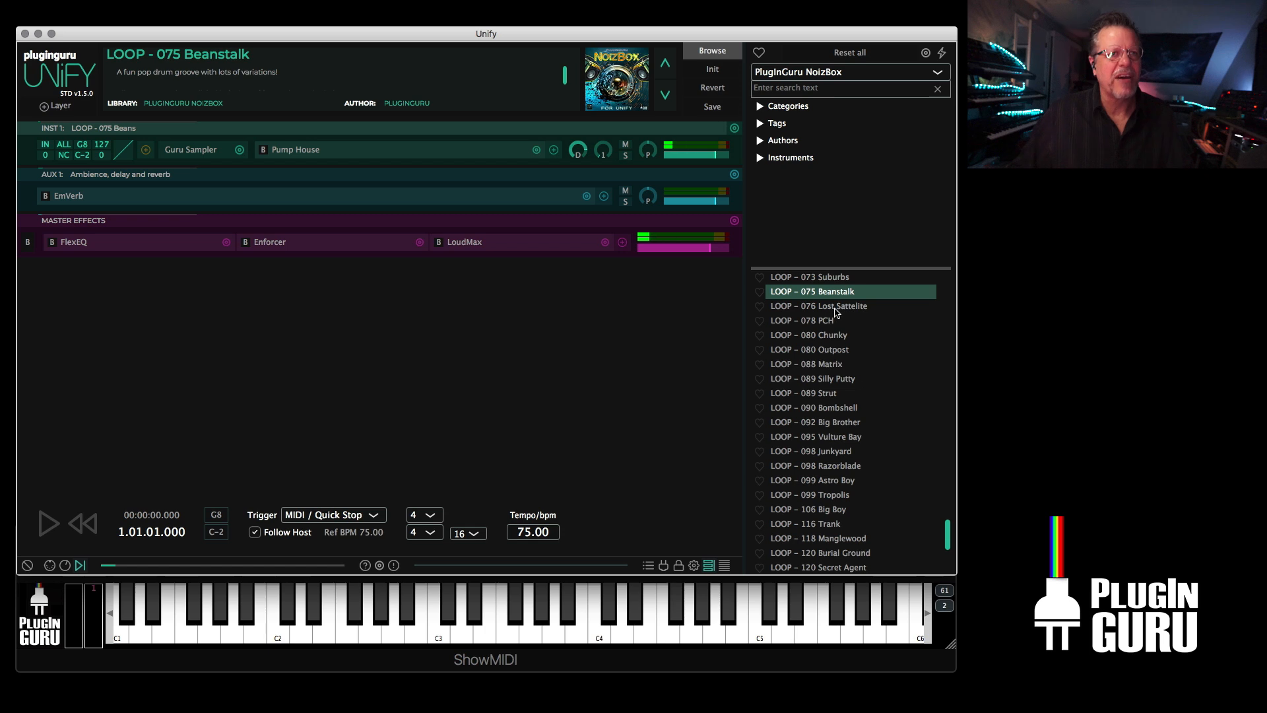
pyautogui.click(820, 306)
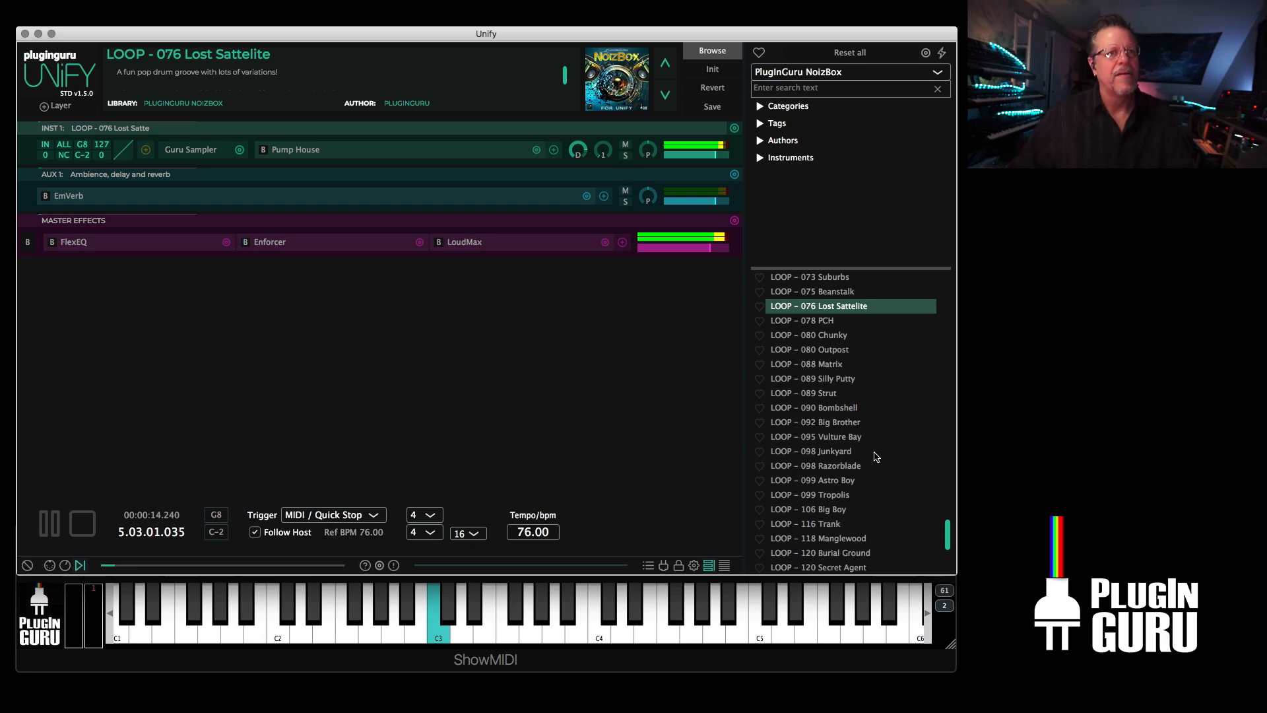
pyautogui.click(808, 320)
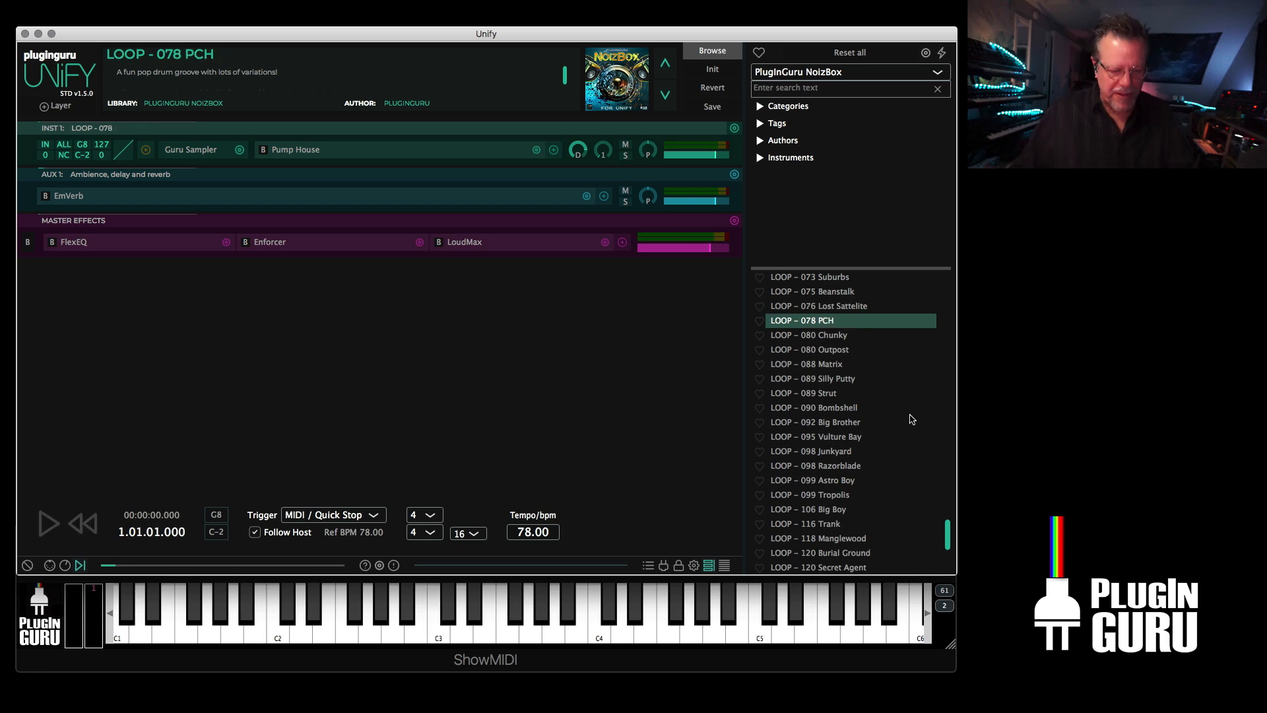
pyautogui.click(47, 523)
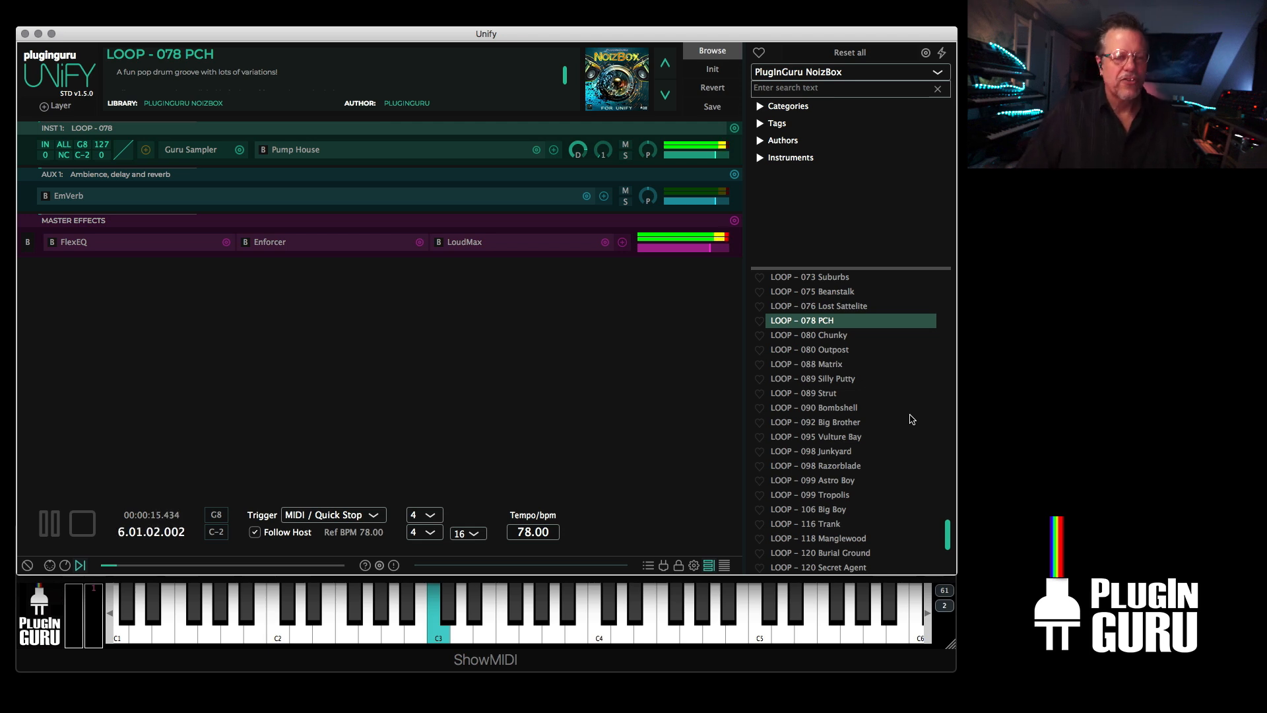
pyautogui.click(81, 523)
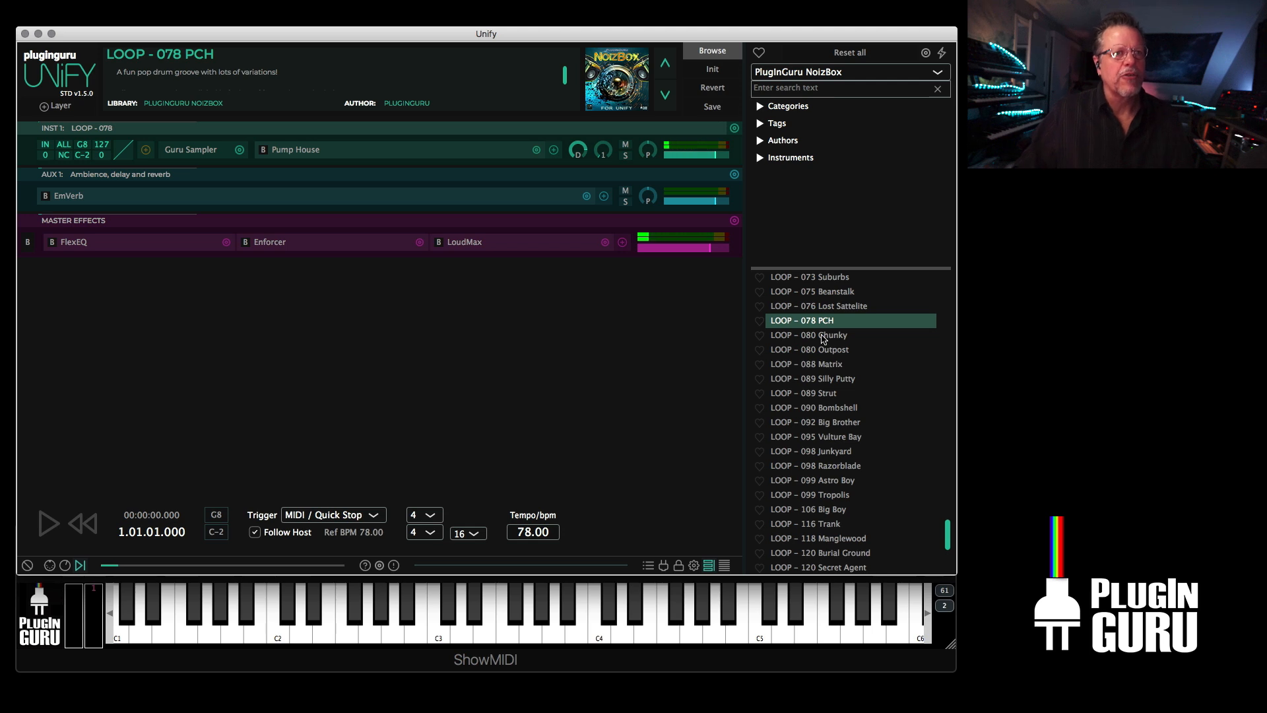
pyautogui.click(809, 334)
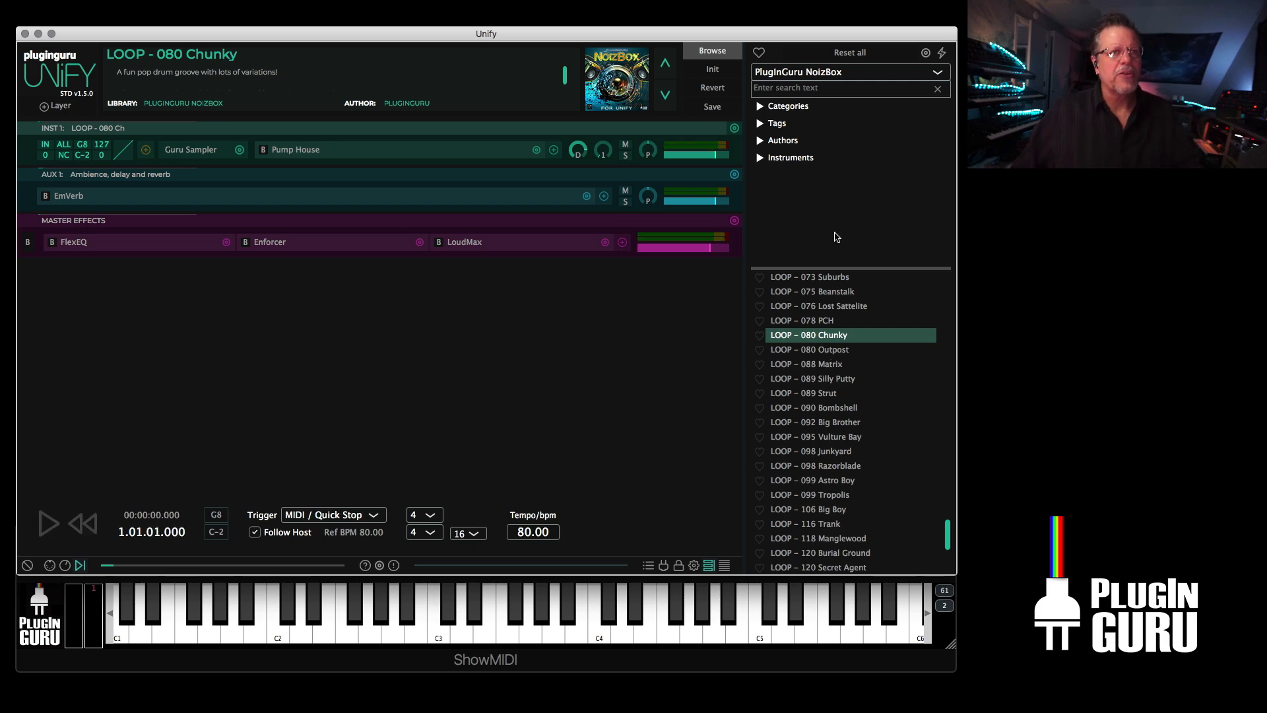
# - Search 'ch', load BPM DRUM – 080 Chunky A, and inspect its groove player settings
pyautogui.write('chunk')
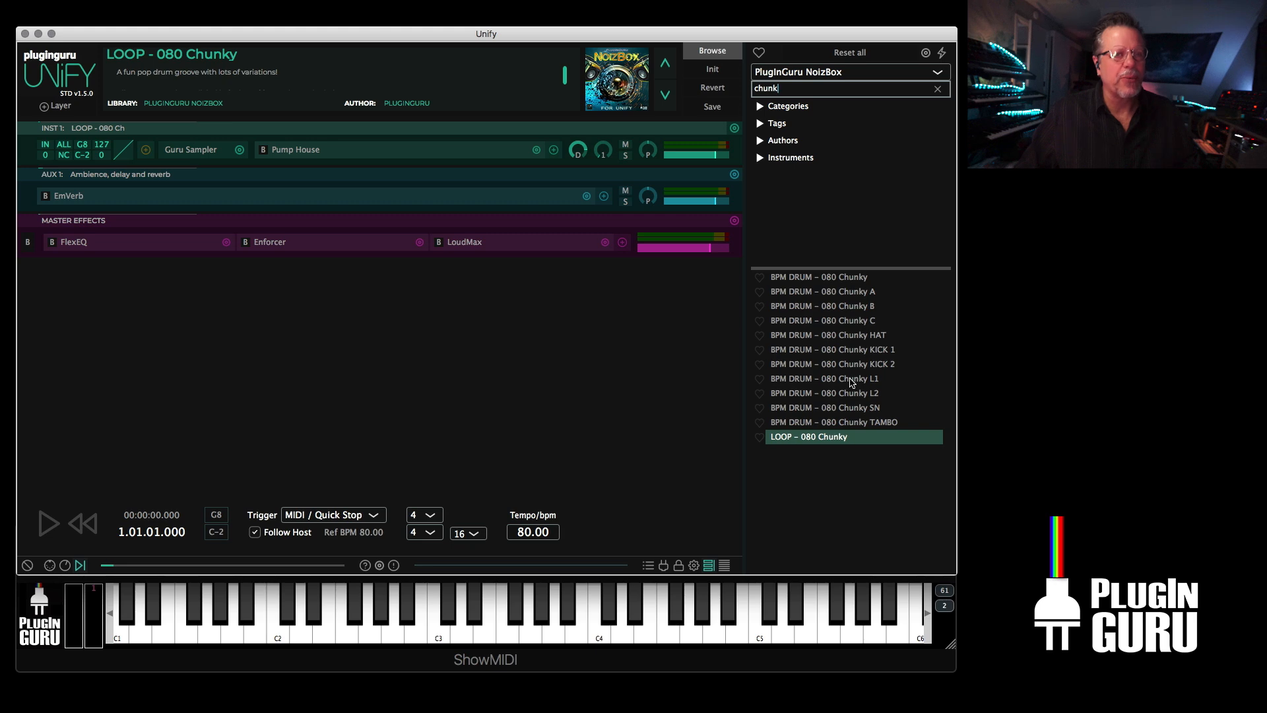
pyautogui.click(823, 291)
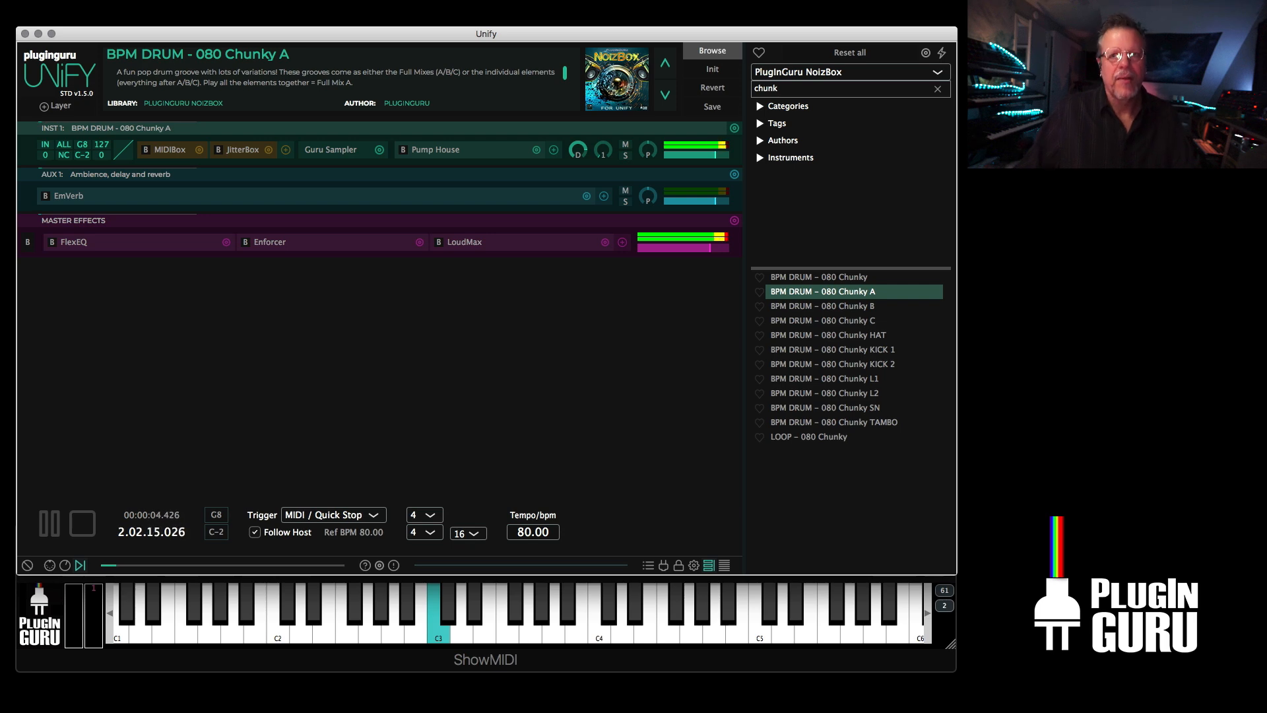
pyautogui.click(165, 150)
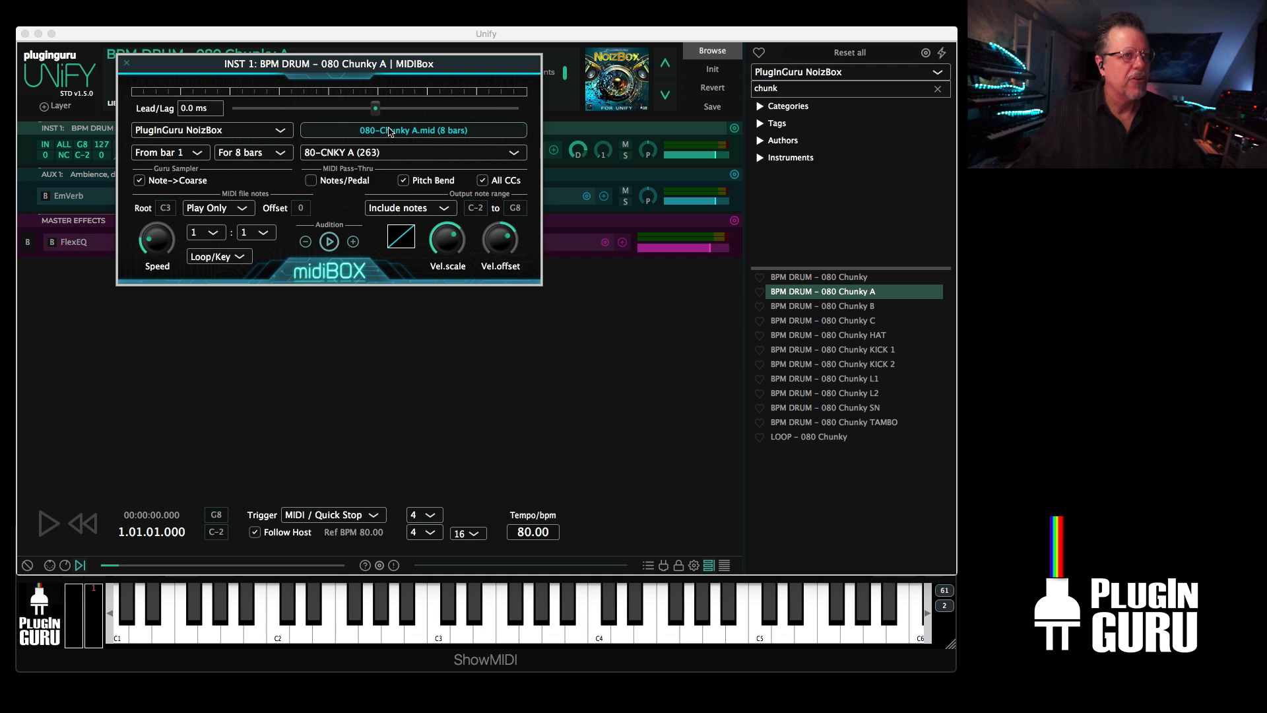
pyautogui.click(127, 63)
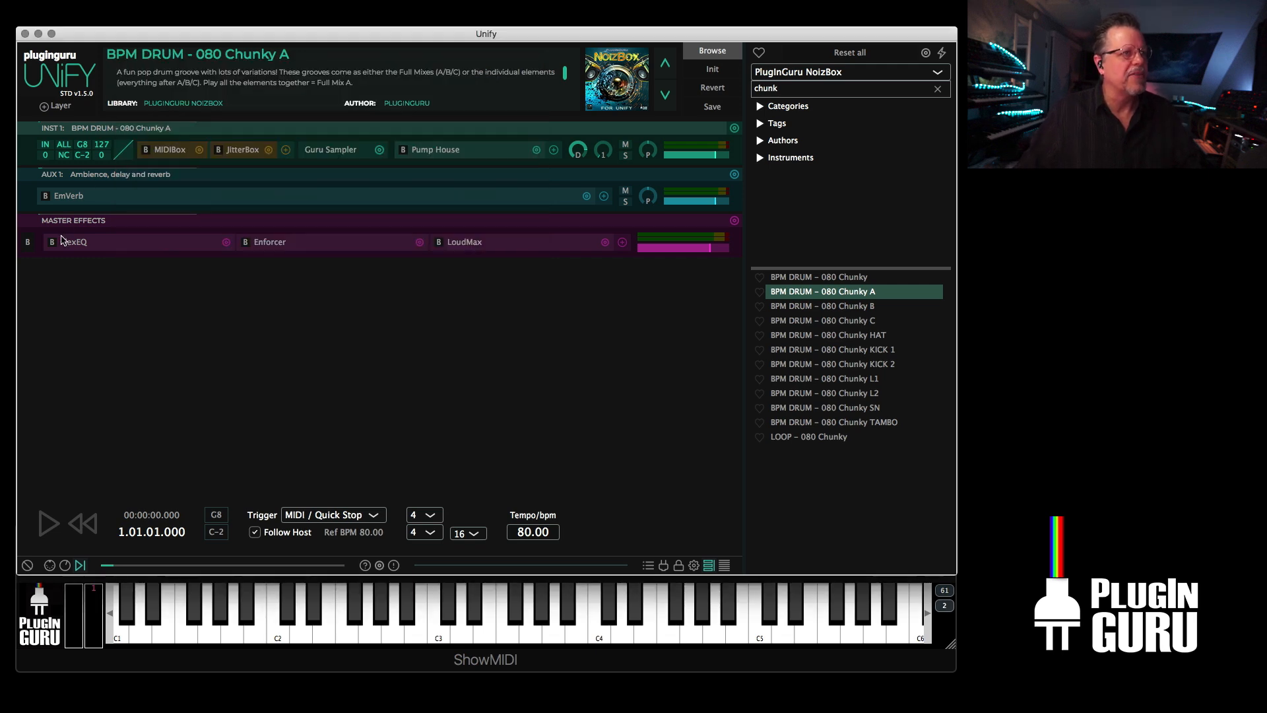
# - Bypass and re-enable the drum groove player, then clear the library search
pyautogui.click(48, 523)
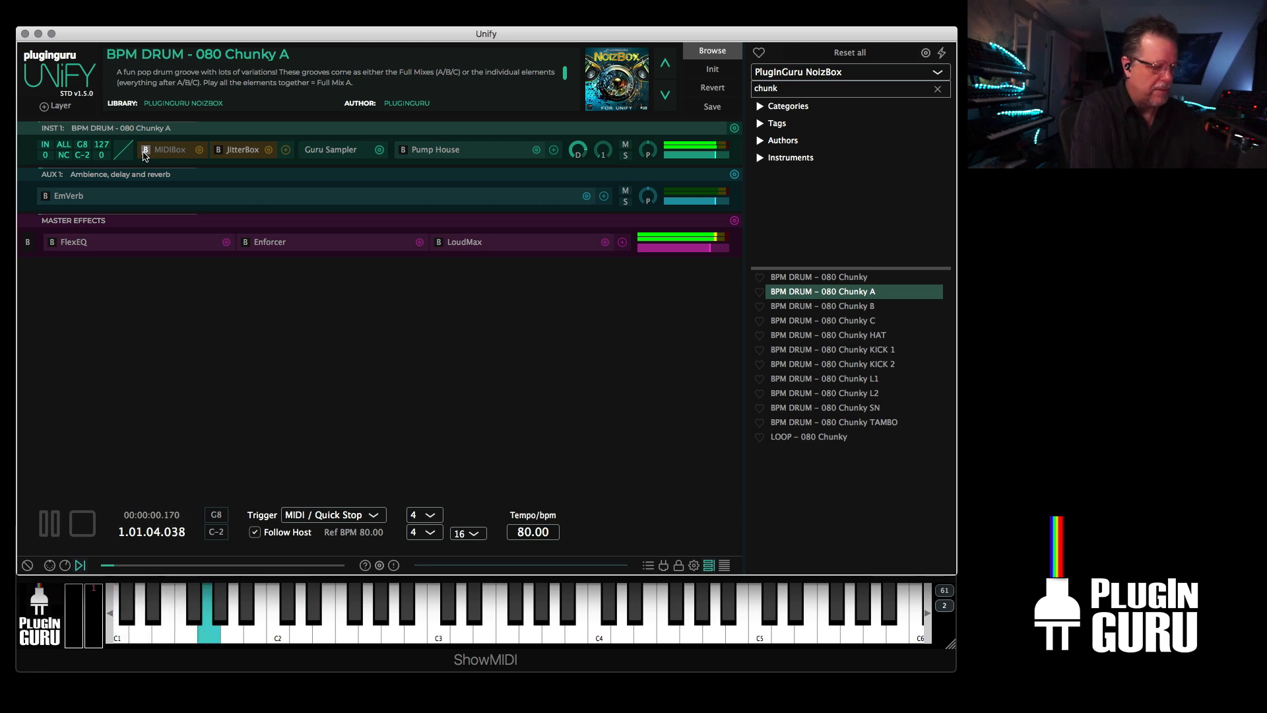
pyautogui.click(81, 523)
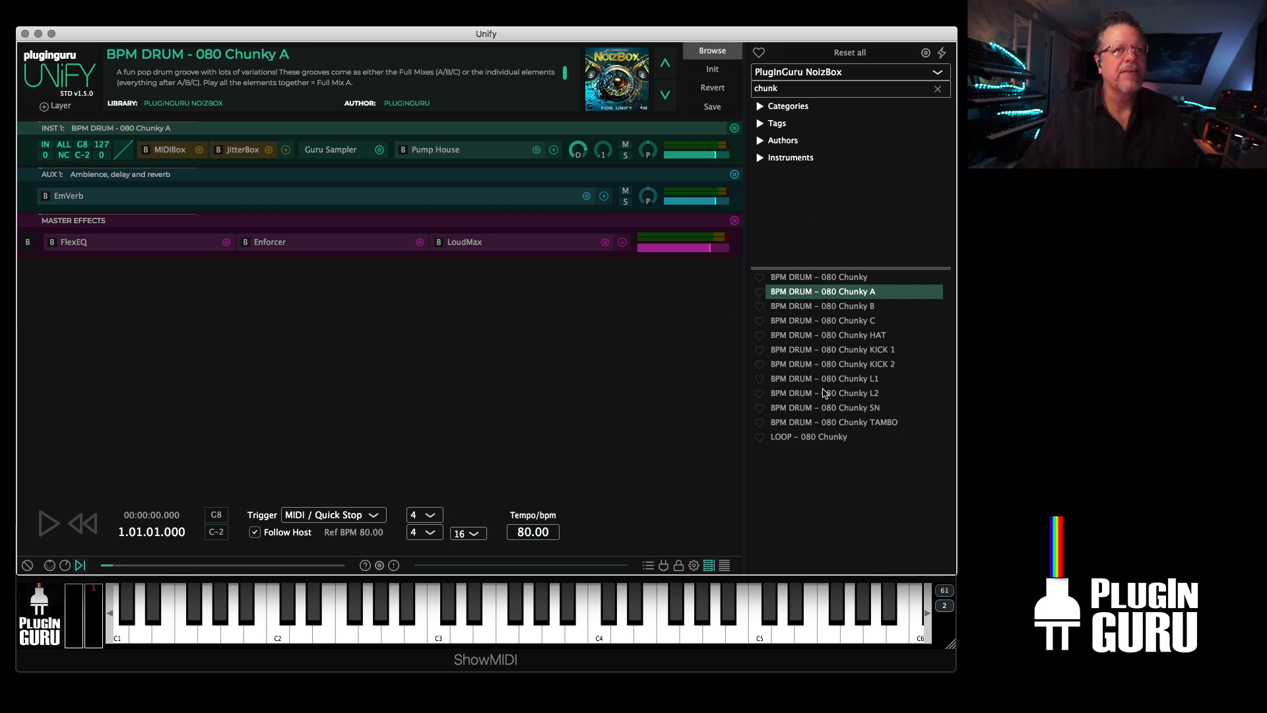
pyautogui.click(936, 89)
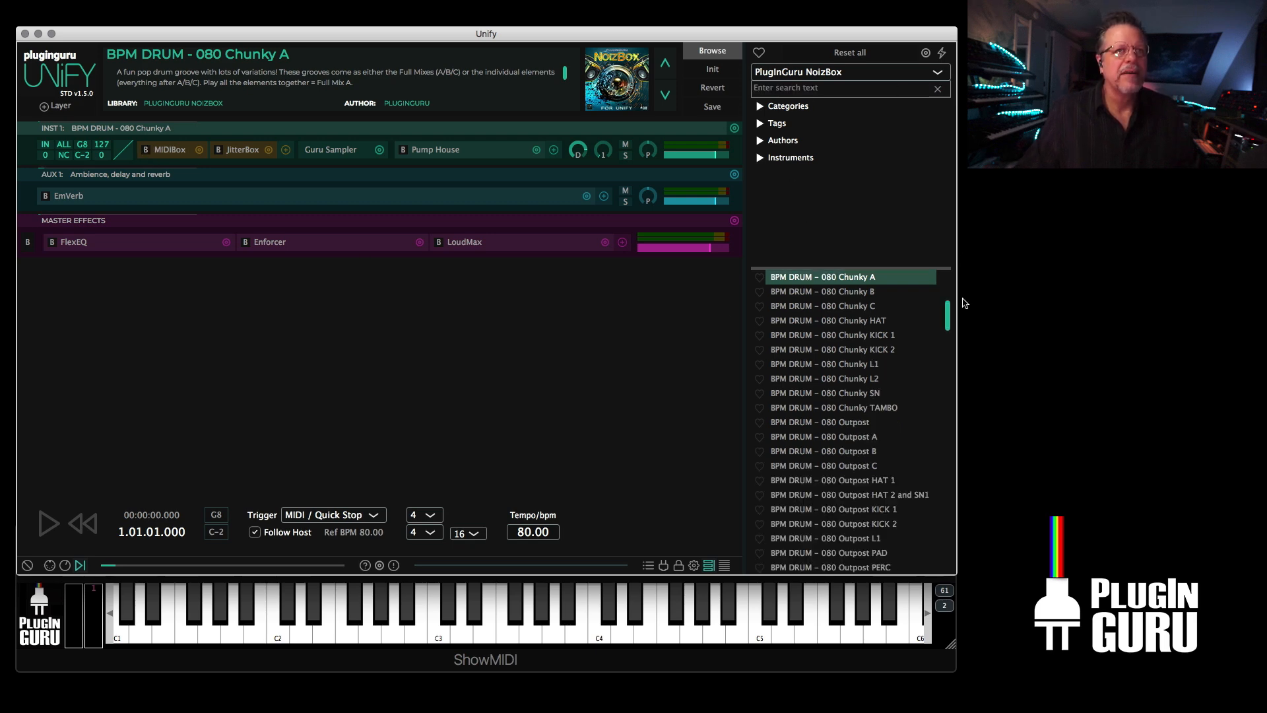
# - Audition the LOOP – 080 Outpost, 088 Matrix and 089 Silly Putty drum loops
pyautogui.scroll(-3)
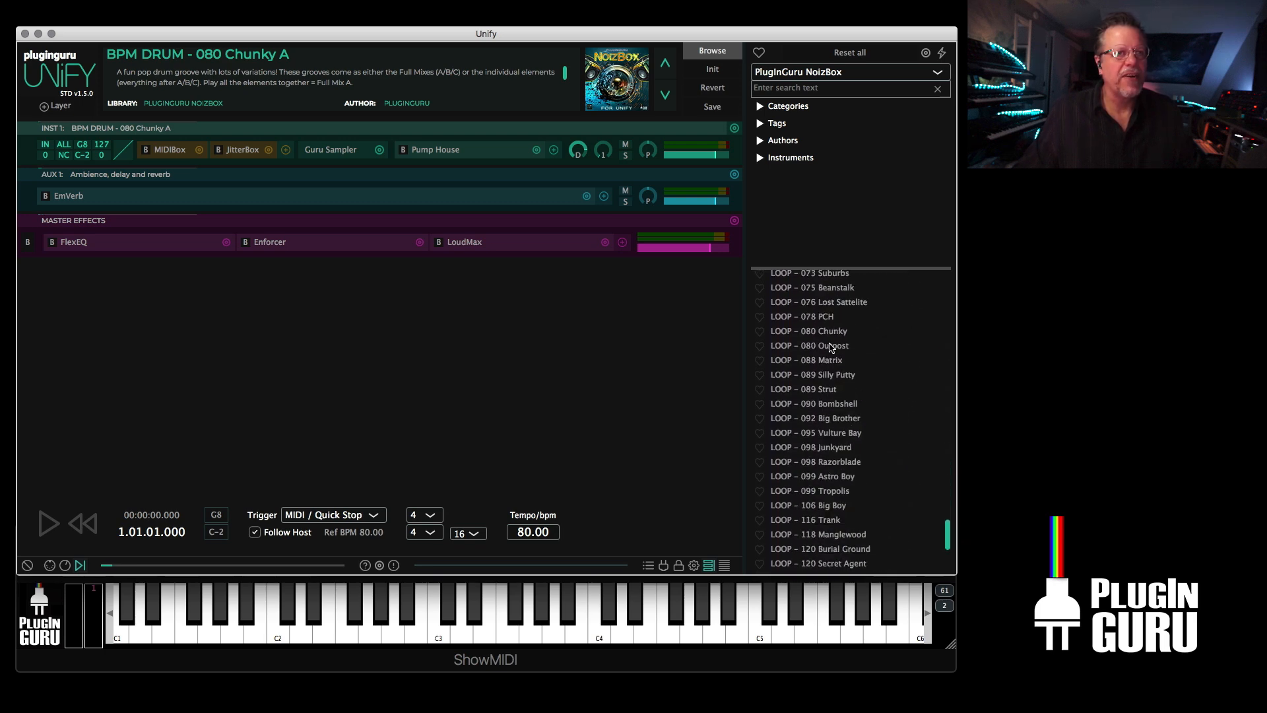
pyautogui.click(810, 345)
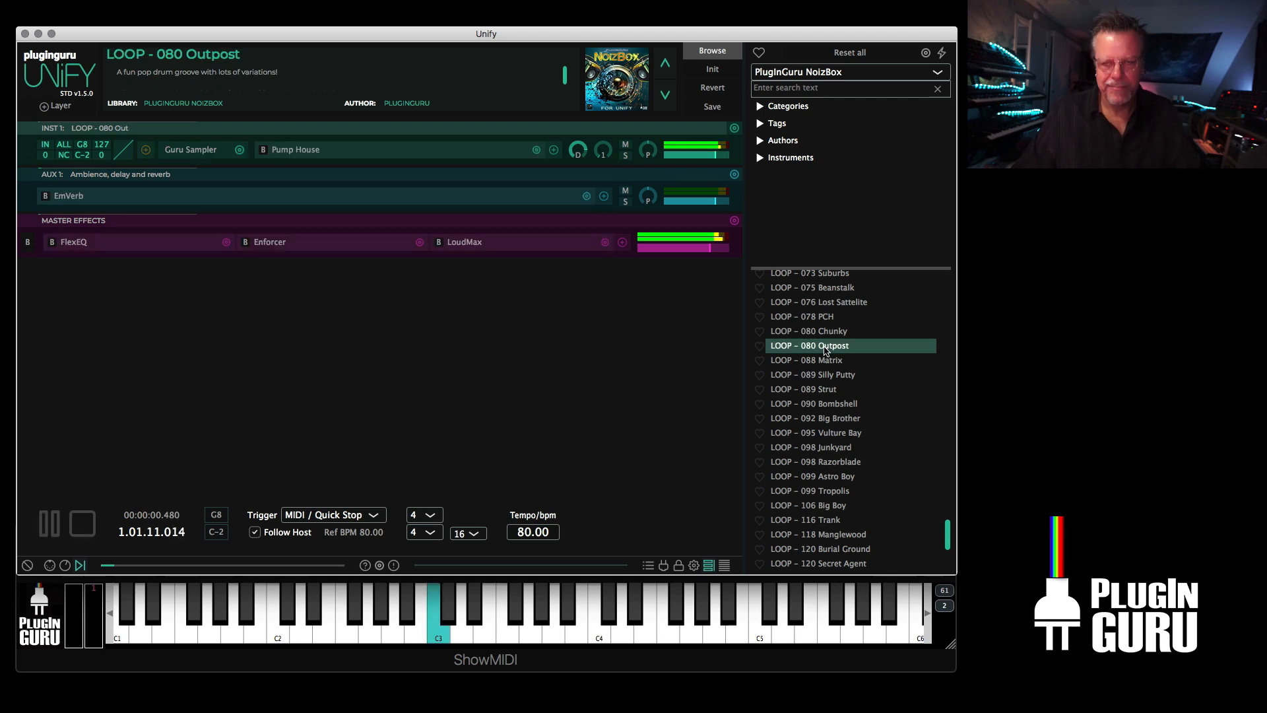
pyautogui.moveTo(580, 429)
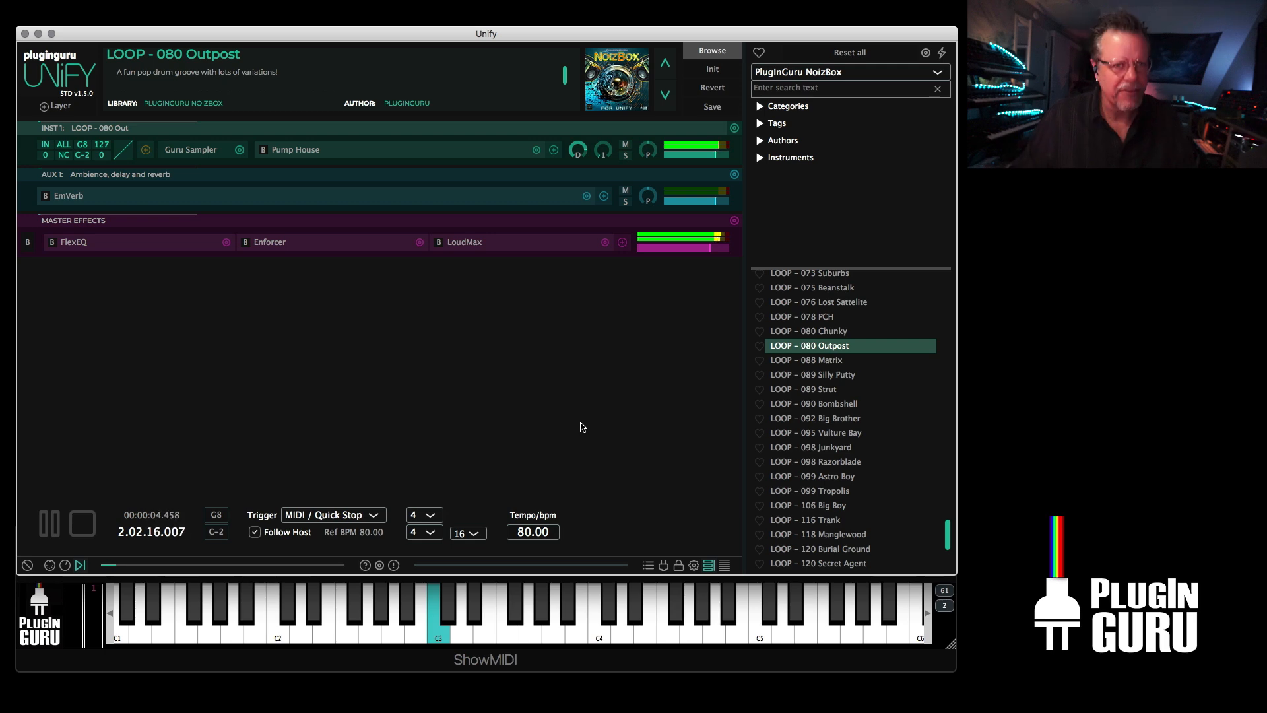
pyautogui.moveTo(822, 365)
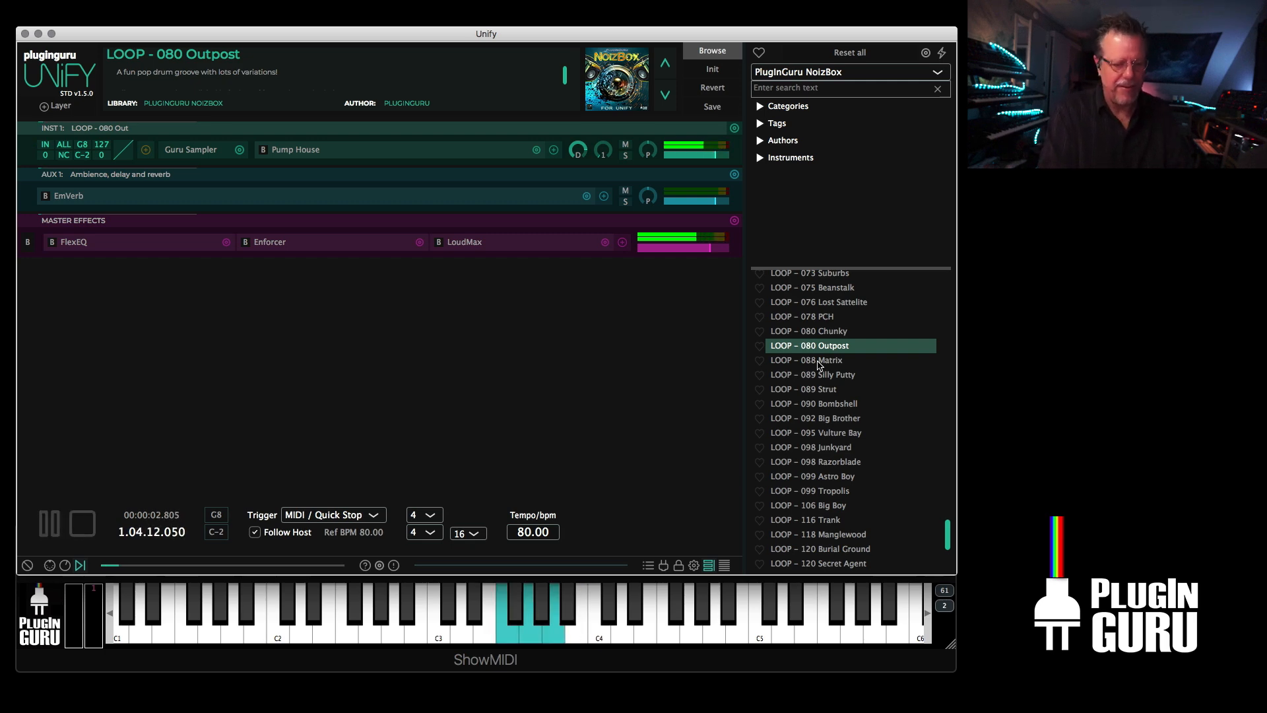
pyautogui.click(808, 359)
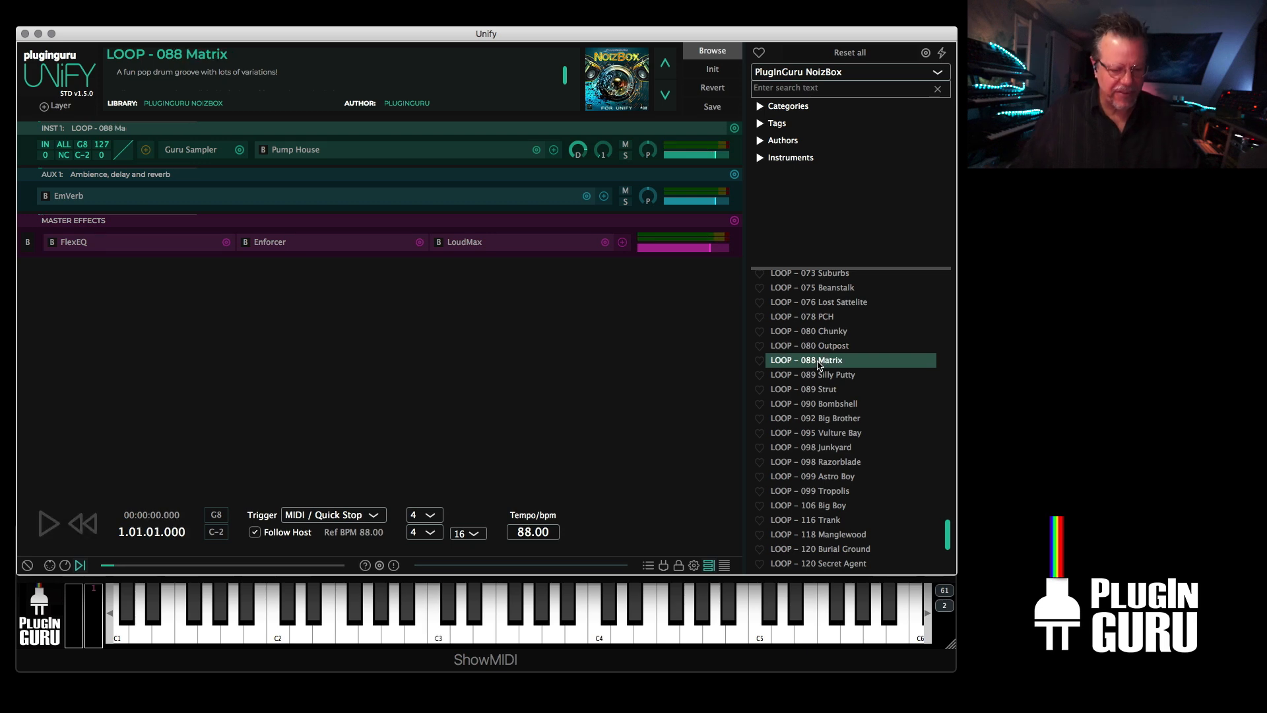
pyautogui.click(47, 523)
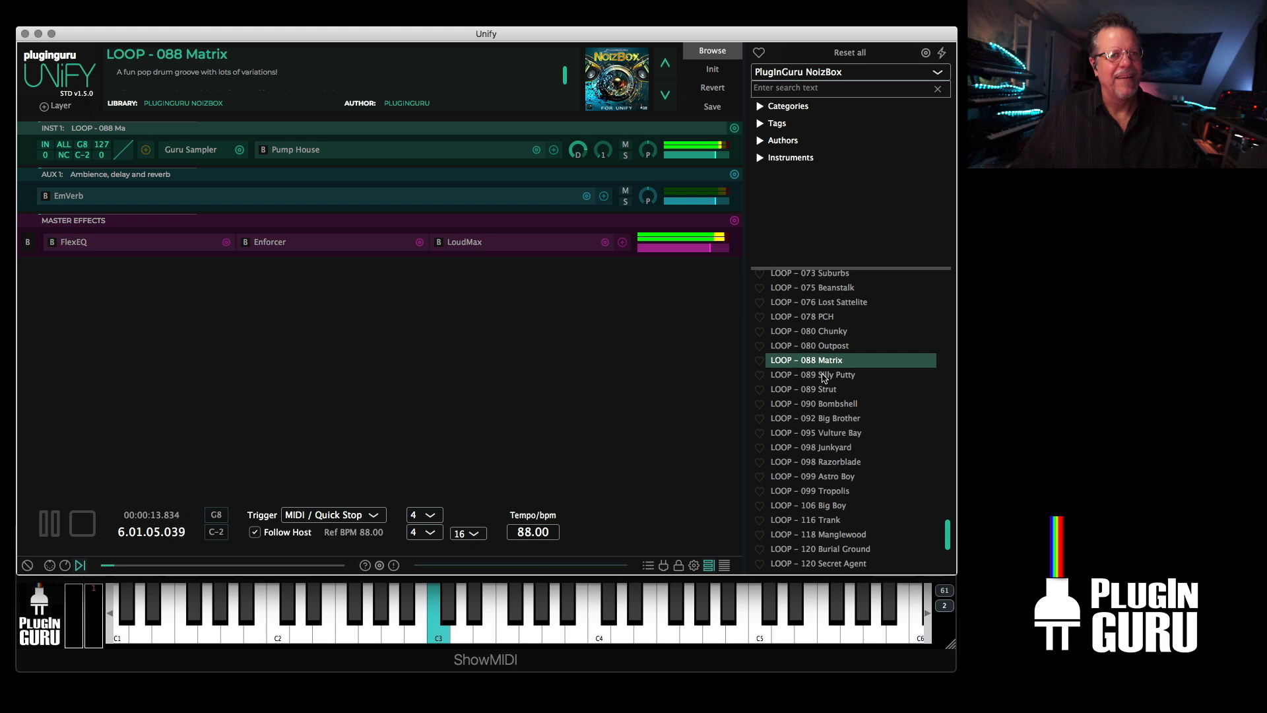
pyautogui.click(812, 374)
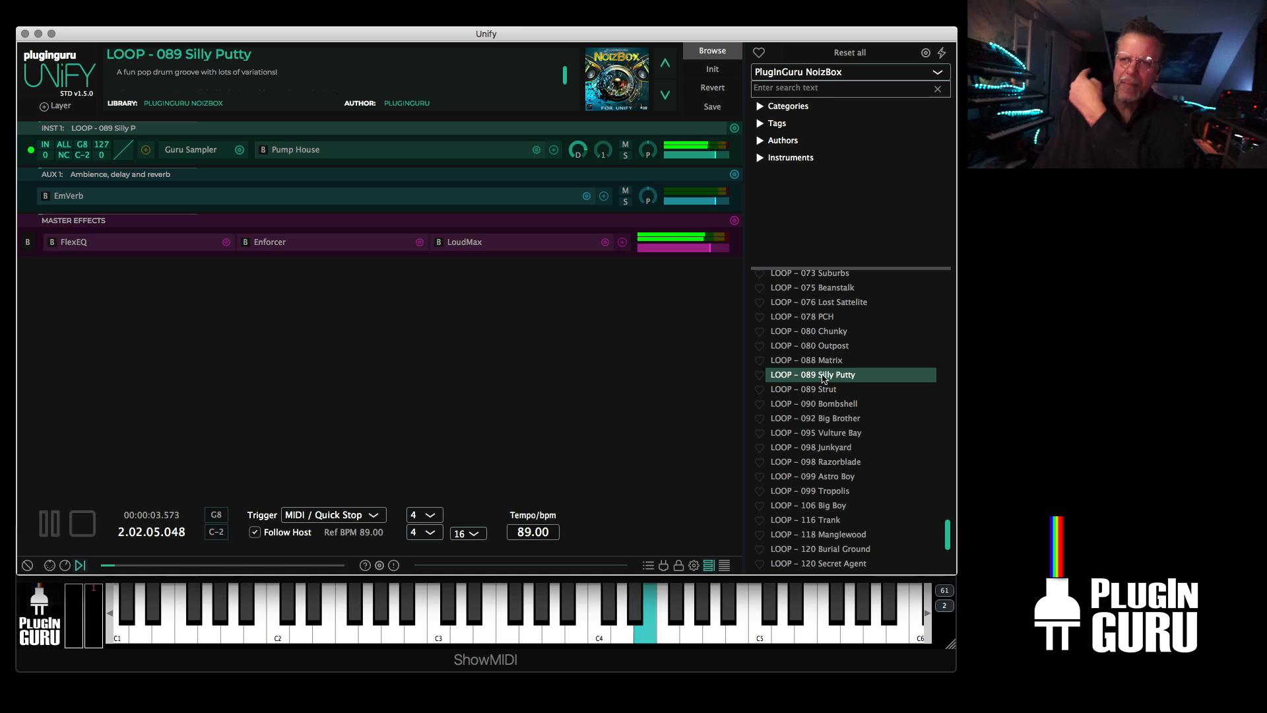
pyautogui.click(48, 523)
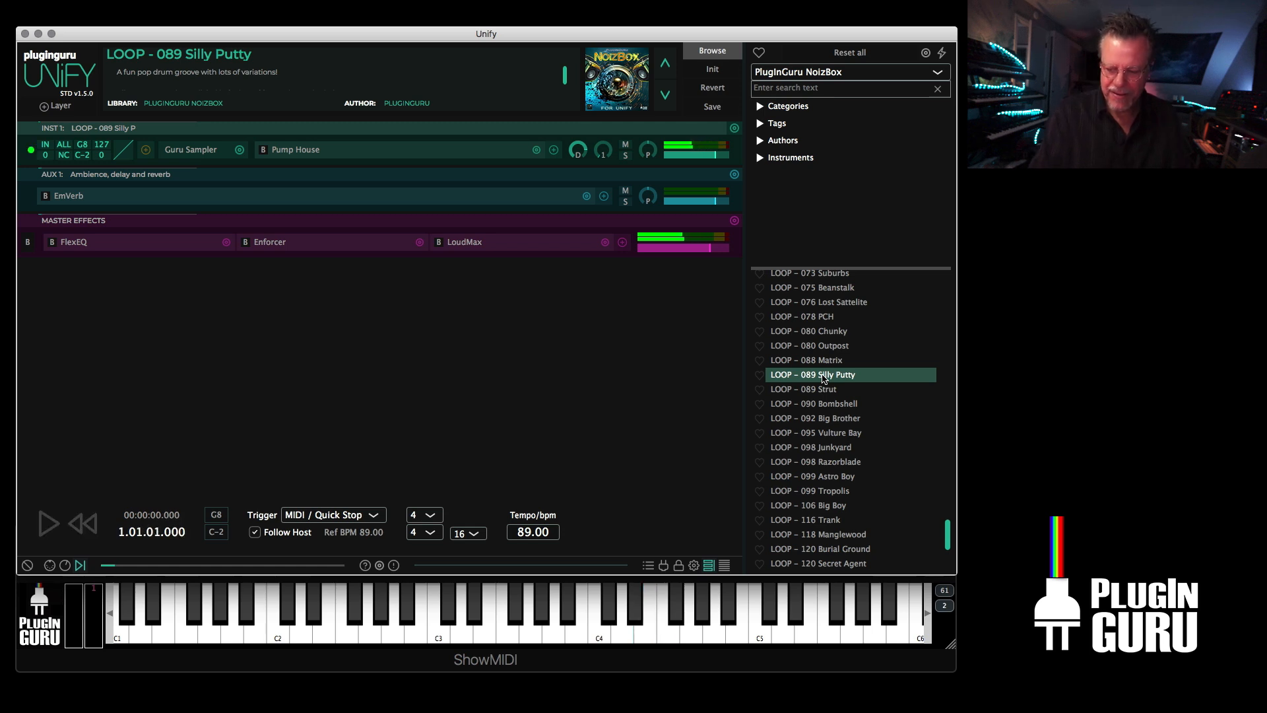
pyautogui.click(47, 523)
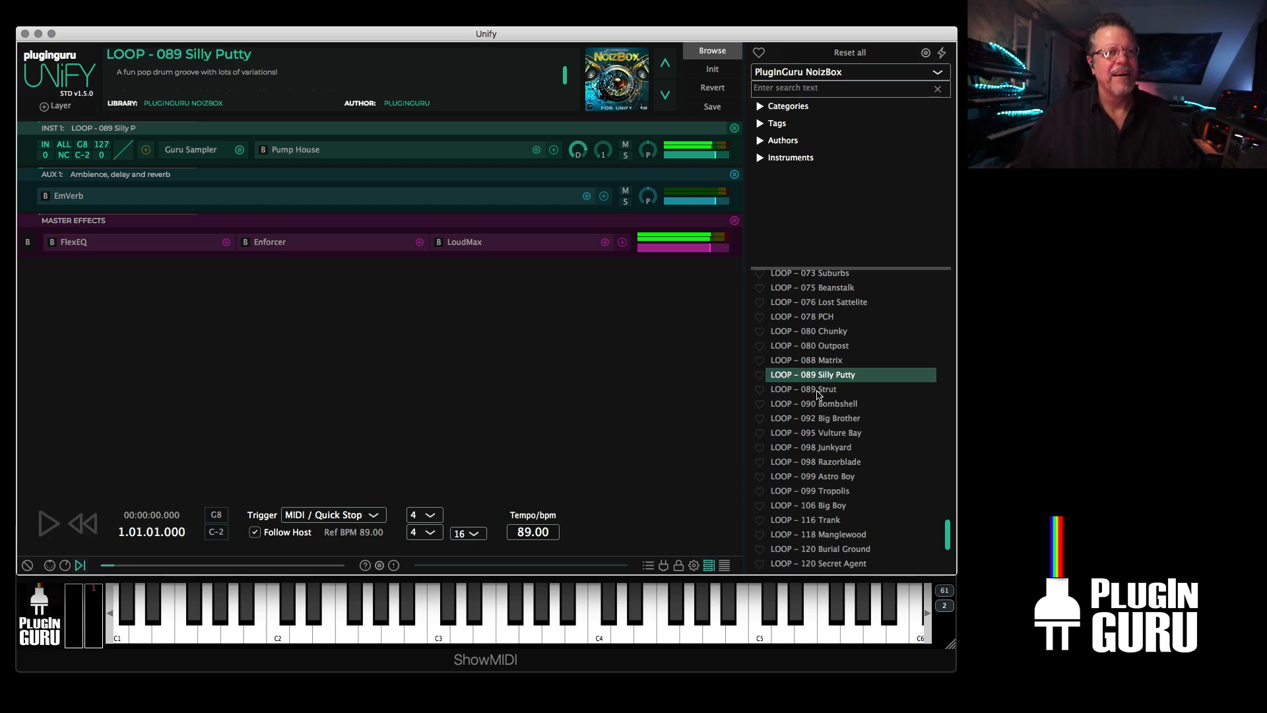
# - Play the 089 Strut groove, then load and play LOOP – 090 Bombshell
pyautogui.click(807, 389)
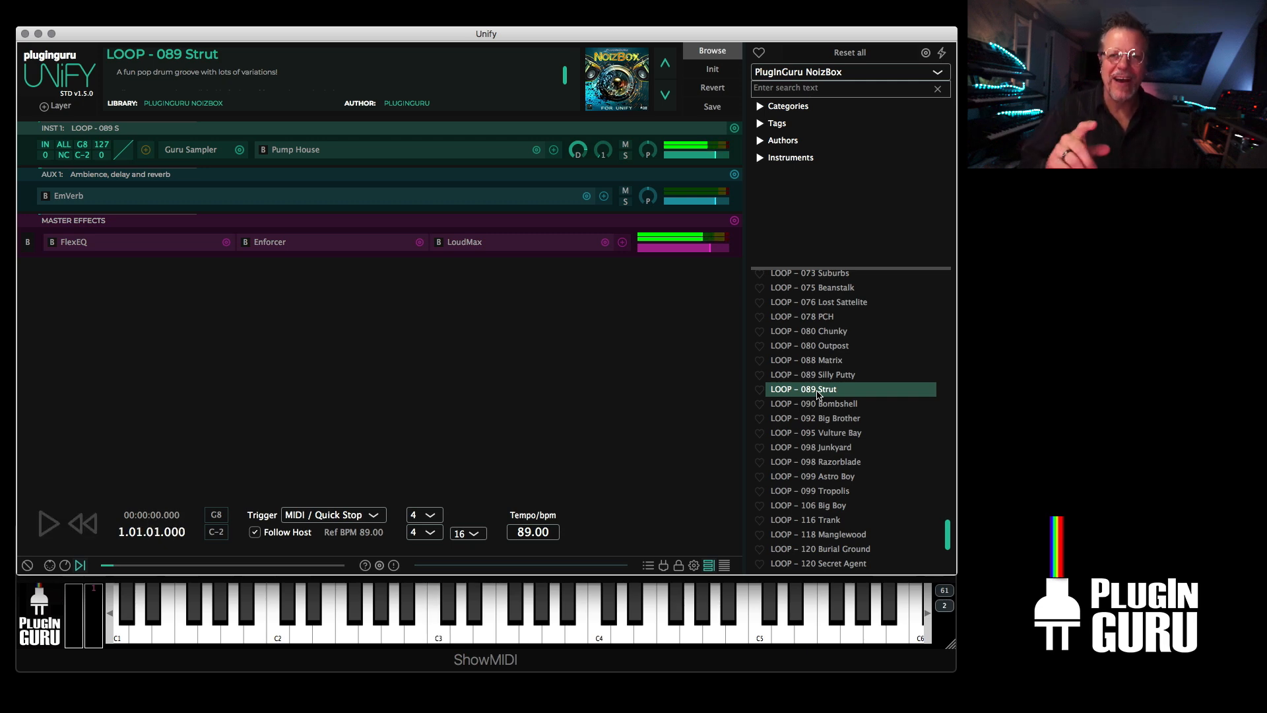
pyautogui.click(48, 523)
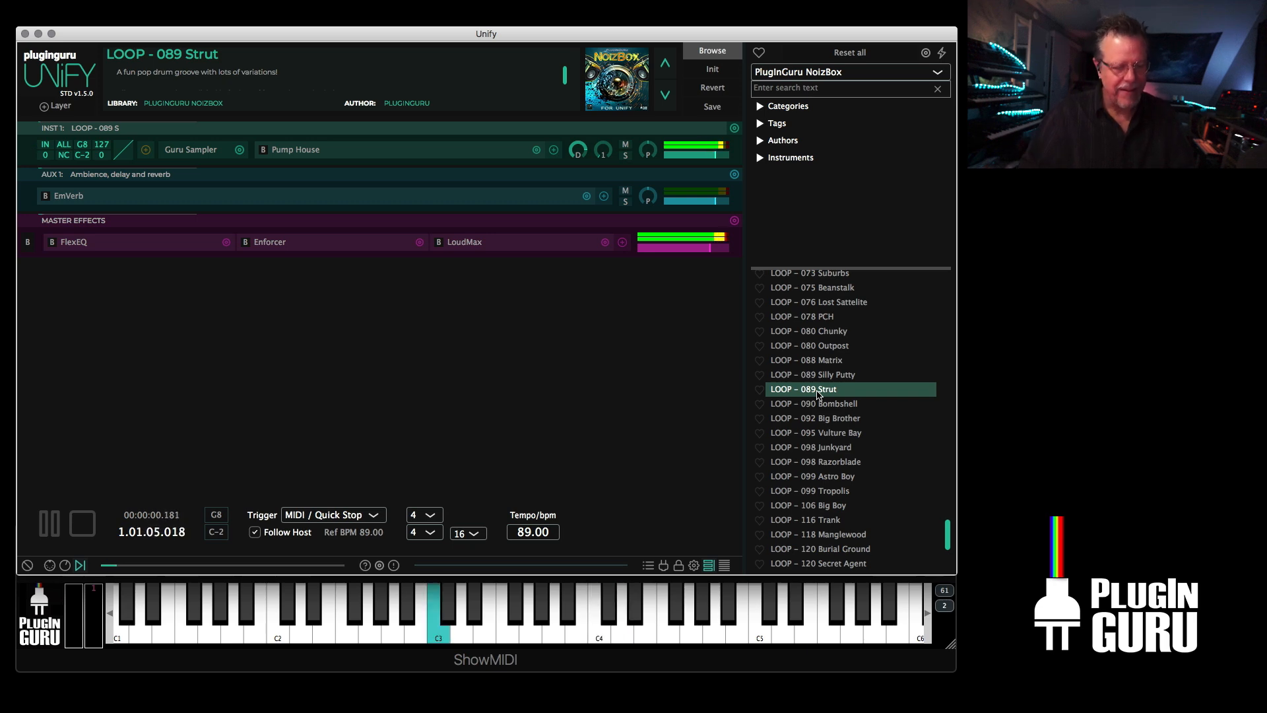
pyautogui.click(814, 403)
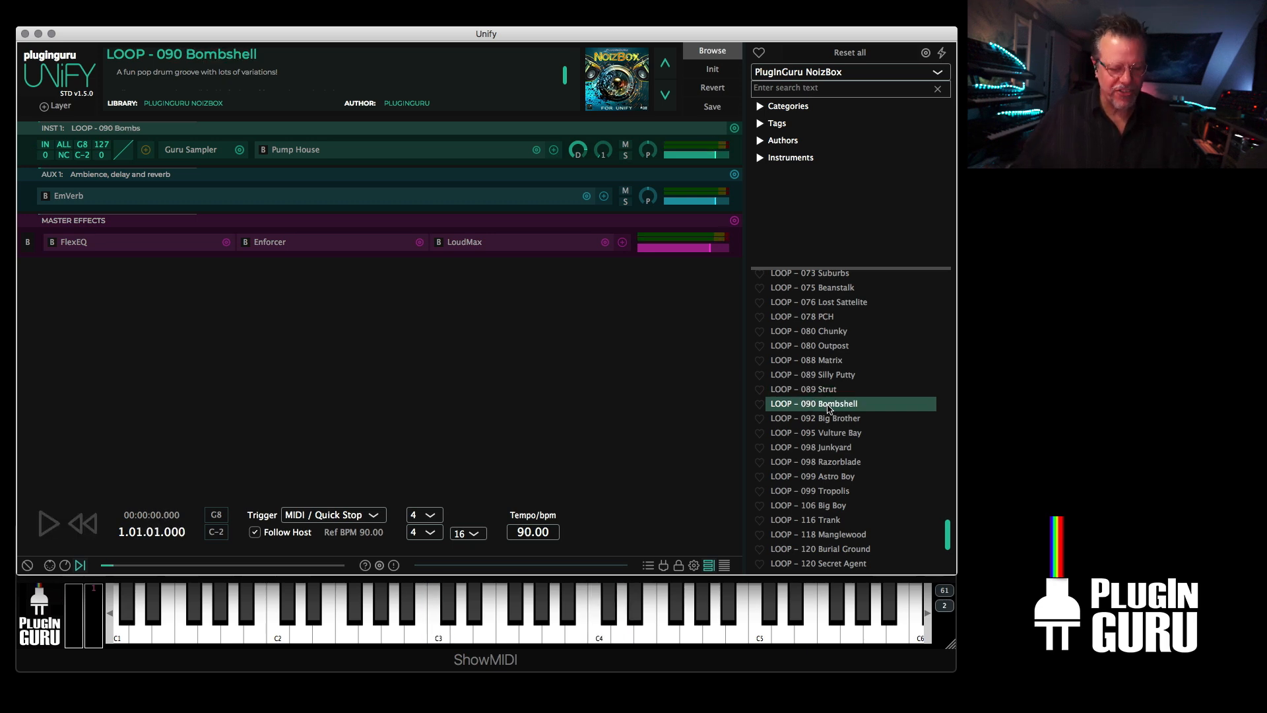
pyautogui.click(47, 523)
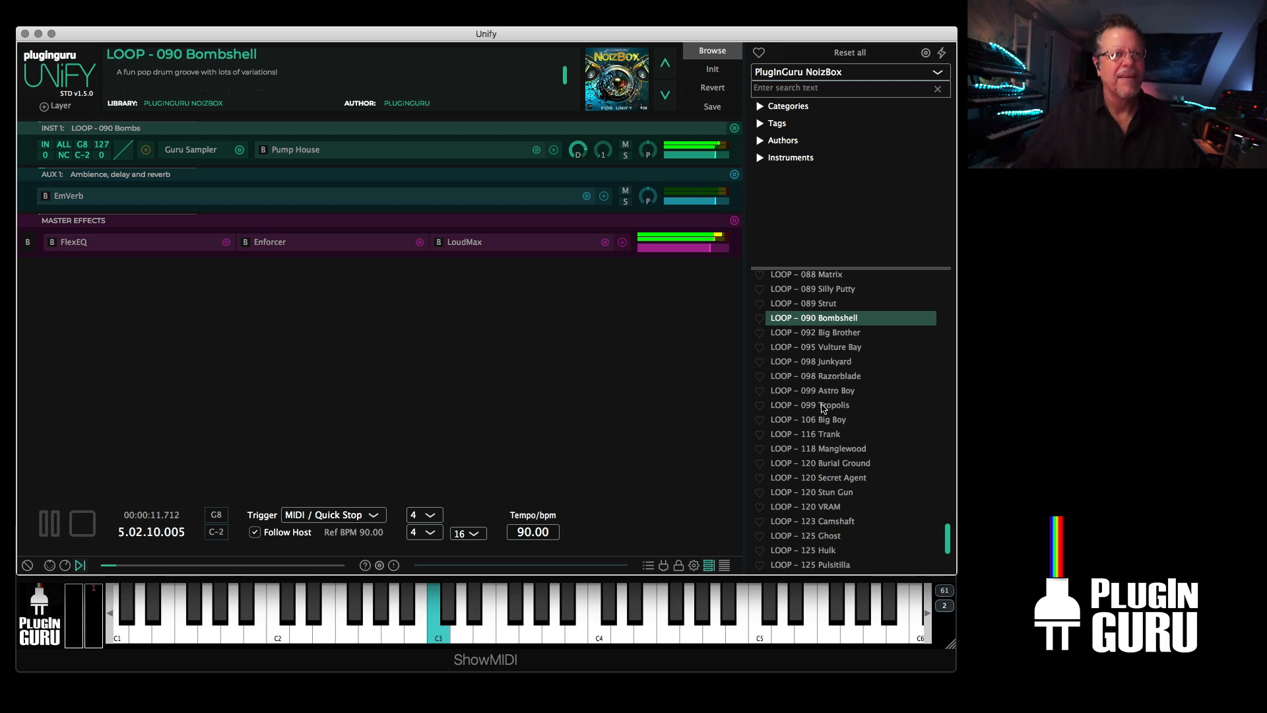
# - Load LOOP – 092 Big Brother and play, stop and replay its groove
pyautogui.click(815, 332)
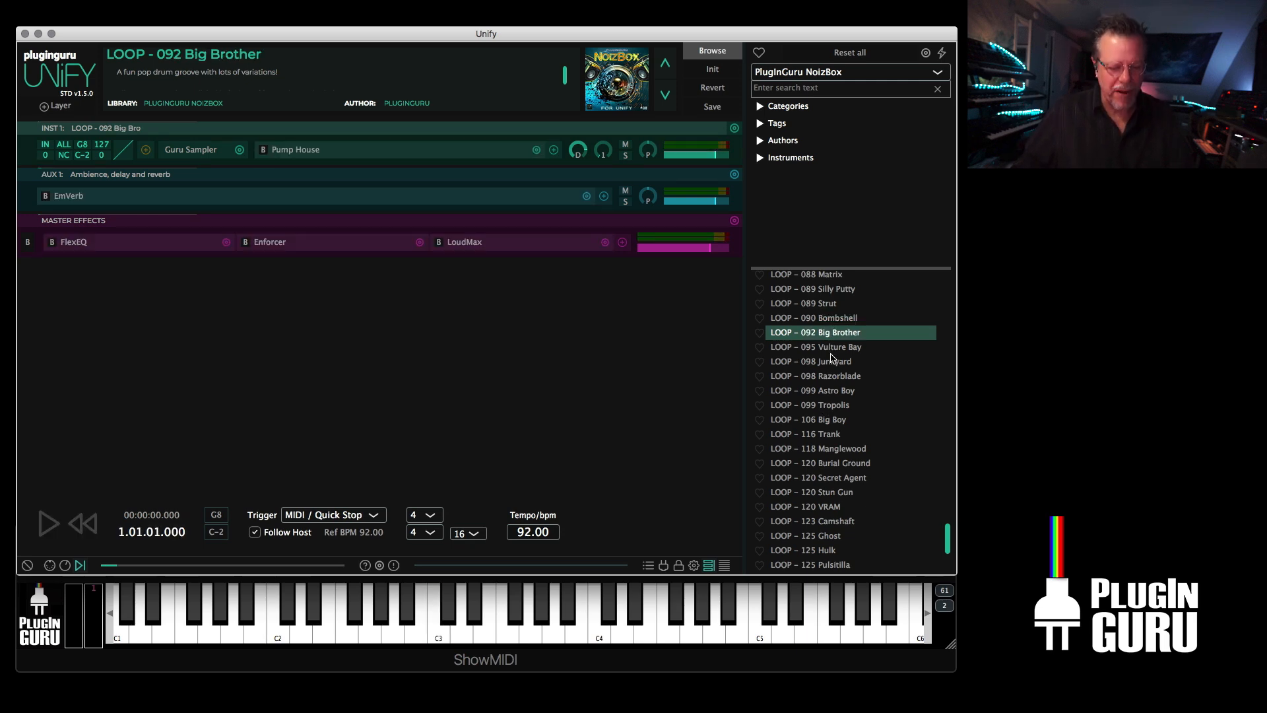
pyautogui.click(48, 522)
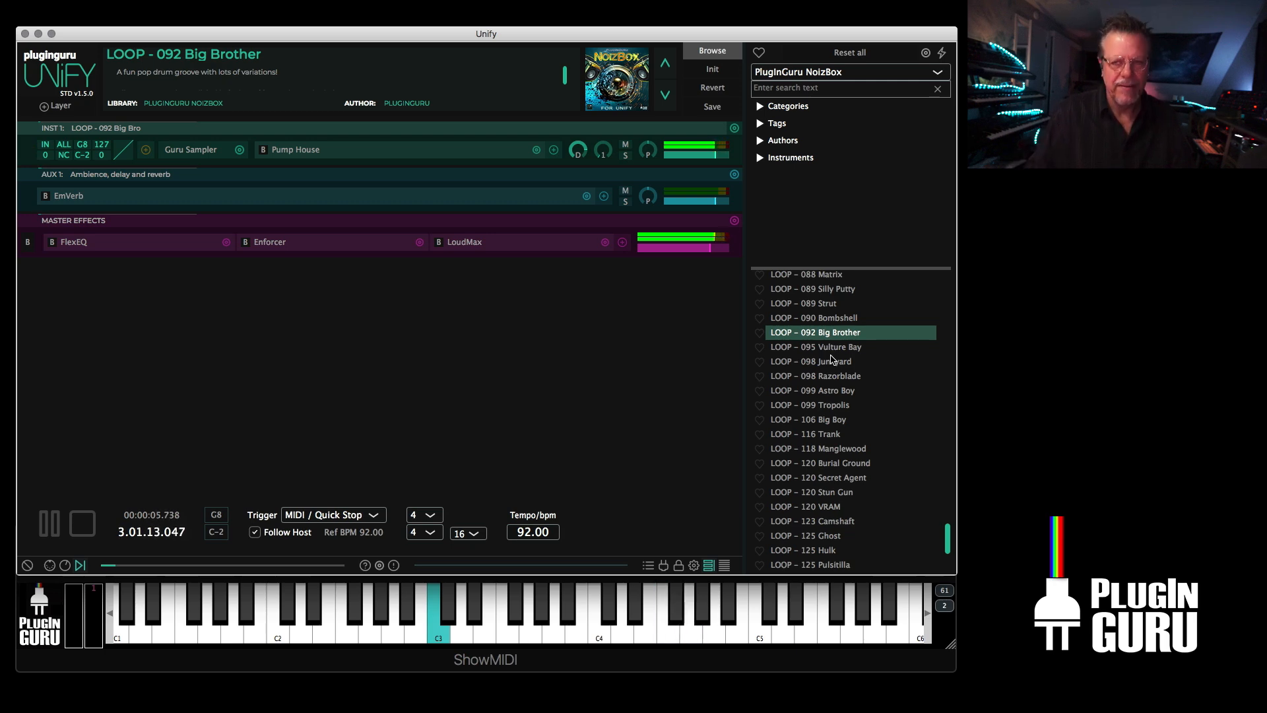
pyautogui.click(47, 523)
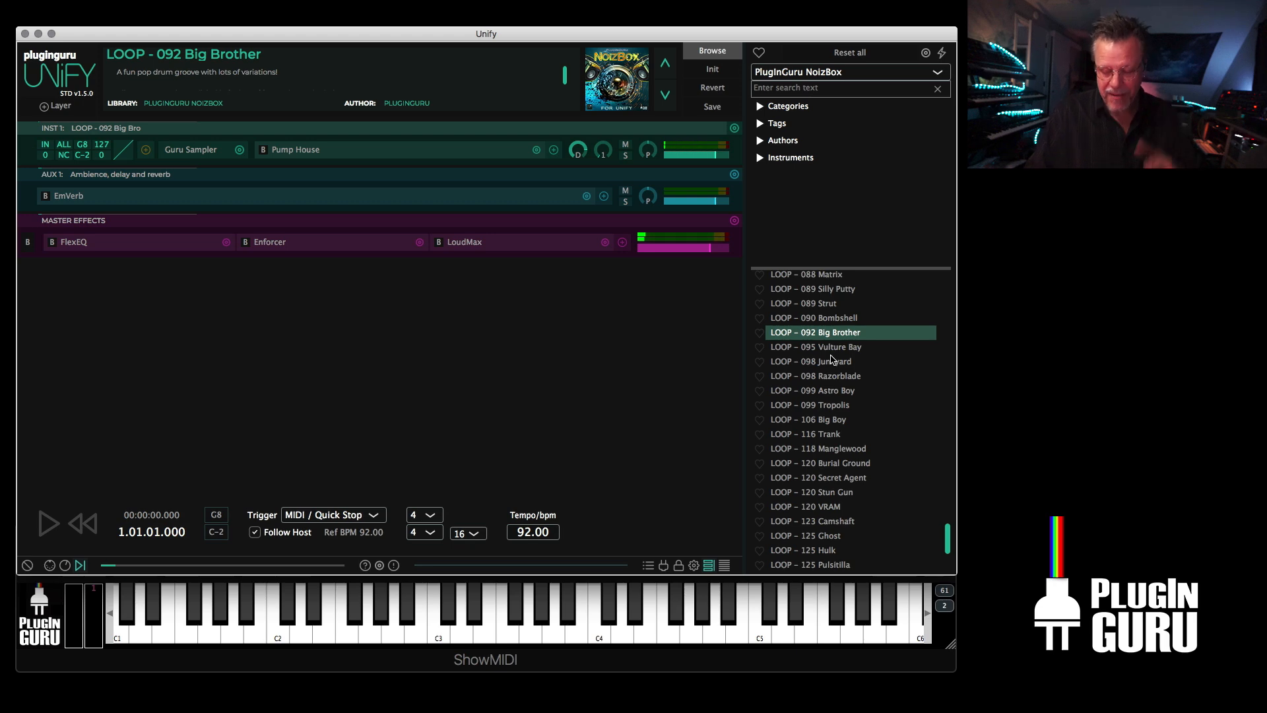
pyautogui.click(48, 523)
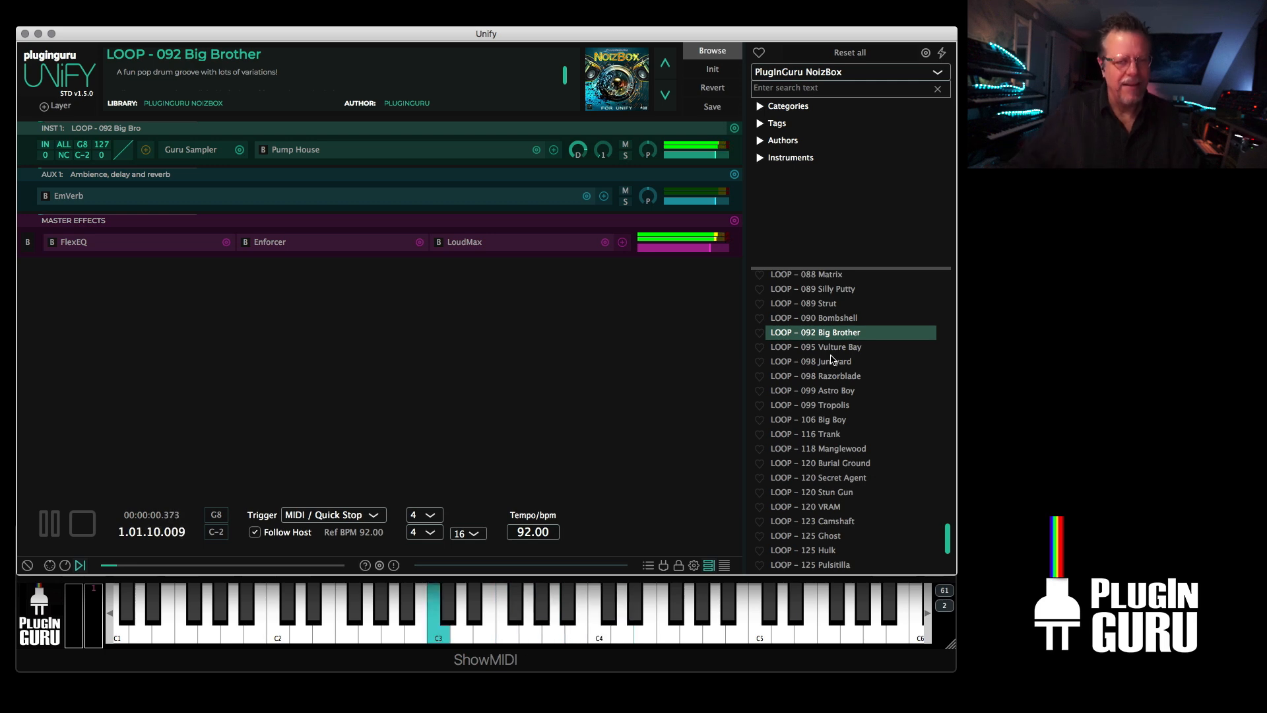
# - Audition LOOP – 095 Vulture Bay, then switch to LOOP – 098 Junkyard
pyautogui.click(816, 346)
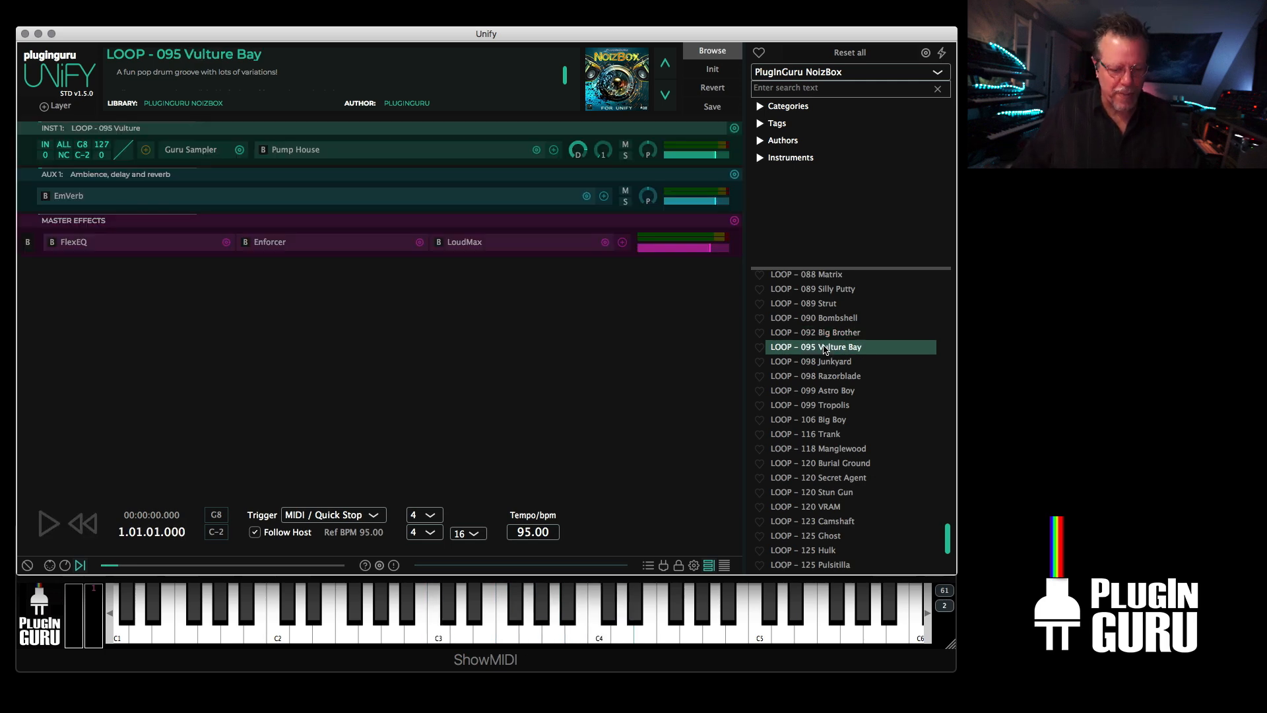
pyautogui.click(48, 522)
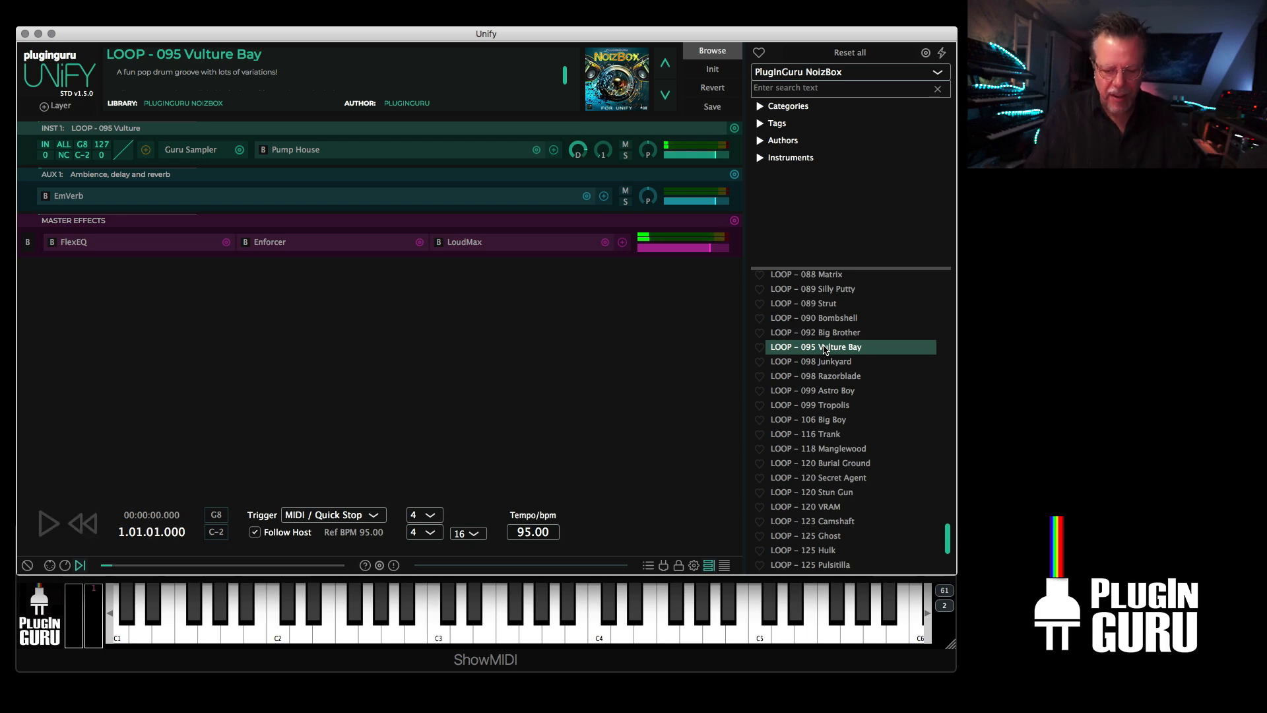
pyautogui.click(47, 524)
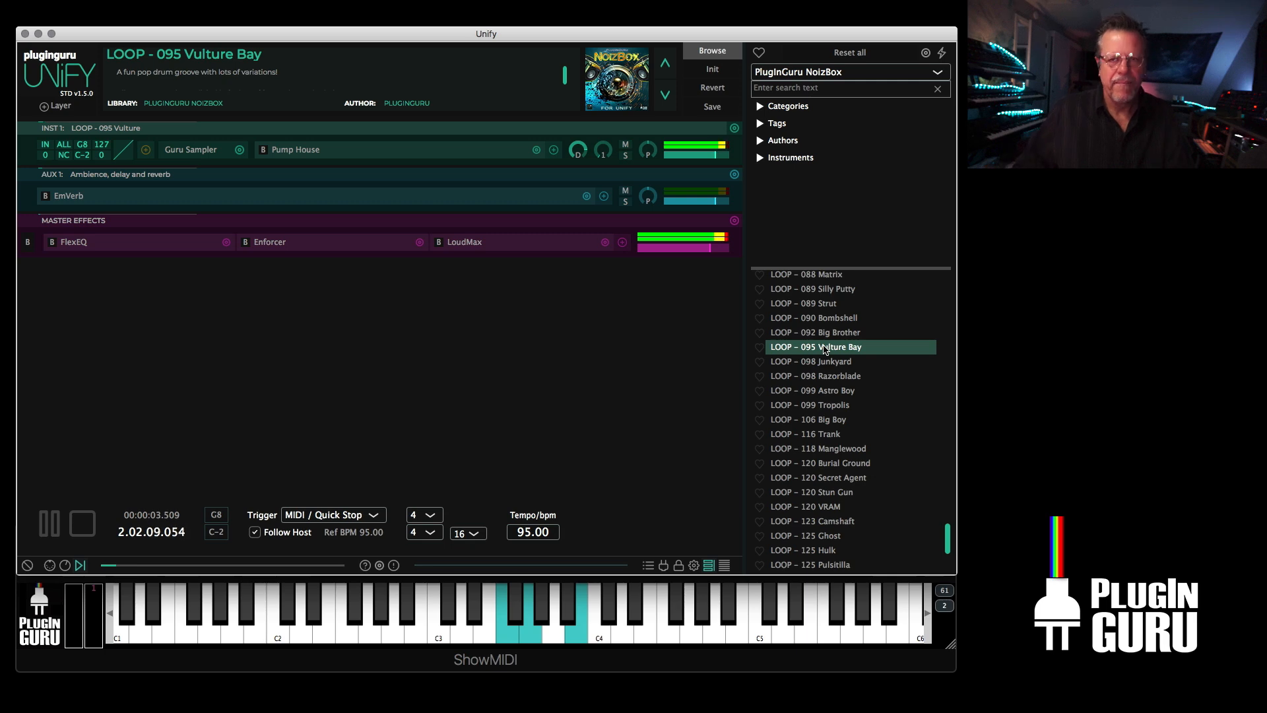
pyautogui.moveTo(790, 357)
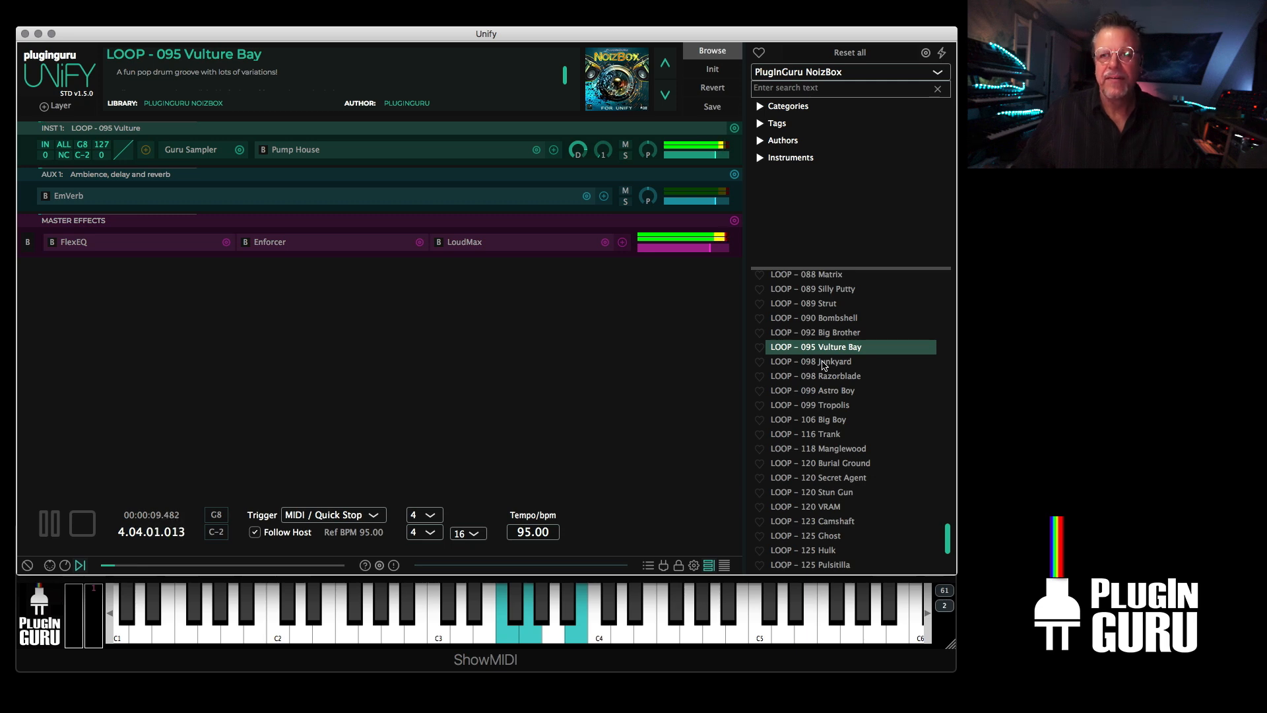
pyautogui.click(810, 361)
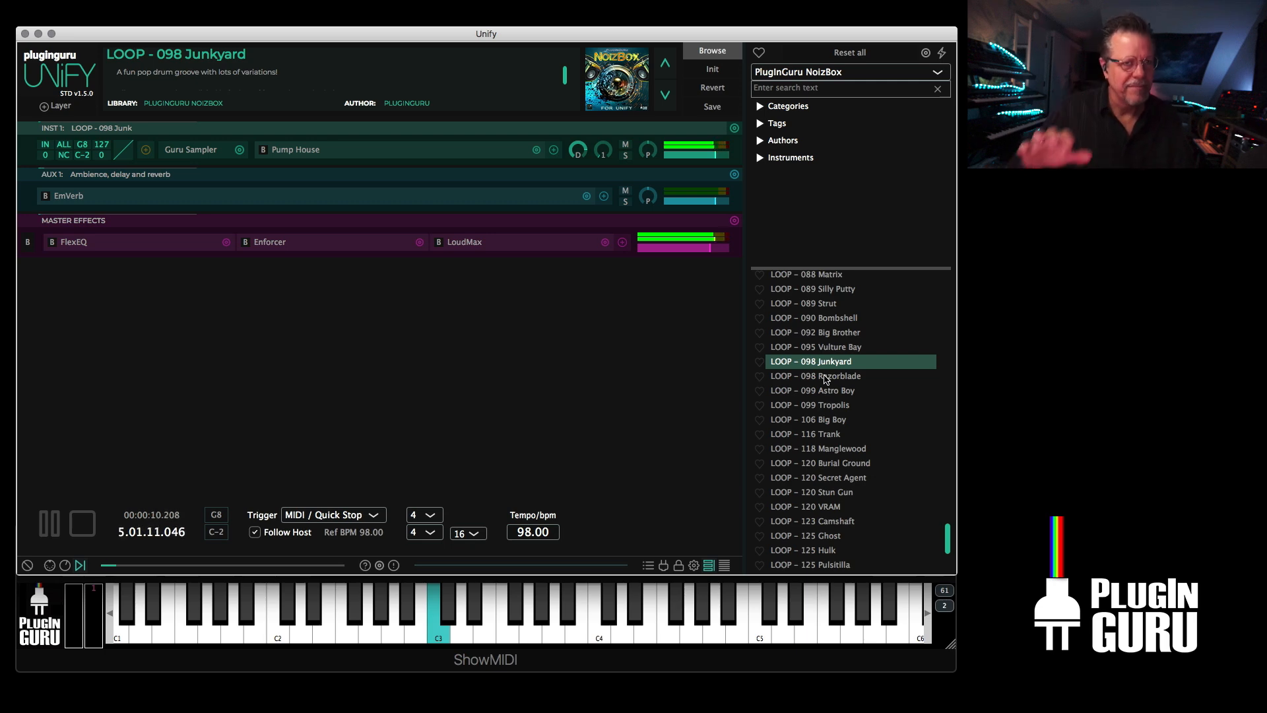
# - Audition 098 Razorblade and 099 Astro Boy, then stop and load 099 Tropolis
pyautogui.click(815, 375)
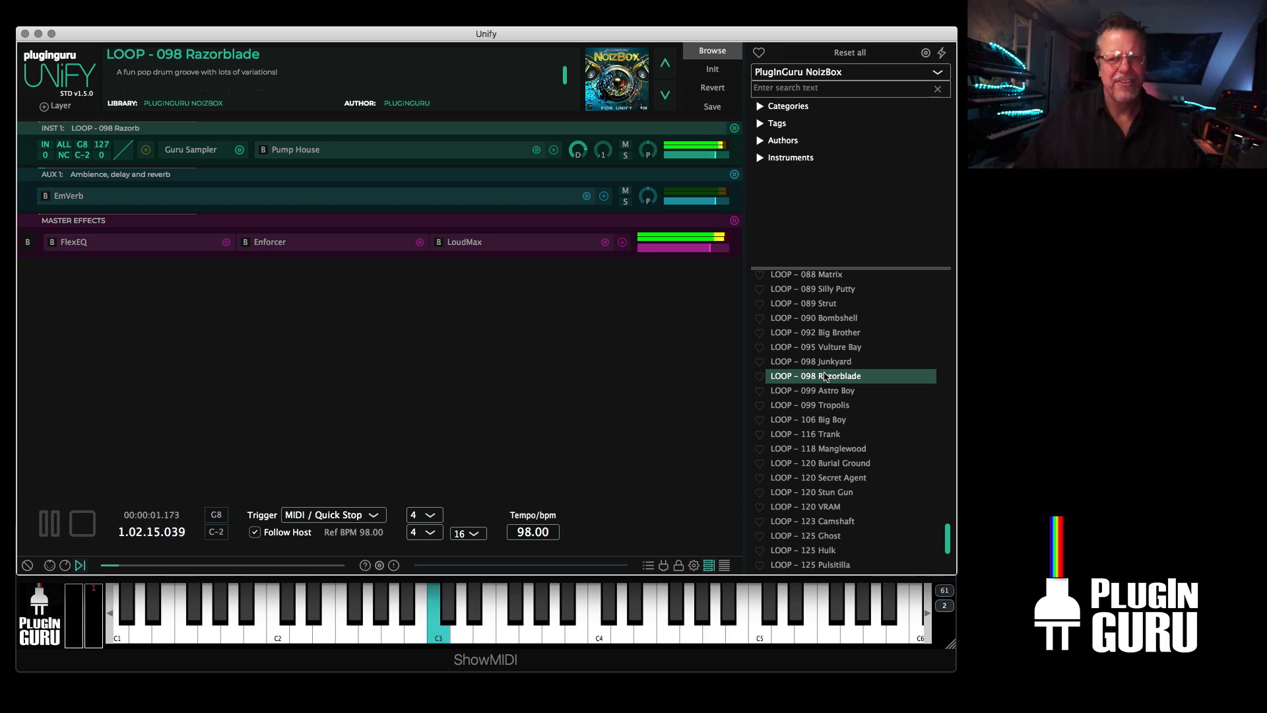
pyautogui.click(814, 390)
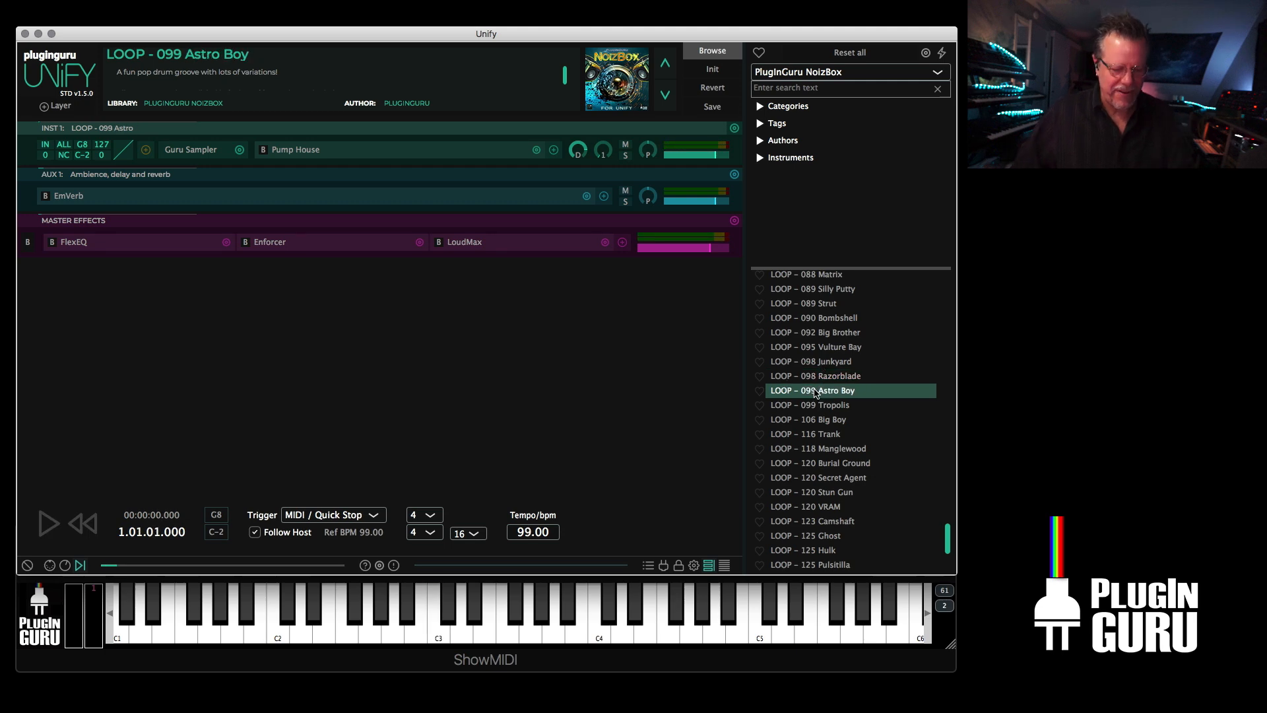
pyautogui.click(47, 523)
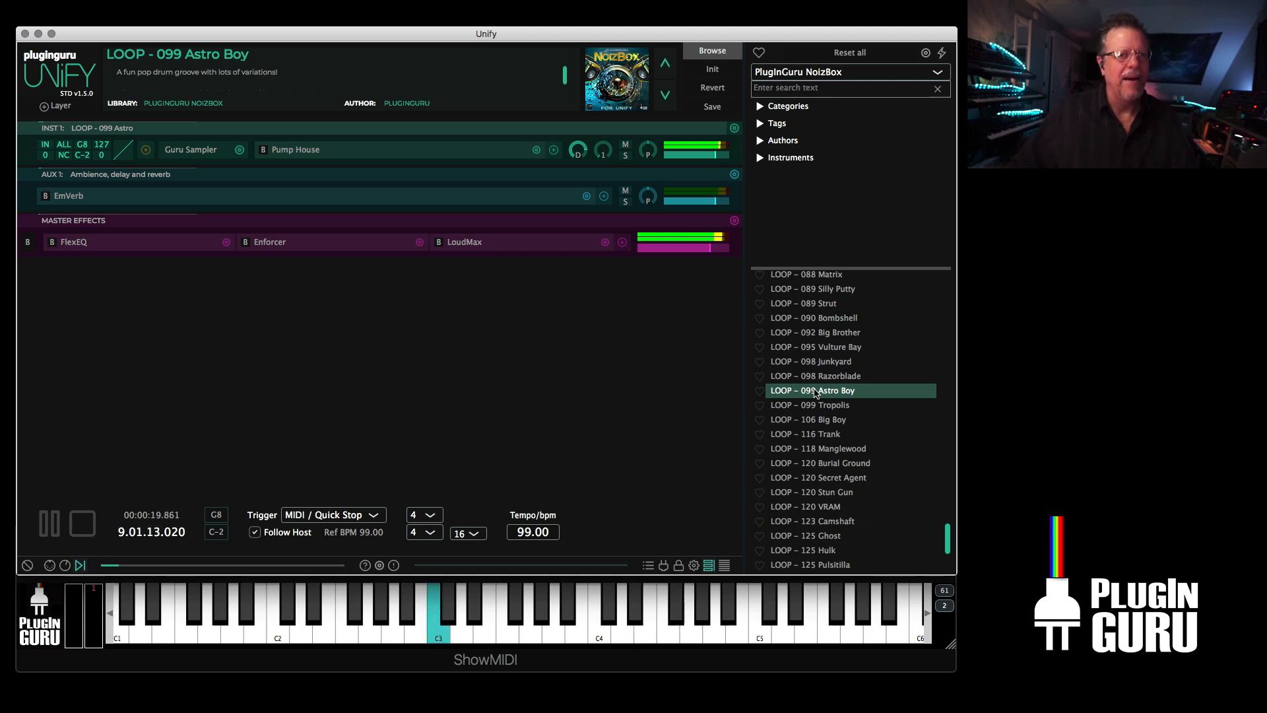
pyautogui.click(80, 524)
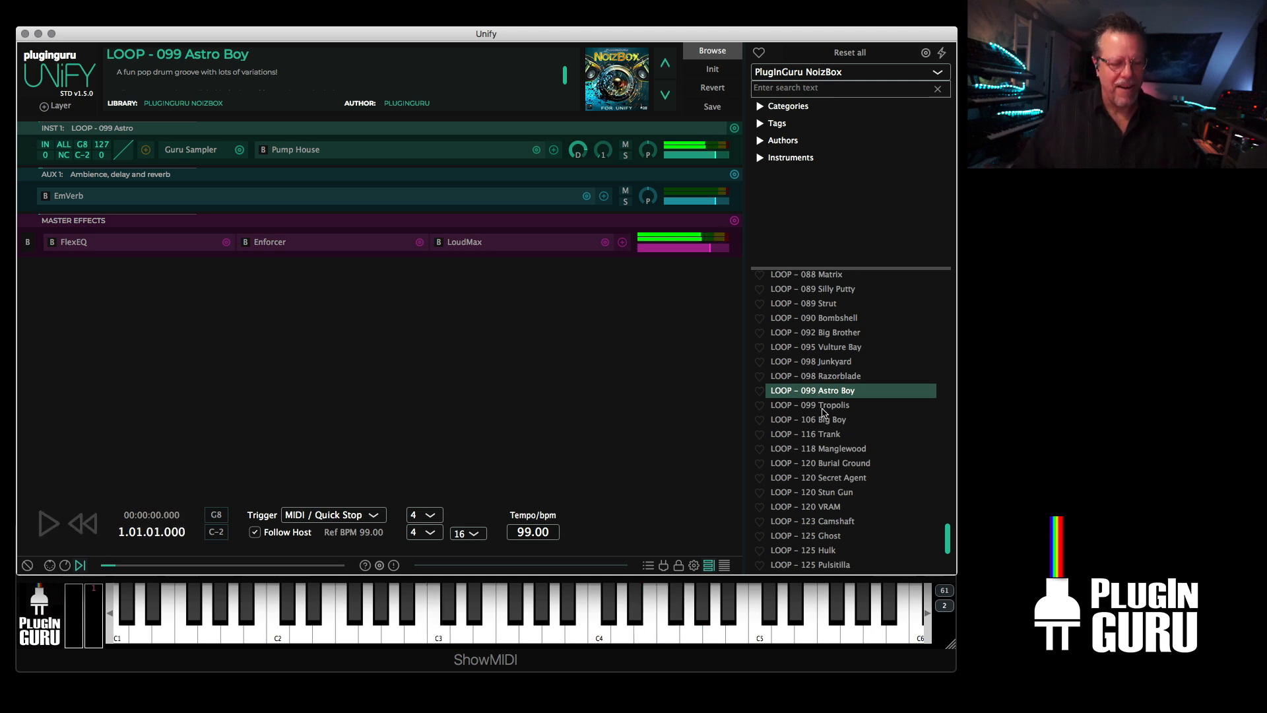
pyautogui.click(811, 404)
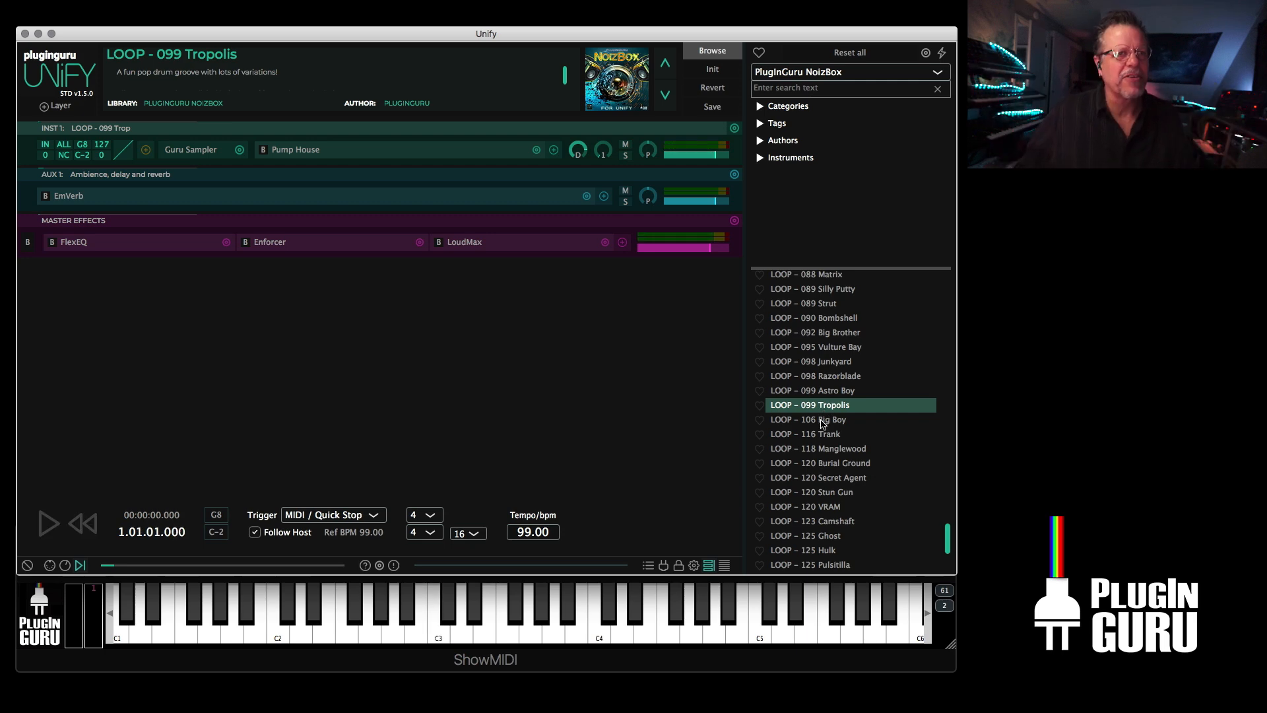
# - Audition 106 Big Boy and 118 Manglewood grooves, then return to LOOP – 116 Trank
pyautogui.click(809, 419)
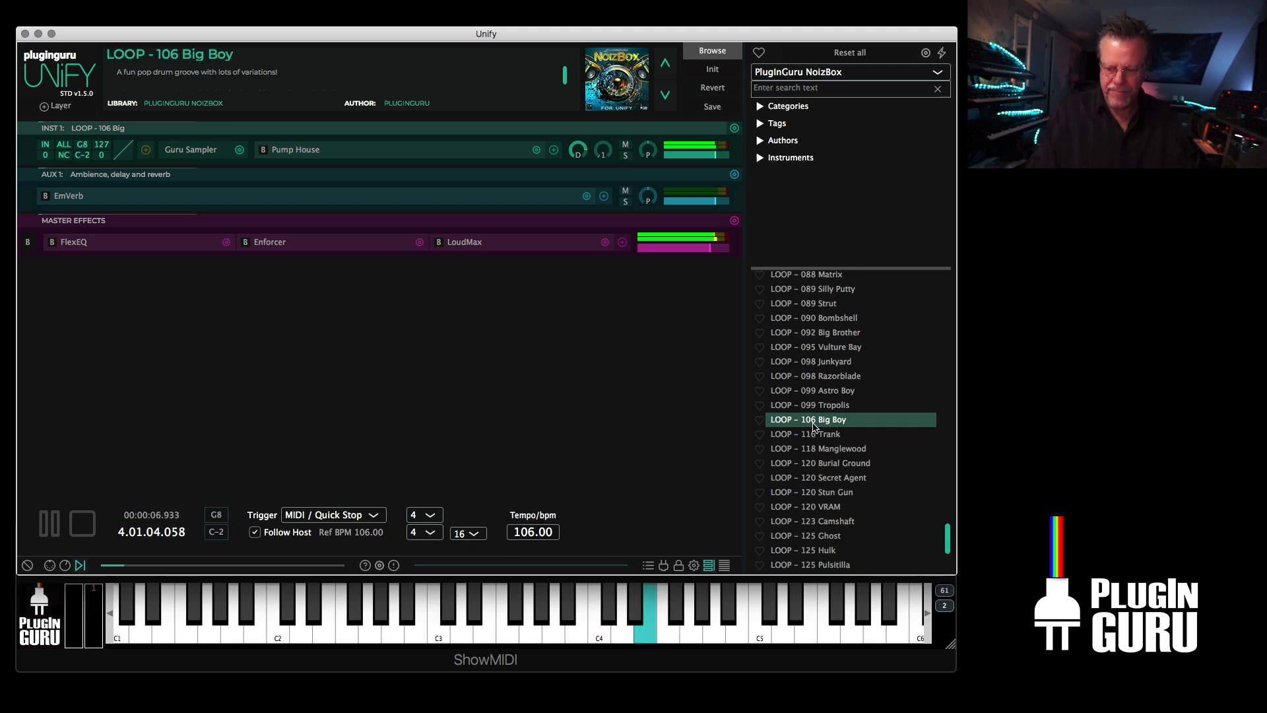
pyautogui.click(81, 523)
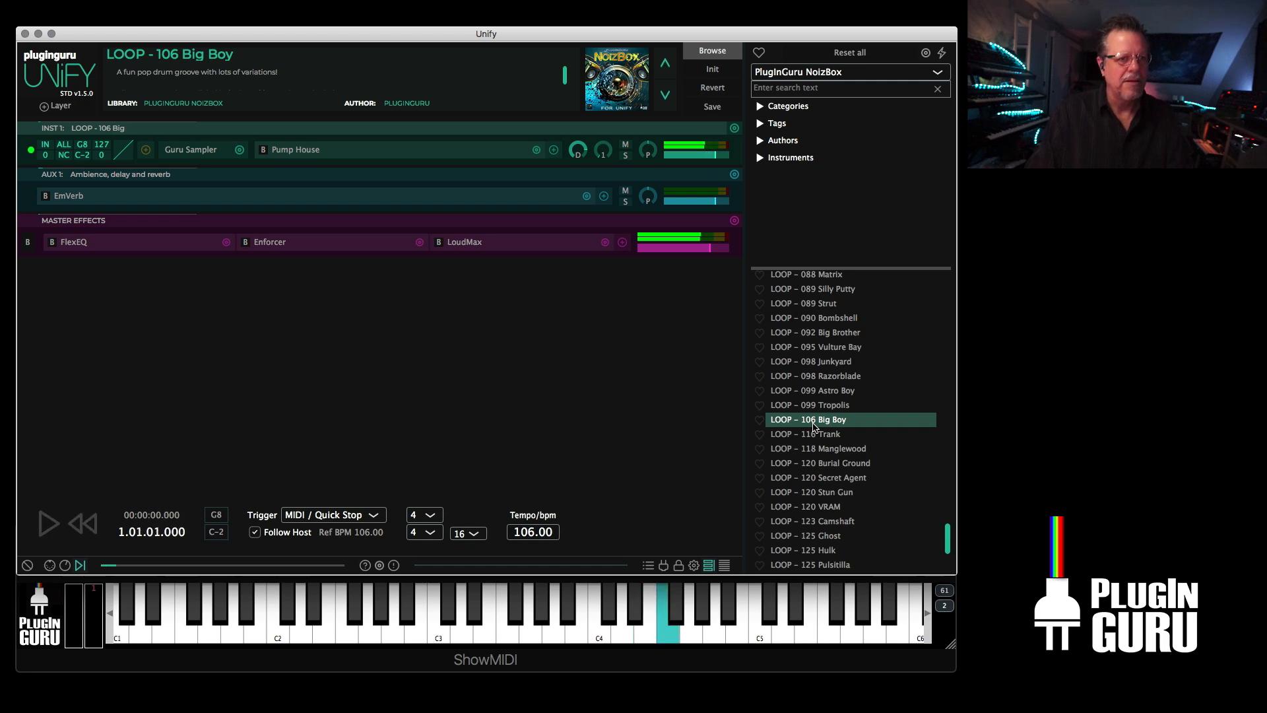
pyautogui.click(48, 523)
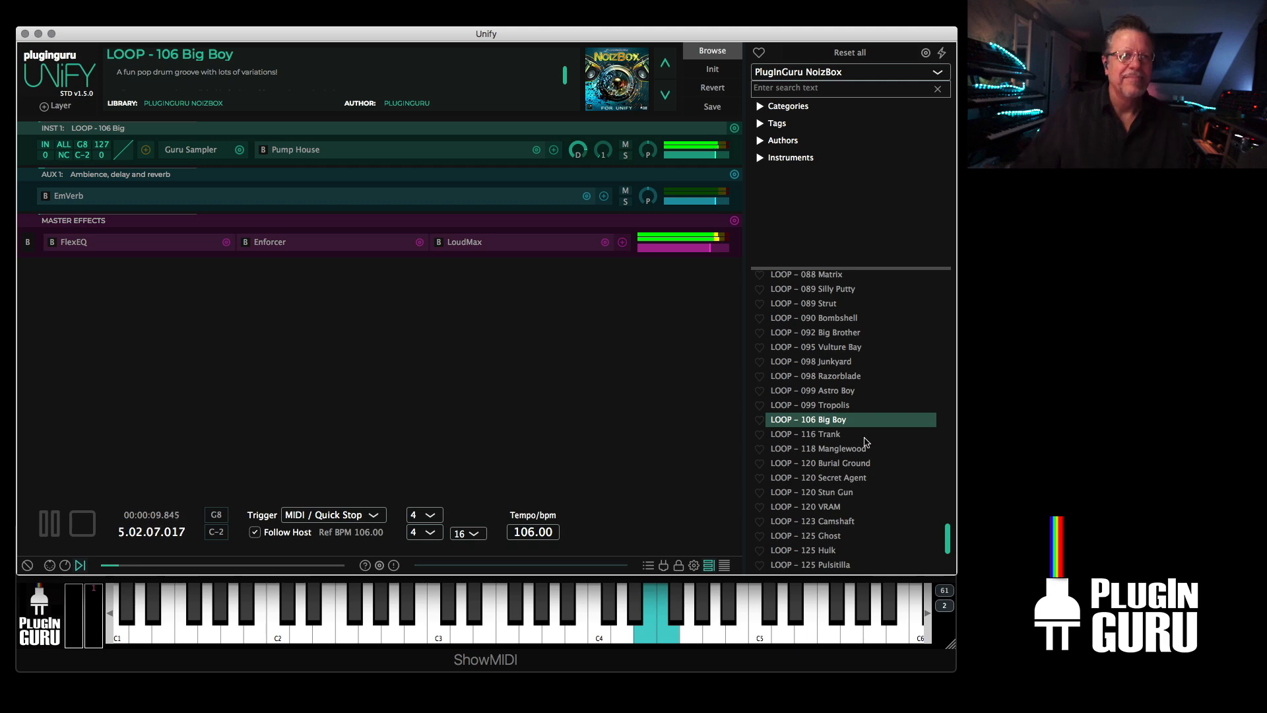
pyautogui.click(805, 434)
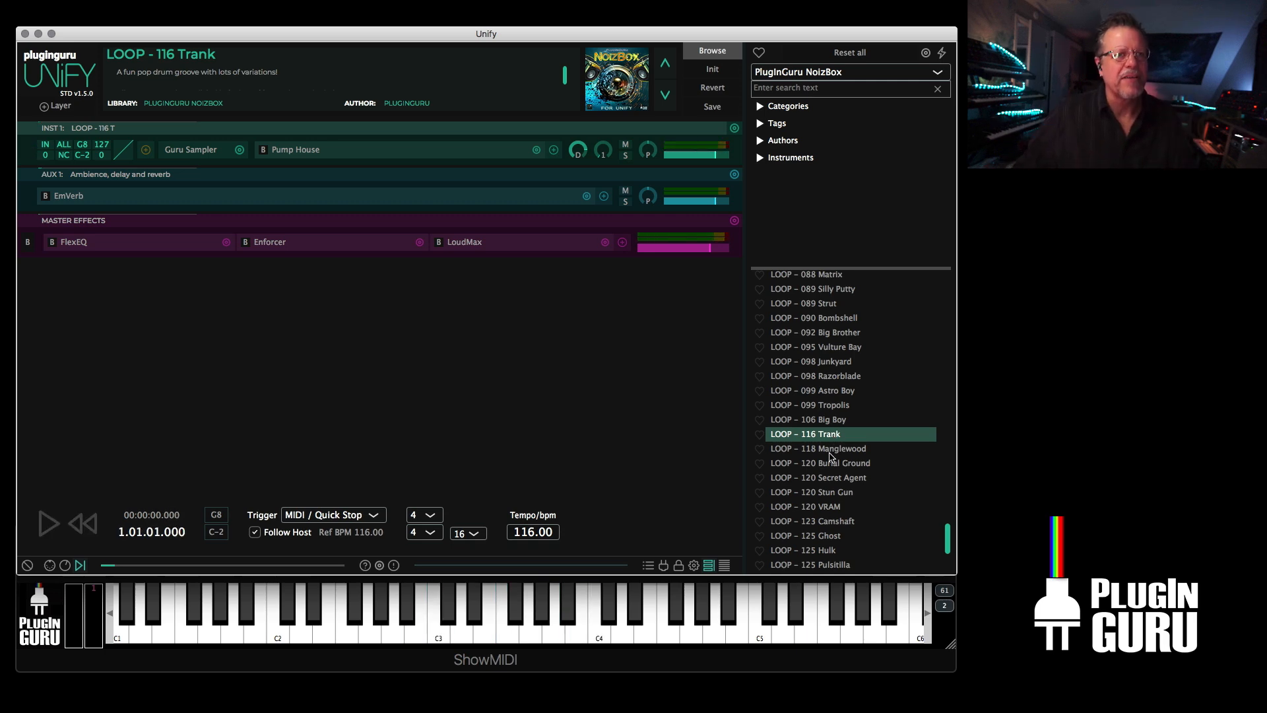
pyautogui.click(817, 449)
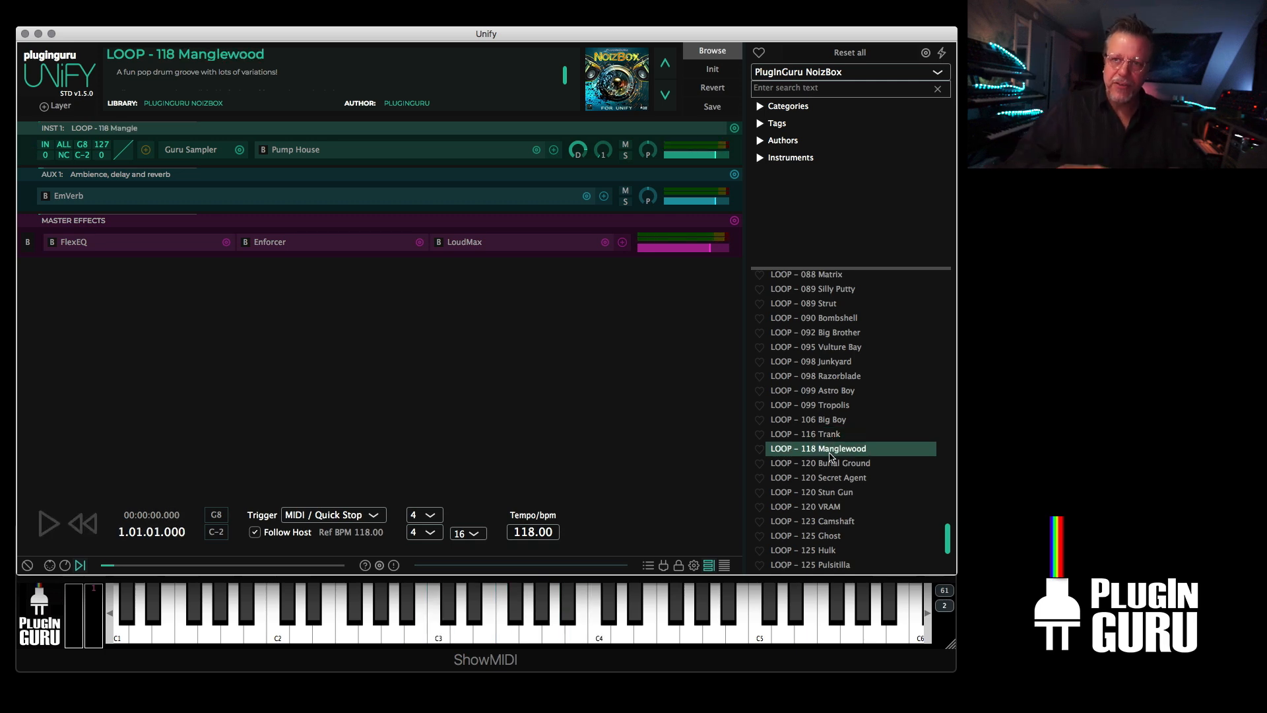
pyautogui.click(47, 523)
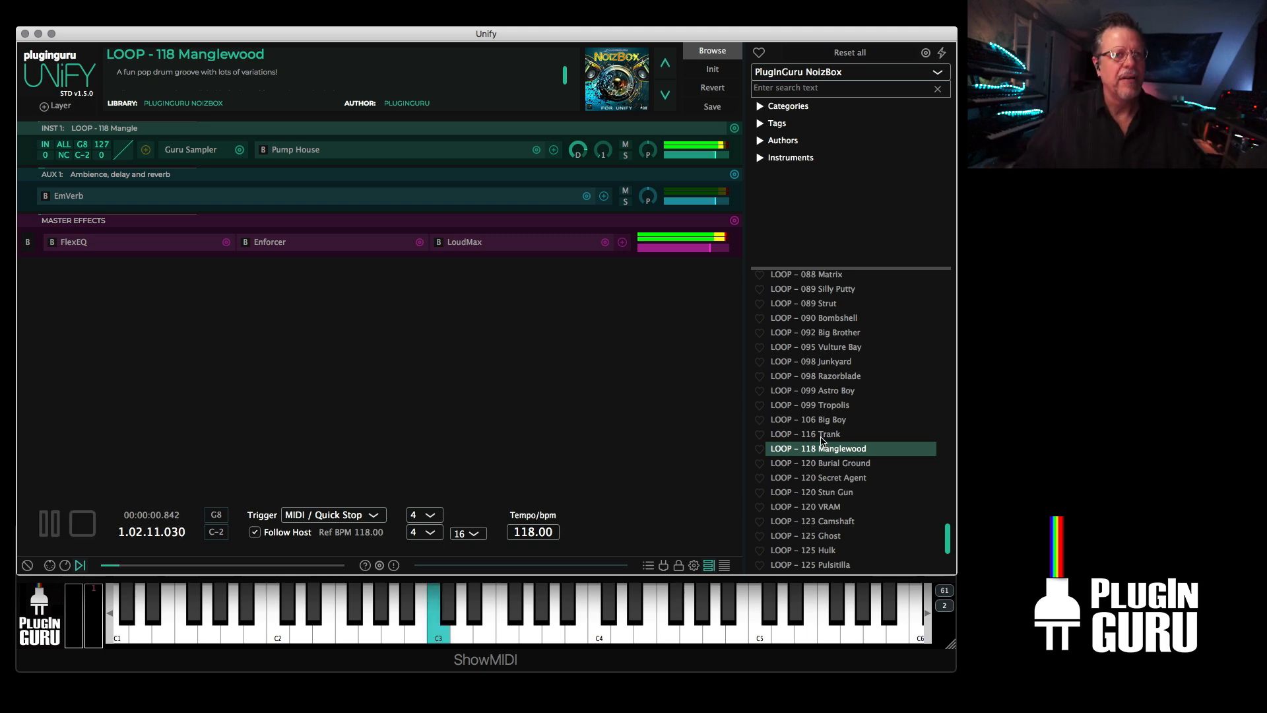
pyautogui.click(806, 434)
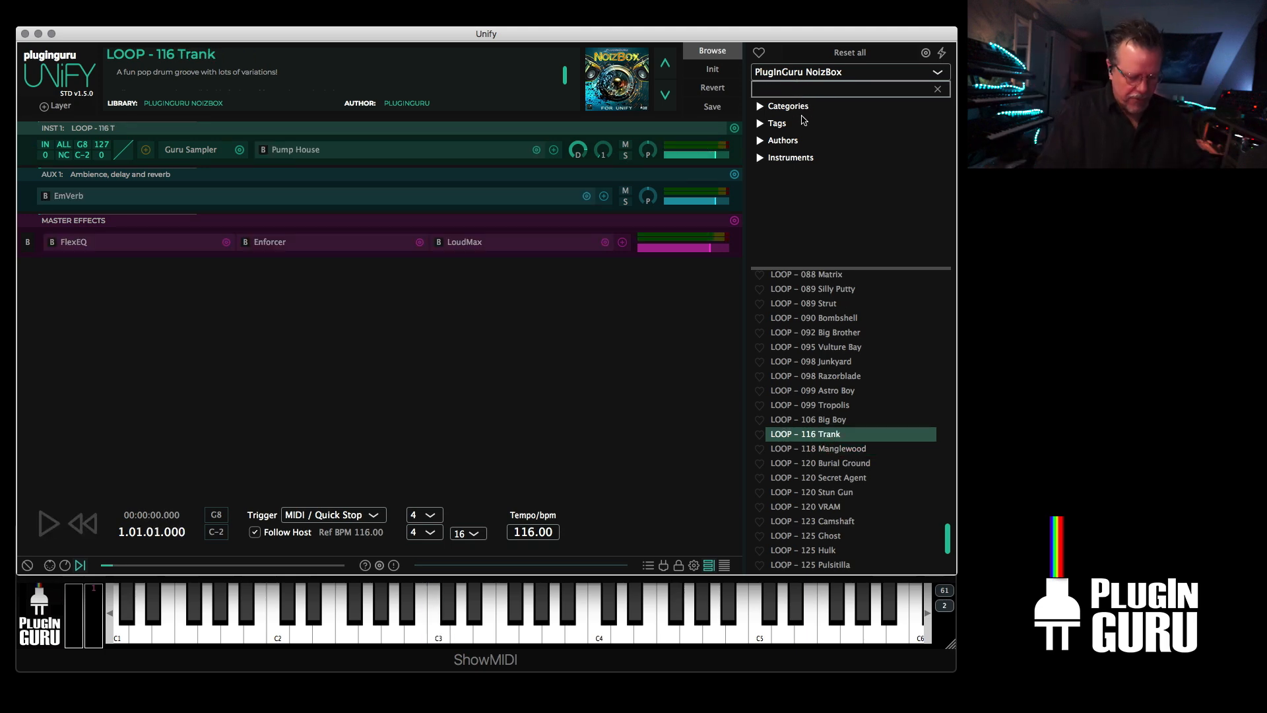
# - Search 'trank' and add Trank KICK 2 and other Trank parts as layers
pyautogui.write('trank')
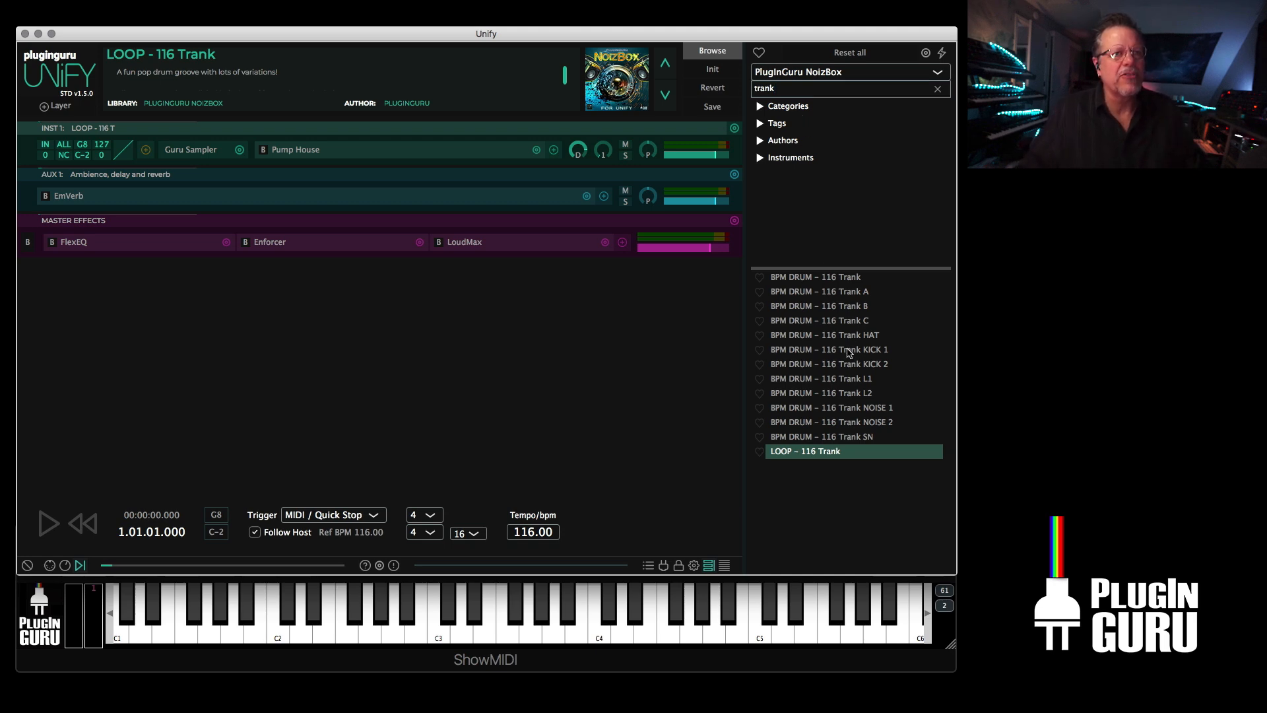
pyautogui.rightClick(828, 349)
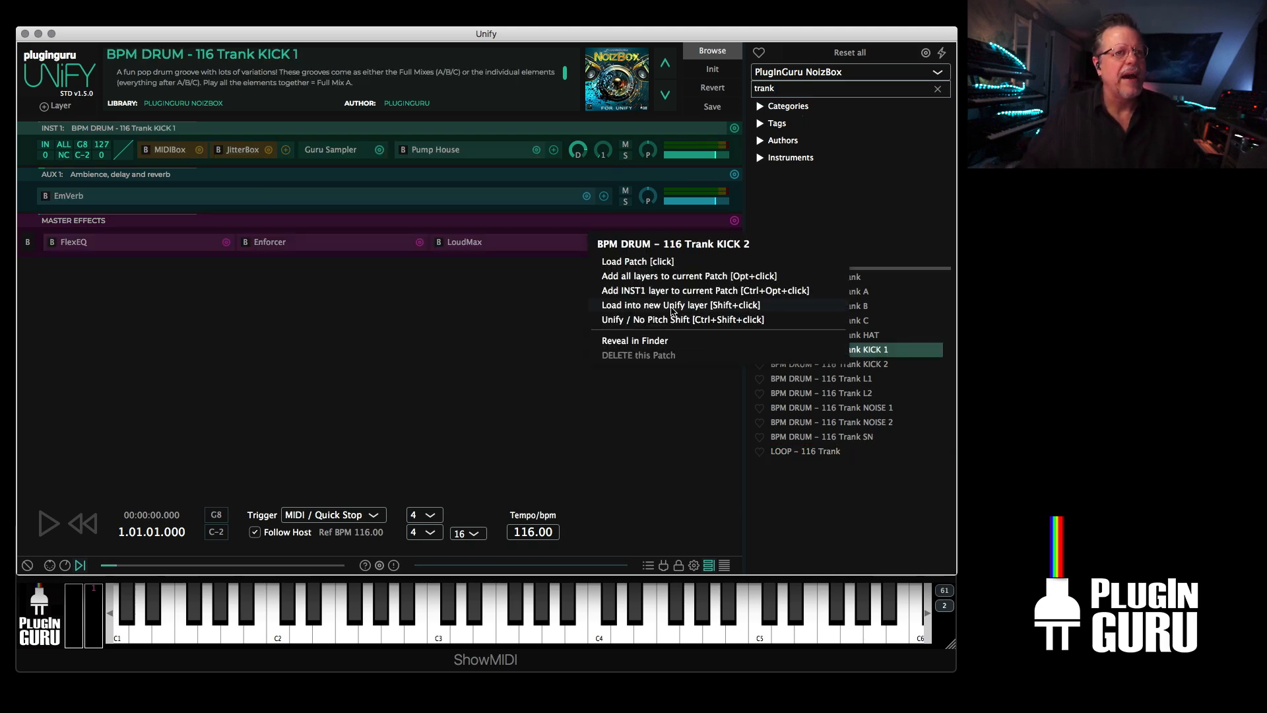
pyautogui.click(679, 305)
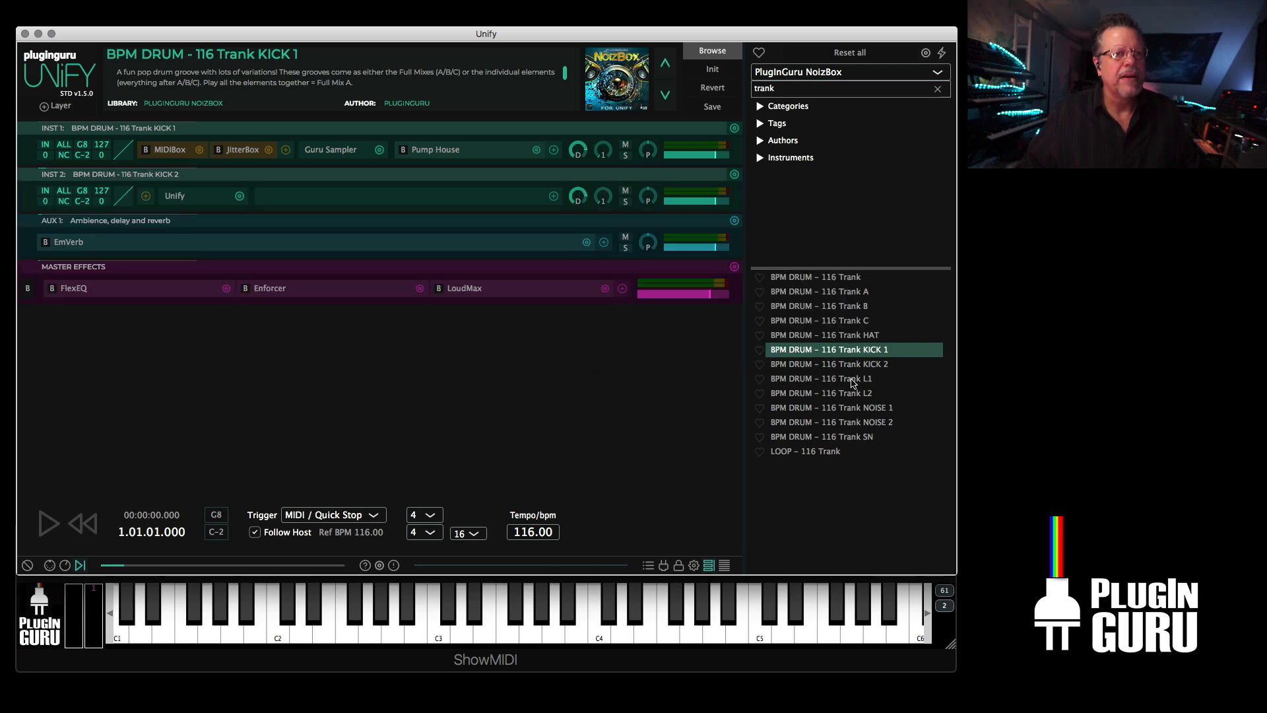
pyautogui.rightClick(828, 436)
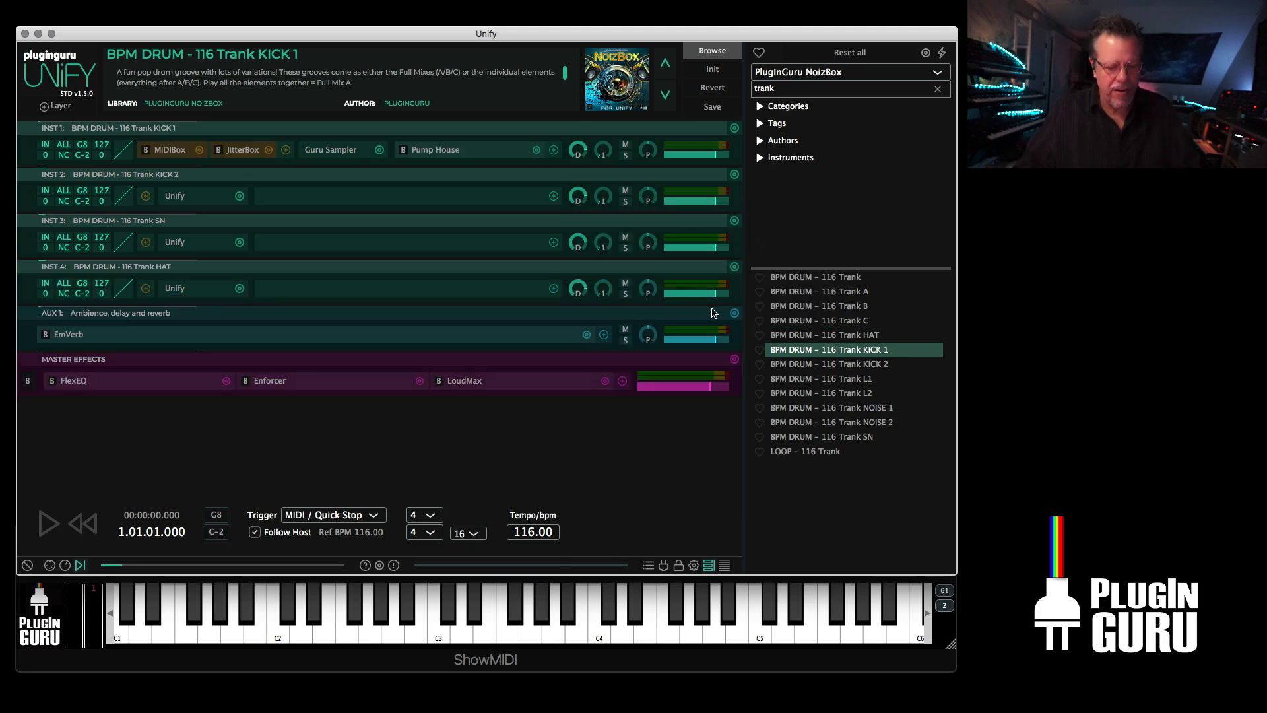
# - Play and stop the layered Trank groove, then edit the layers' key settings
pyautogui.click(47, 523)
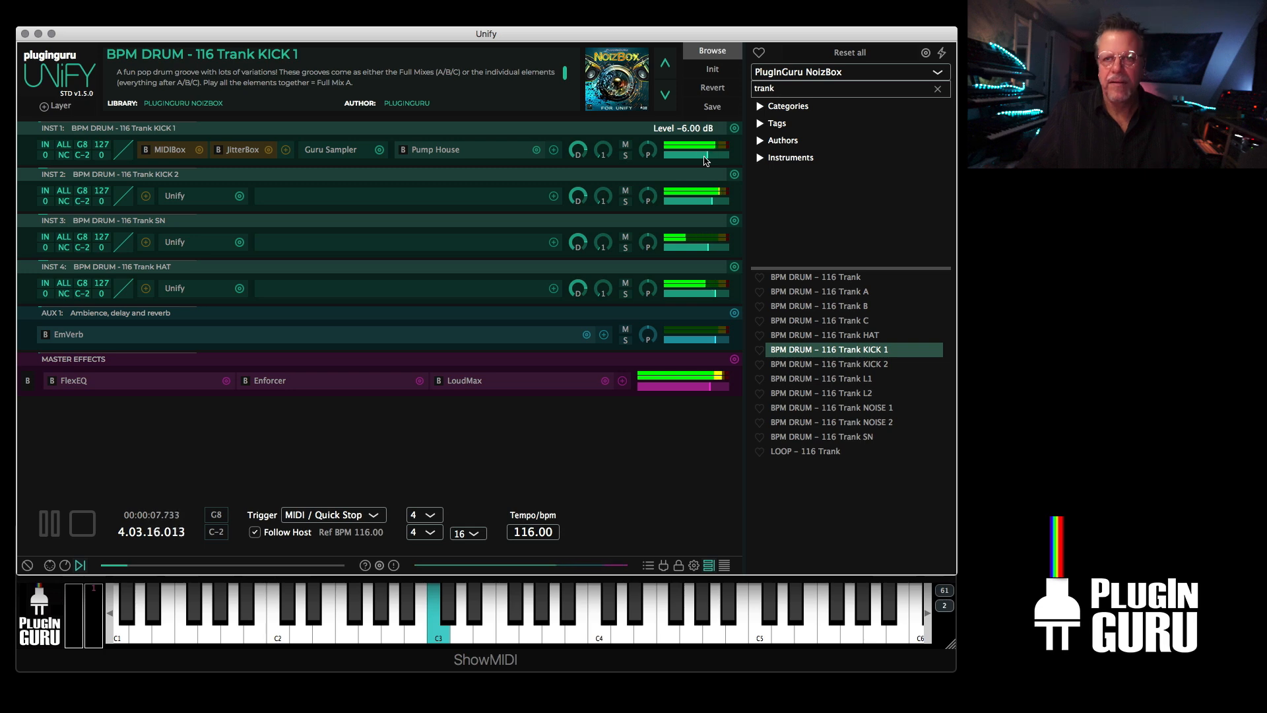
pyautogui.click(81, 523)
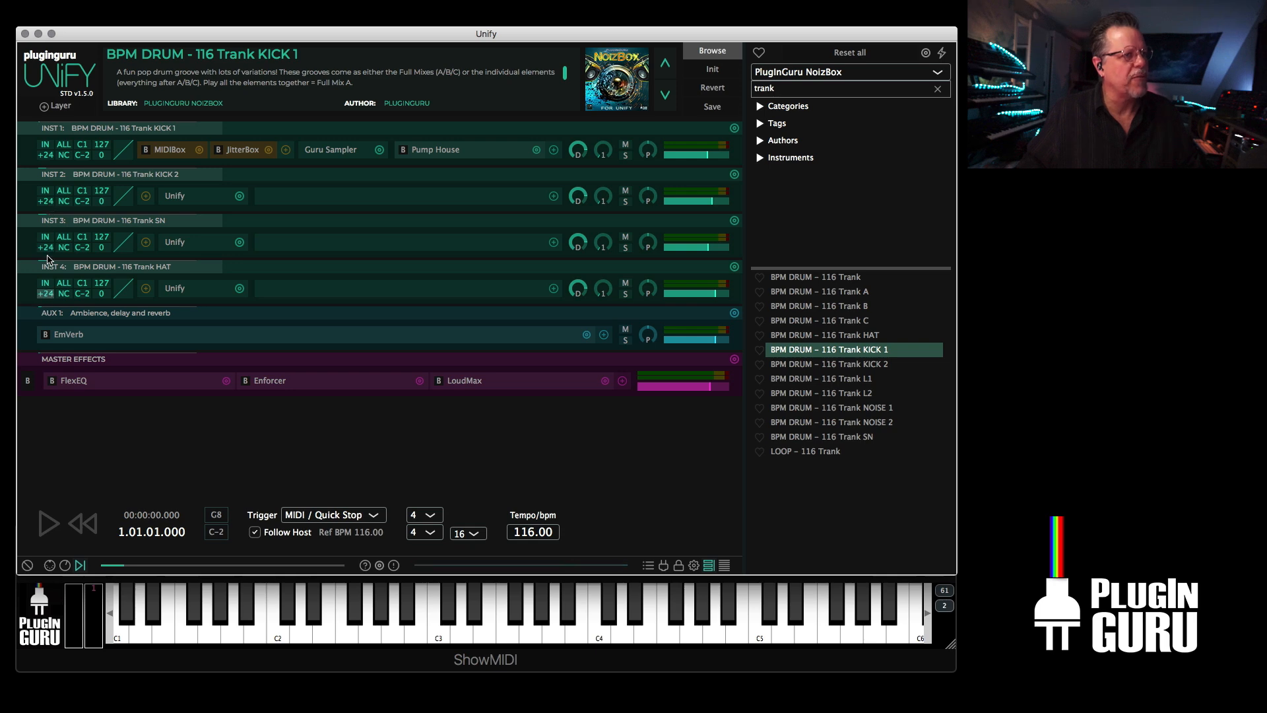
pyautogui.click(45, 282)
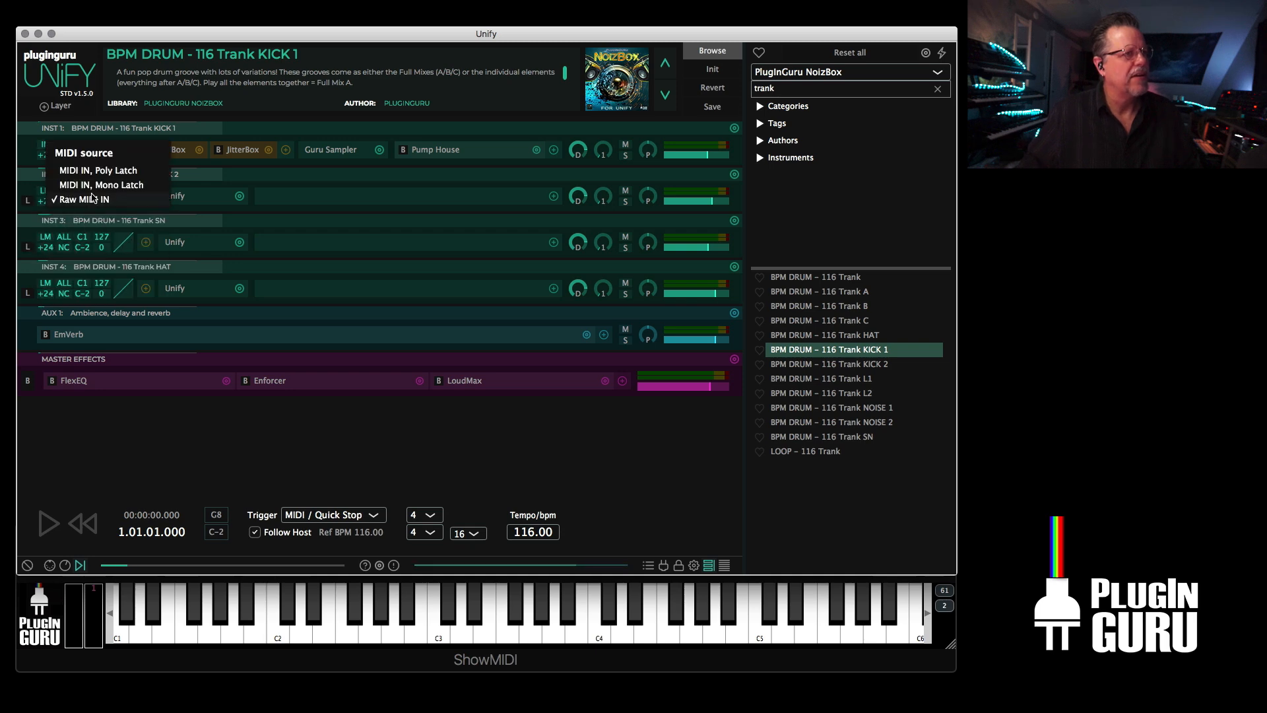
# - Set the drum layers to Mono Latch with MIDI / Manual stop trigger, and play
pyautogui.click(83, 199)
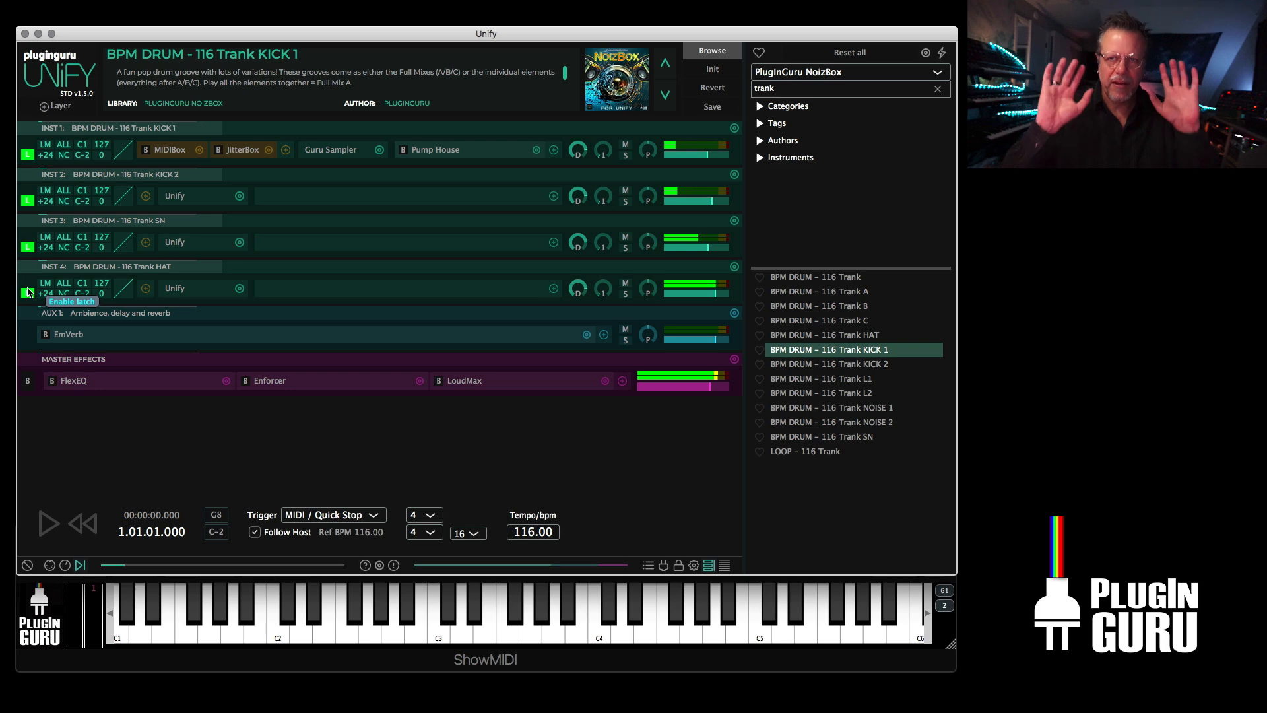
pyautogui.click(333, 515)
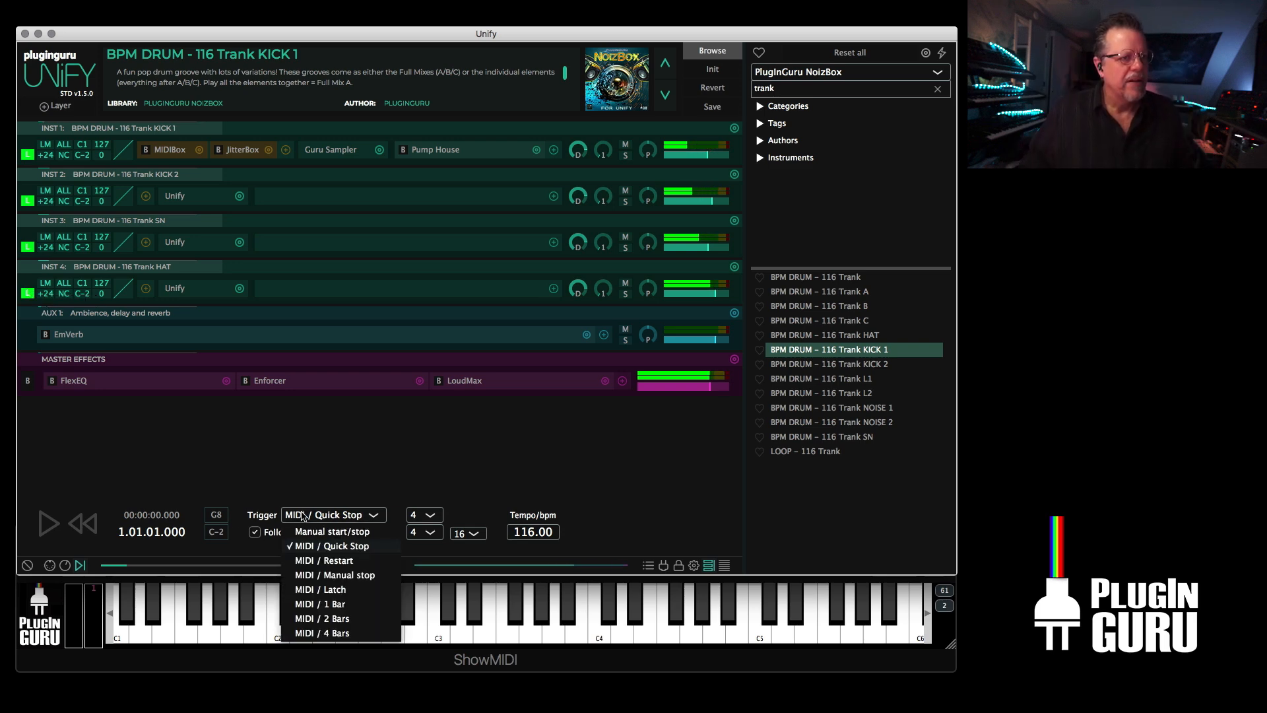
pyautogui.moveTo(330, 578)
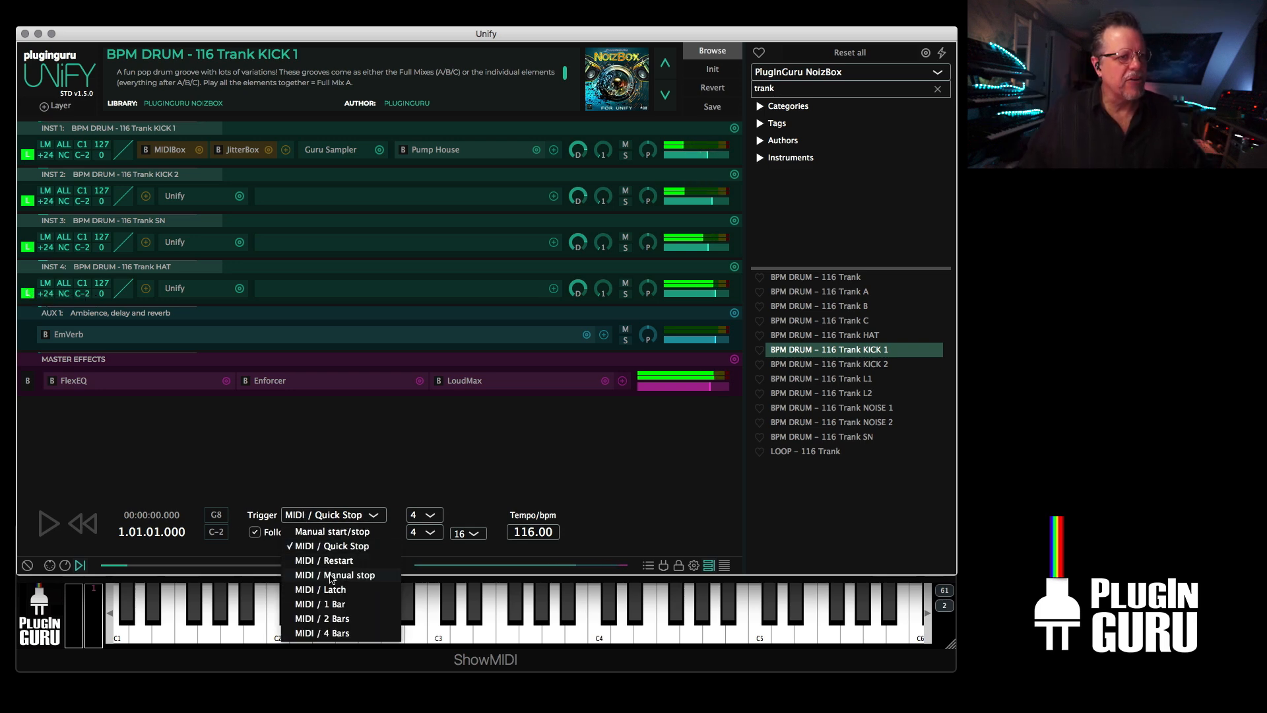
pyautogui.click(334, 575)
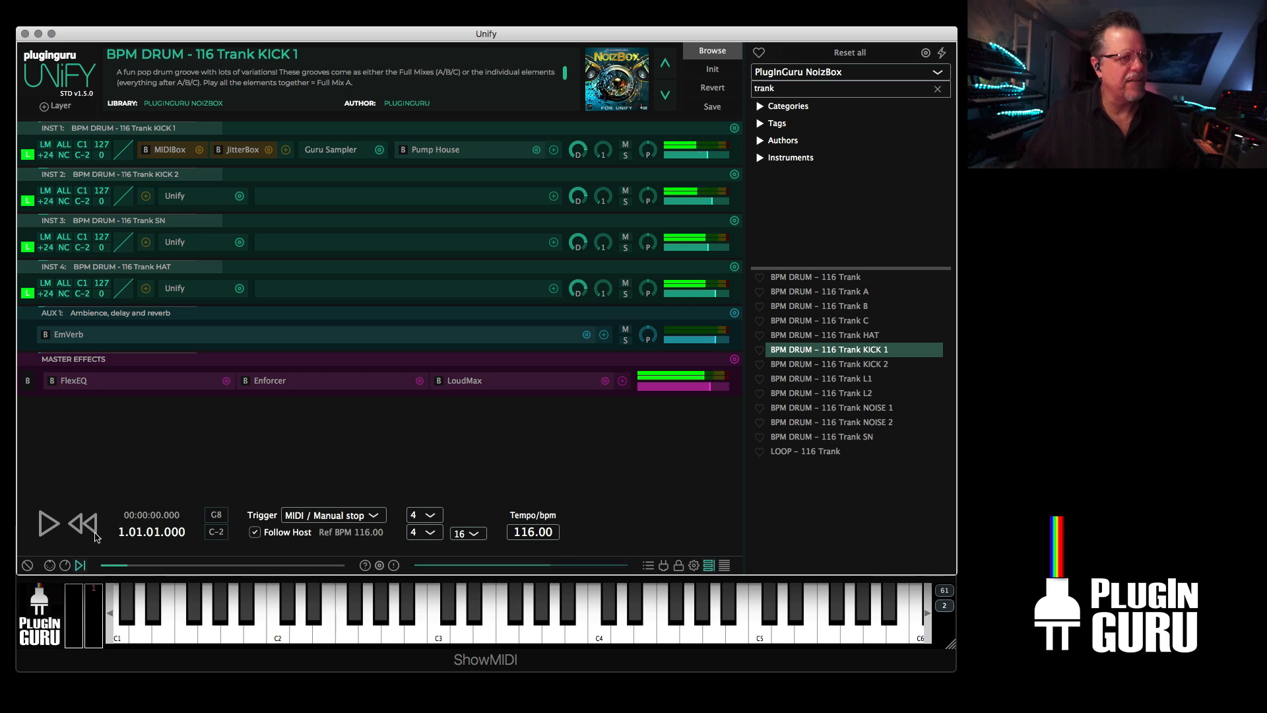
pyautogui.click(47, 523)
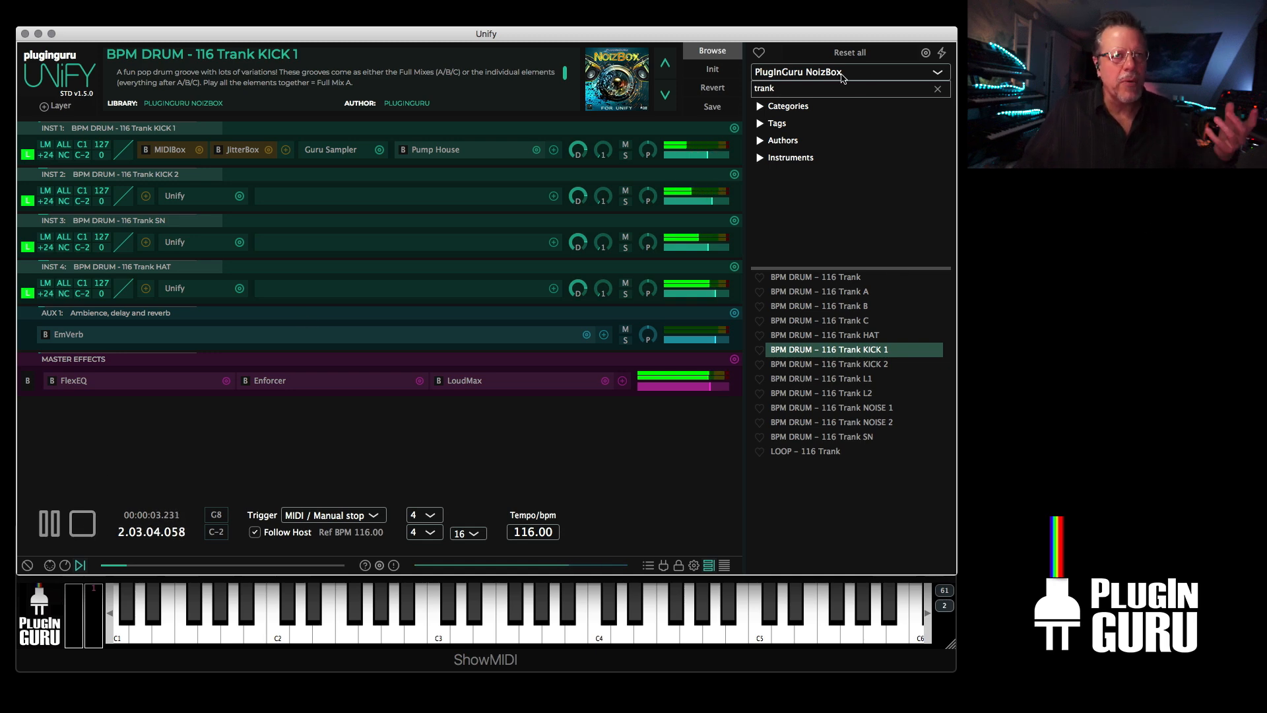
pyautogui.click(846, 72)
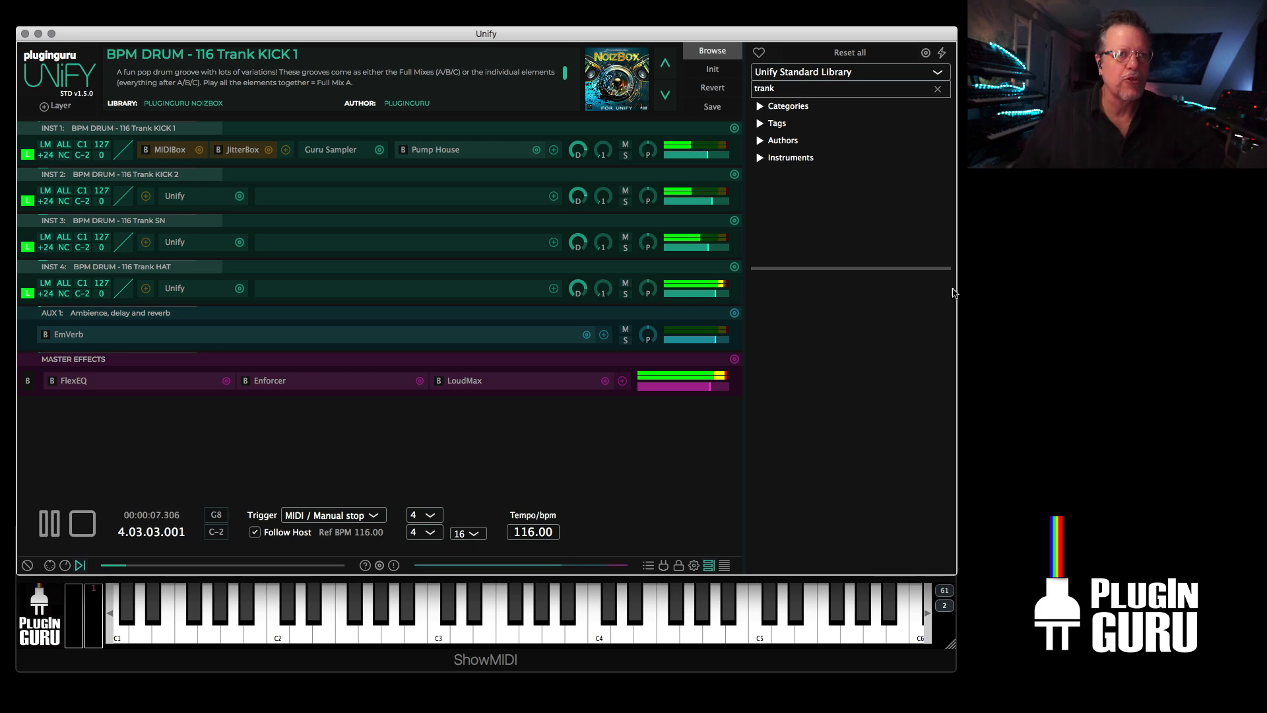
# - Clear the 'trank' search and add Acoustic POP 3Way, Kalamath FilterDance and Tundra Strings layers
pyautogui.click(936, 88)
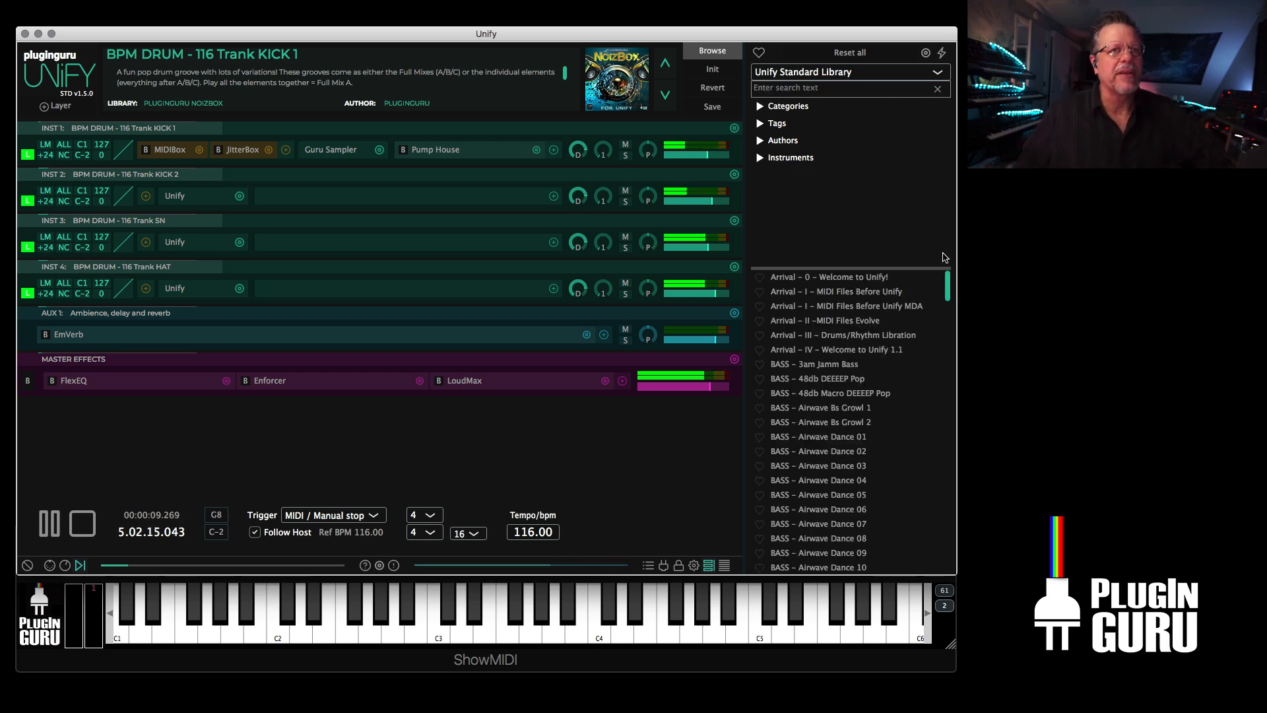
pyautogui.scroll(-3)
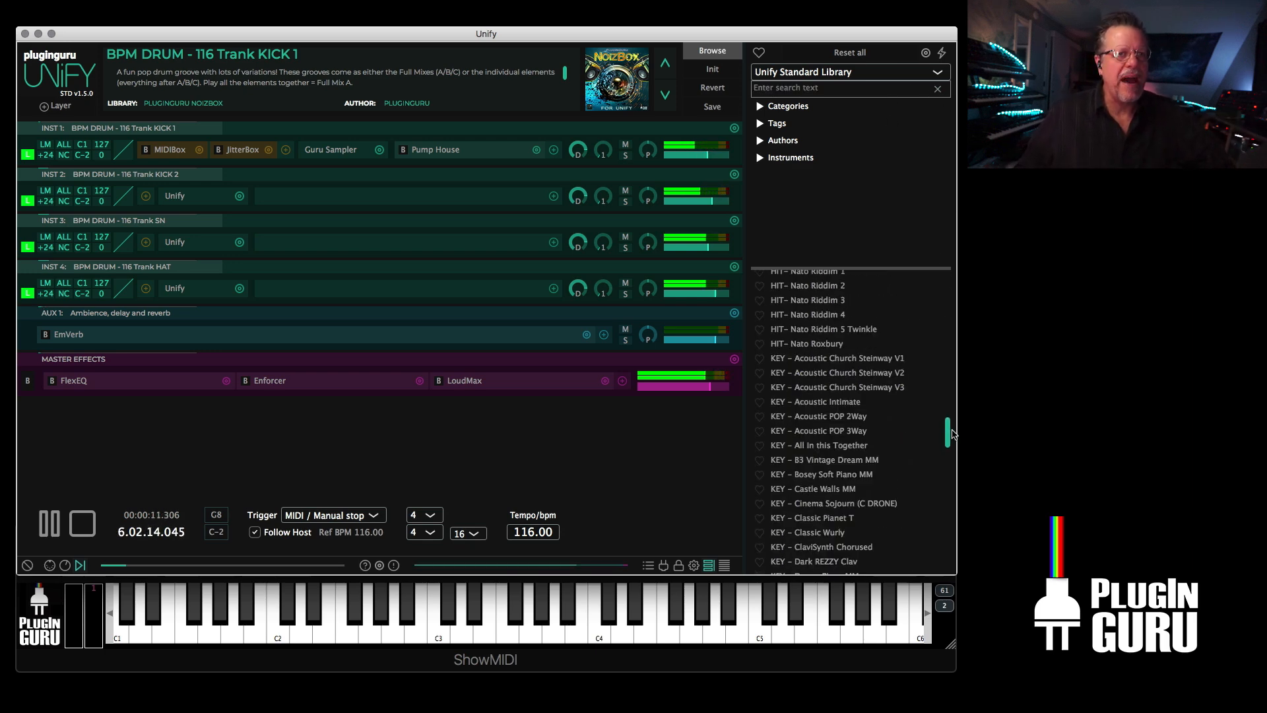
pyautogui.rightClick(819, 430)
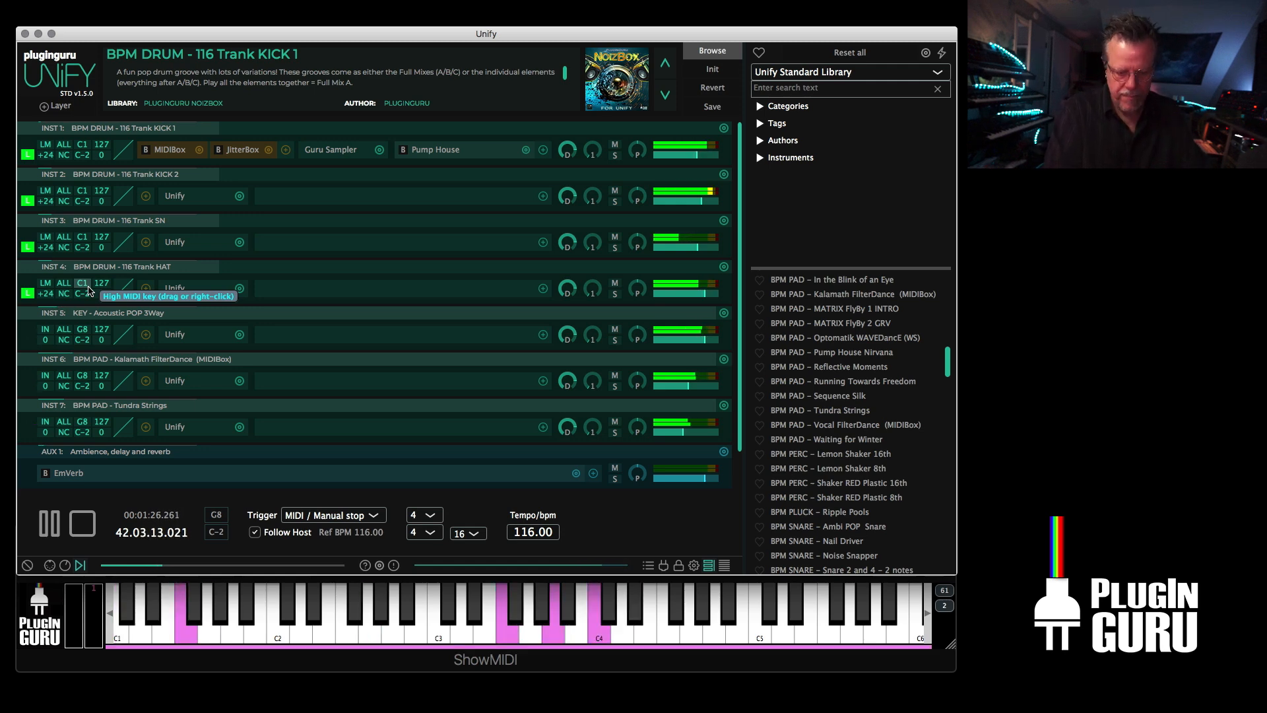
pyautogui.moveTo(194, 319)
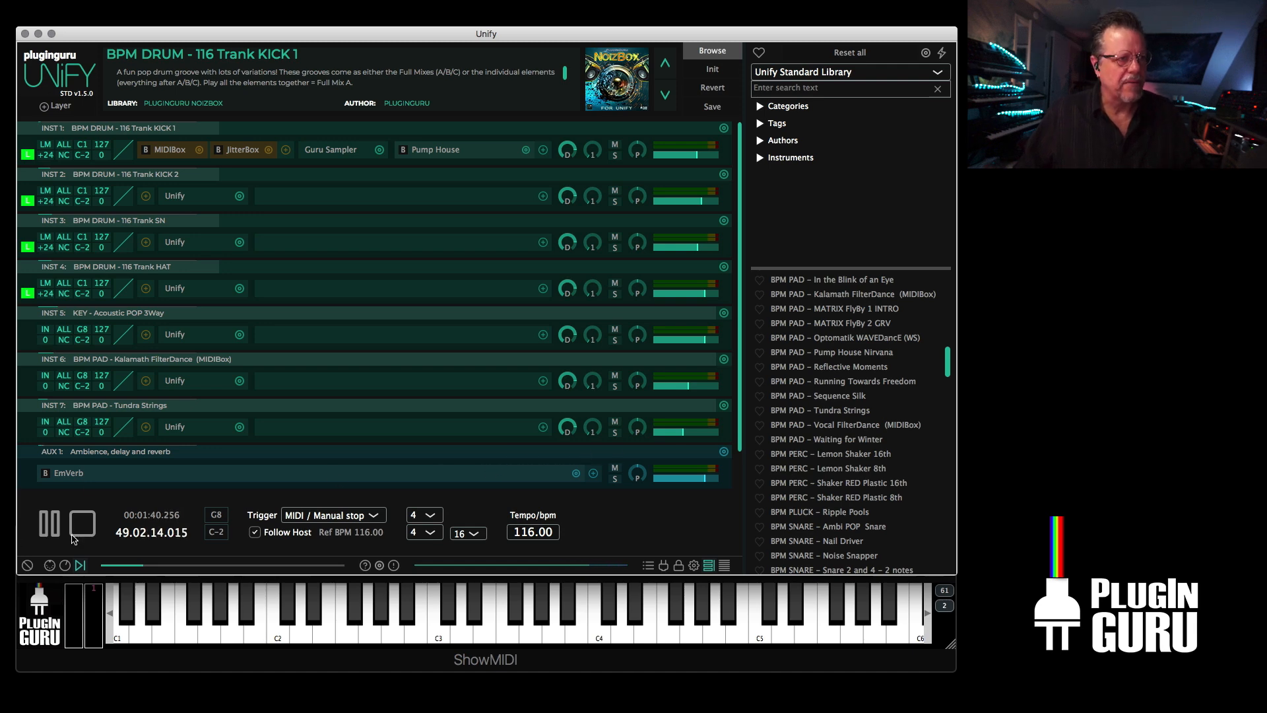
# - Stop playback, switch to the PlugInGuru NoizBox library and load LOOP – 118 Manglewood
pyautogui.click(80, 524)
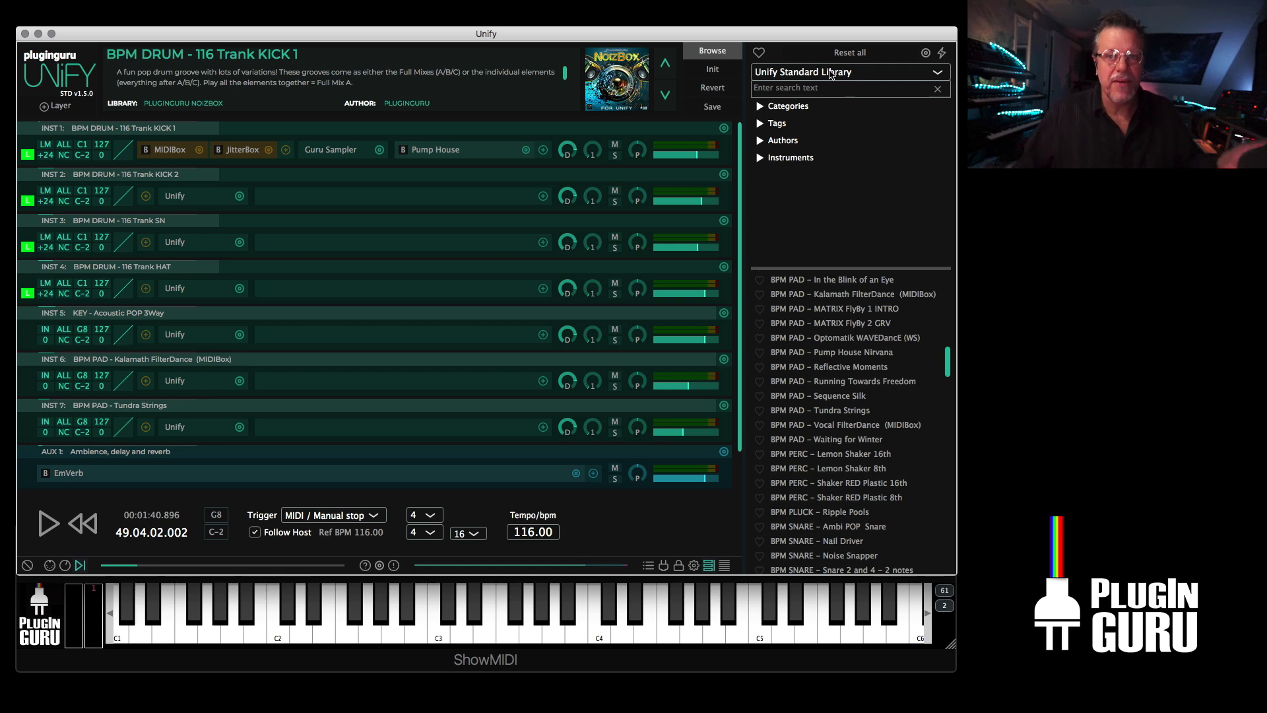
pyautogui.click(848, 72)
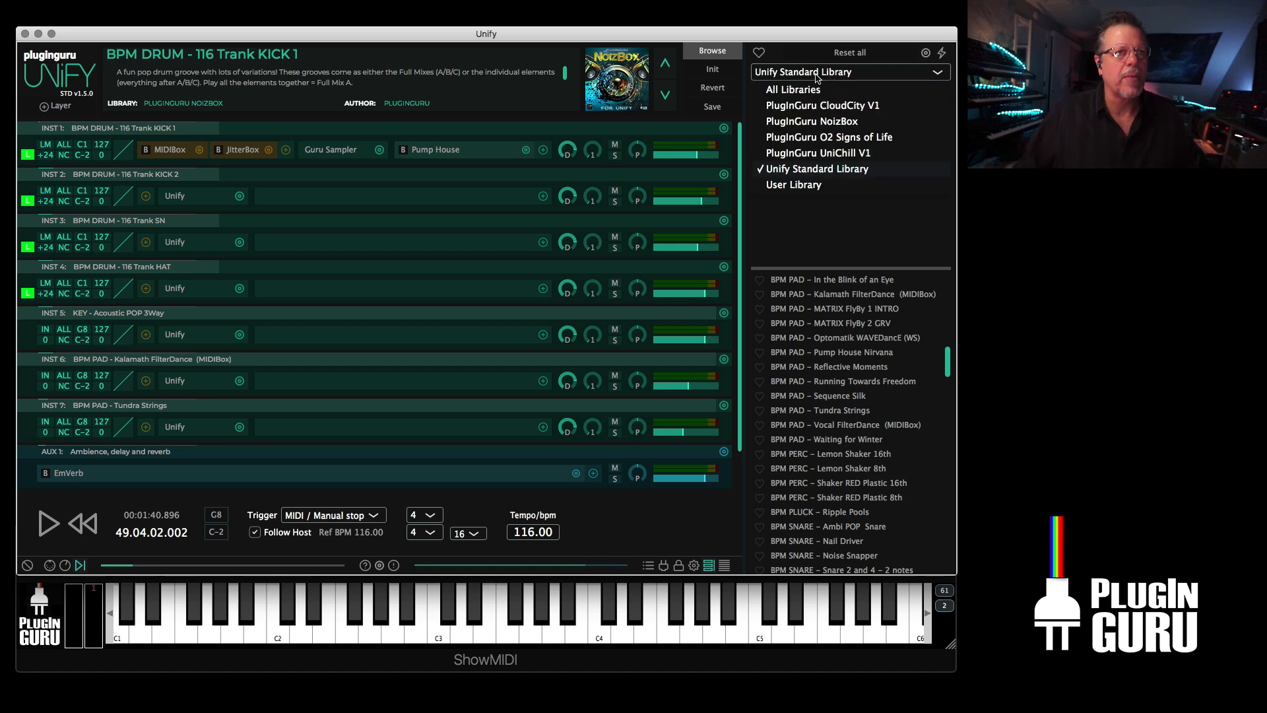
pyautogui.click(812, 121)
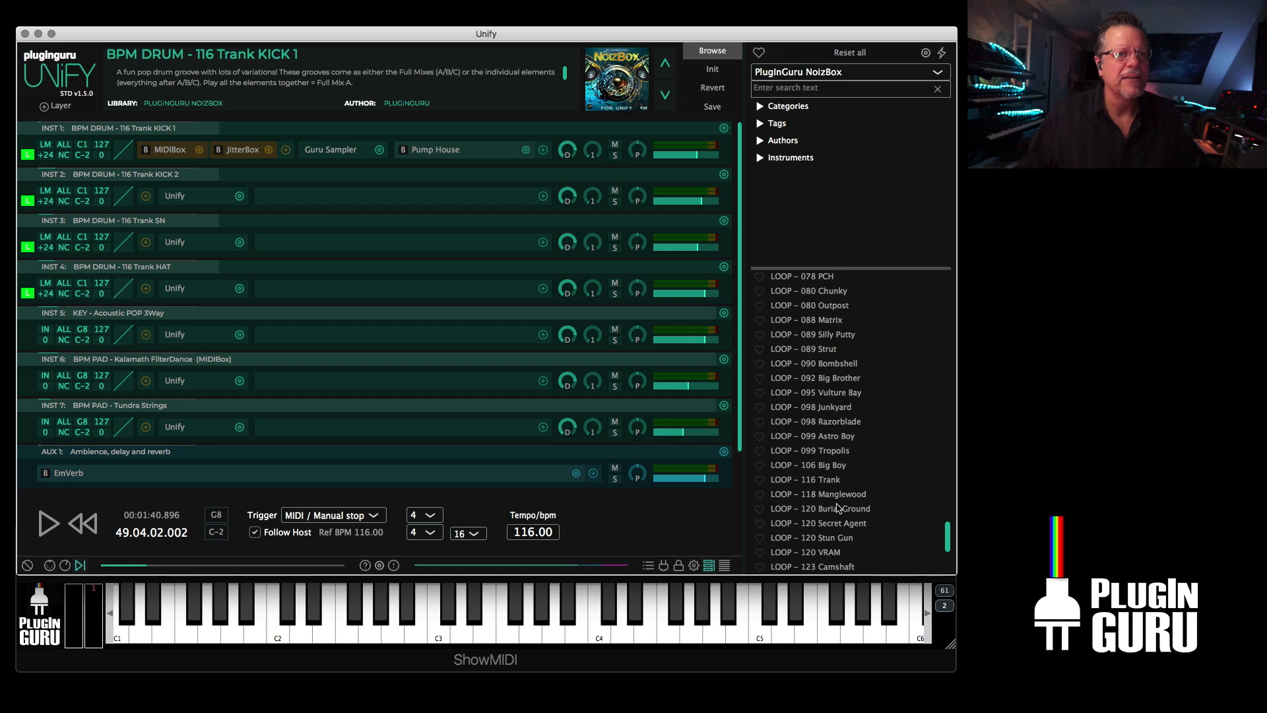
pyautogui.click(436, 614)
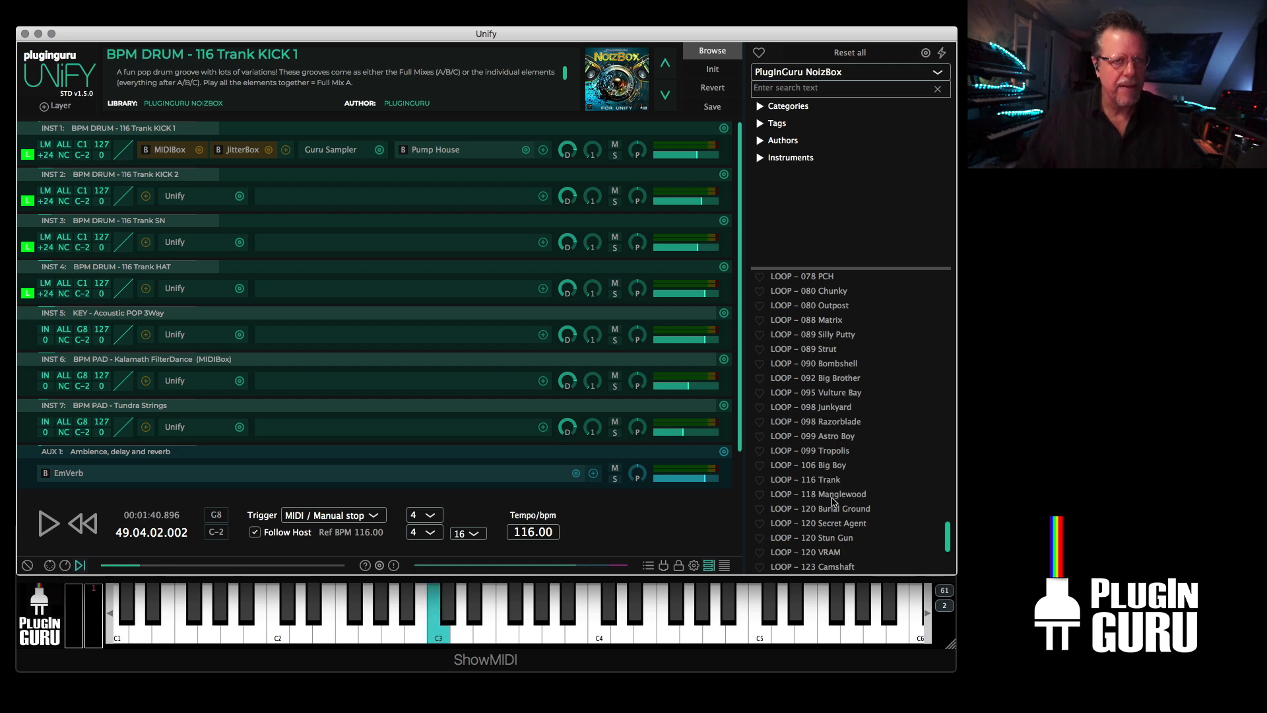
pyautogui.click(817, 494)
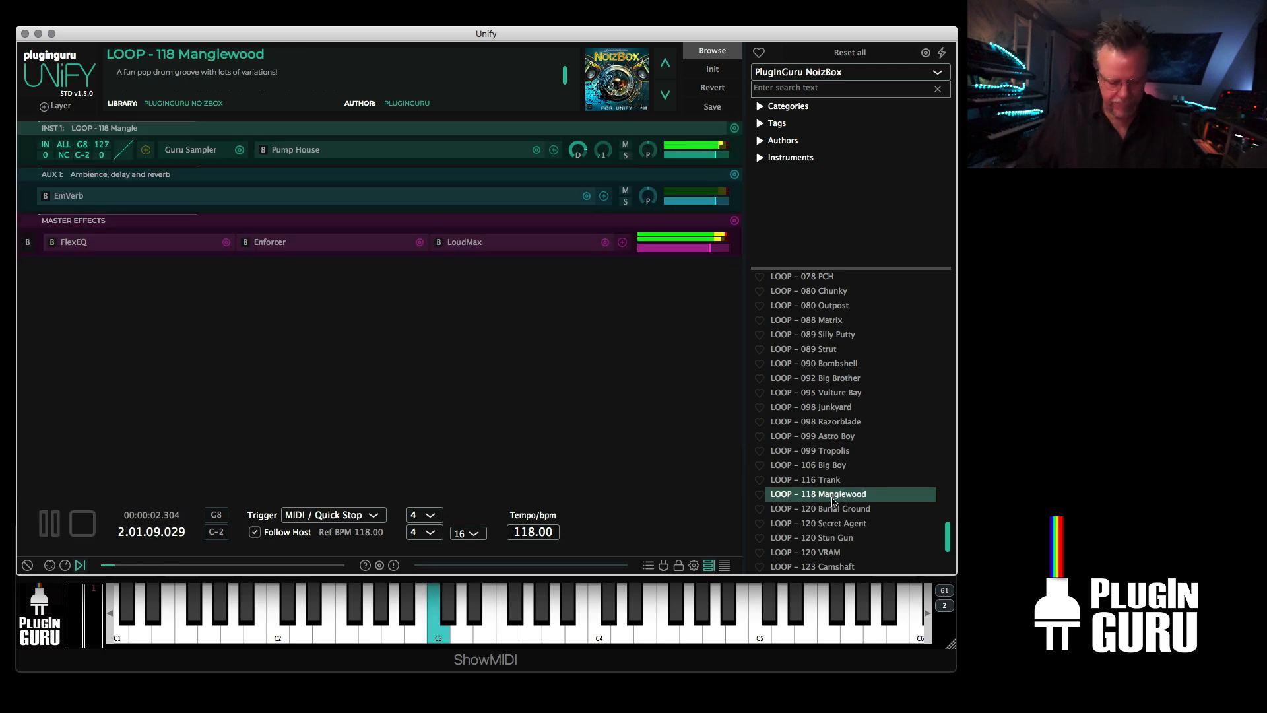
# - Audition 120 Burial Ground, Secret Agent and Stun Gun, ending on LOOP – 120 VRAM
pyautogui.scroll(-3)
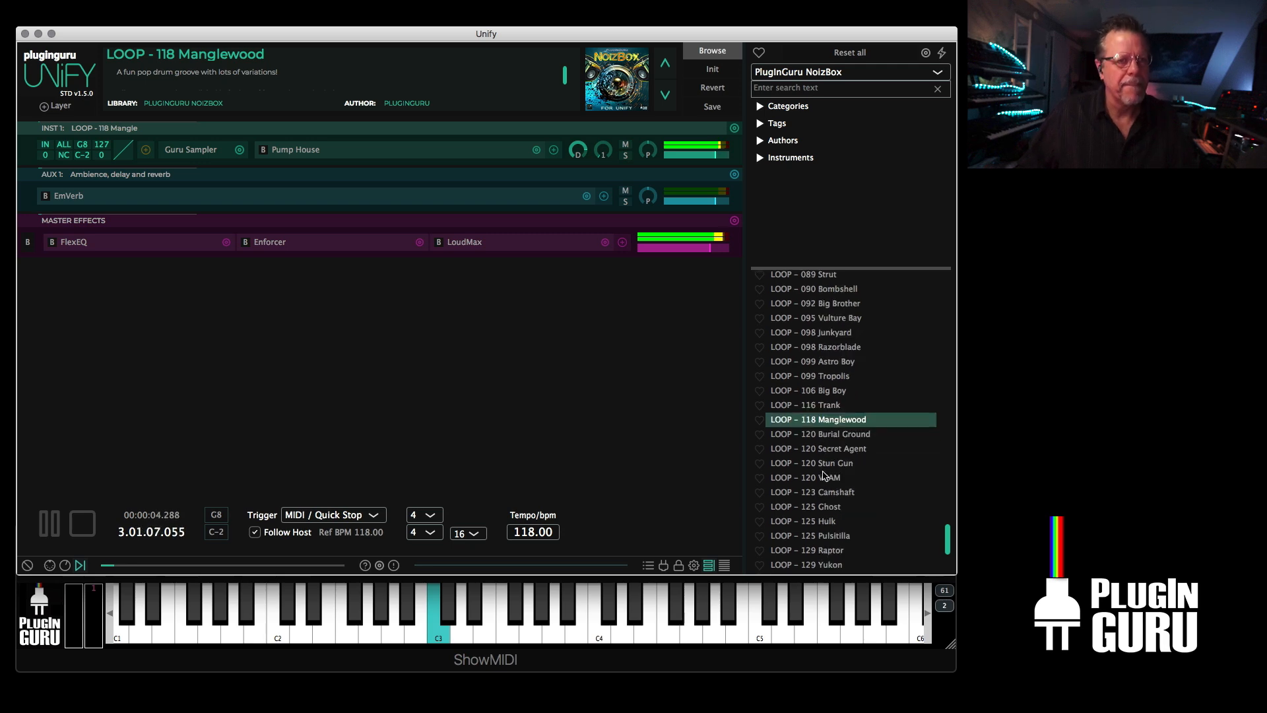
pyautogui.scroll(-3)
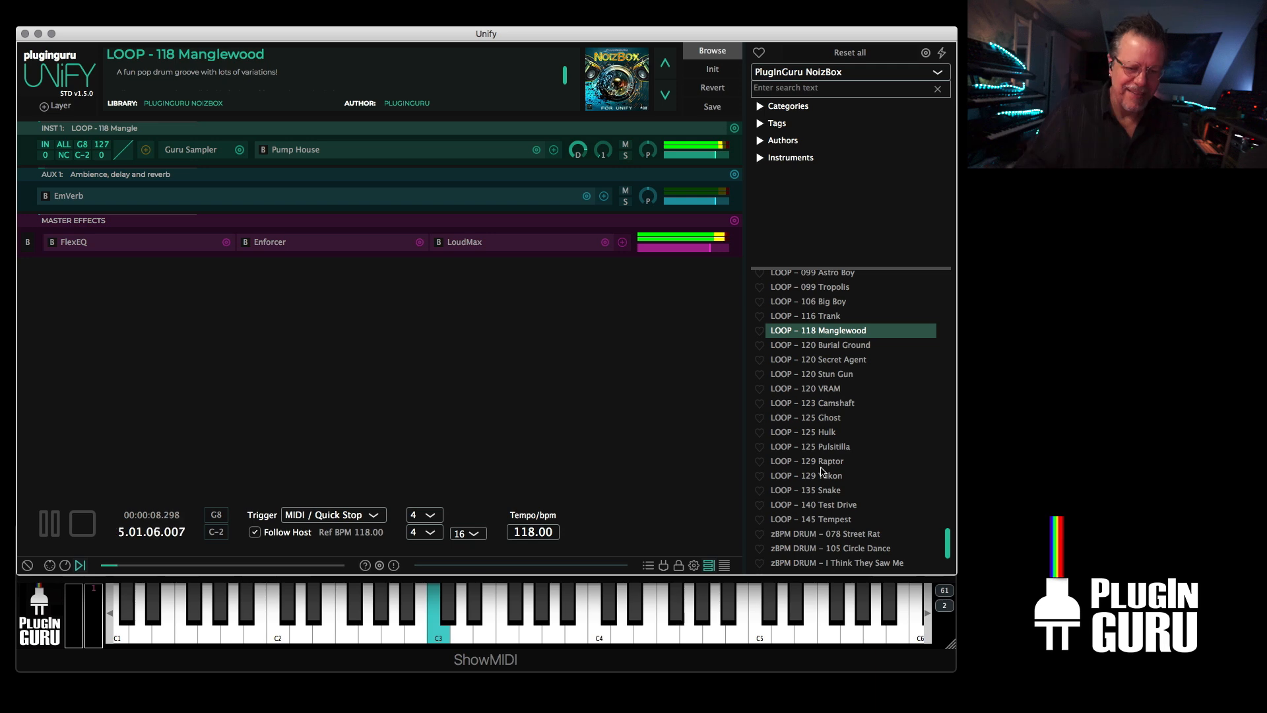
pyautogui.click(818, 344)
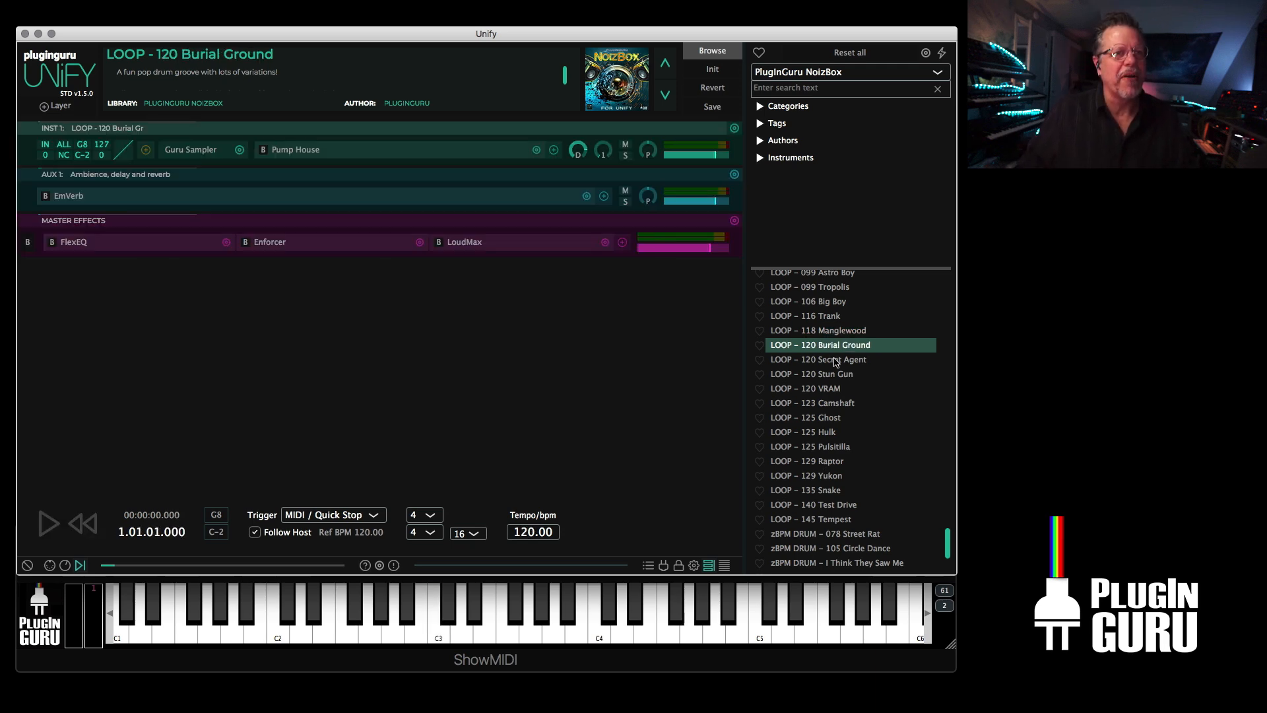
pyautogui.click(48, 523)
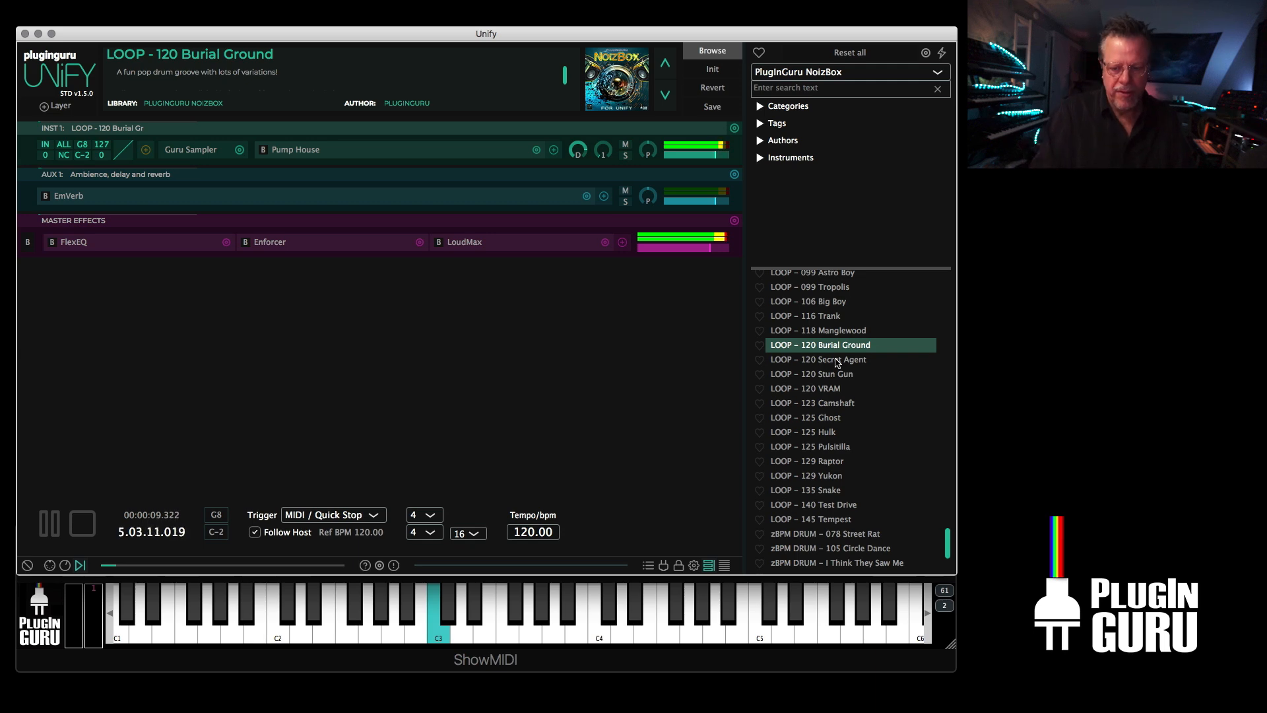
pyautogui.click(818, 359)
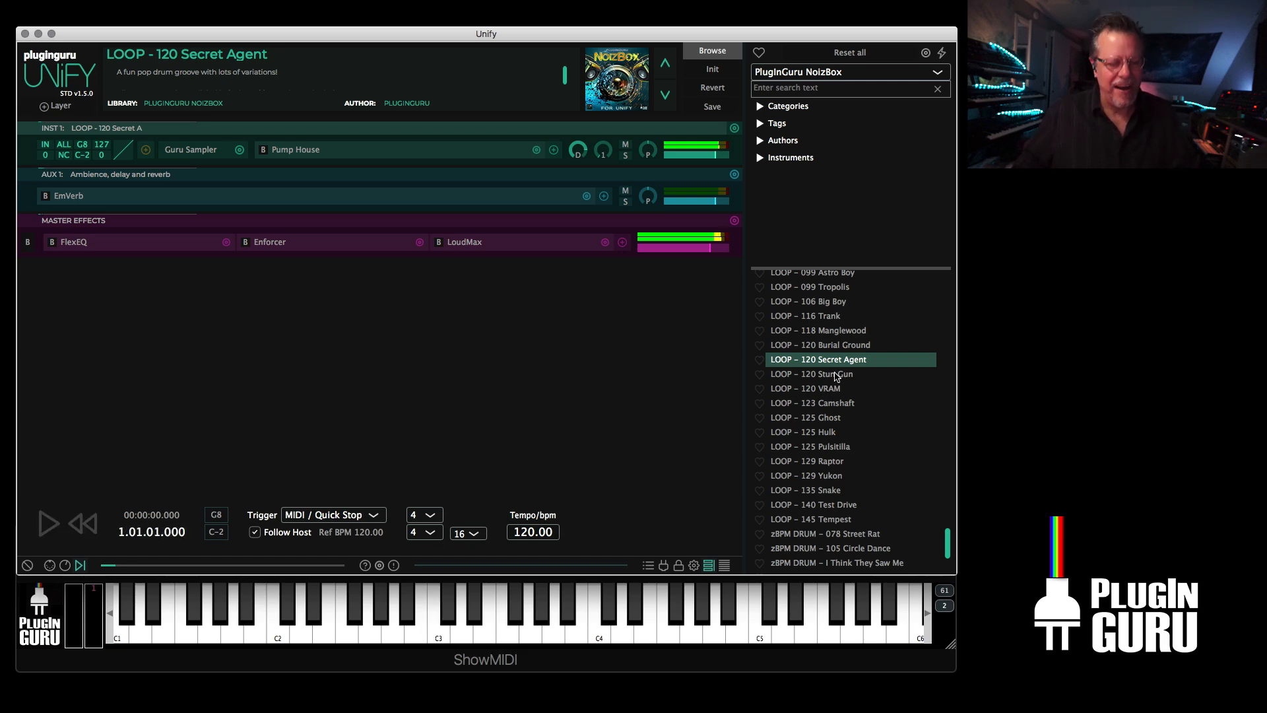
pyautogui.click(818, 373)
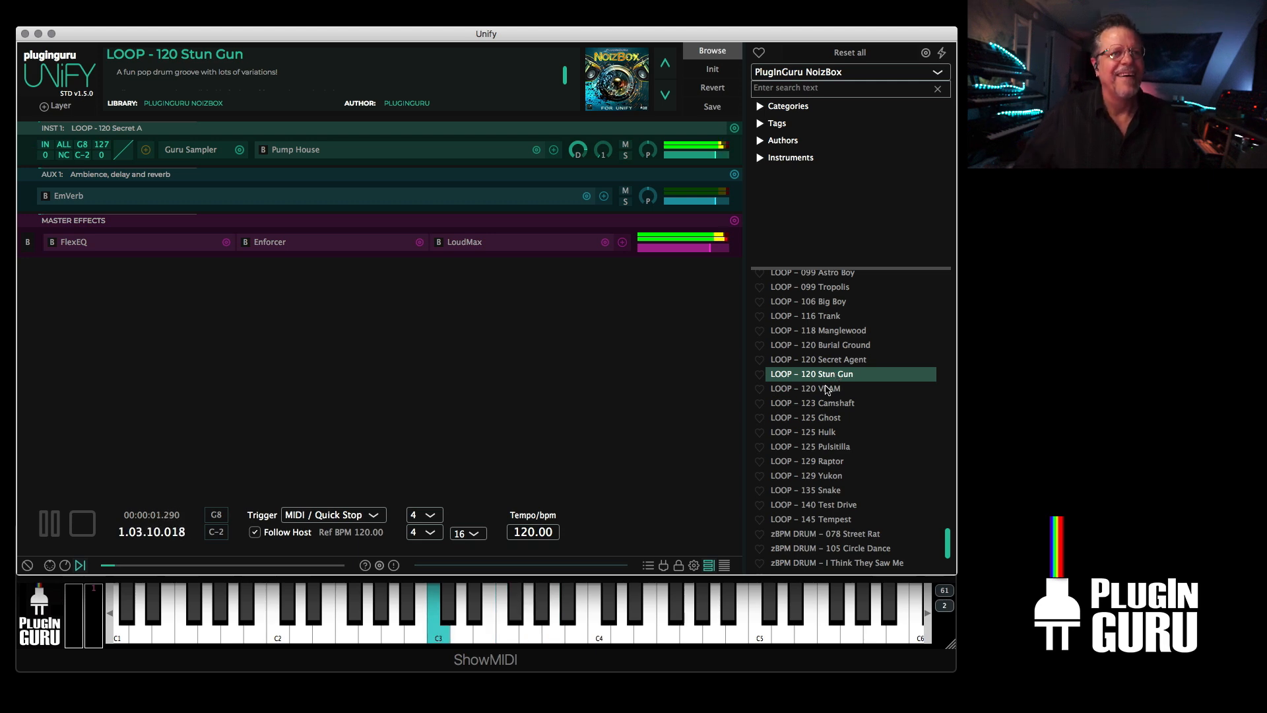
pyautogui.click(808, 388)
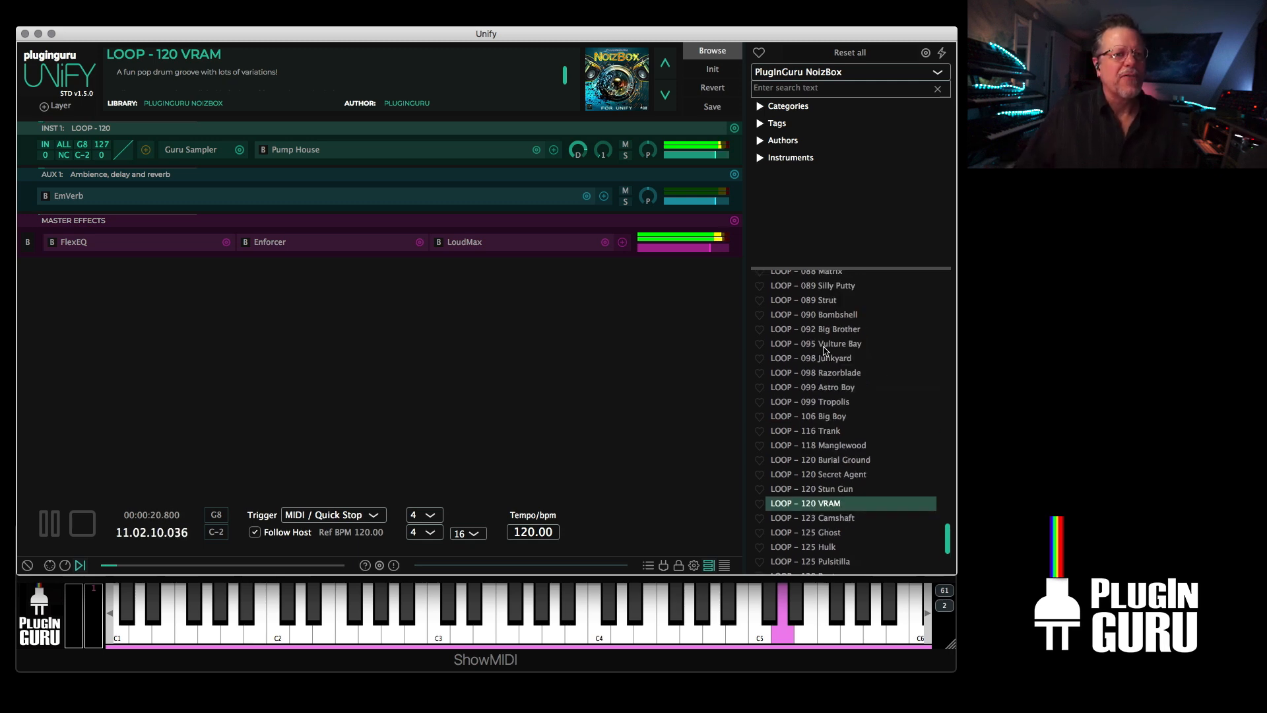
# - Play the 120 VRAM L4 groove, then add VRAM TAMBO as a new layer
pyautogui.scroll(-3)
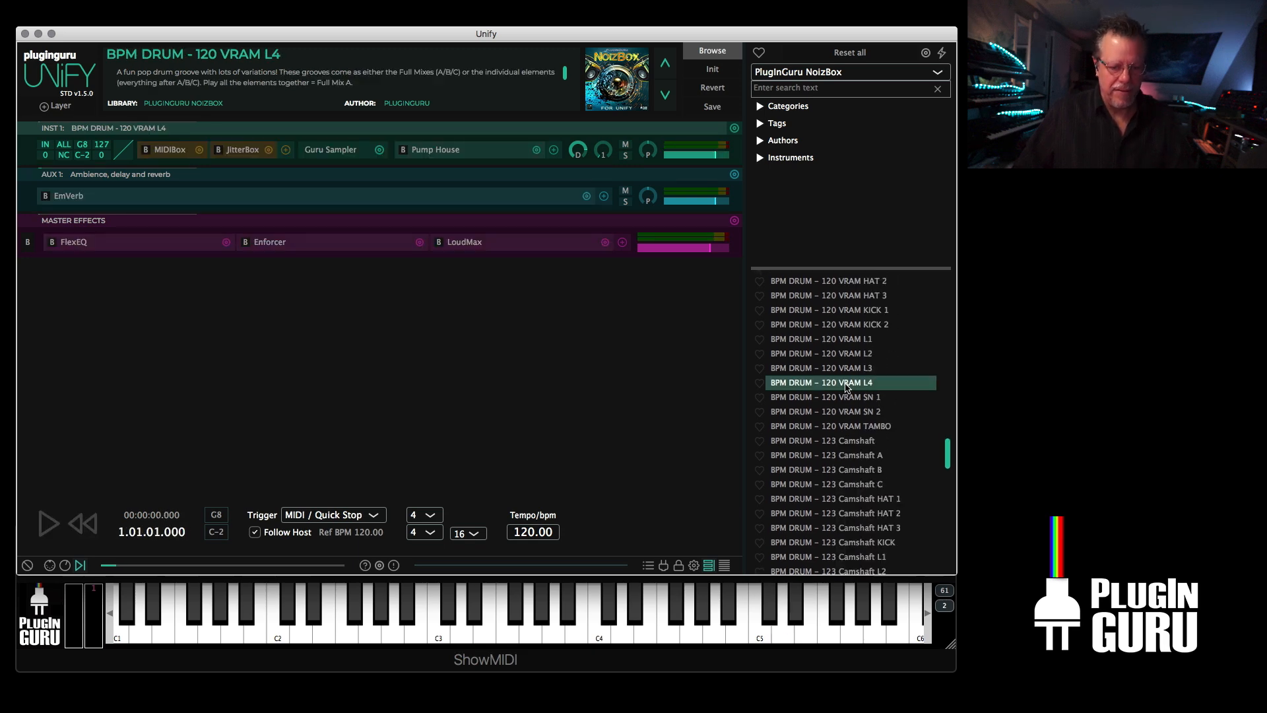
pyautogui.click(47, 522)
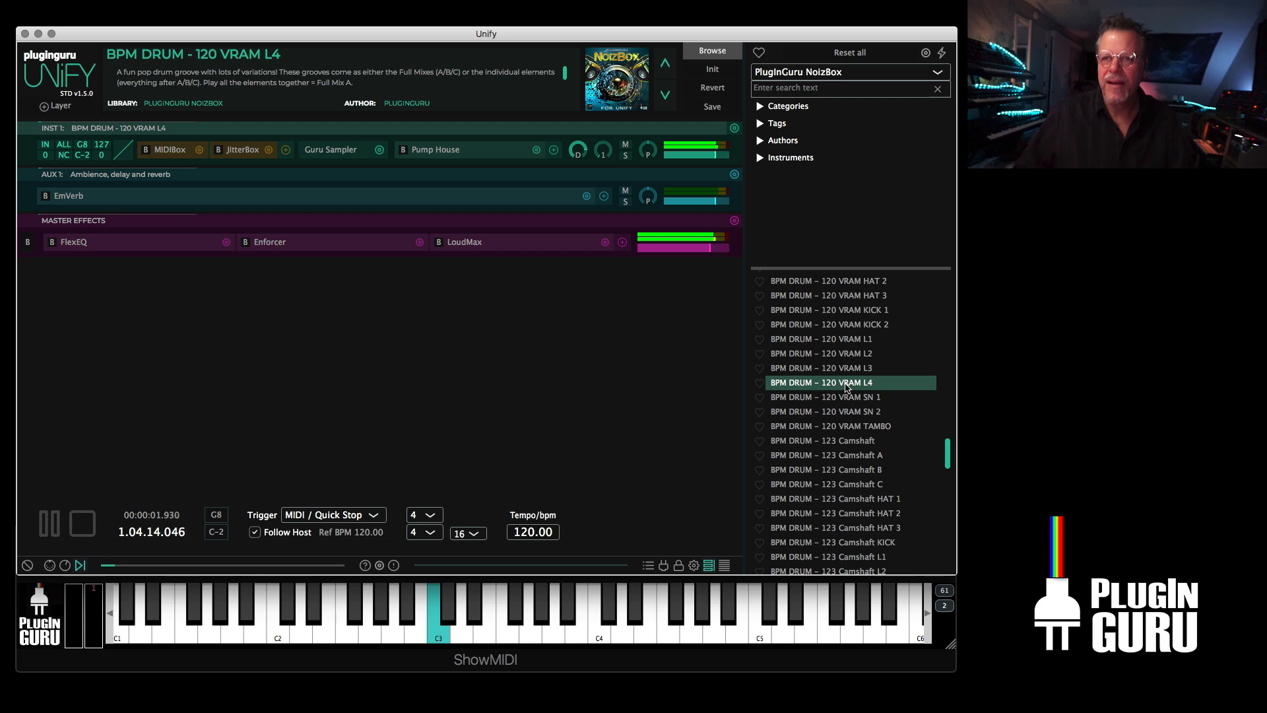
pyautogui.click(80, 523)
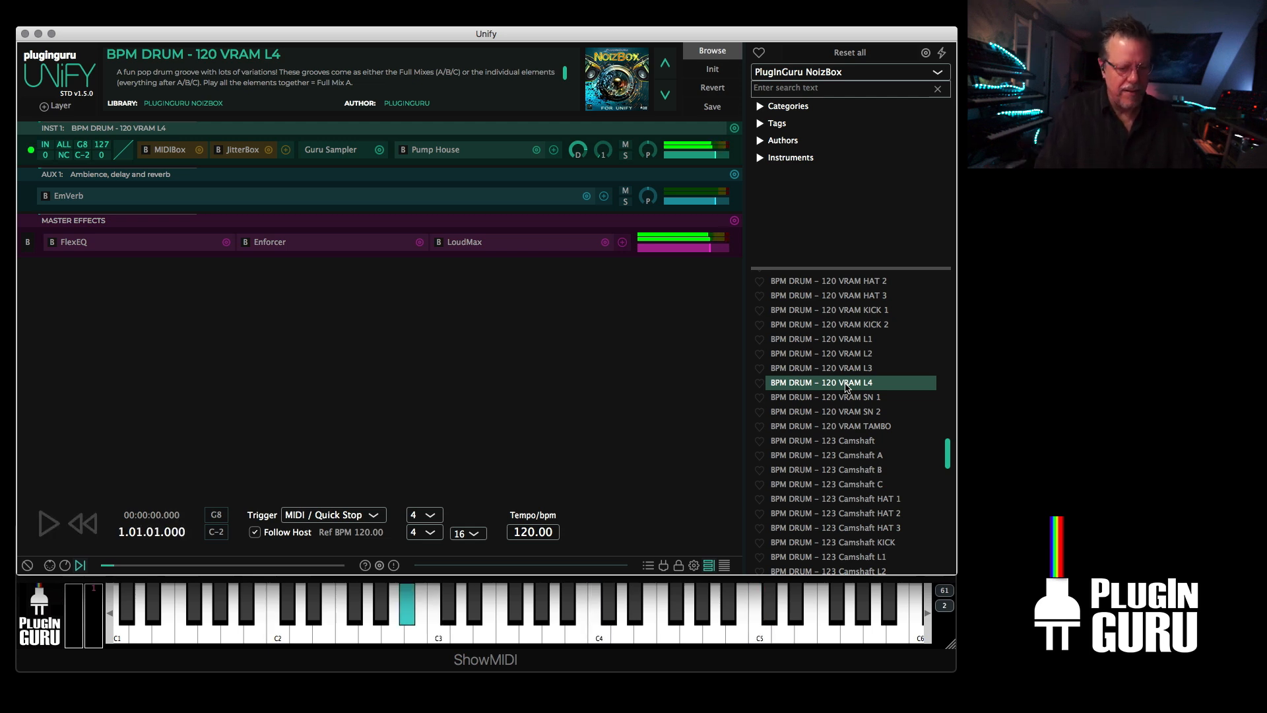
pyautogui.click(47, 523)
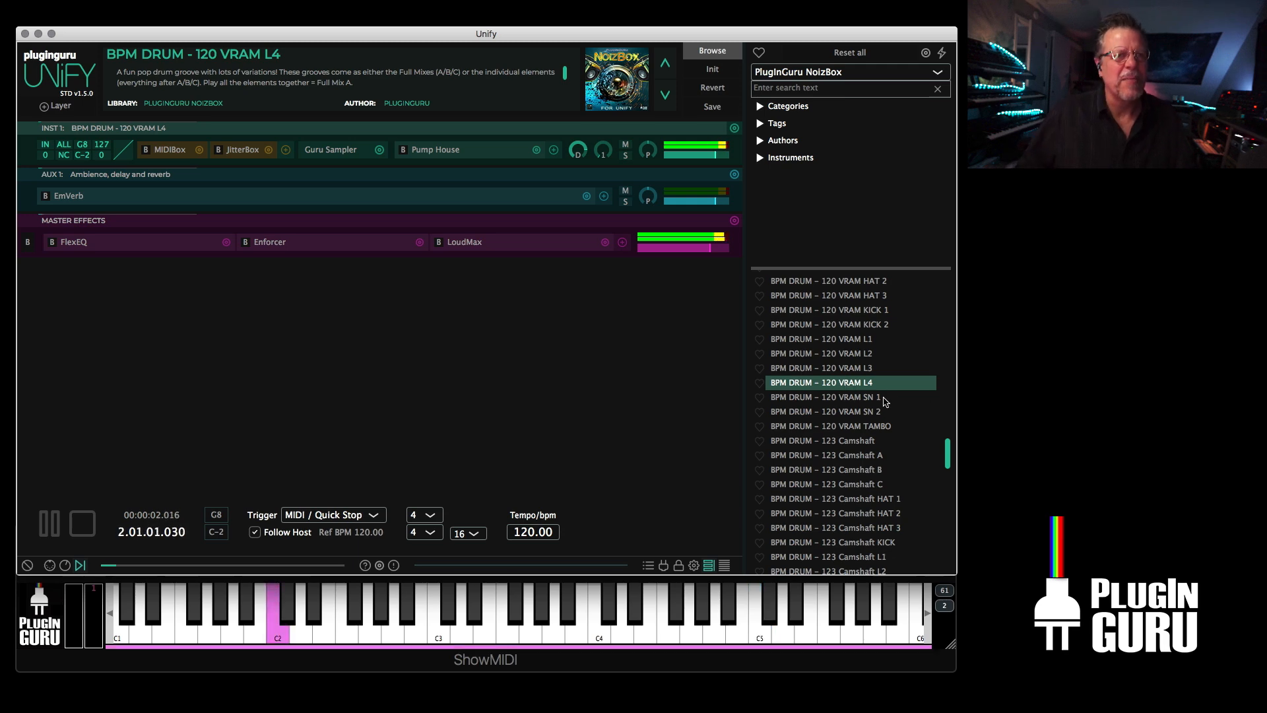
pyautogui.rightClick(827, 426)
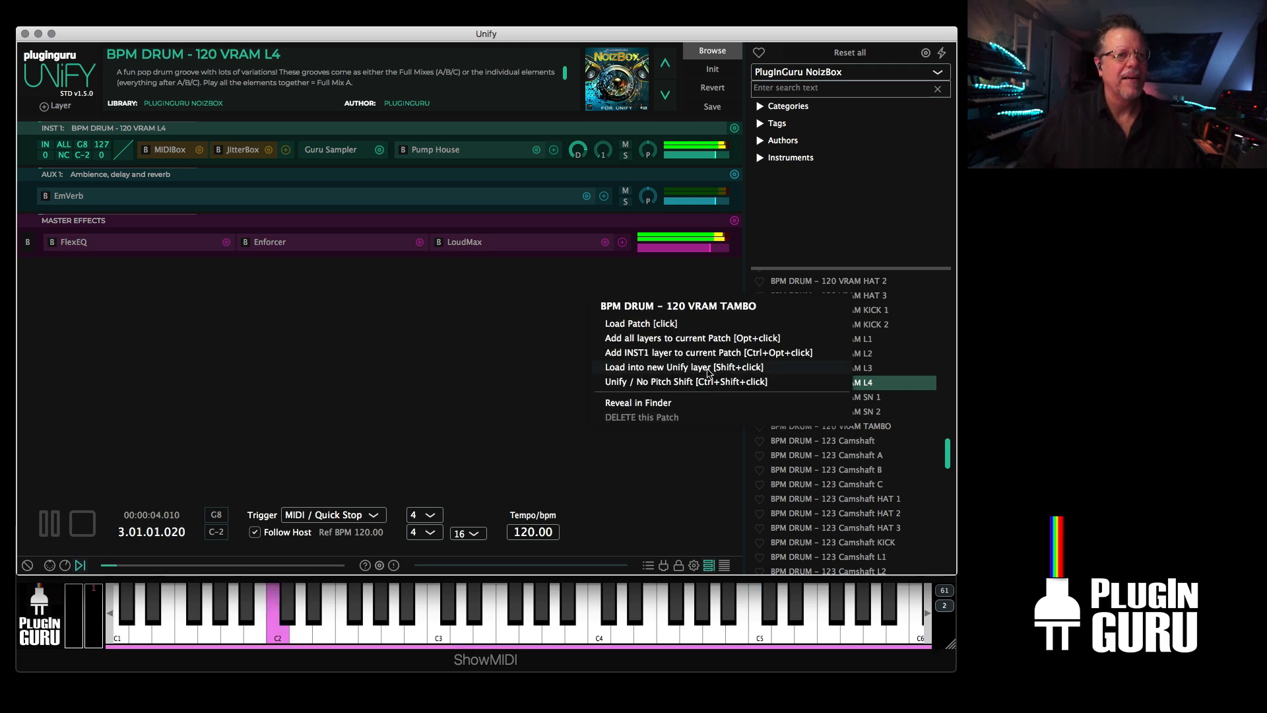
pyautogui.click(684, 366)
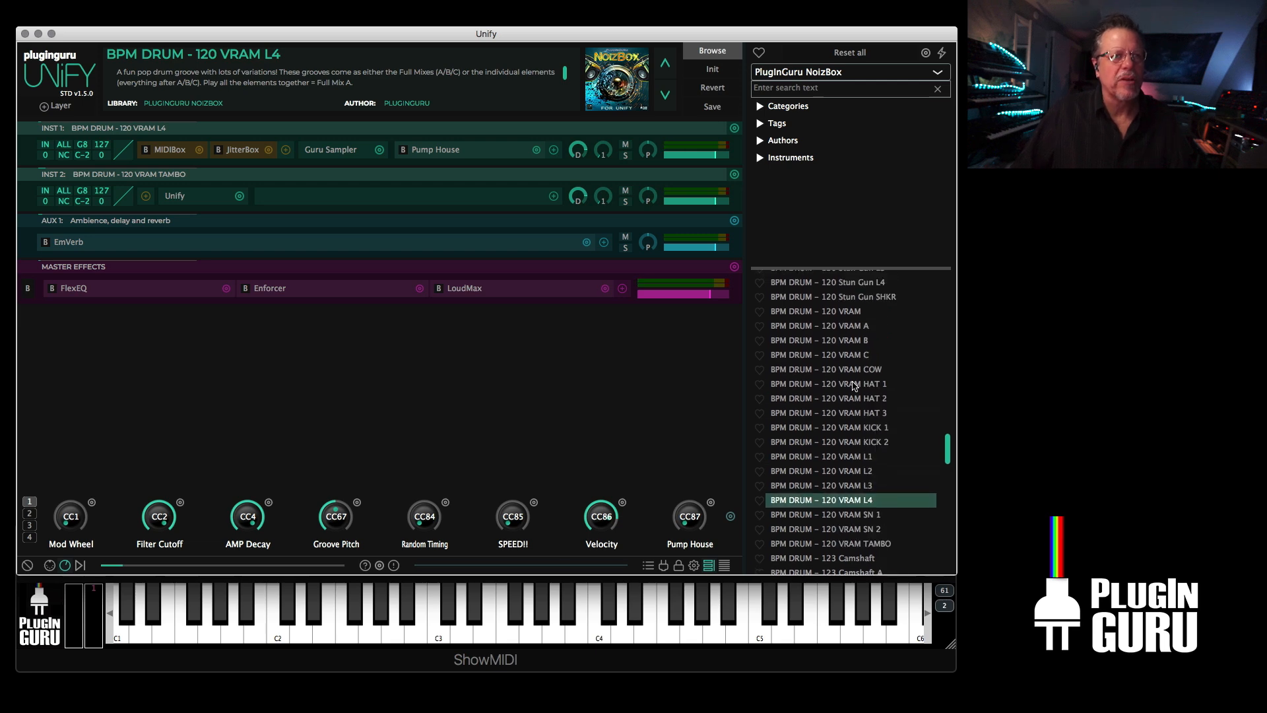
# - Load BPM DRUM – 120 VRAM, play it, and scroll through its layers
pyautogui.click(816, 357)
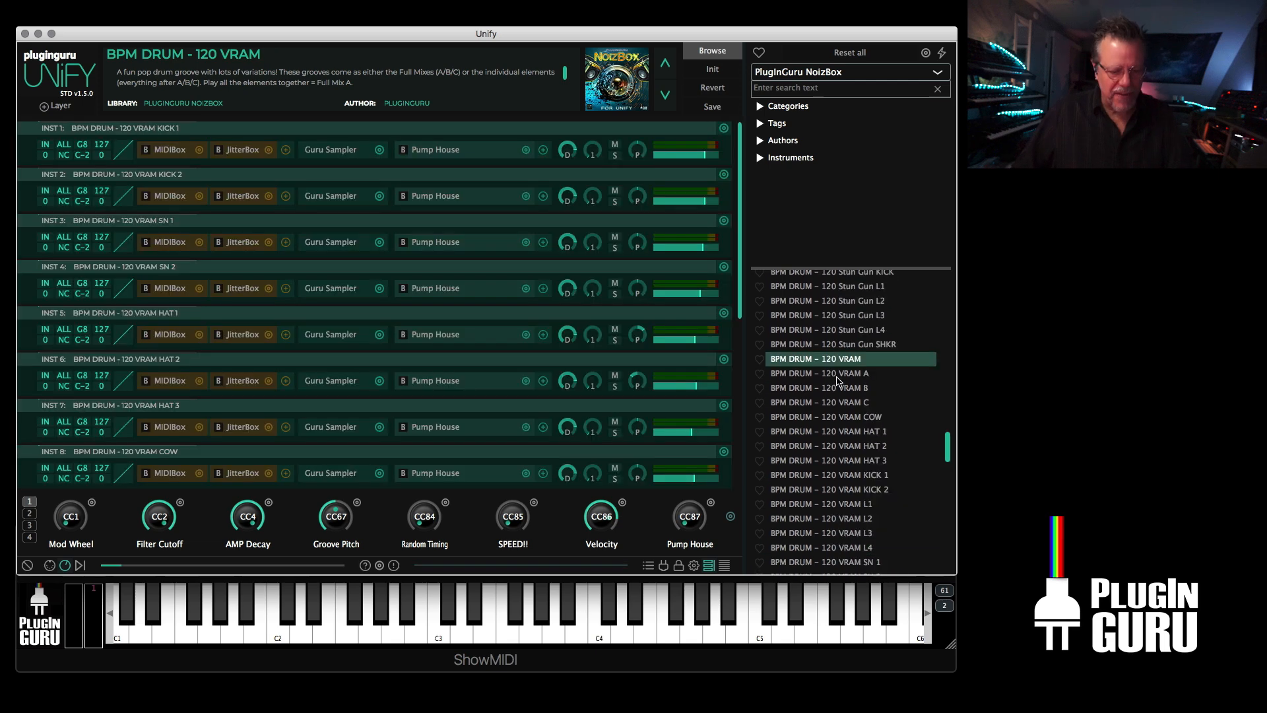
pyautogui.click(439, 614)
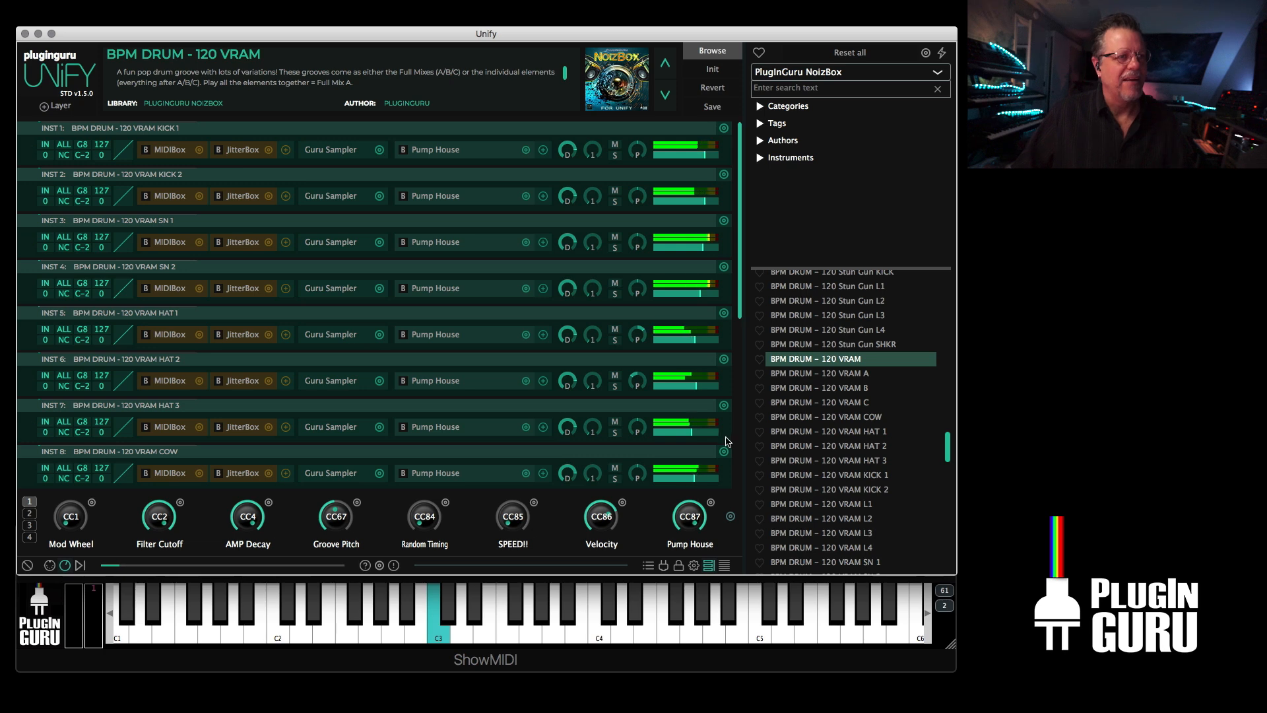
pyautogui.moveTo(453, 223)
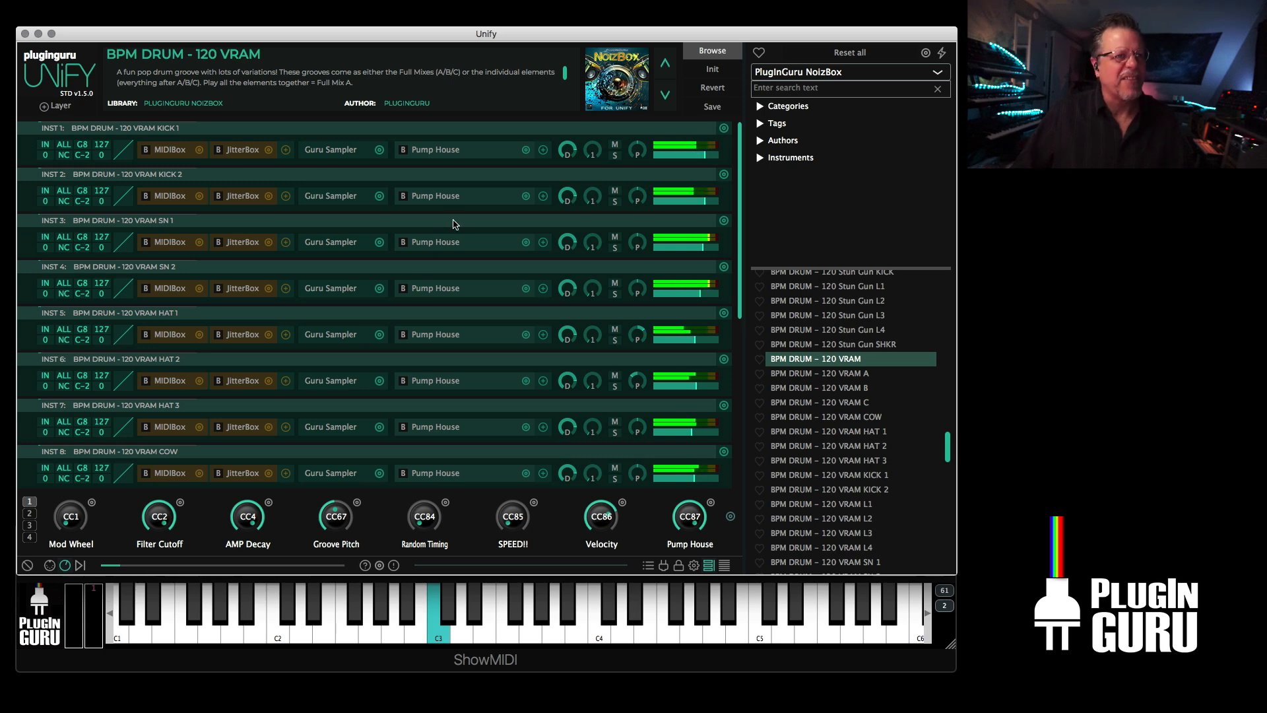
pyautogui.scroll(-3)
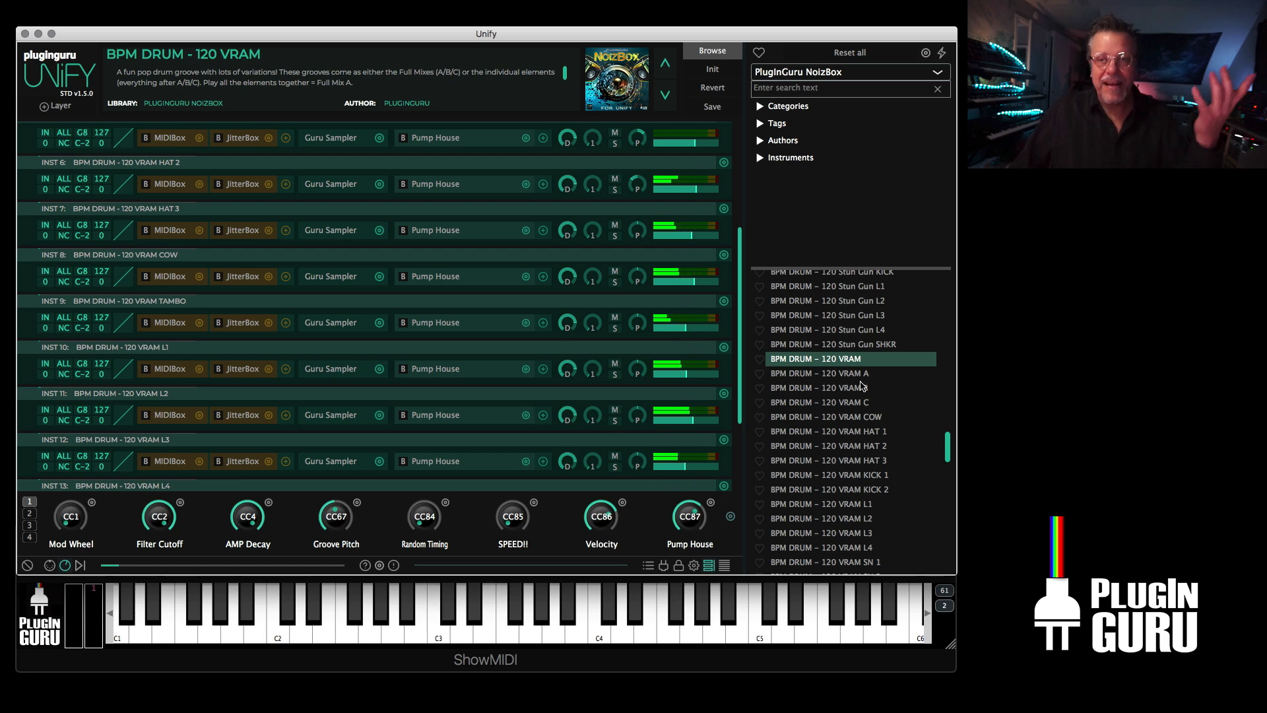
# - Audition LOOP patches Ghost, Pulsitilla, Raptor and Yukon, ending with LOOP – 135 Snake loaded
pyautogui.scroll(-3)
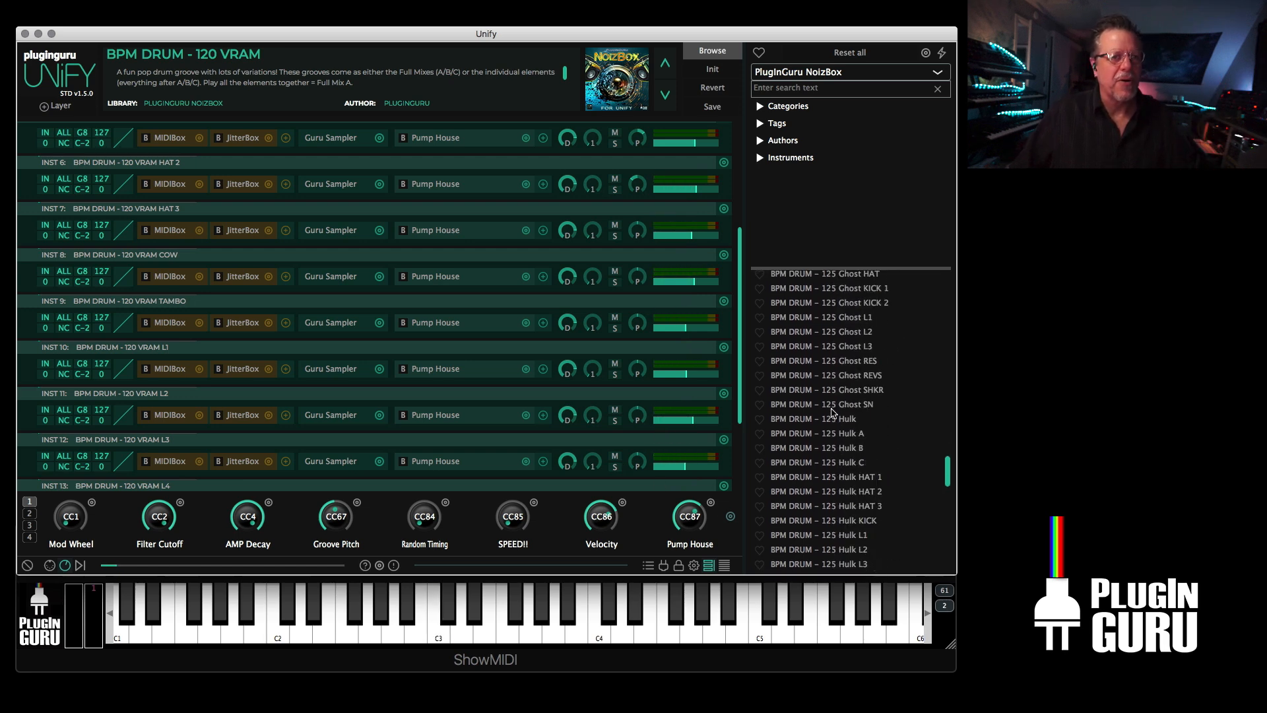
pyautogui.scroll(-3)
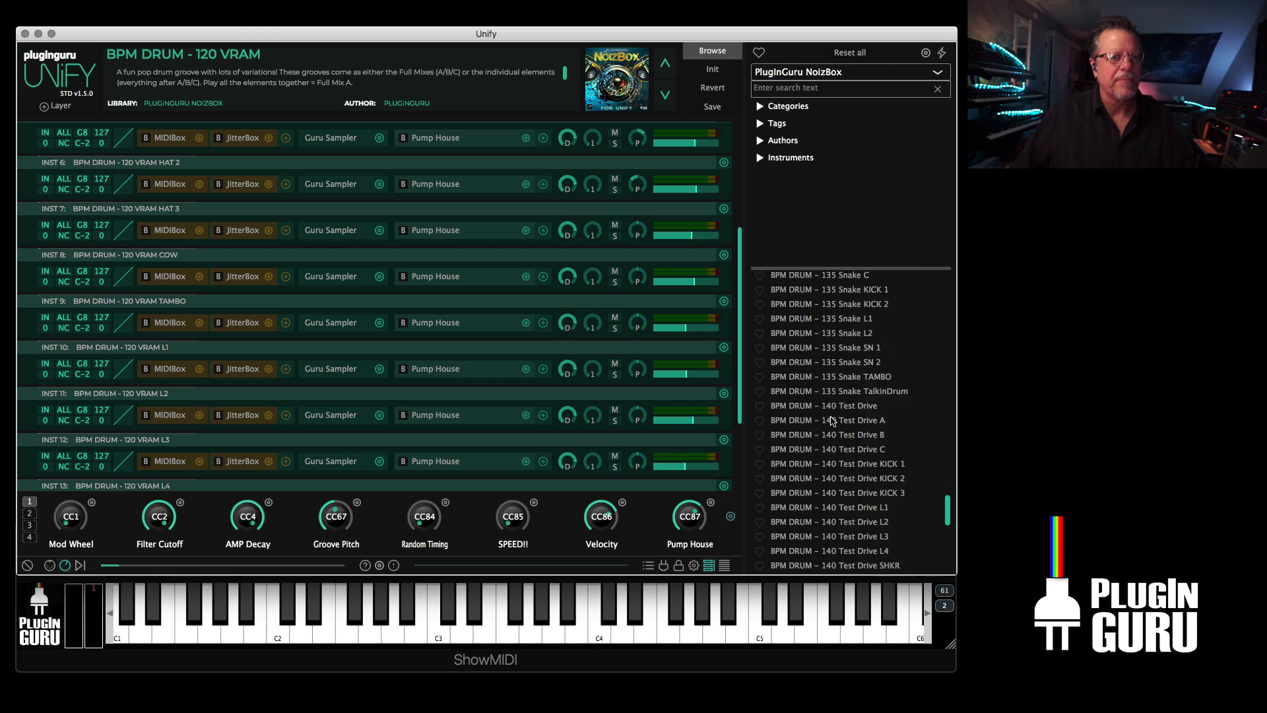
pyautogui.scroll(-3)
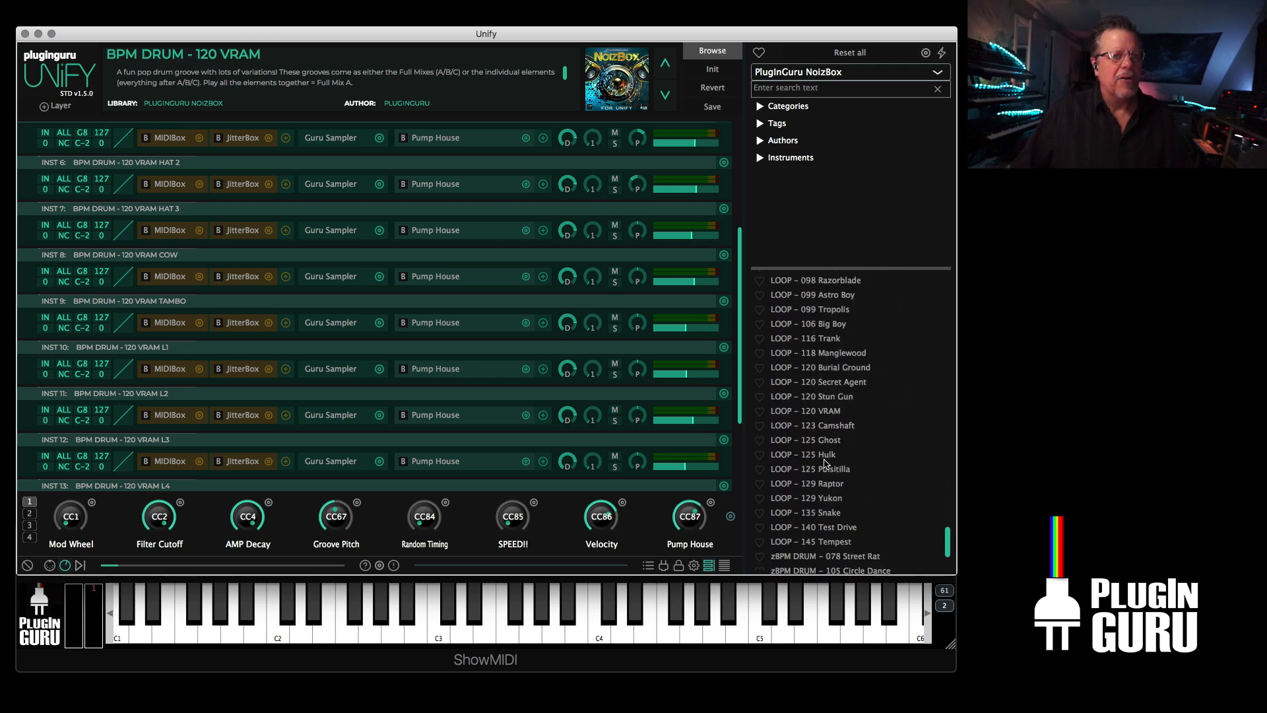
pyautogui.scroll(-3)
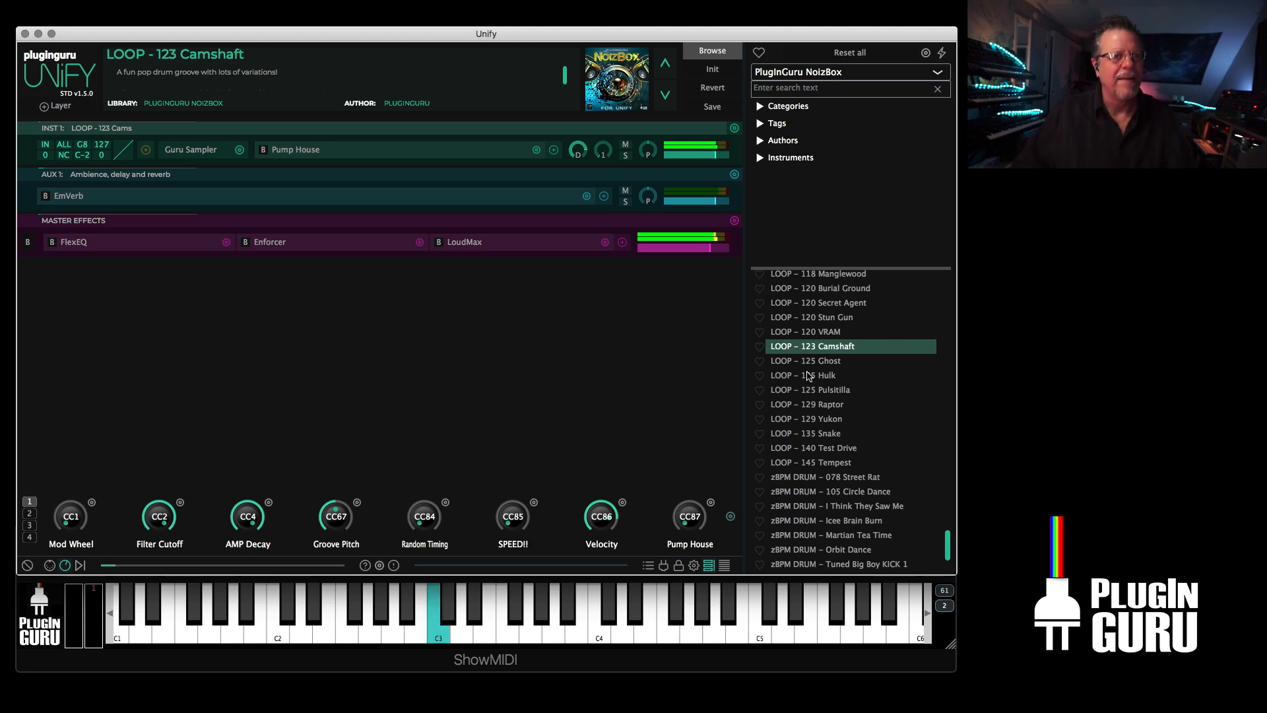
pyautogui.click(805, 361)
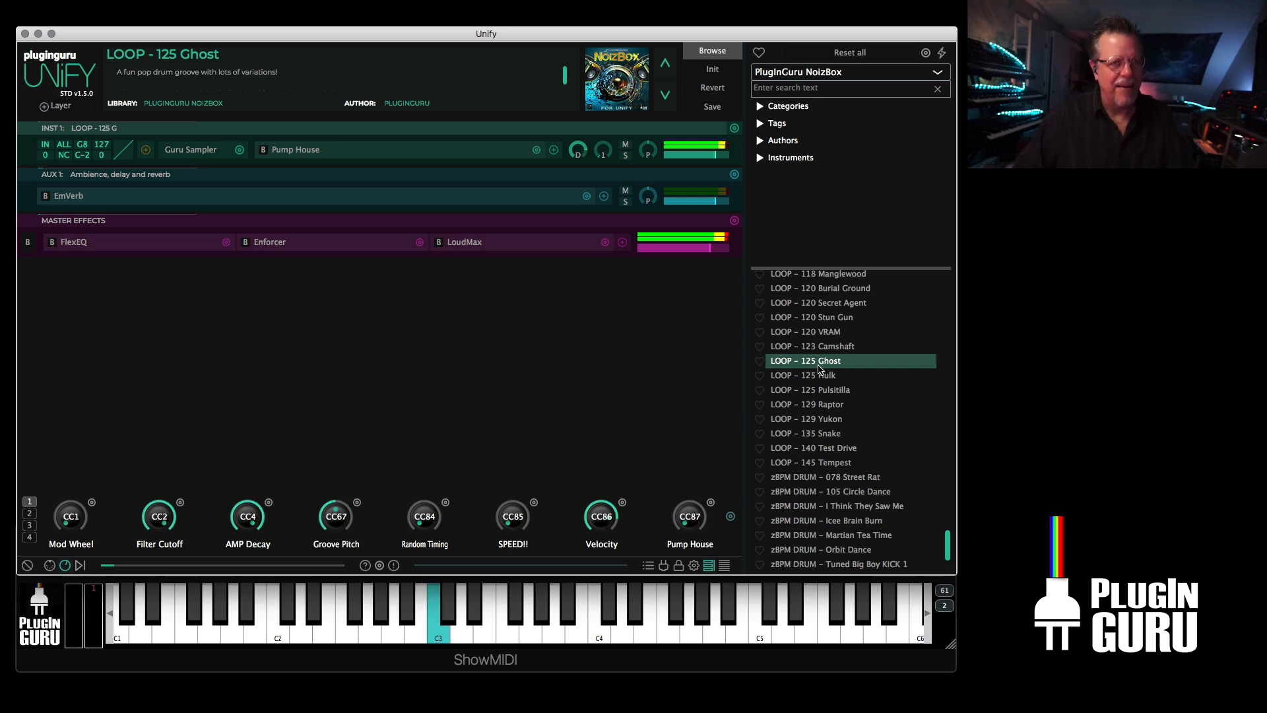
pyautogui.moveTo(821, 378)
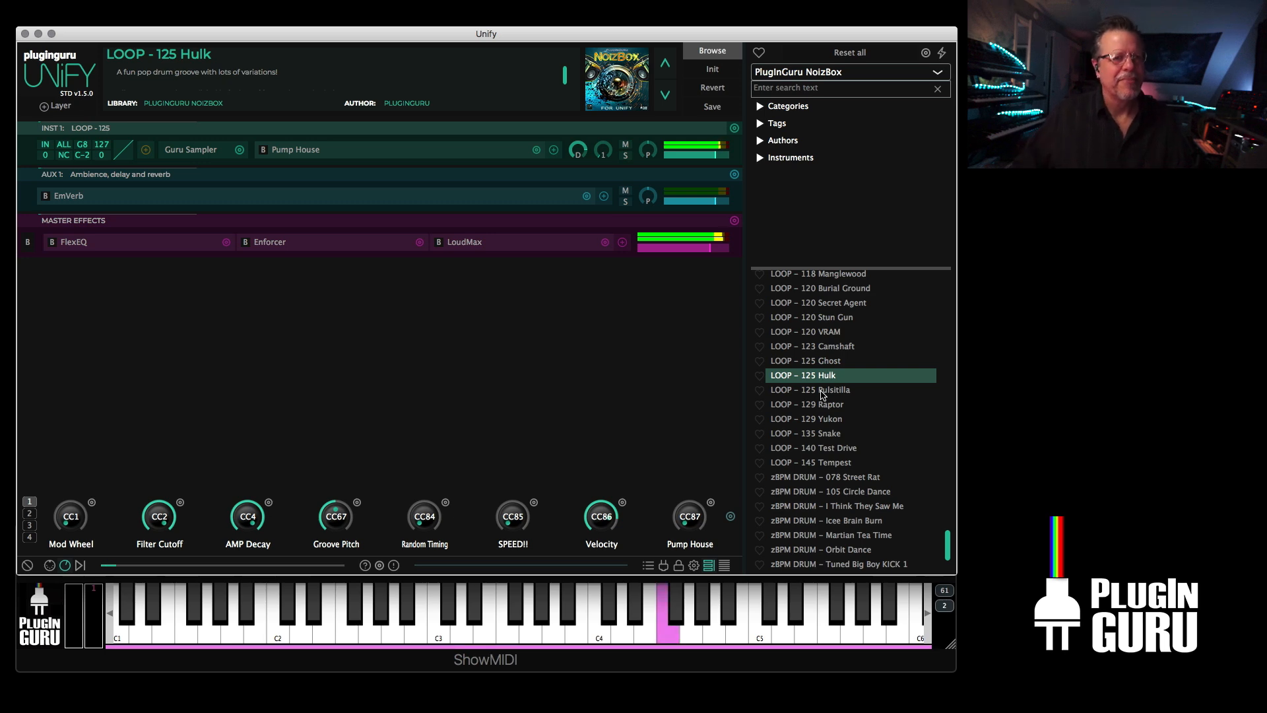
pyautogui.click(810, 389)
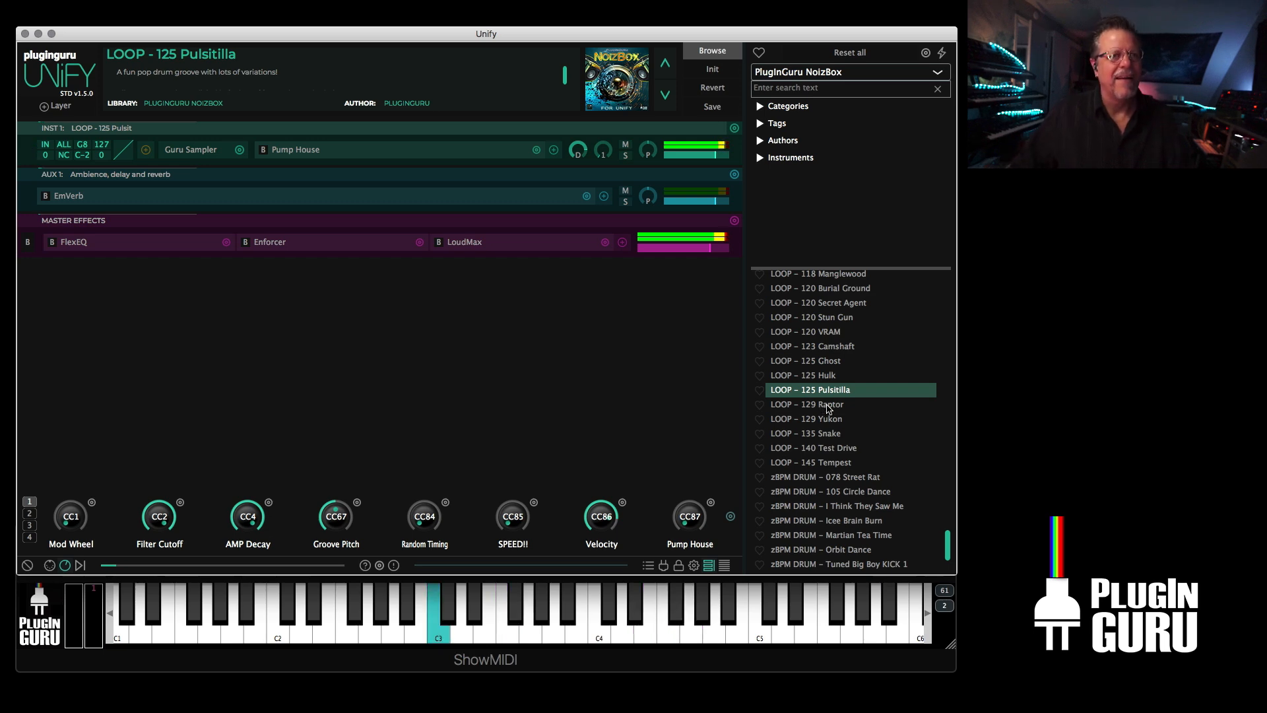
pyautogui.click(808, 404)
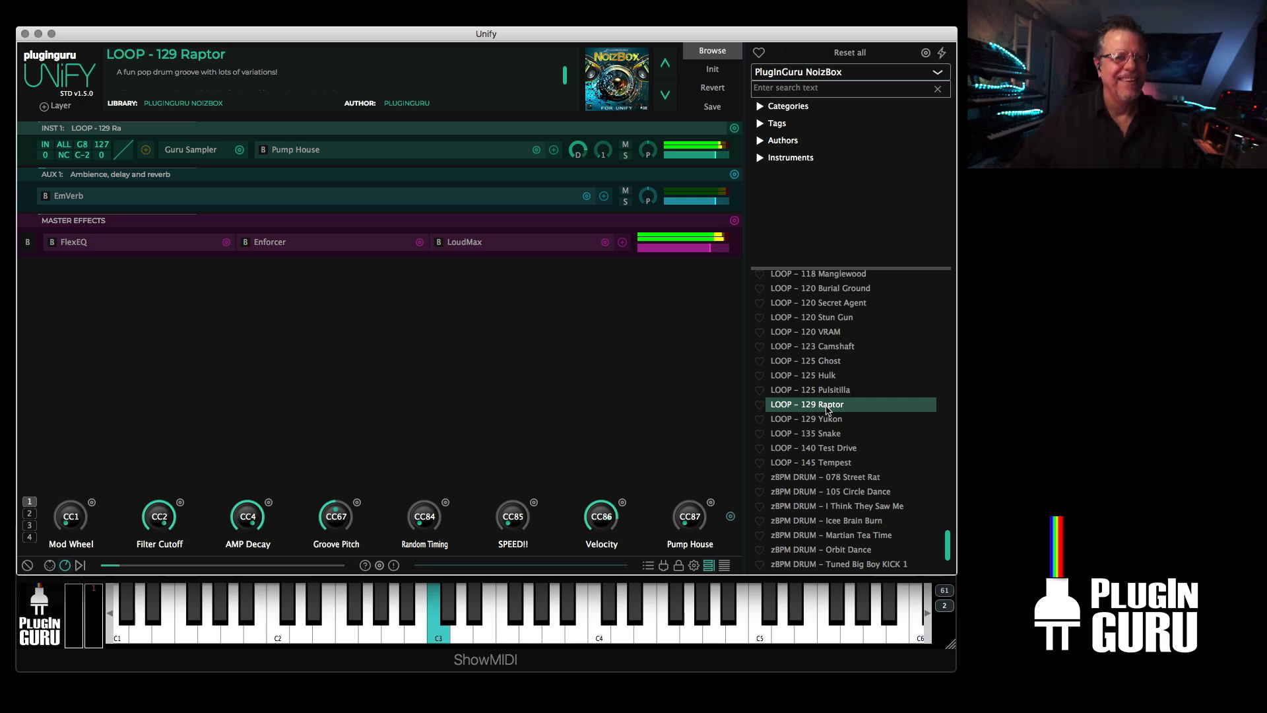
pyautogui.click(806, 417)
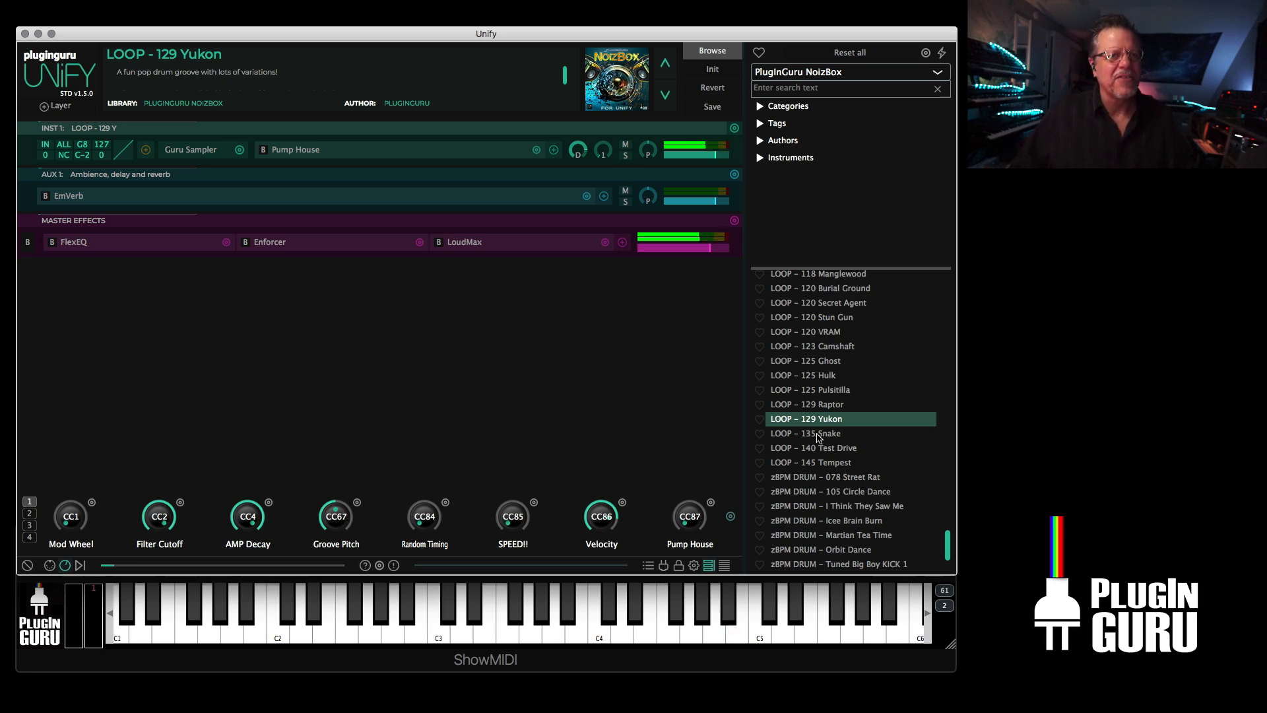
pyautogui.click(808, 432)
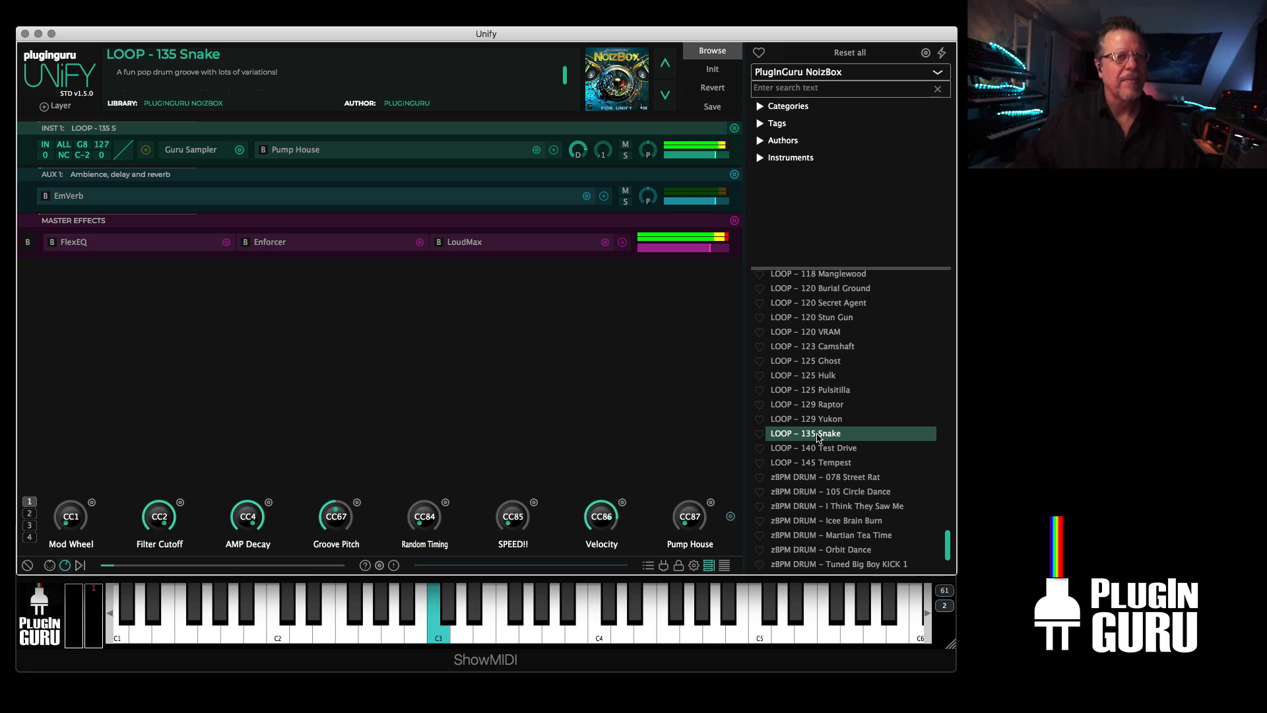
pyautogui.click(845, 88)
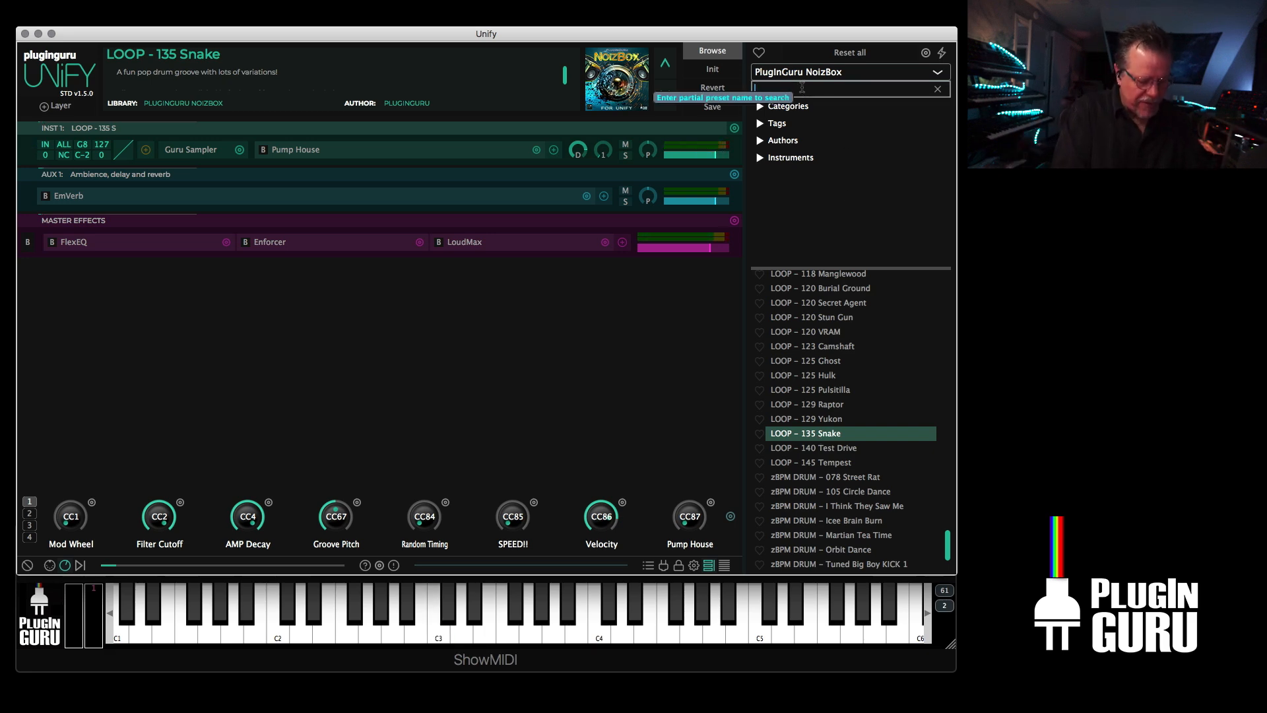
# - Filter presets by 'snake', load BPM DRUM – 135 Snake A, and check its MIDIBox panel
pyautogui.write('snake')
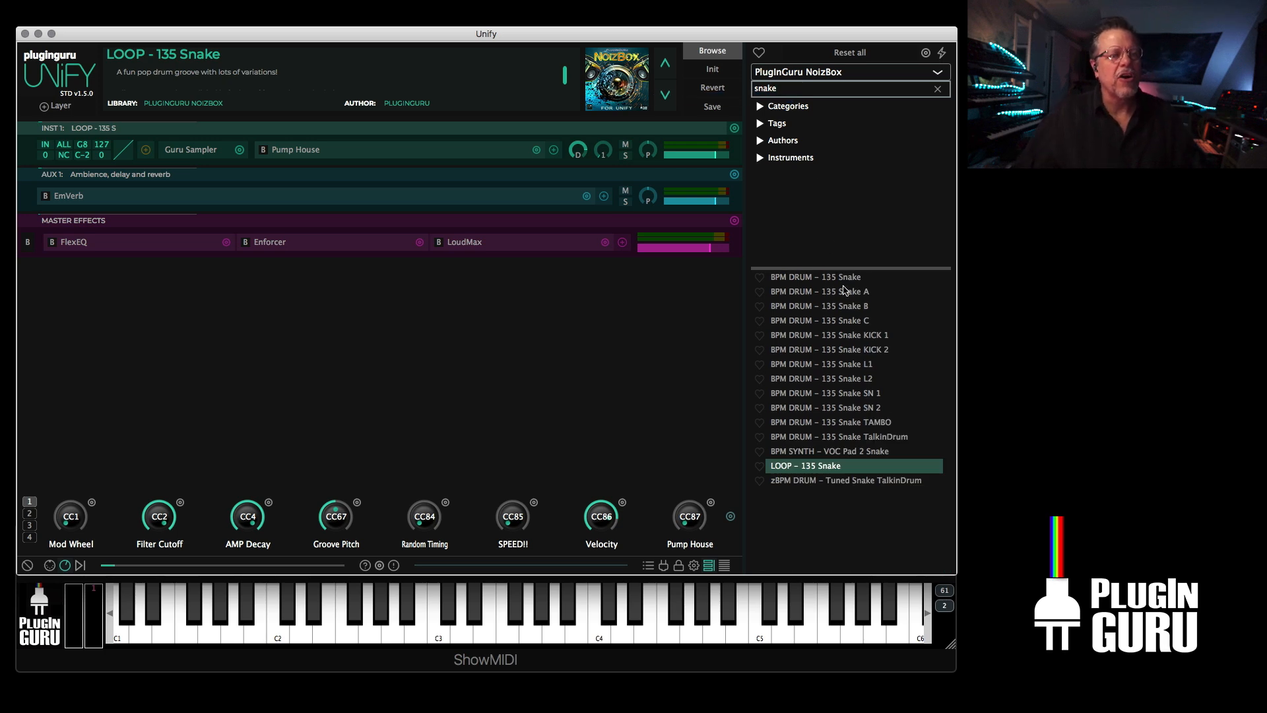
pyautogui.click(820, 291)
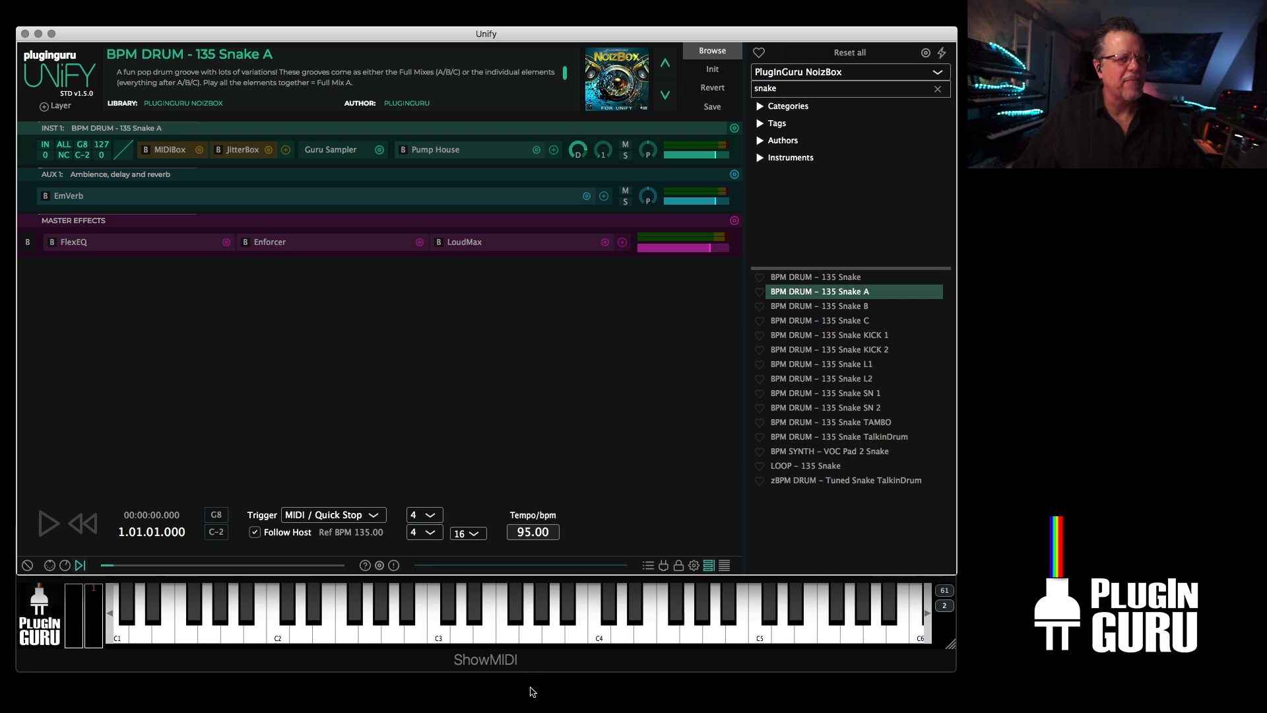
pyautogui.click(48, 523)
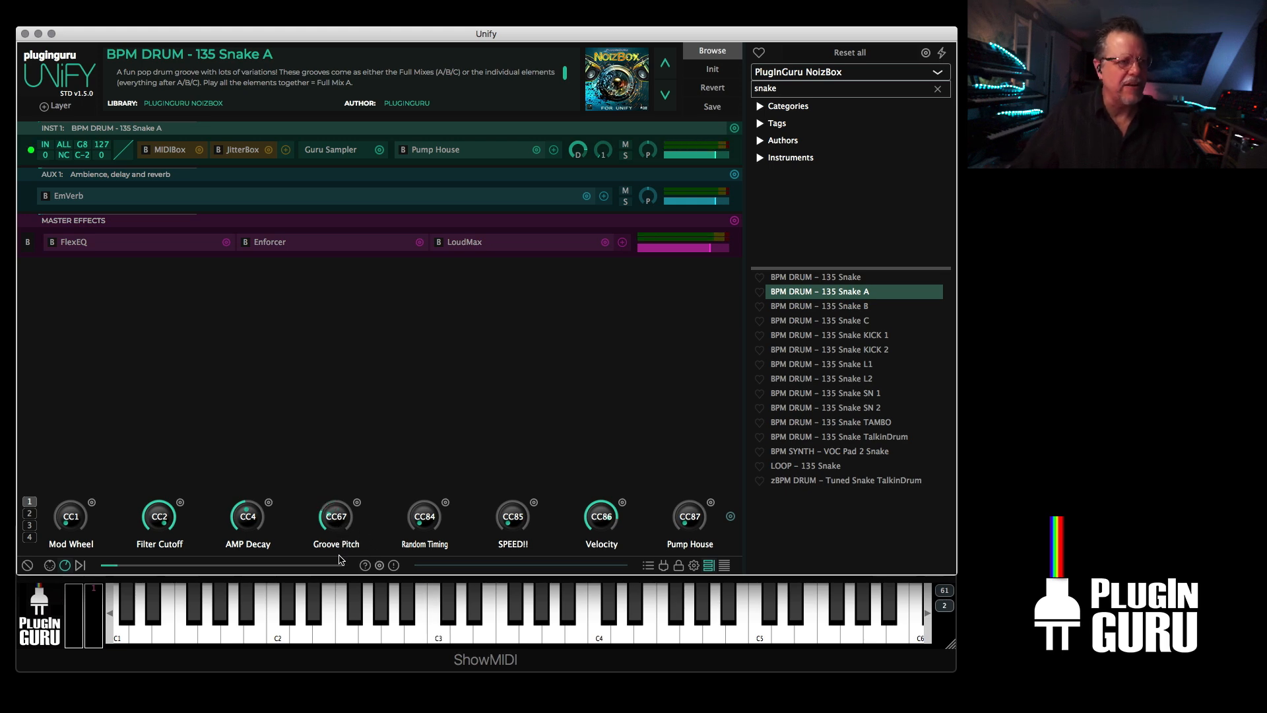
pyautogui.click(437, 614)
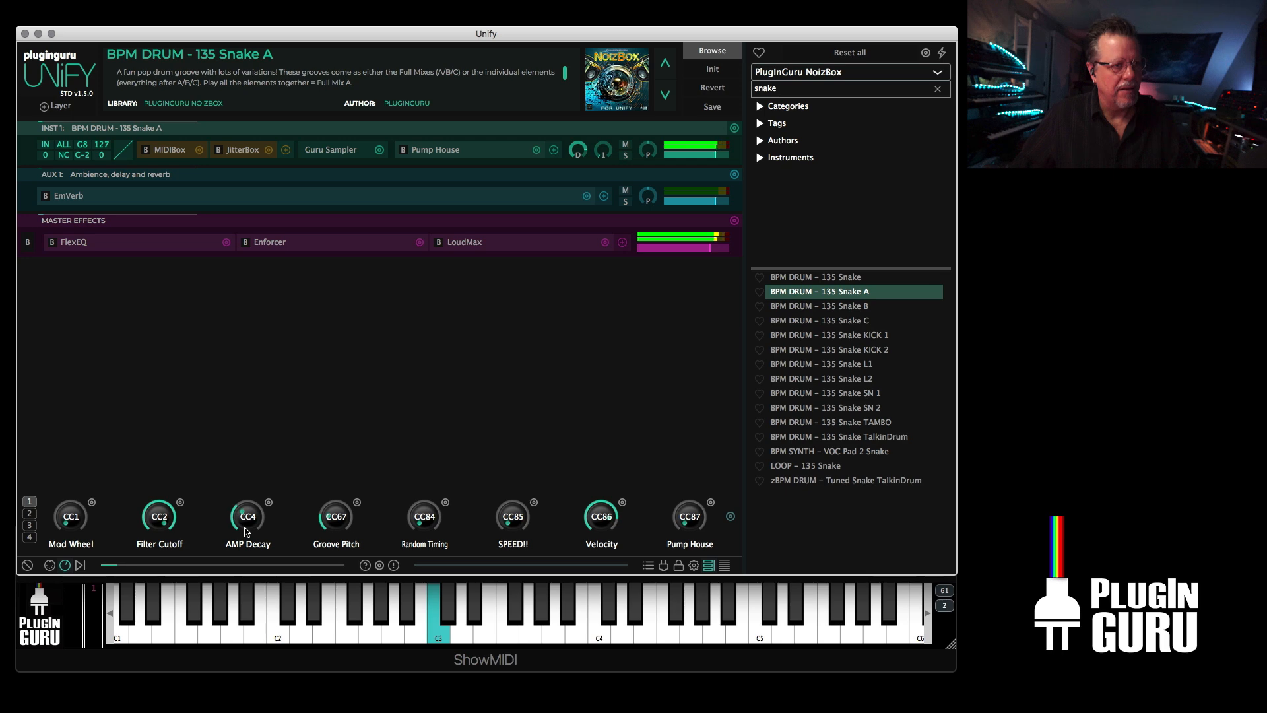
pyautogui.moveTo(248, 515)
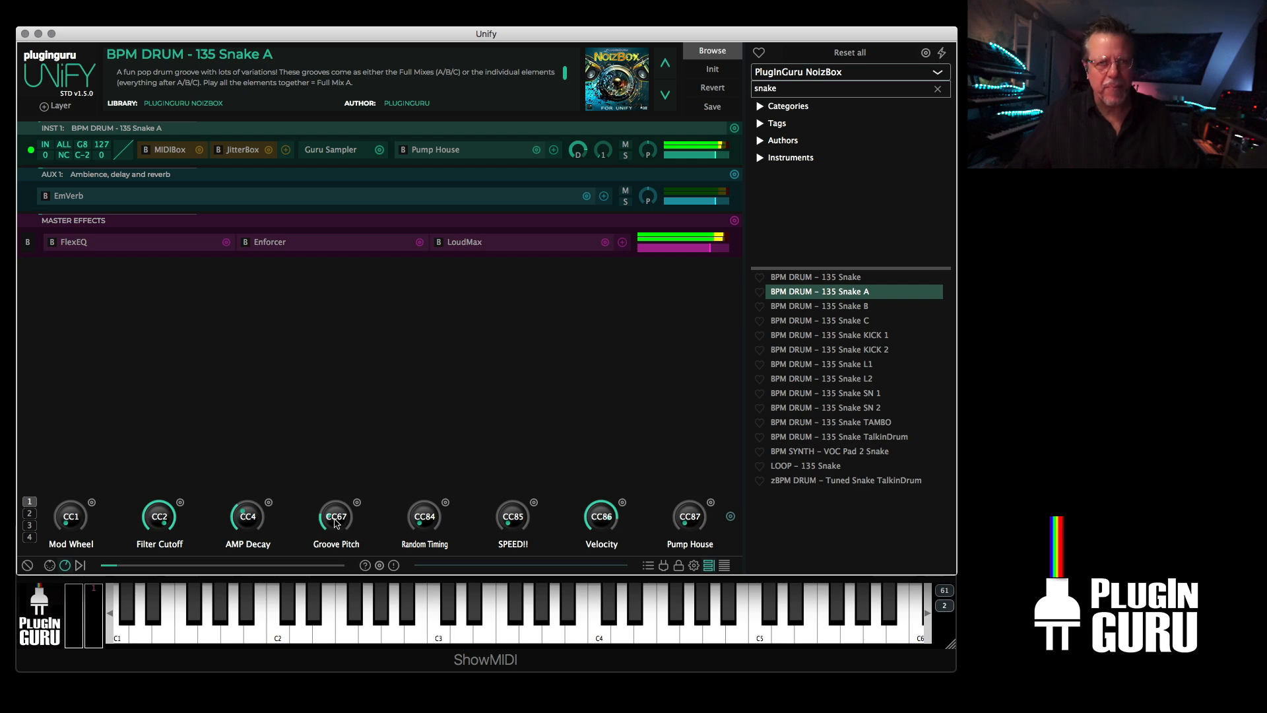
pyautogui.click(165, 150)
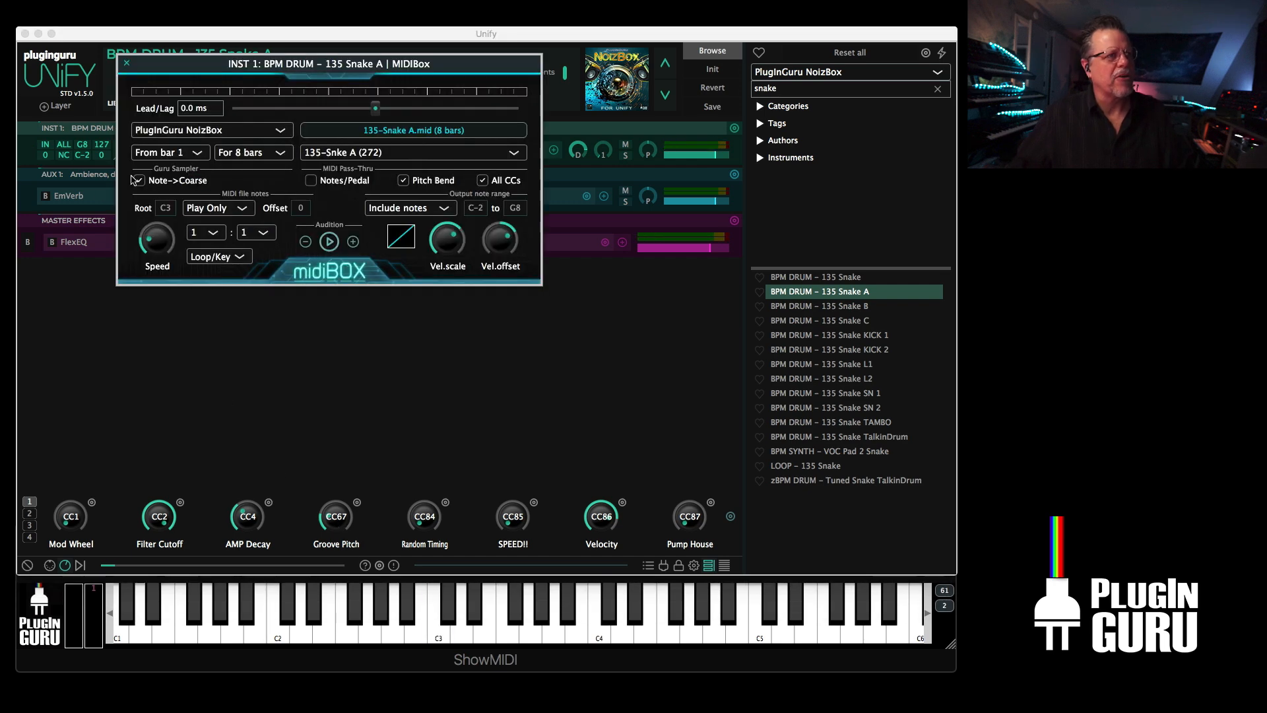
pyautogui.click(136, 181)
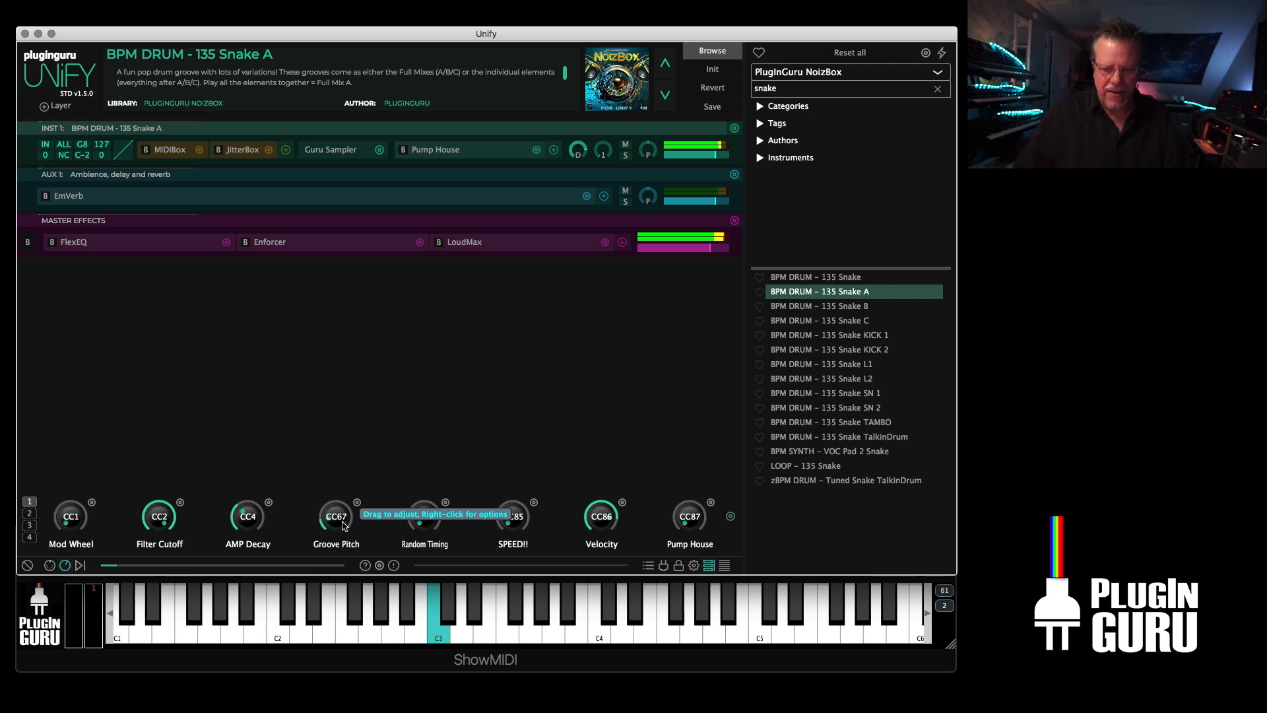
pyautogui.moveTo(351, 440)
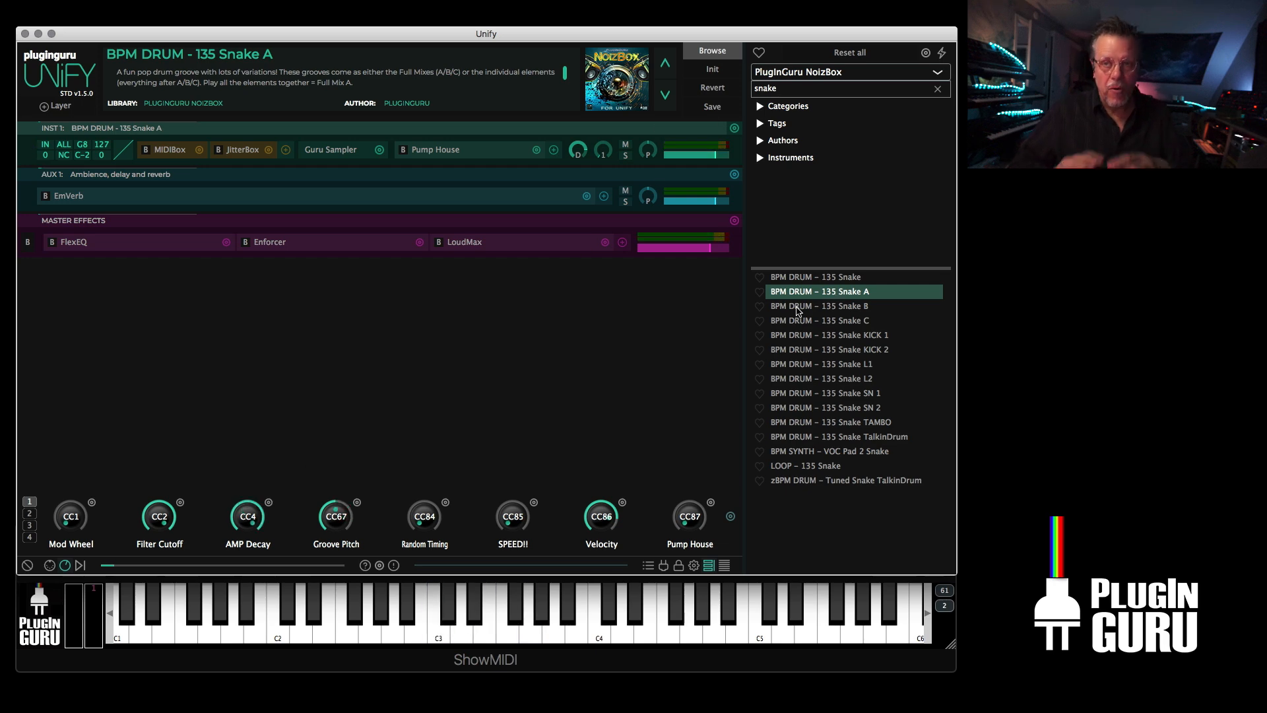
# - Clear the Snake search, try LOOP – 140 Test Drive, then load LOOP – 145 Tempest
pyautogui.click(598, 614)
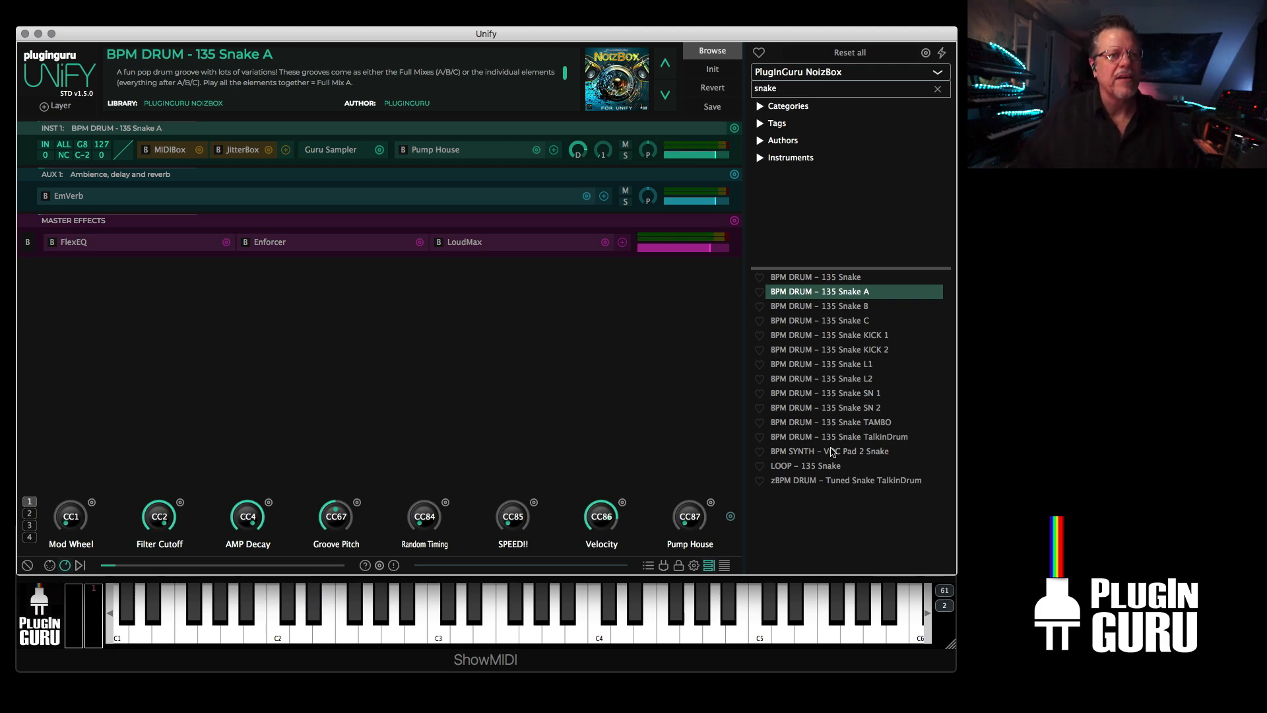
pyautogui.click(803, 465)
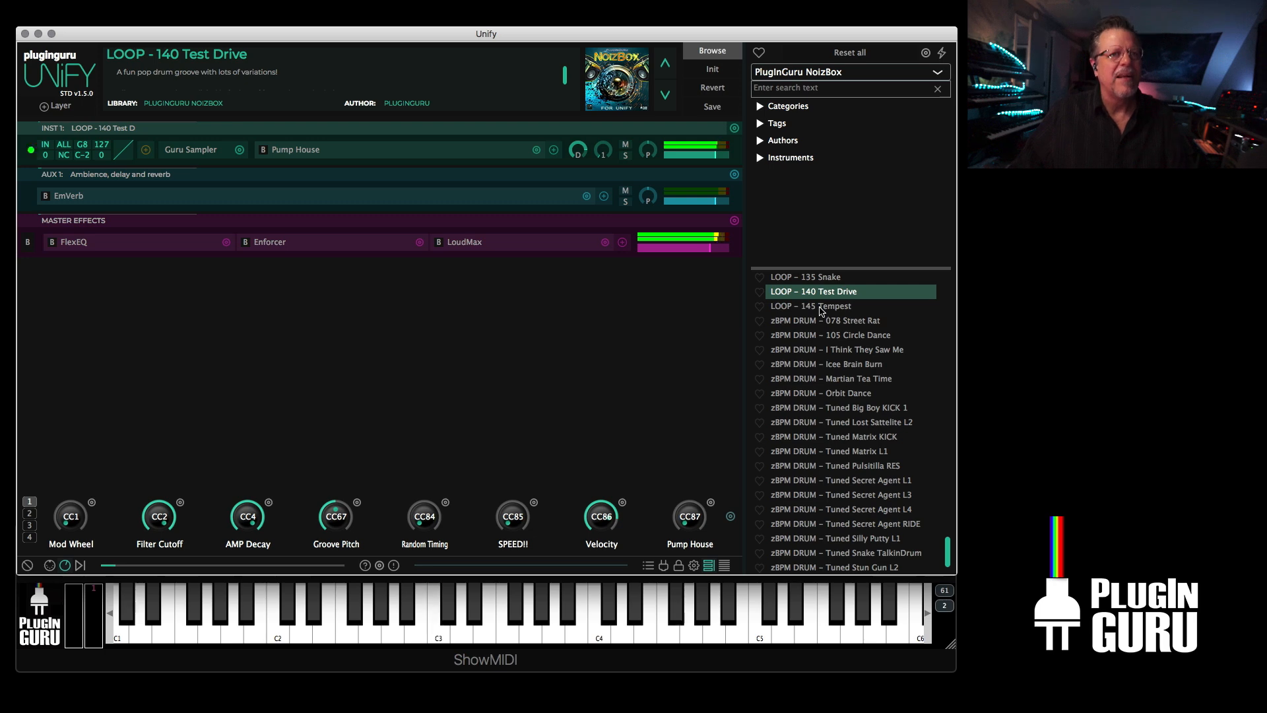
pyautogui.click(810, 305)
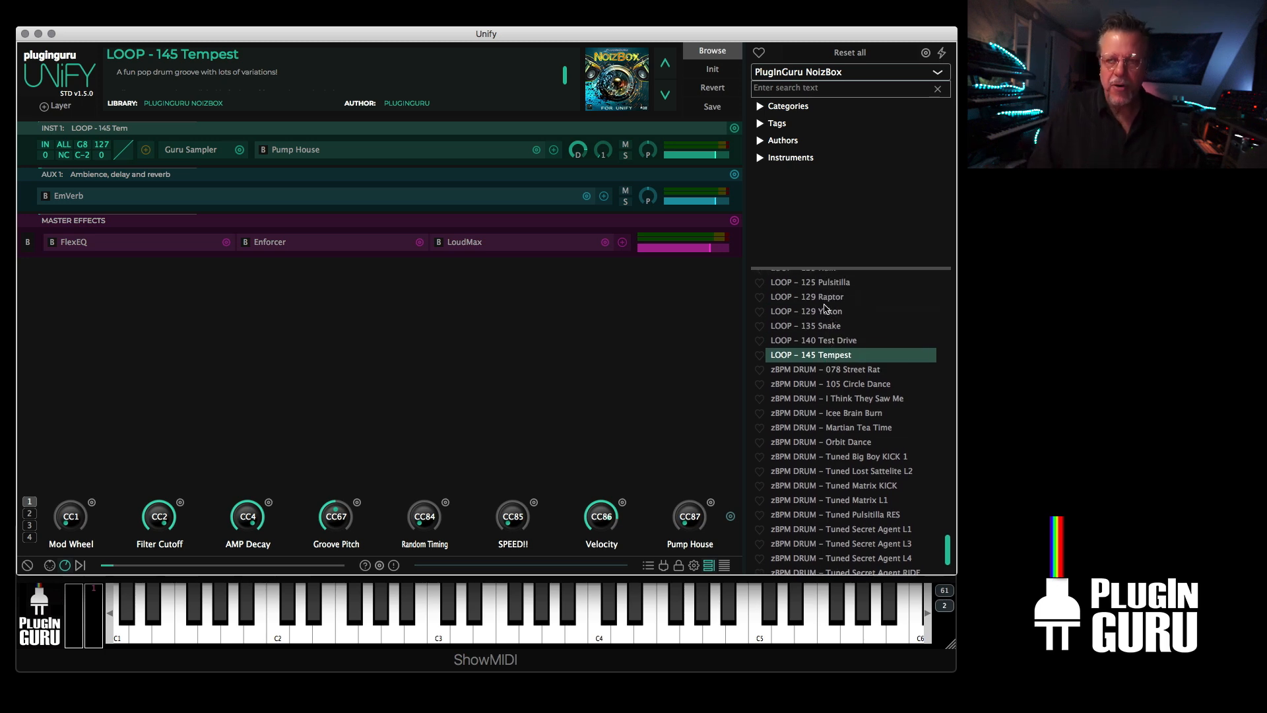
pyautogui.moveTo(767, 306)
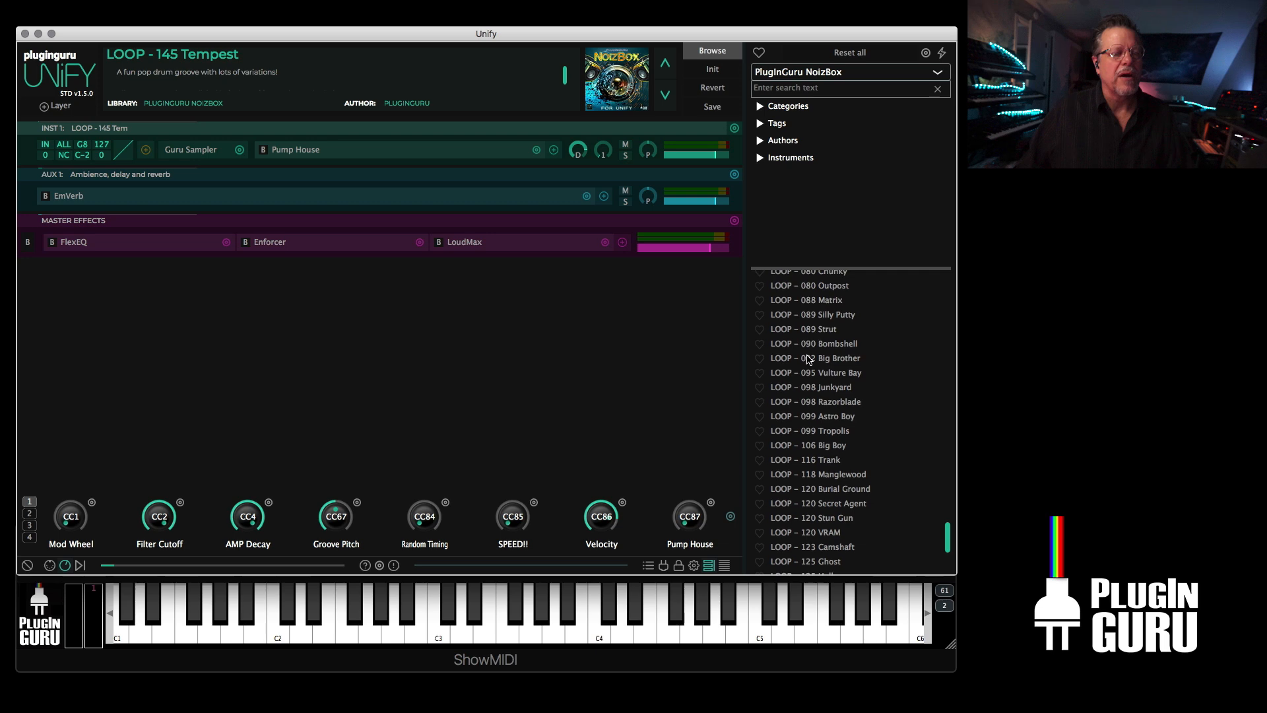
# - Load 135 Snake L1 and set JitterBox to 1/8 range, +100% max, simple note times, minimum 1/8
pyautogui.scroll(-3)
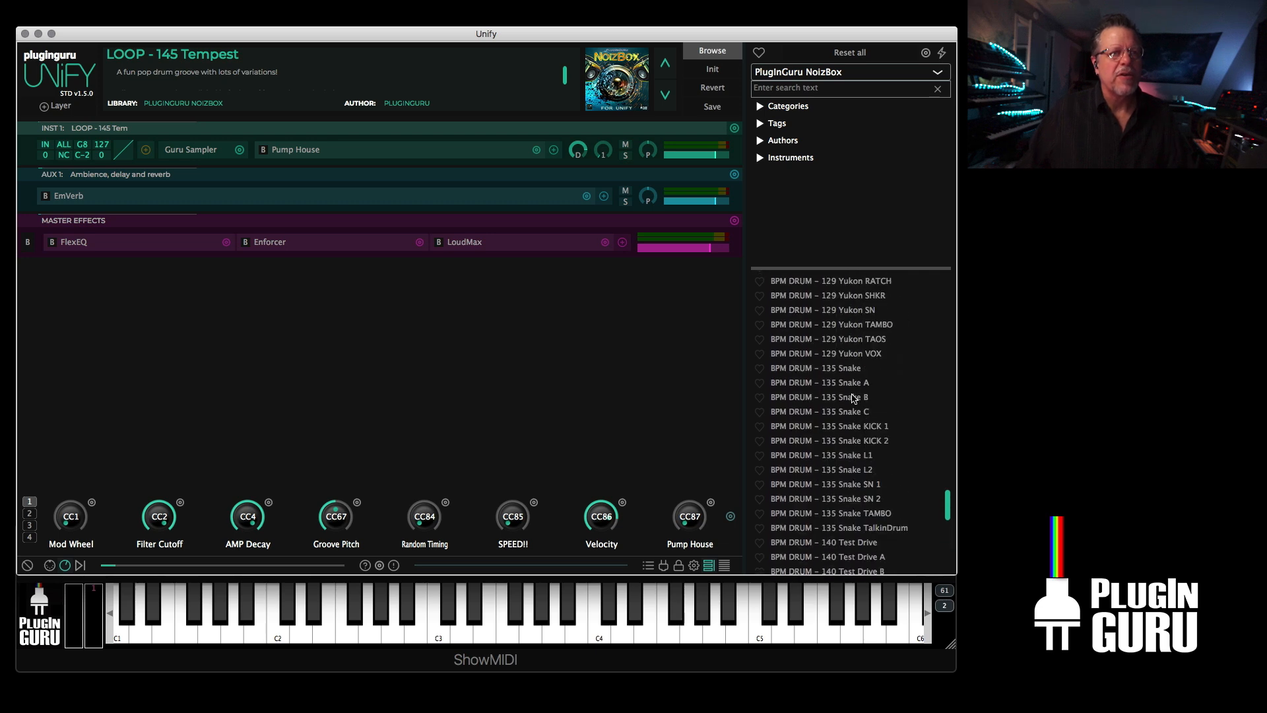
pyautogui.click(823, 454)
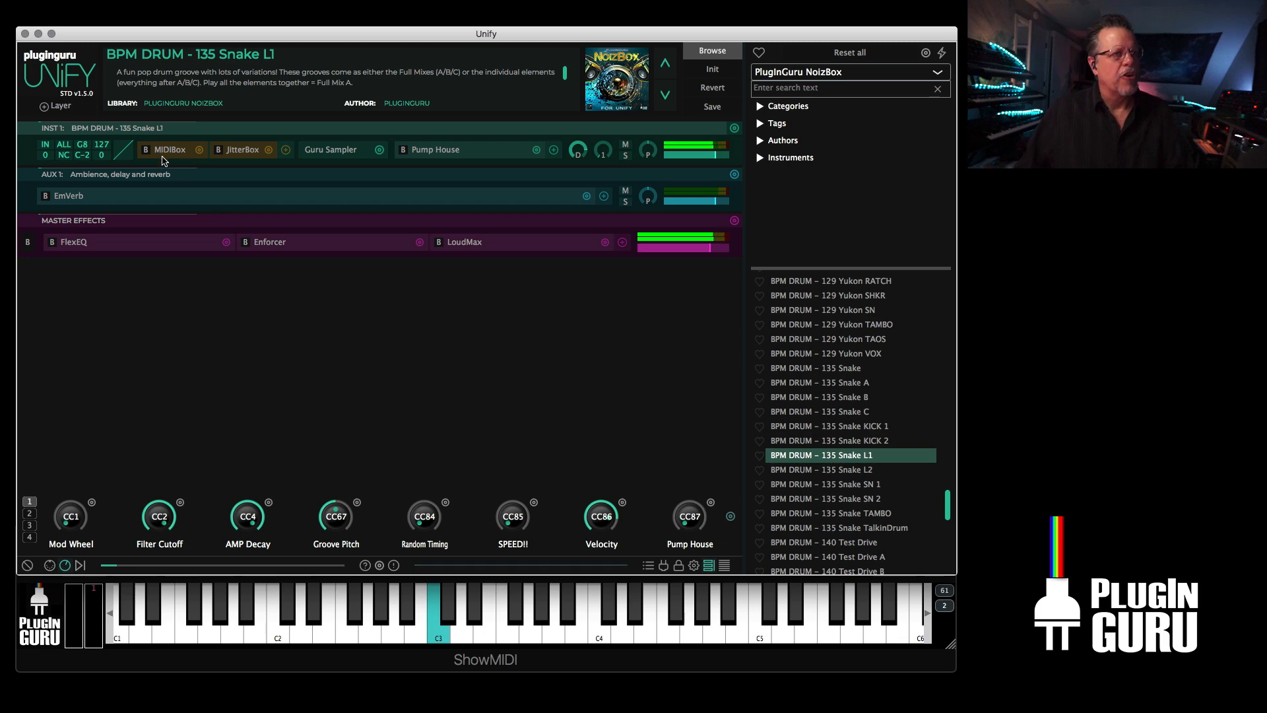
pyautogui.click(168, 149)
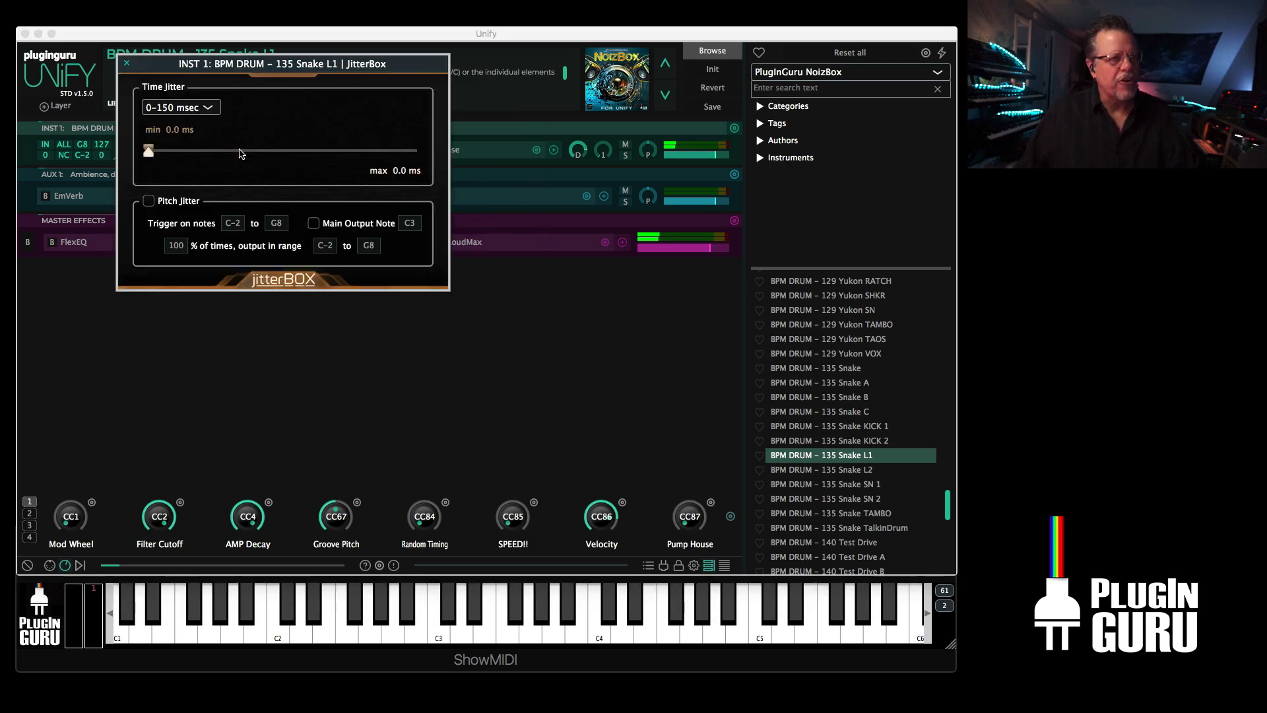
pyautogui.click(179, 106)
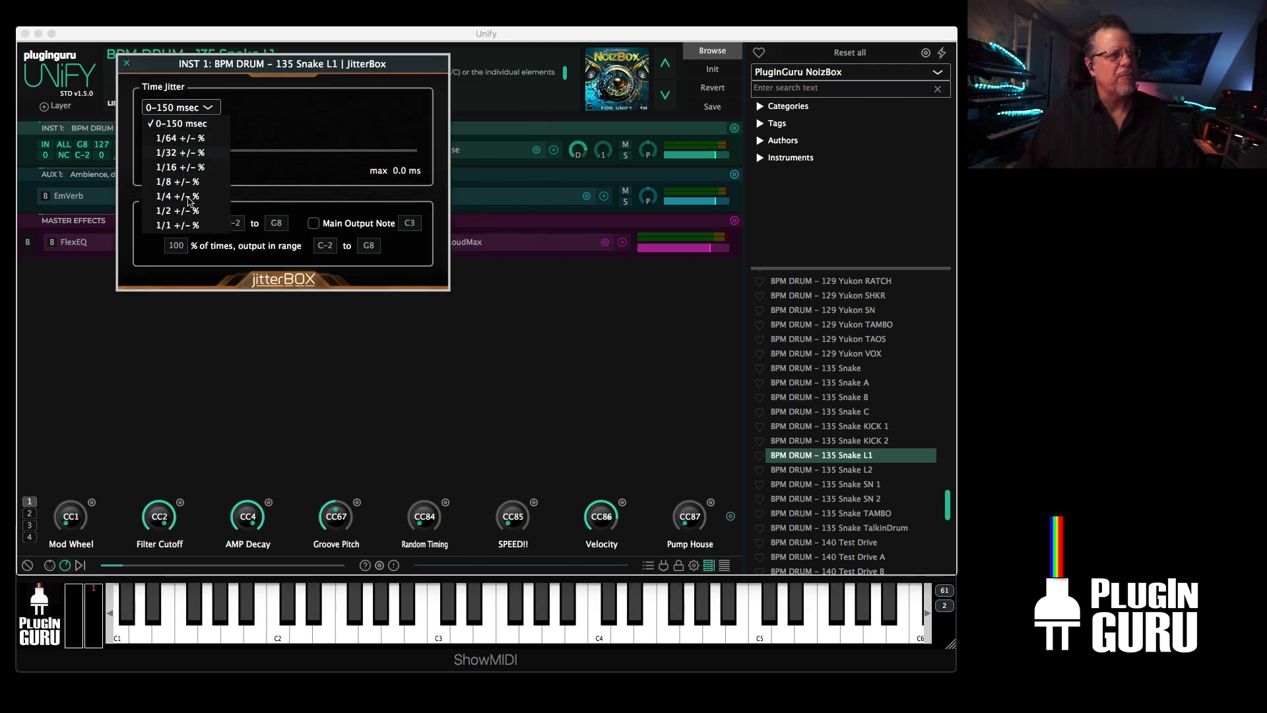
pyautogui.click(176, 181)
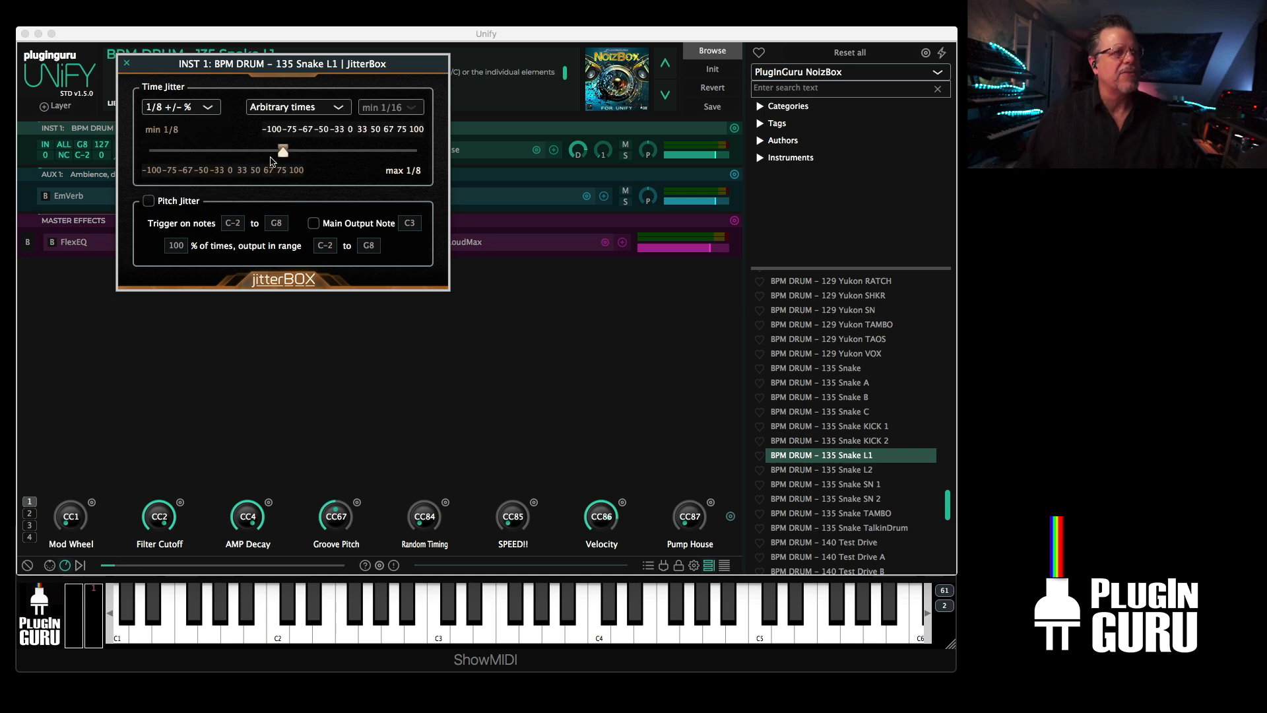
pyautogui.moveTo(281, 151); pyautogui.dragTo(418, 150)
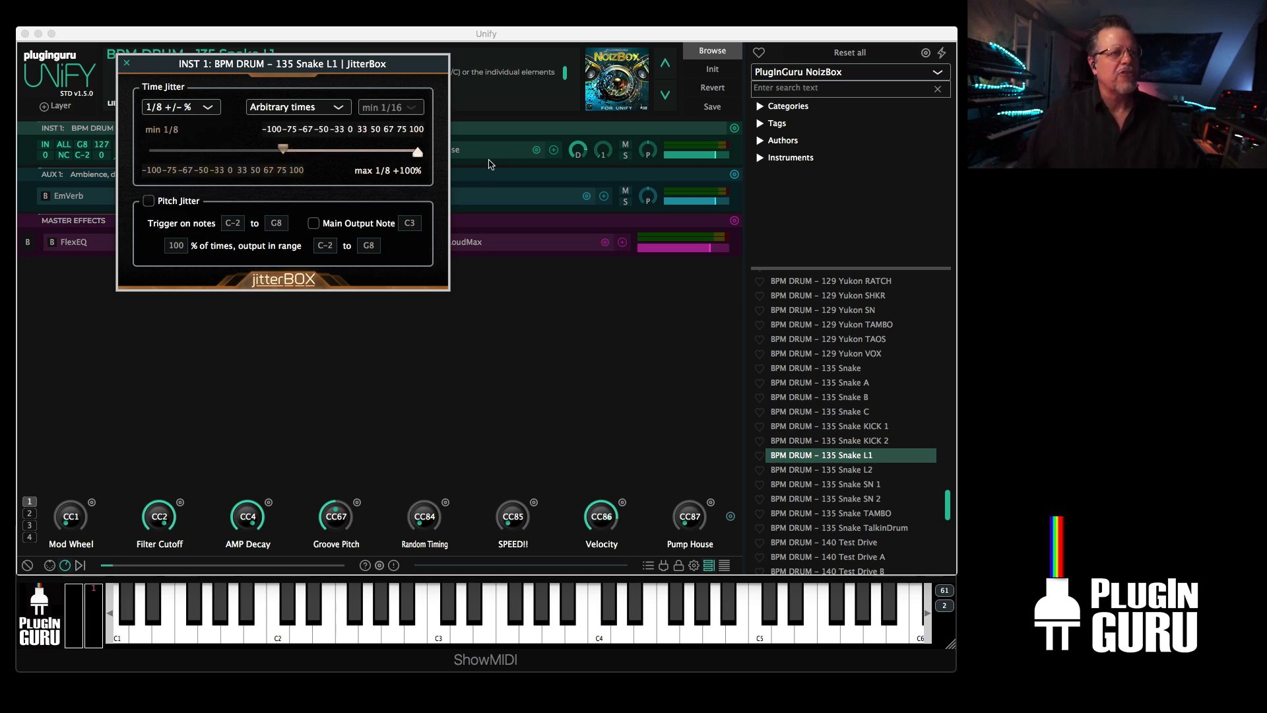
pyautogui.click(297, 106)
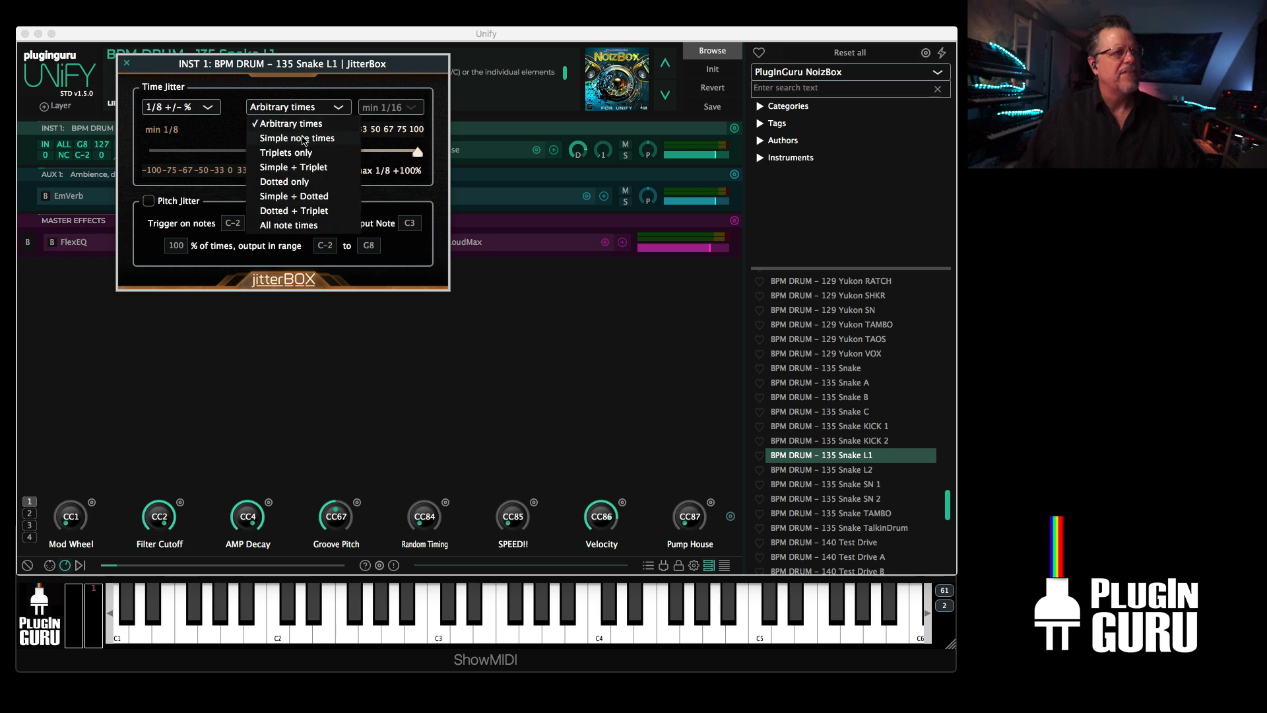
pyautogui.click(296, 138)
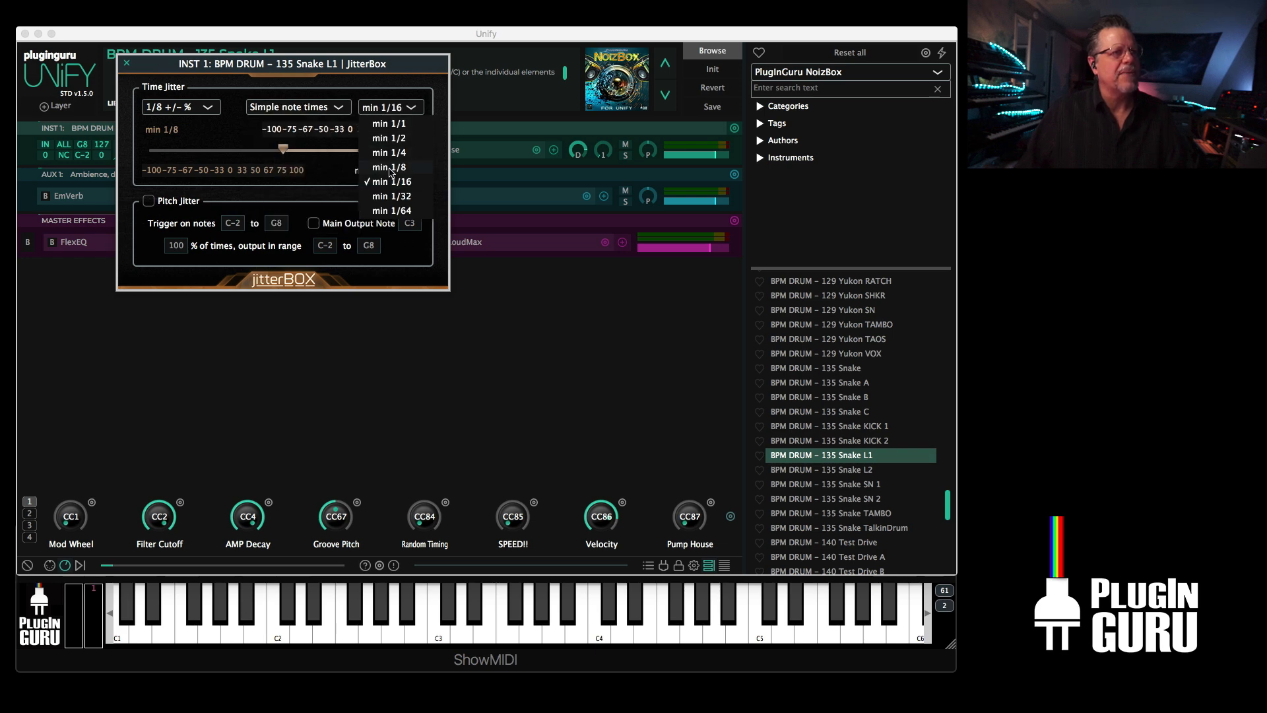
pyautogui.click(389, 167)
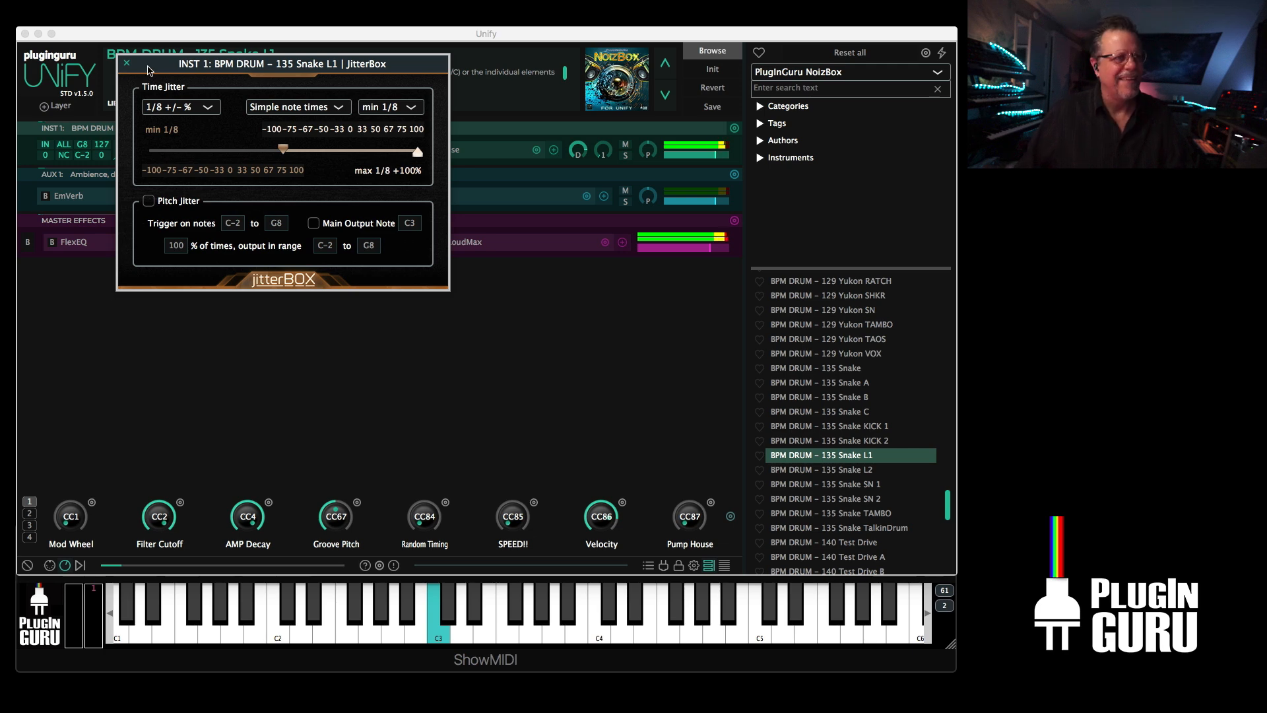
pyautogui.click(126, 63)
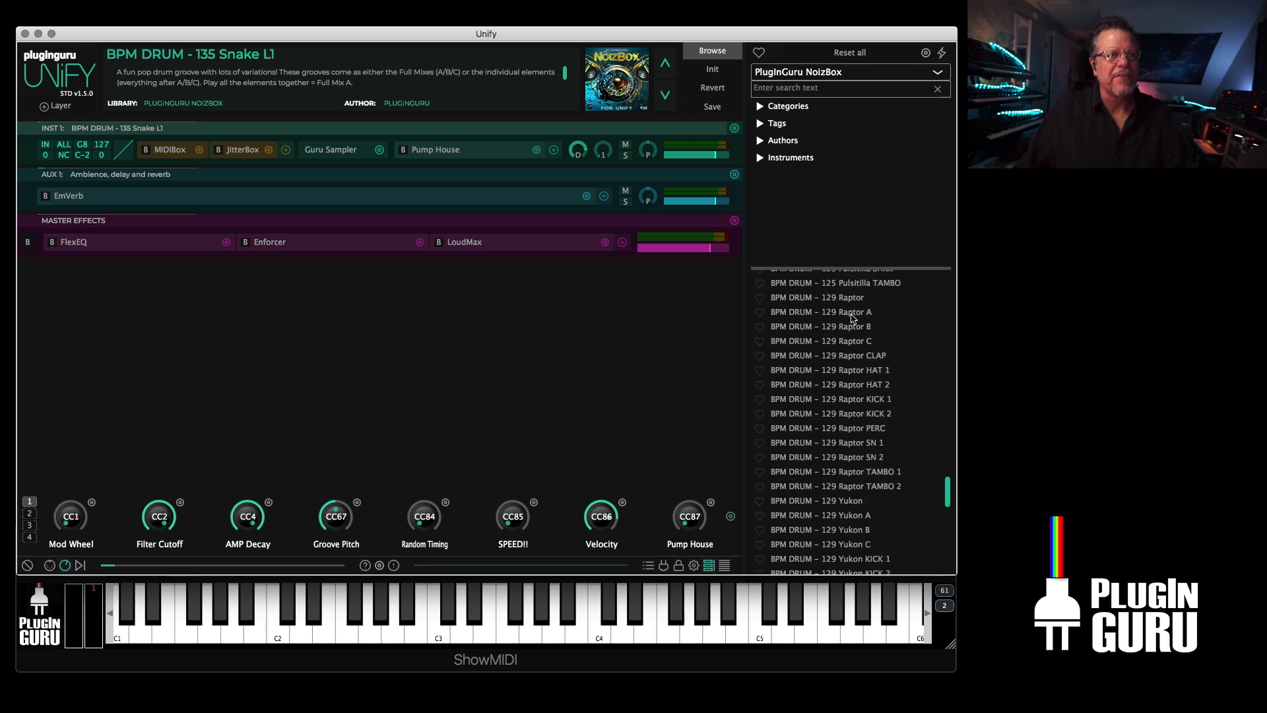
# - Load 129 Raptor A into a new layer and adjust the drum layer's level
pyautogui.rightClick(818, 312)
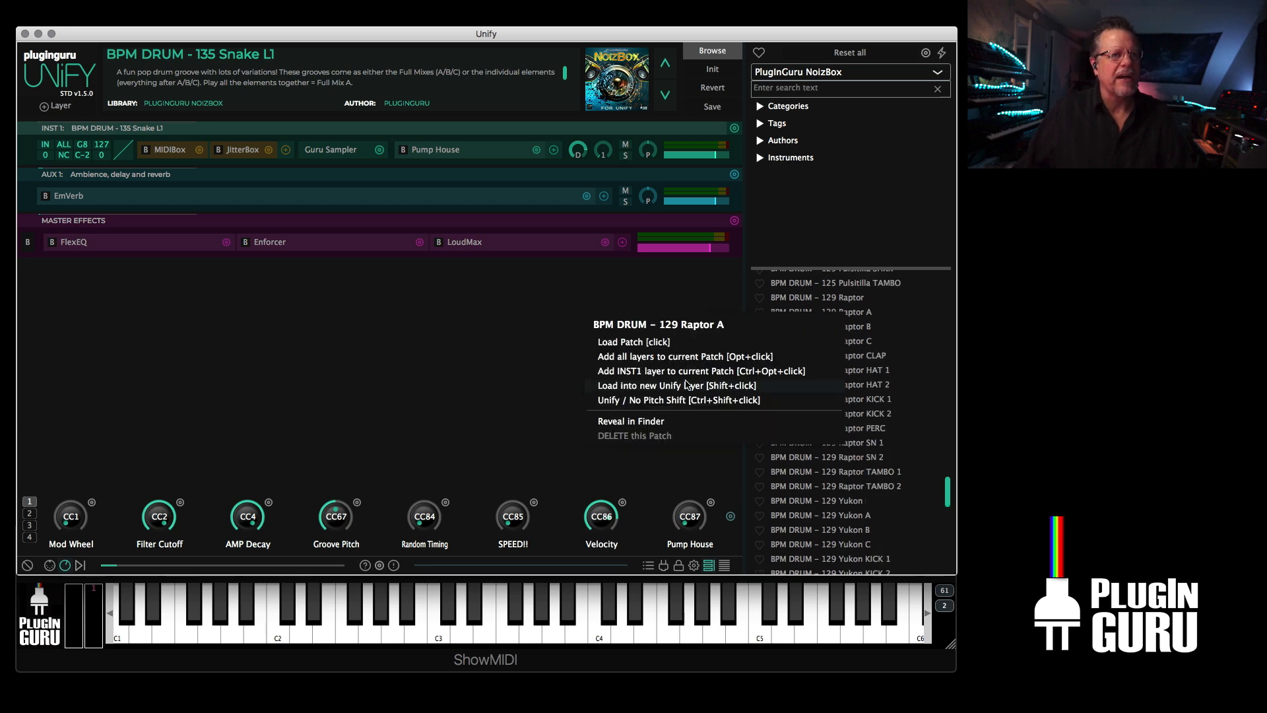
pyautogui.click(688, 370)
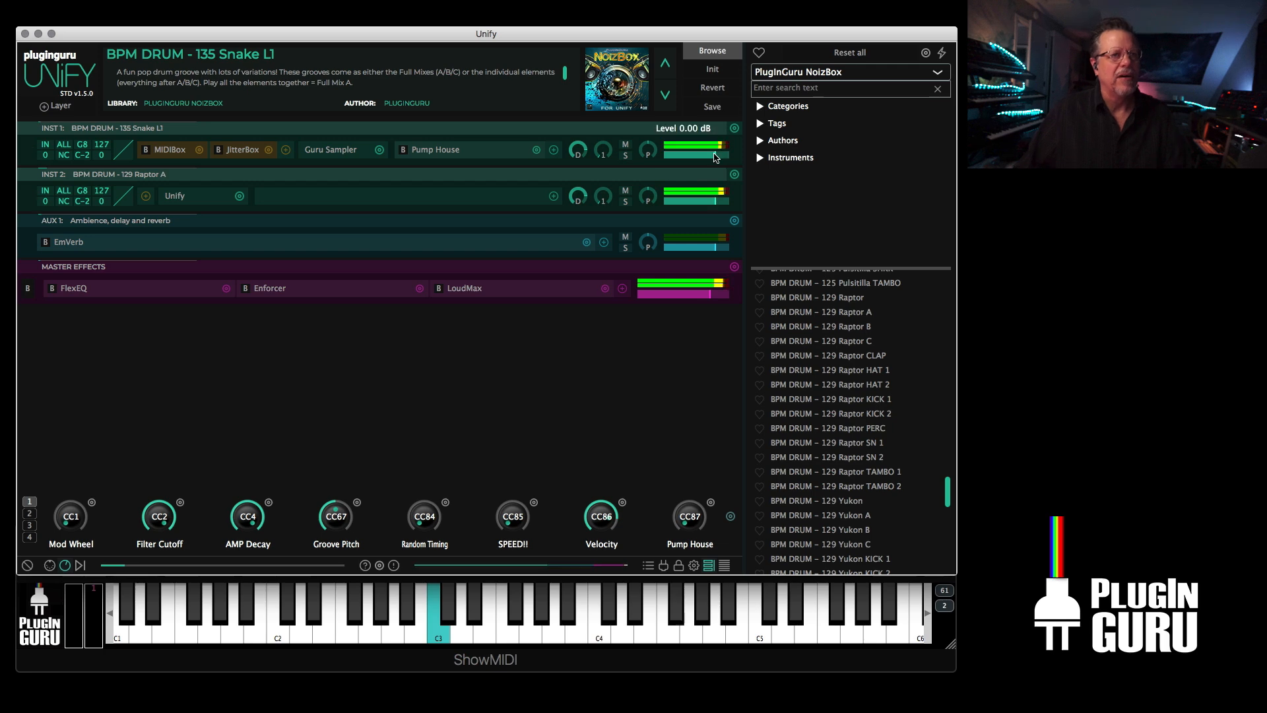
pyautogui.moveTo(703, 150); pyautogui.dragTo(703, 155)
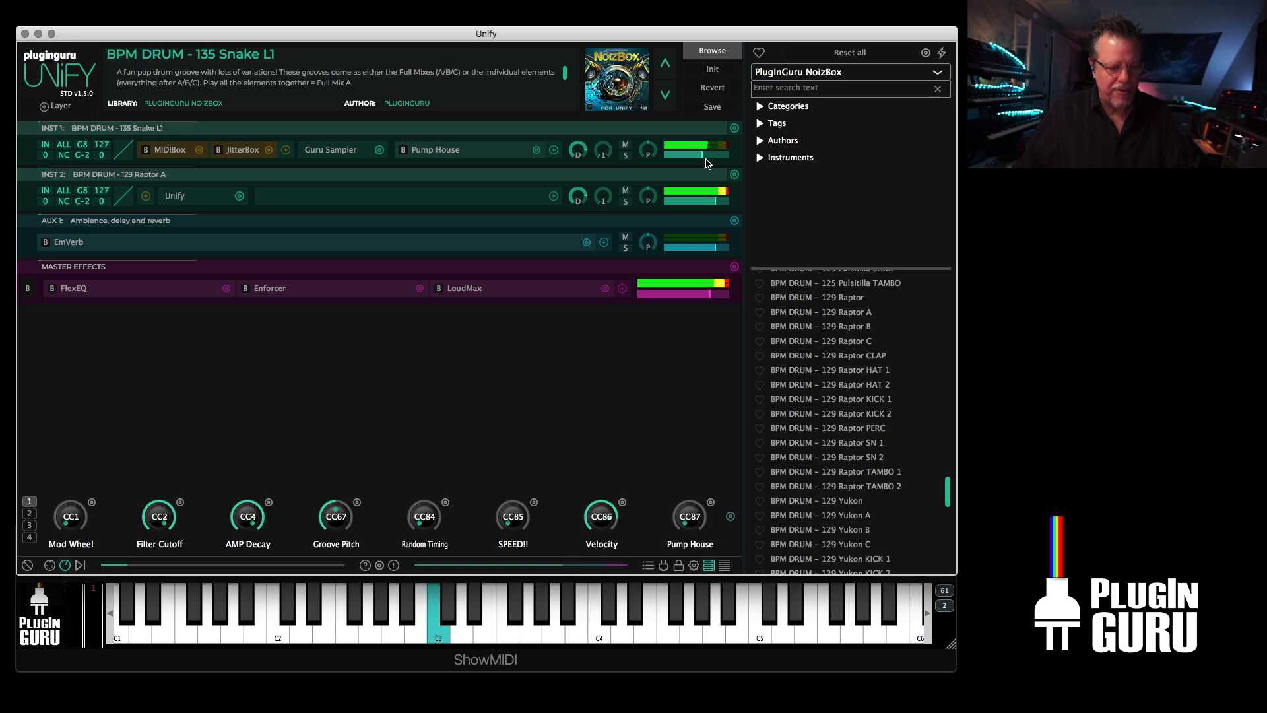
pyautogui.moveTo(832, 428)
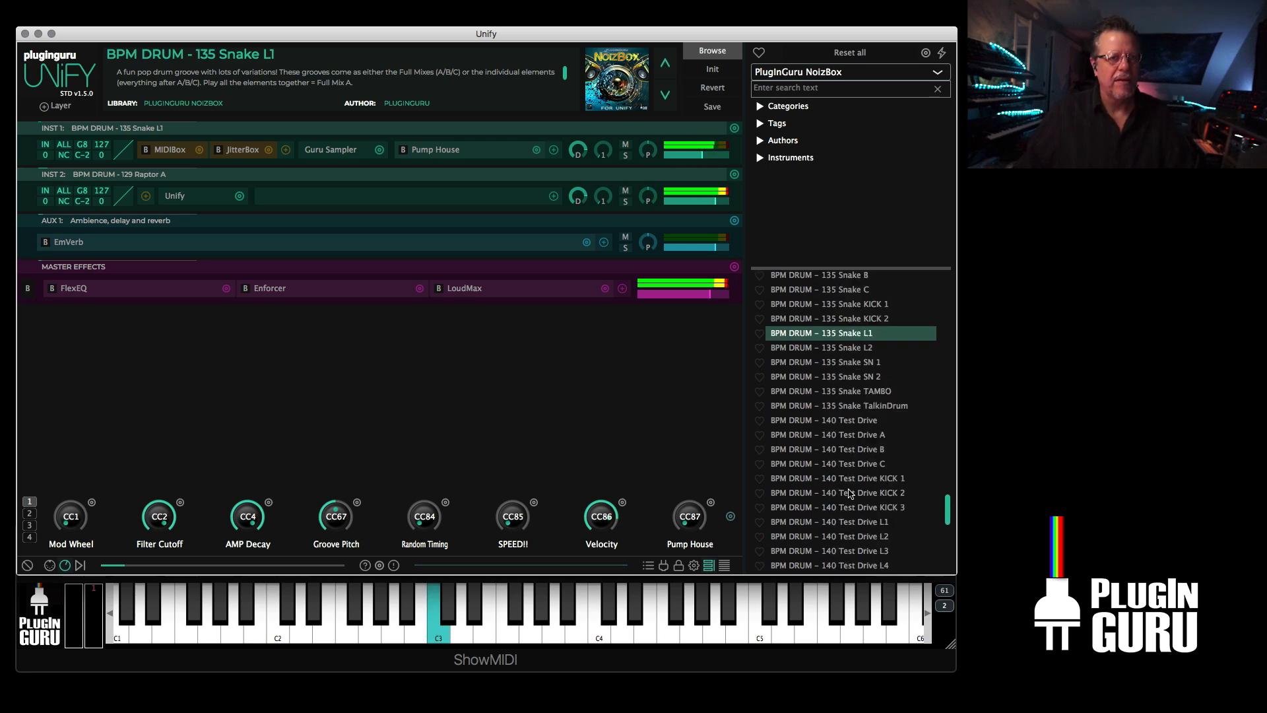
# - Load the zBPM DRUM – Tuned Secret Agent L3 groove
pyautogui.scroll(-3)
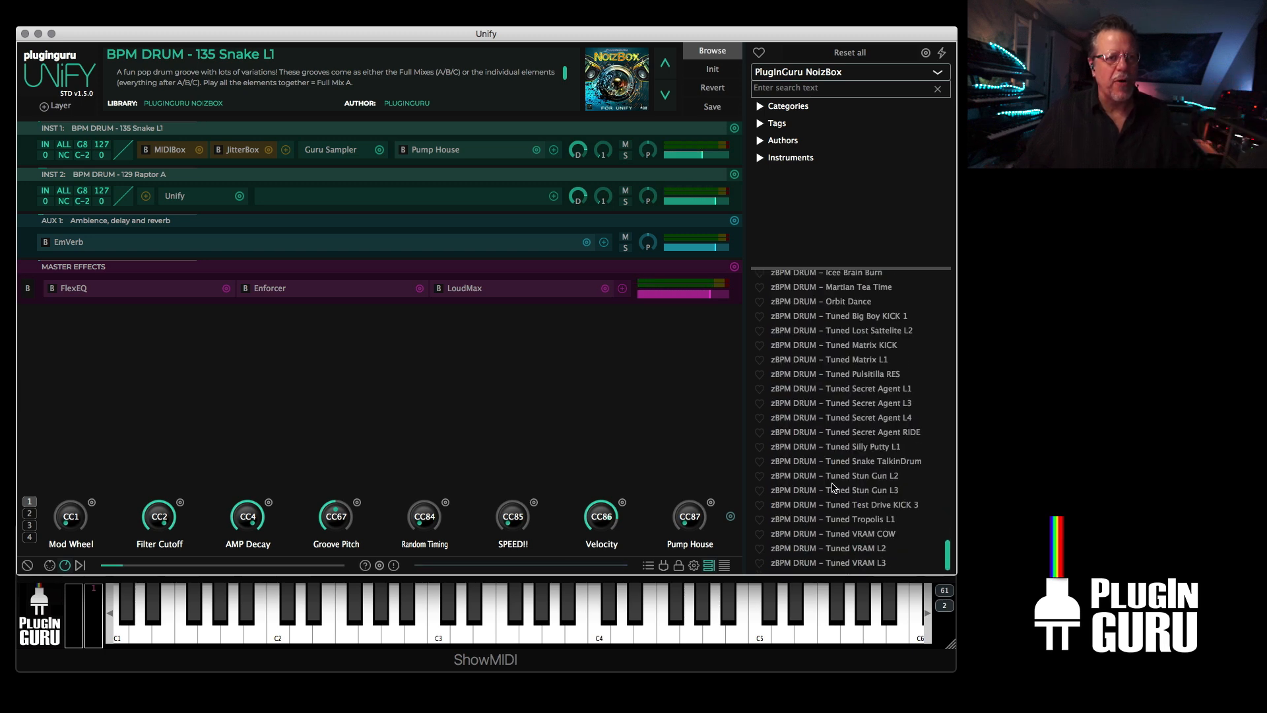
pyautogui.scroll(-3)
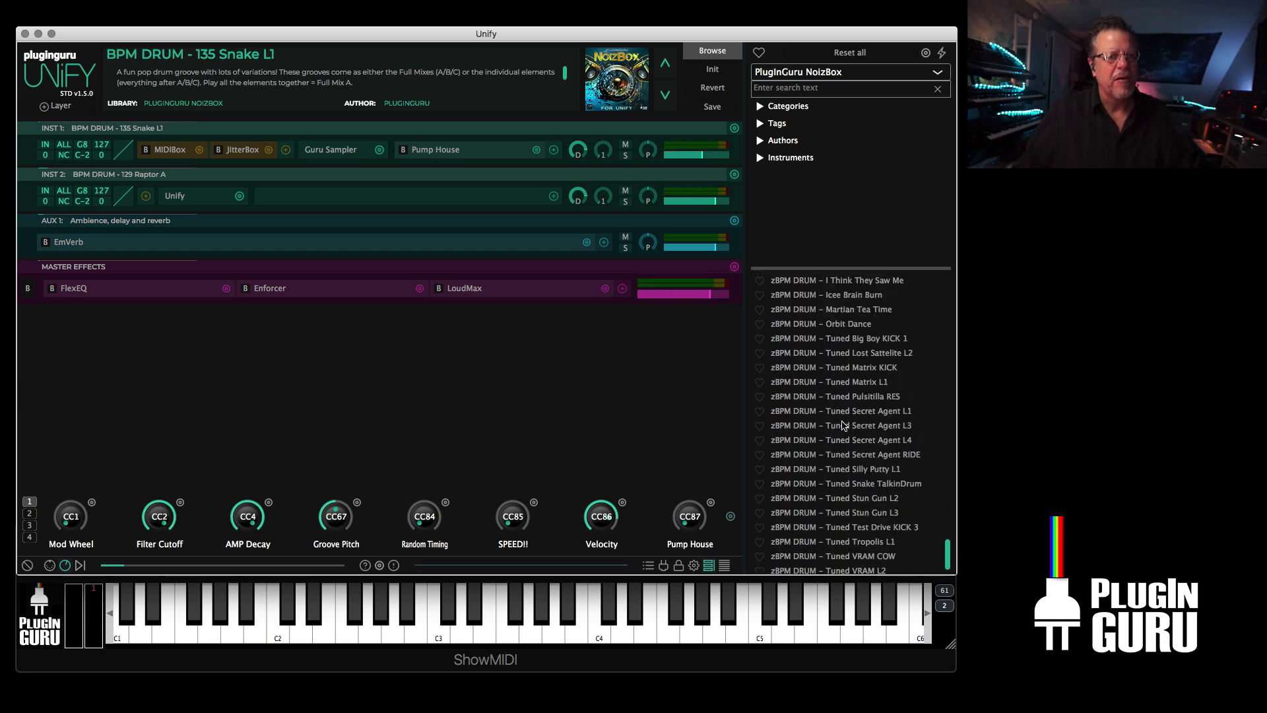
pyautogui.click(845, 425)
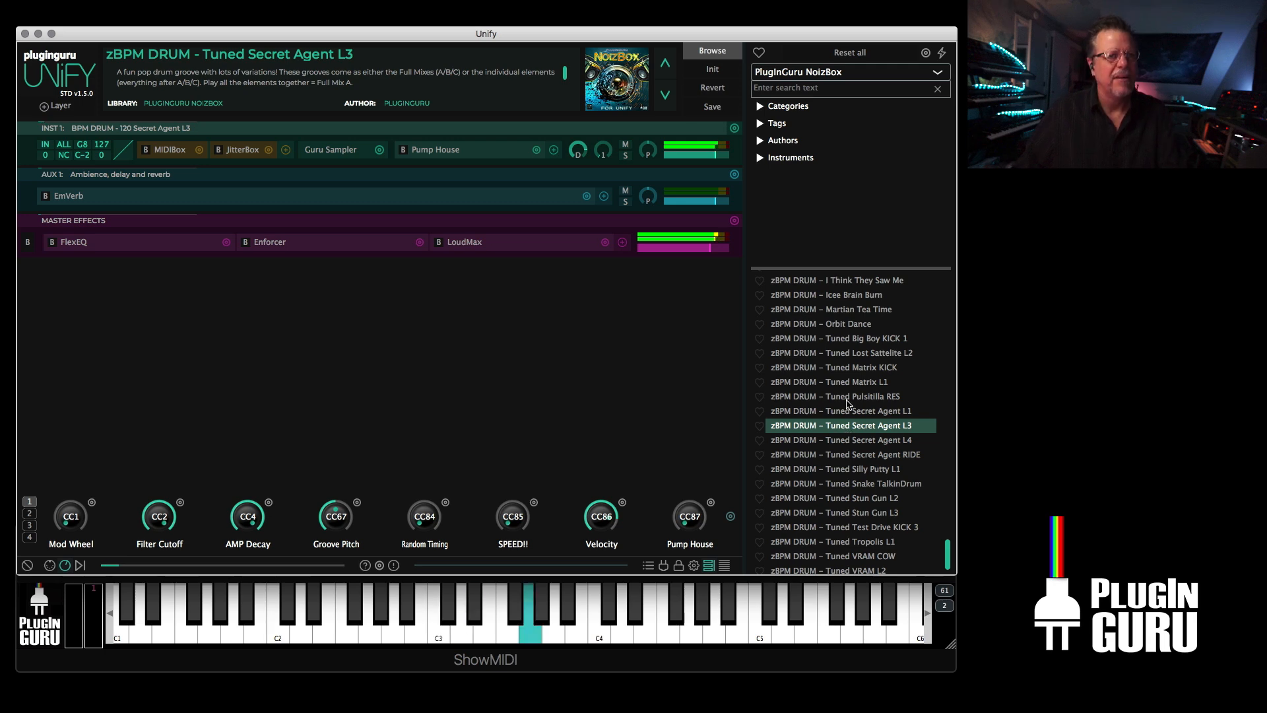
# - Switch to the CloudCity V1 library and load VOX – Vocal Chop 15 Lead 1 as a new layer
pyautogui.click(848, 72)
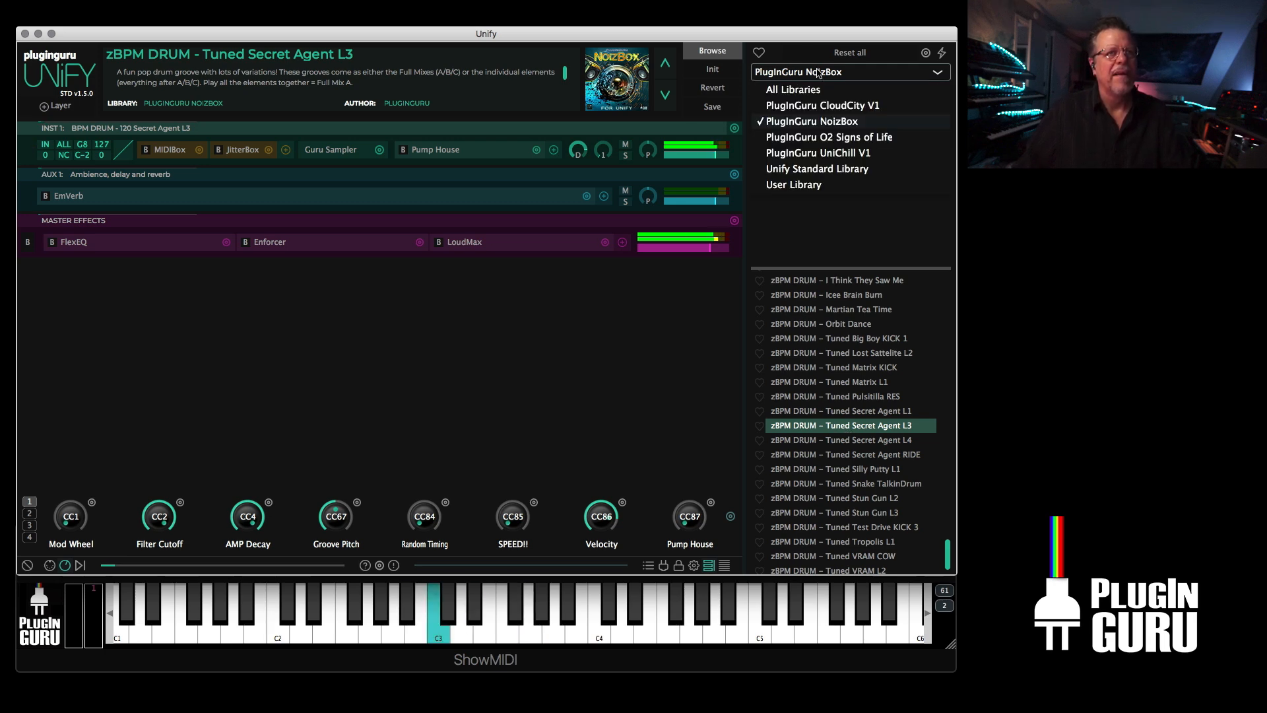
pyautogui.click(821, 104)
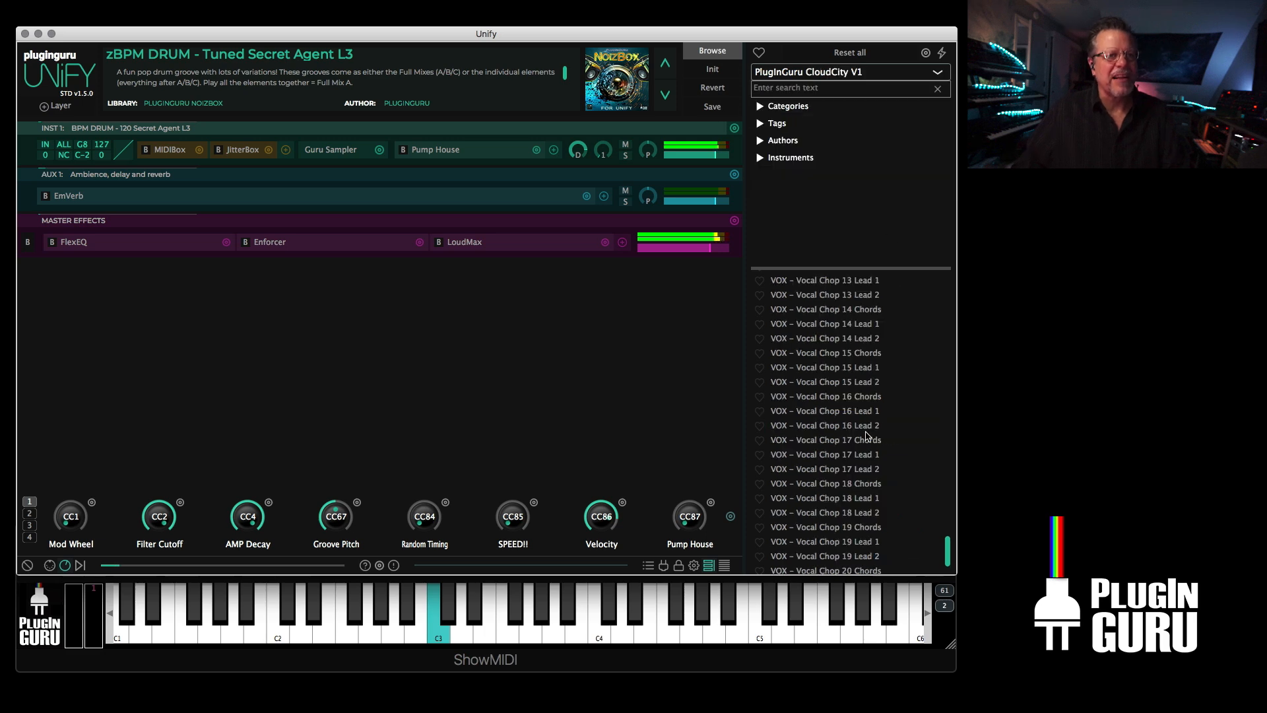
pyautogui.rightClick(824, 367)
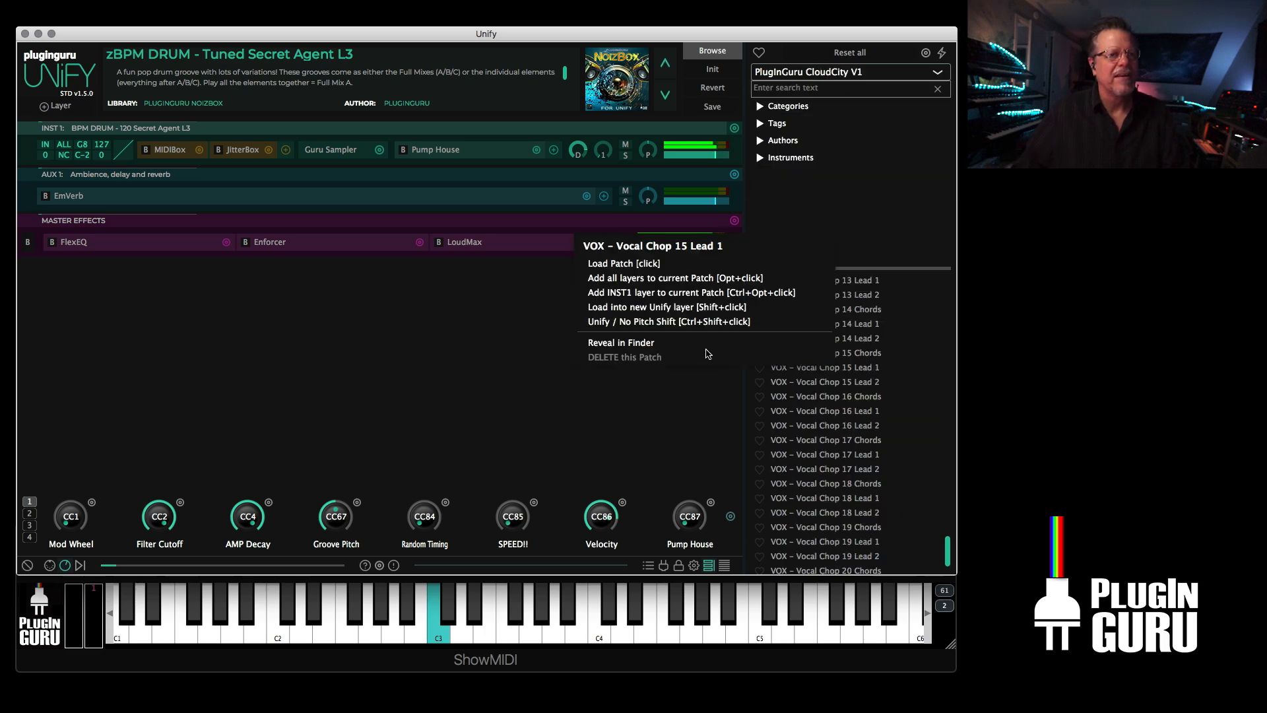
pyautogui.click(666, 306)
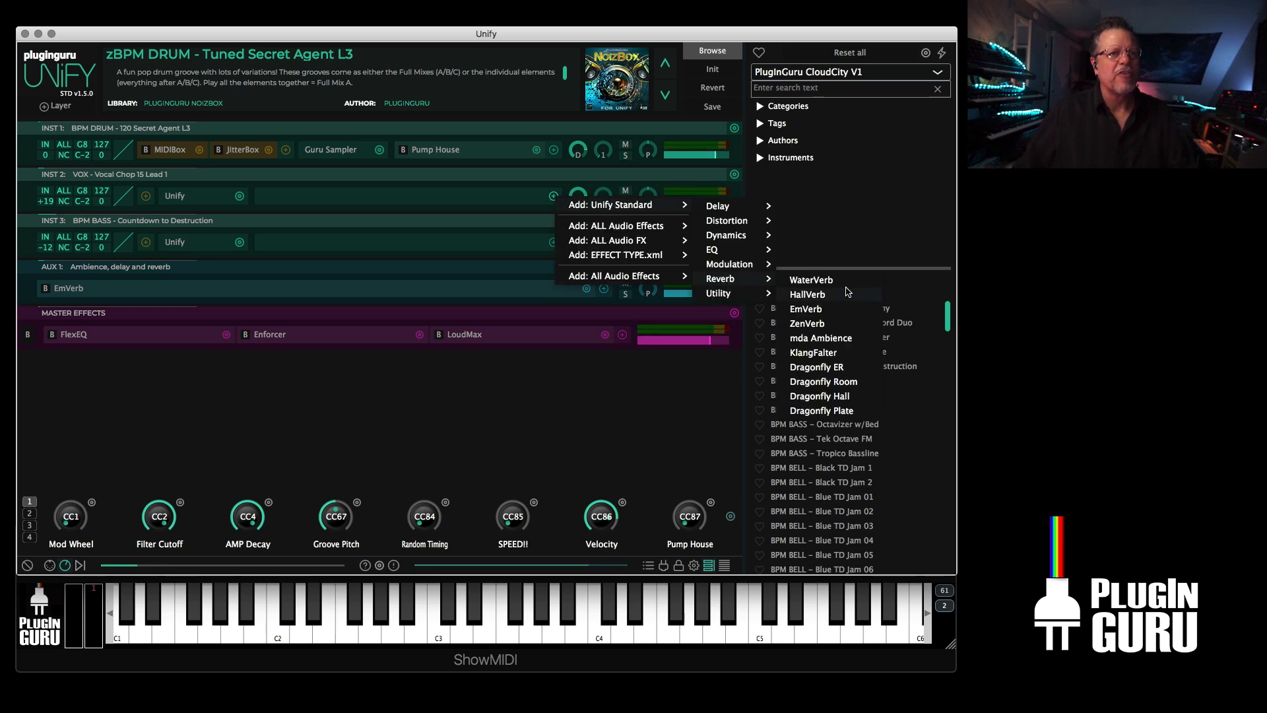
# - Insert WaterVerb on the vocal chop layer with its dry/wet mix at 50%
pyautogui.click(810, 280)
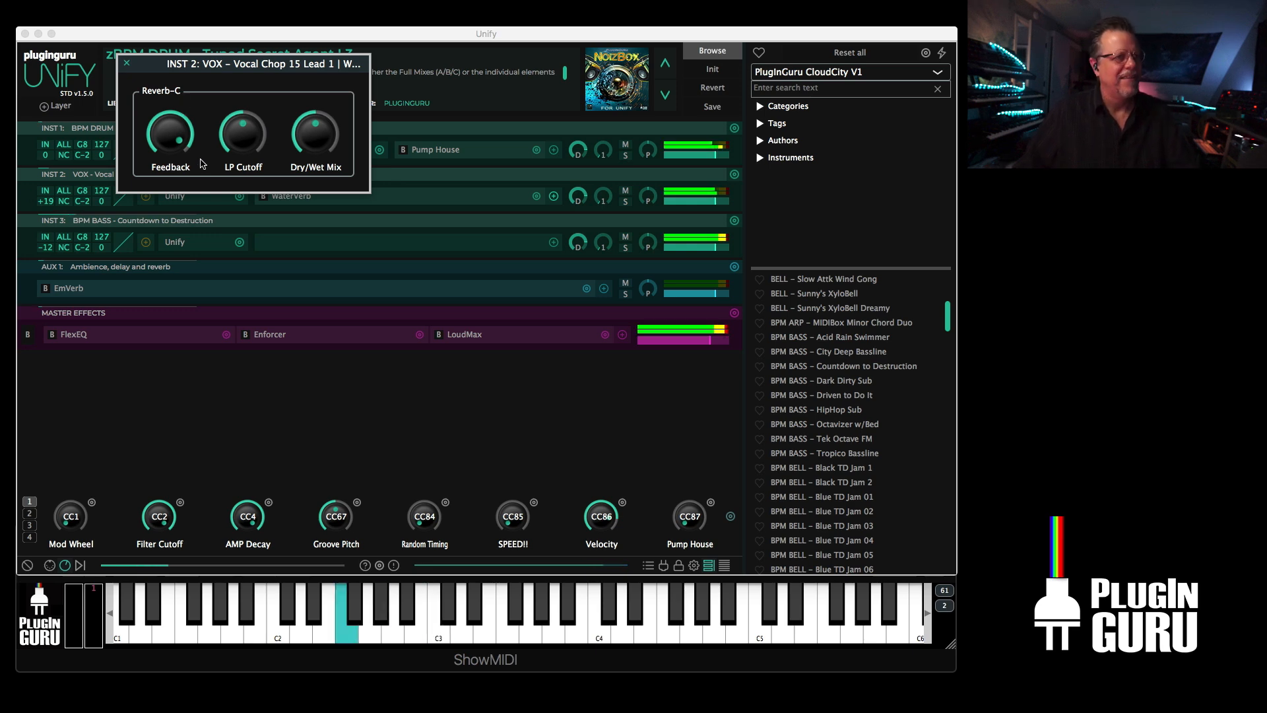
pyautogui.moveTo(316, 130); pyautogui.dragTo(315, 141)
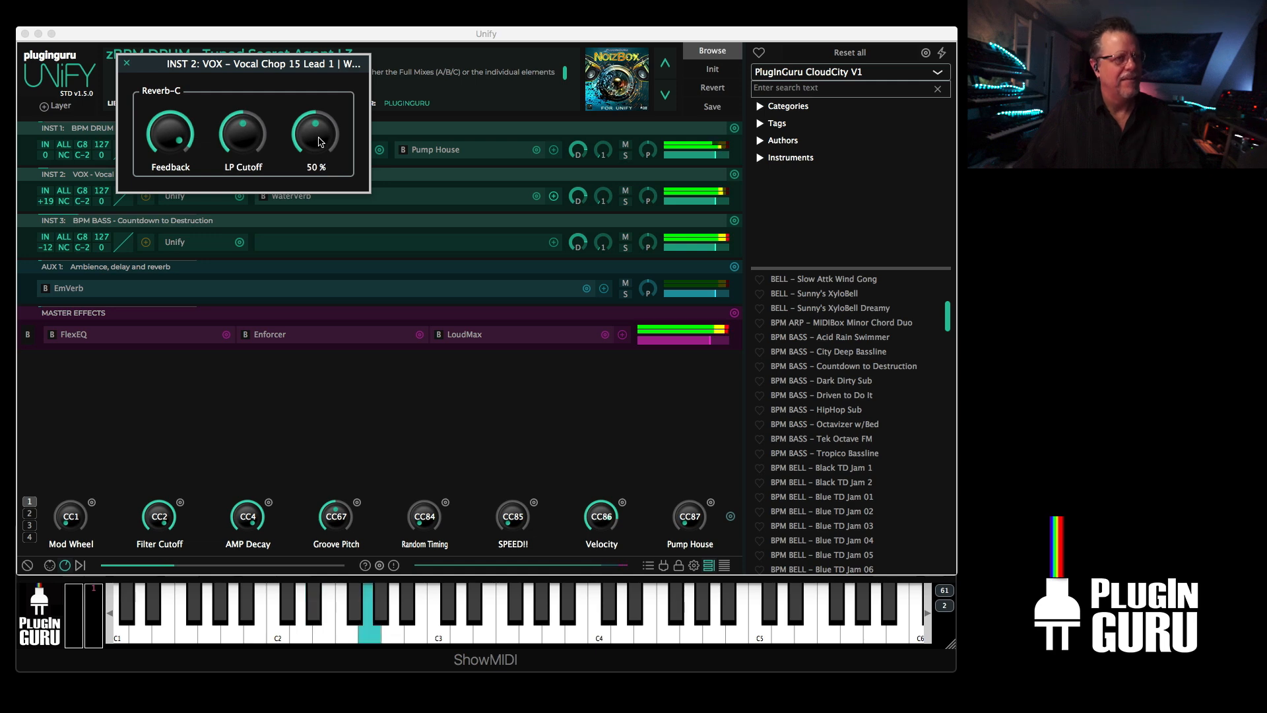
pyautogui.click(126, 63)
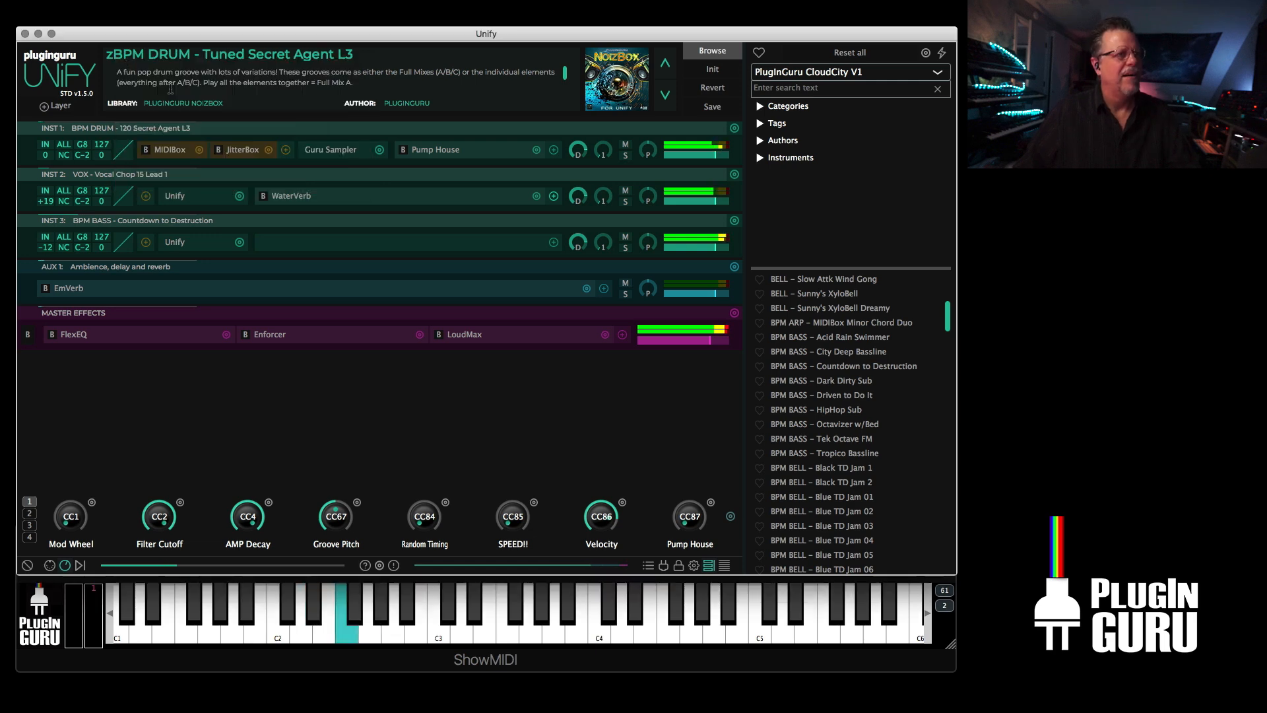
# - Add PumpHouse after WaterVerb with a 1/4 beat length and a curved gain envelope
pyautogui.click(553, 195)
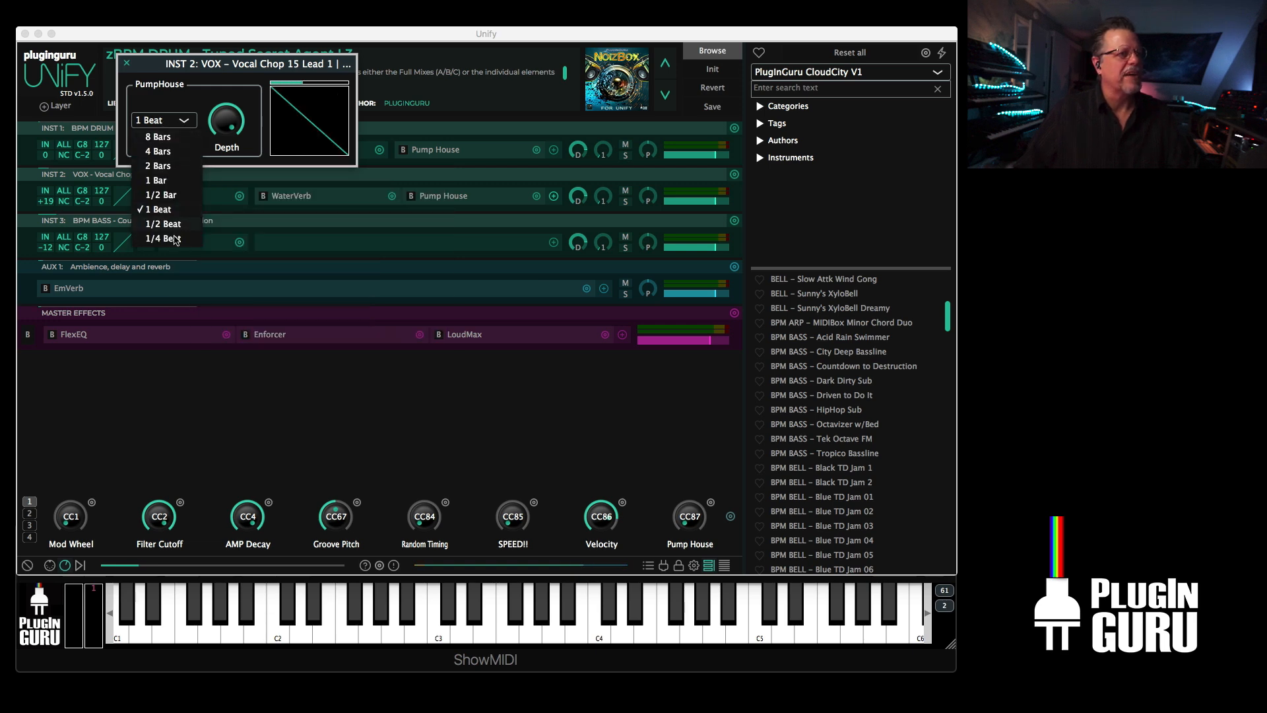
pyautogui.click(165, 238)
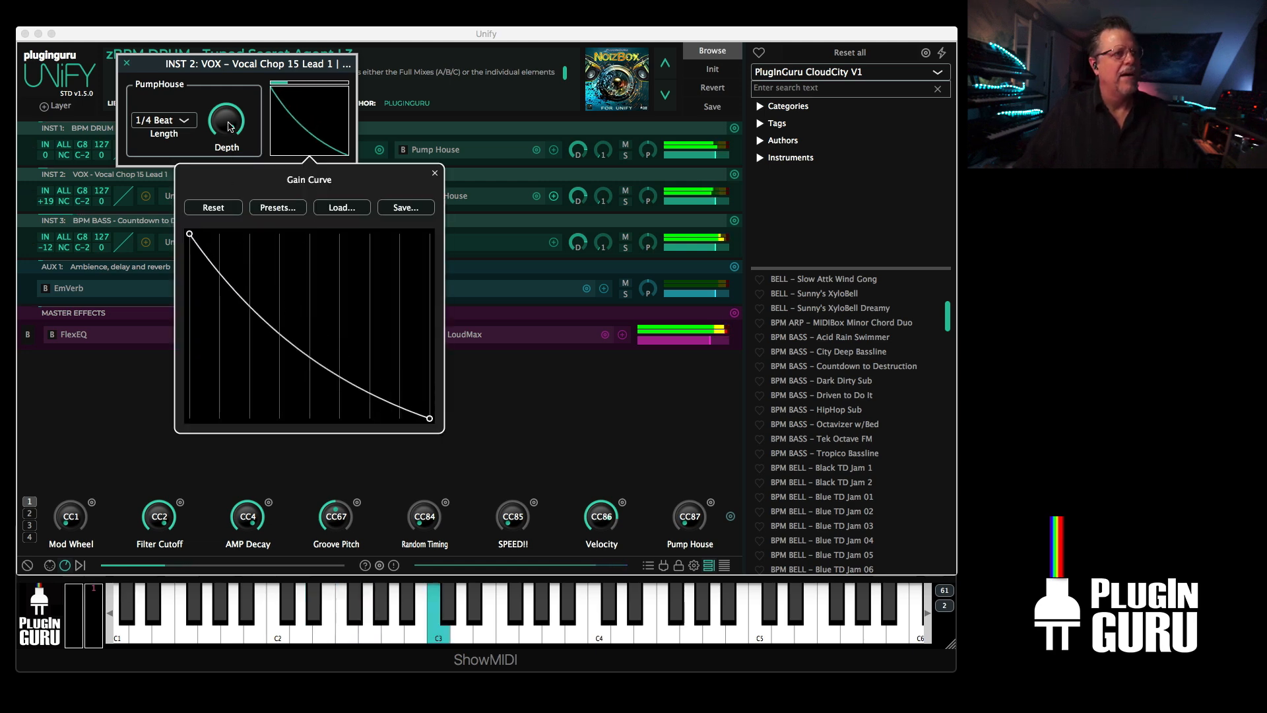
pyautogui.click(434, 173)
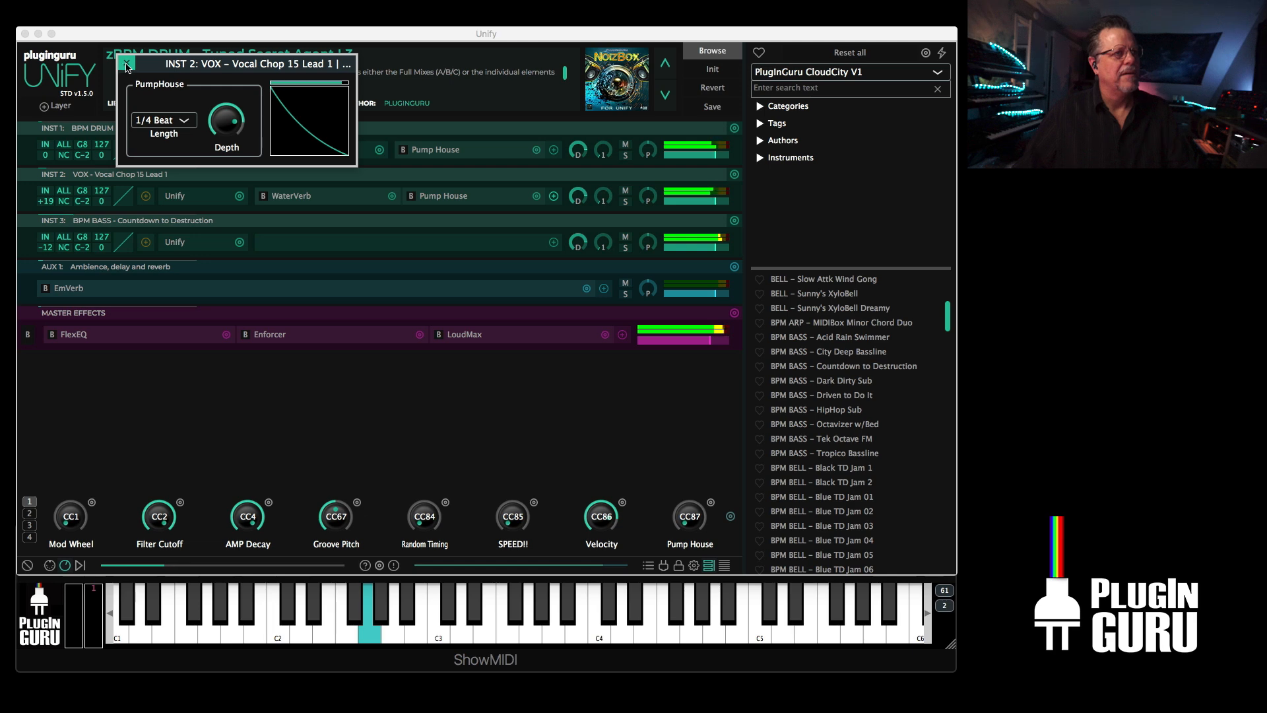
pyautogui.click(126, 65)
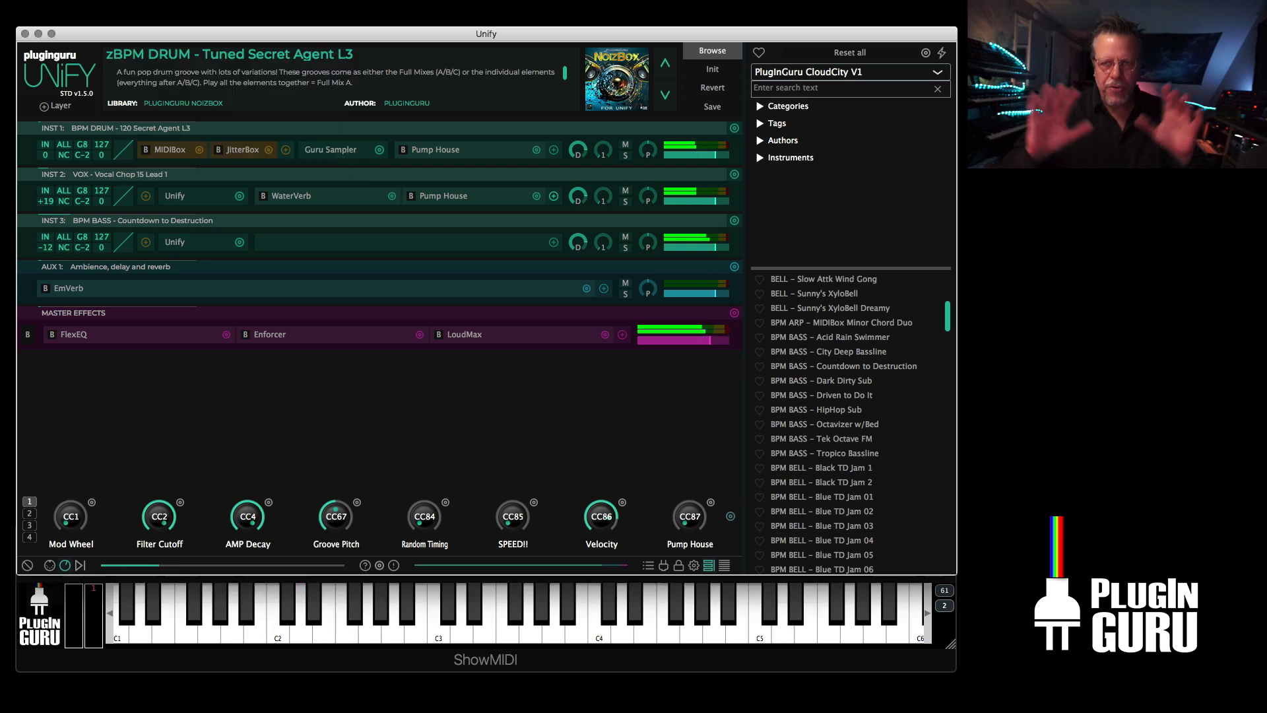